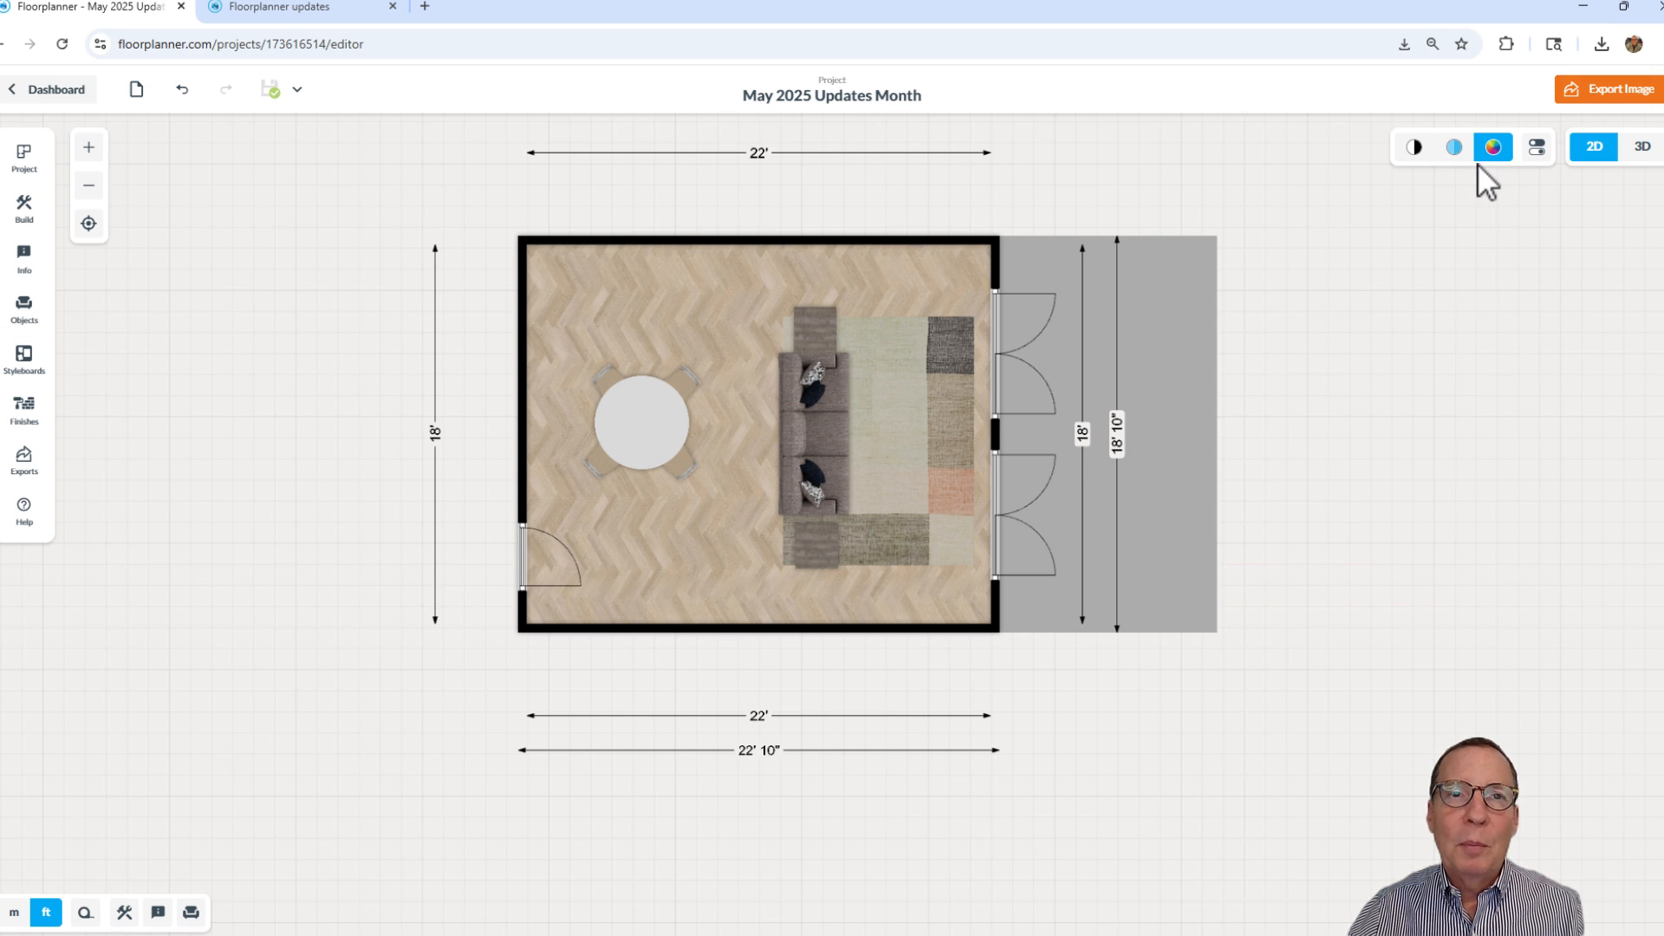
{"action": "mouse_move", "coordinate": [1149, 269]}
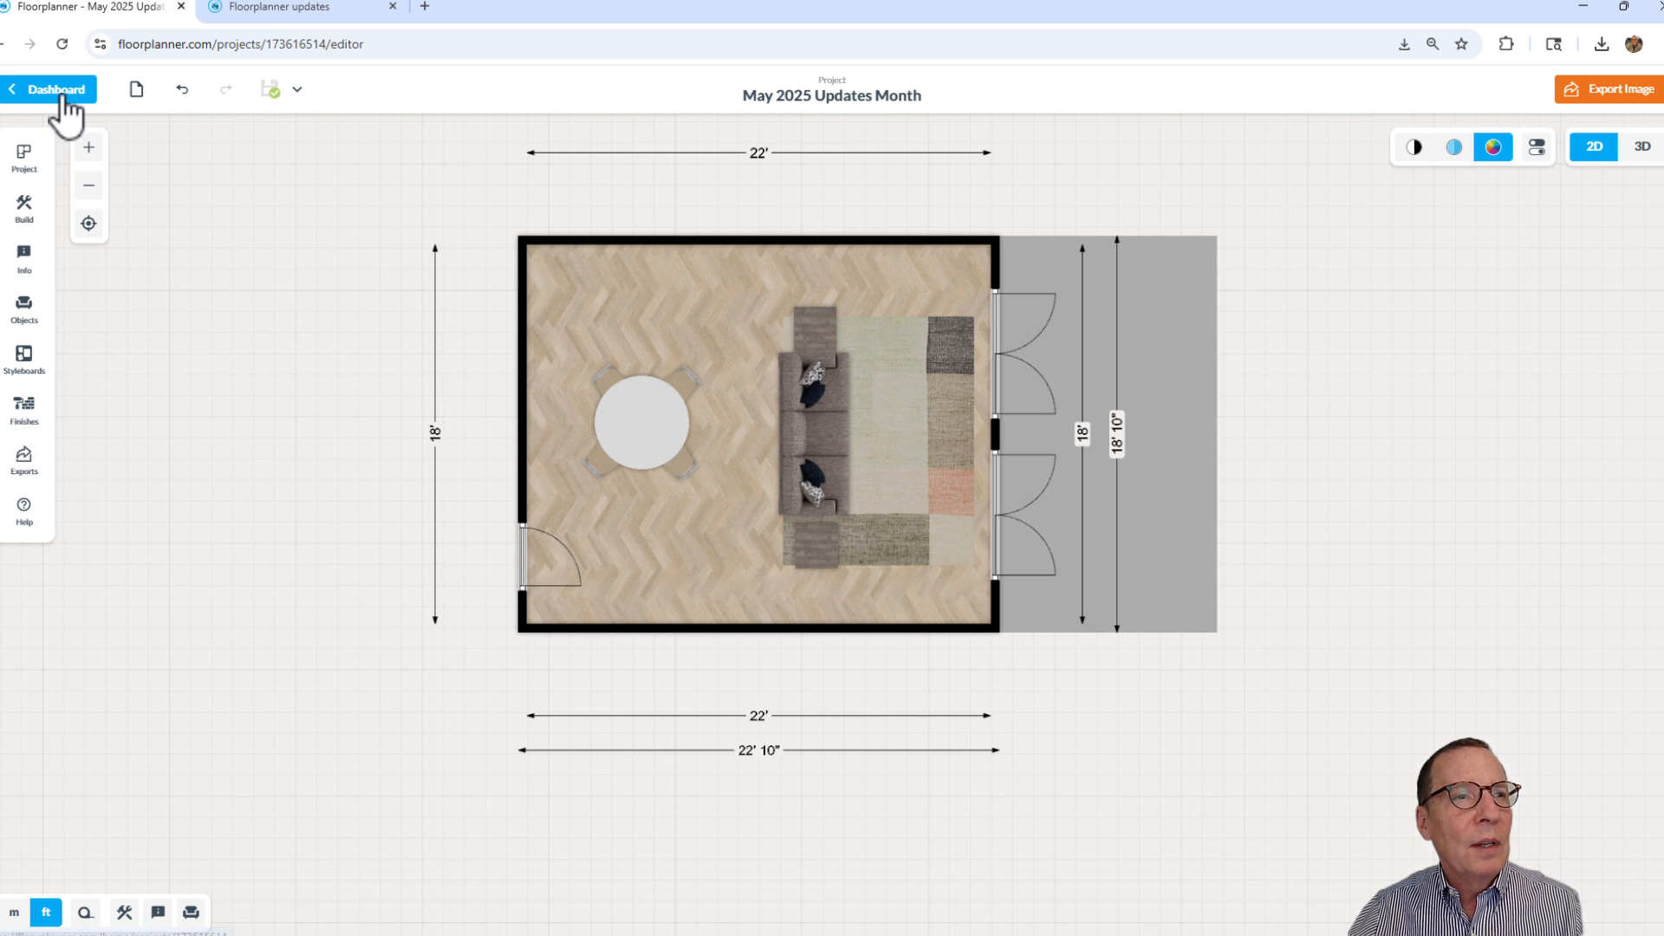
{"action": "mouse_move", "coordinate": [67, 105]}
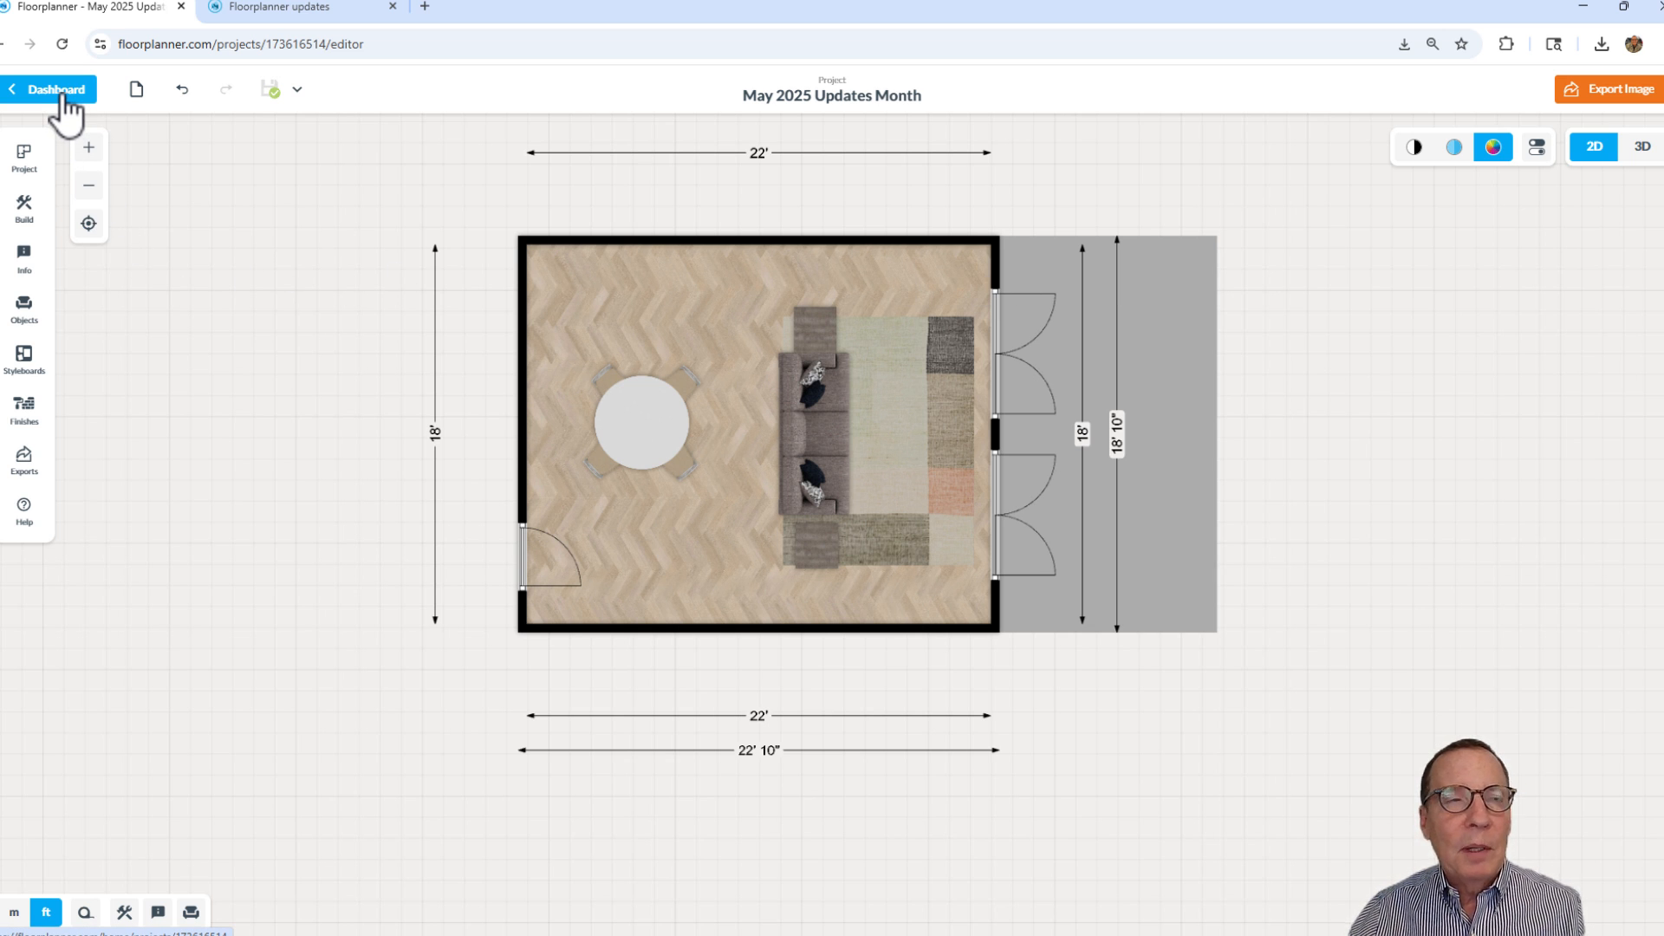
Leave the editor for the dashboard home listing latest projects, exports and styleboards
{"action": "left_click", "coordinate": [48, 90]}
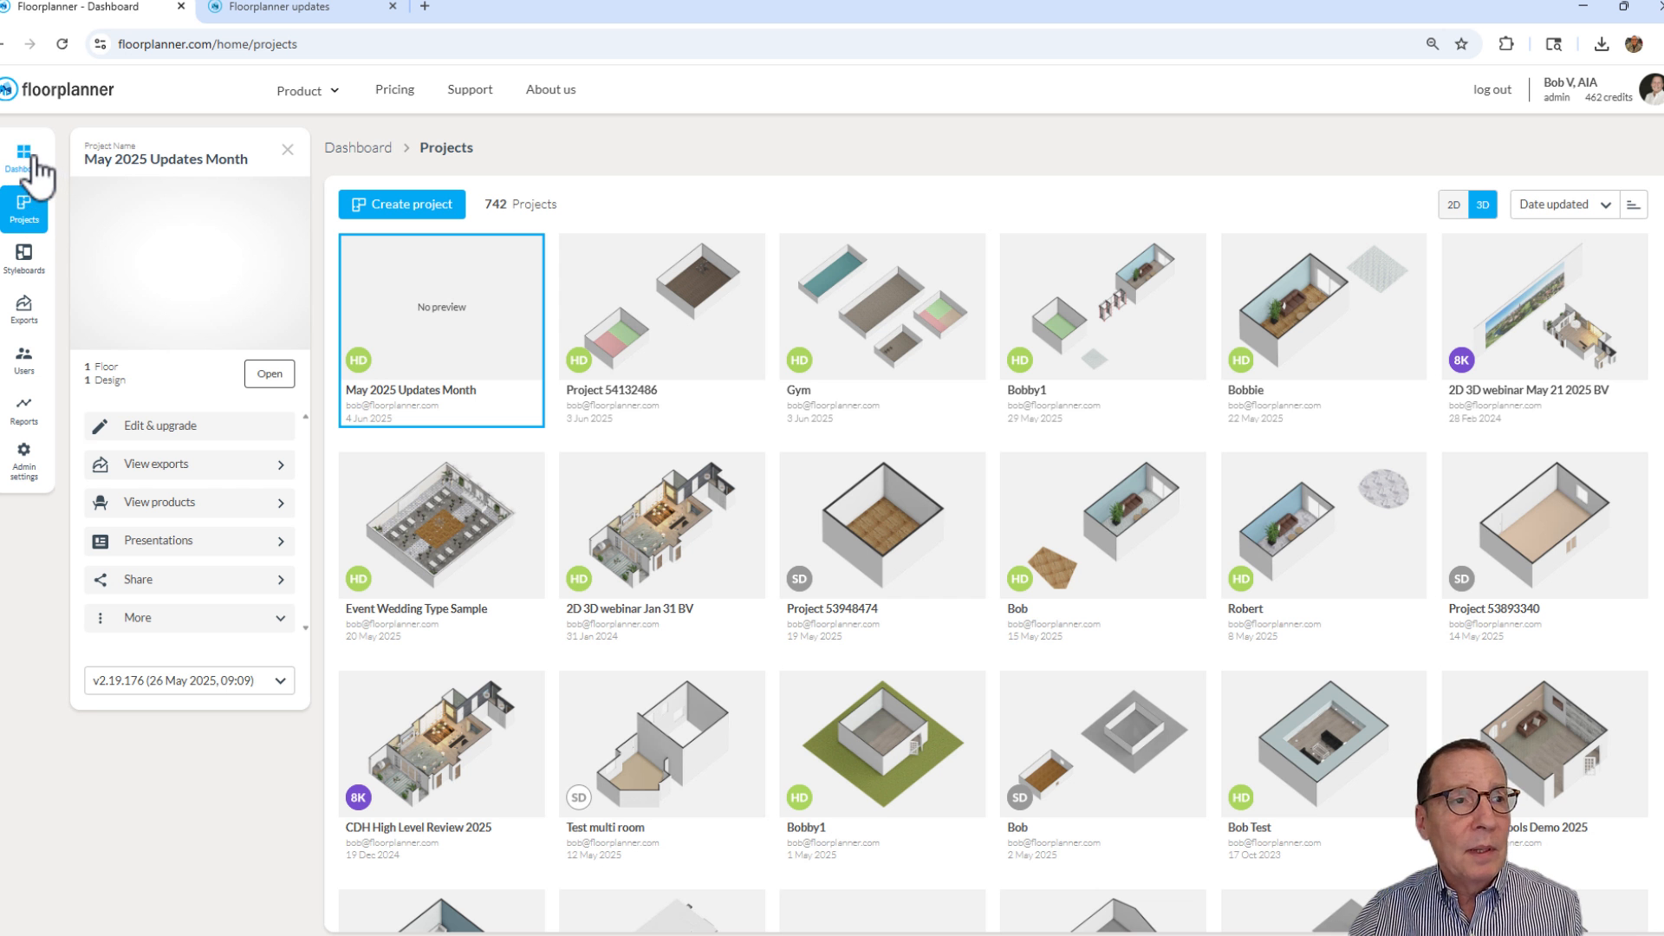
{"action": "left_click", "coordinate": [23, 157]}
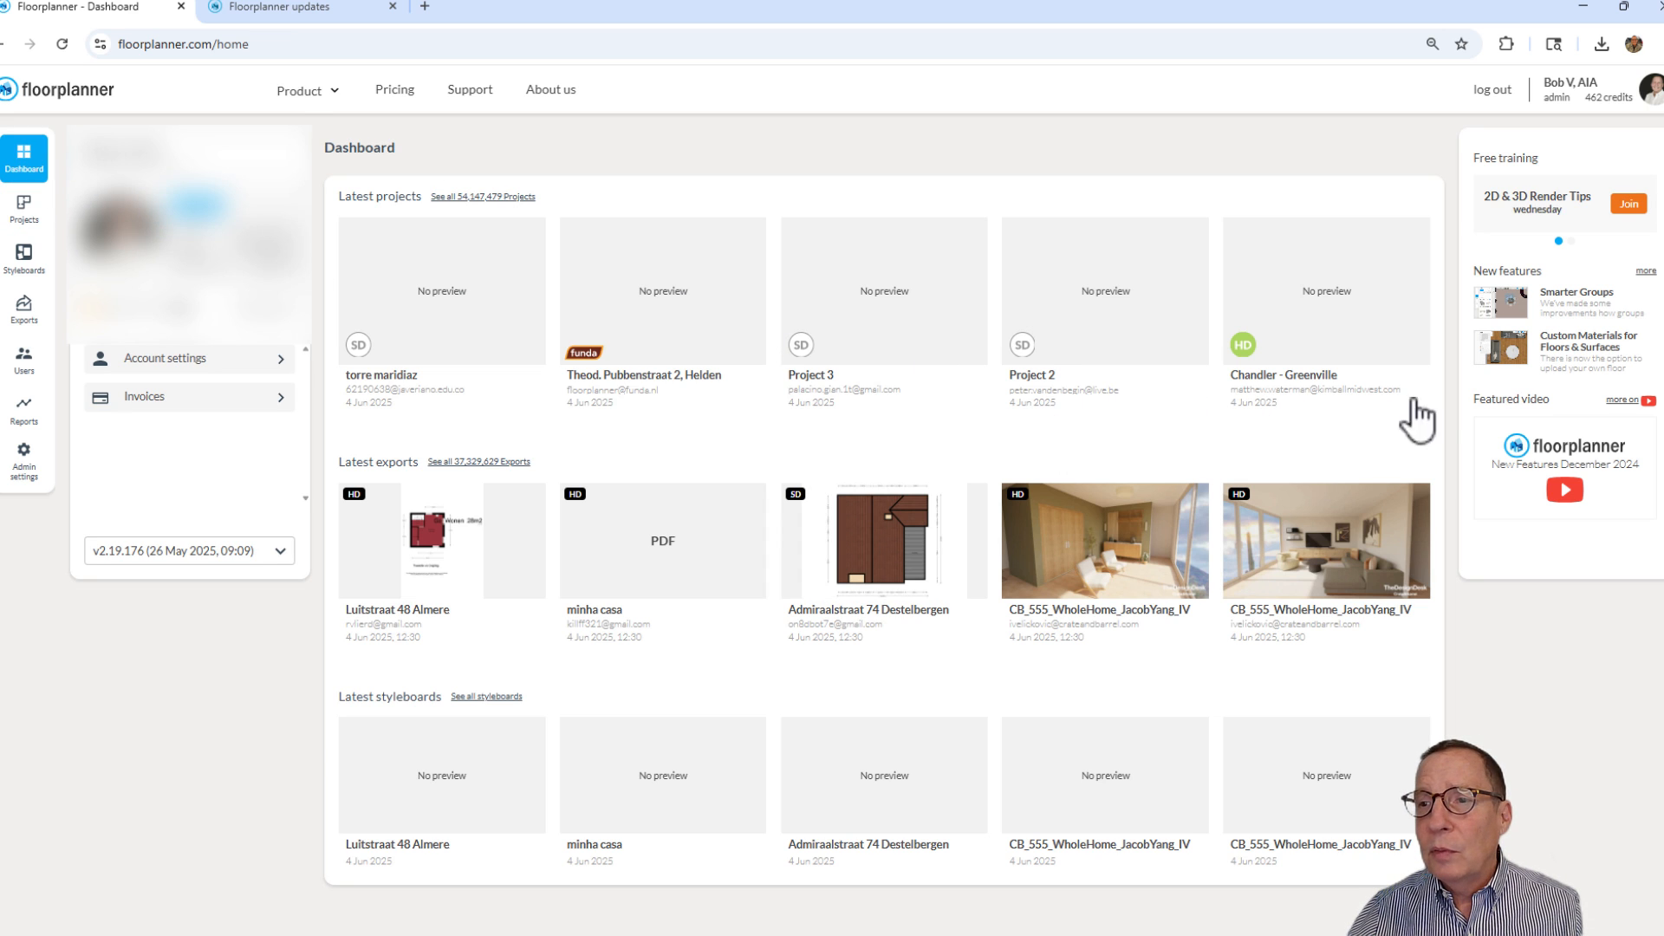
{"action": "mouse_move", "coordinate": [1587, 382]}
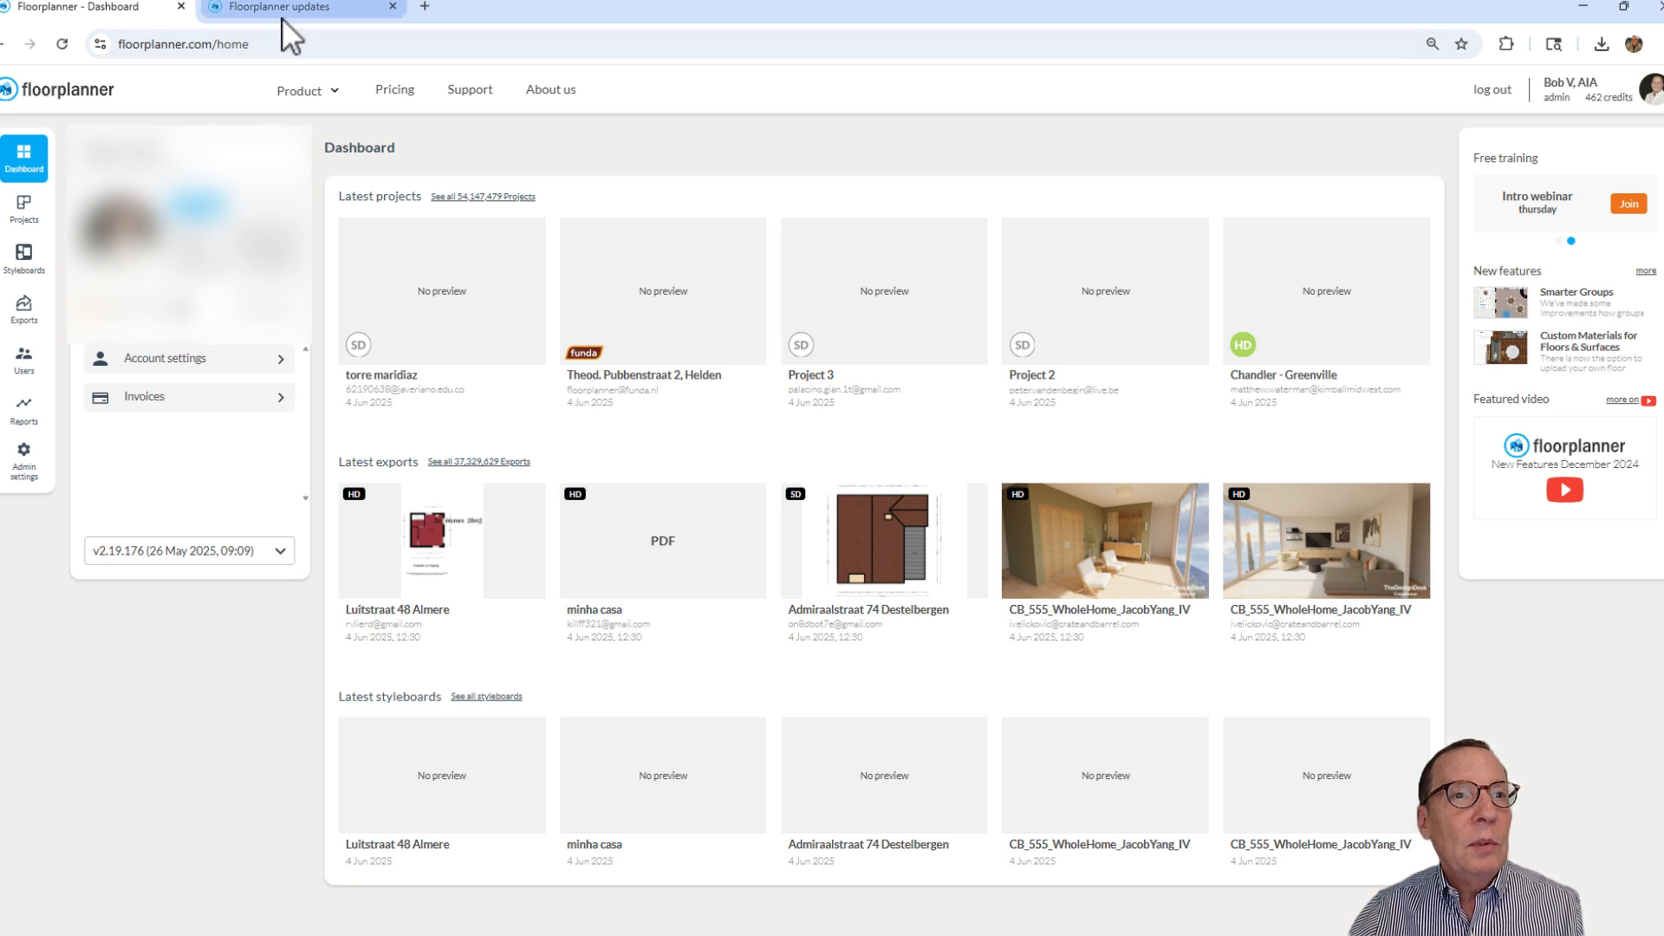
Browse the Floorplanner updates announcements down to the May 18 custom materials entry
{"action": "left_click", "coordinate": [303, 8]}
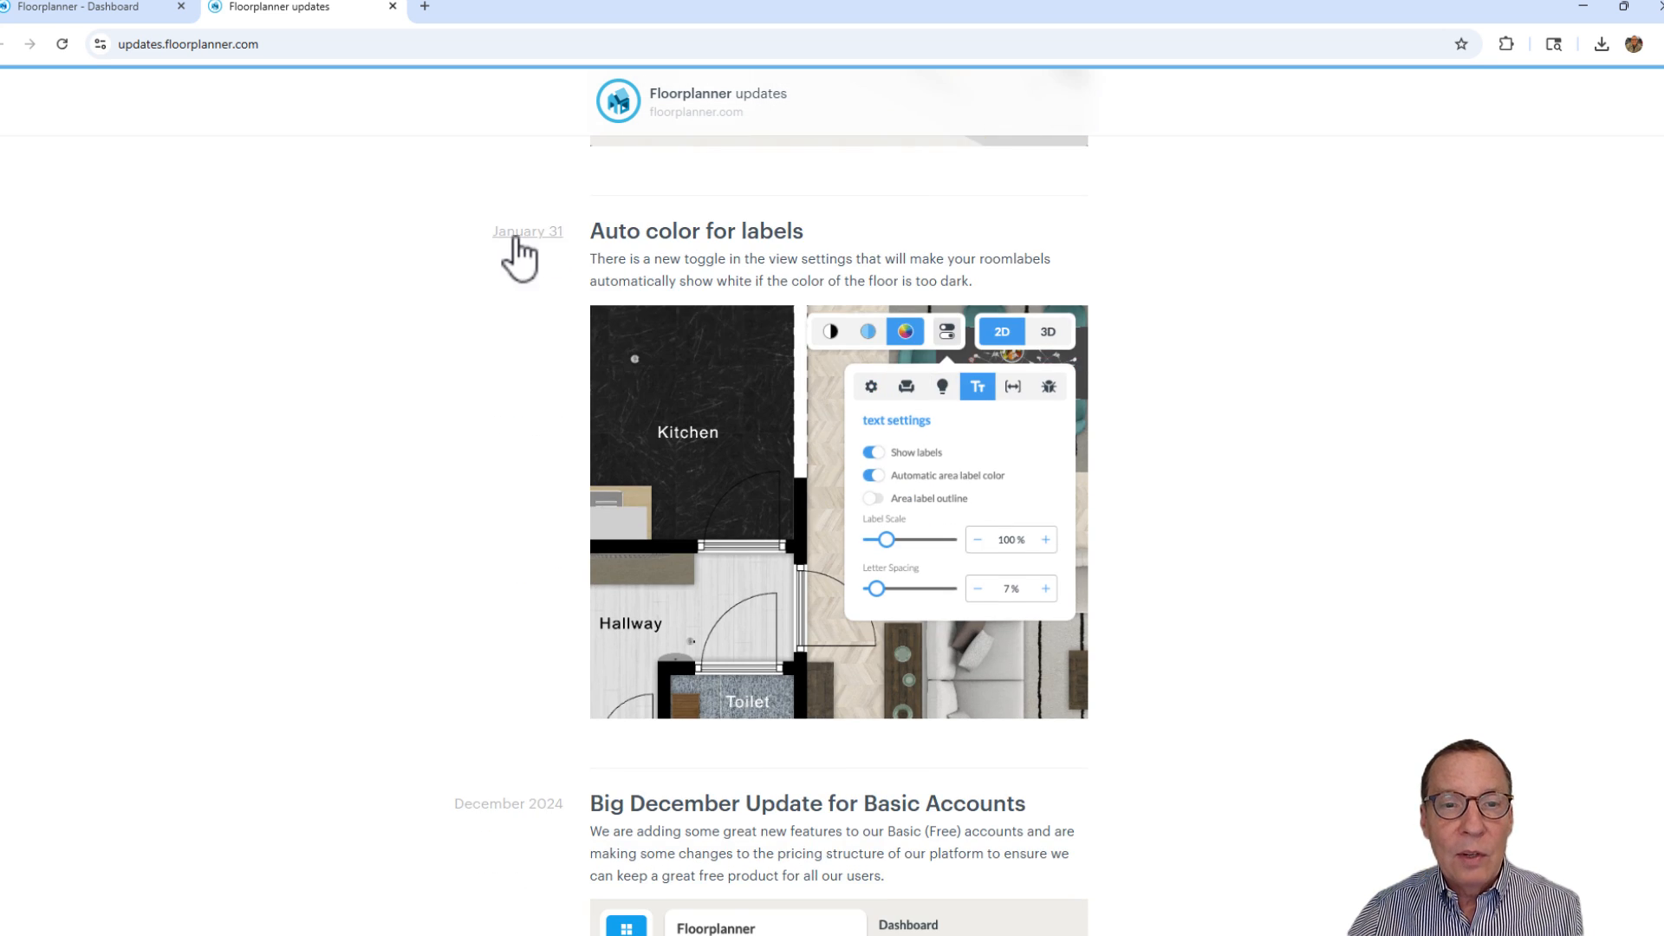
{"action": "scroll", "scroll_direction": "down", "scroll_amount": 3}
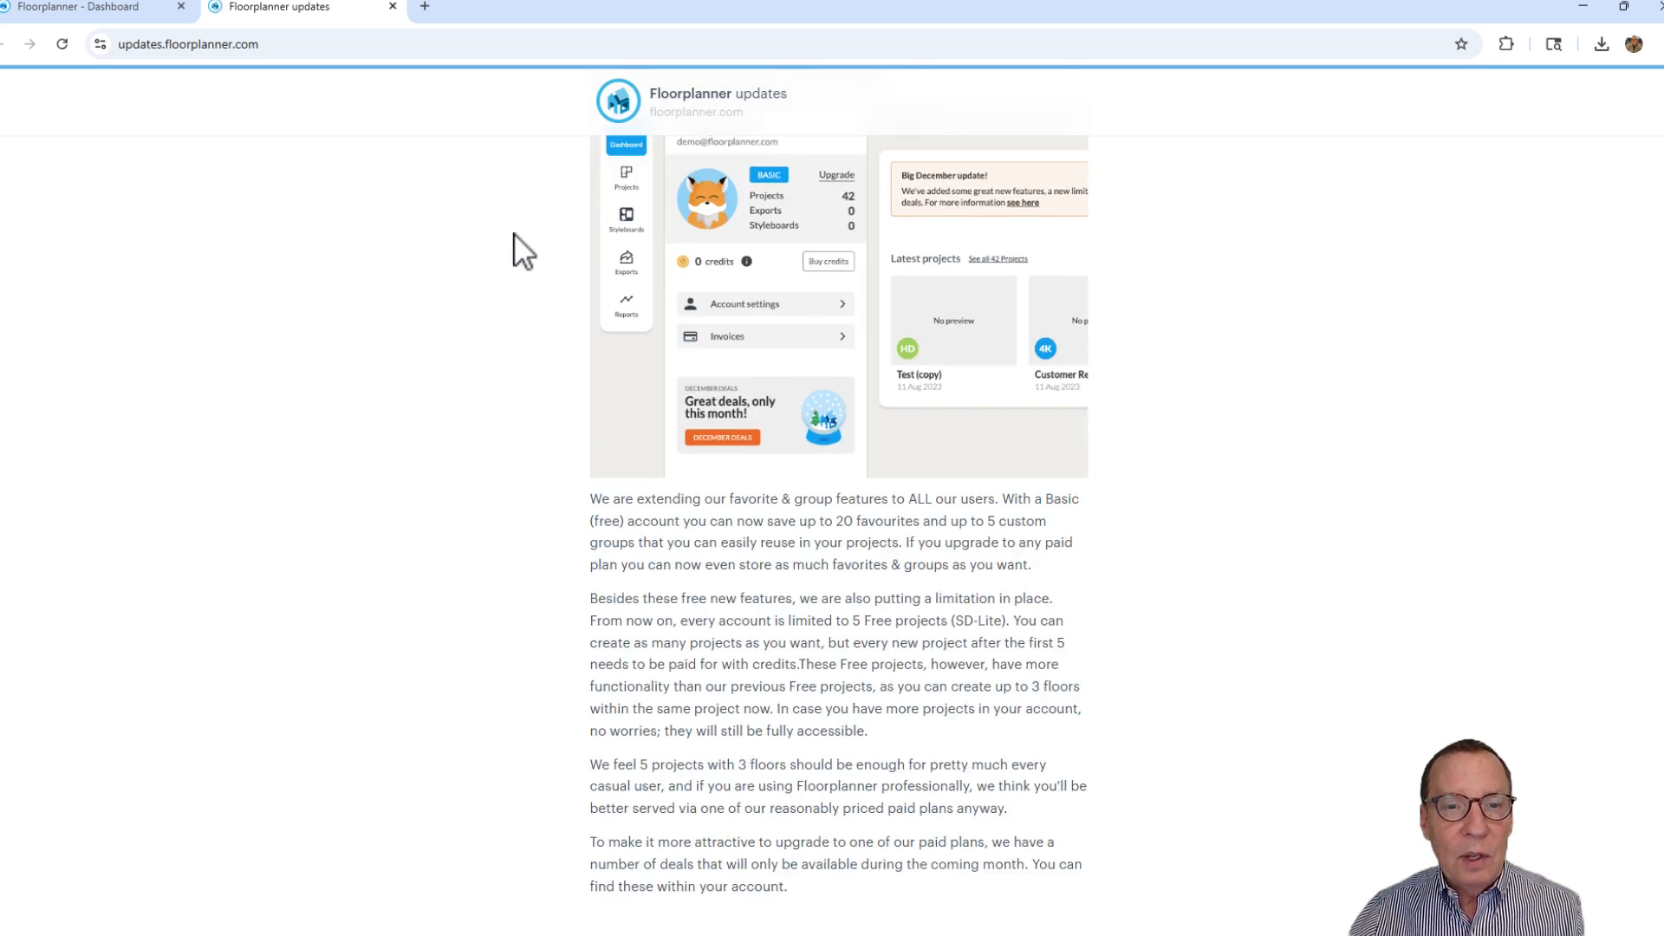
{"action": "scroll", "scroll_direction": "down", "scroll_amount": 3}
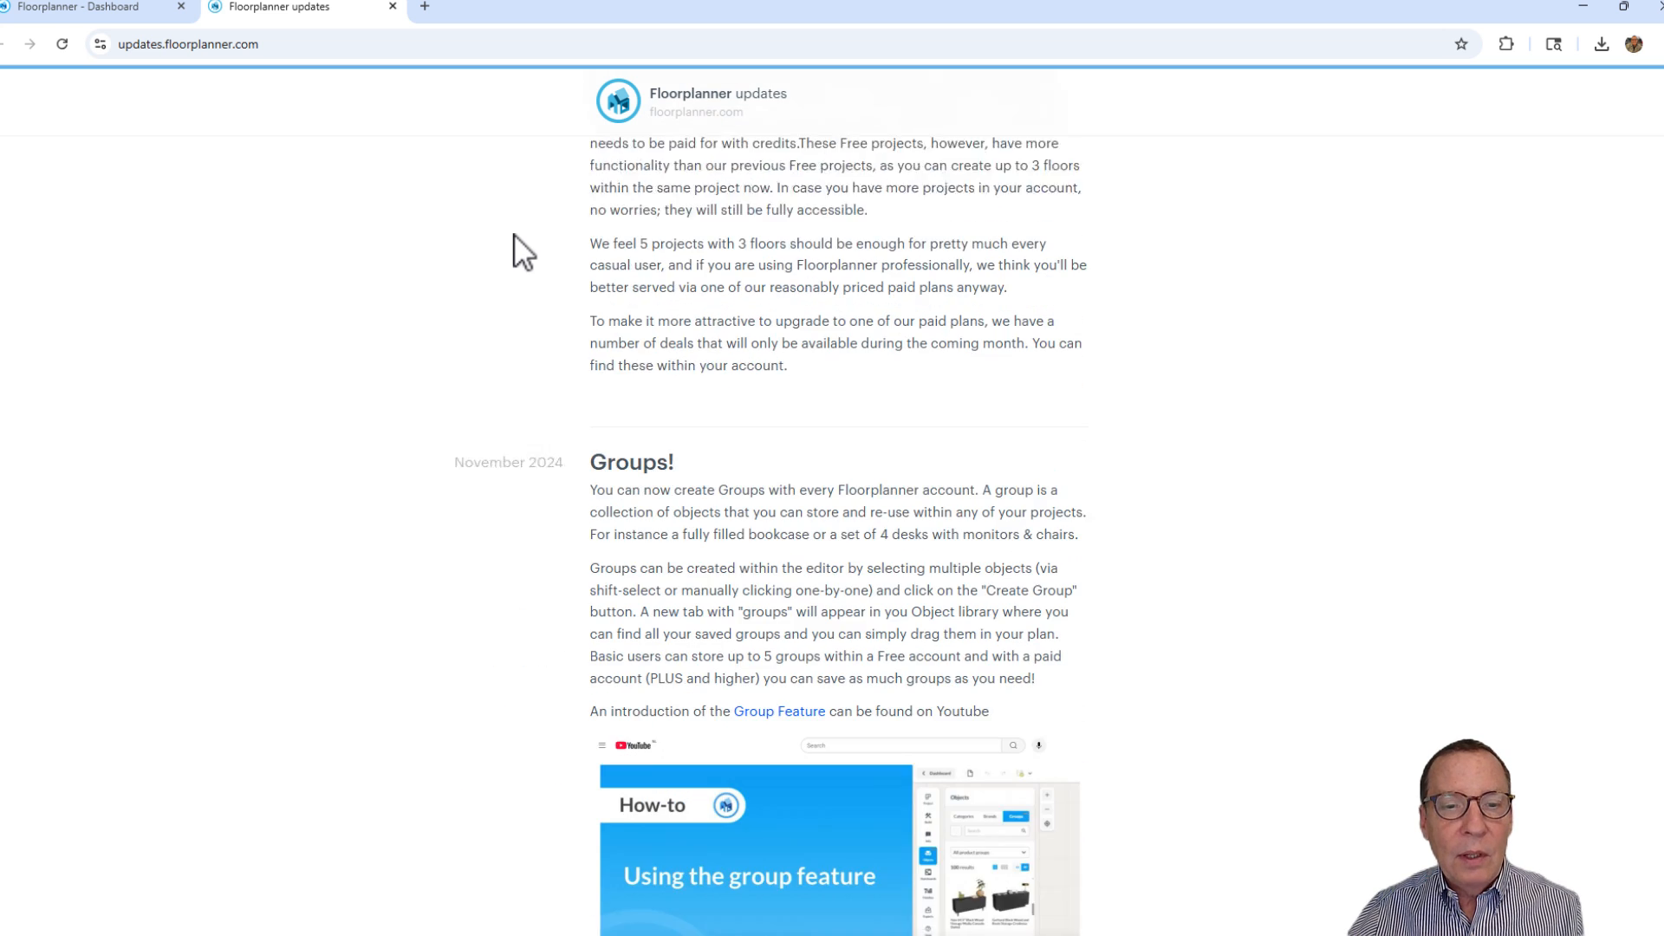
{"action": "scroll", "scroll_direction": "up", "scroll_amount": 3}
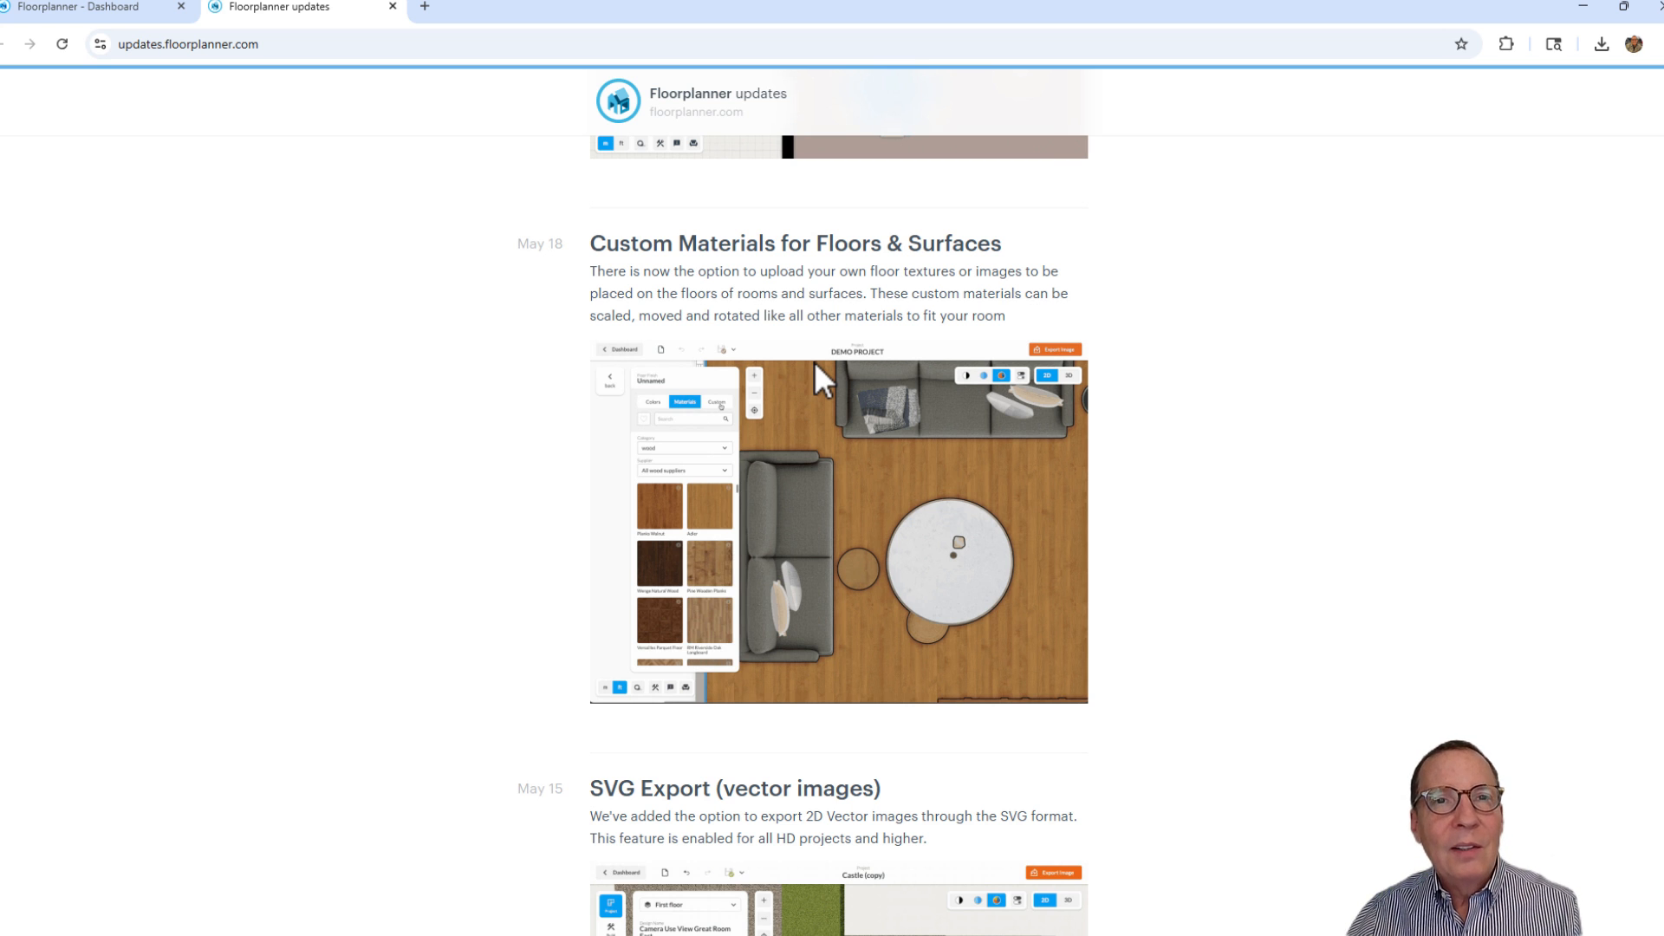
{"action": "left_click", "coordinate": [715, 402]}
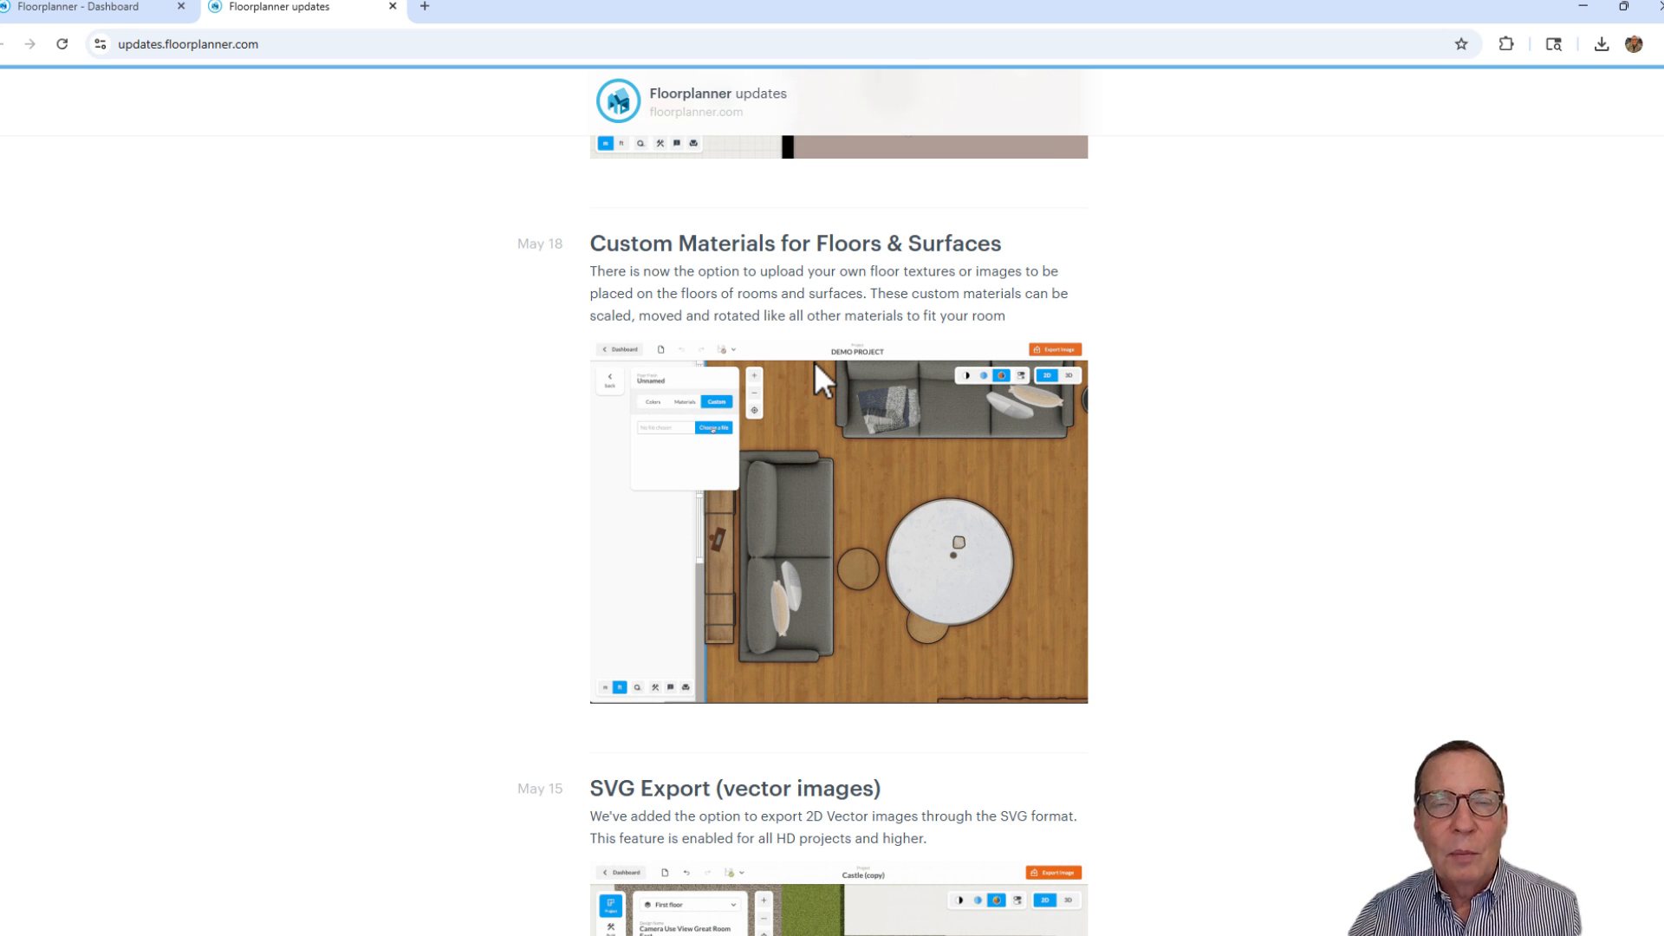
{"action": "left_click", "coordinate": [714, 428]}
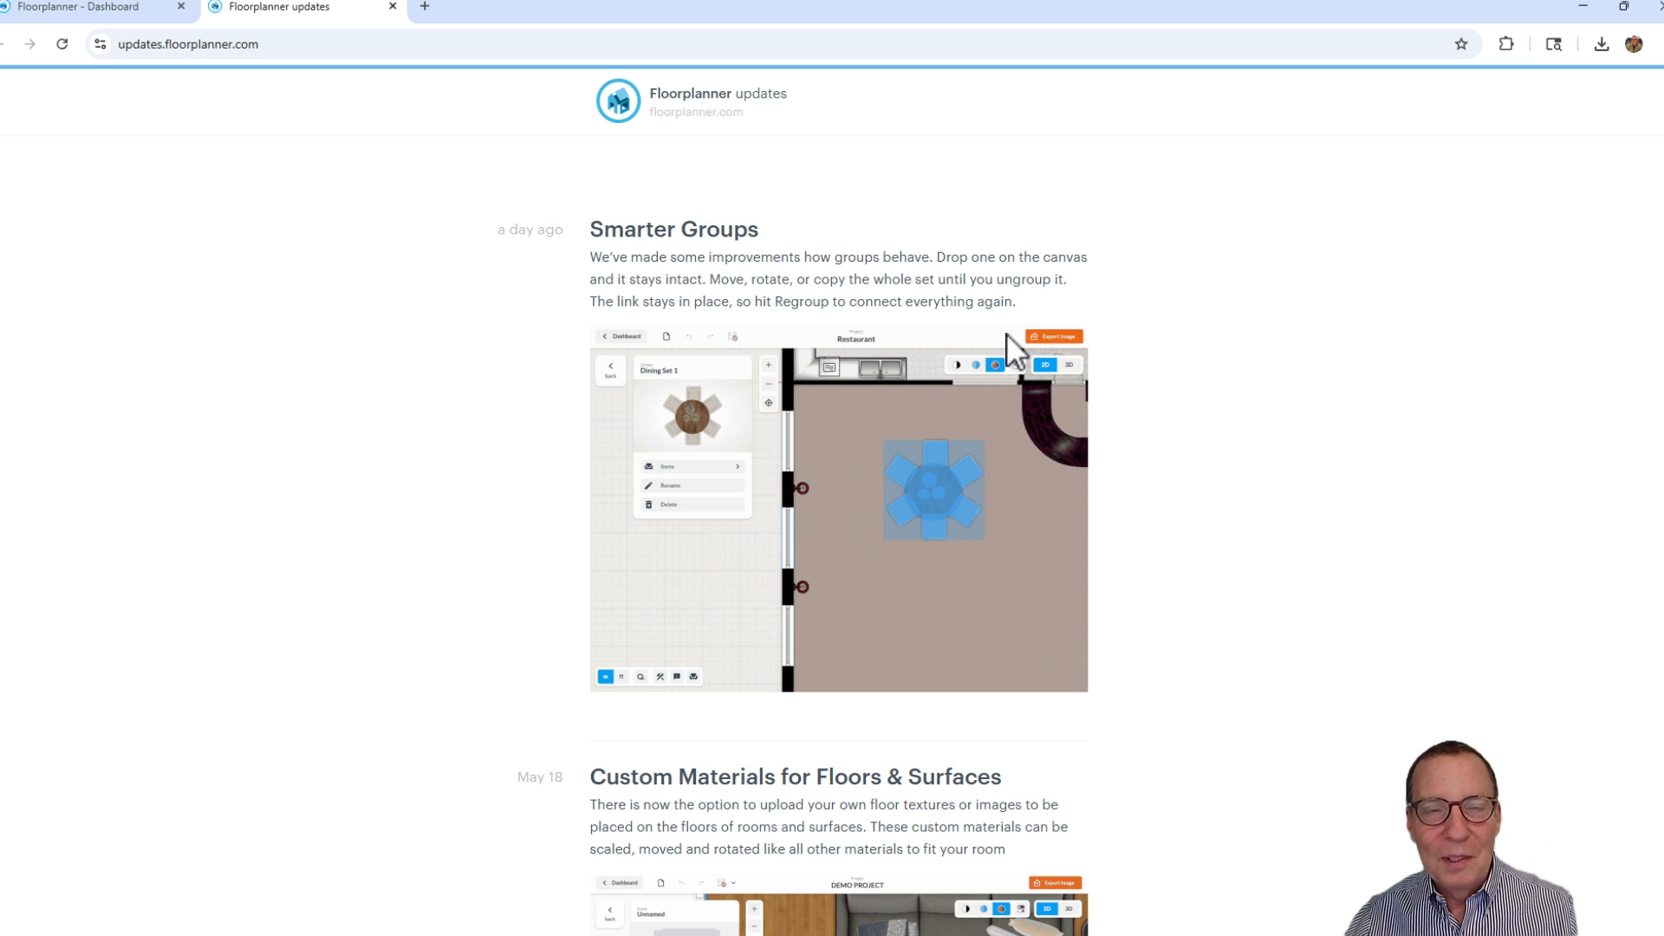
{"action": "scroll", "scroll_direction": "down", "scroll_amount": 3}
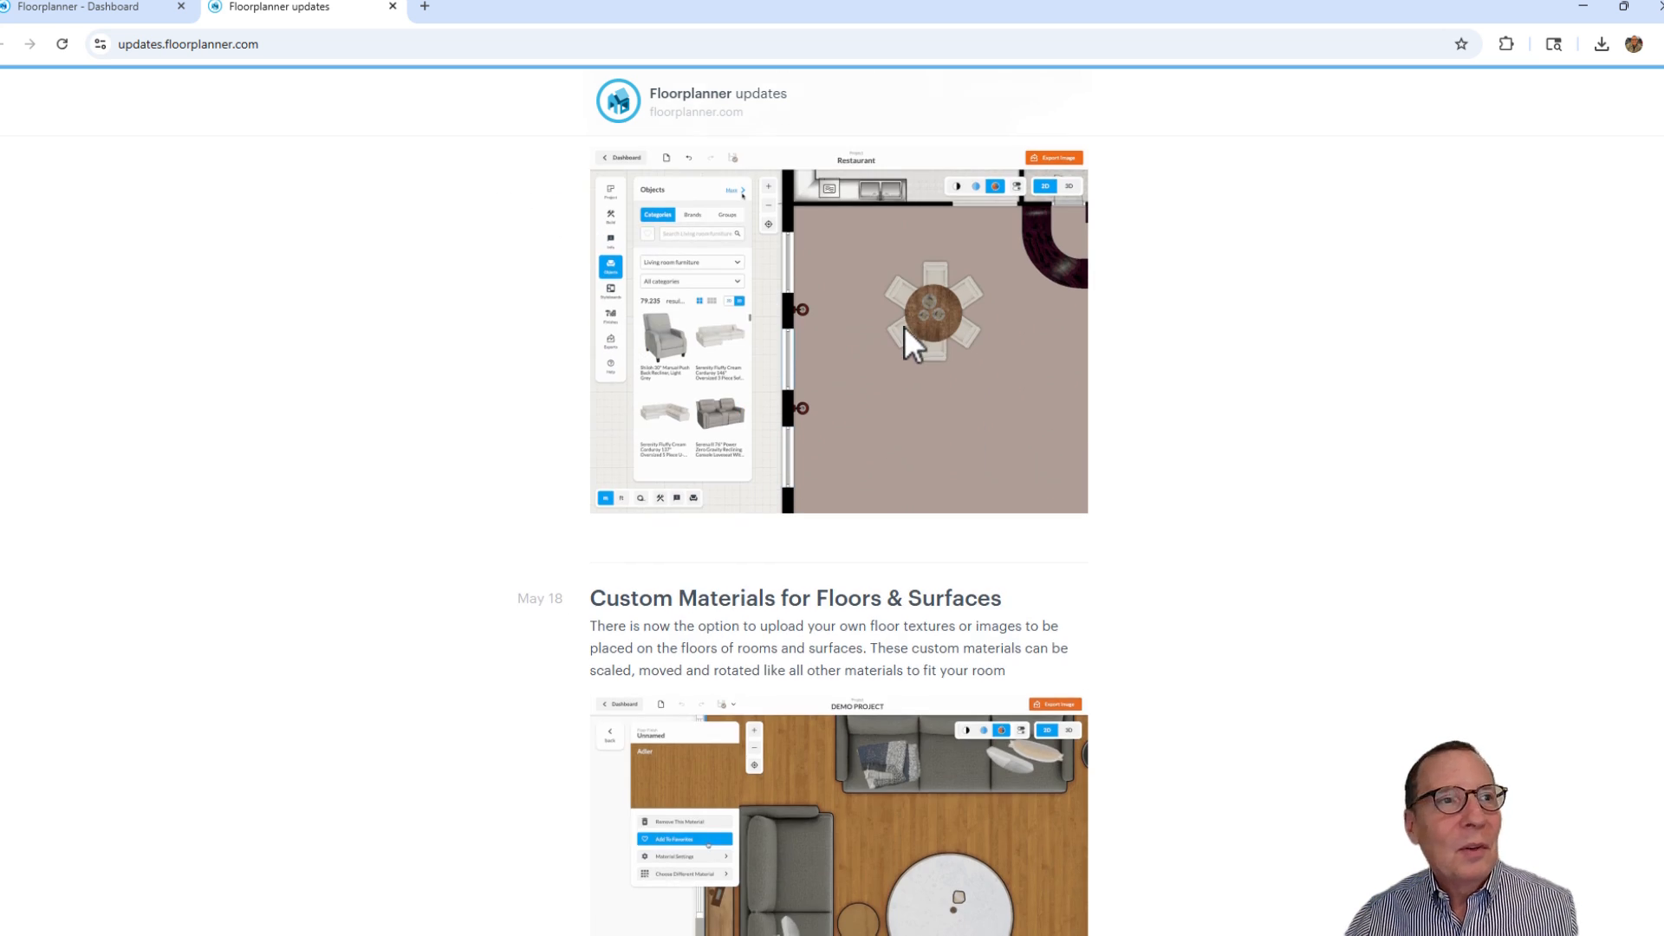
{"action": "scroll", "scroll_direction": "down", "scroll_amount": 3}
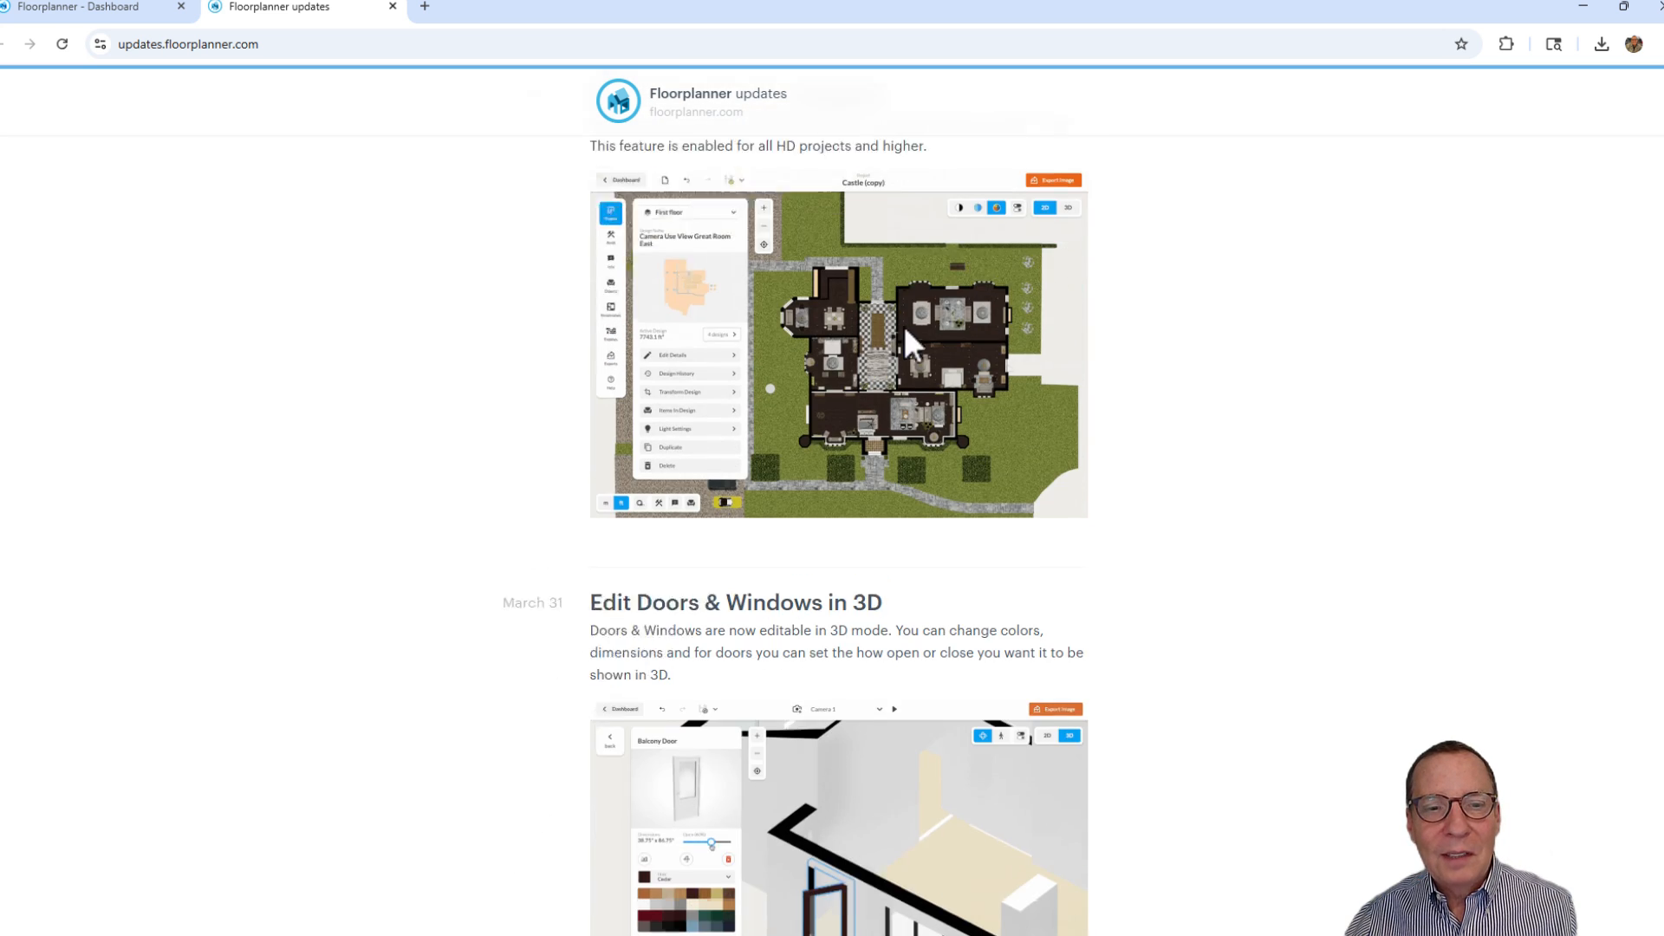
{"action": "scroll", "scroll_direction": "down", "scroll_amount": 3}
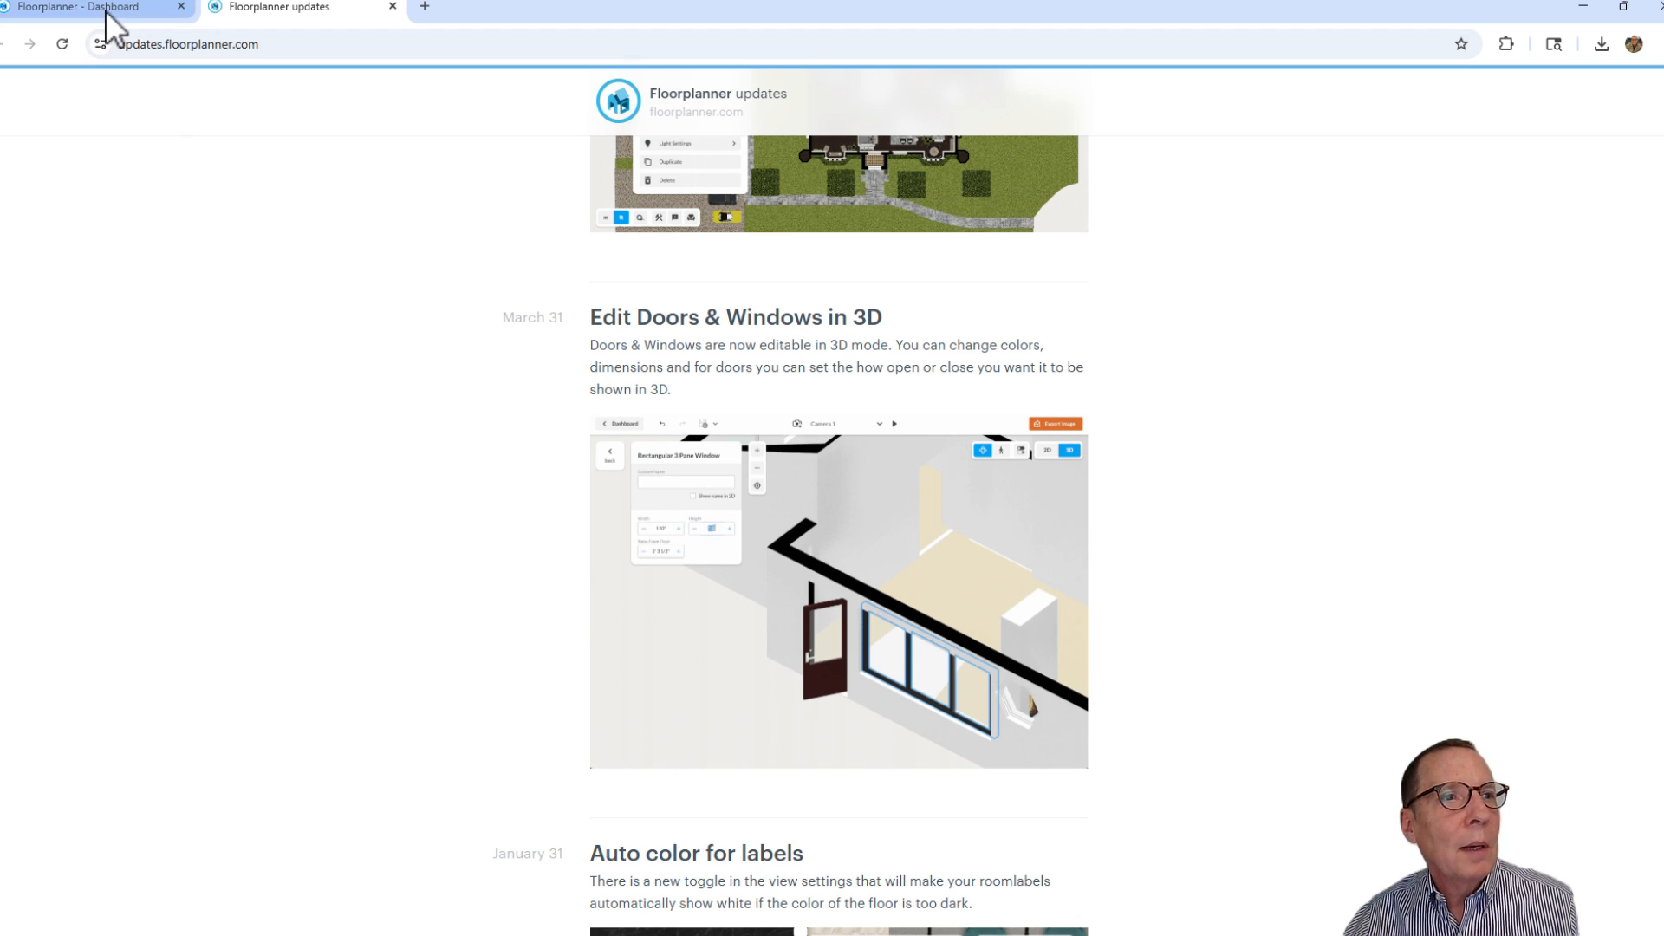
Reopen the May 2025 Updates Month project from the dashboard's Projects list
{"action": "left_click", "coordinate": [90, 9]}
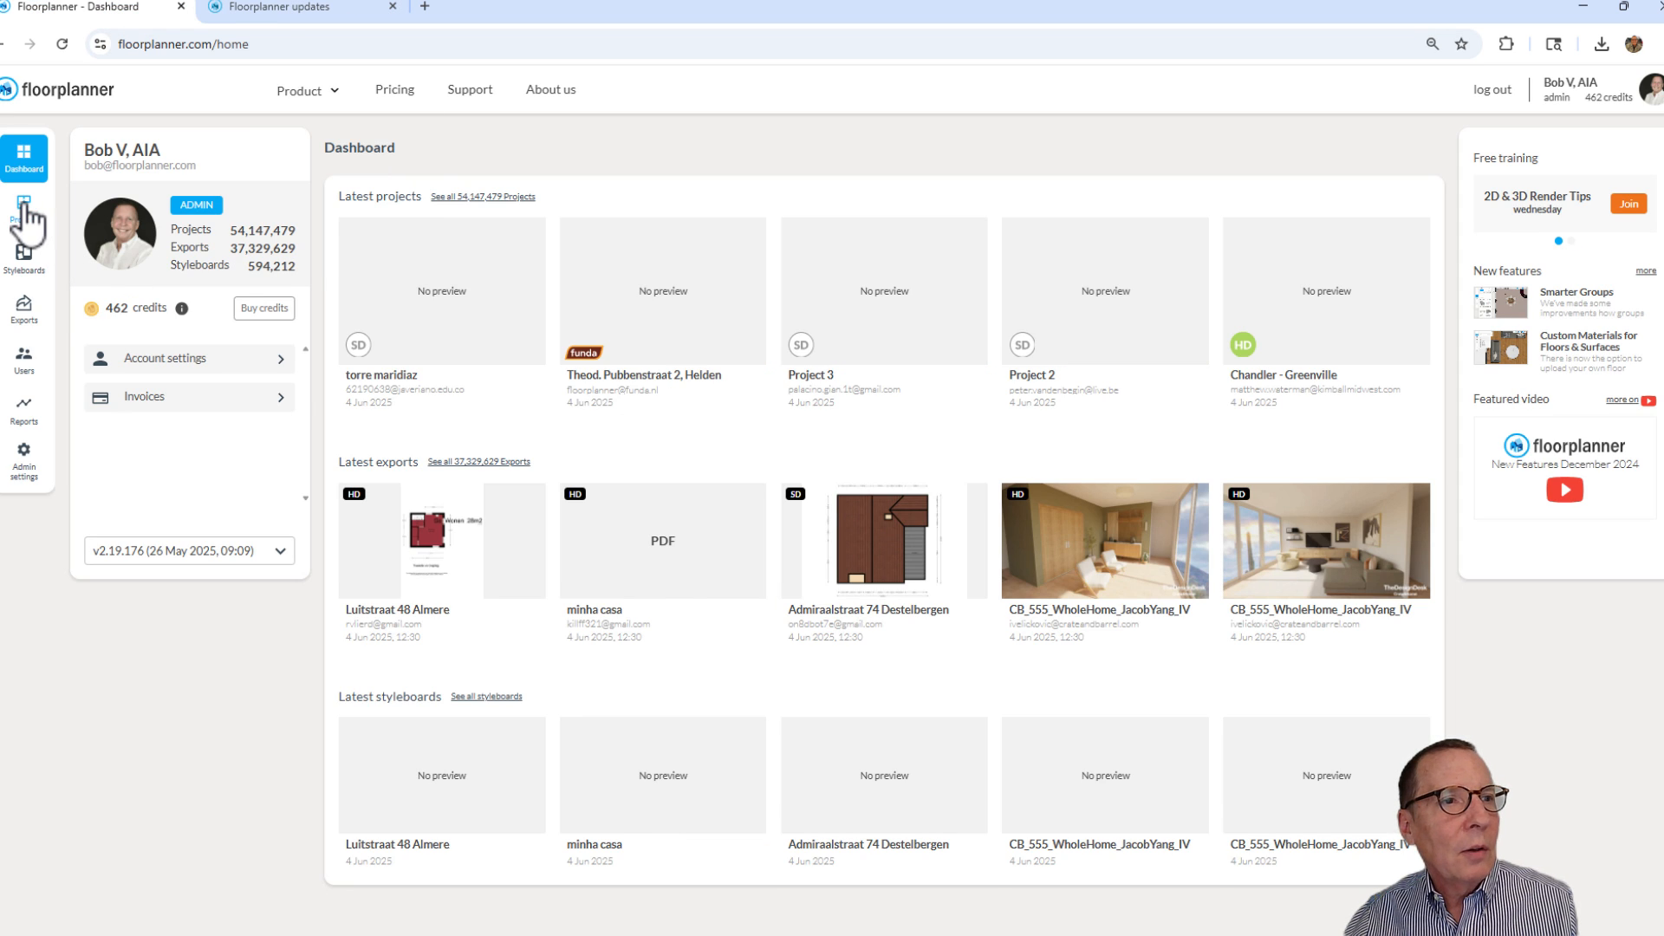
{"action": "left_click", "coordinate": [24, 208]}
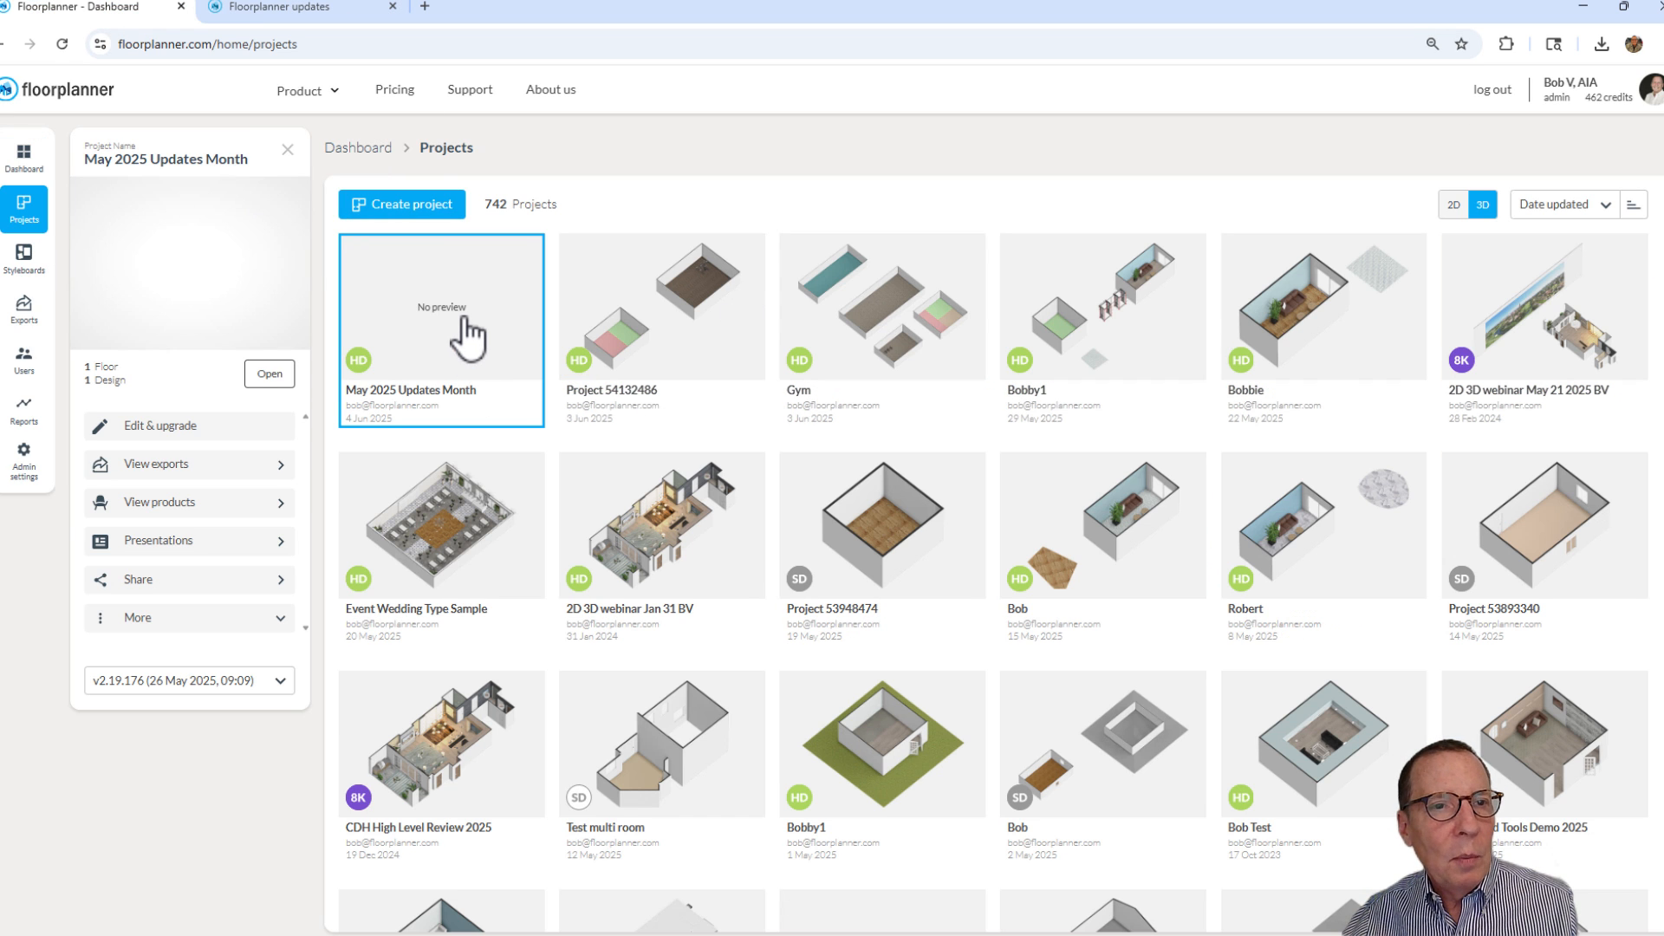
{"action": "left_click", "coordinate": [269, 373]}
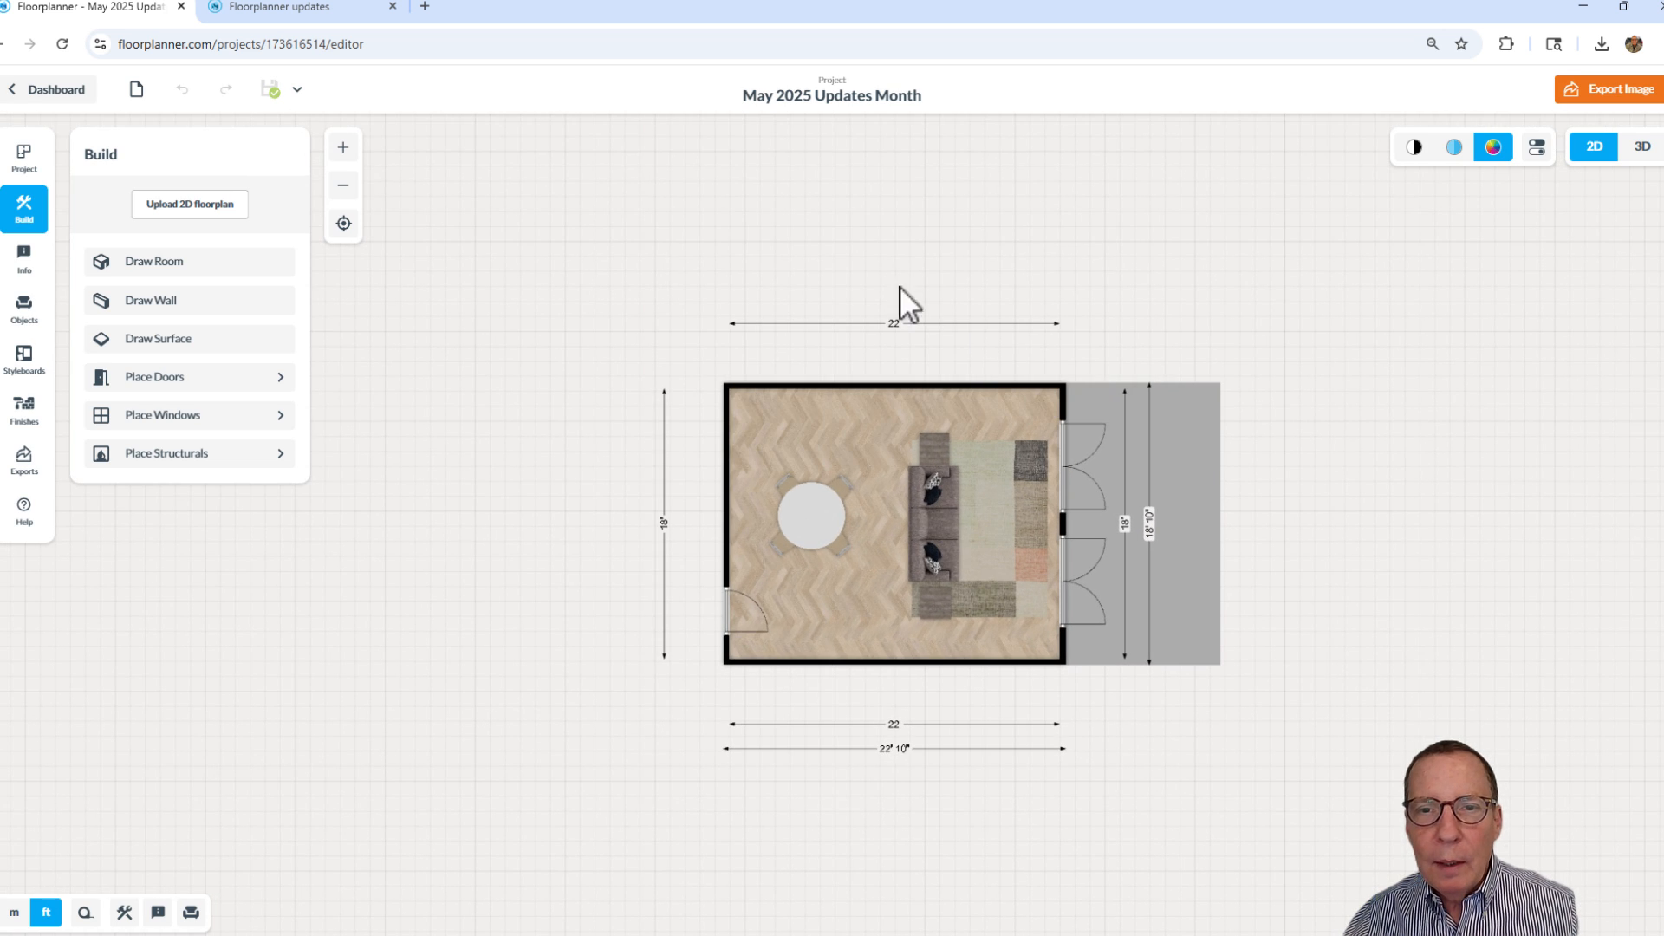
{"action": "mouse_move", "coordinate": [1077, 533]}
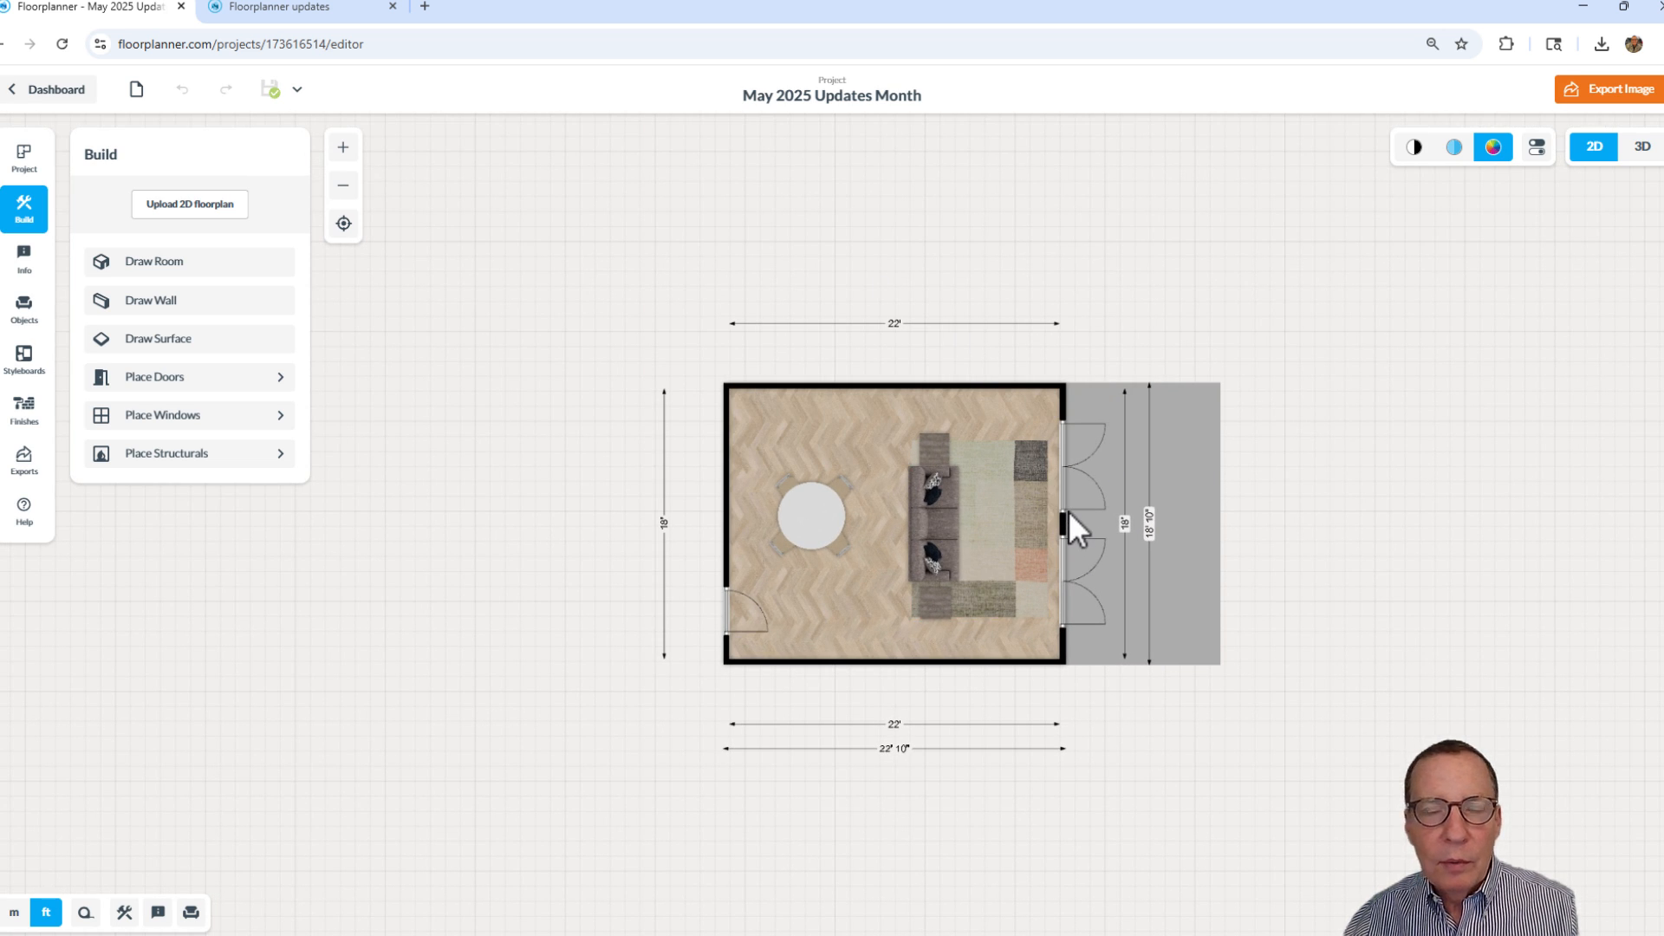
{"action": "mouse_move", "coordinate": [711, 637]}
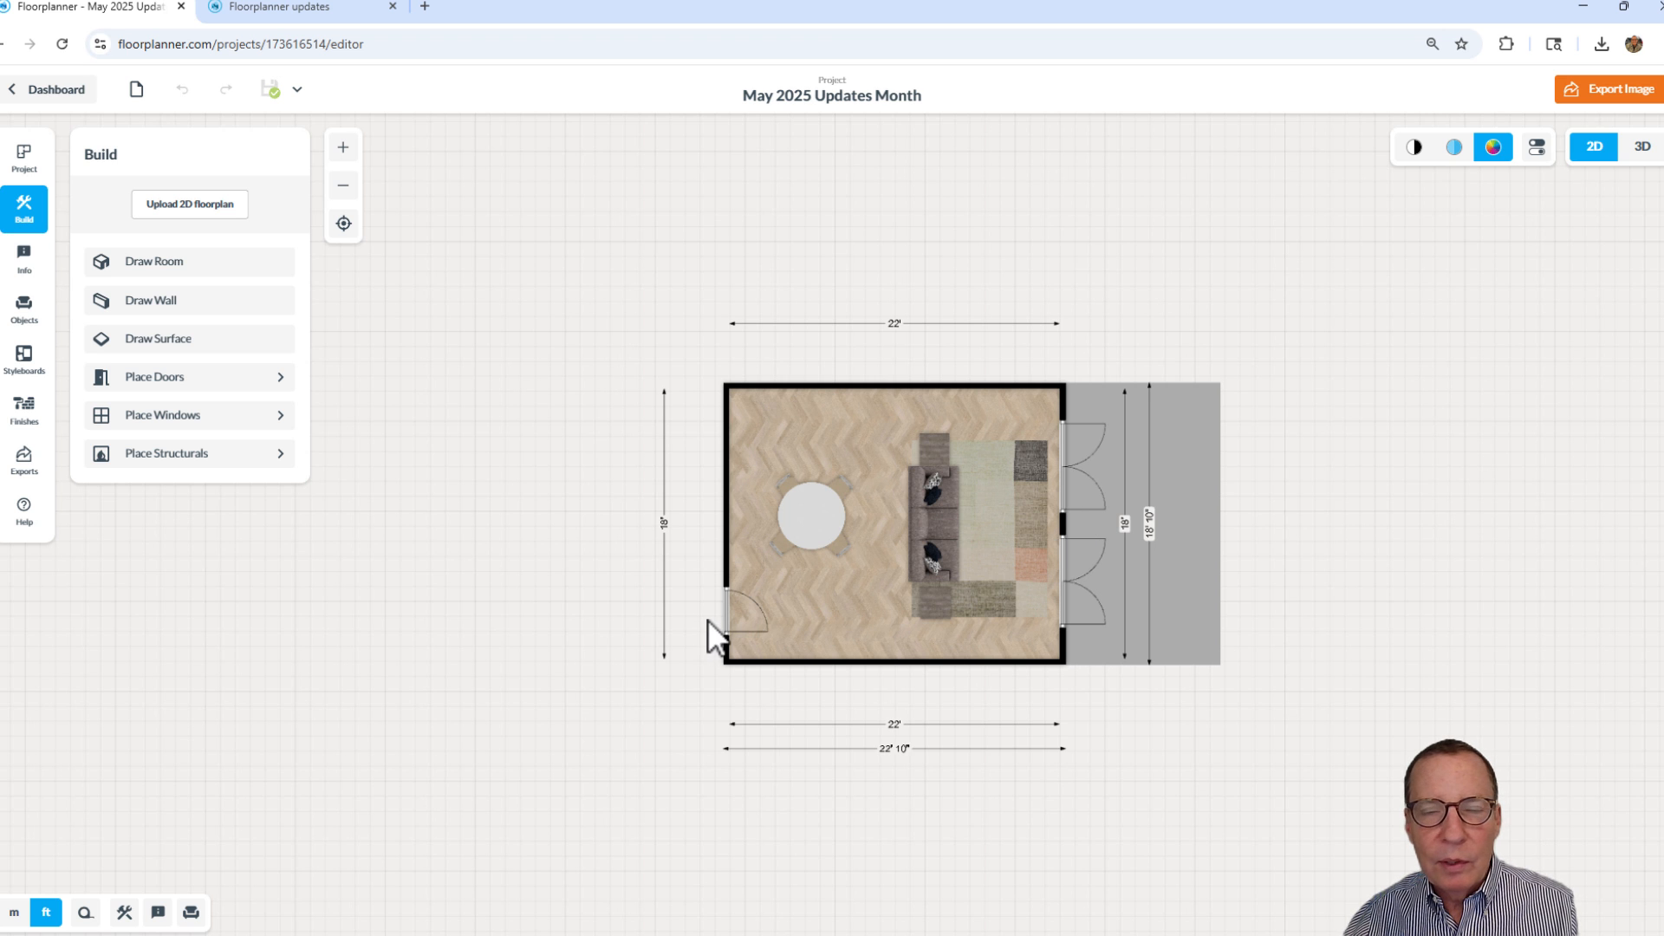
{"action": "mouse_move", "coordinate": [1104, 472]}
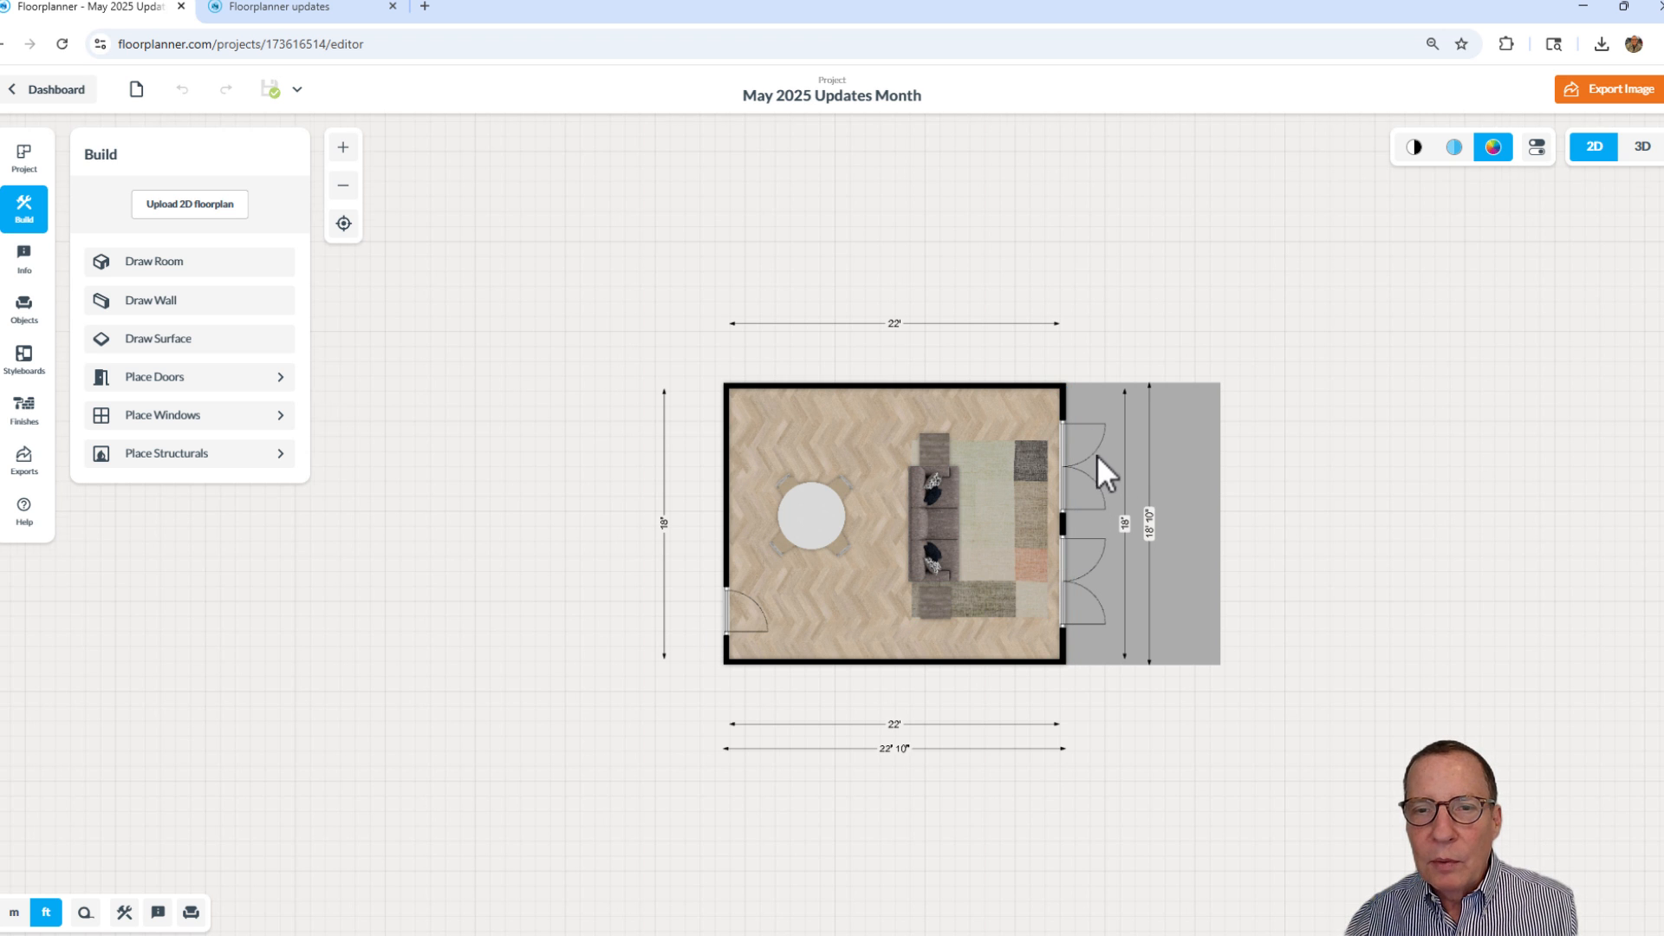
{"action": "scroll", "scroll_direction": "up", "scroll_amount": 3}
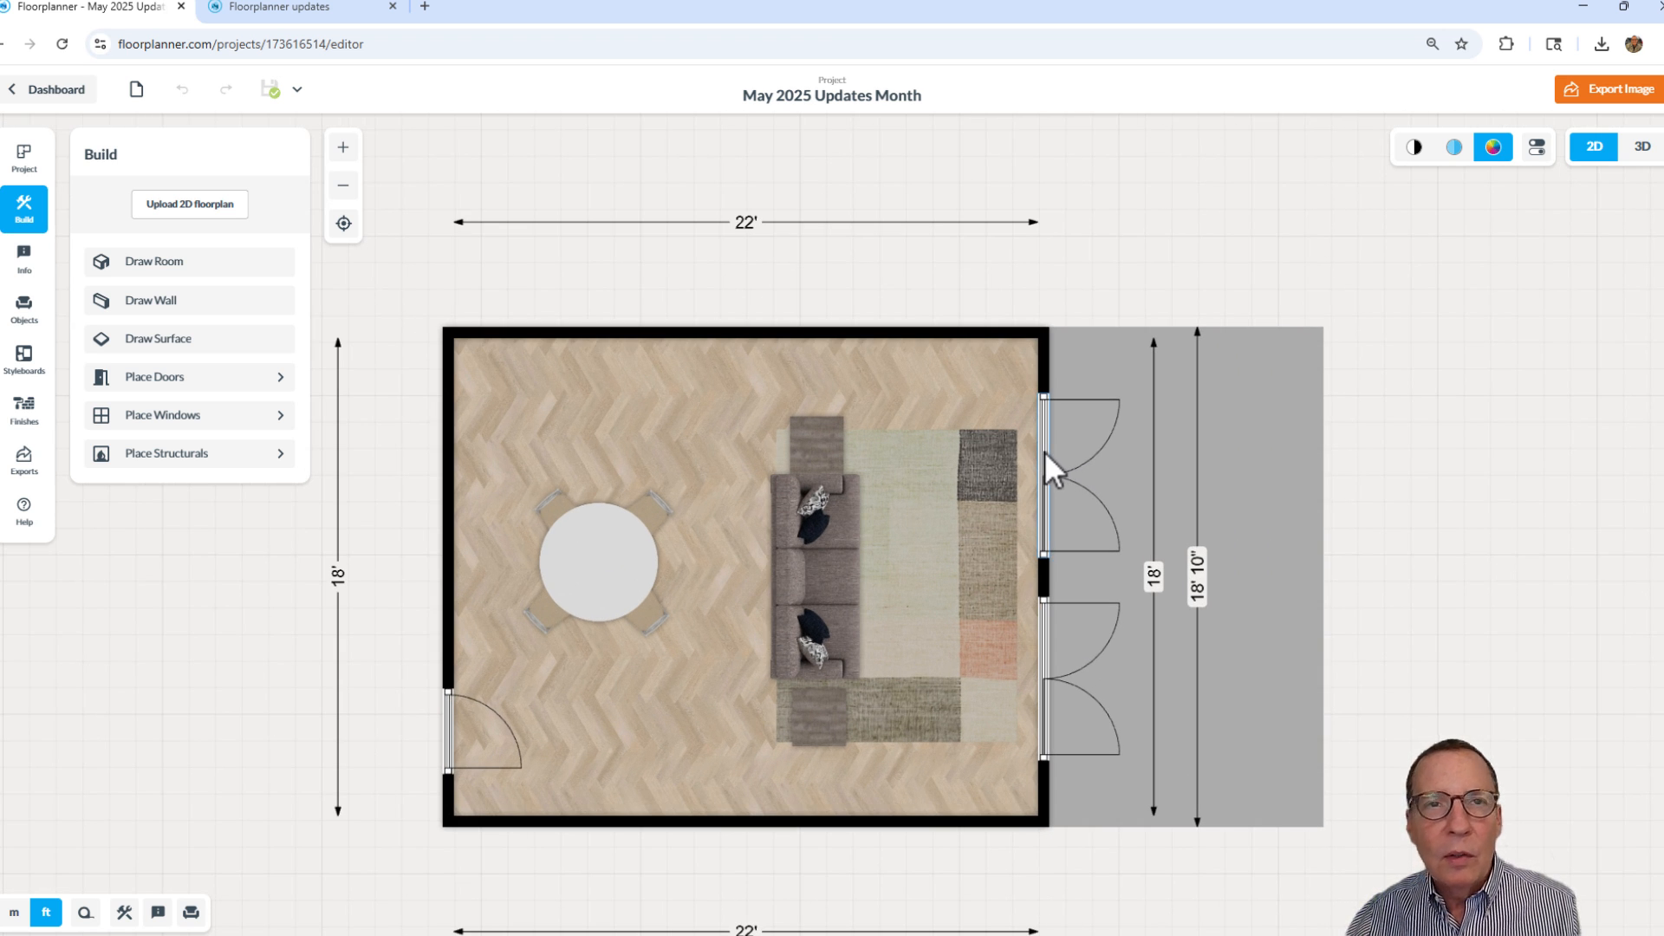
Select the upper French doors, preview colour options, and slide Open to about 22% then 0%
{"action": "left_click", "coordinate": [1042, 476]}
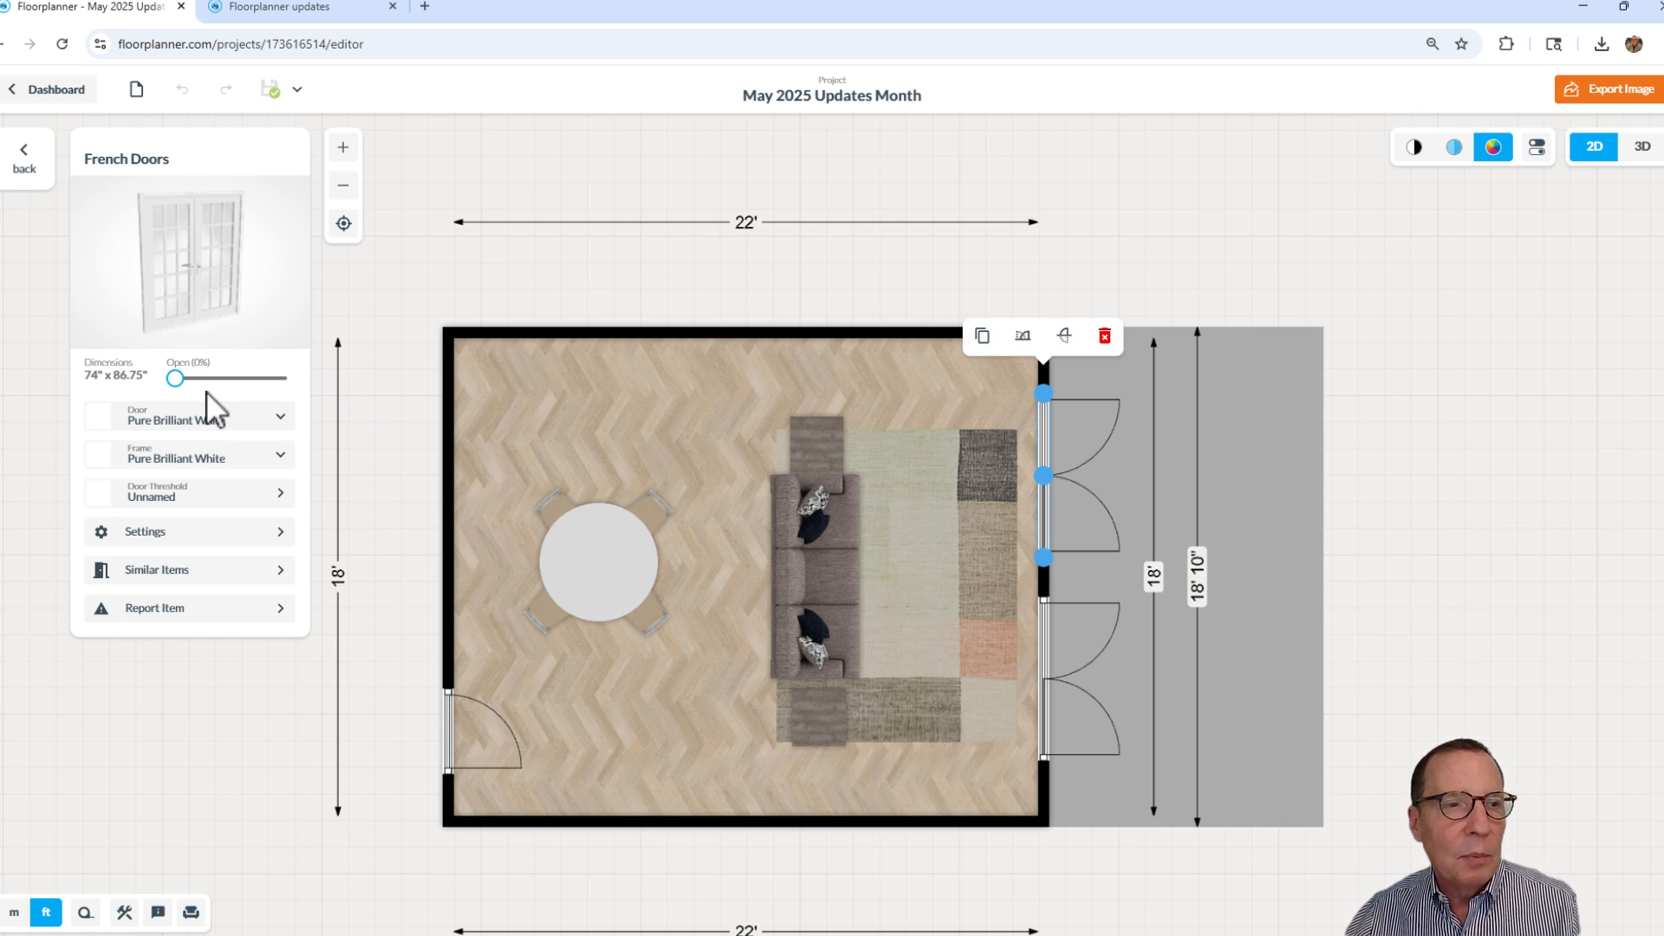
{"action": "left_click", "coordinate": [188, 415]}
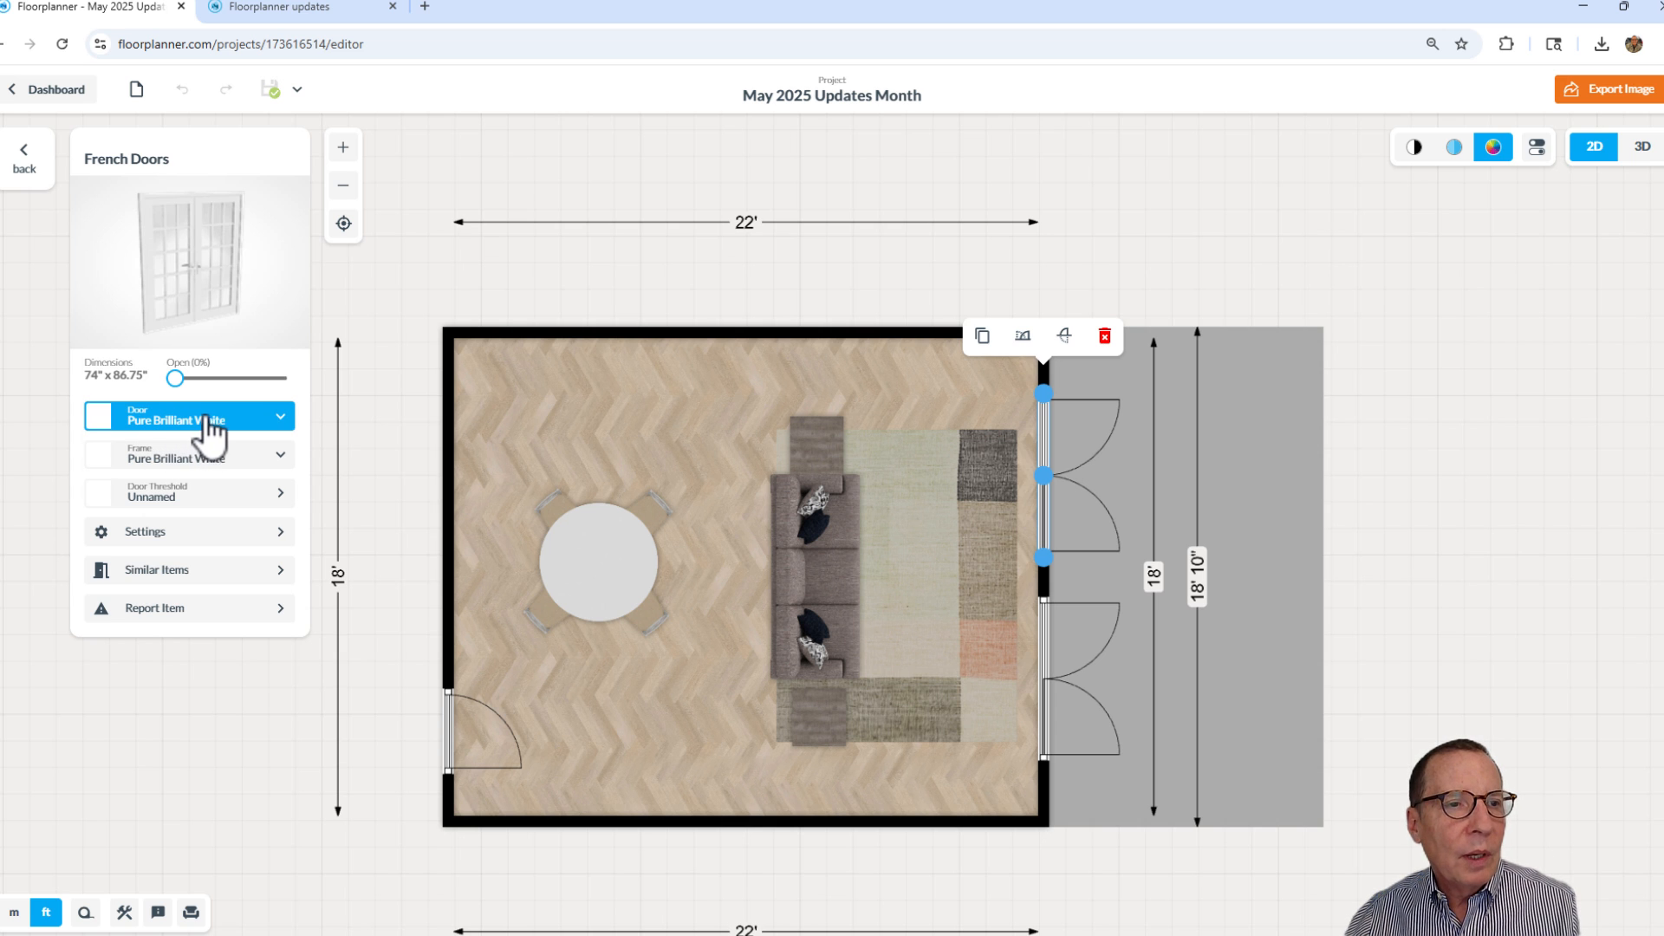
{"action": "left_click", "coordinate": [189, 457]}
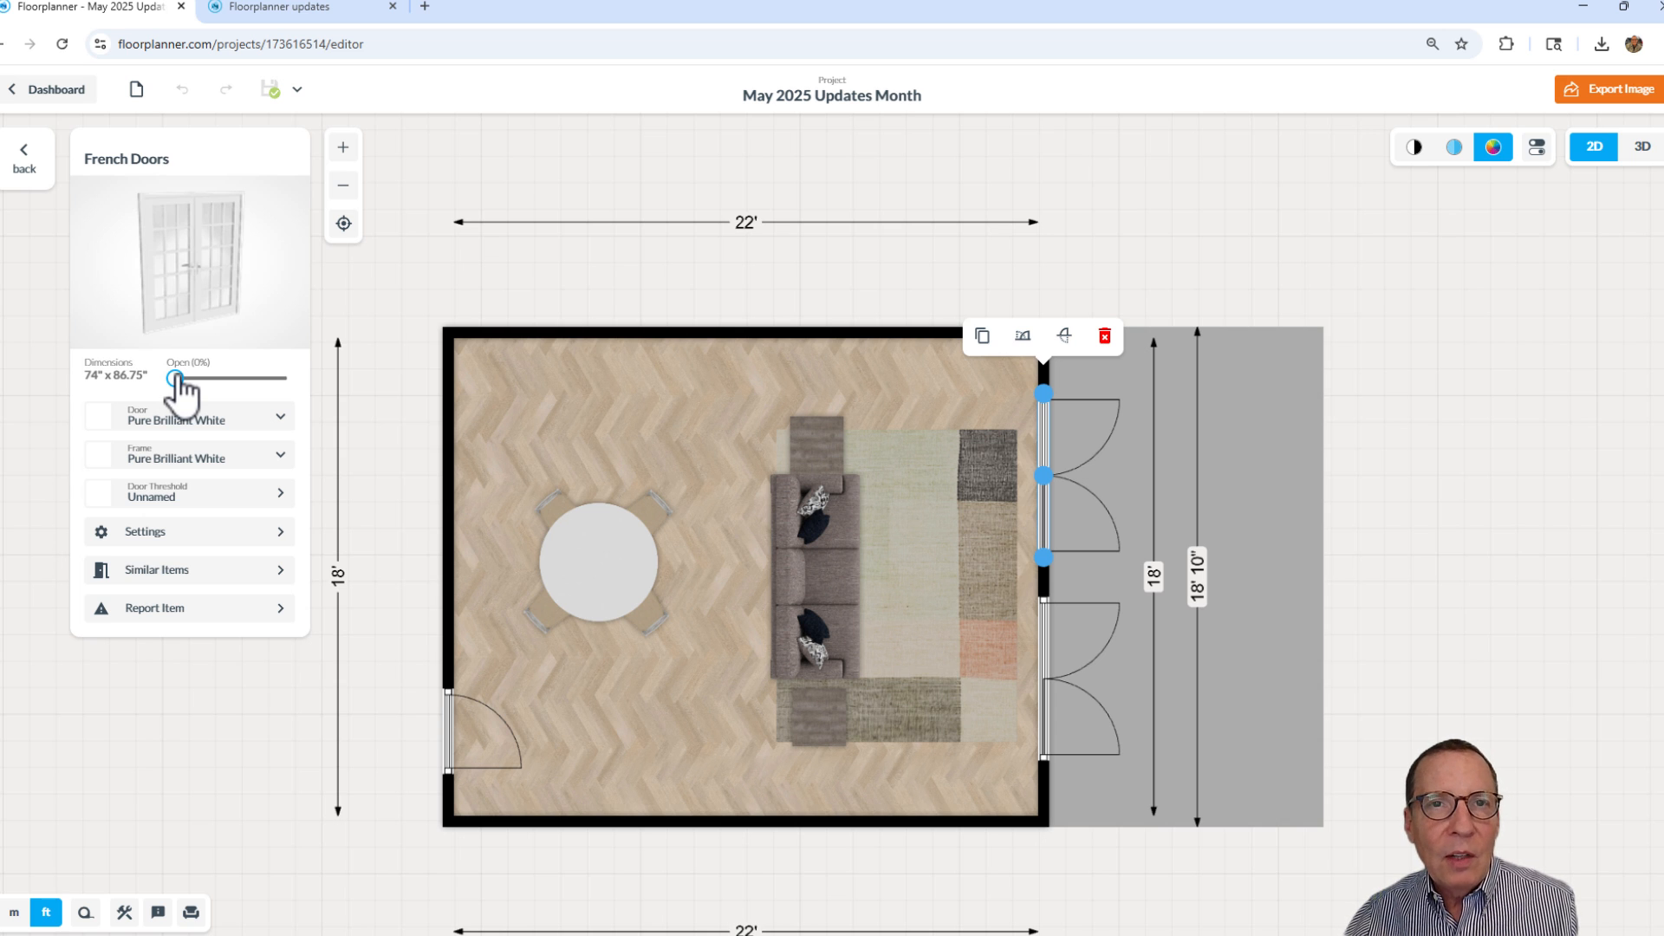
{"action": "left_click_drag", "start_coordinate": [172, 379], "coordinate": [190, 380]}
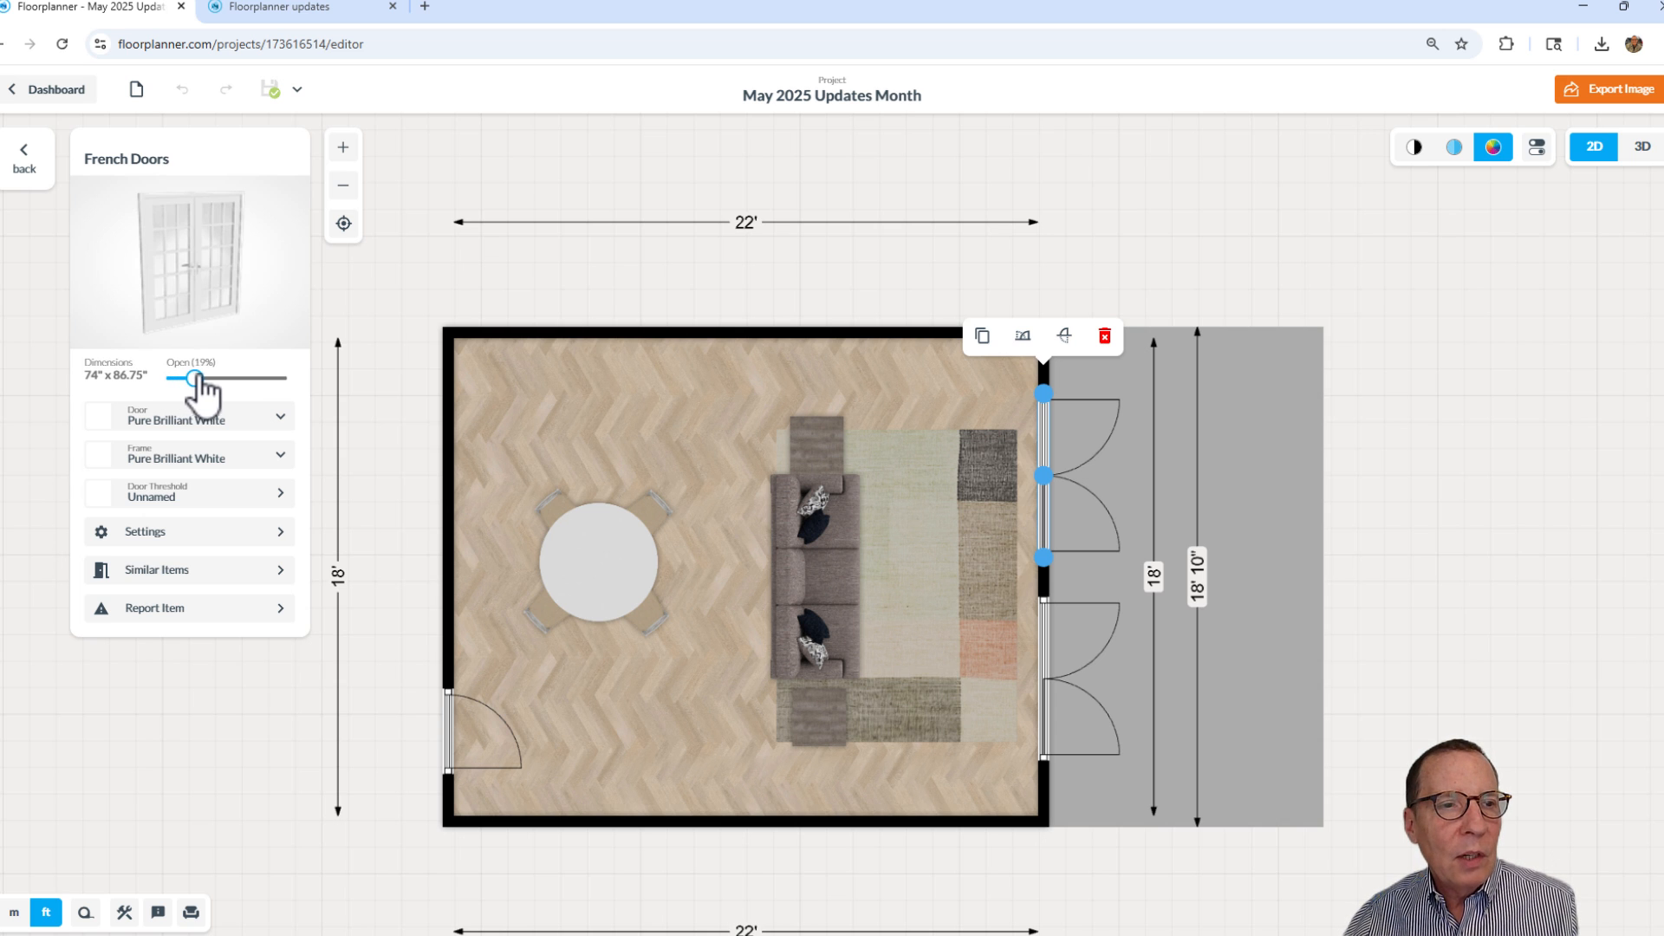
{"action": "left_click_drag", "start_coordinate": [189, 380], "coordinate": [197, 379]}
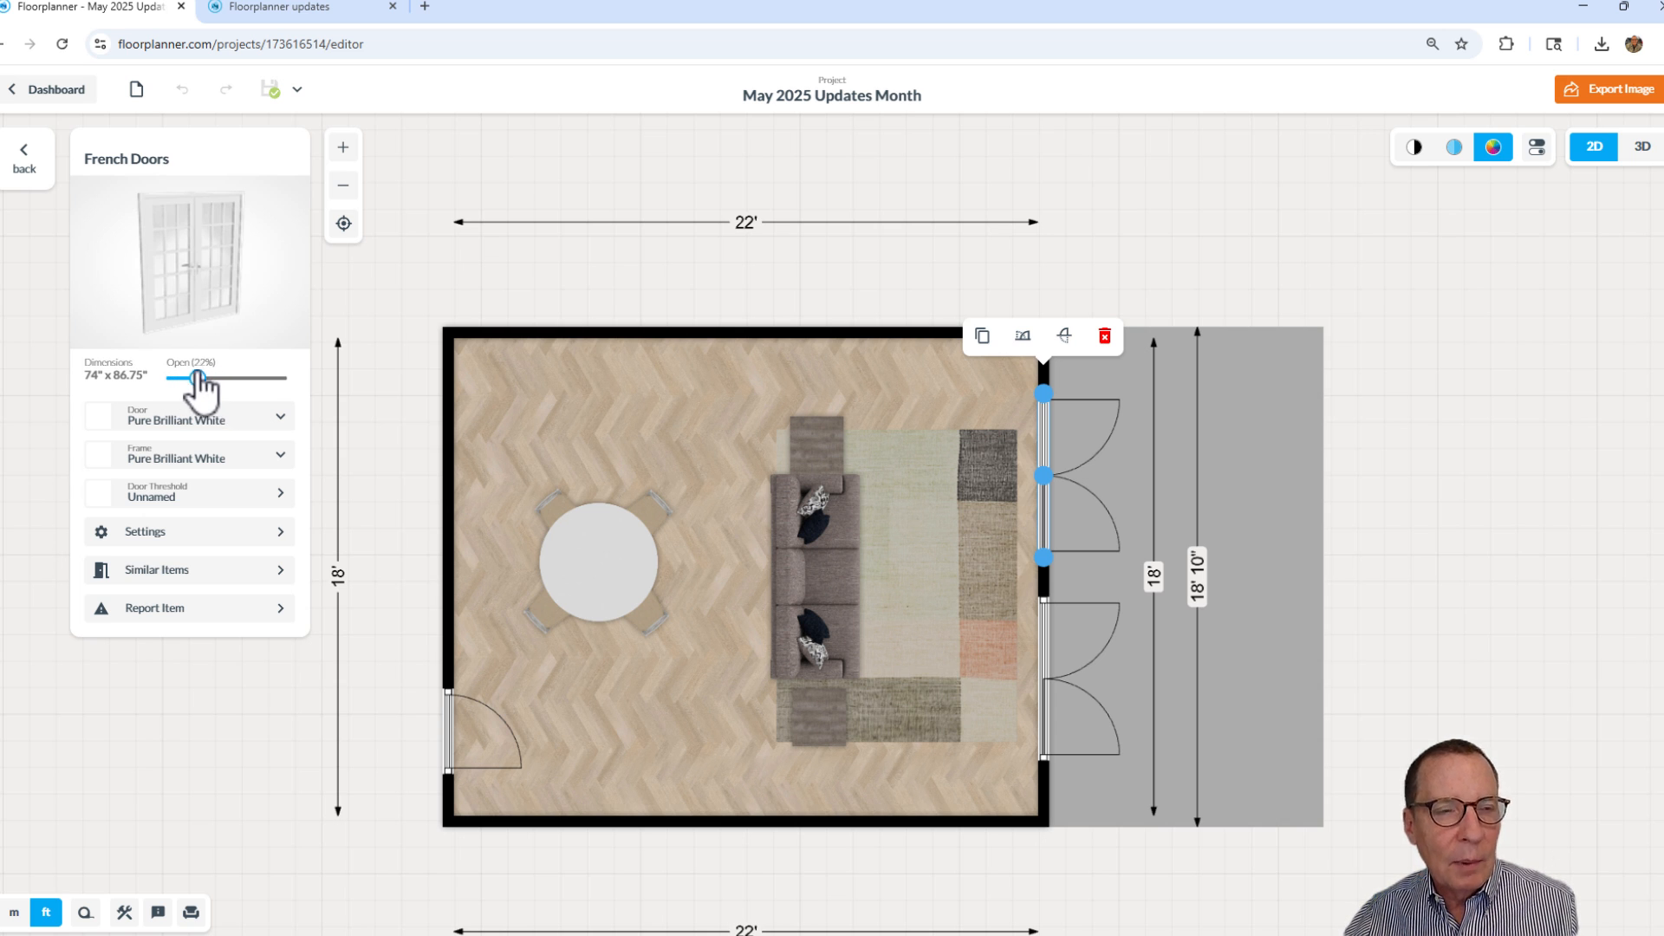
{"action": "left_click_drag", "start_coordinate": [195, 379], "coordinate": [175, 378]}
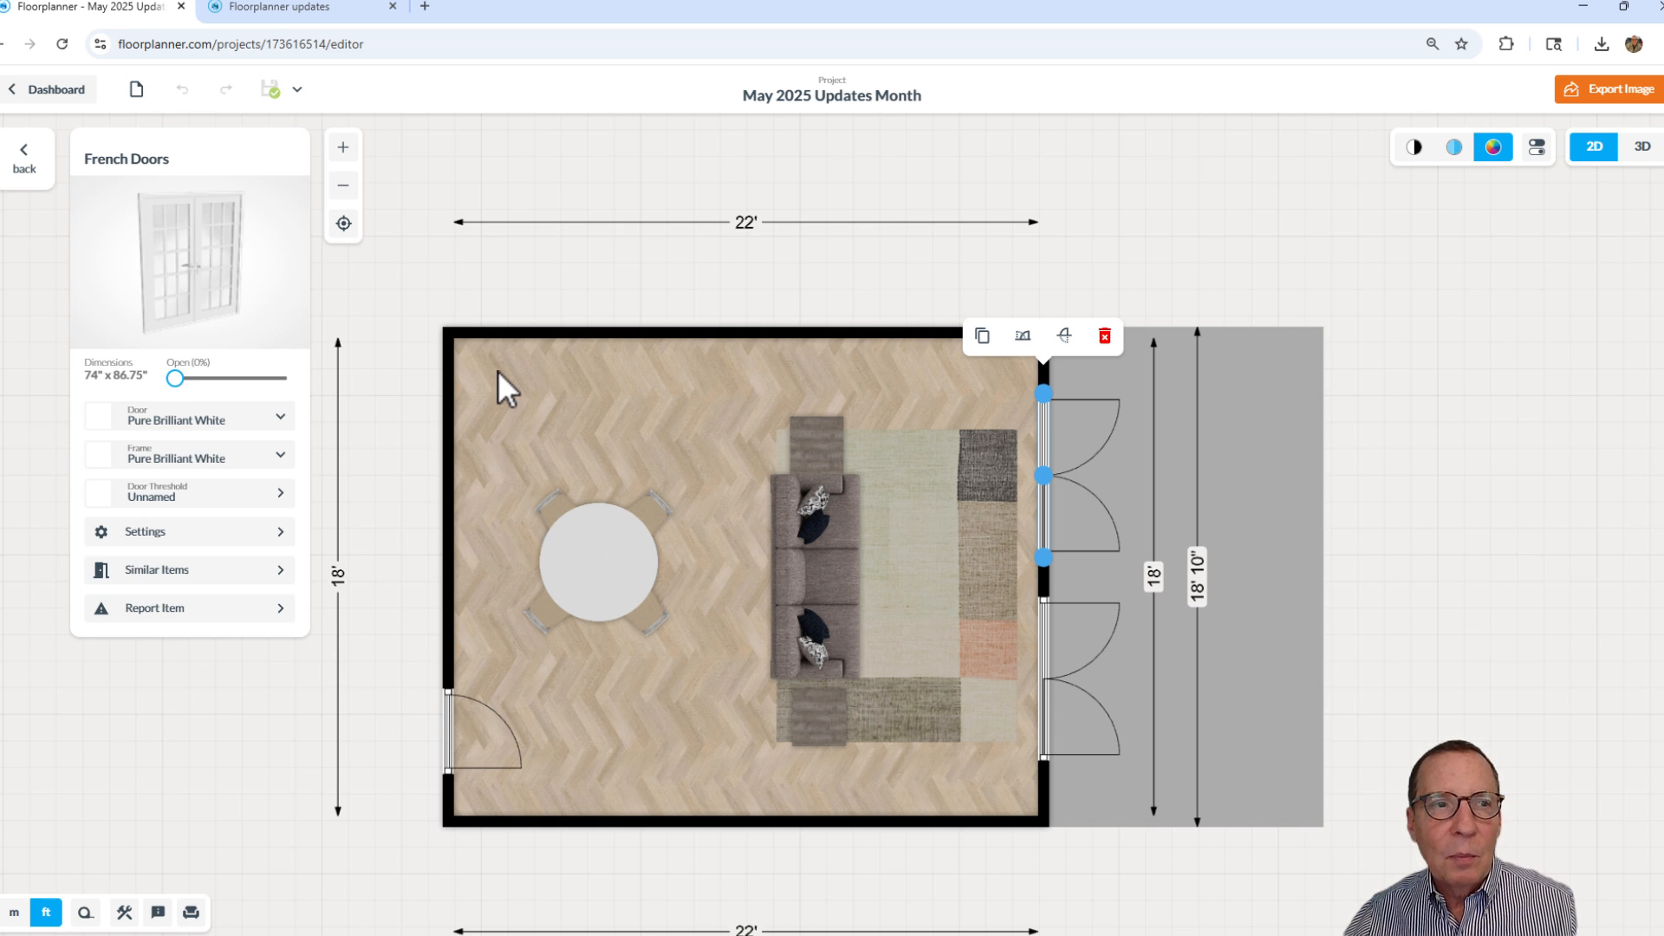
{"action": "mouse_move", "coordinate": [244, 359]}
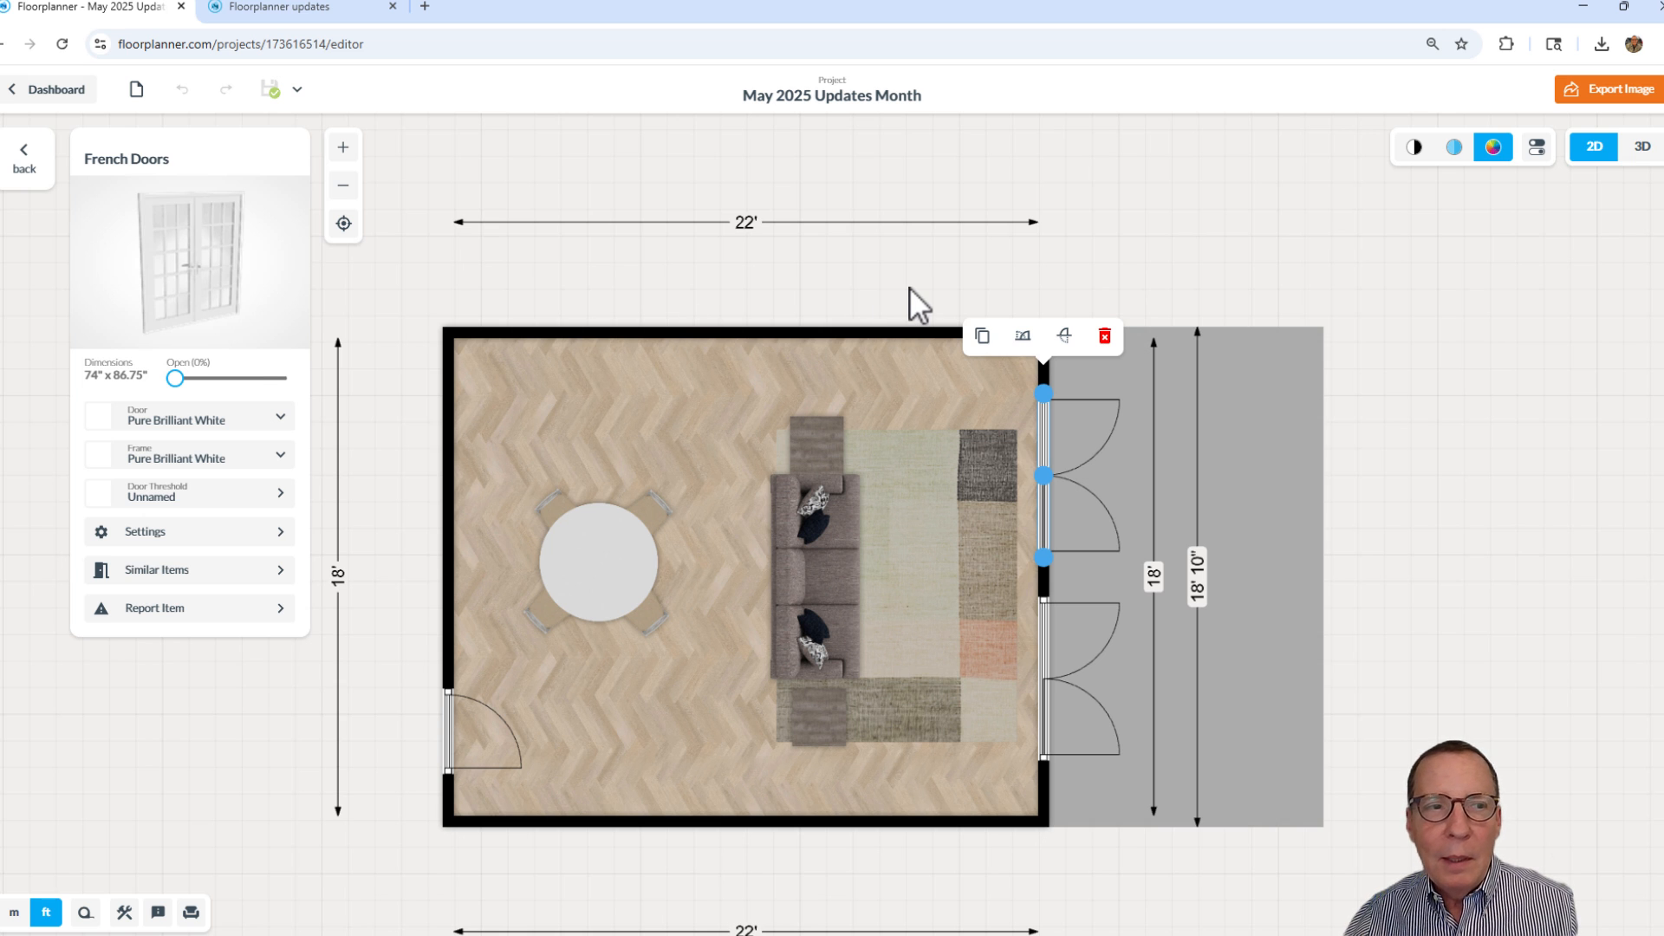
Deselect the doors, switch to 3D, and orbit the dollhouse room to another side
{"action": "left_click", "coordinate": [23, 209]}
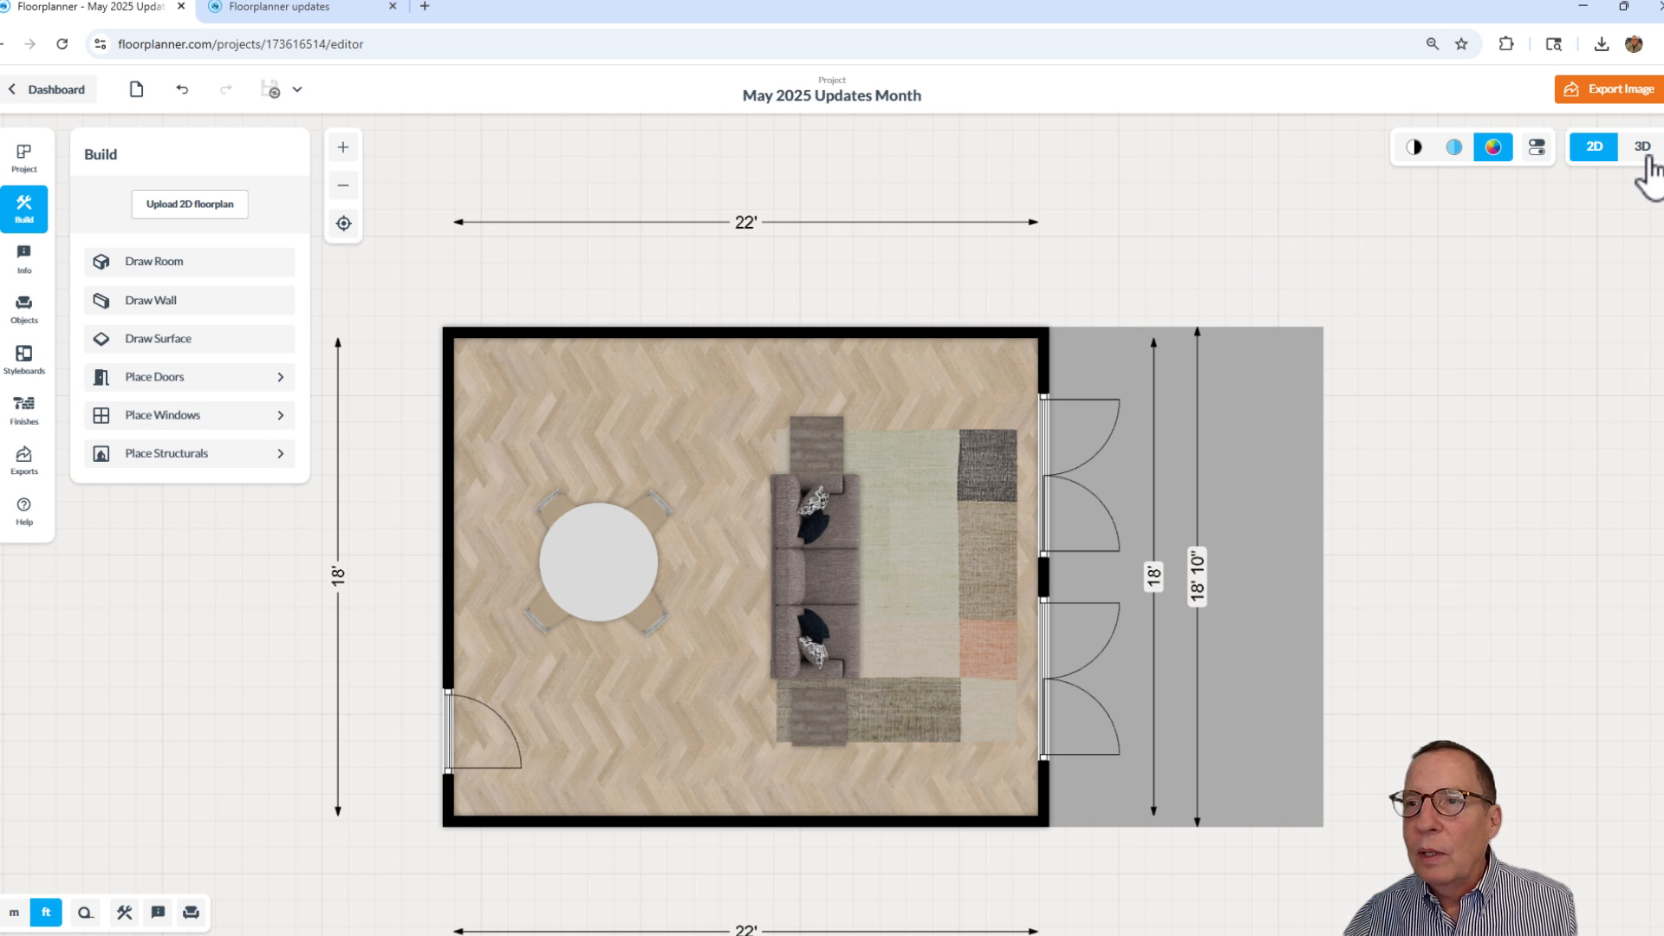
{"action": "left_click", "coordinate": [1639, 147]}
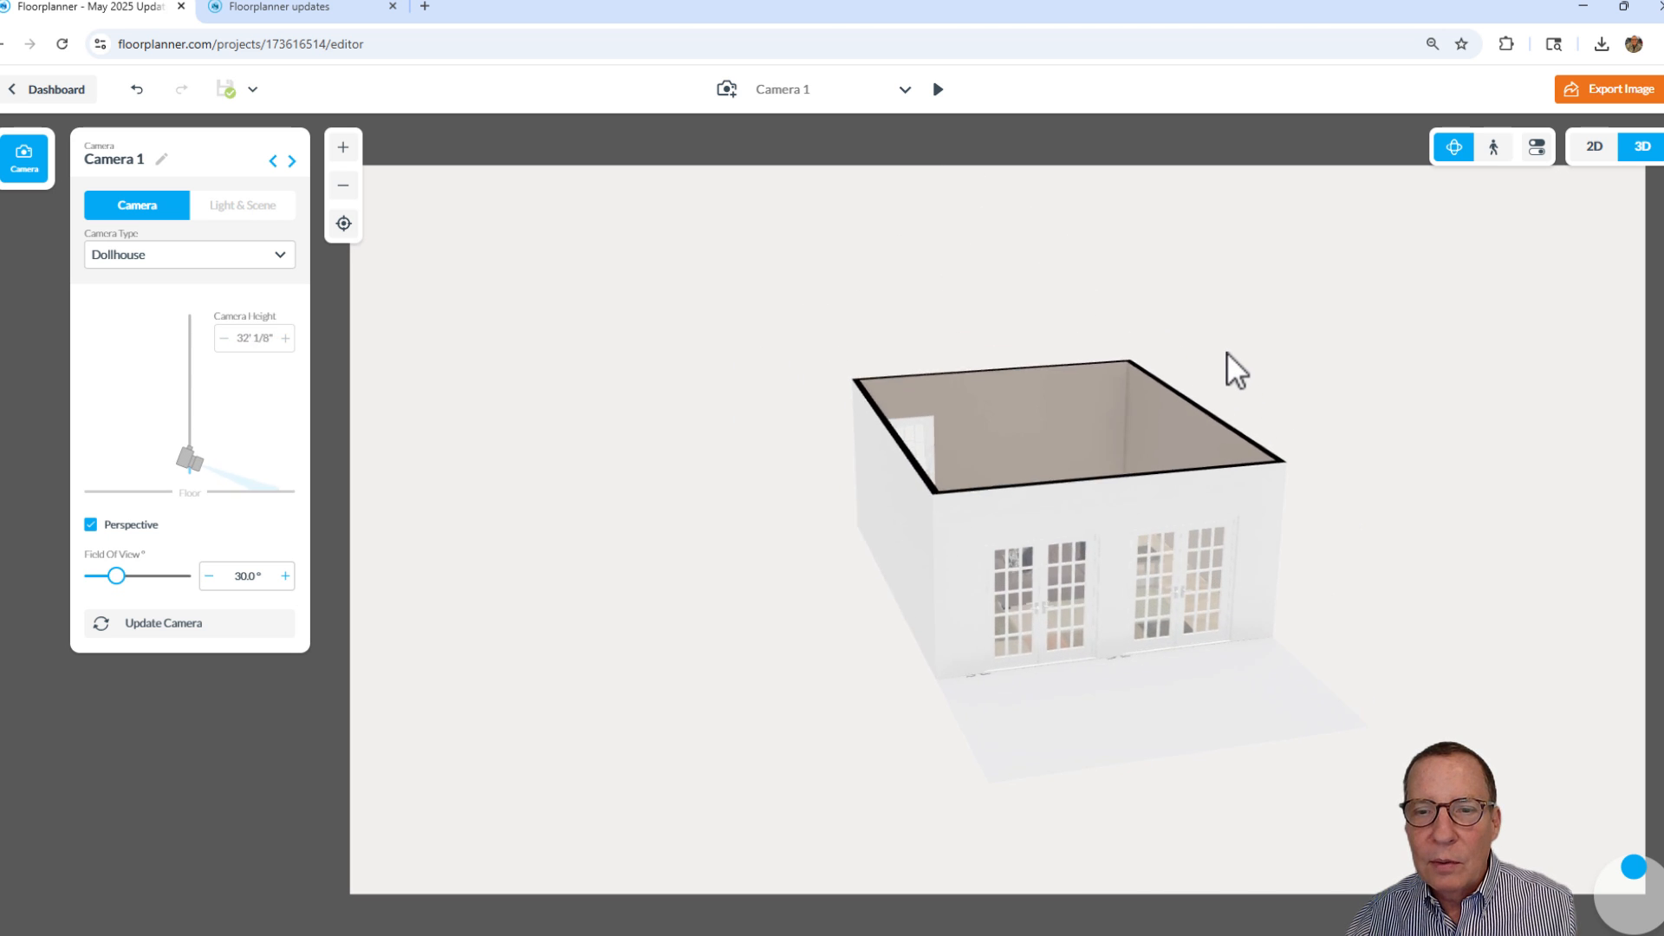
{"action": "left_click_drag", "start_coordinate": [1231, 371], "coordinate": [1032, 717]}
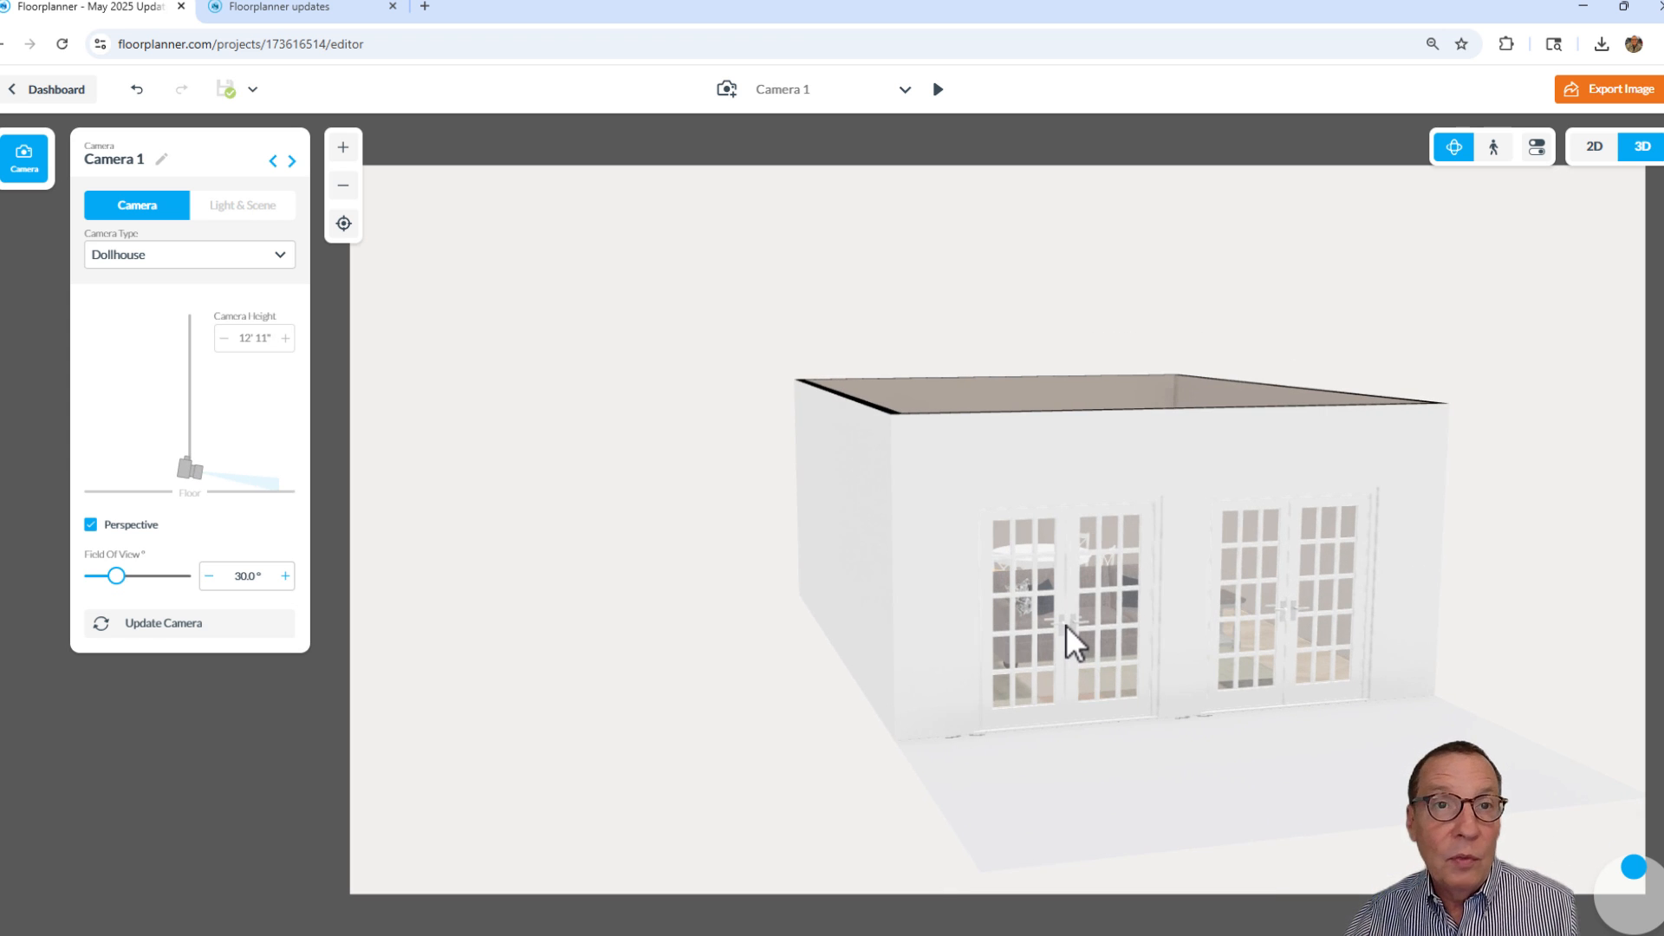
Give the left French doors sandalwood door leaves and a black frame
{"action": "left_click", "coordinate": [1072, 626]}
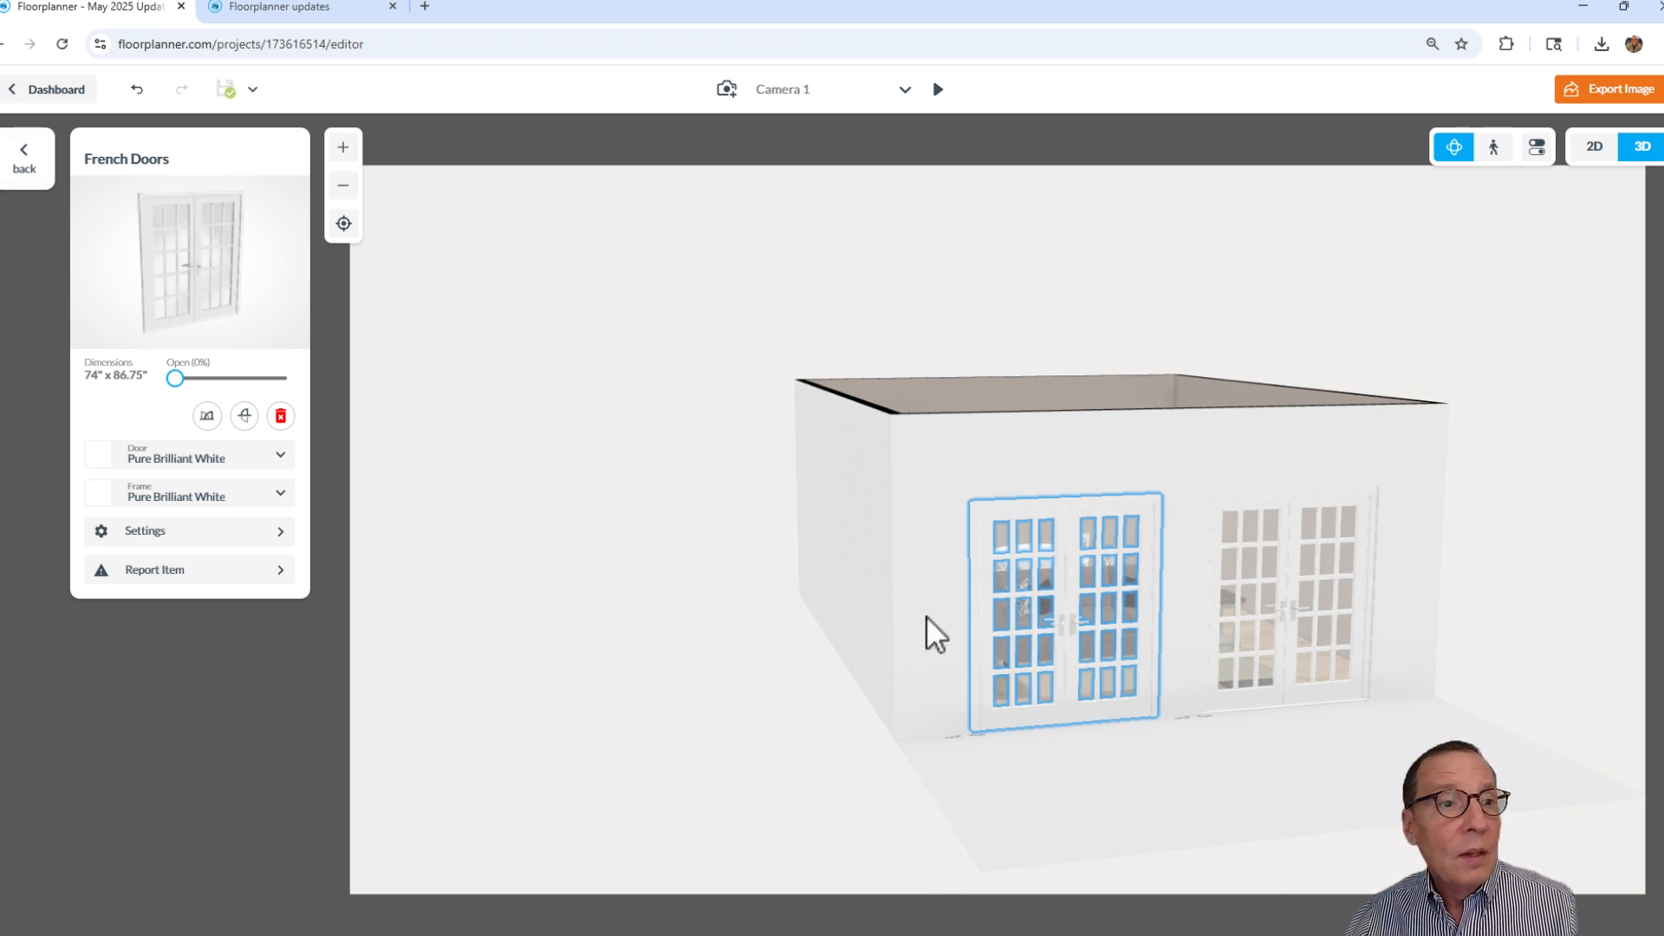
{"action": "mouse_move", "coordinate": [221, 353]}
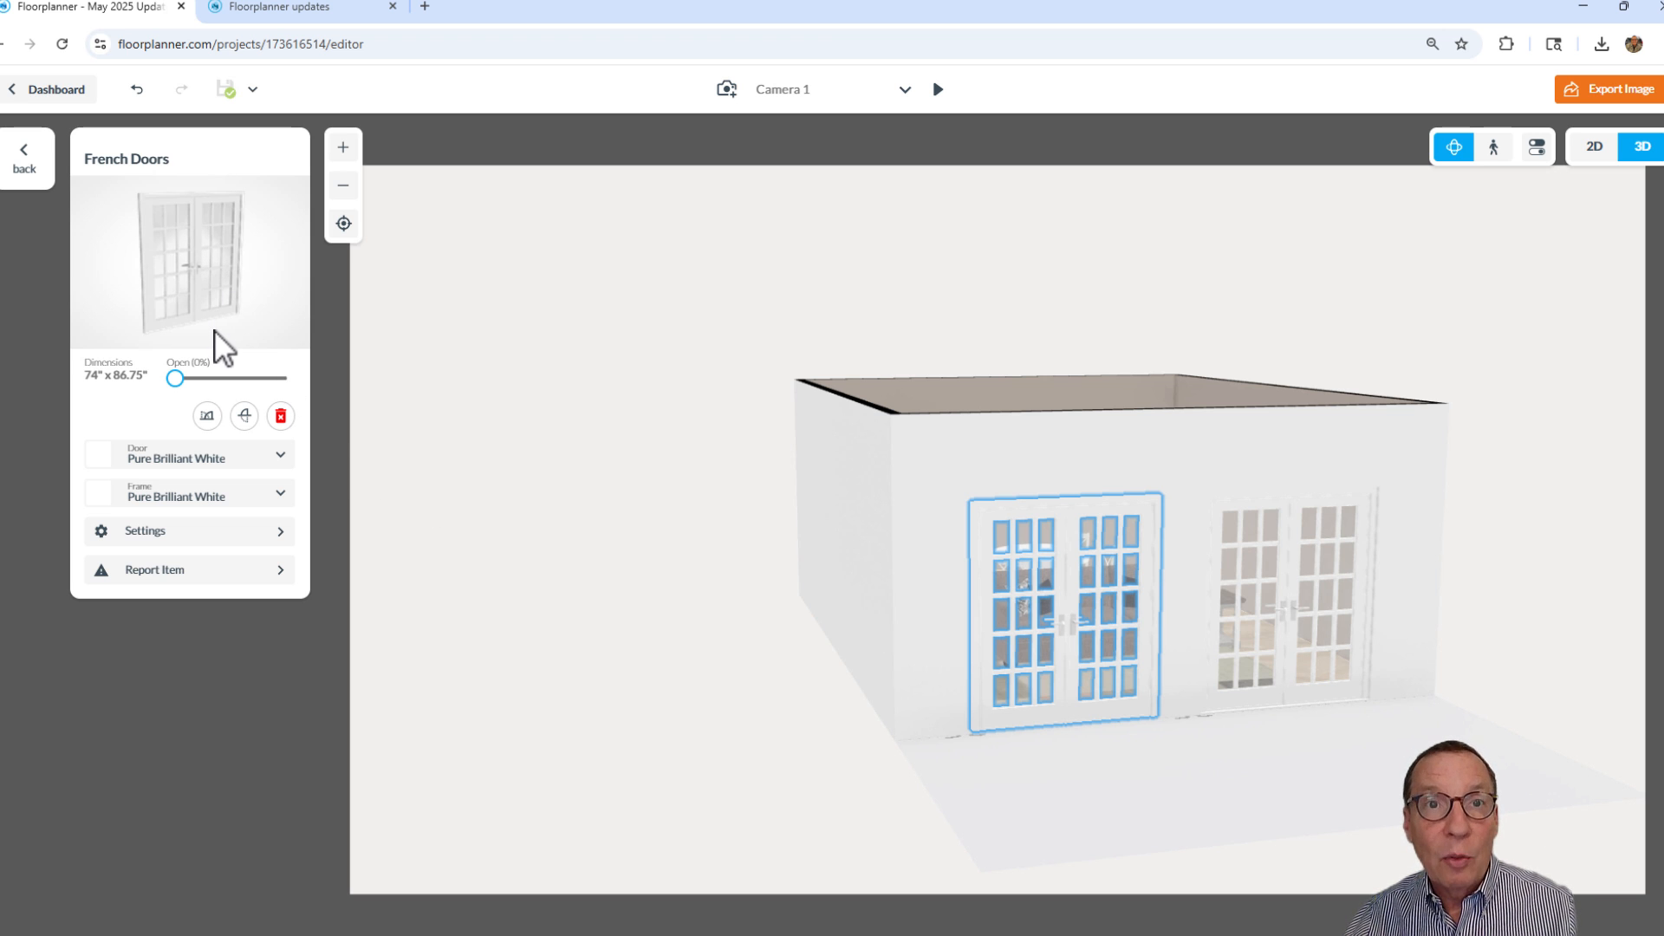
{"action": "left_click", "coordinate": [185, 456]}
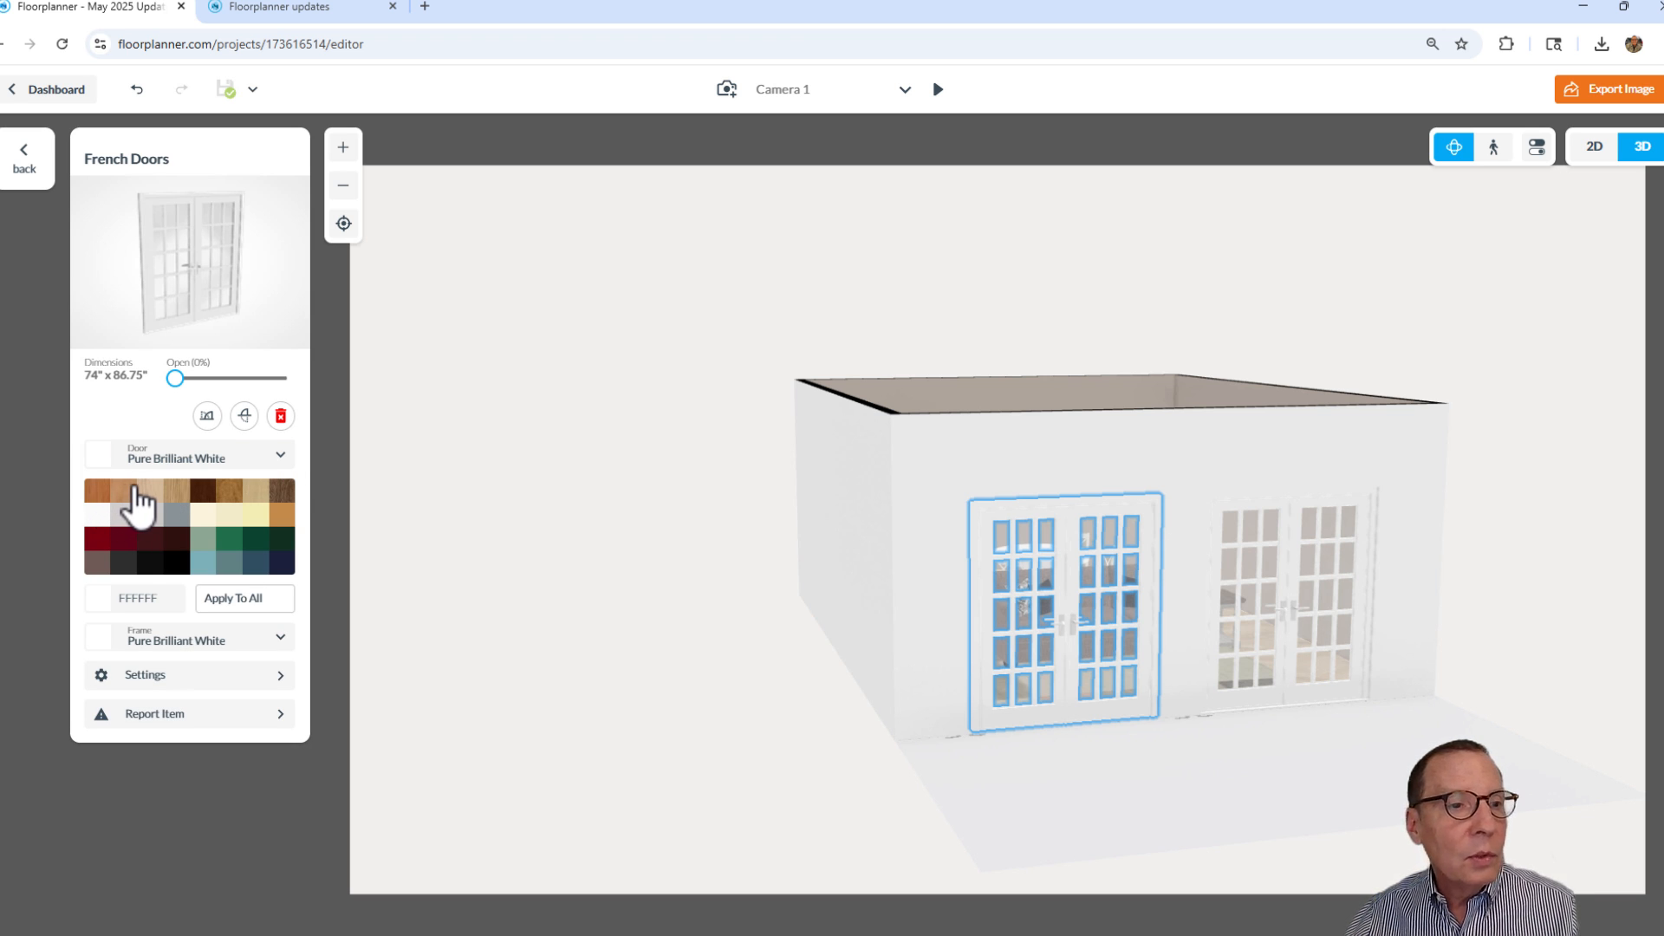
{"action": "mouse_move", "coordinate": [219, 507]}
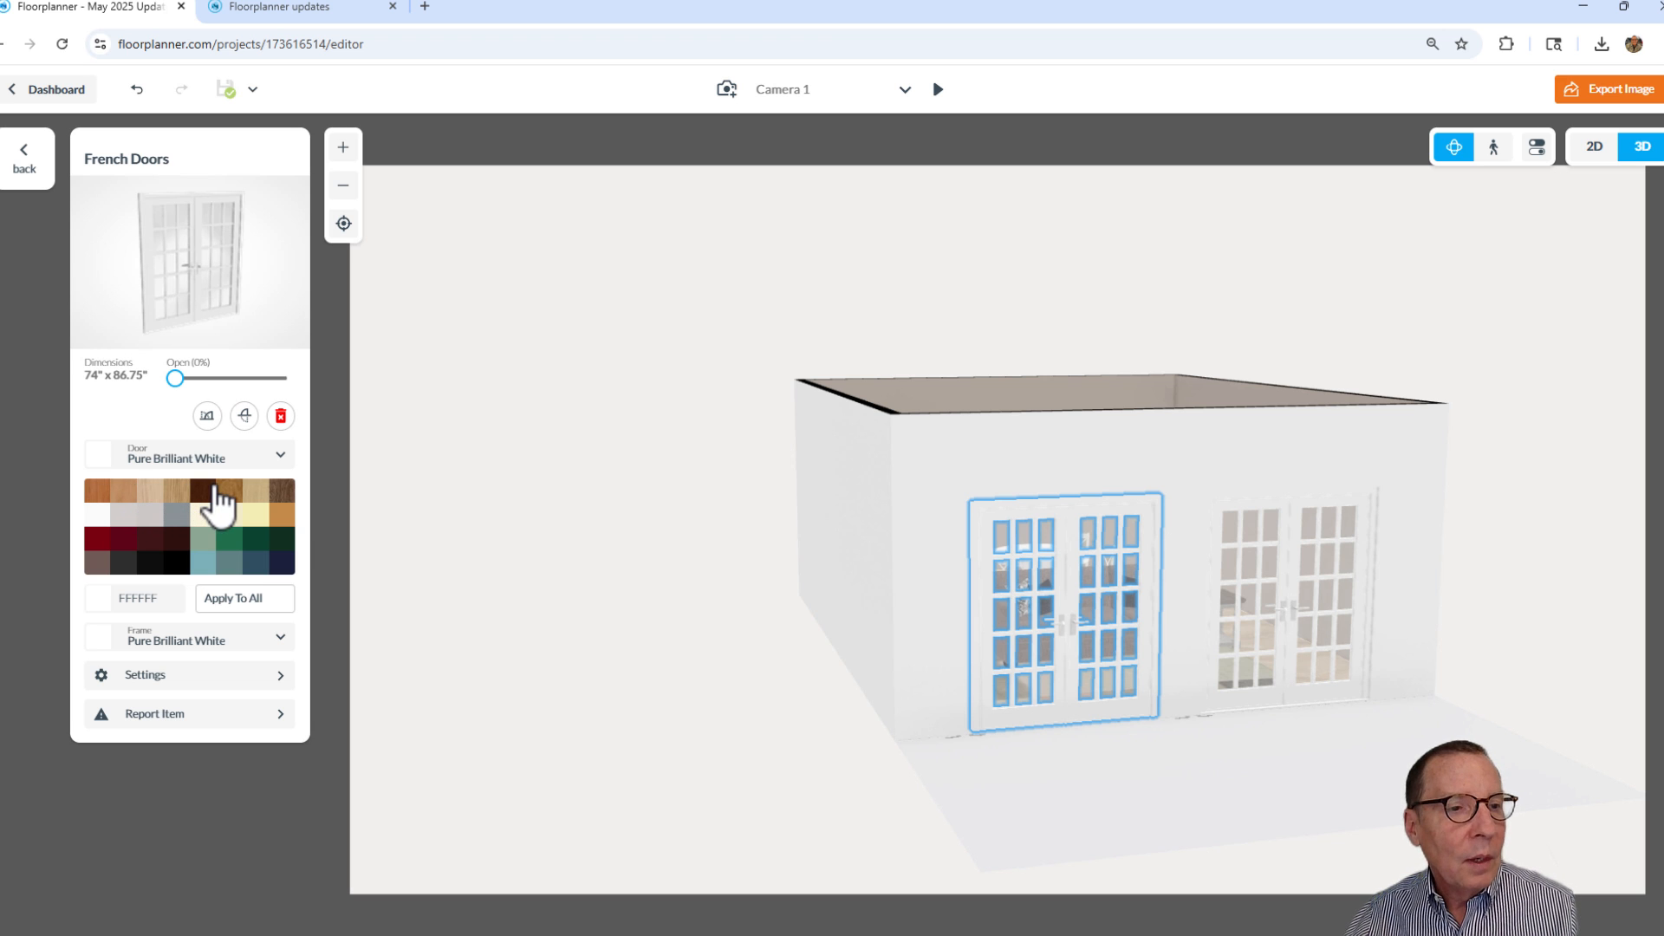
{"action": "mouse_move", "coordinate": [159, 509]}
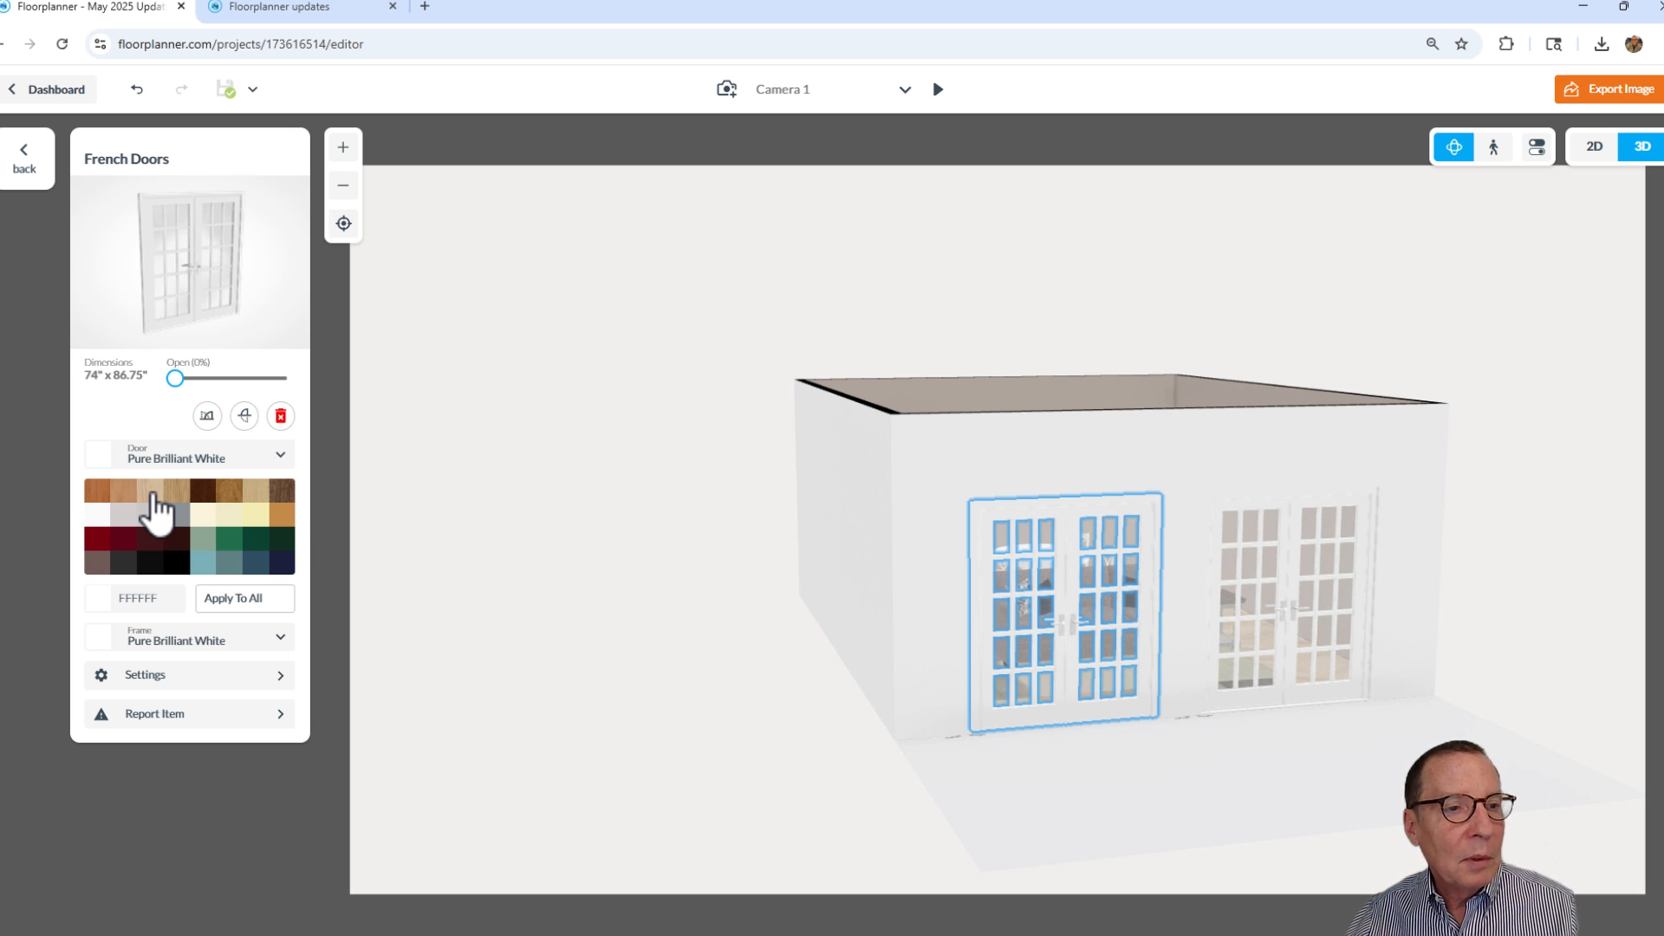
{"action": "left_click", "coordinate": [164, 514]}
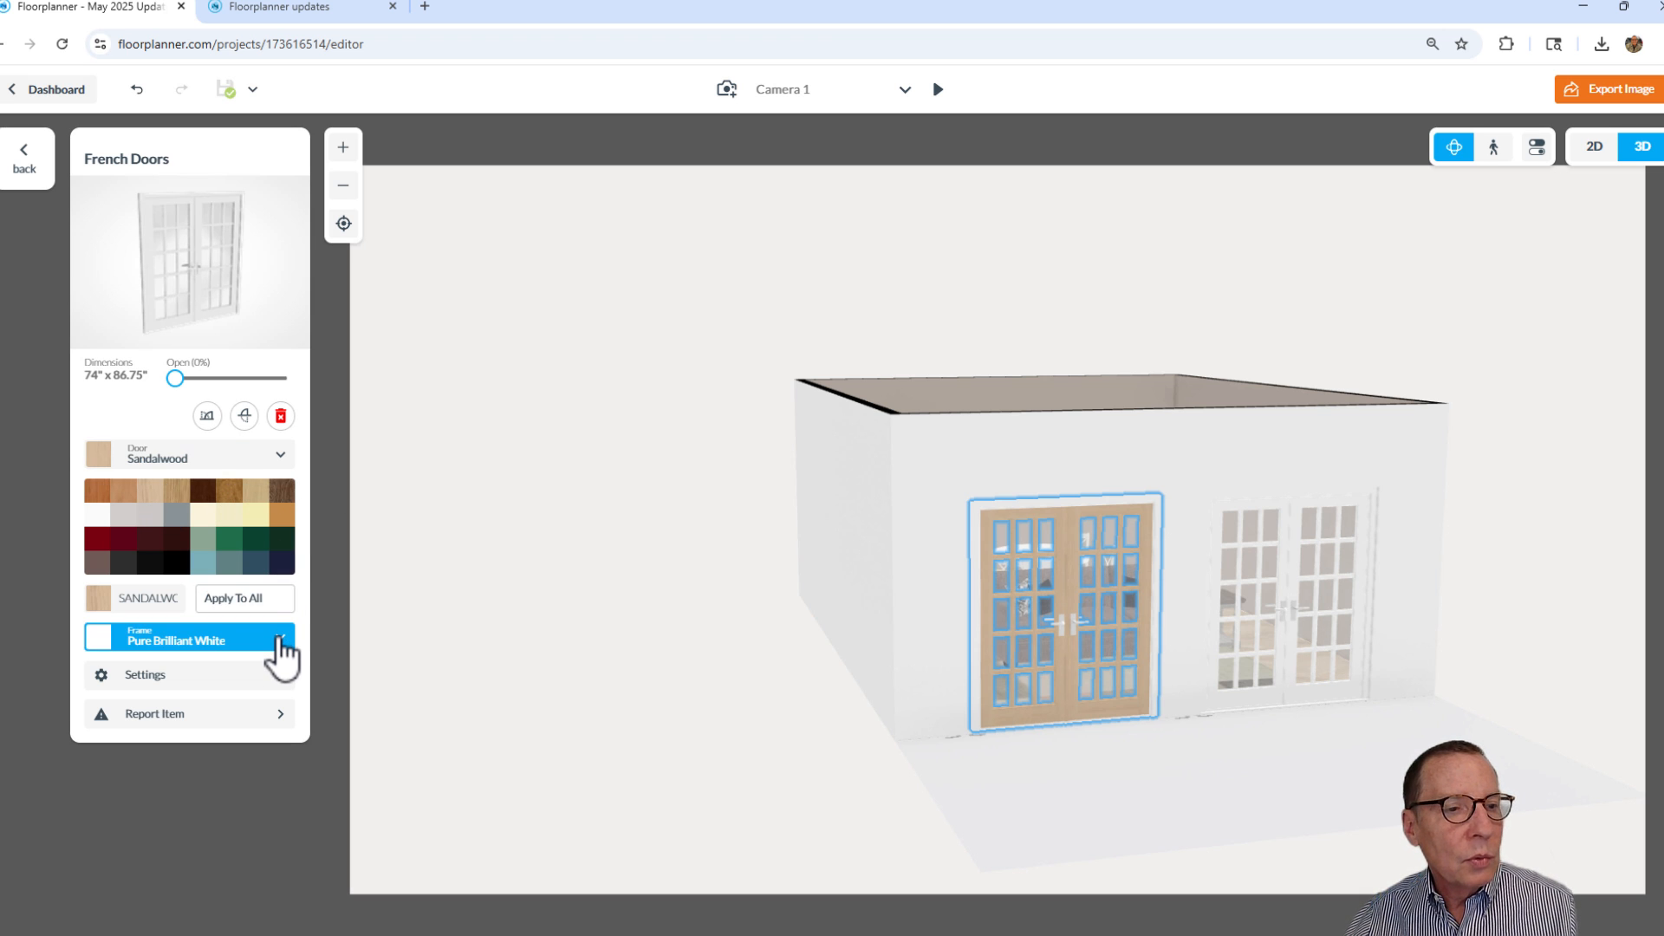
{"action": "left_click", "coordinate": [280, 638]}
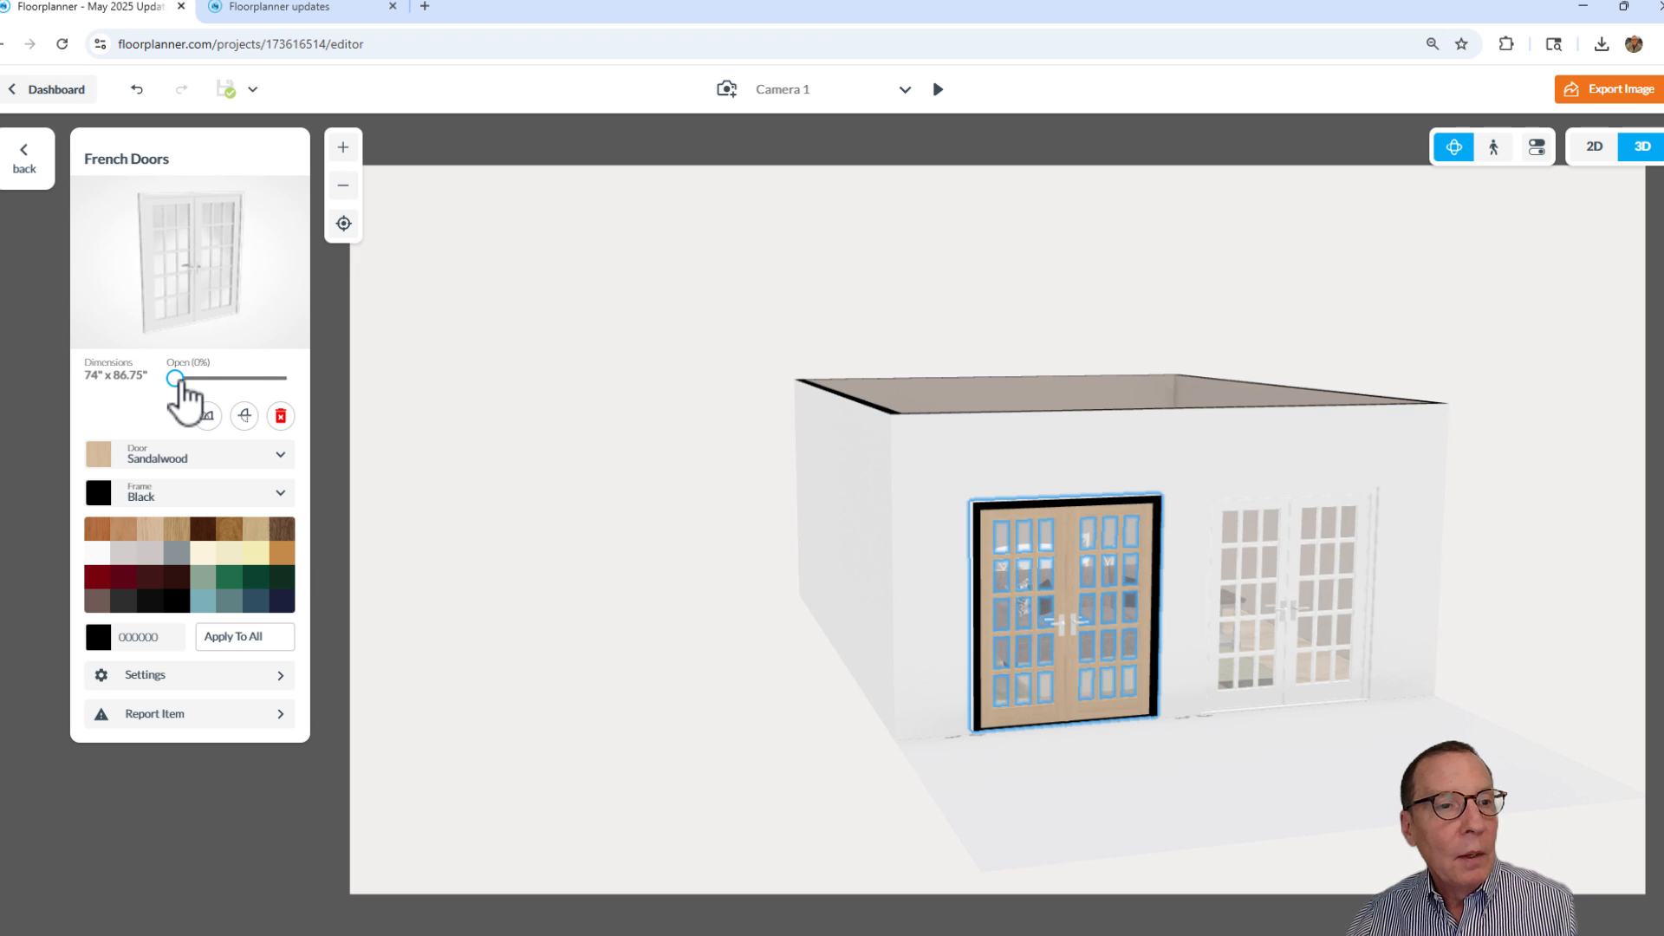
Swing the left French doors partly open, to about 40%
{"action": "left_click_drag", "start_coordinate": [175, 379], "coordinate": [189, 378]}
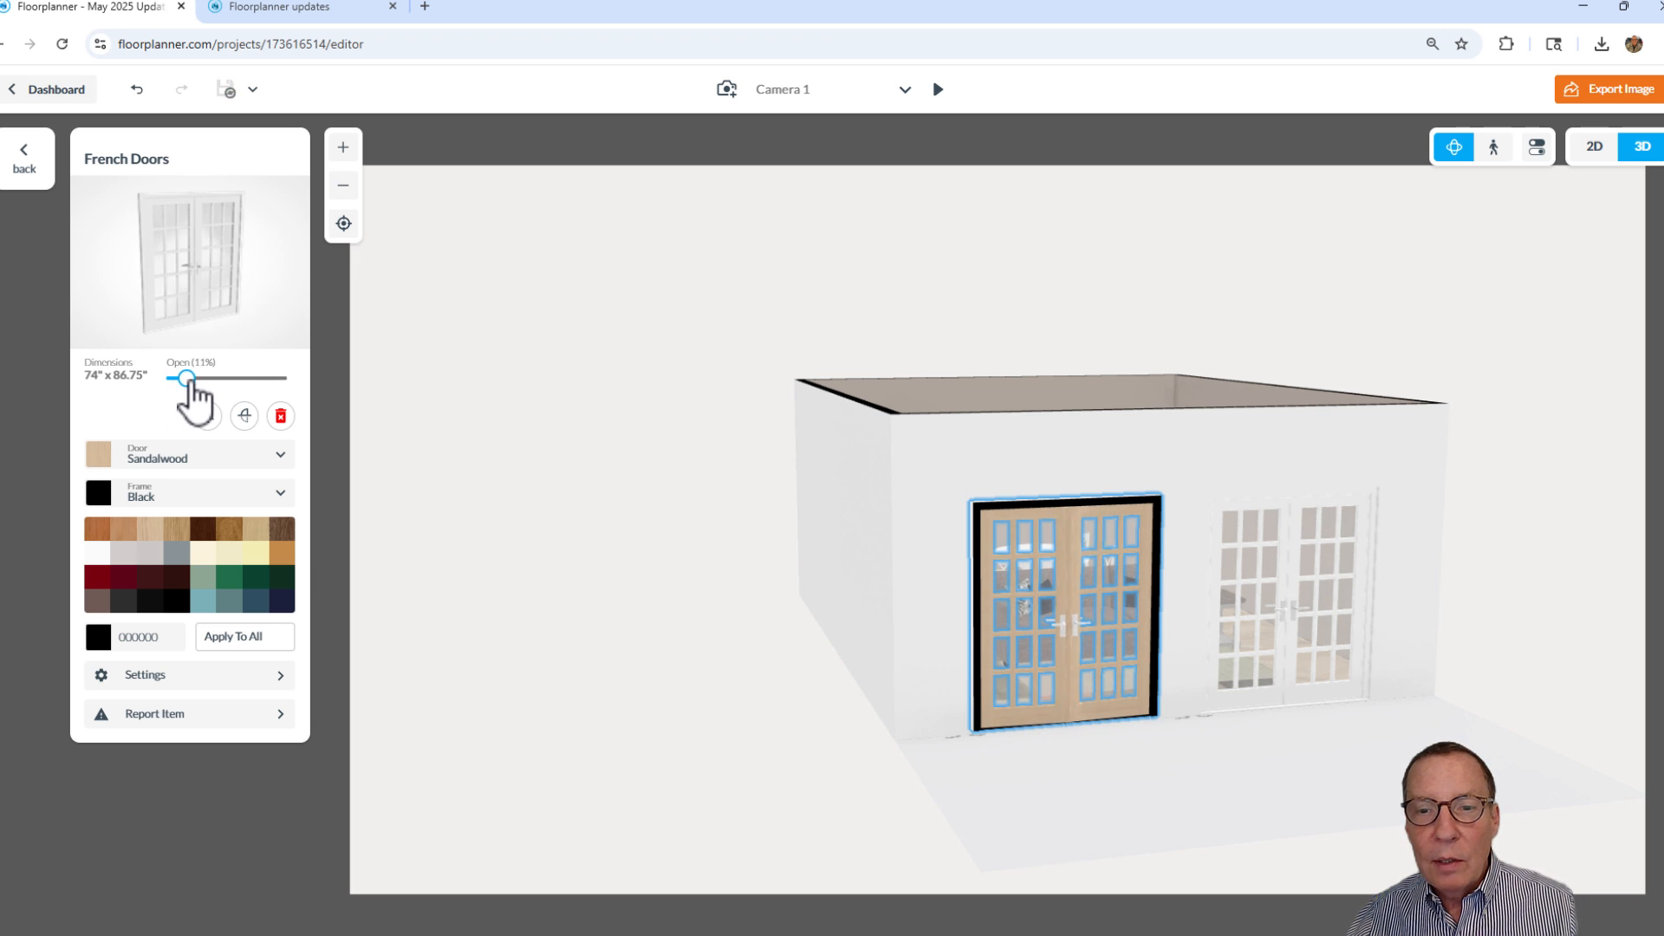
{"action": "left_click_drag", "start_coordinate": [184, 378], "coordinate": [217, 378]}
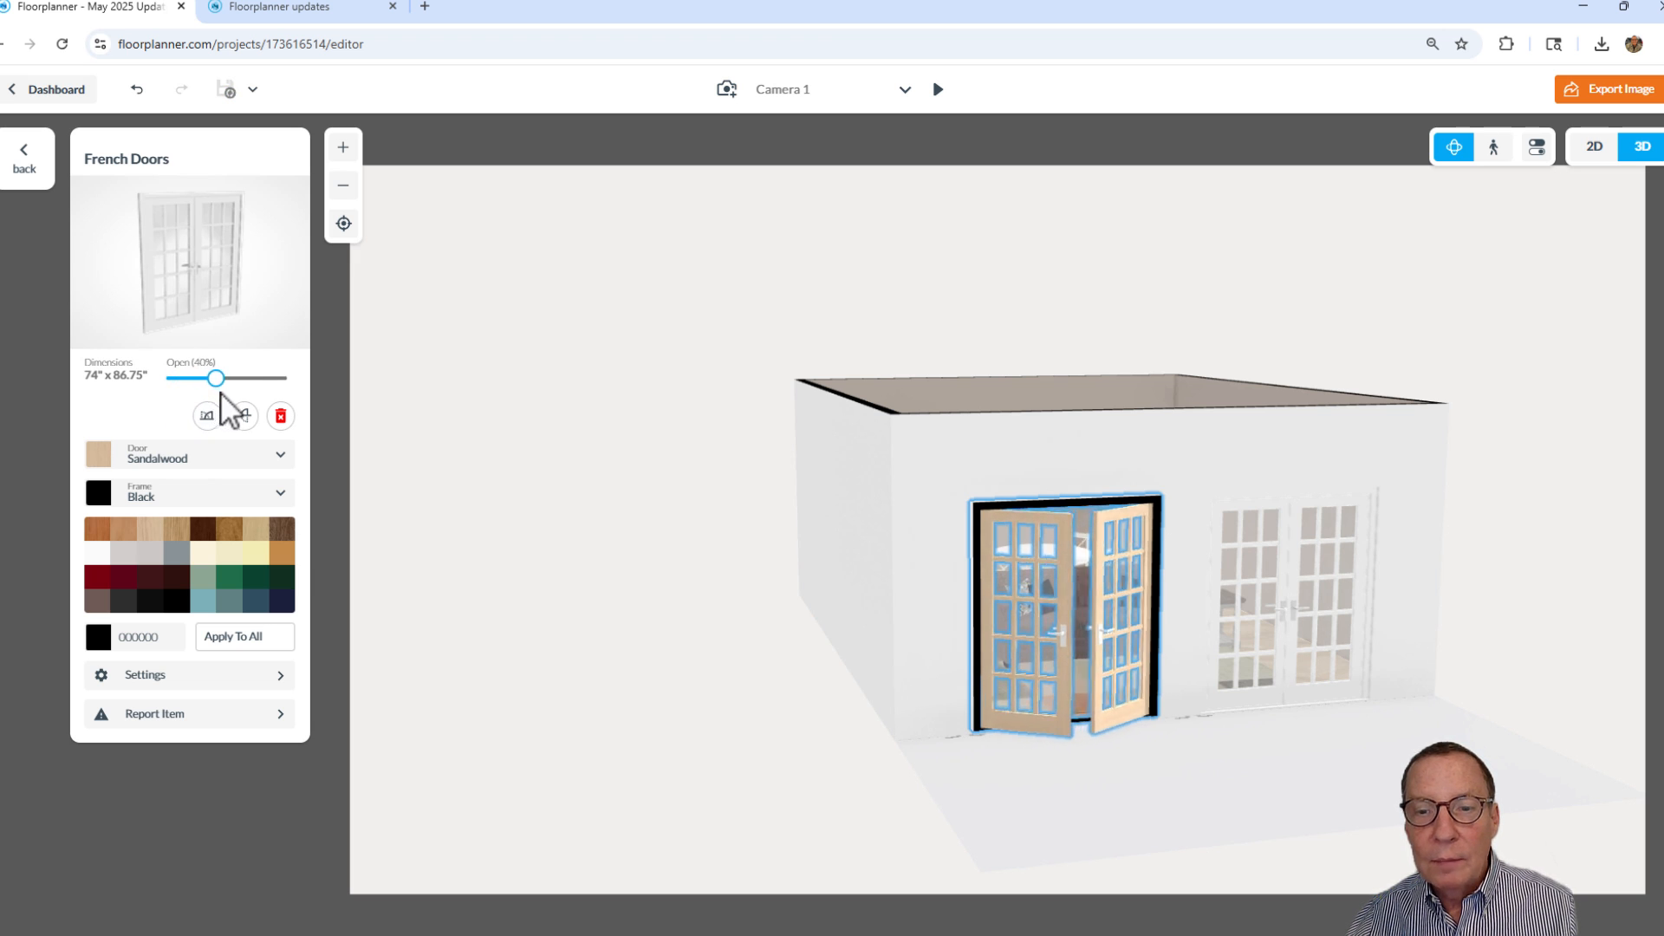
{"action": "left_click_drag", "start_coordinate": [216, 378], "coordinate": [233, 378]}
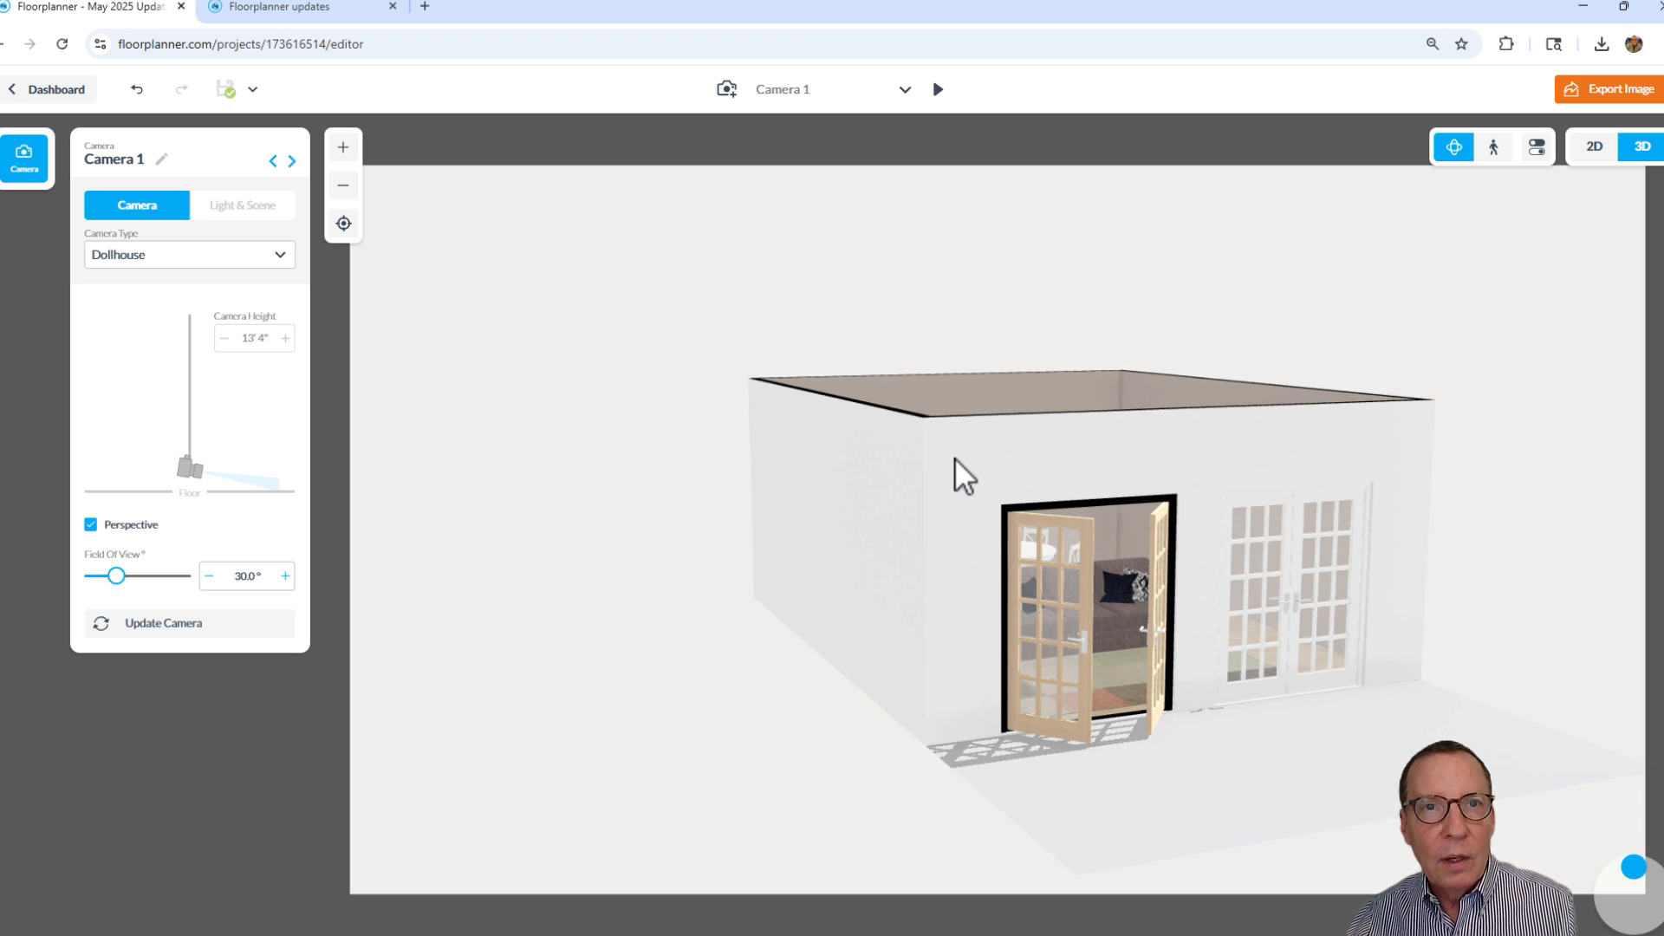
{"action": "mouse_move", "coordinate": [972, 476]}
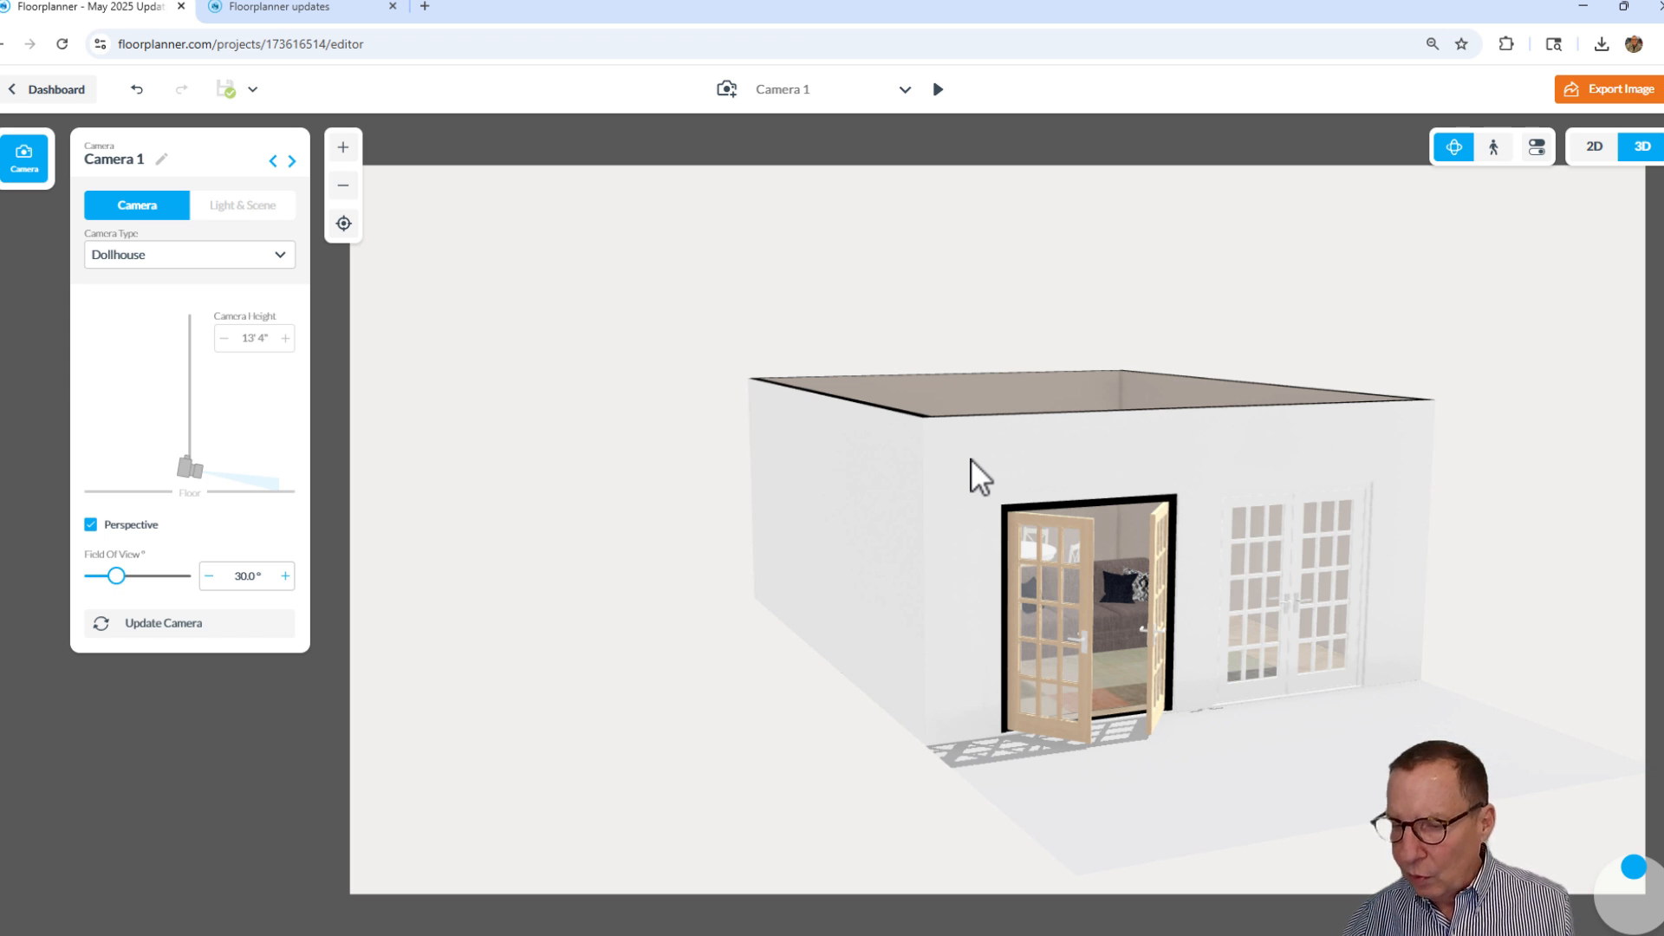
{"action": "mouse_move", "coordinate": [1021, 488]}
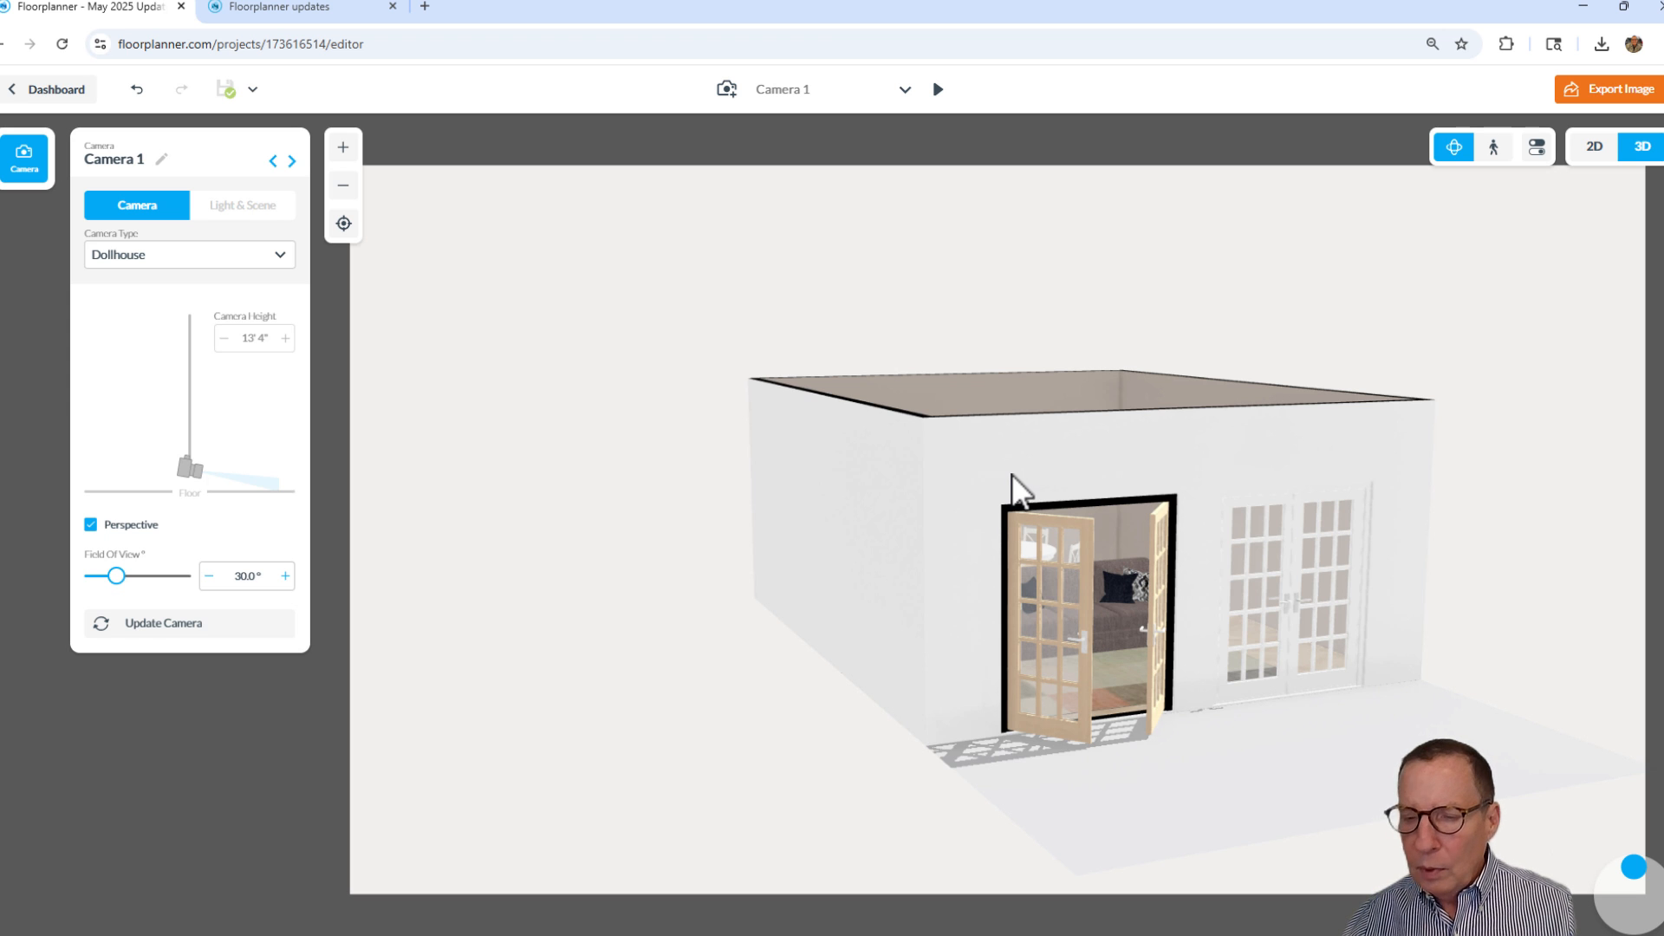
{"action": "mouse_move", "coordinate": [309, 80]}
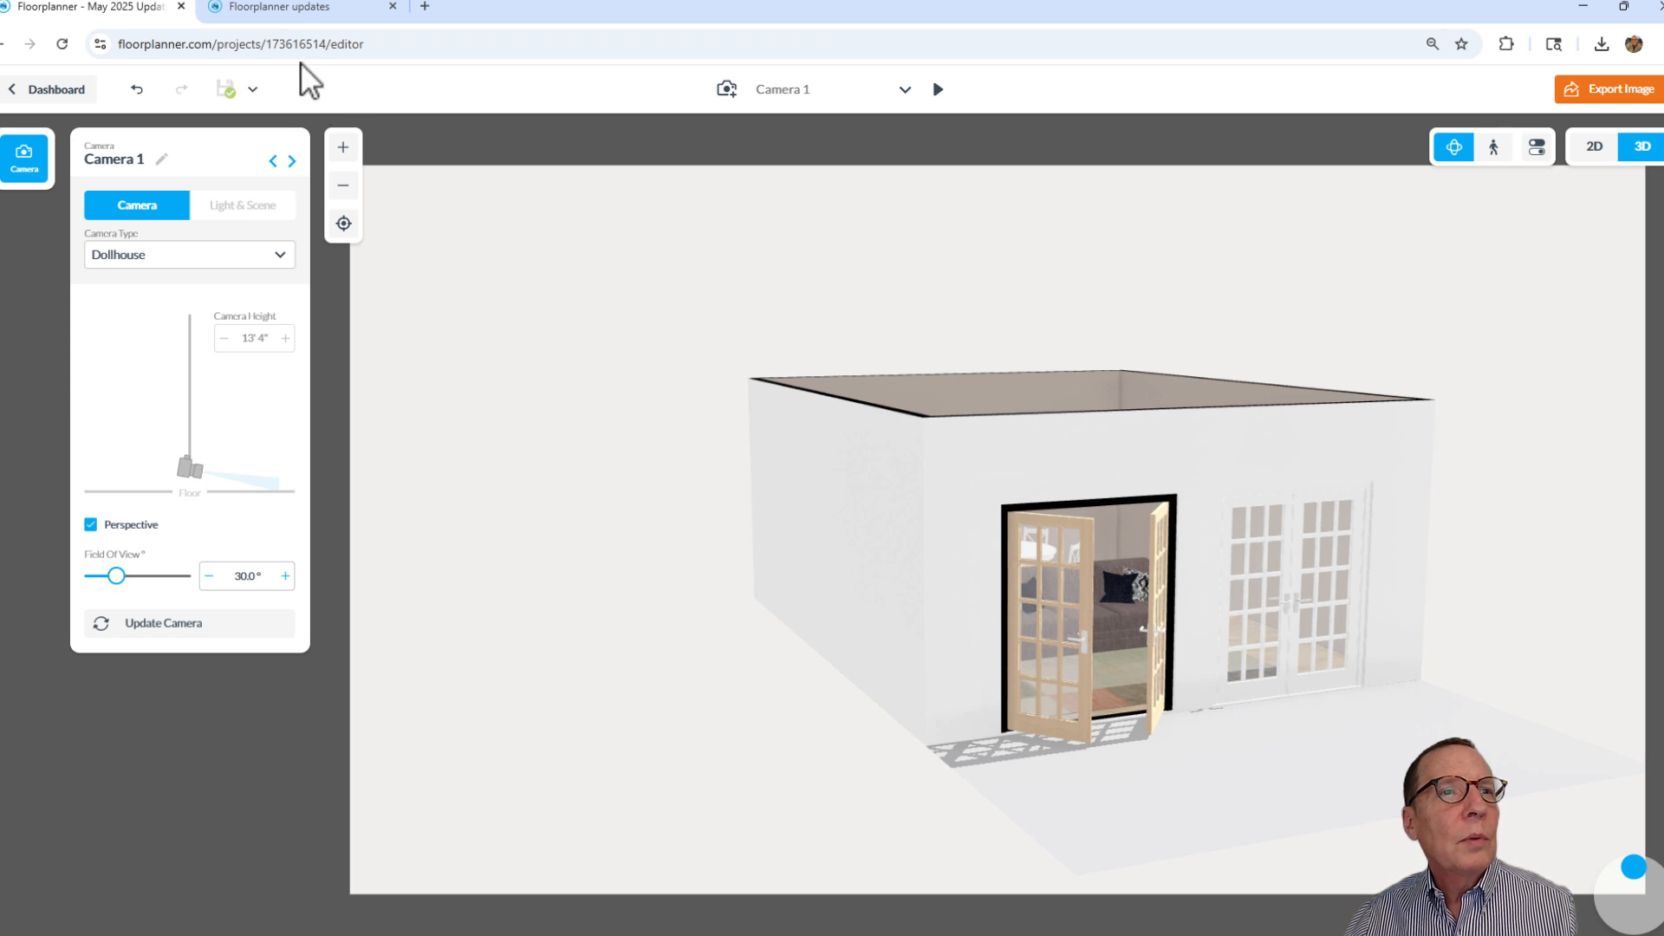
On the updates page, scroll back up to the May 15 SVG Export entry
{"action": "left_click", "coordinate": [280, 7]}
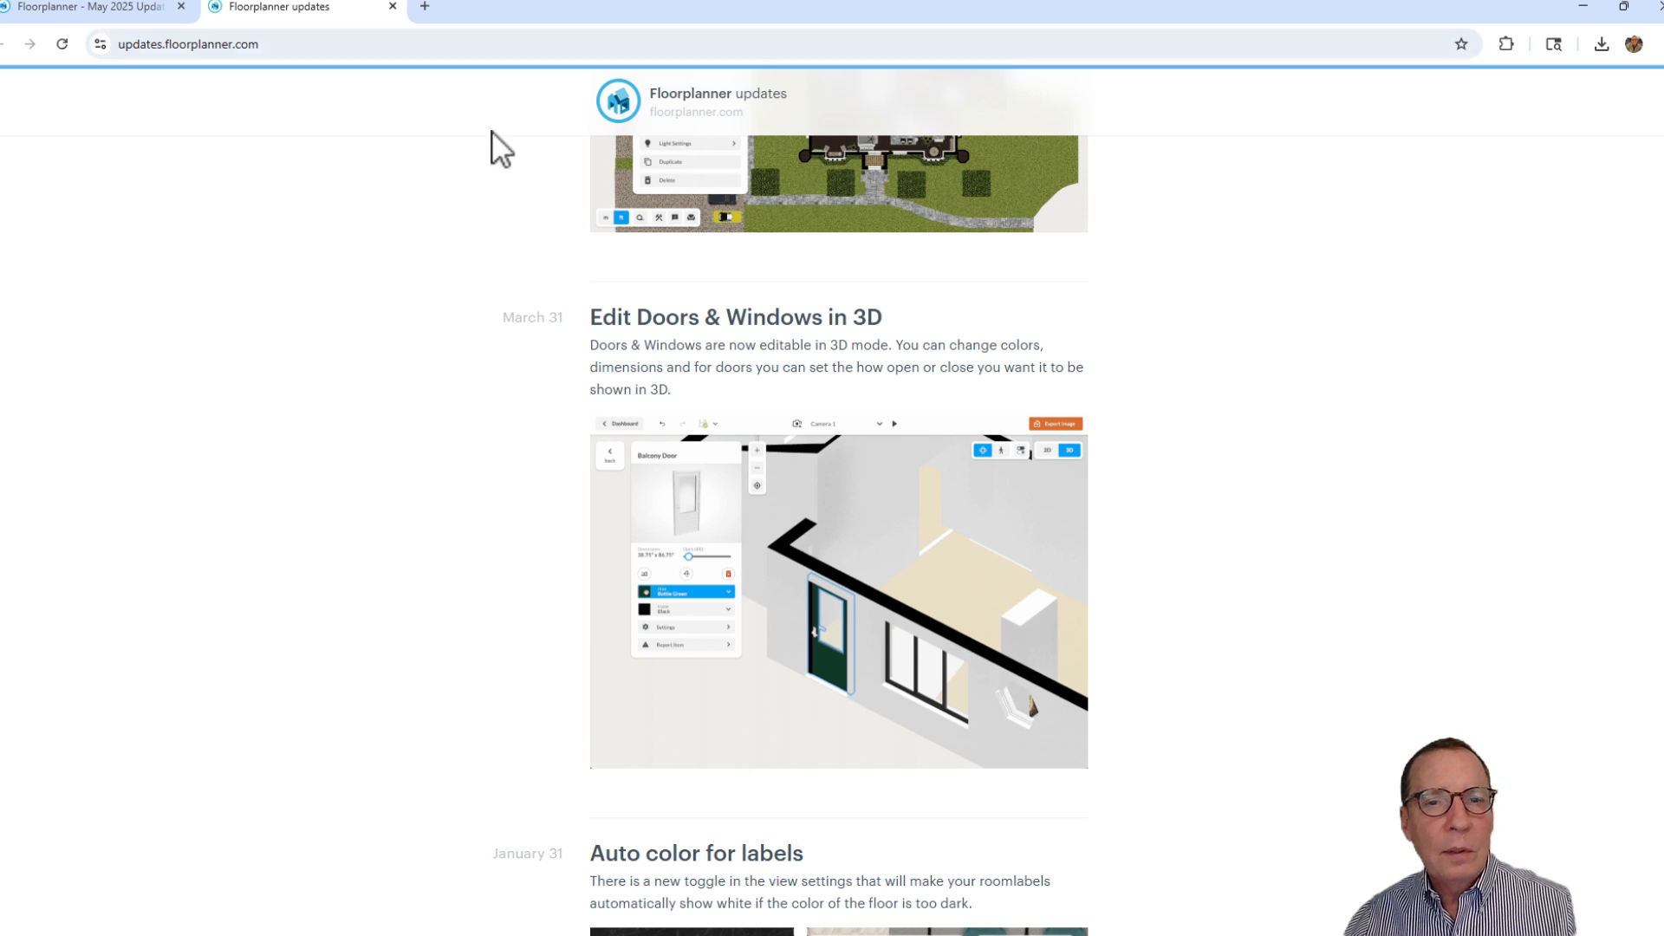
{"action": "scroll", "scroll_direction": "up", "scroll_amount": 3}
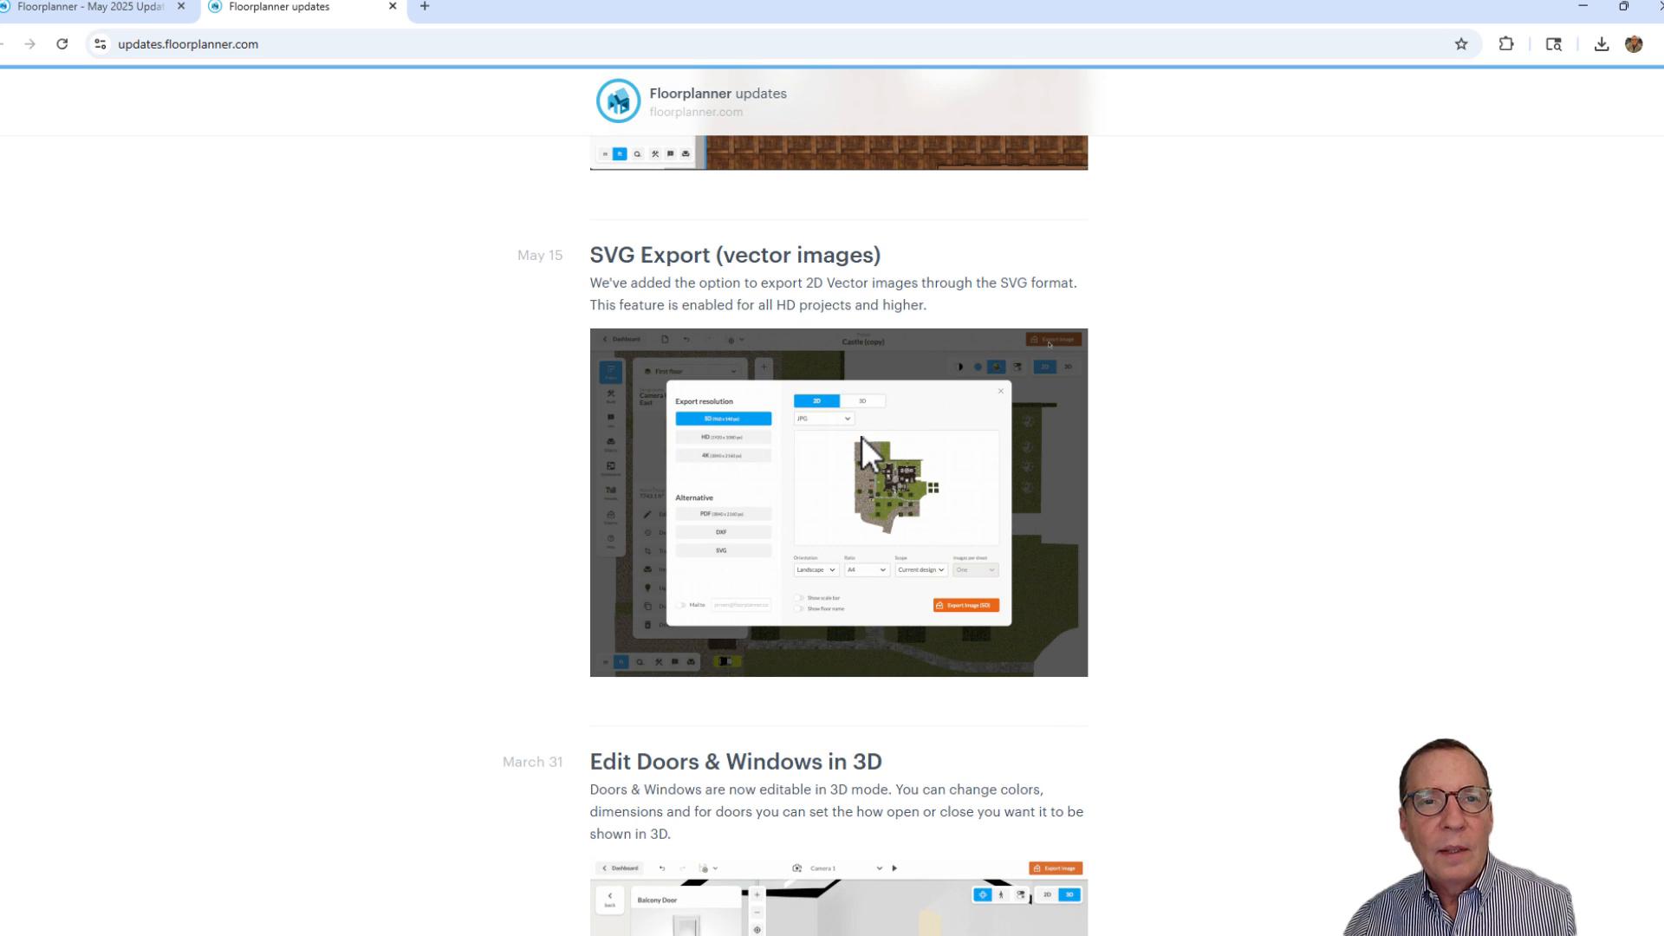
{"action": "left_click", "coordinate": [722, 550]}
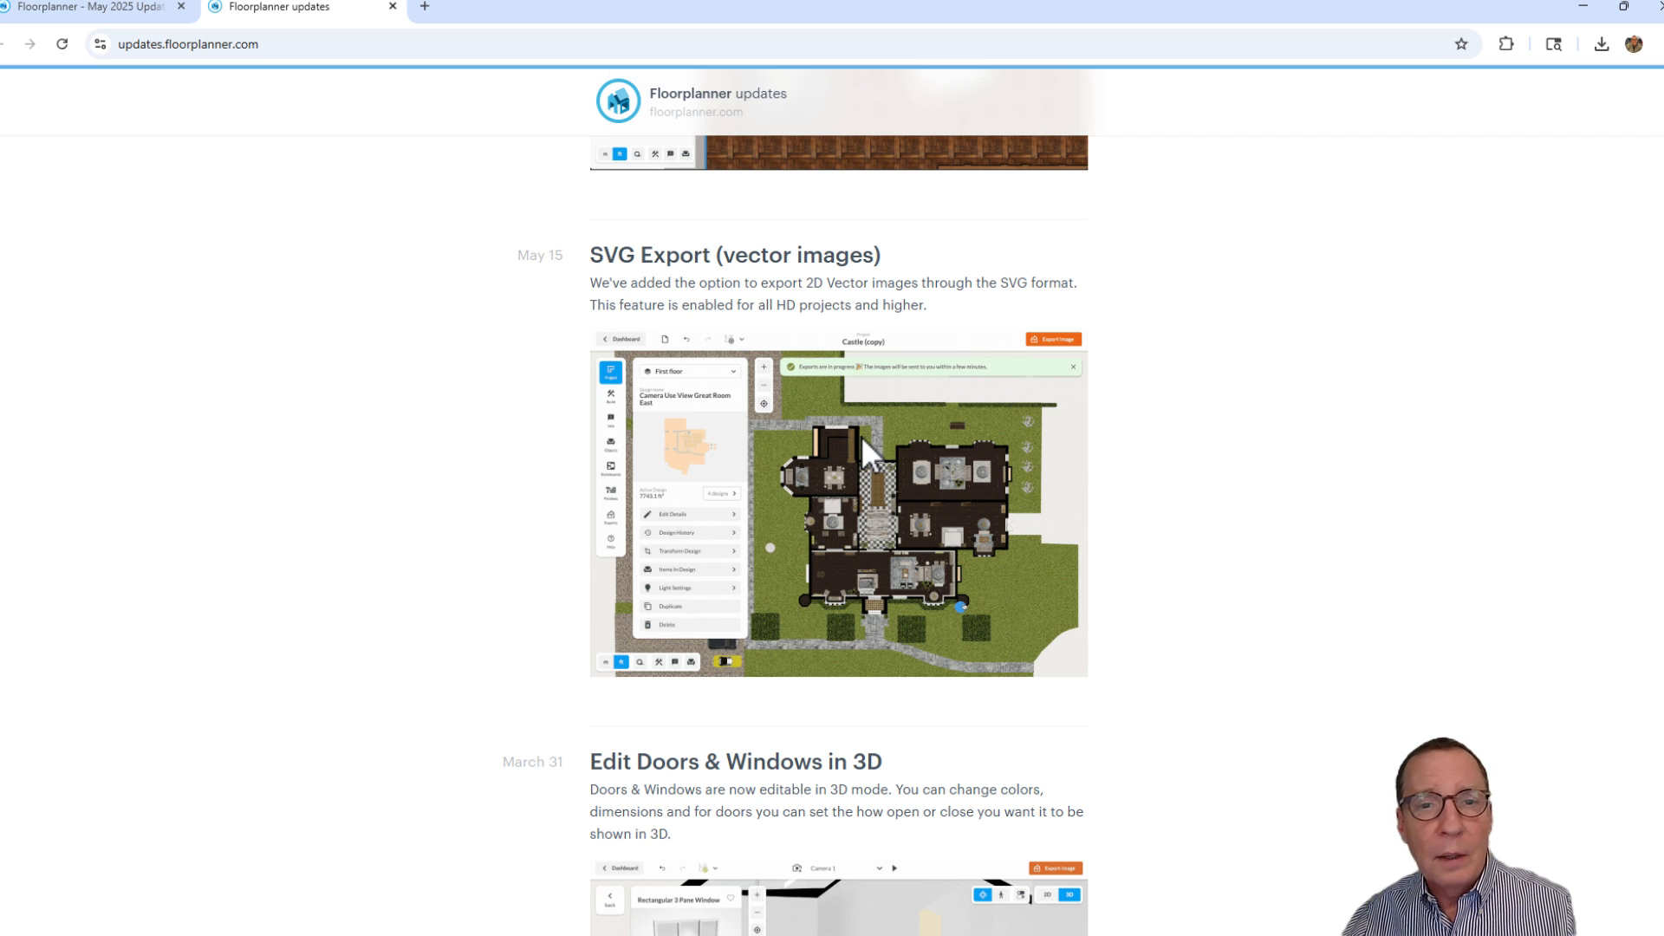
{"action": "mouse_move", "coordinate": [207, 148]}
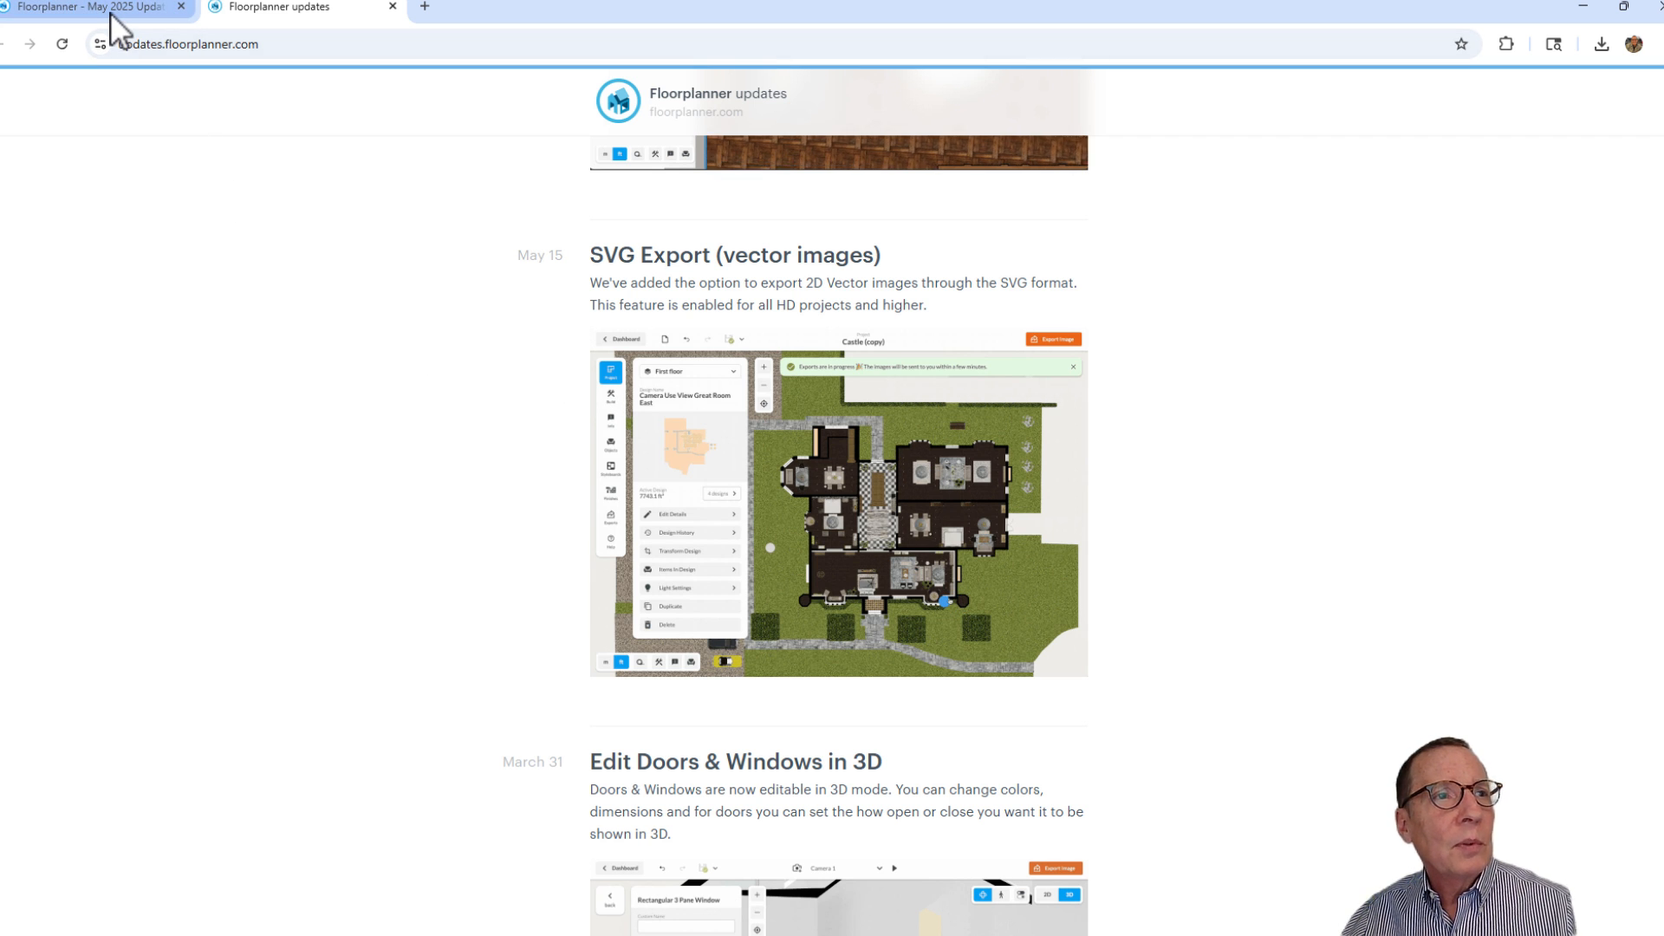
In the editor, switch to 2D, try black-and-white line style, then restore full colour
{"action": "left_click", "coordinate": [90, 8]}
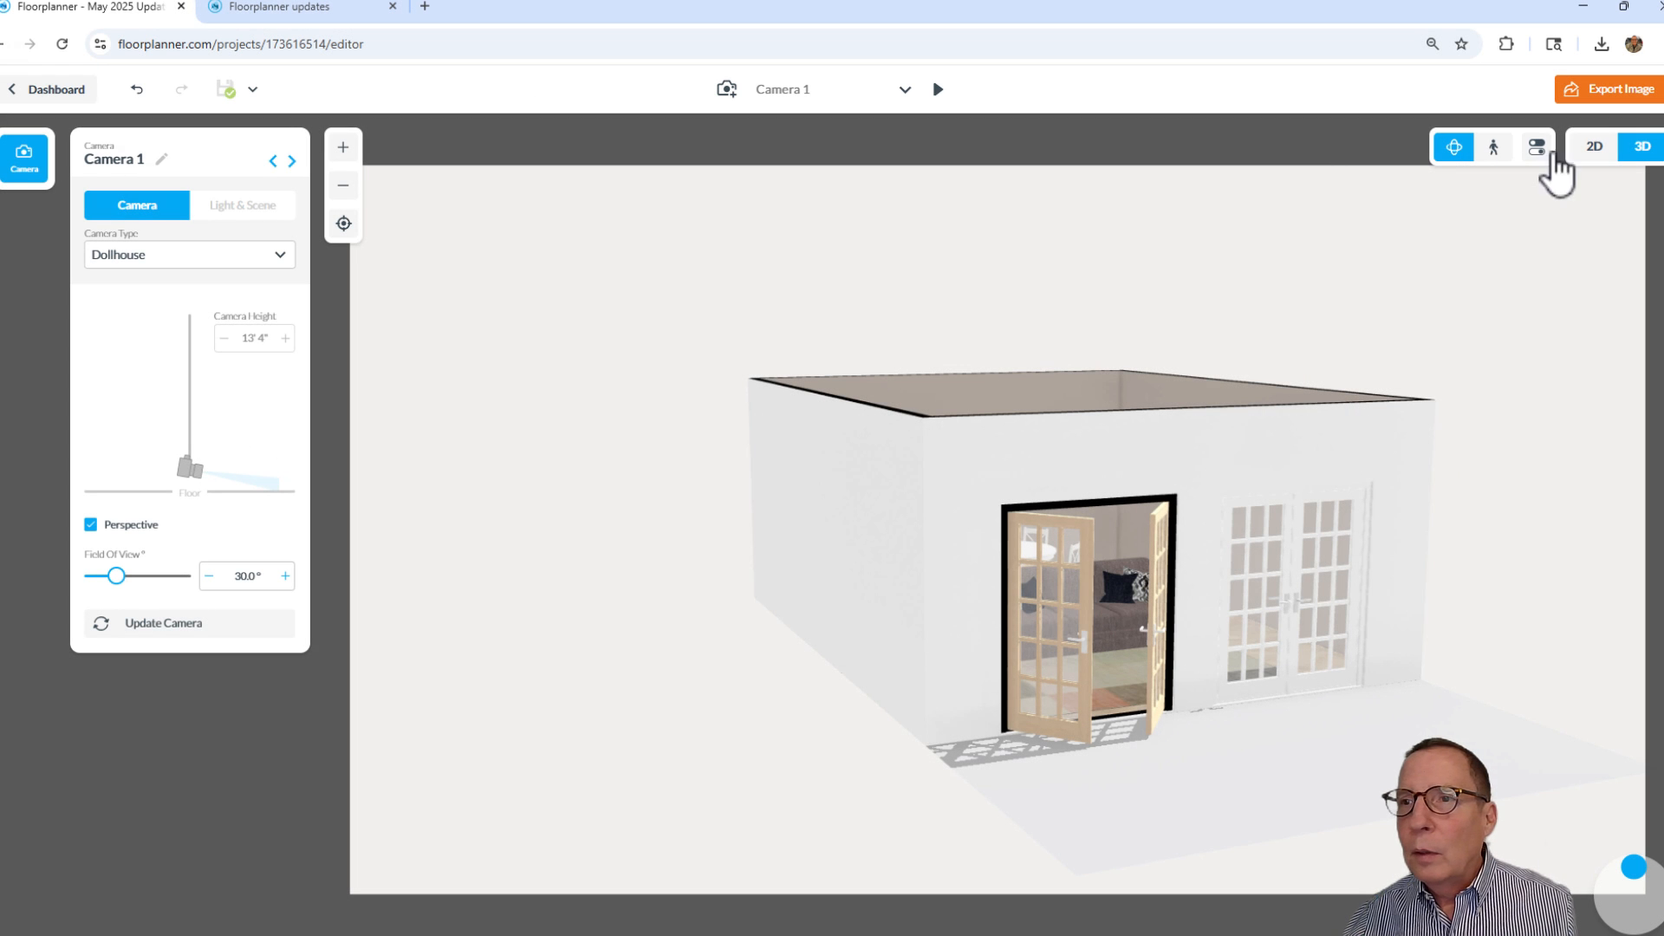
{"action": "left_click", "coordinate": [1592, 146]}
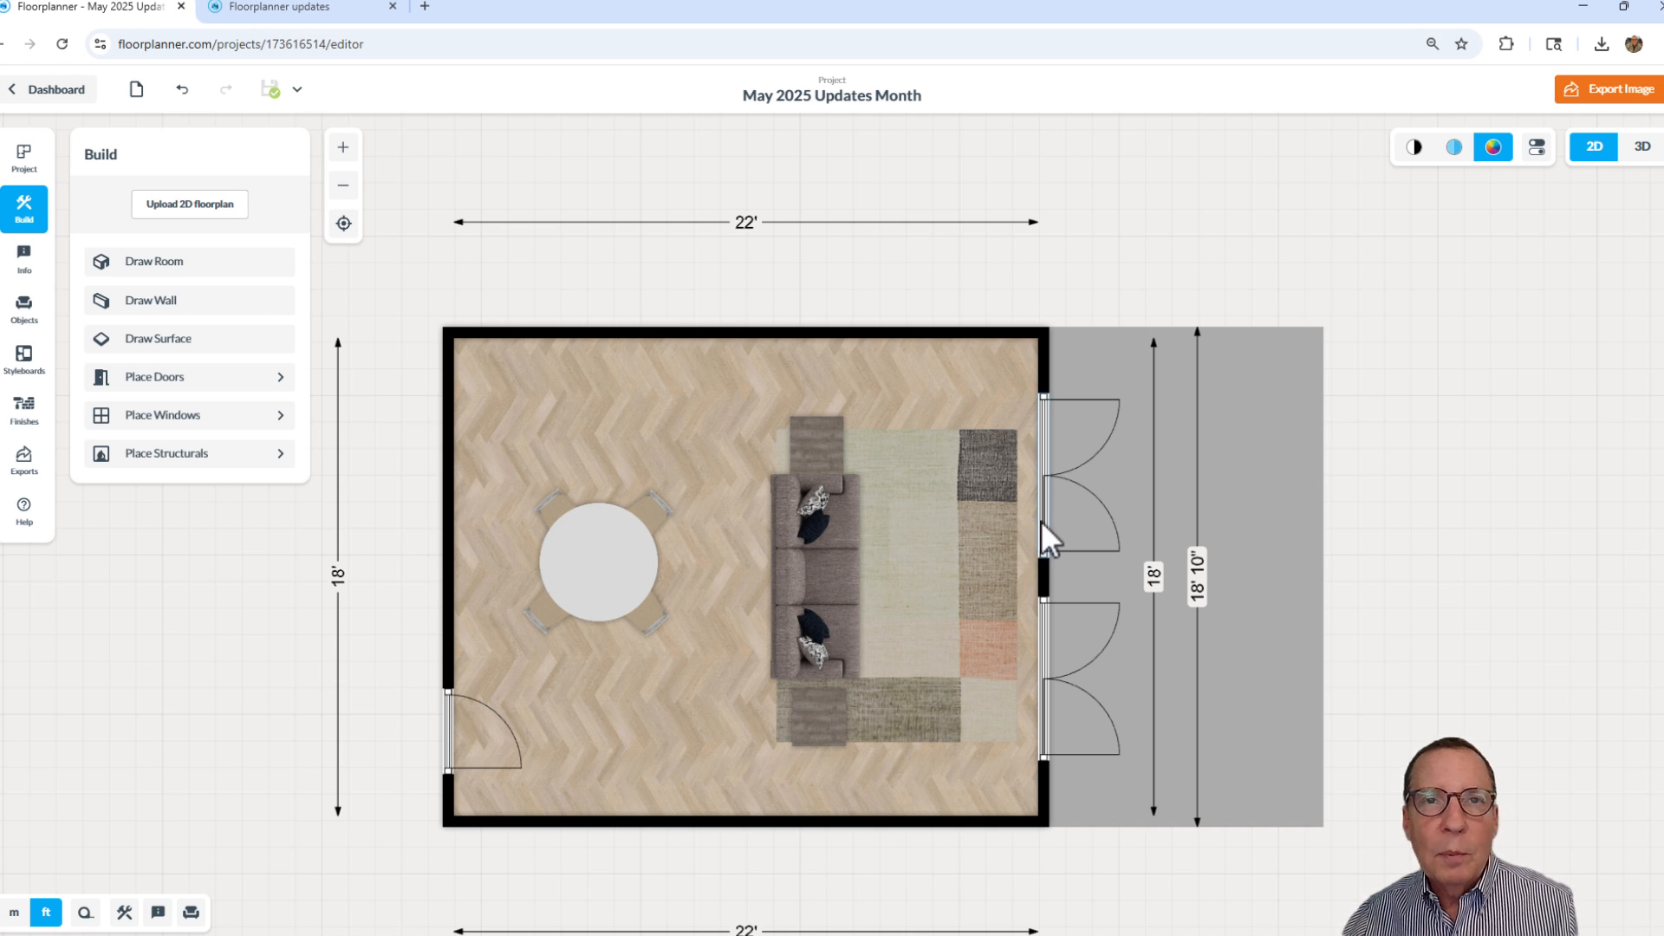
{"action": "left_click", "coordinate": [1413, 146]}
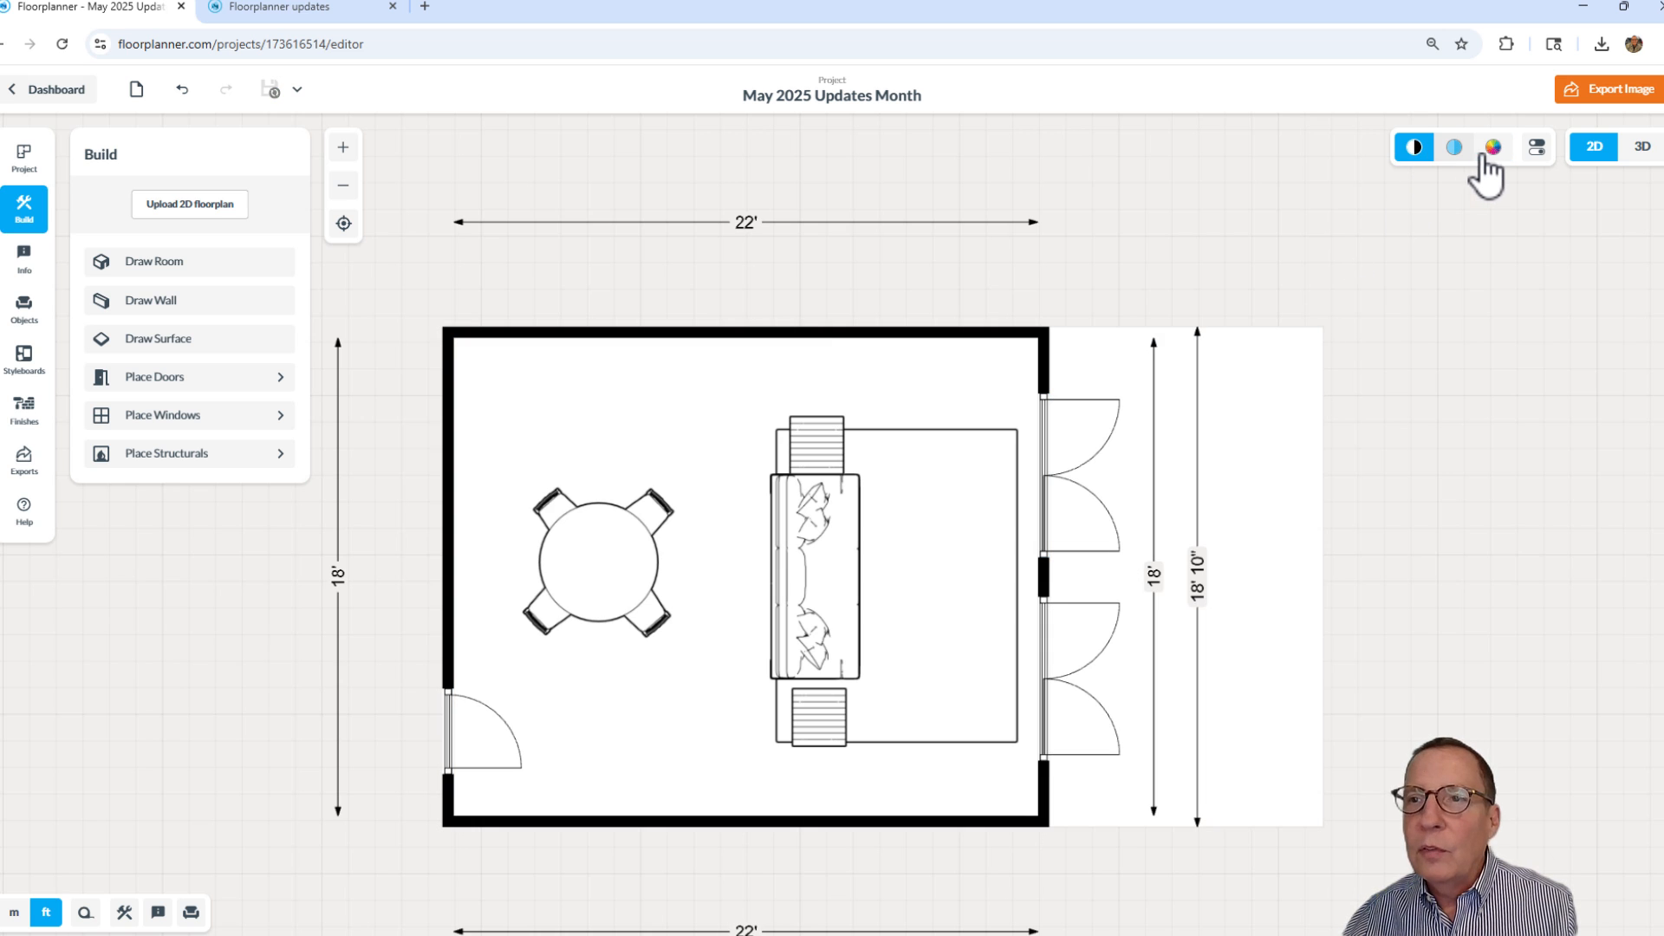
{"action": "left_click", "coordinate": [1493, 147]}
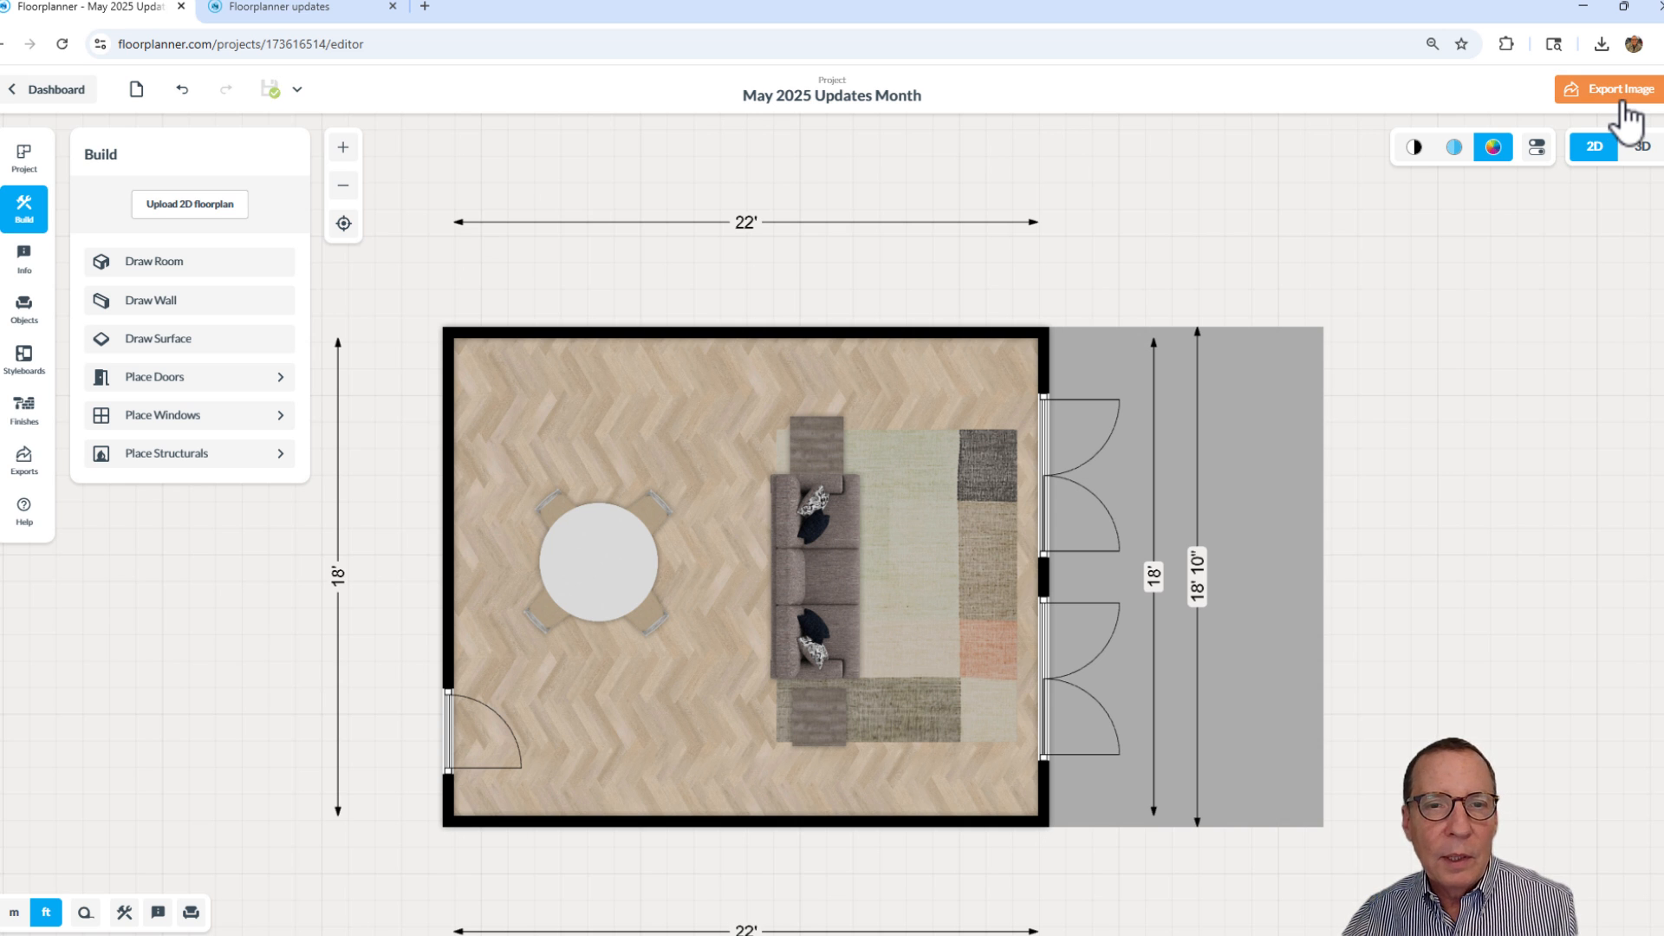
{"action": "left_click", "coordinate": [1608, 90]}
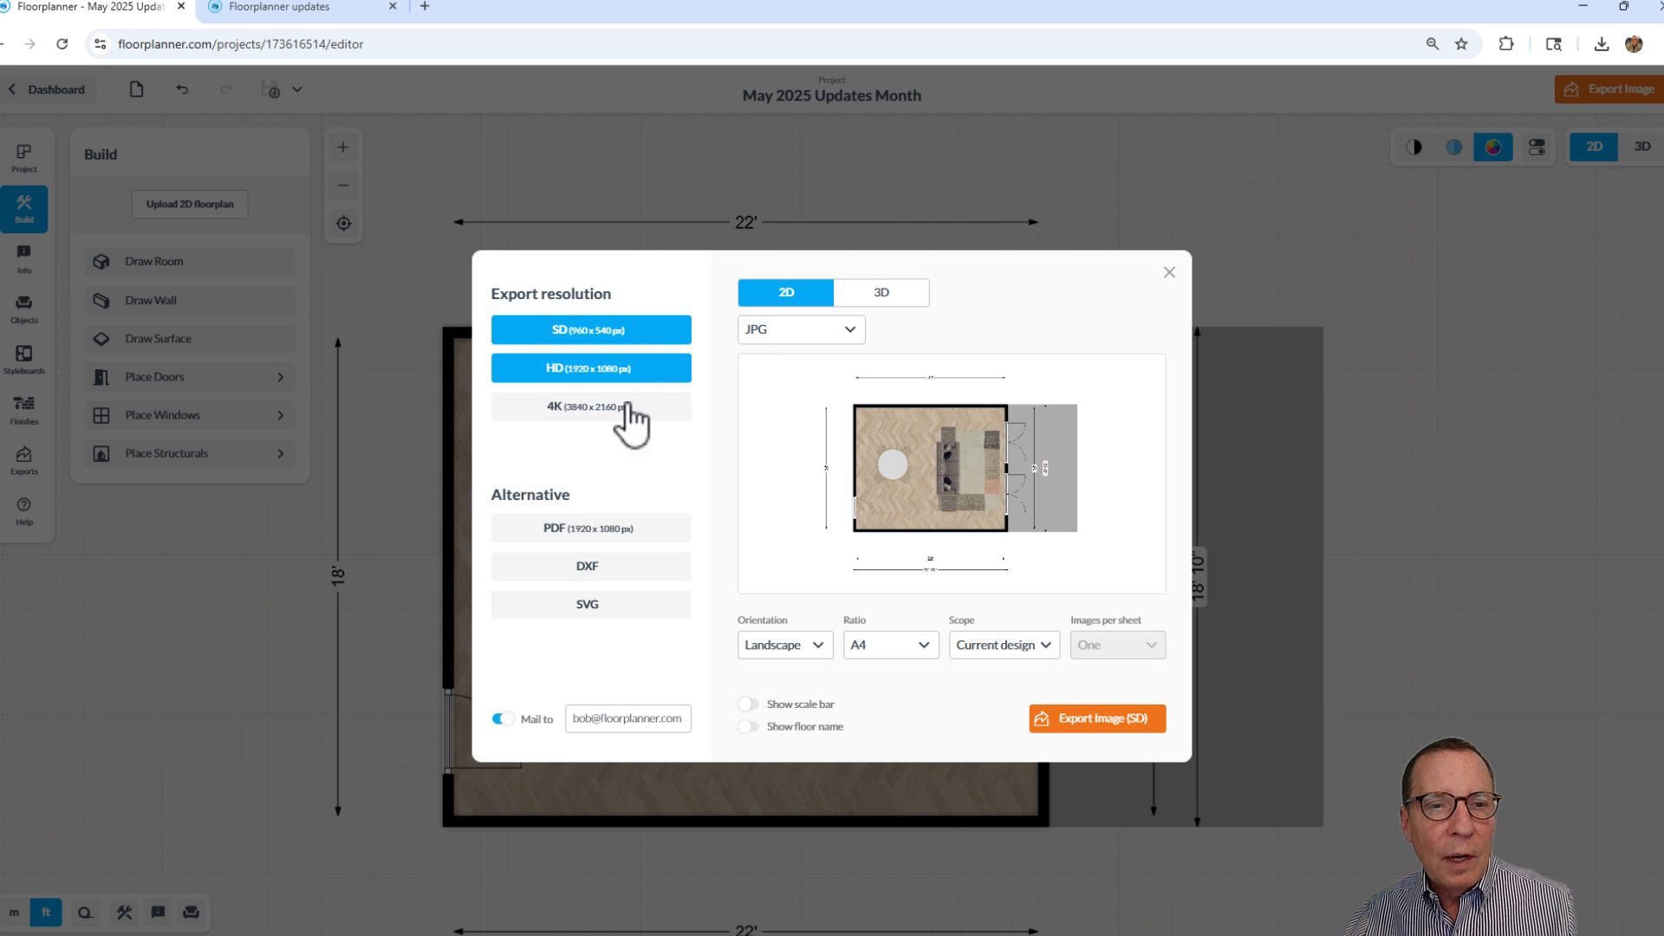
{"action": "left_click", "coordinate": [590, 331]}
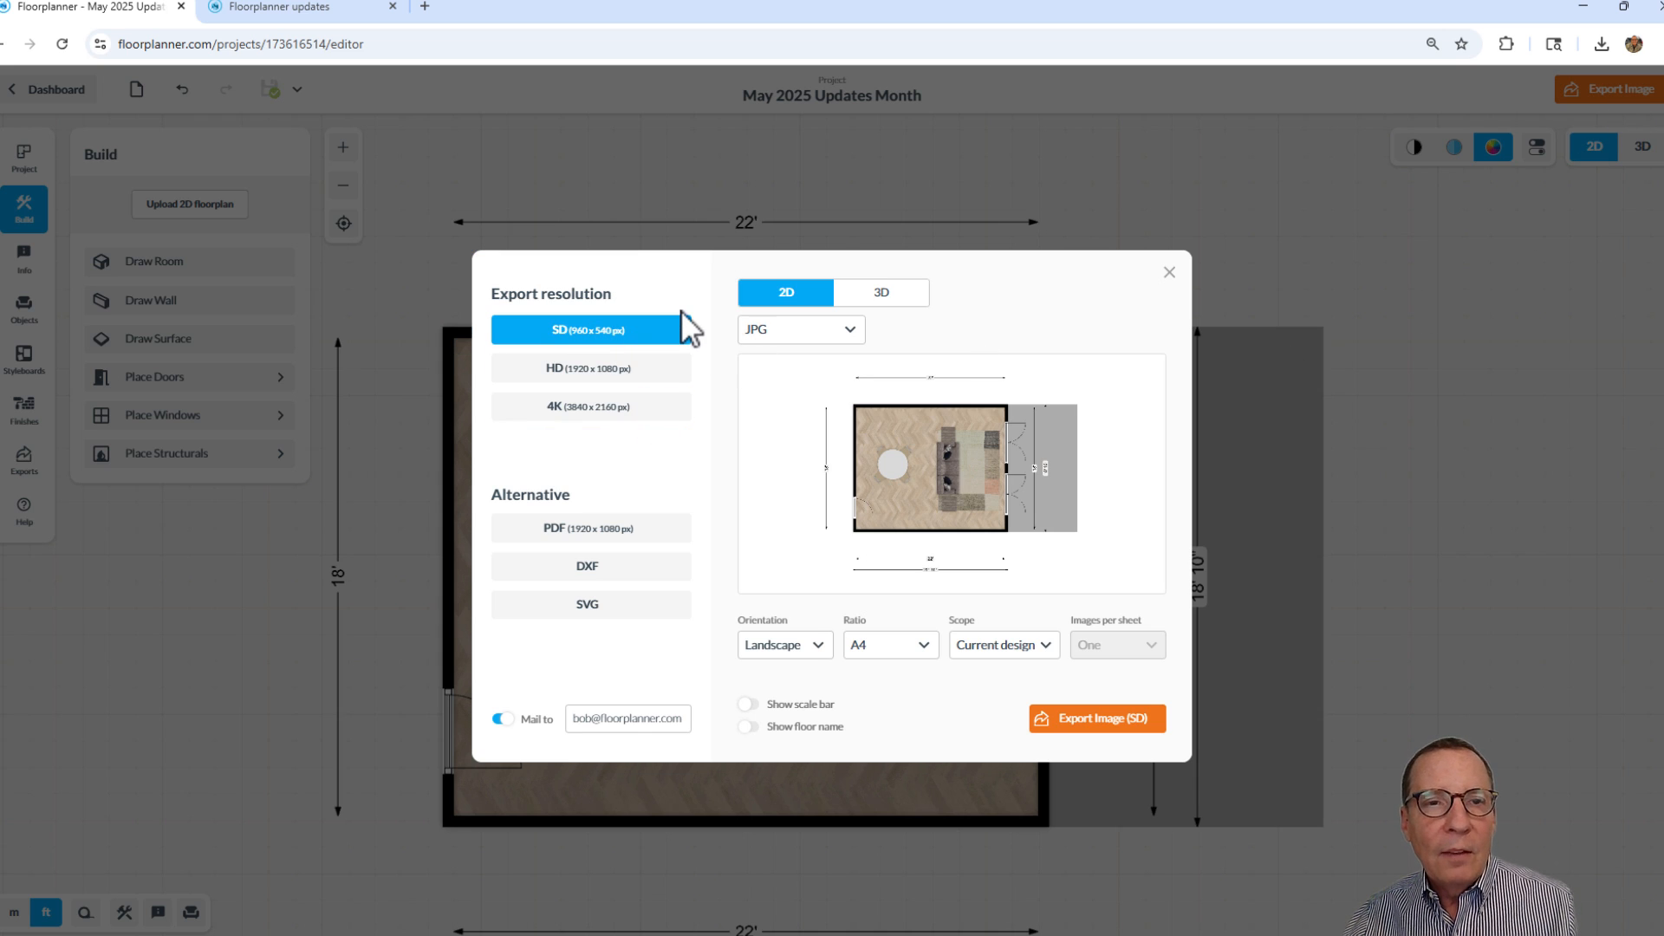
{"action": "mouse_move", "coordinate": [709, 321]}
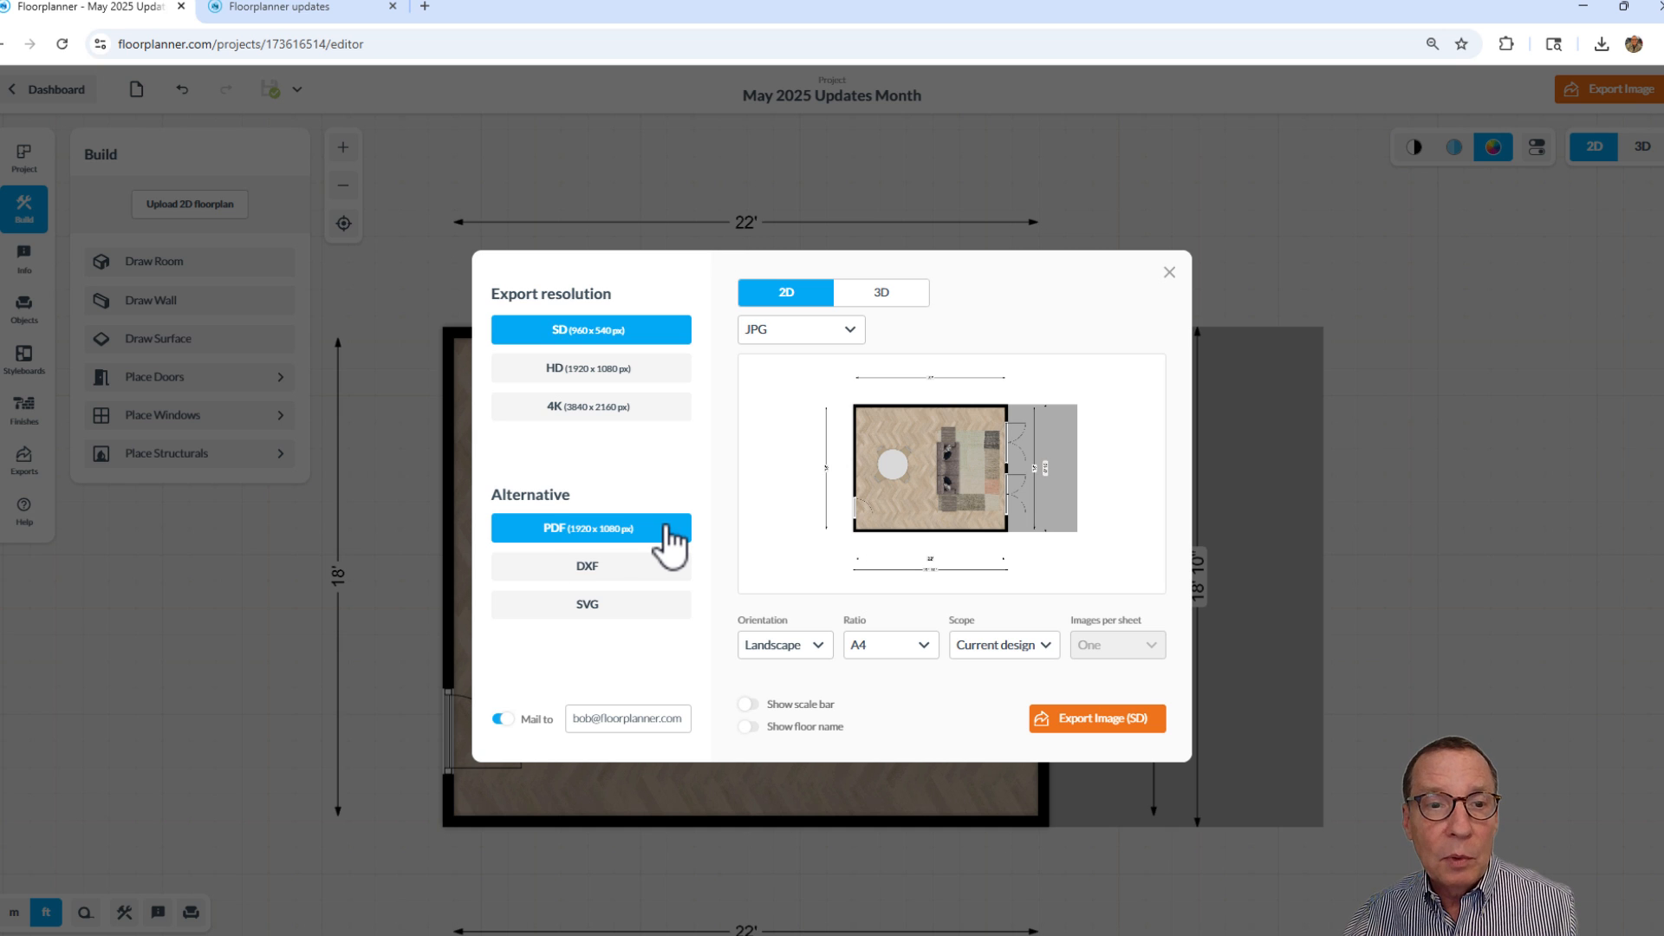
{"action": "left_click", "coordinate": [587, 604]}
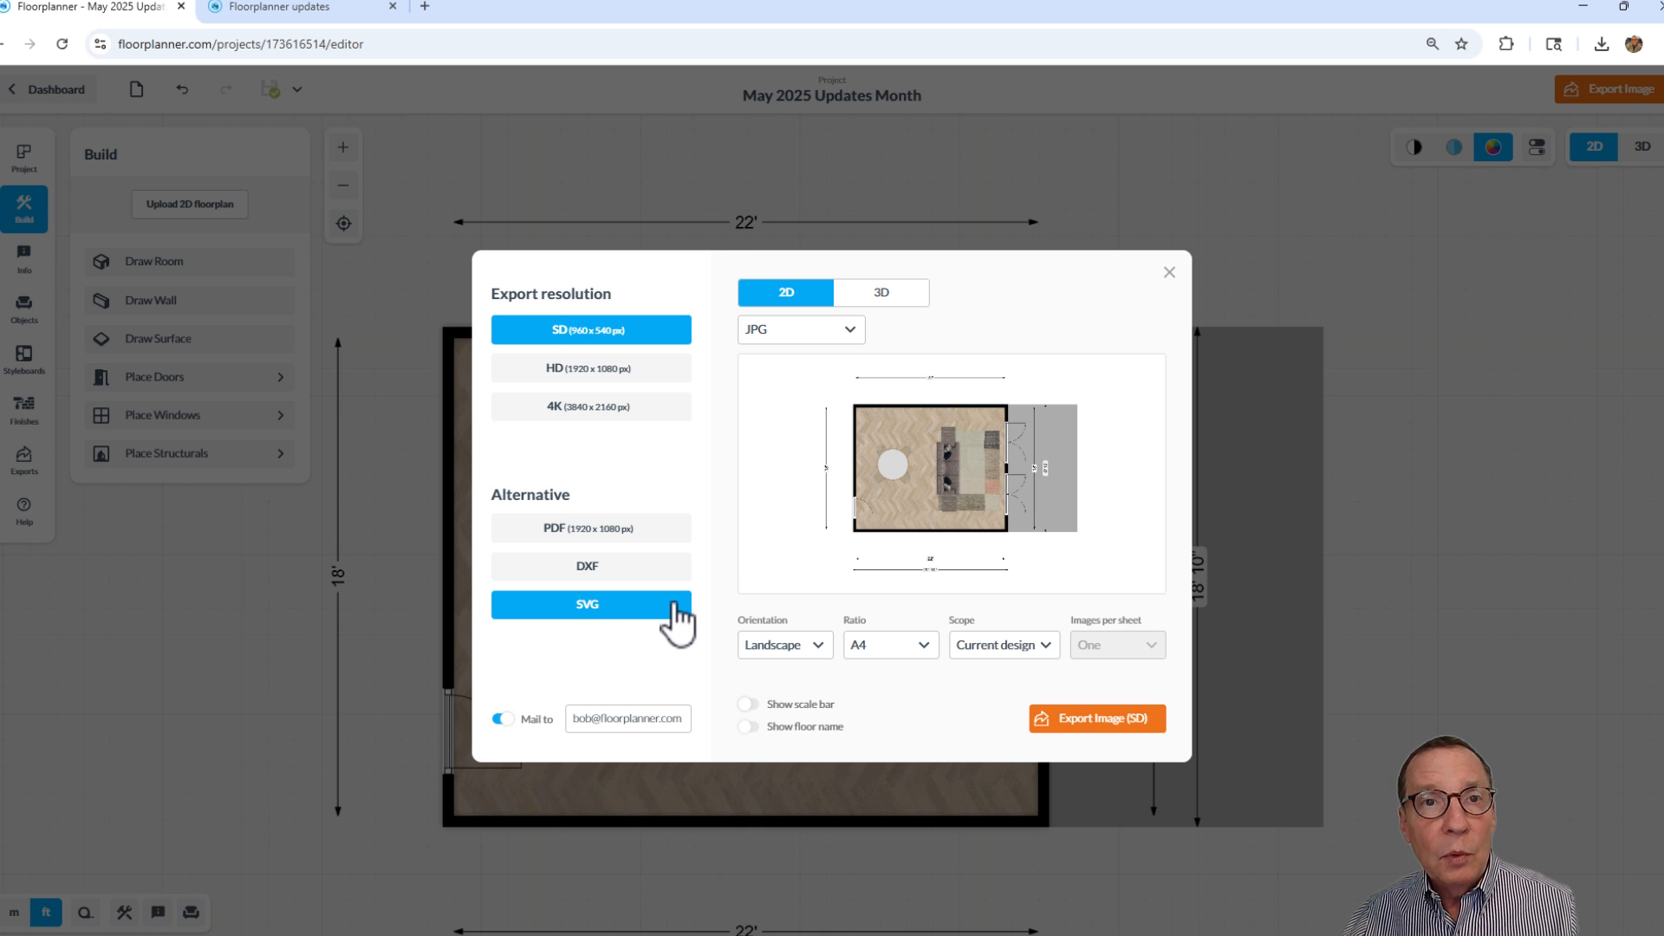
{"action": "mouse_move", "coordinate": [1089, 459]}
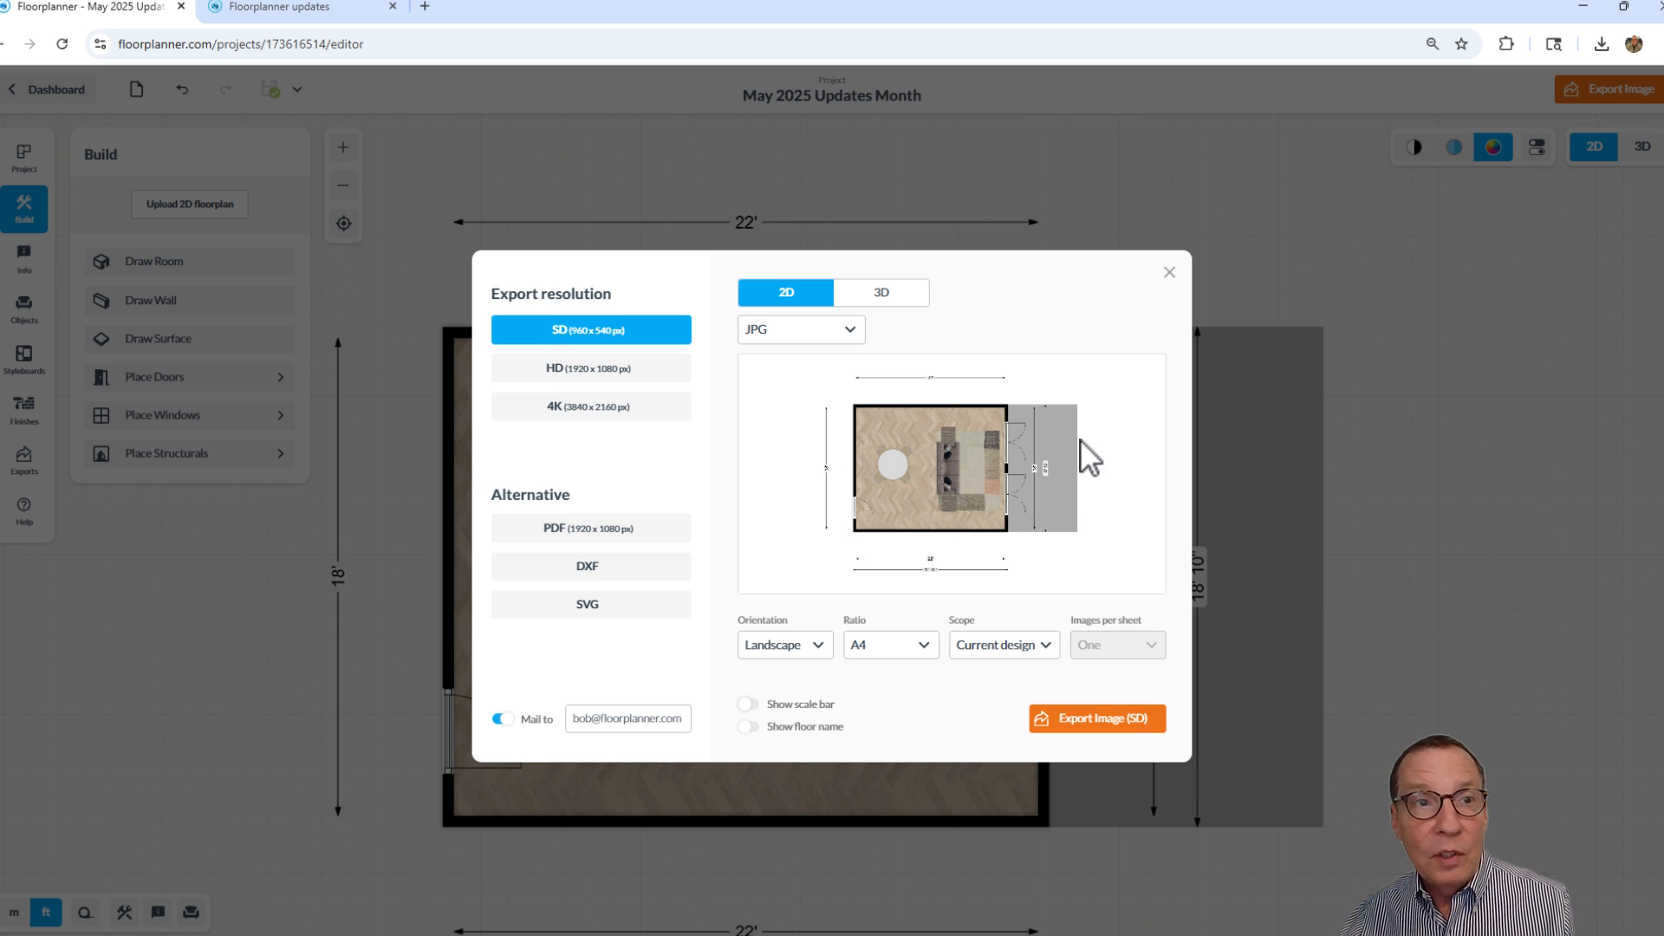
{"action": "mouse_move", "coordinate": [39, 478]}
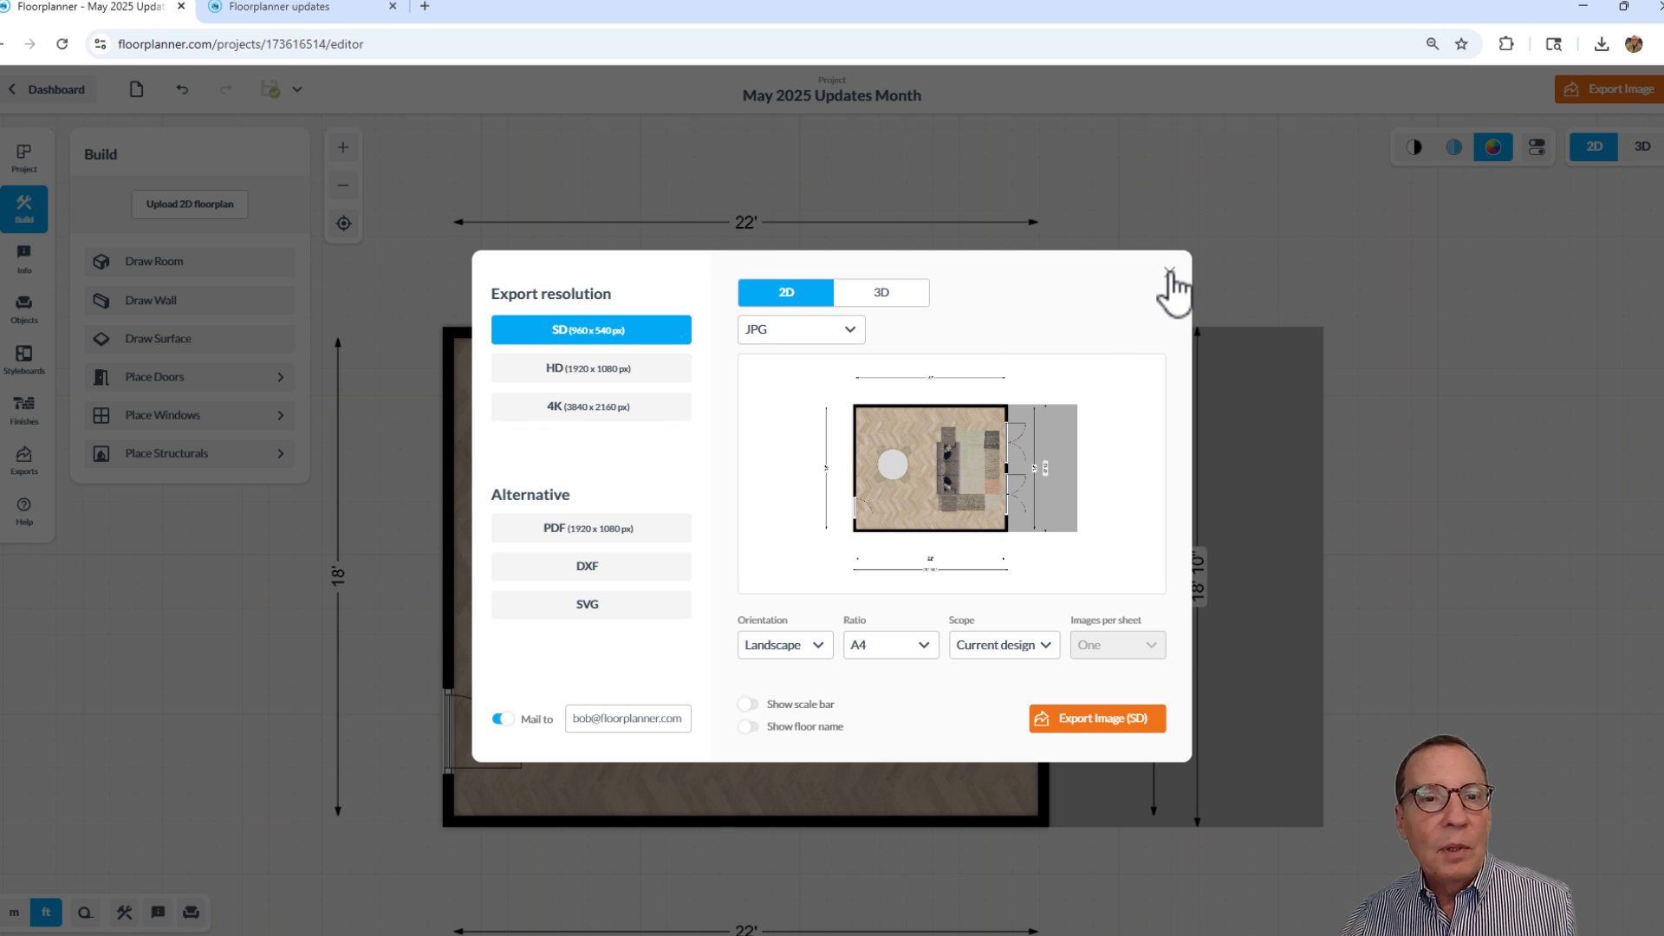
{"action": "left_click", "coordinate": [1170, 275]}
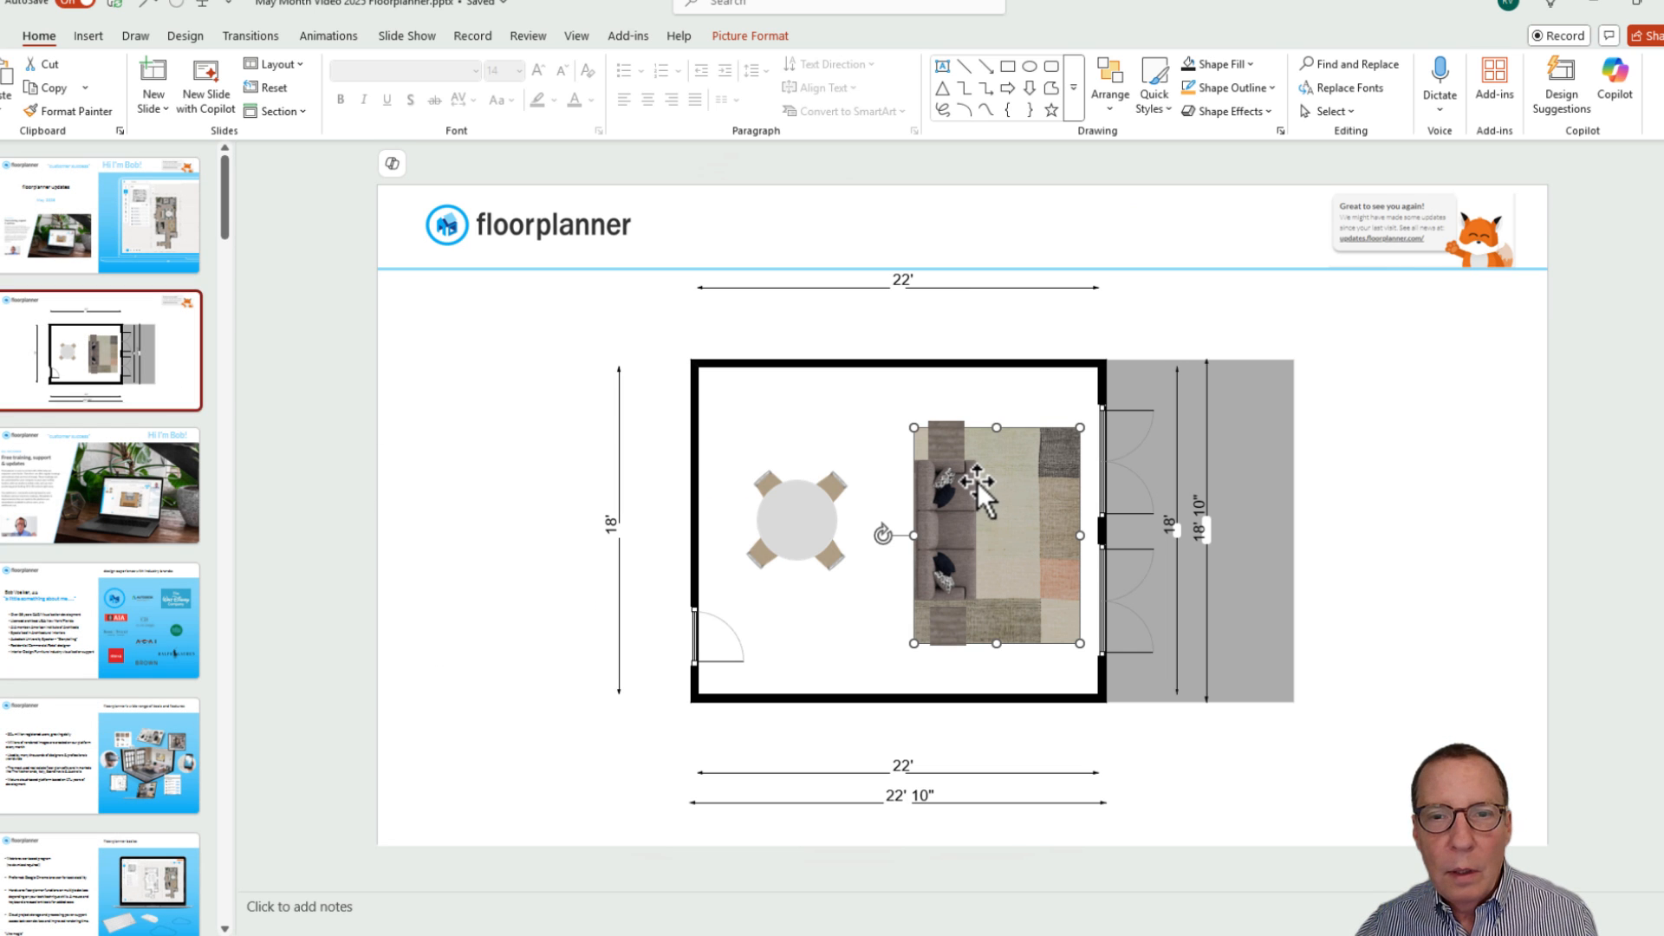
{"action": "mouse_move", "coordinate": [998, 509]}
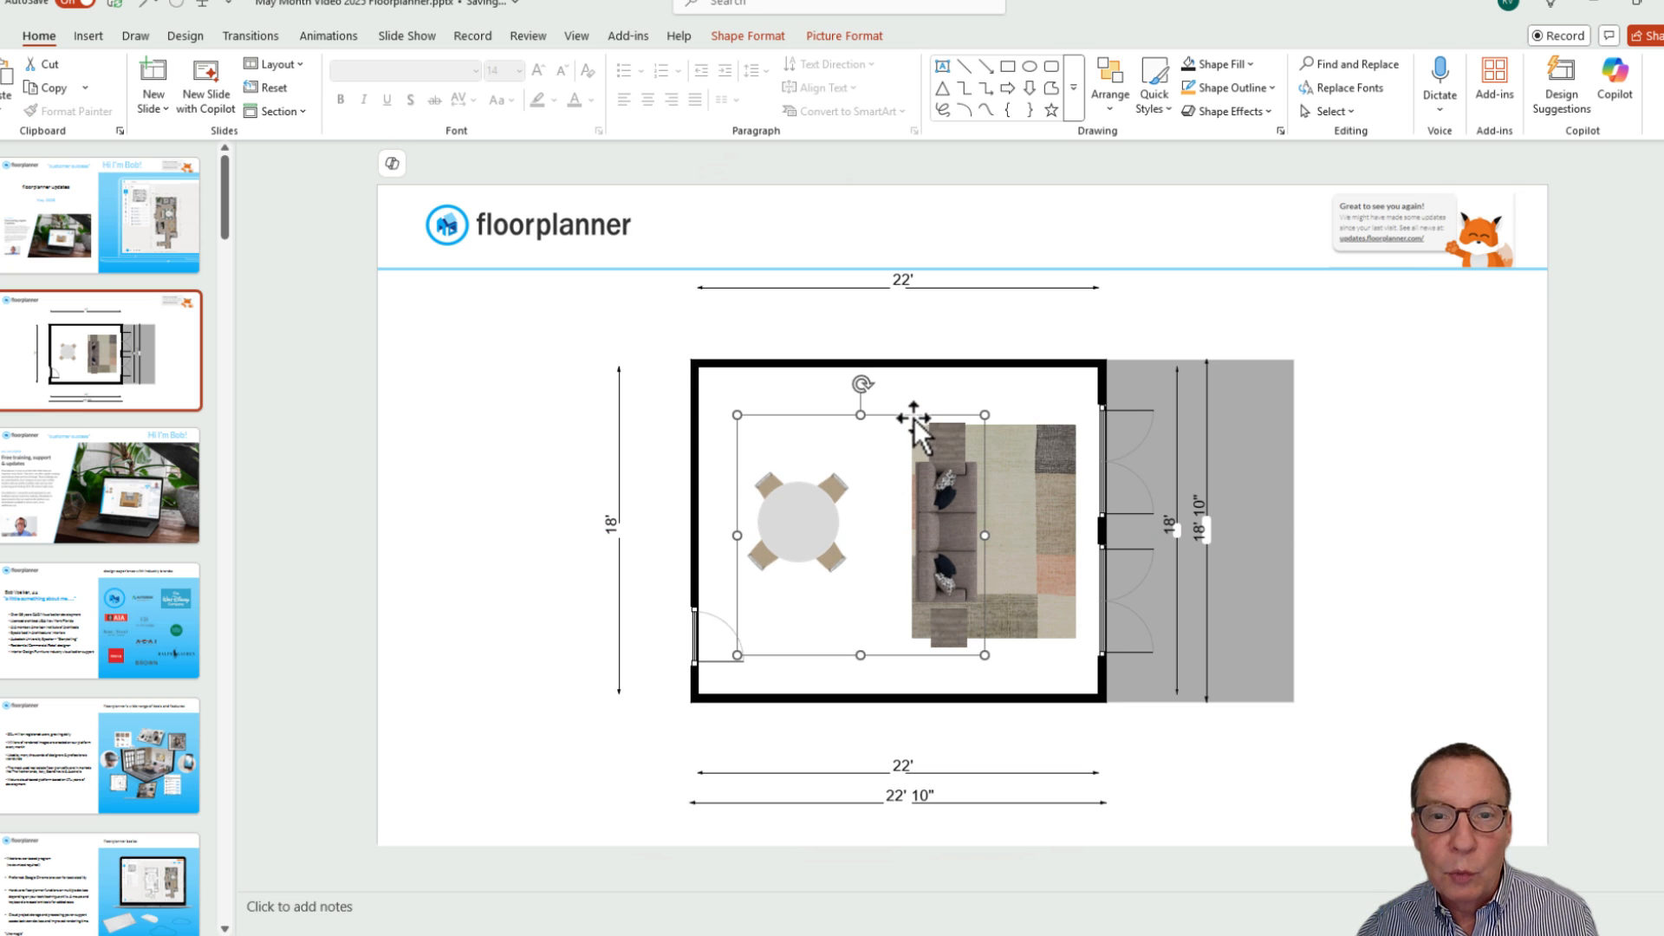
{"action": "right_click", "coordinate": [911, 416]}
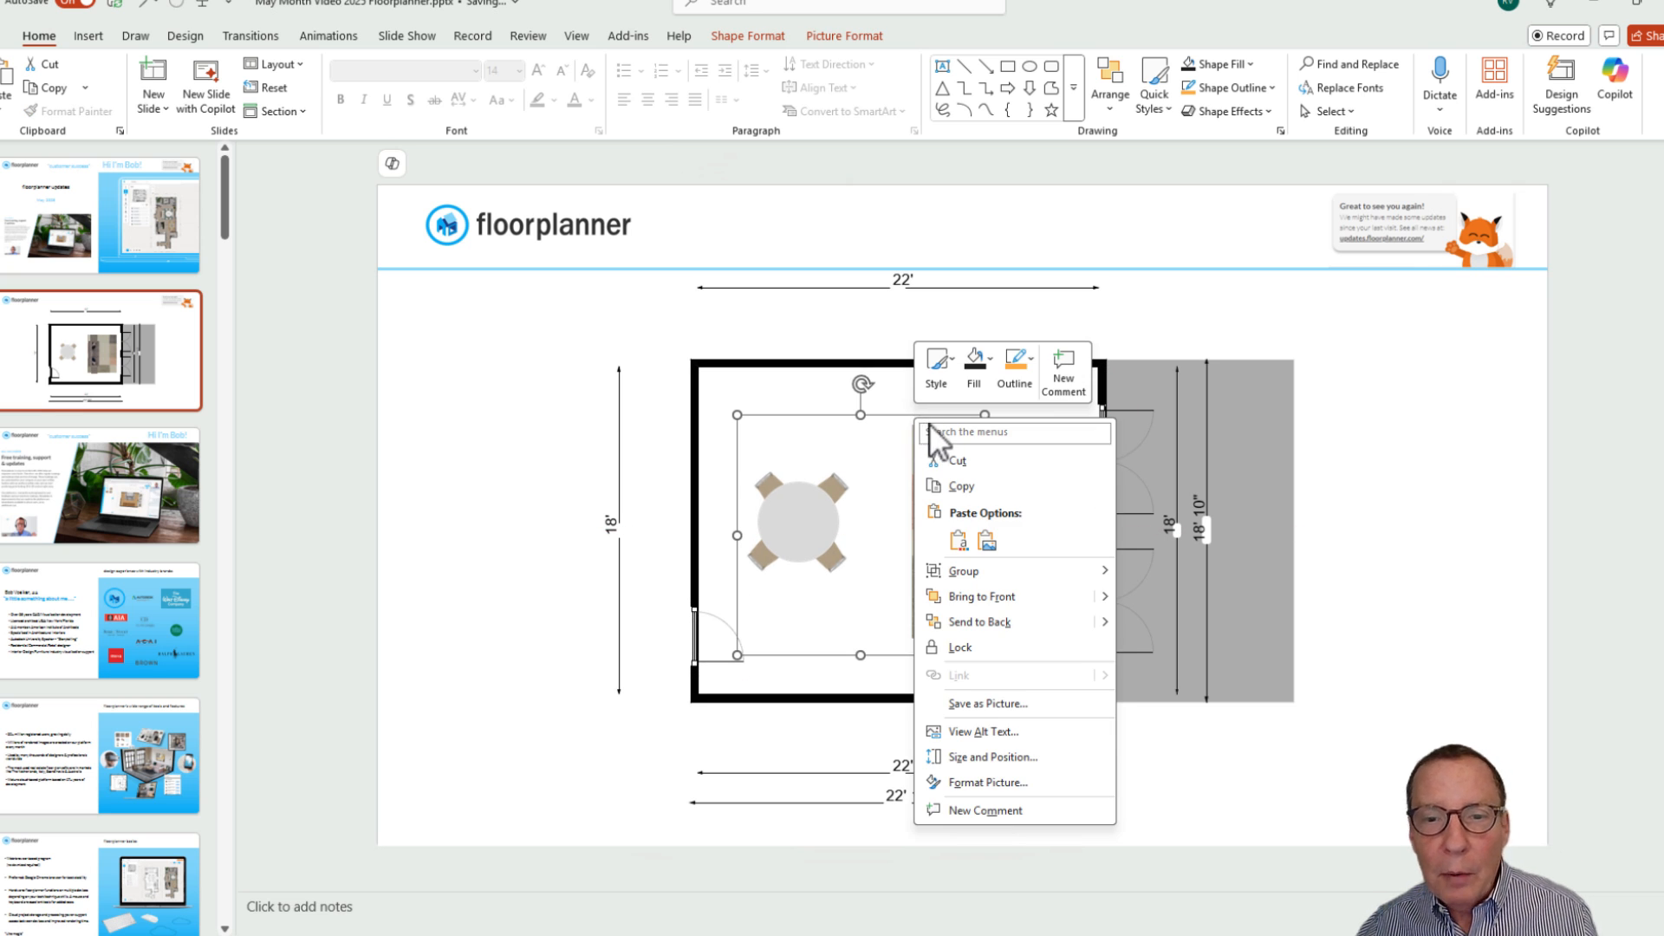
{"action": "mouse_move", "coordinate": [964, 570]}
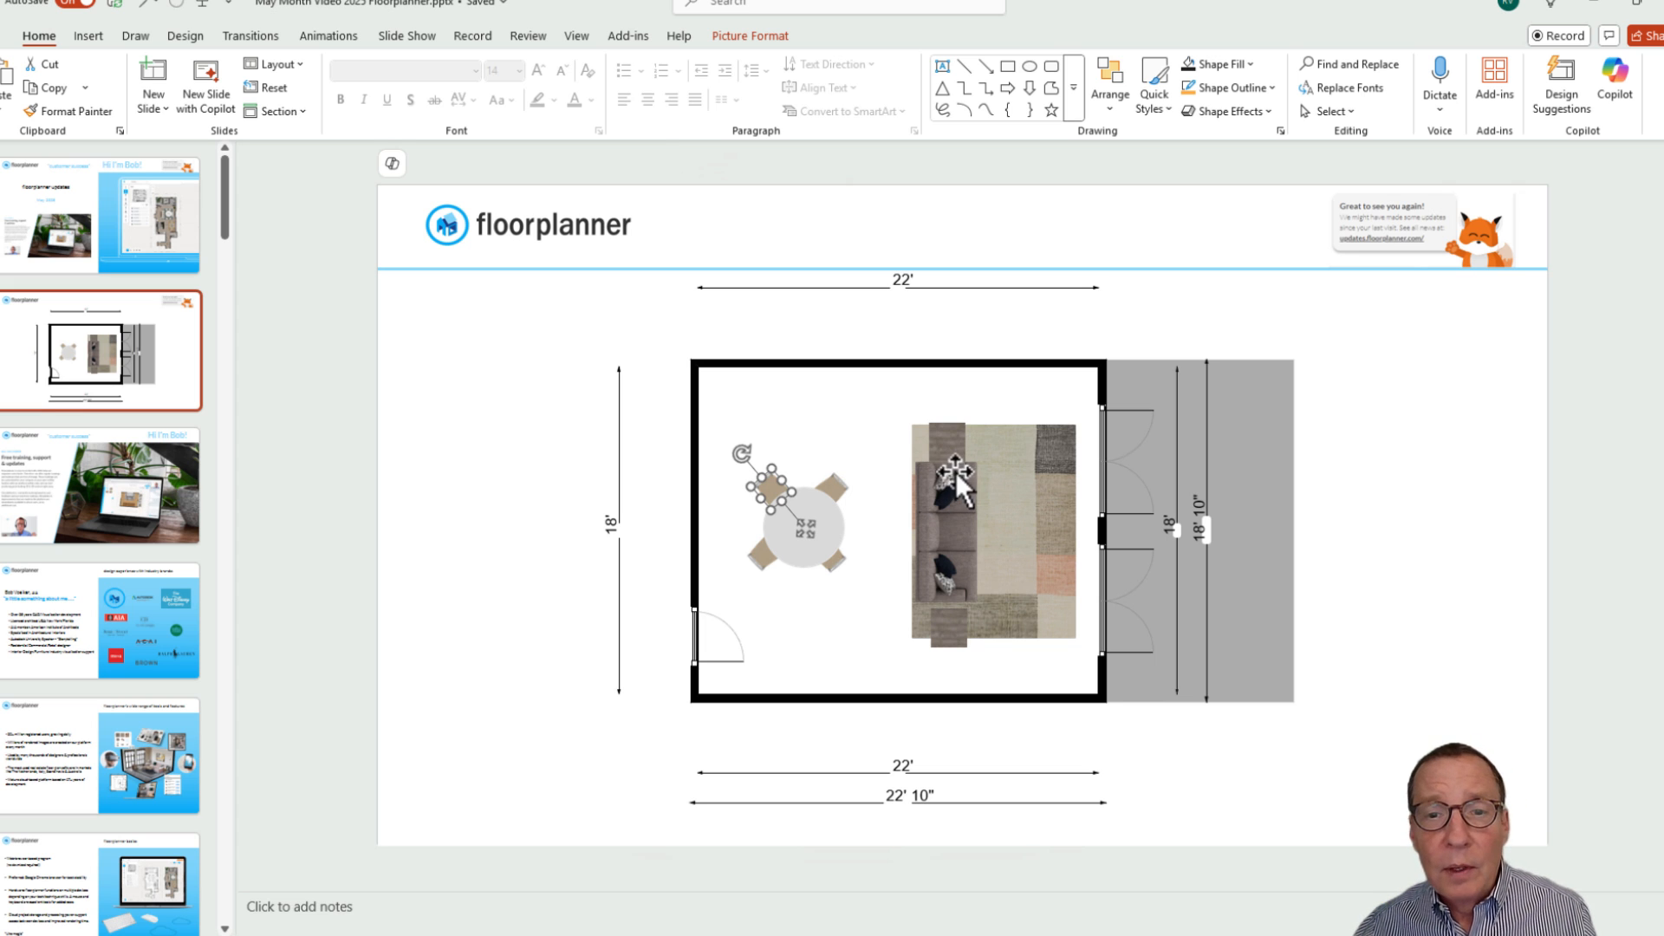
{"action": "mouse_move", "coordinate": [970, 499]}
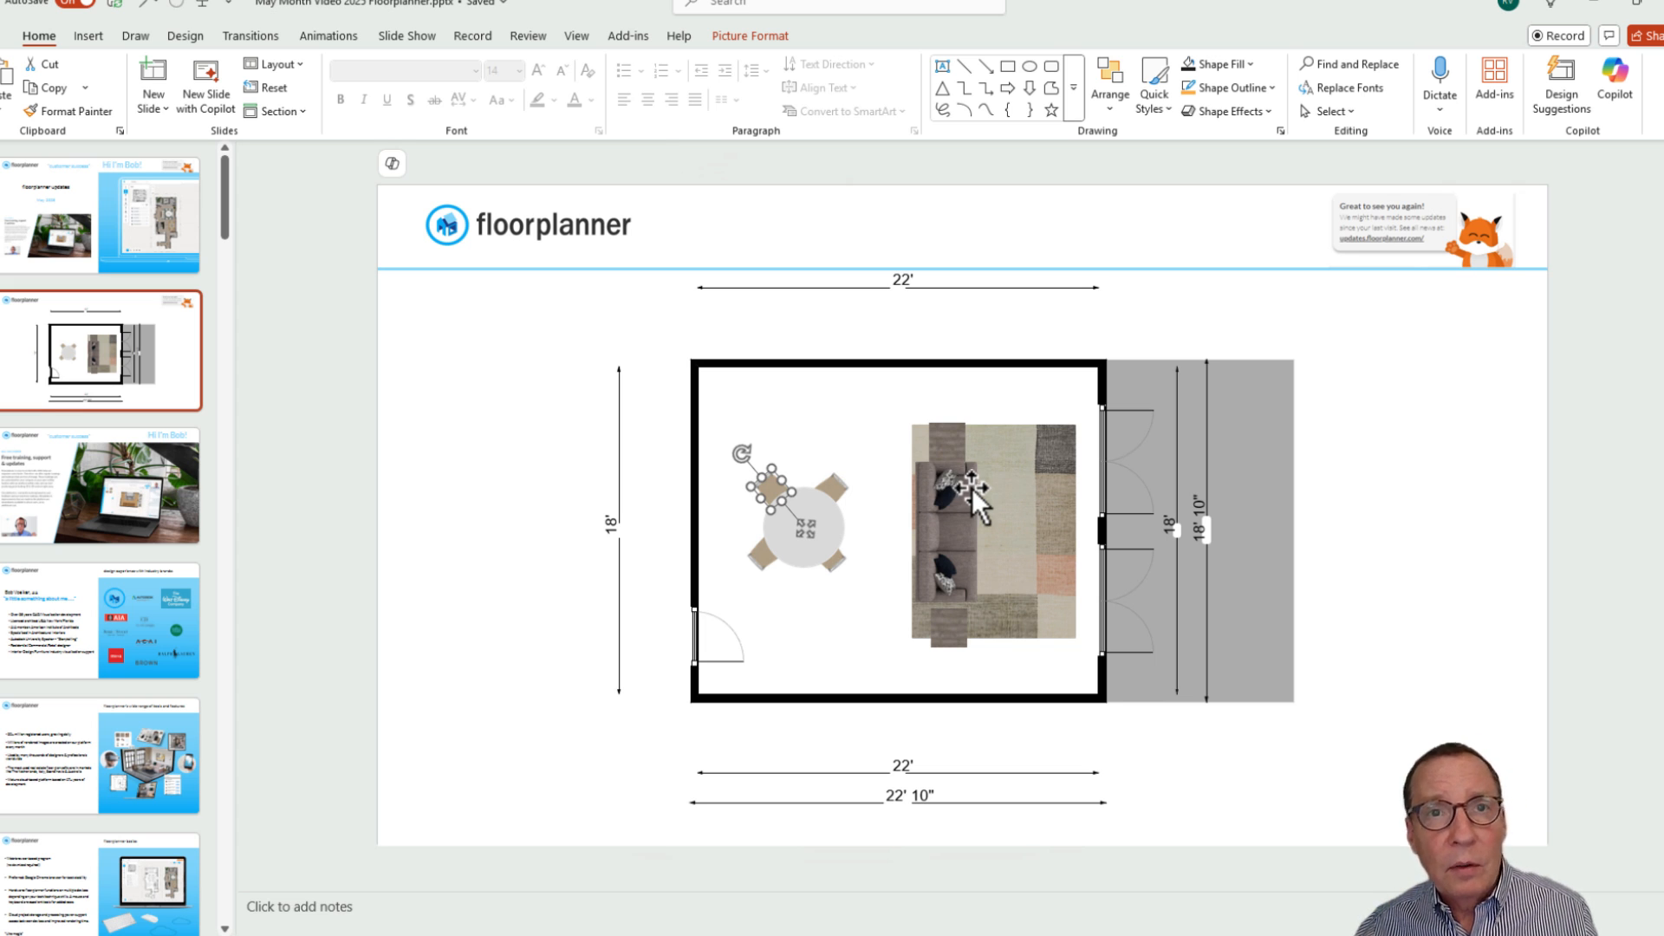
{"action": "mouse_move", "coordinate": [984, 499]}
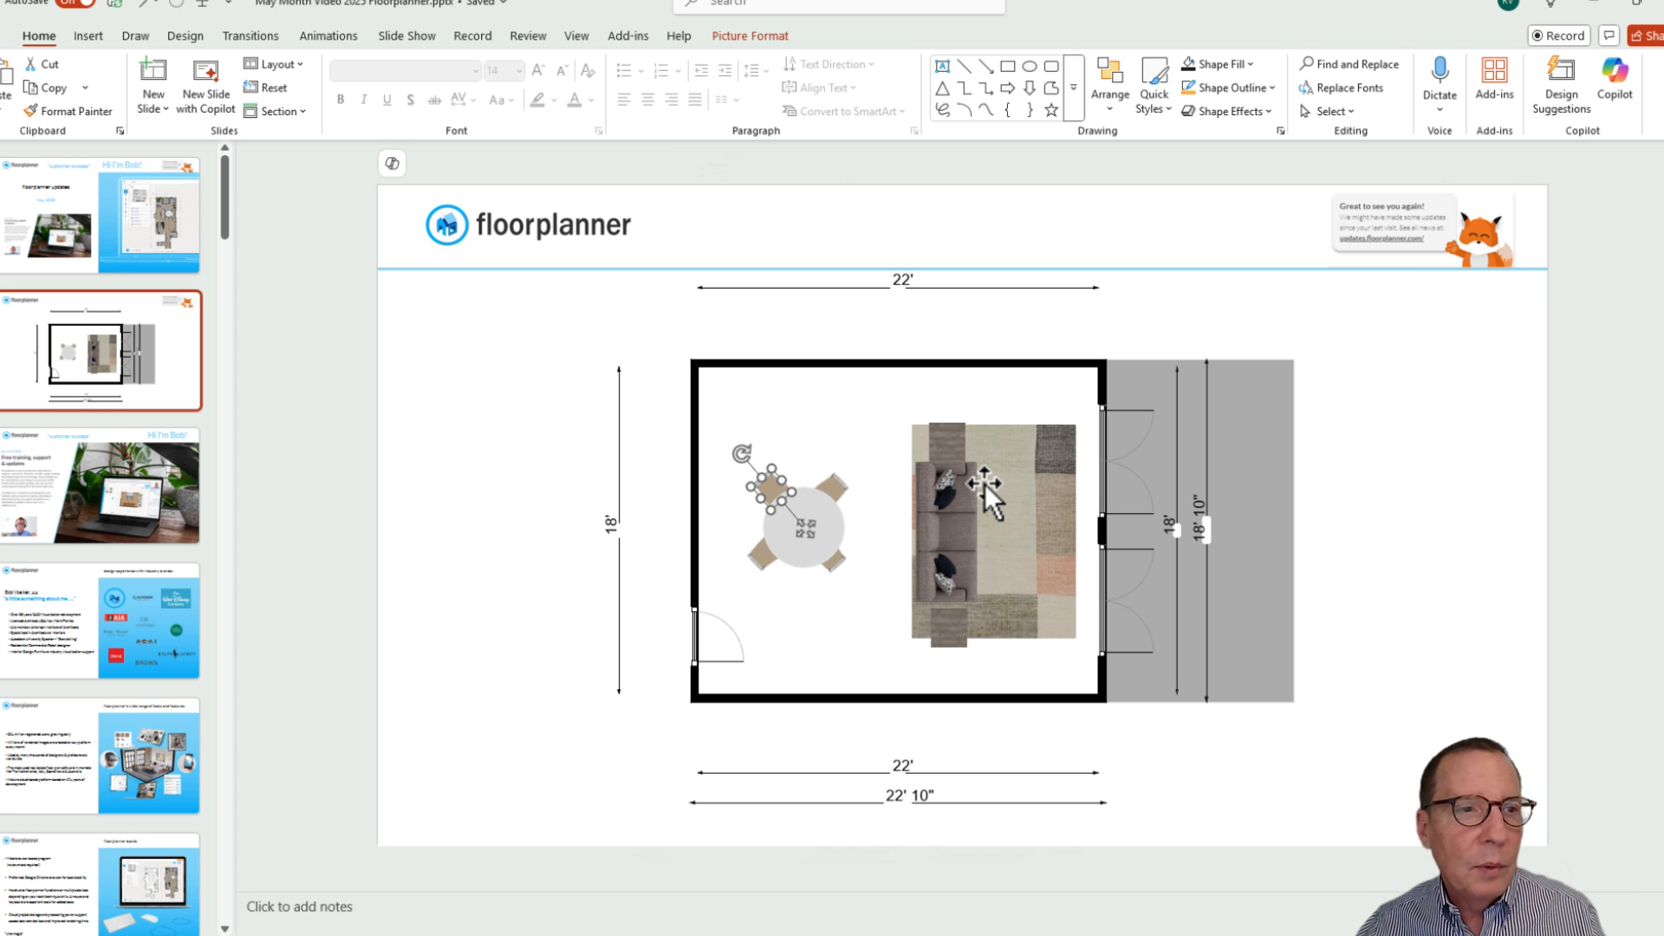
{"action": "mouse_move", "coordinate": [987, 491]}
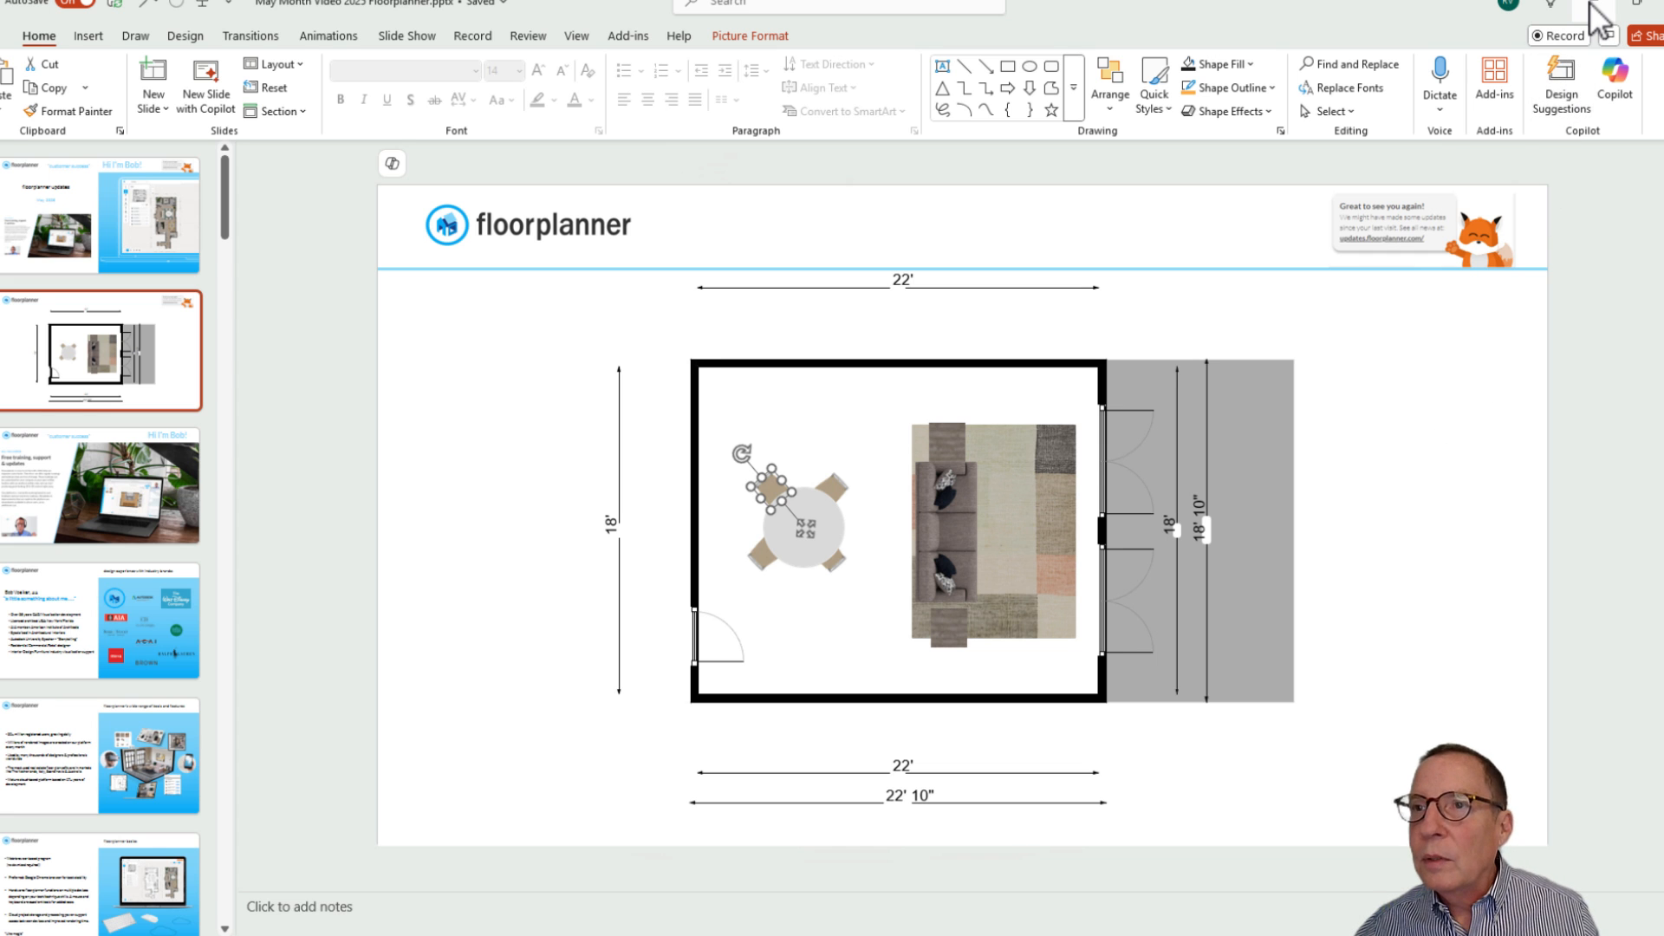
Leave PowerPoint and scroll the updates page to the Custom Materials for Floors & Surfaces post
{"action": "left_click", "coordinate": [276, 9]}
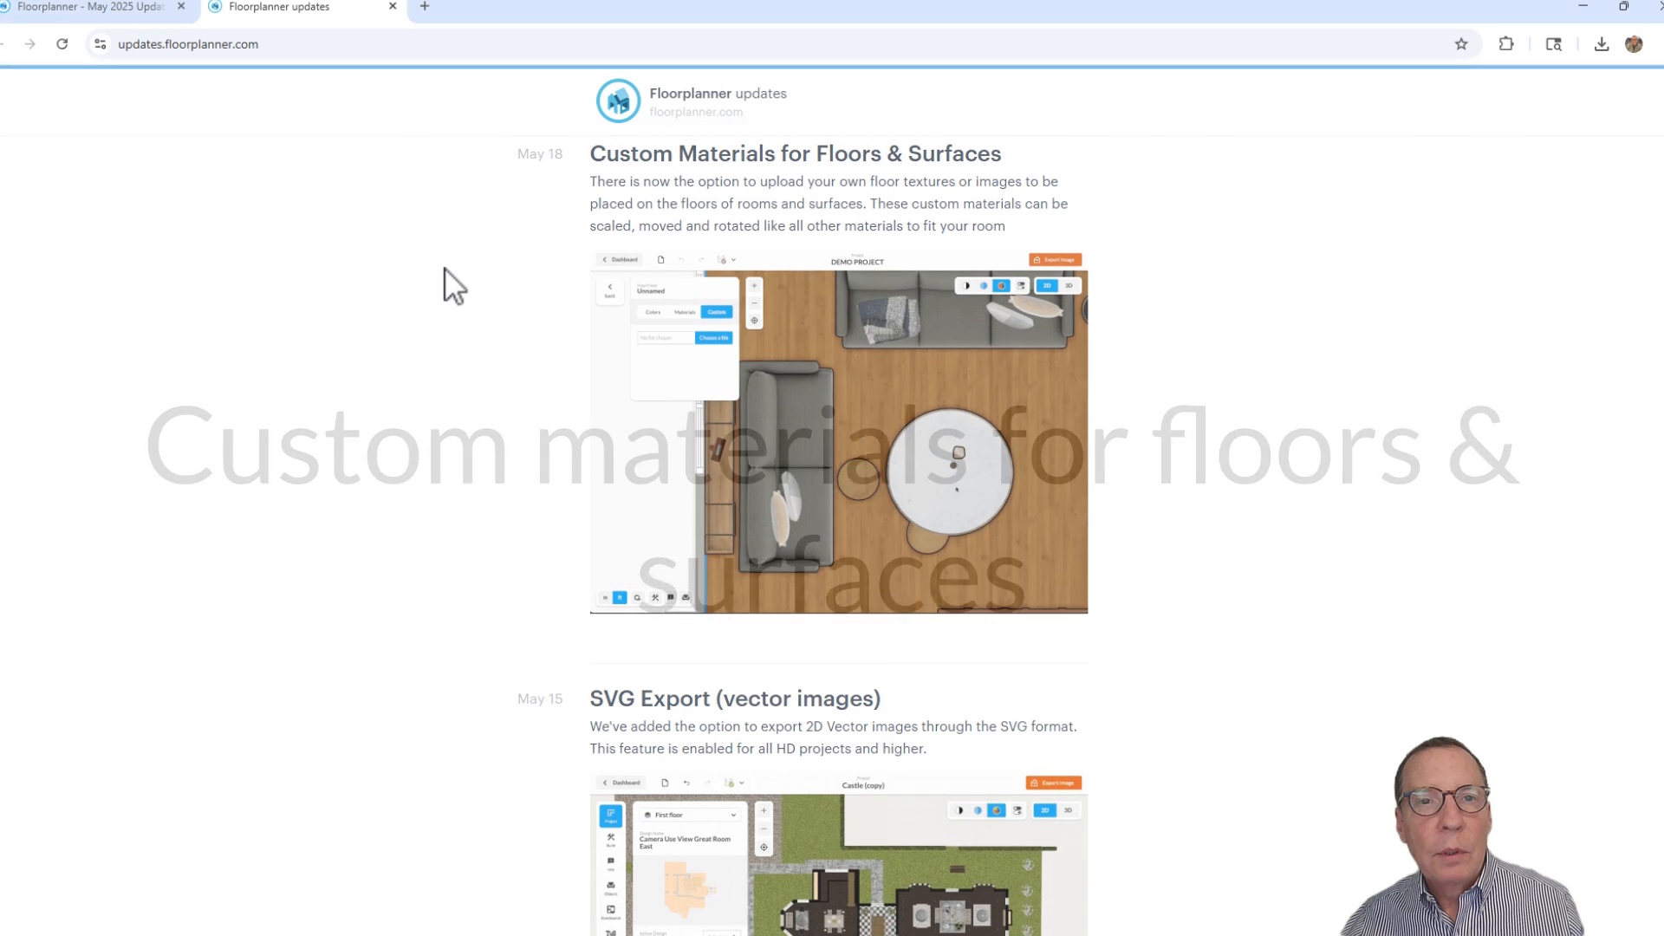
{"action": "scroll", "scroll_direction": "down", "scroll_amount": 3}
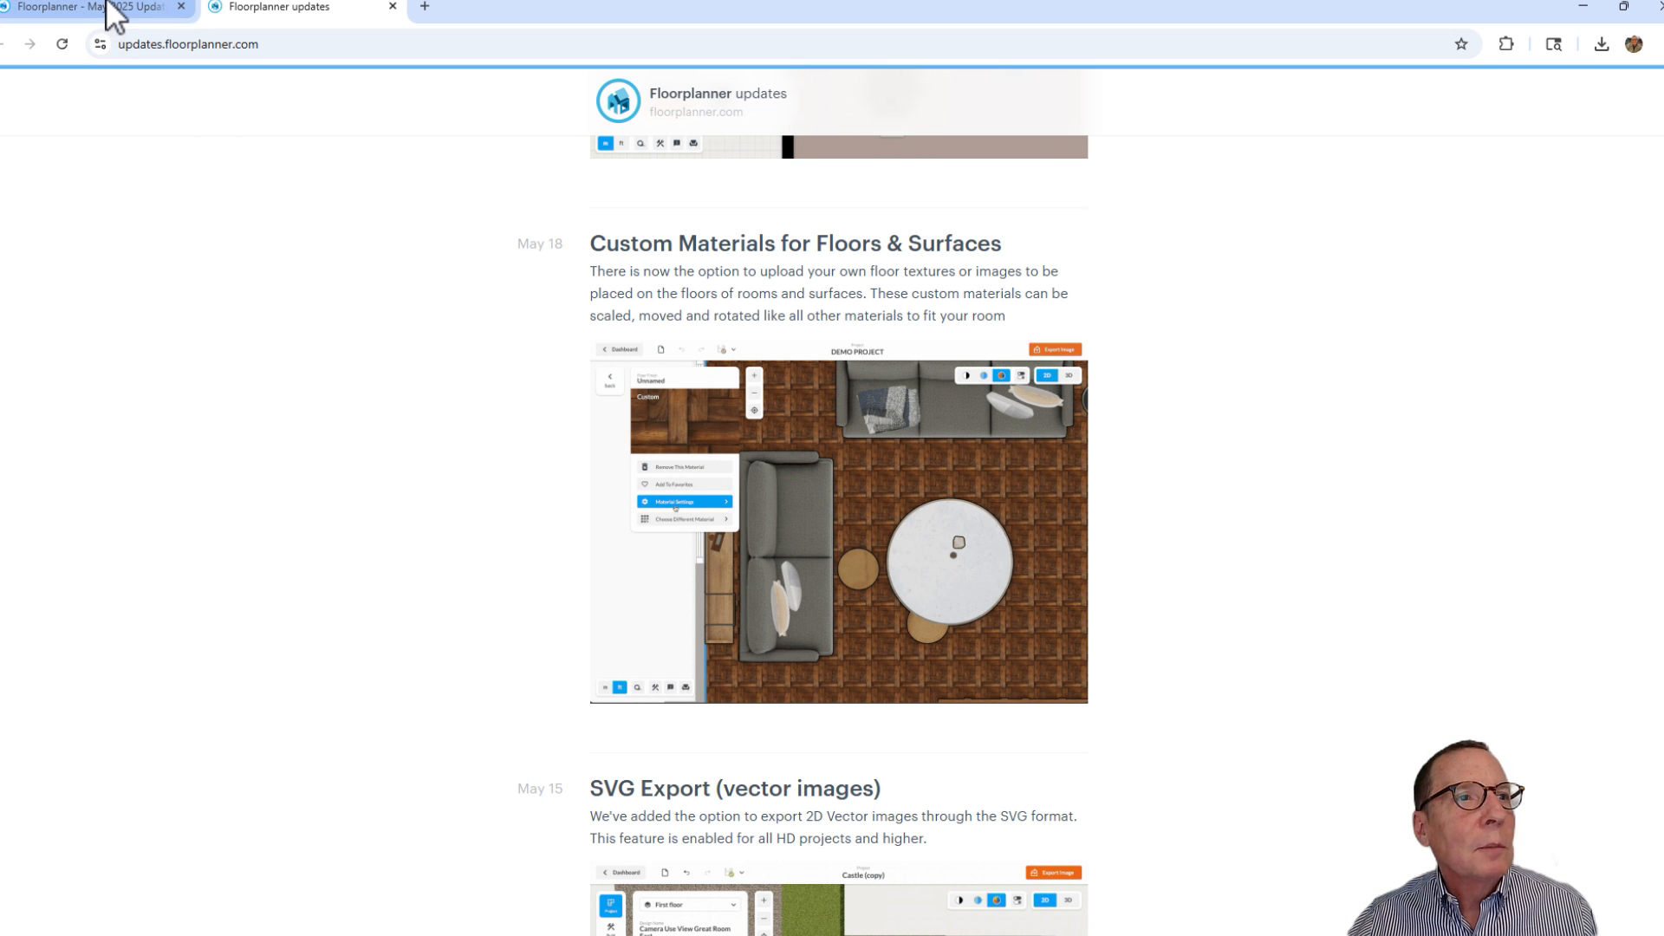
Select the room and view its Home Made By PVC herringbone floor material details
{"action": "left_click", "coordinate": [91, 8]}
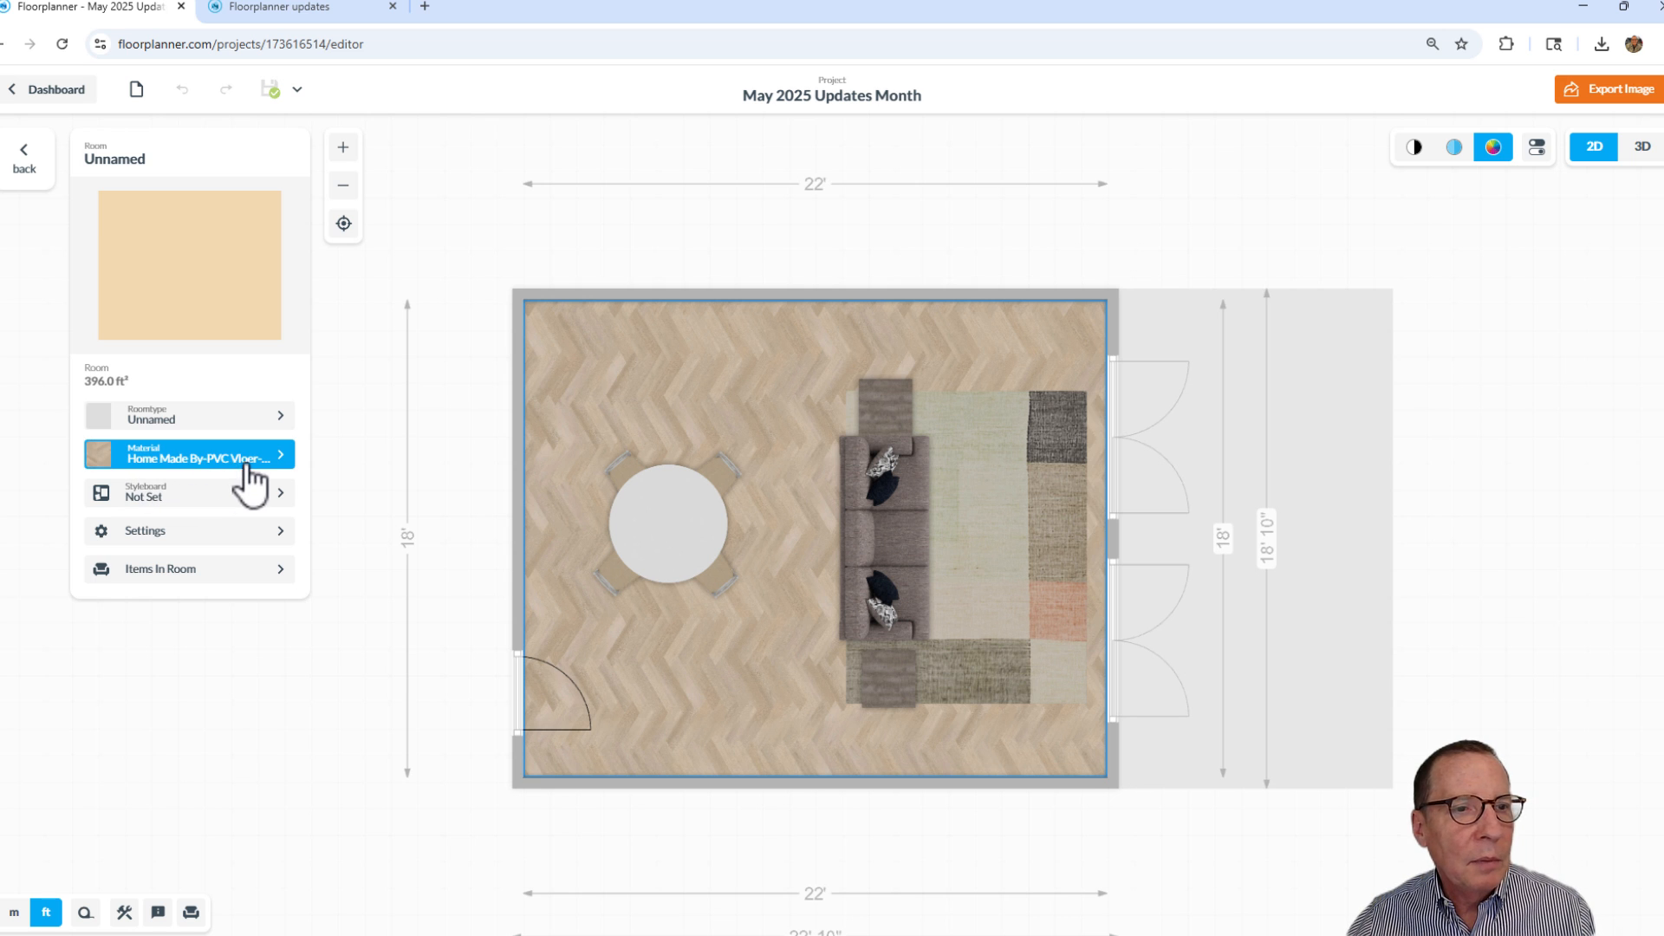
{"action": "mouse_move", "coordinate": [265, 477]}
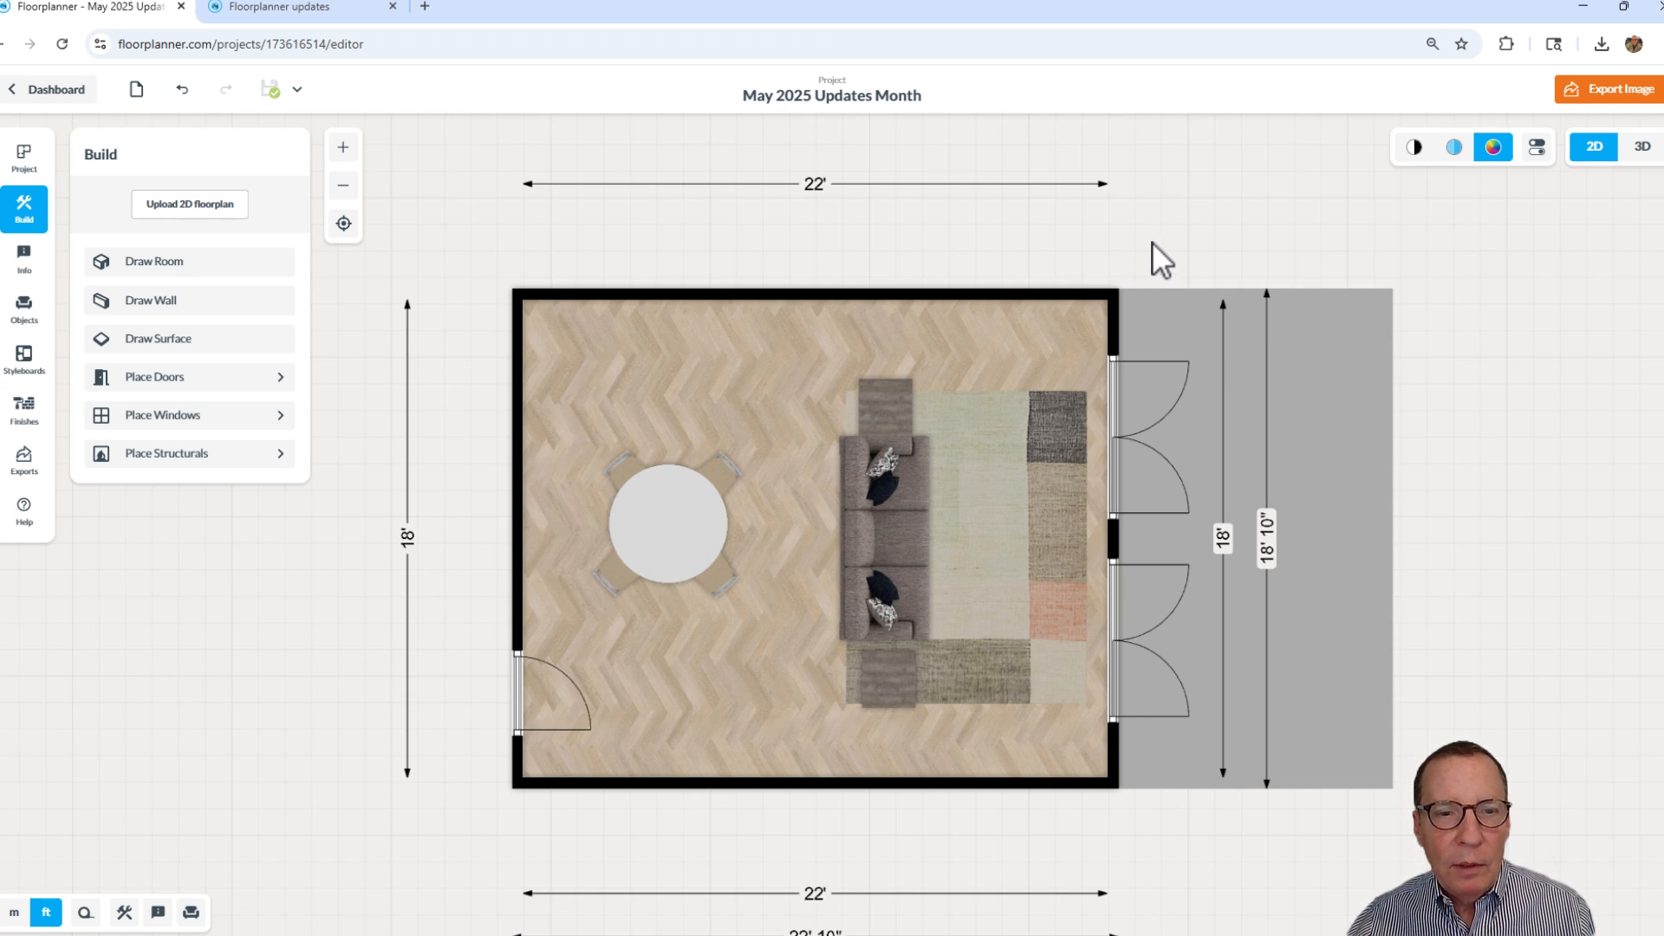
{"action": "mouse_move", "coordinate": [795, 390]}
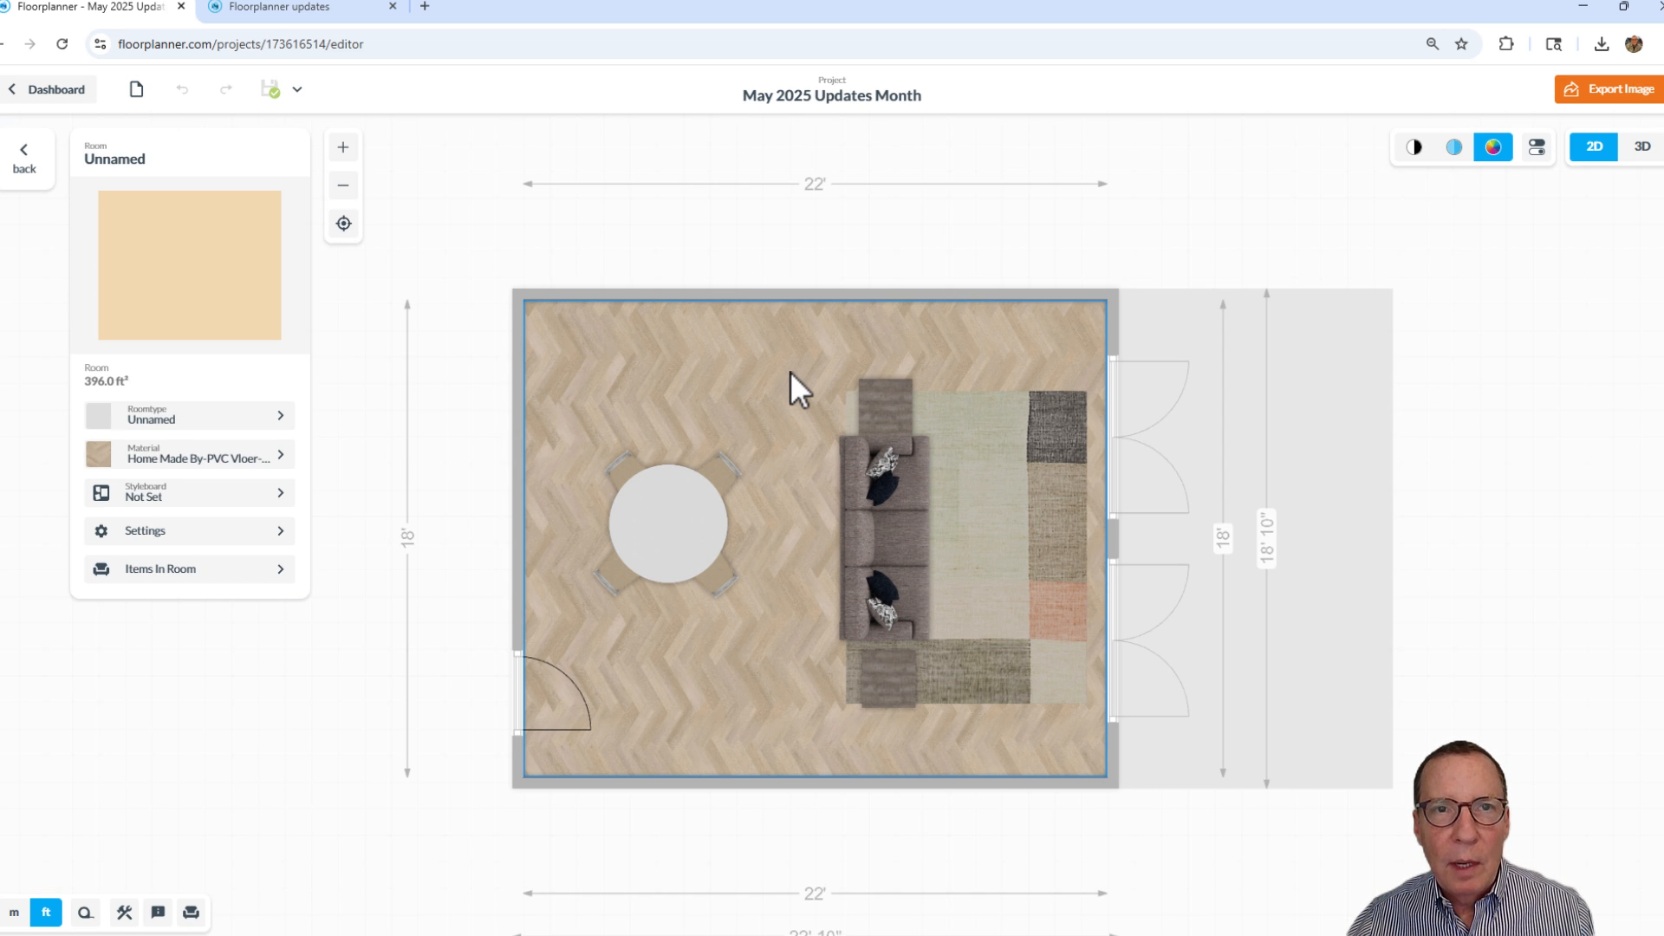
{"action": "mouse_move", "coordinate": [739, 389]}
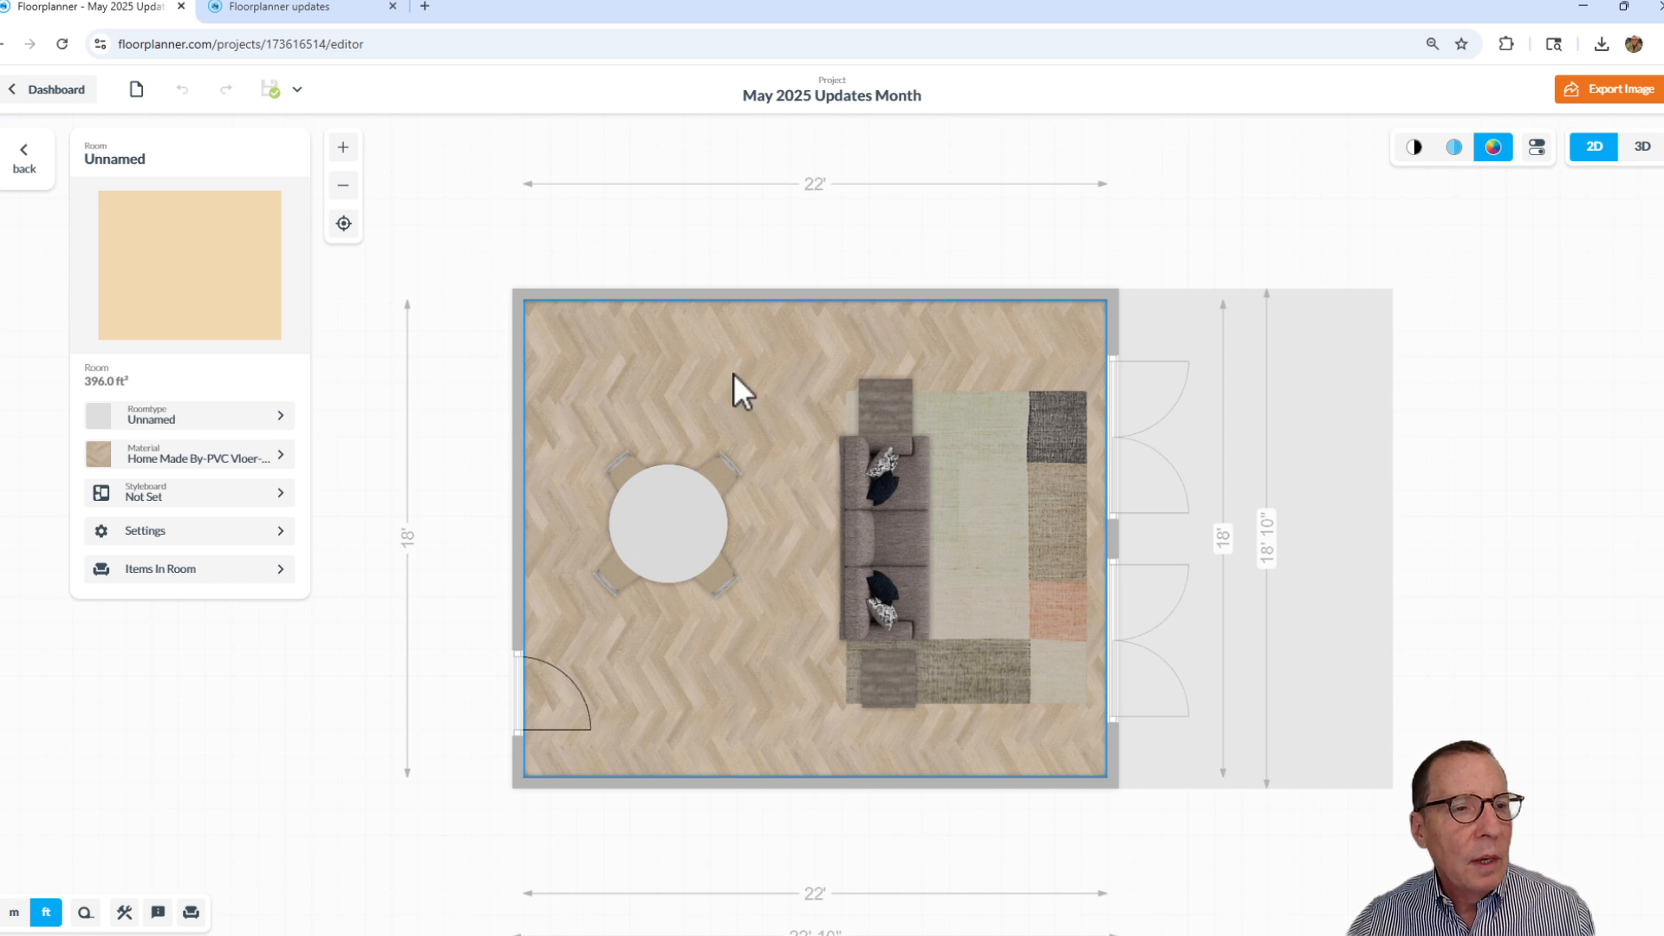
{"action": "left_click", "coordinate": [189, 457]}
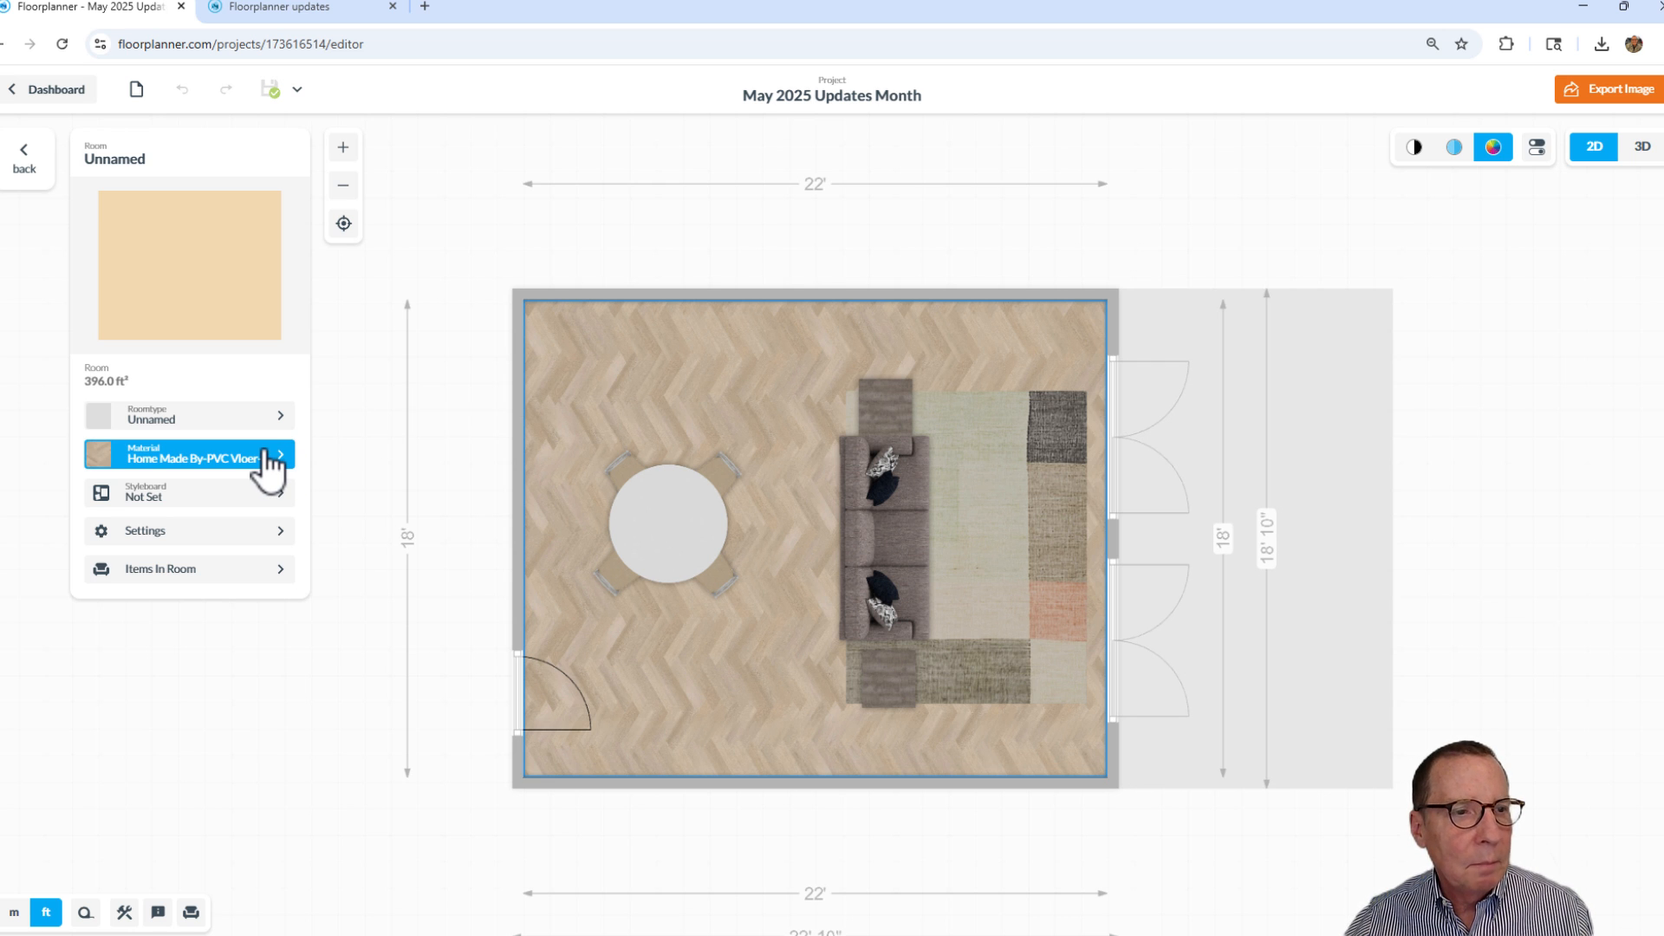
{"action": "left_click", "coordinate": [189, 457]}
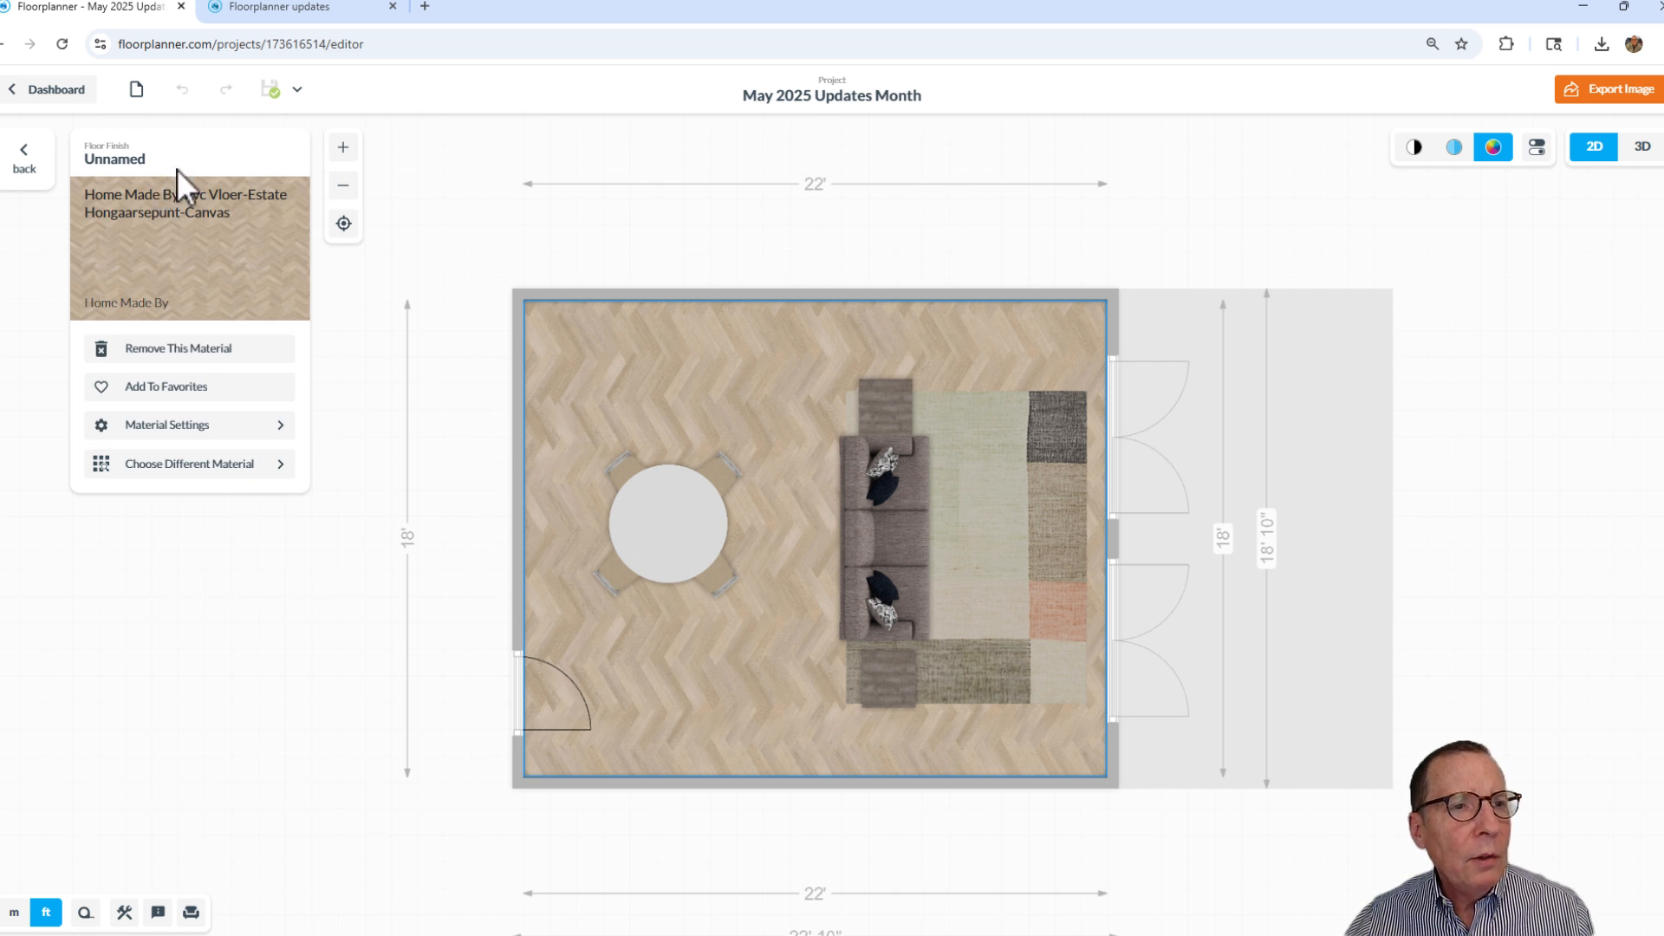
{"action": "mouse_move", "coordinate": [188, 463]}
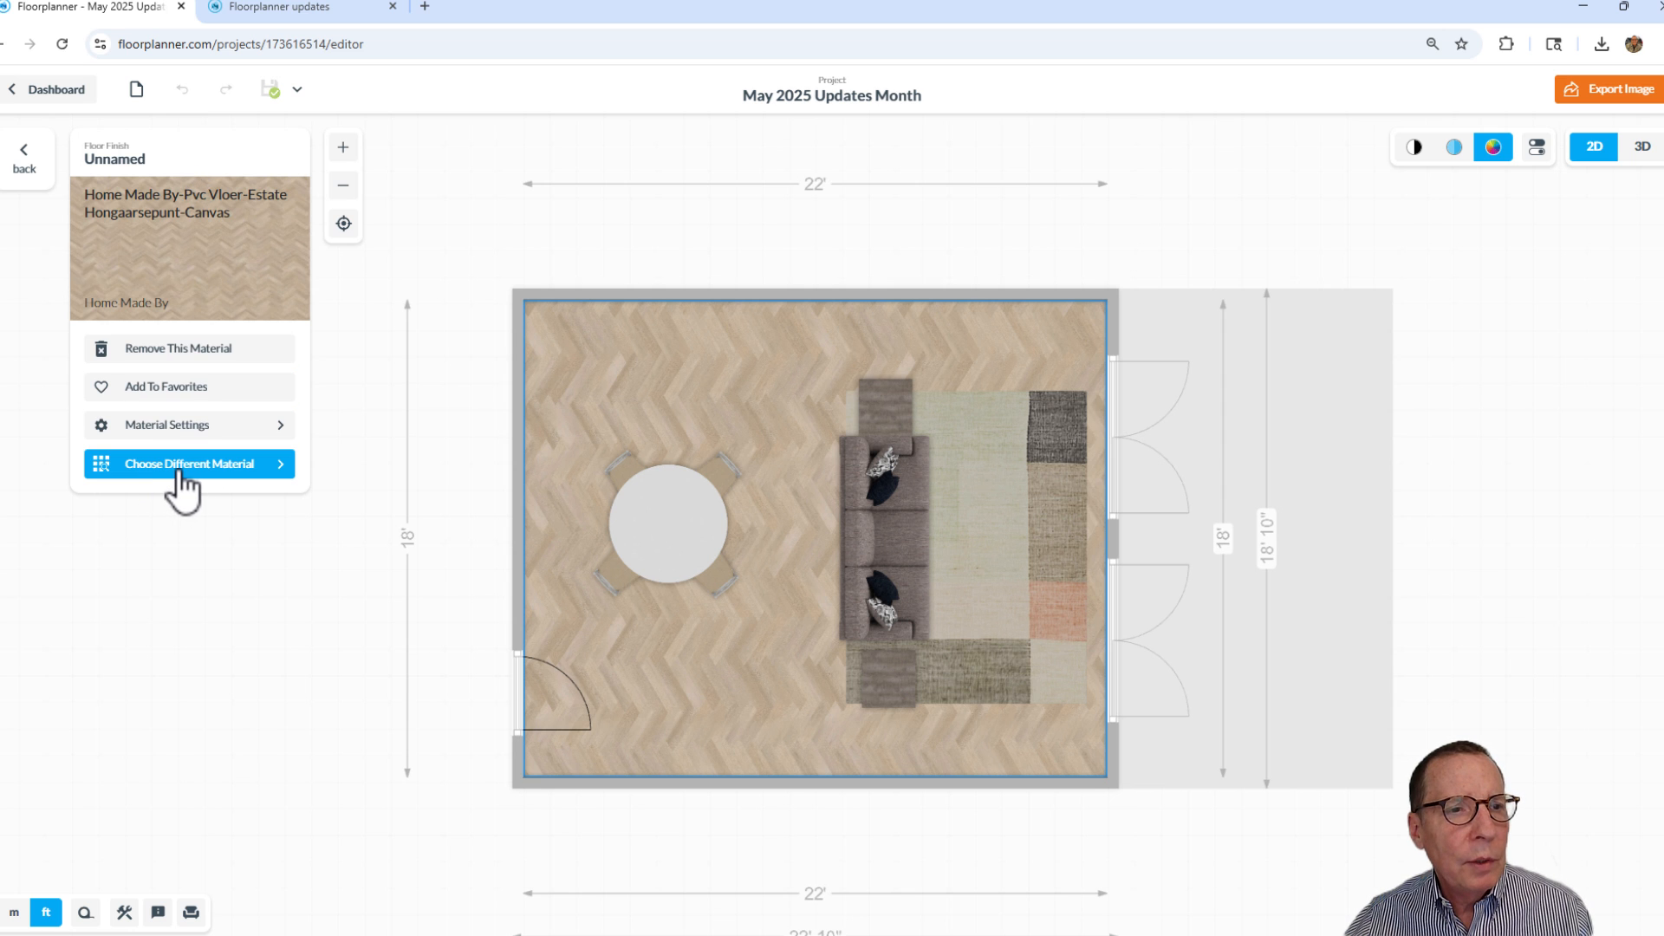
{"action": "mouse_move", "coordinate": [637, 528]}
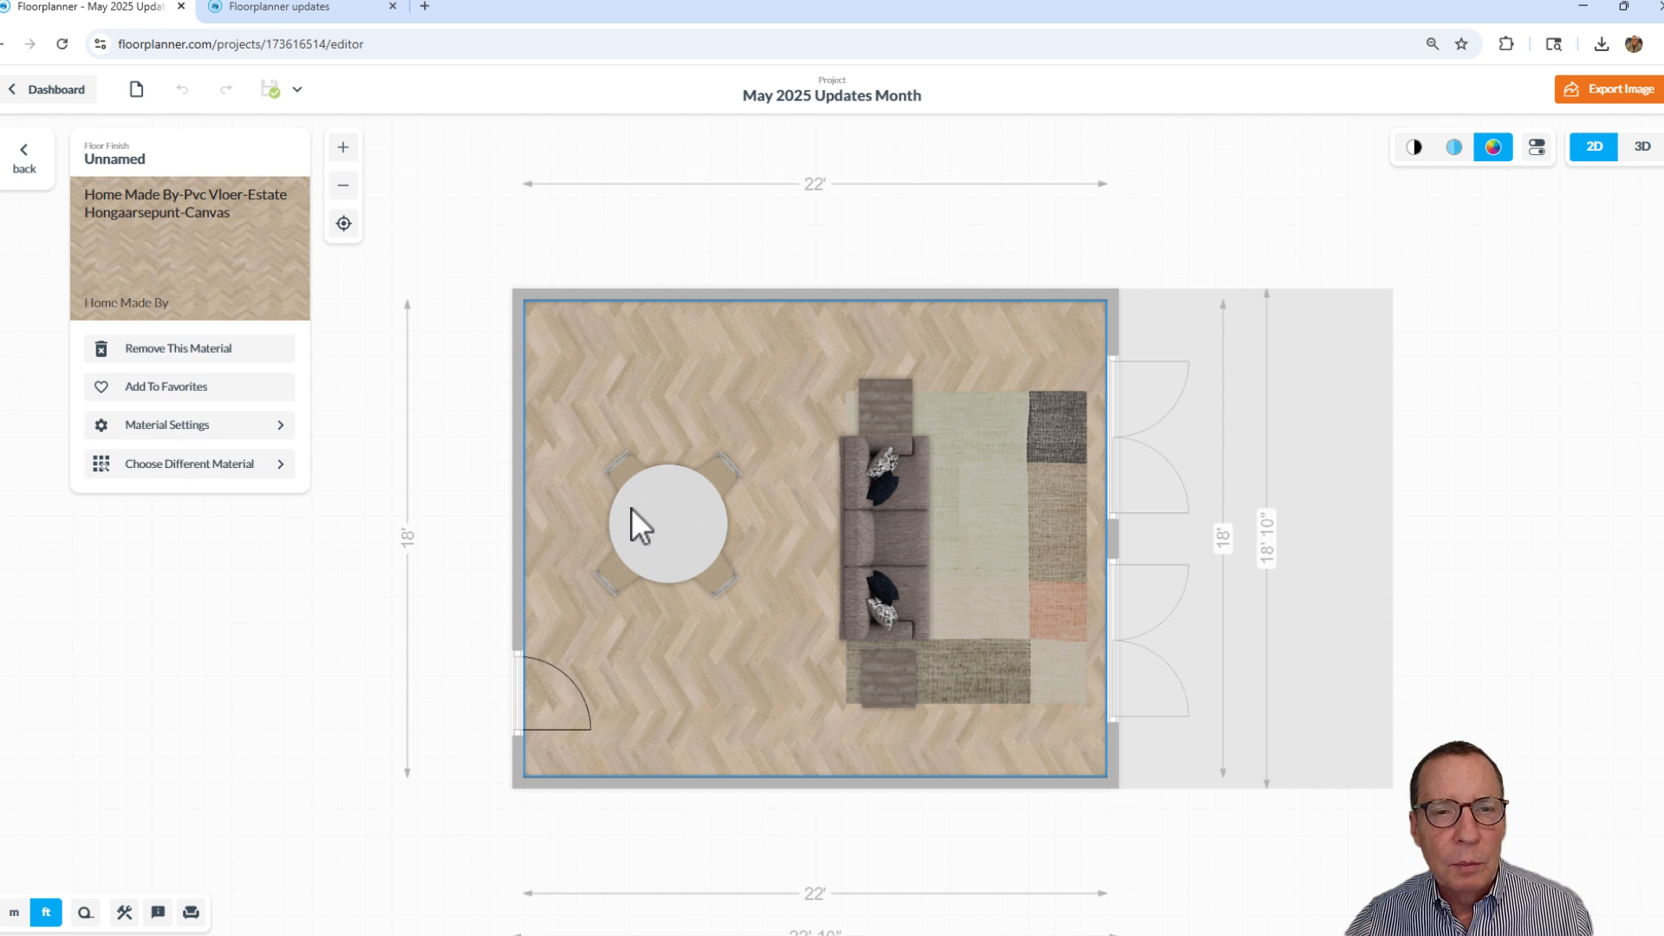
Open the Custom section of the floor's material picker, showing uploaded textures
{"action": "left_click", "coordinate": [189, 464]}
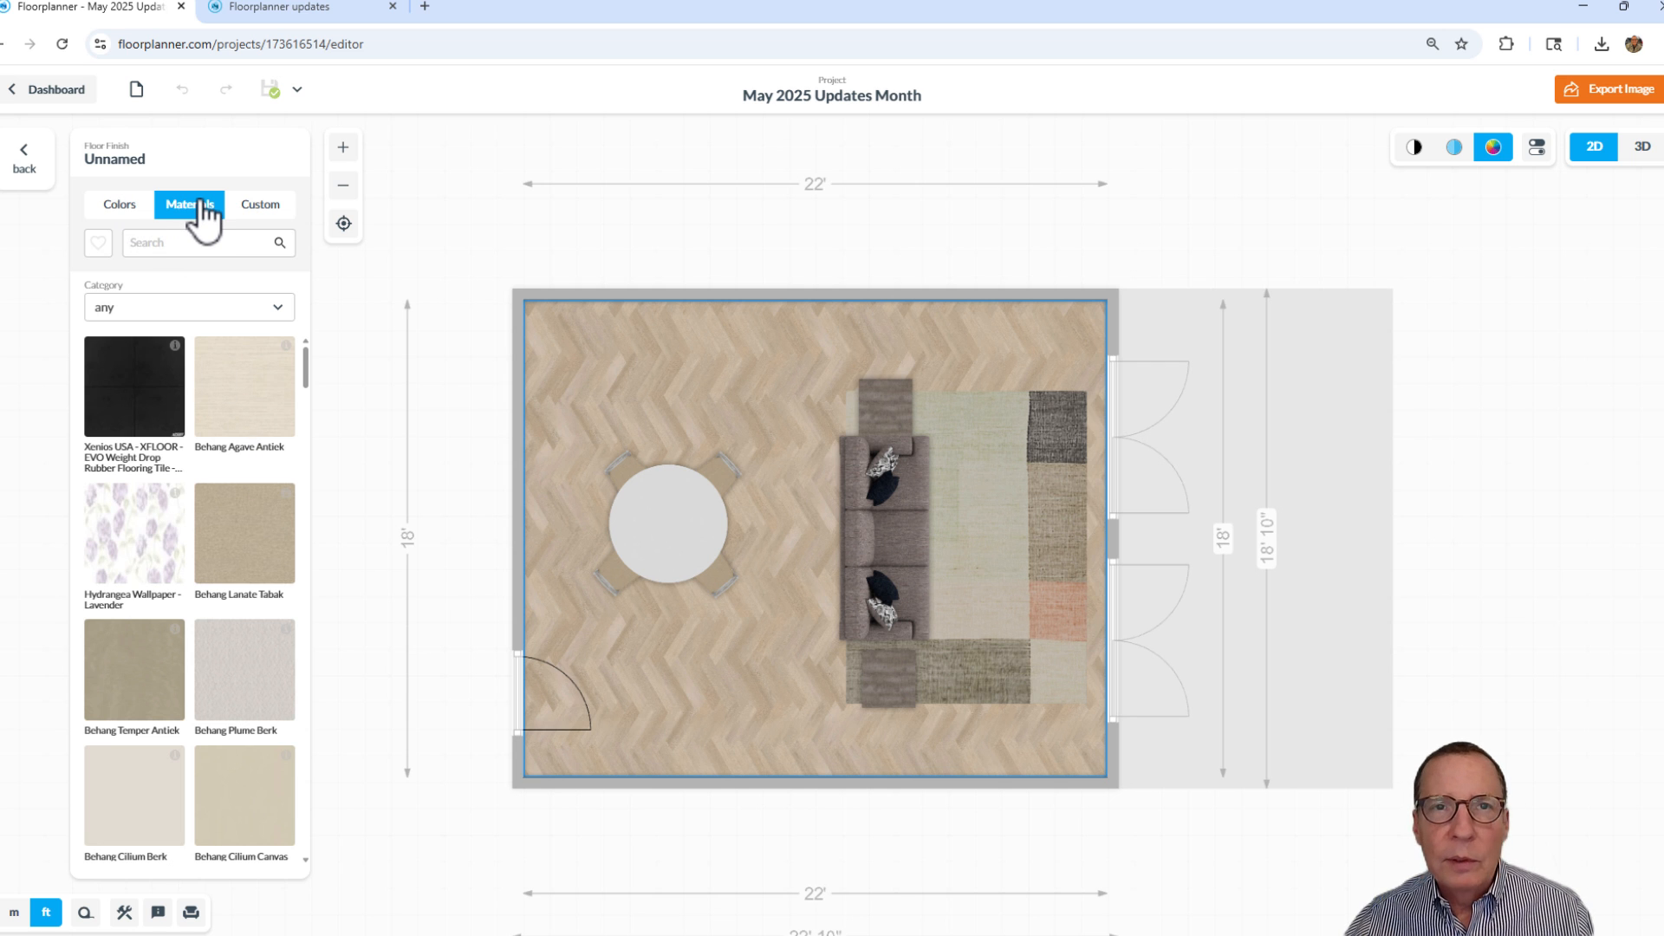
{"action": "mouse_move", "coordinate": [118, 213]}
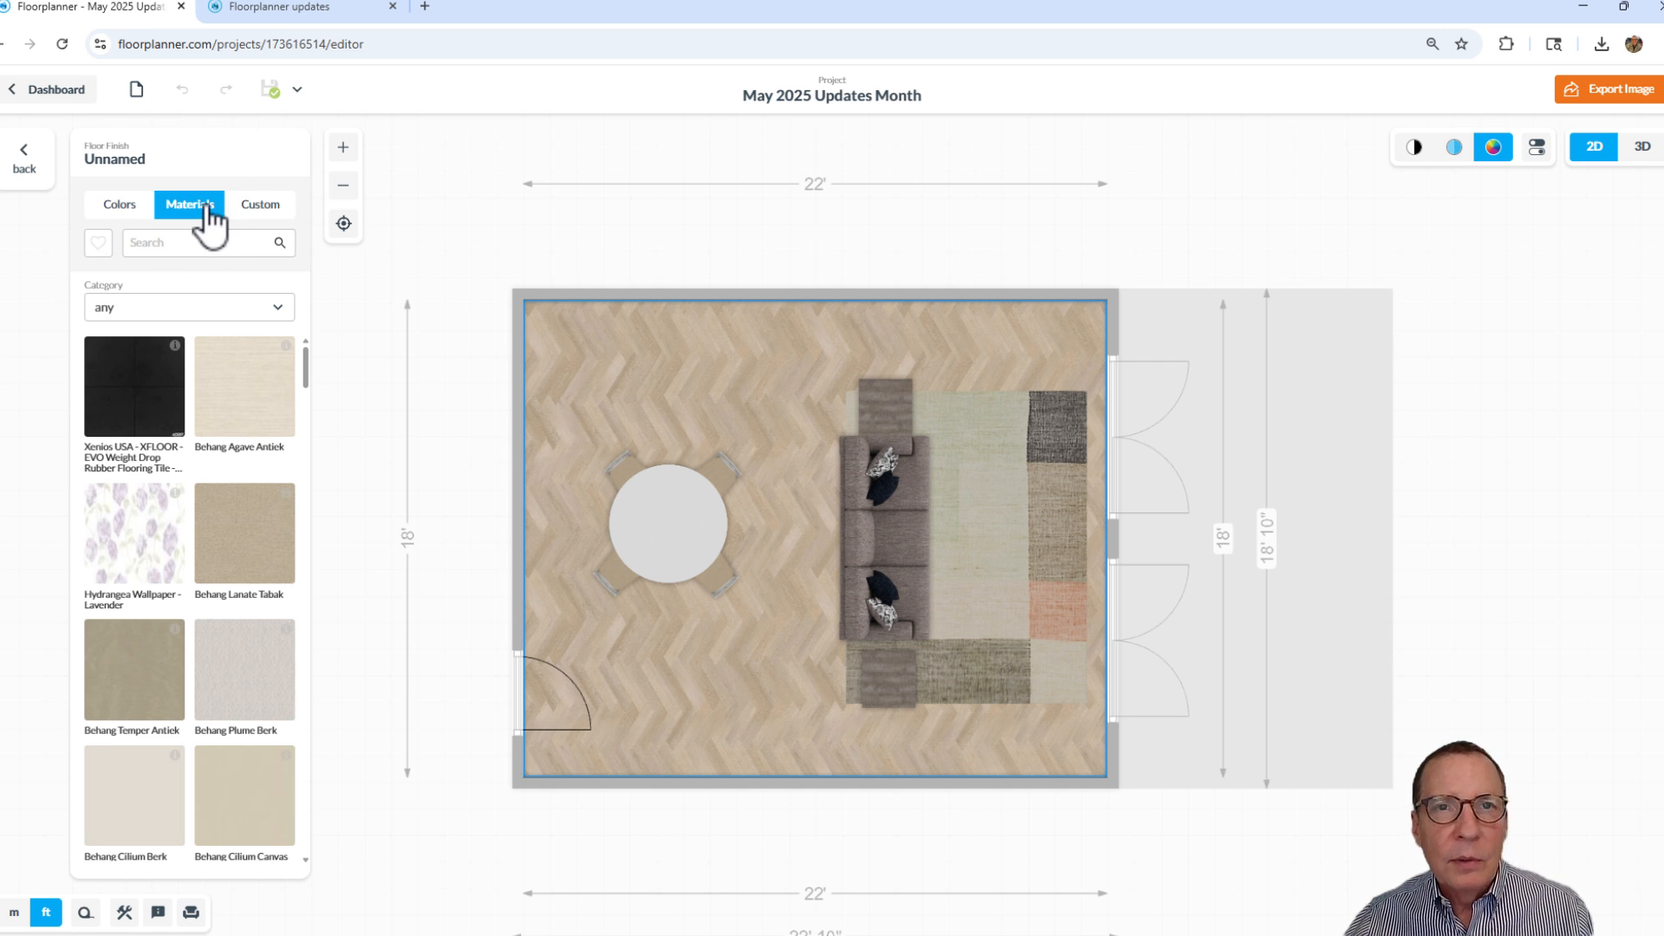
{"action": "mouse_move", "coordinate": [269, 219]}
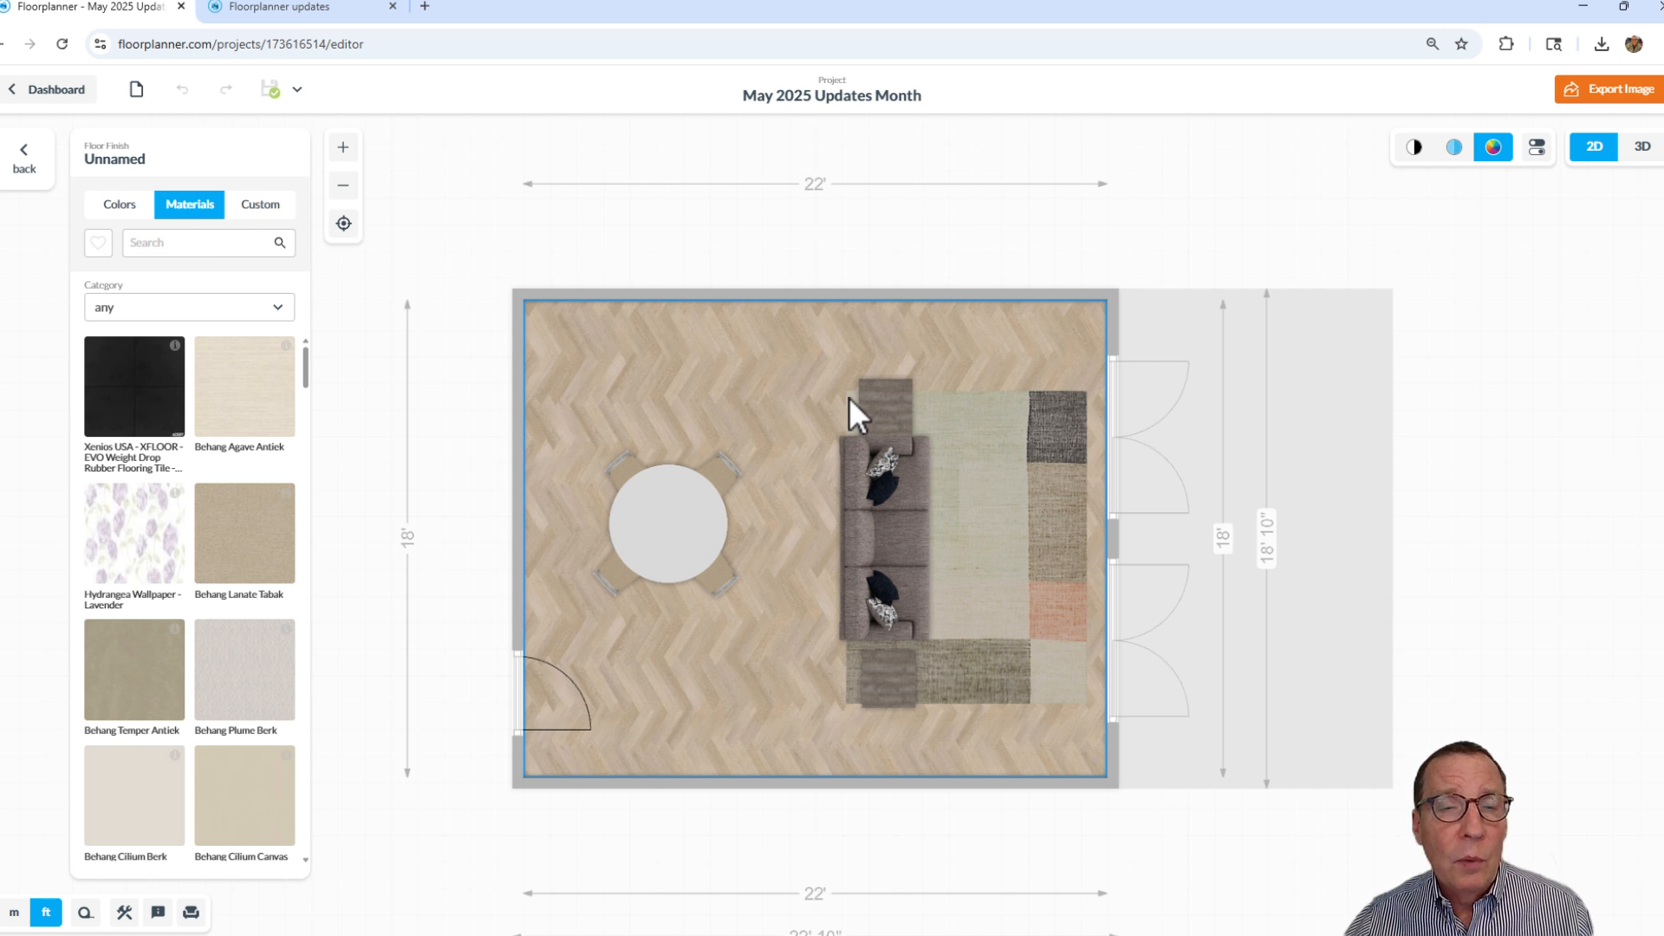
{"action": "mouse_move", "coordinate": [663, 387]}
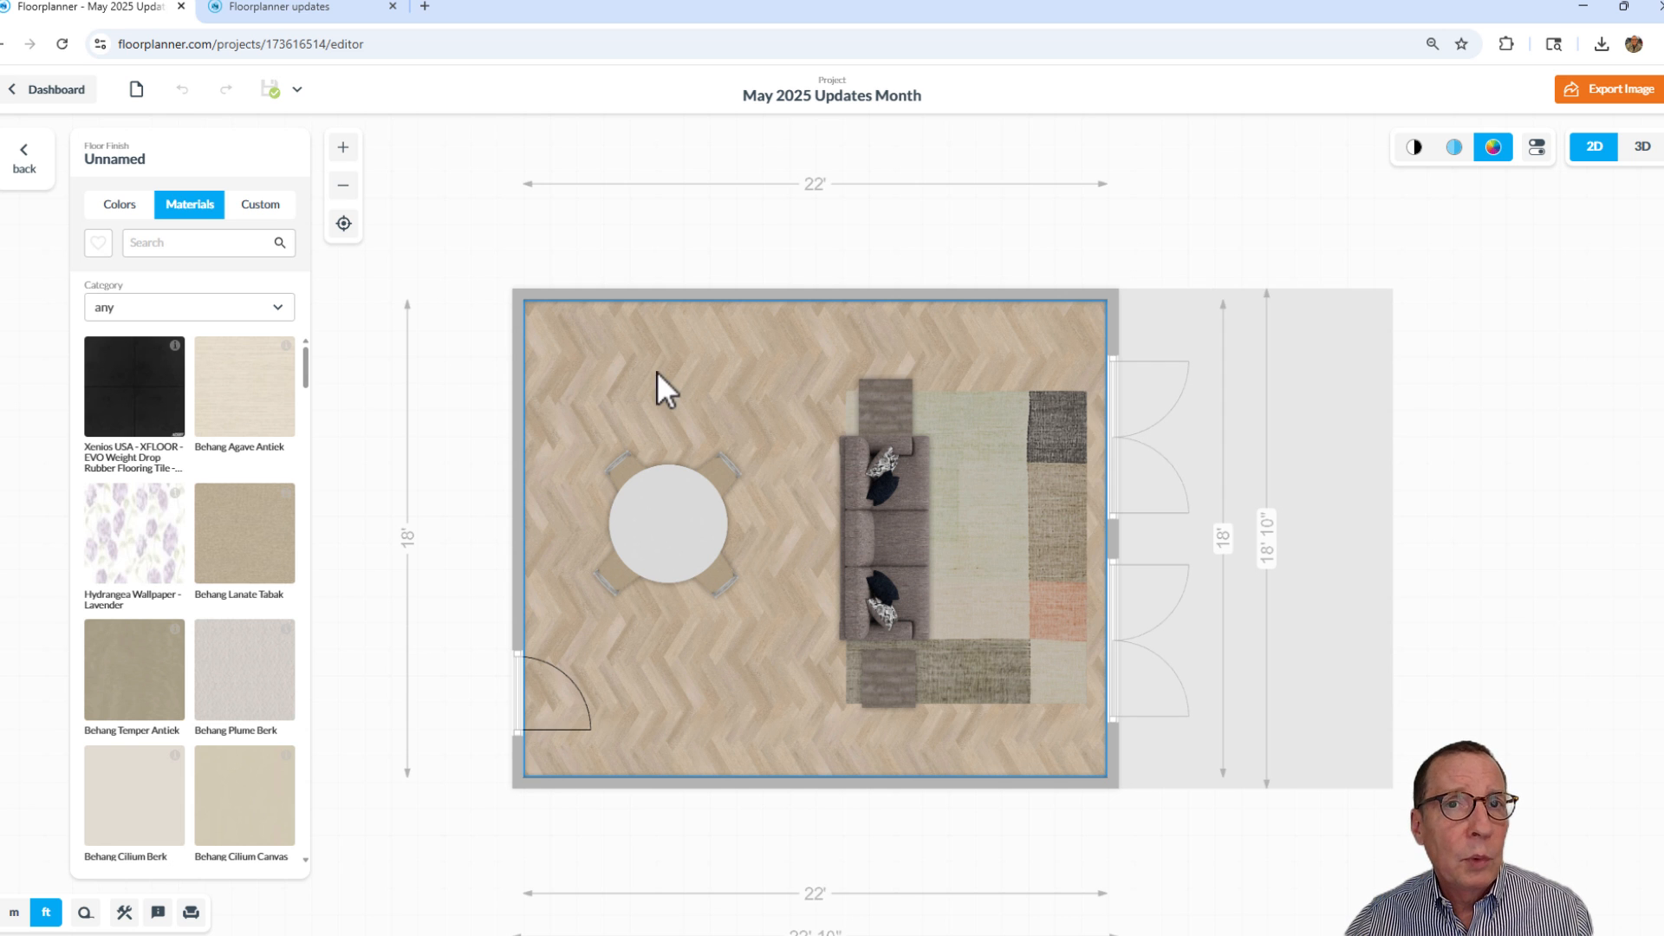
{"action": "left_click", "coordinate": [260, 204]}
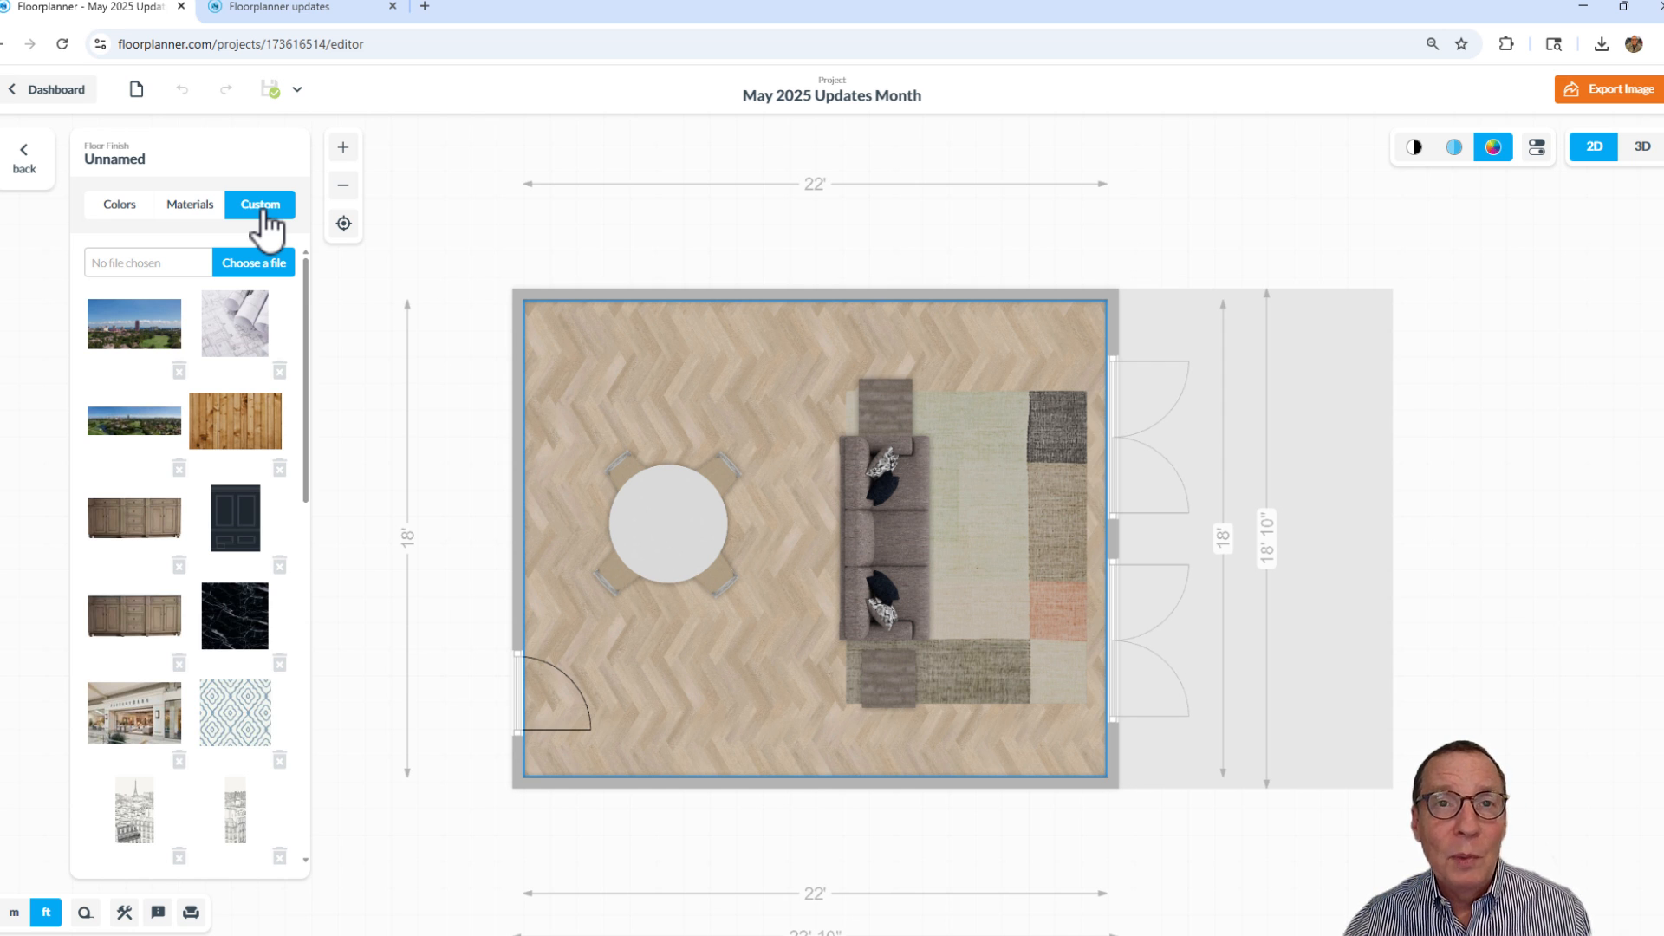
{"action": "mouse_move", "coordinate": [289, 279]}
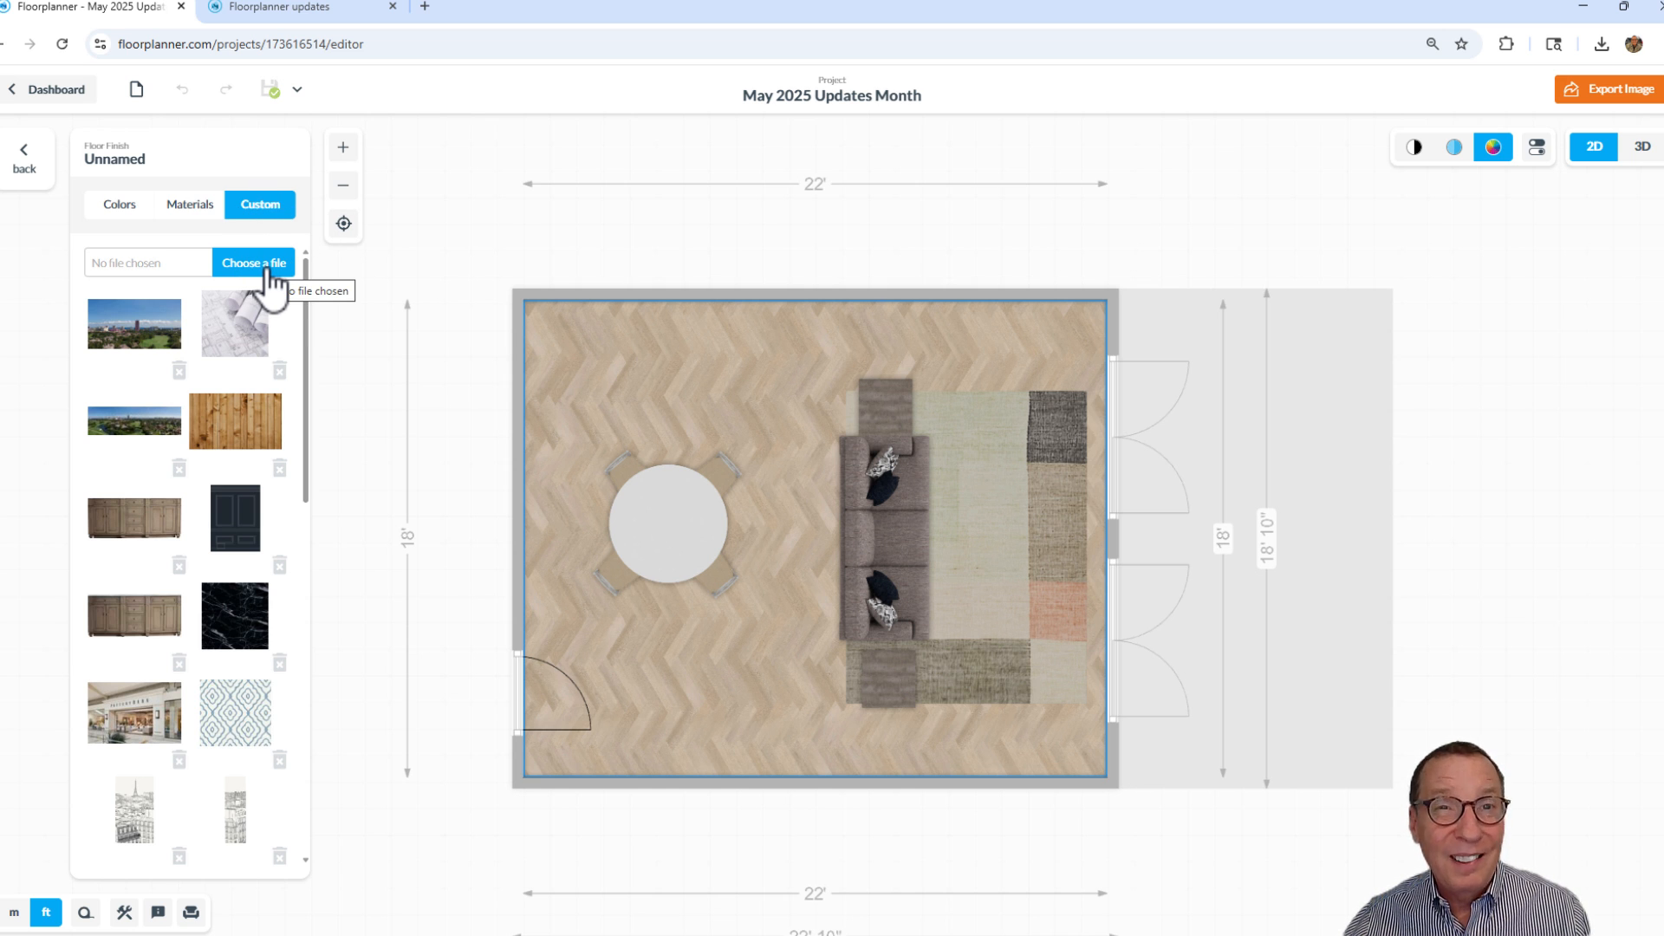
Upload Tumbled floor.png from Desktop > May 2025 Updates as a custom floor texture
{"action": "left_click", "coordinate": [254, 264]}
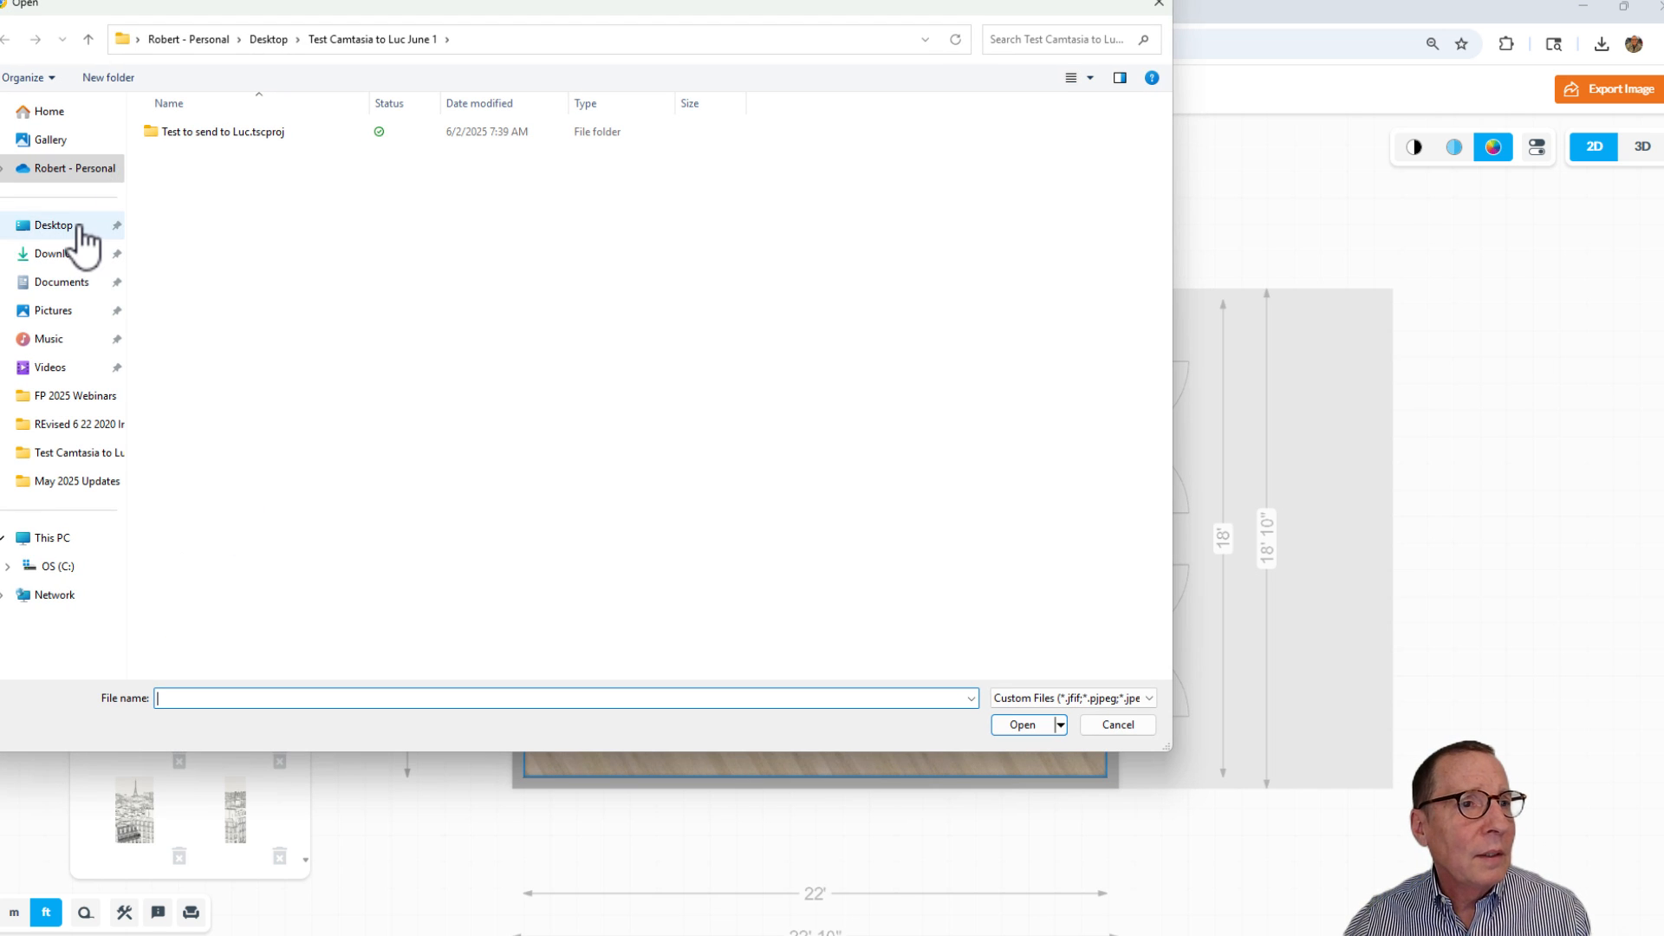
{"action": "left_click", "coordinate": [53, 225]}
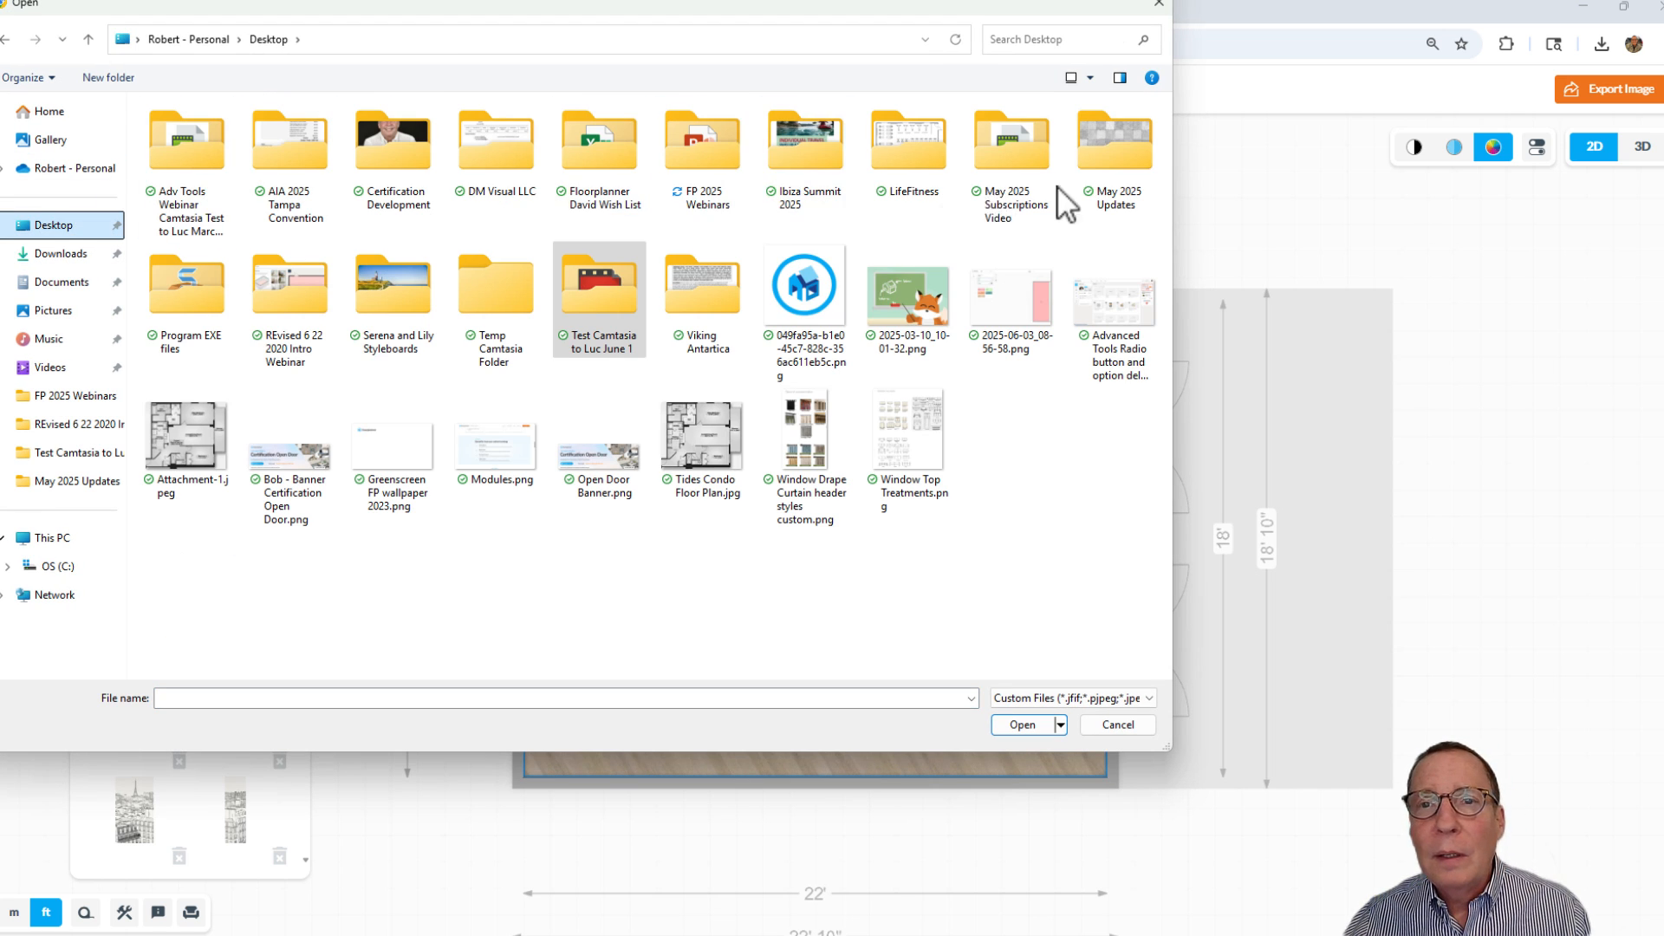
{"action": "double_click", "coordinate": [1115, 142]}
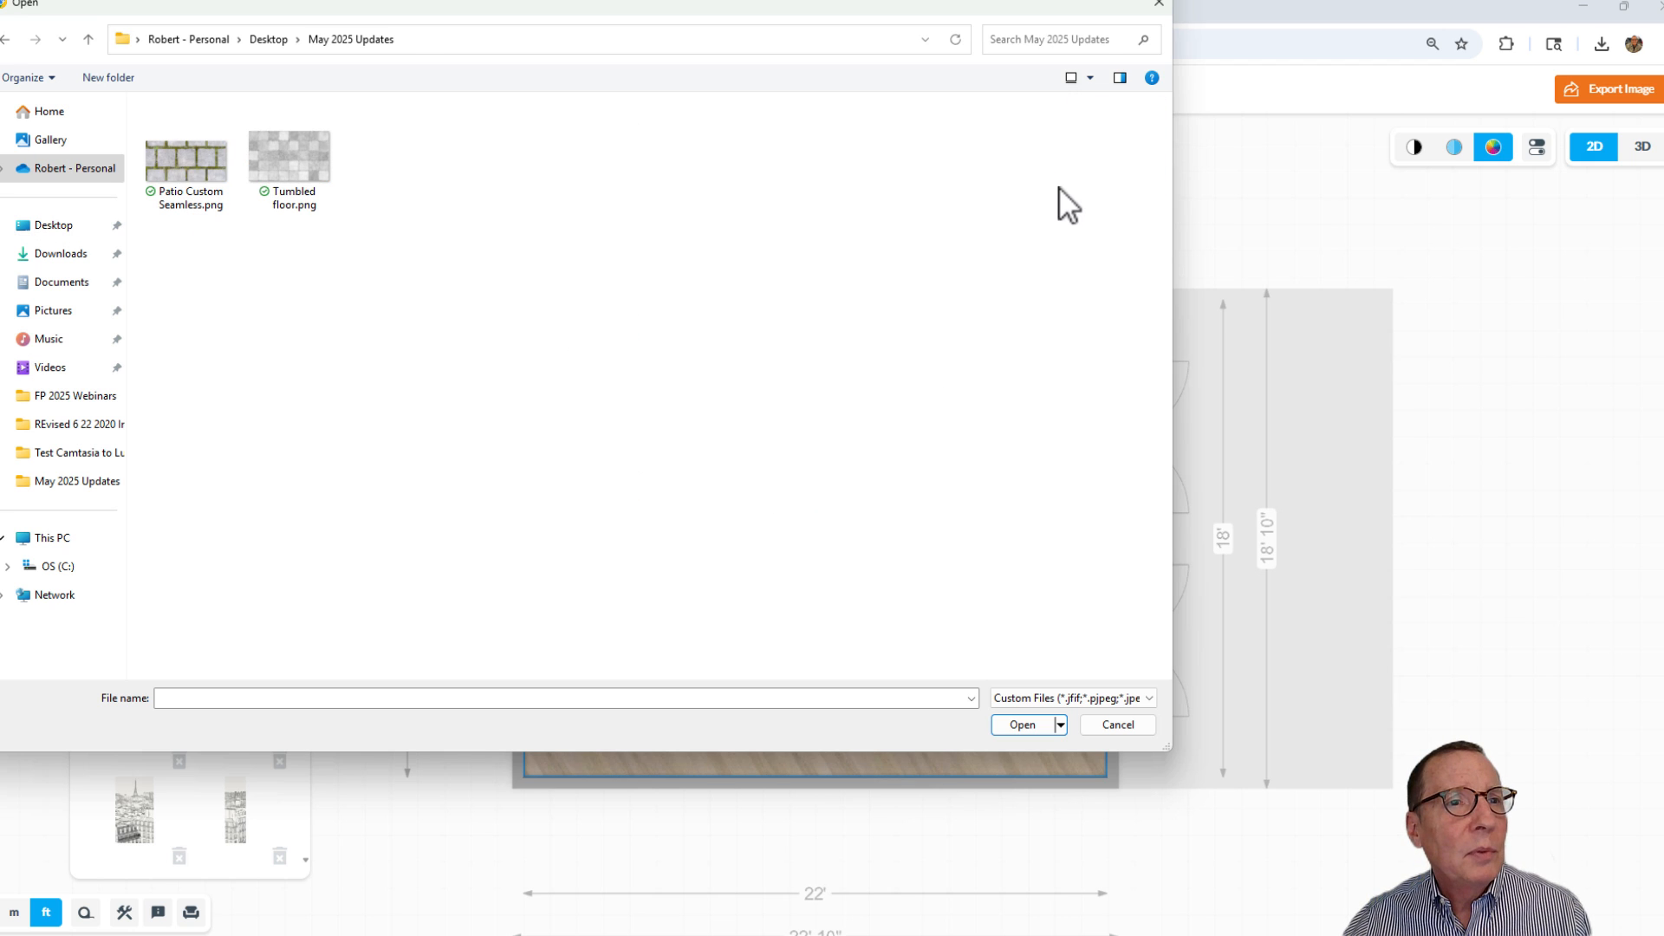
{"action": "left_click", "coordinate": [289, 154]}
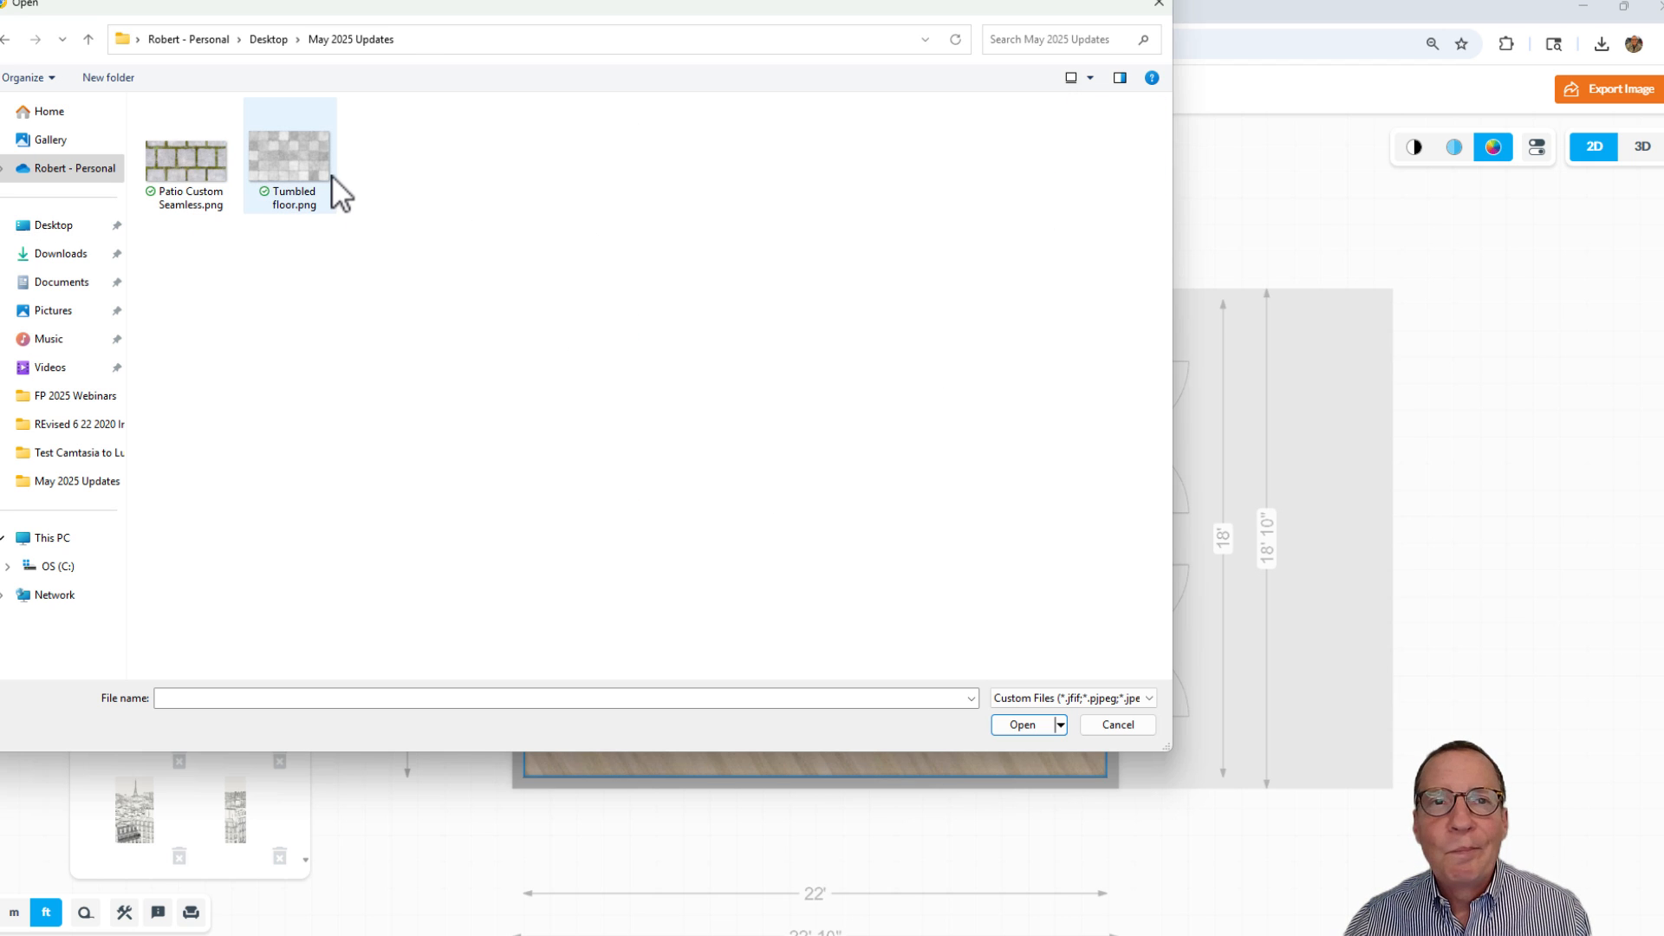
{"action": "mouse_move", "coordinate": [332, 175]}
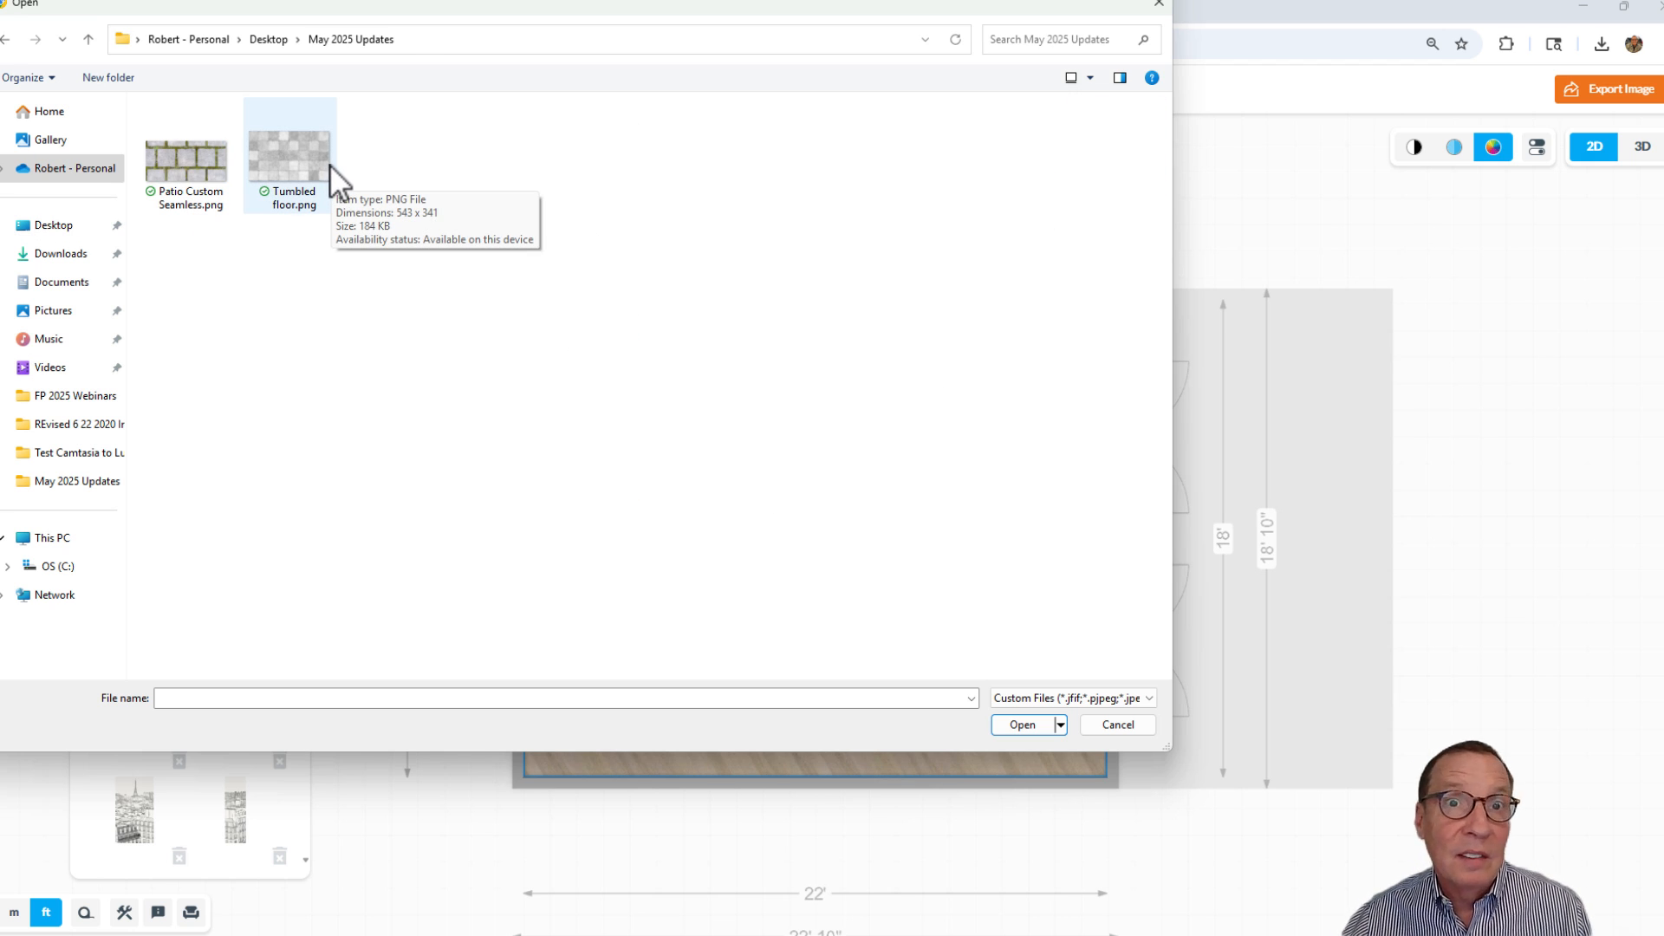
{"action": "left_click", "coordinate": [290, 148]}
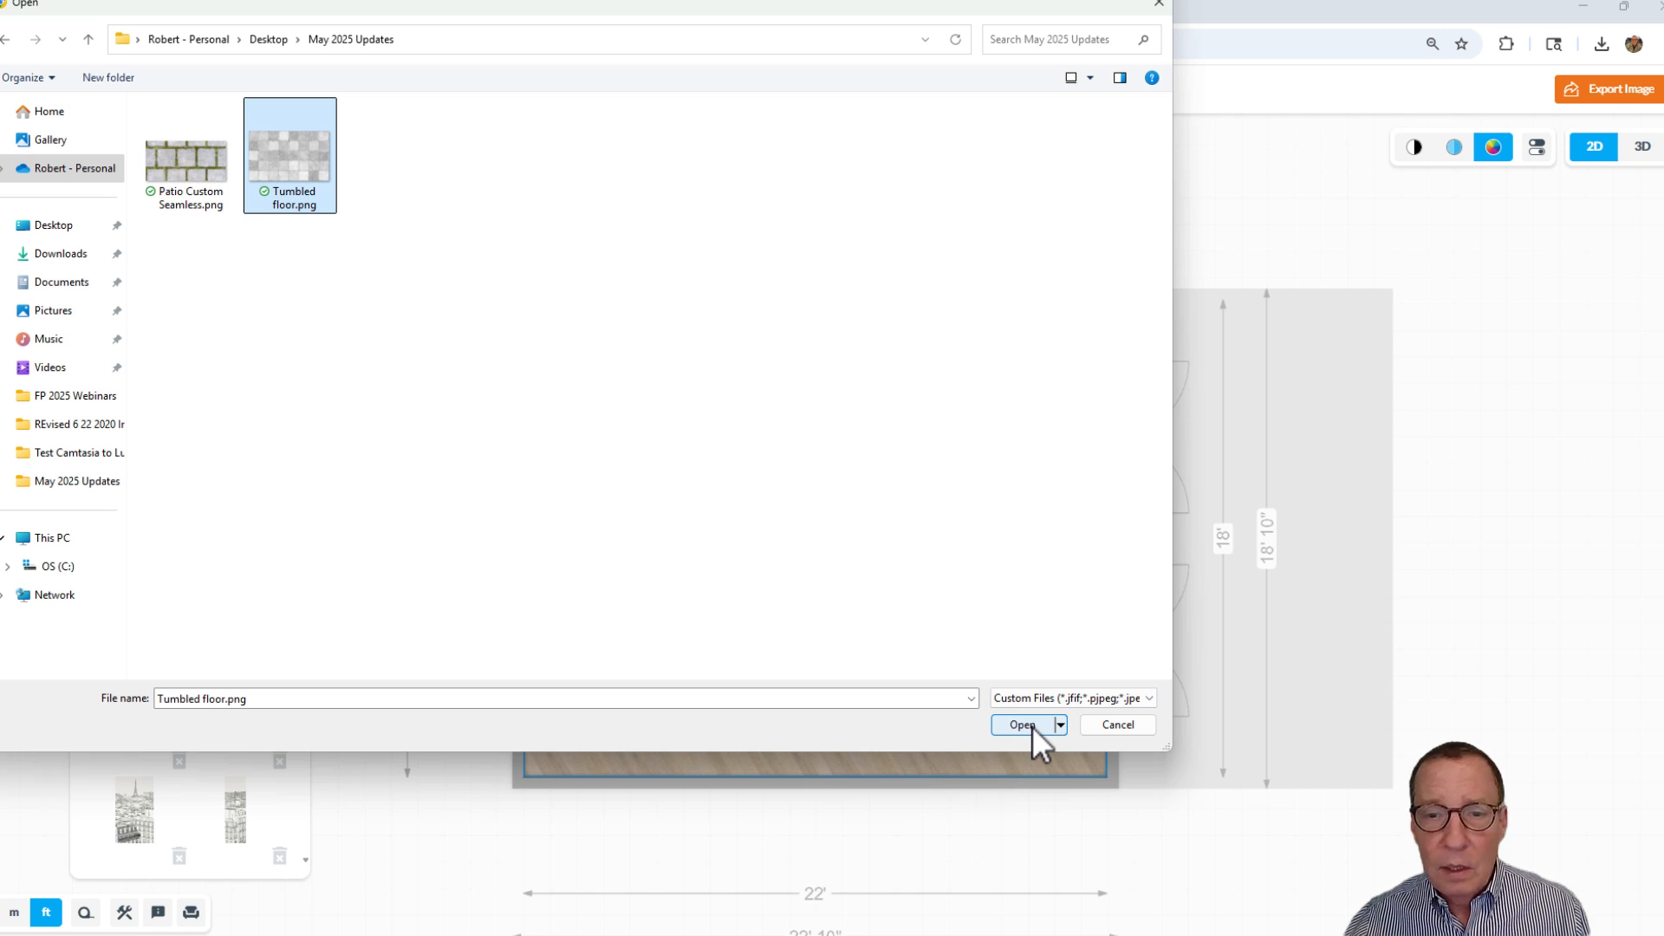
{"action": "left_click", "coordinate": [1020, 724]}
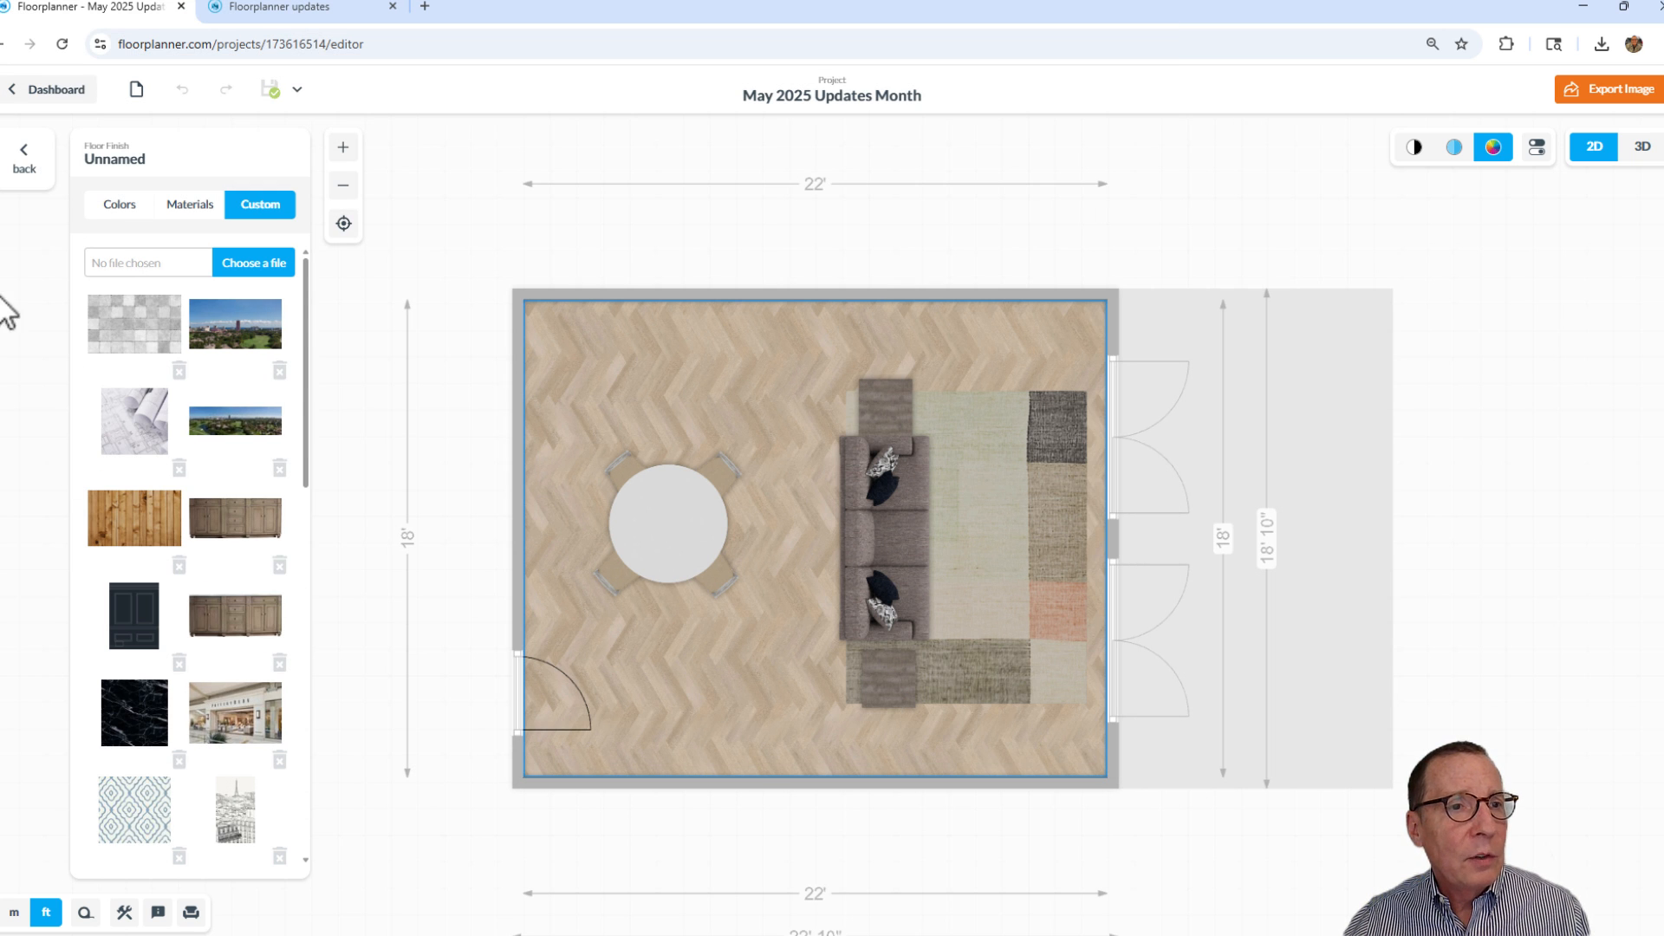
{"action": "mouse_move", "coordinate": [143, 345]}
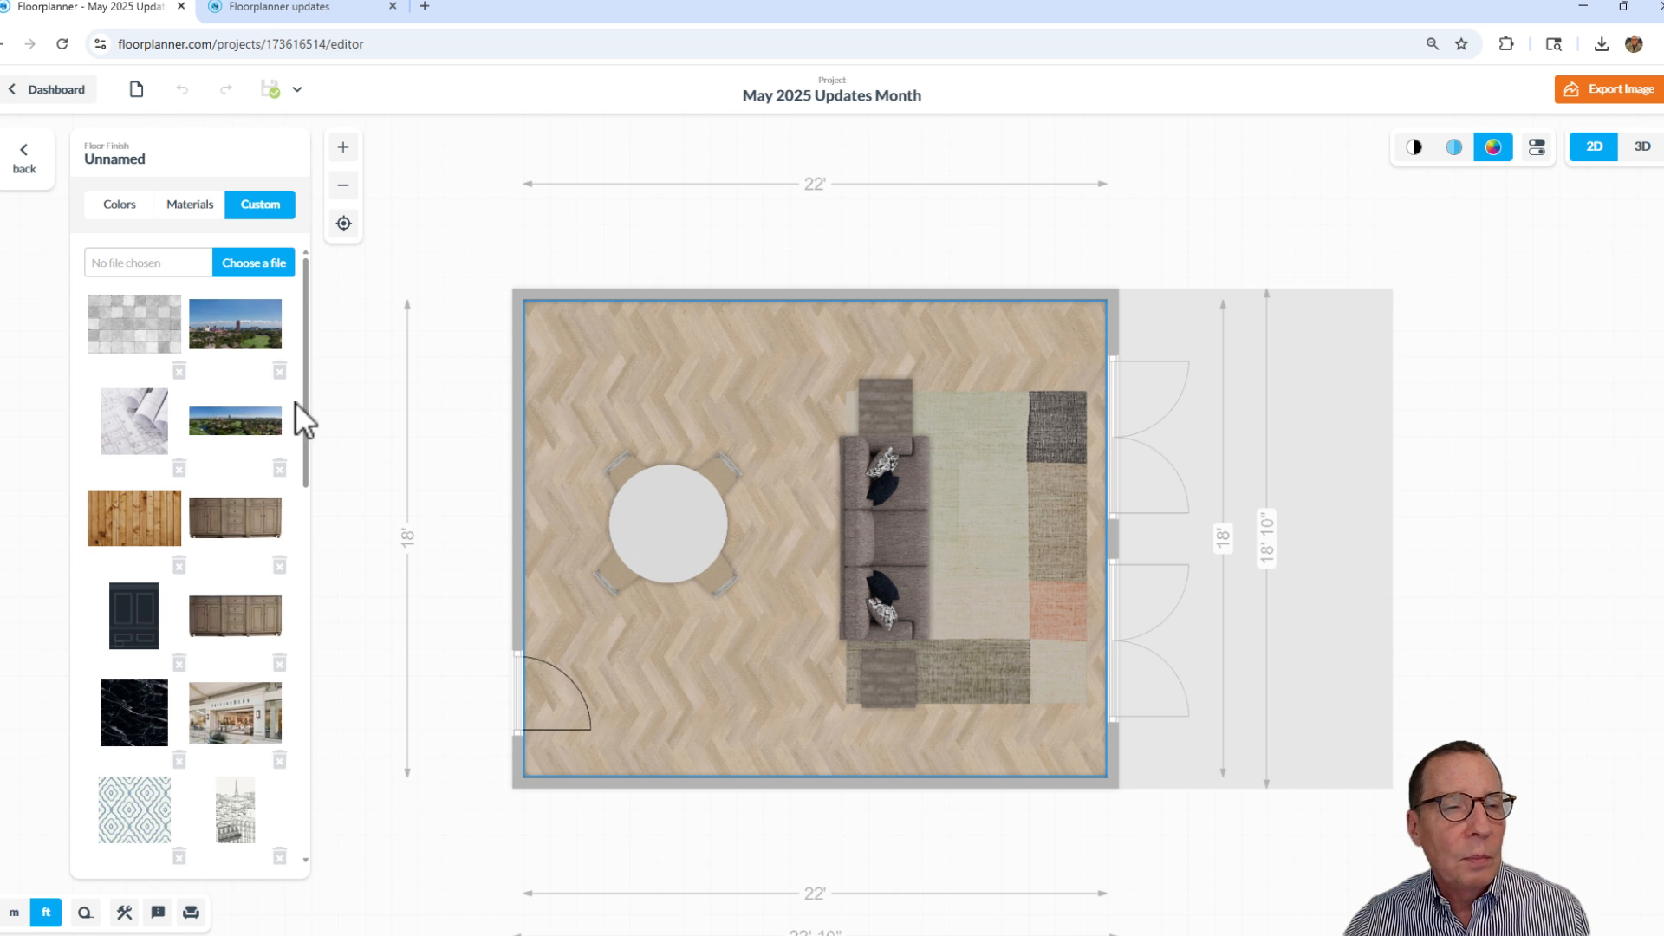
Apply the Tumbled stone texture to the room floor and open its material settings
{"action": "left_click", "coordinate": [134, 323]}
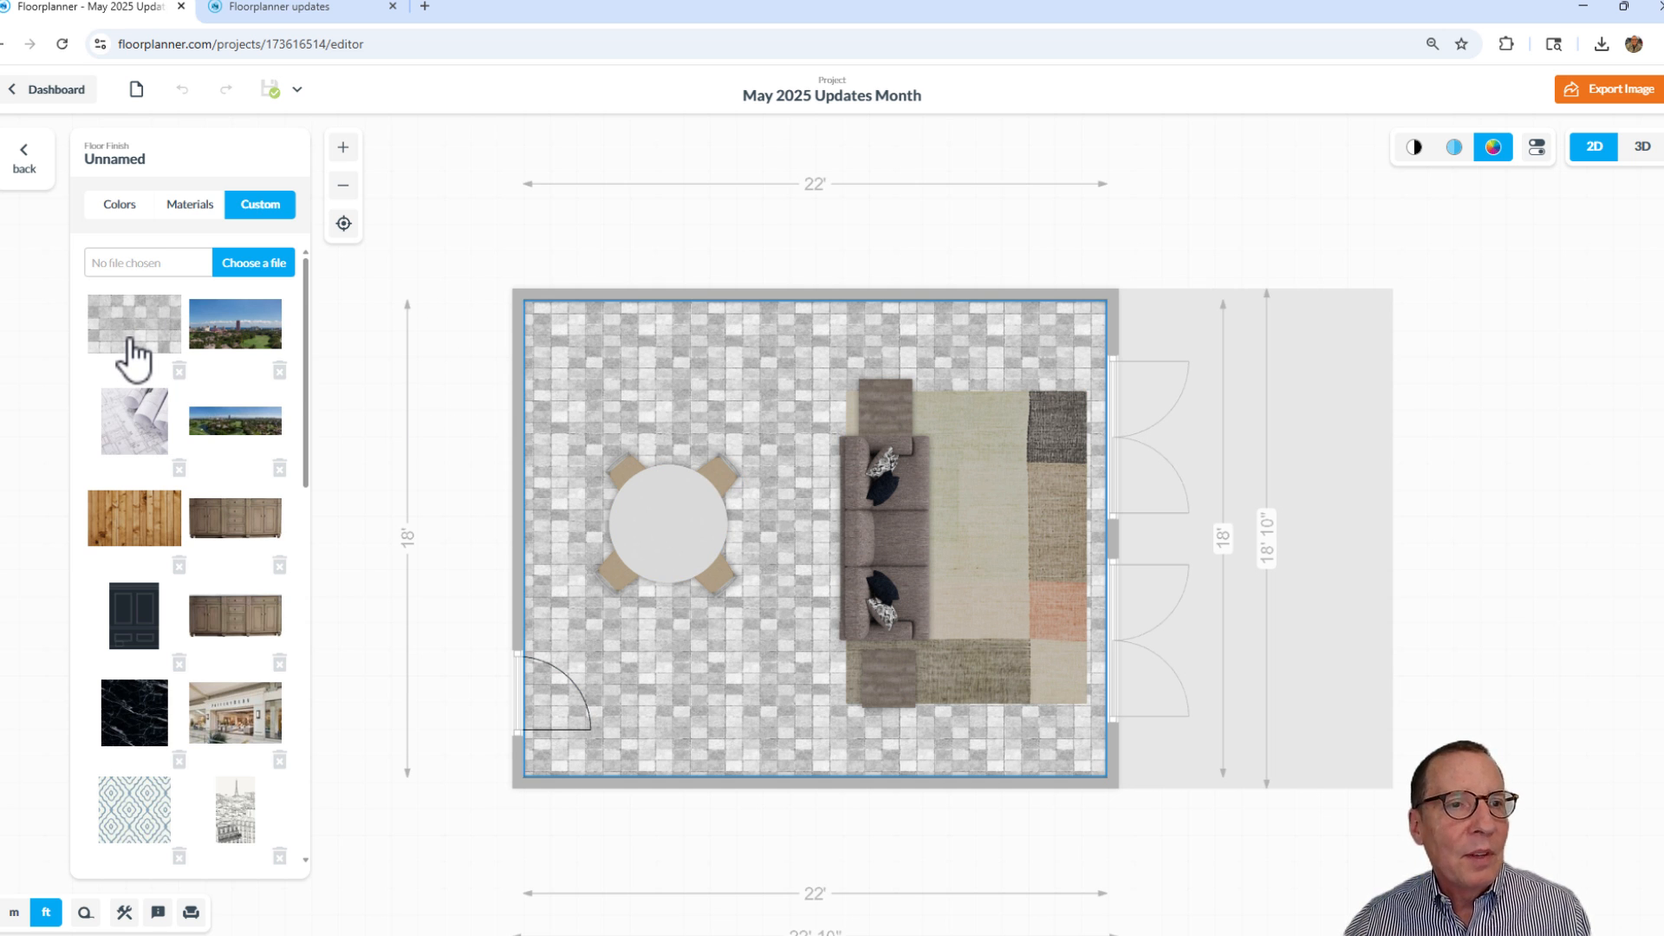
{"action": "mouse_move", "coordinate": [491, 280]}
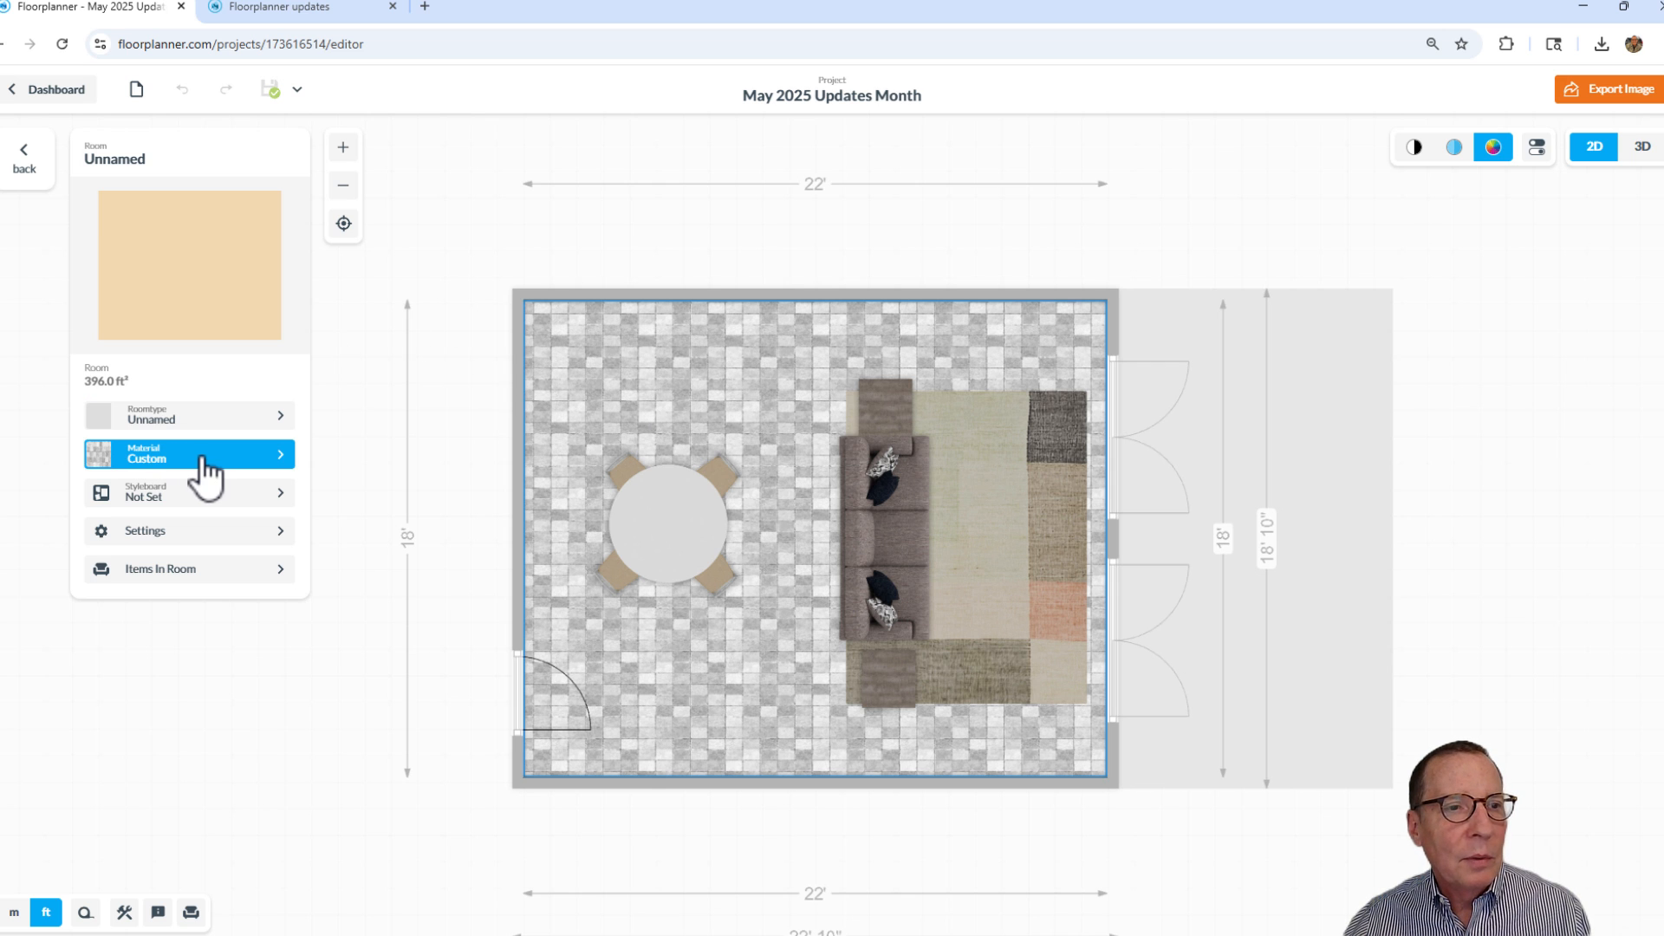
{"action": "left_click", "coordinate": [189, 454]}
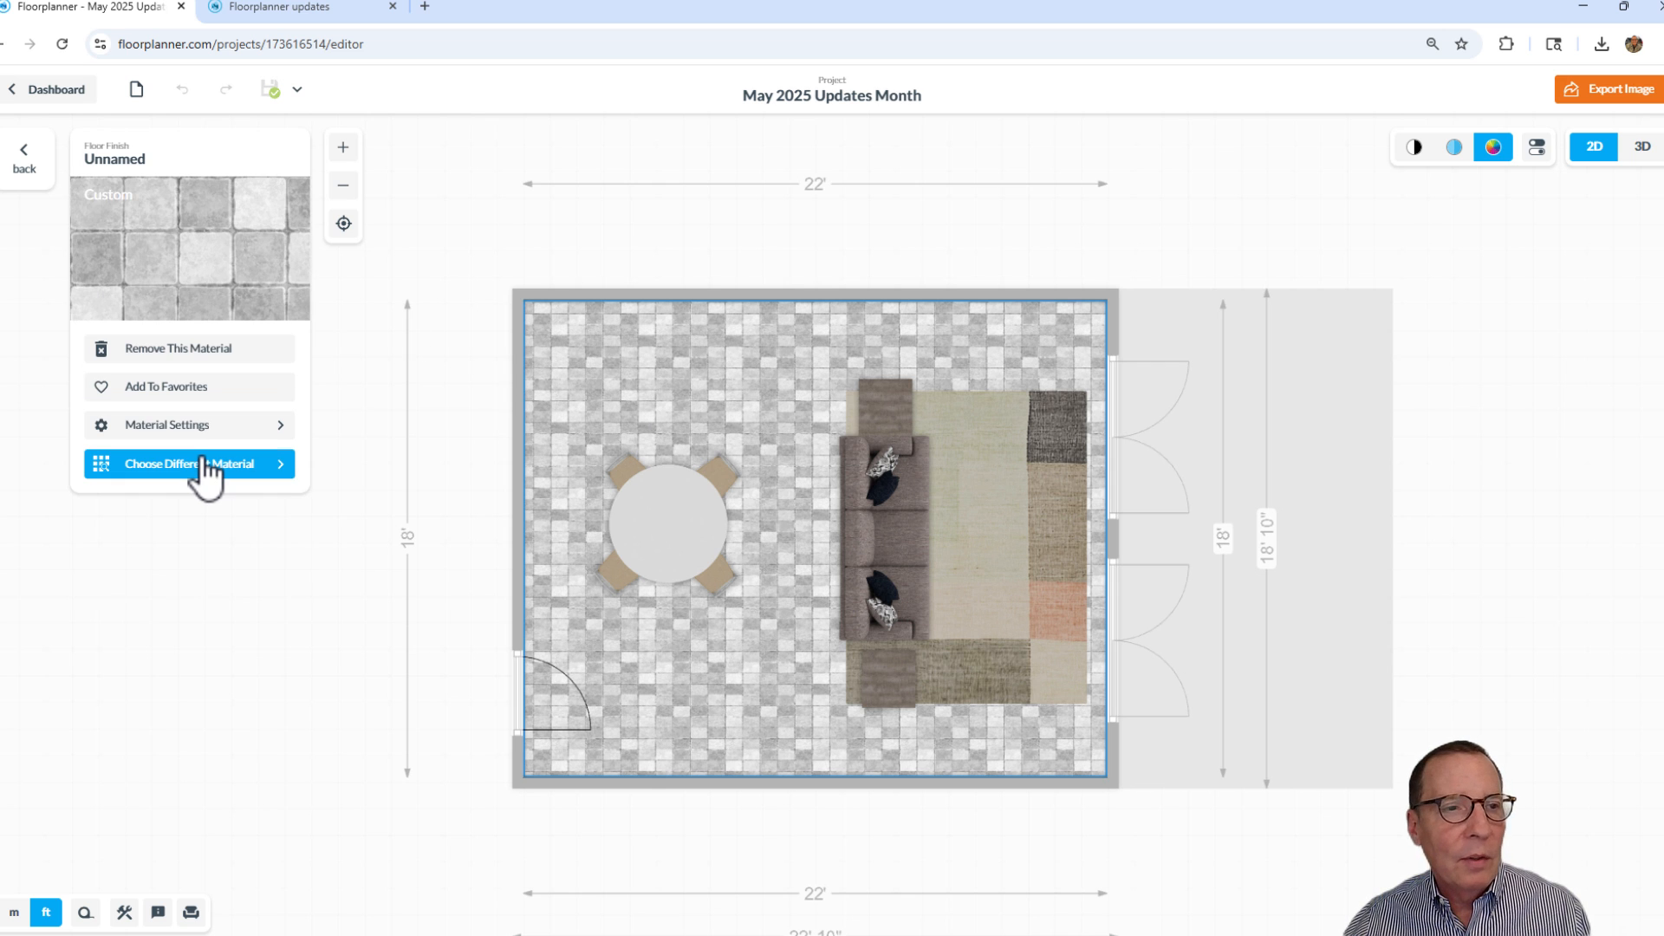
{"action": "mouse_move", "coordinate": [191, 424]}
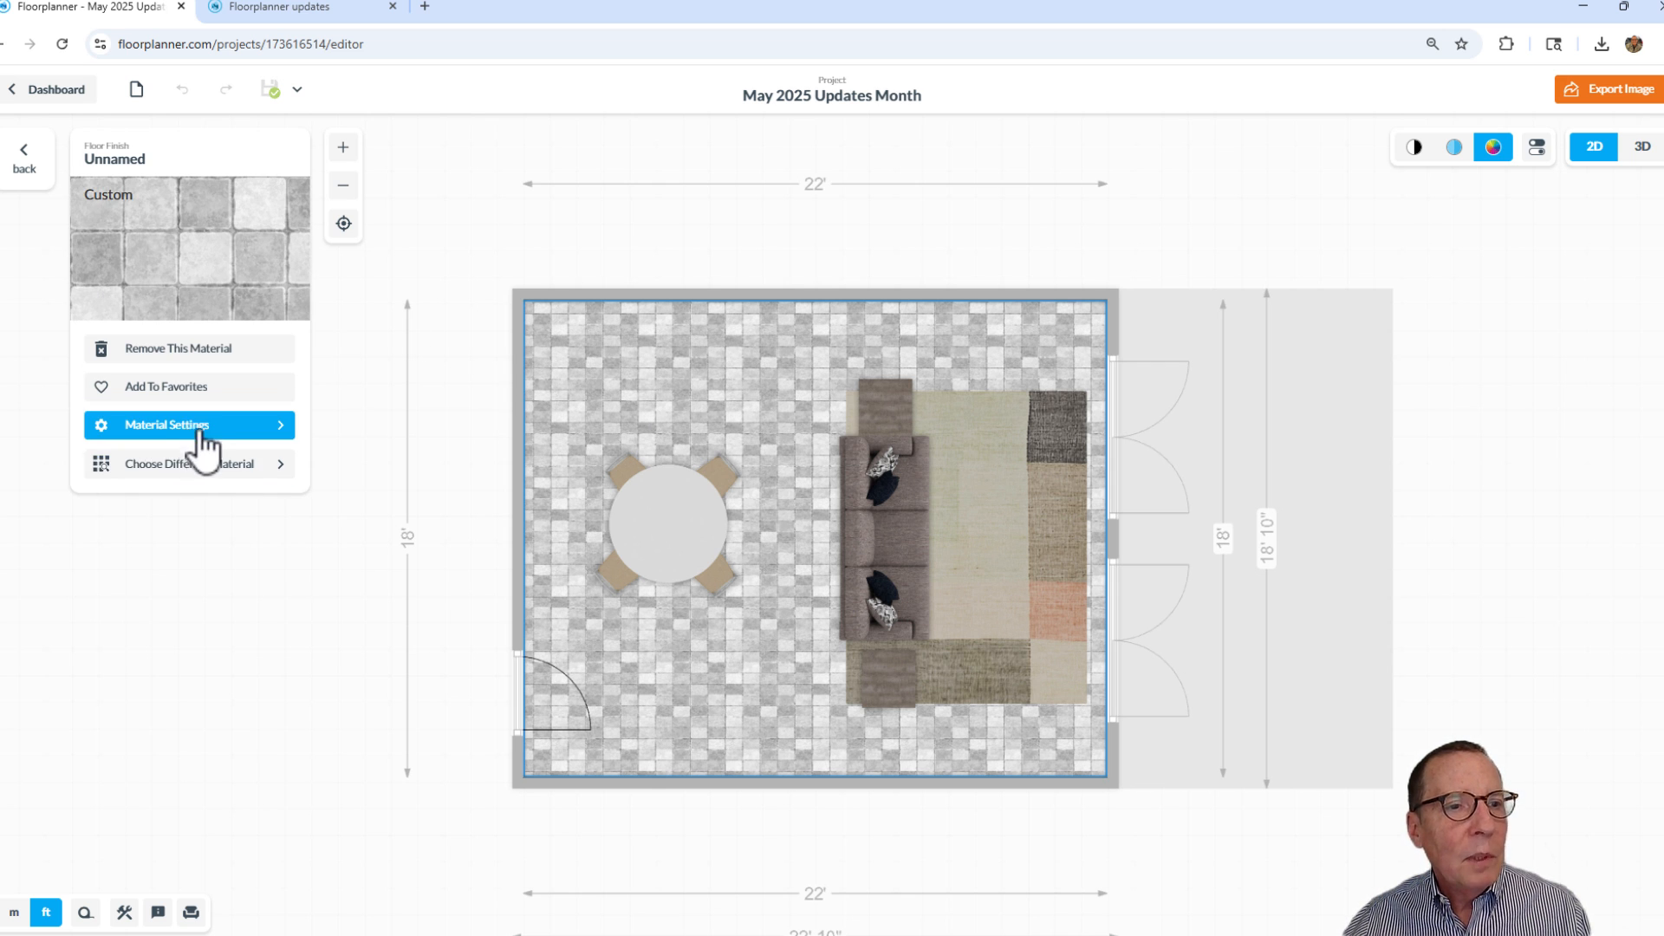
{"action": "left_click", "coordinate": [166, 424]}
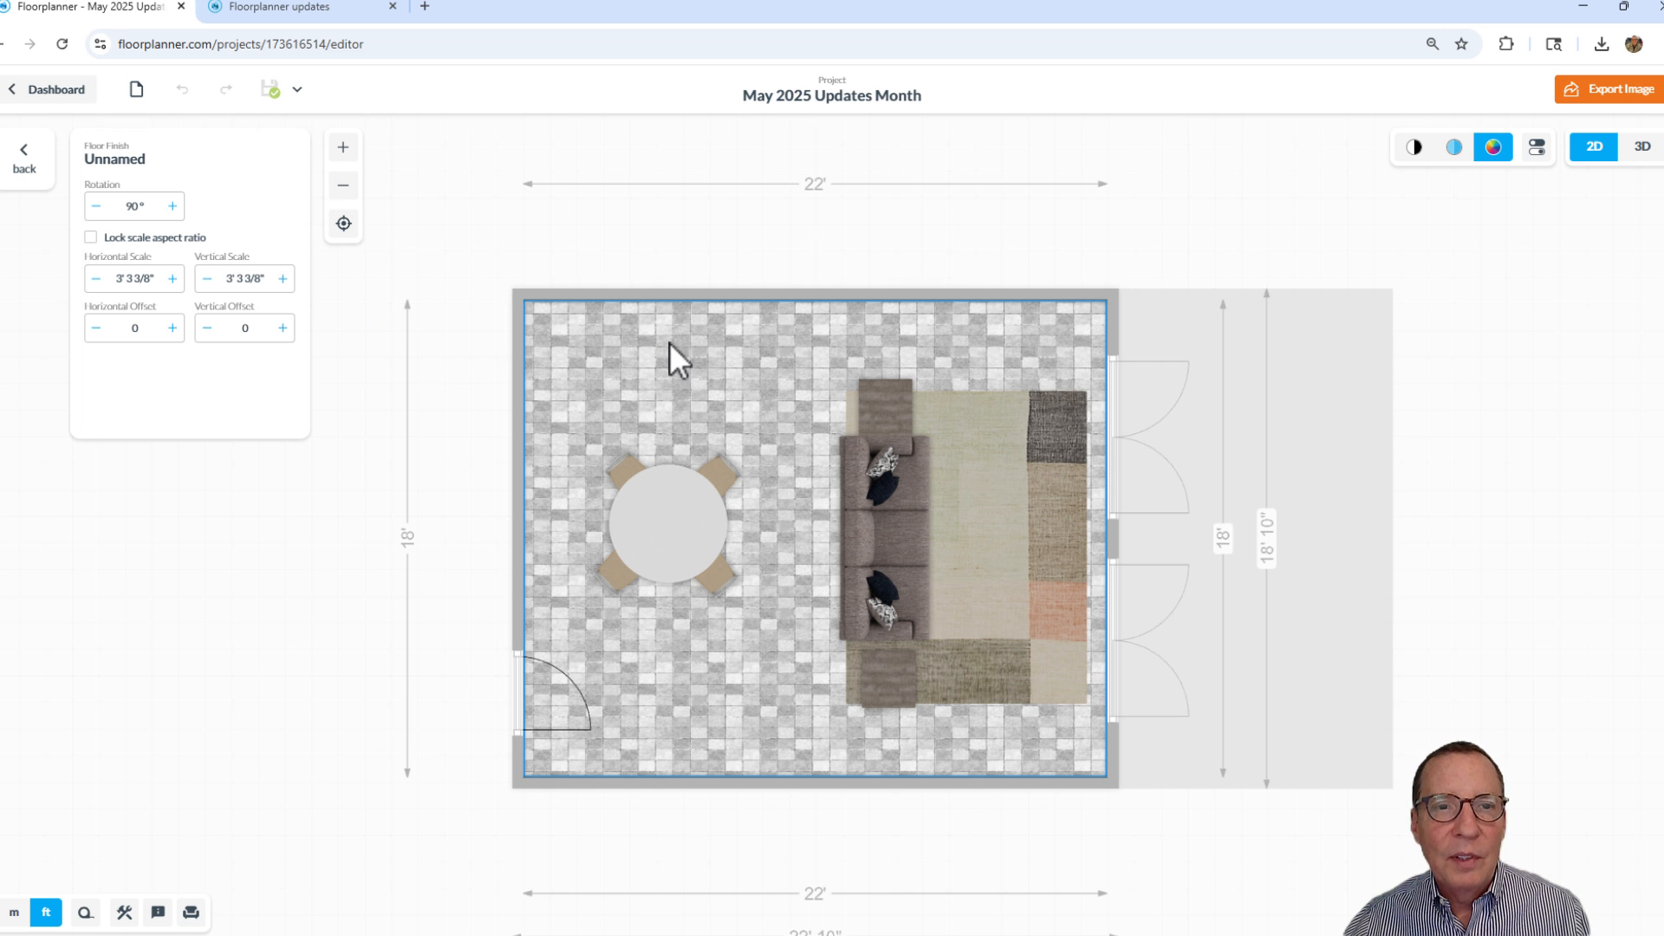
{"action": "mouse_move", "coordinate": [624, 392]}
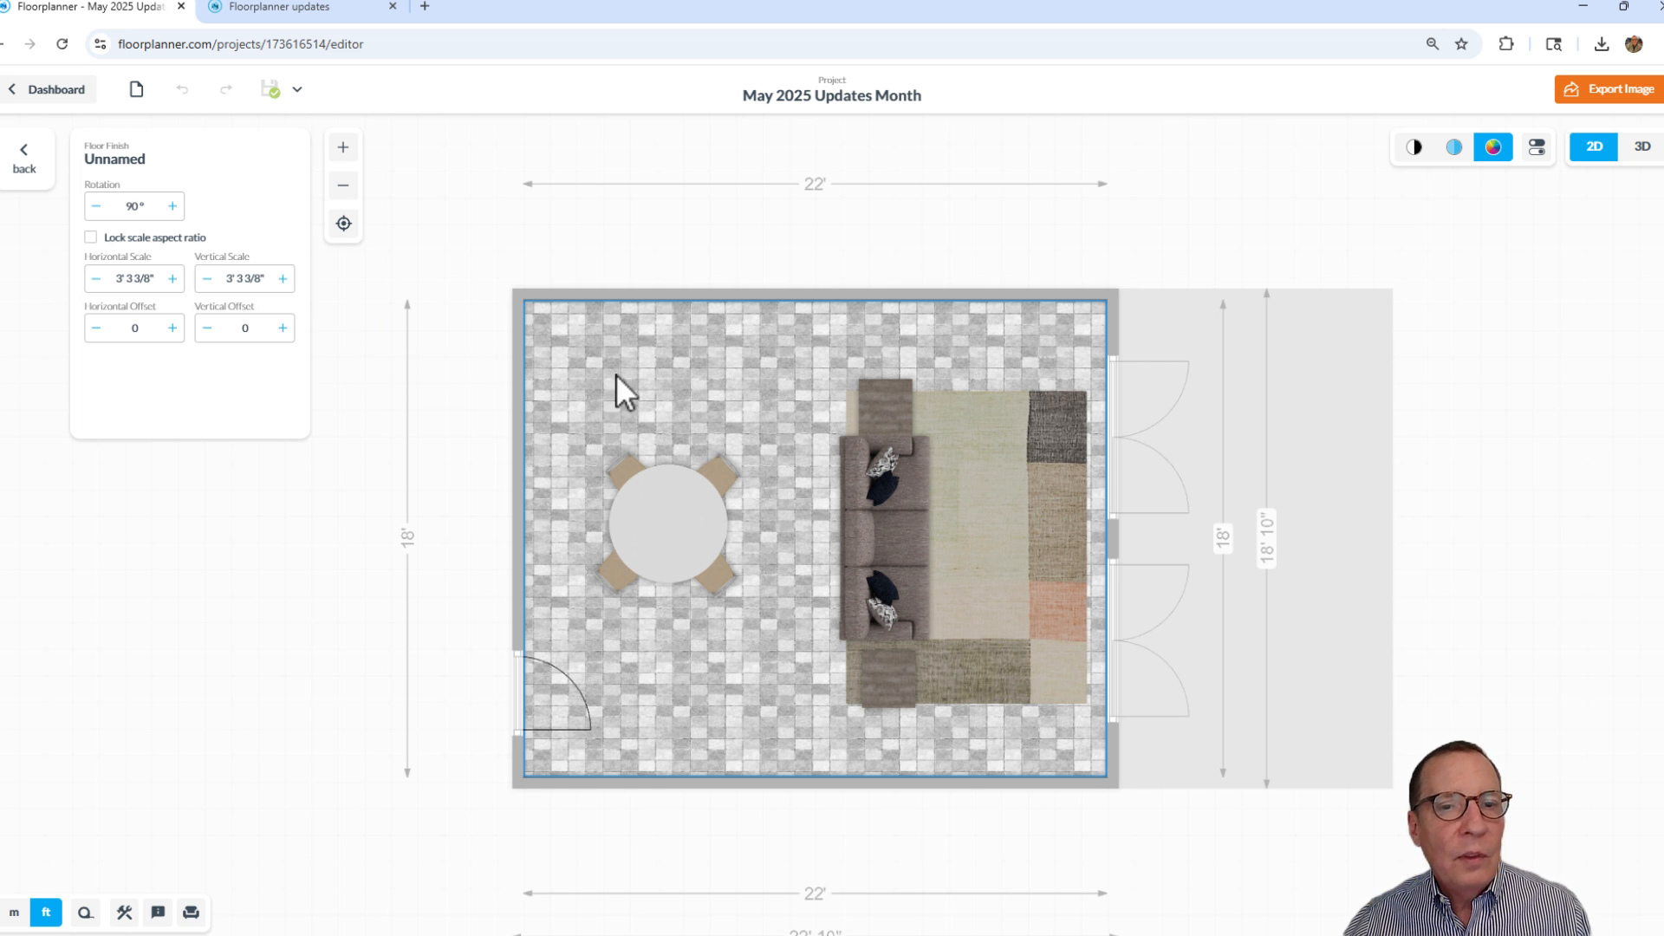
{"action": "mouse_move", "coordinate": [783, 502]}
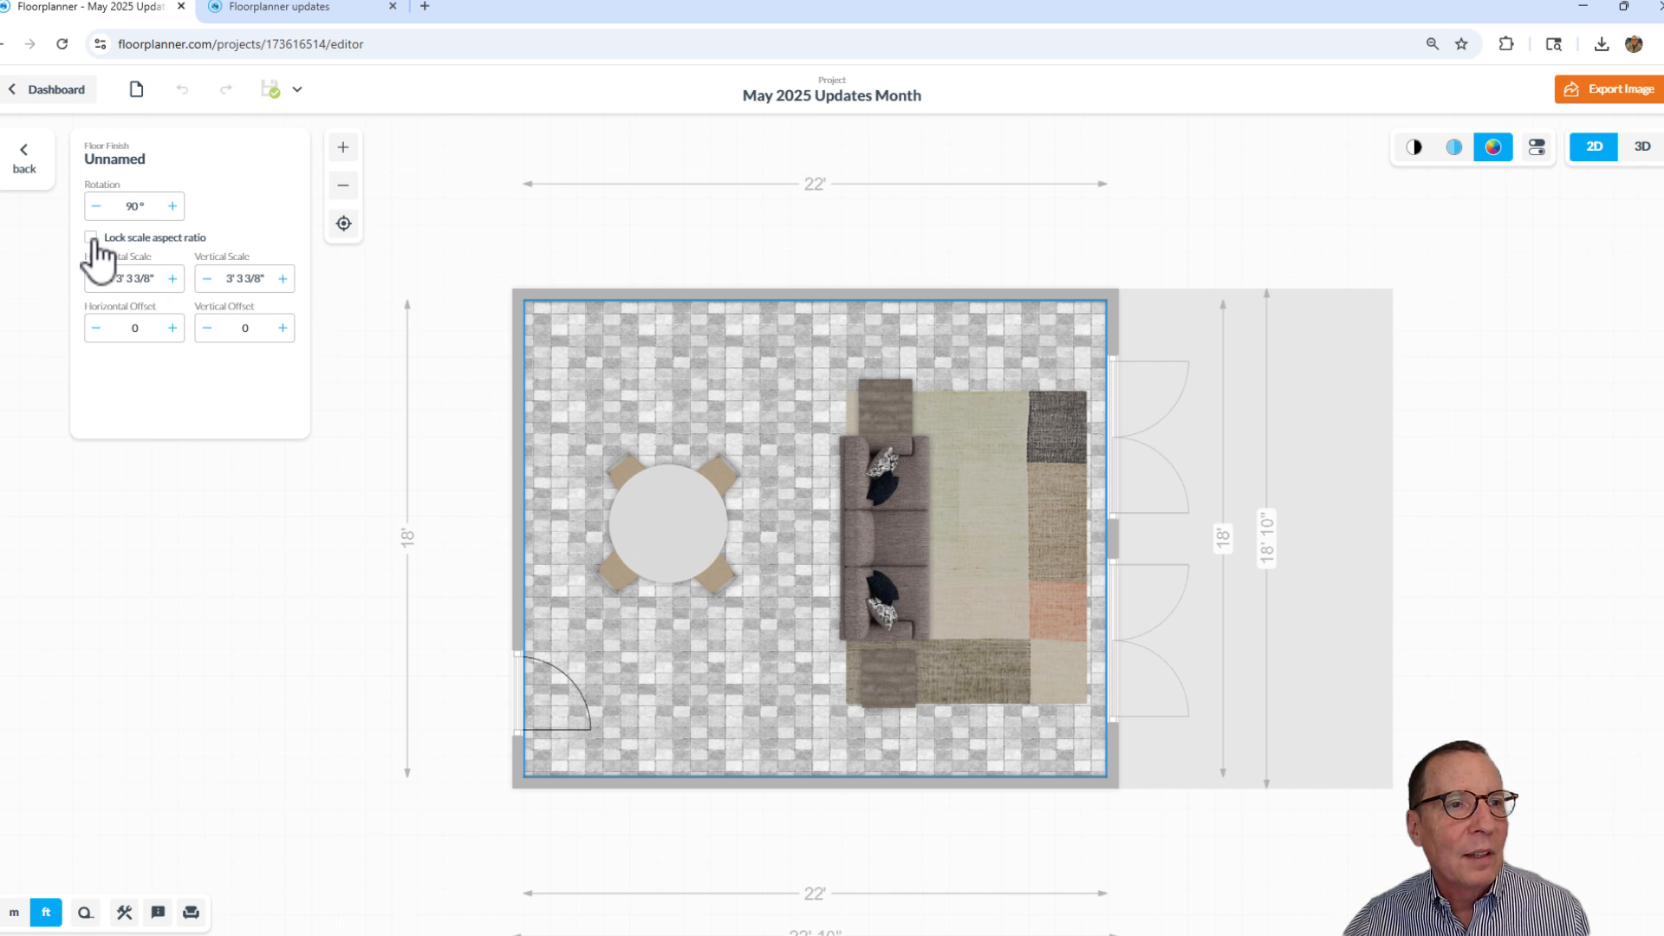
Lock the scale aspect ratio and enlarge the stone texture to 3' 6 3/4"
{"action": "left_click", "coordinate": [90, 236]}
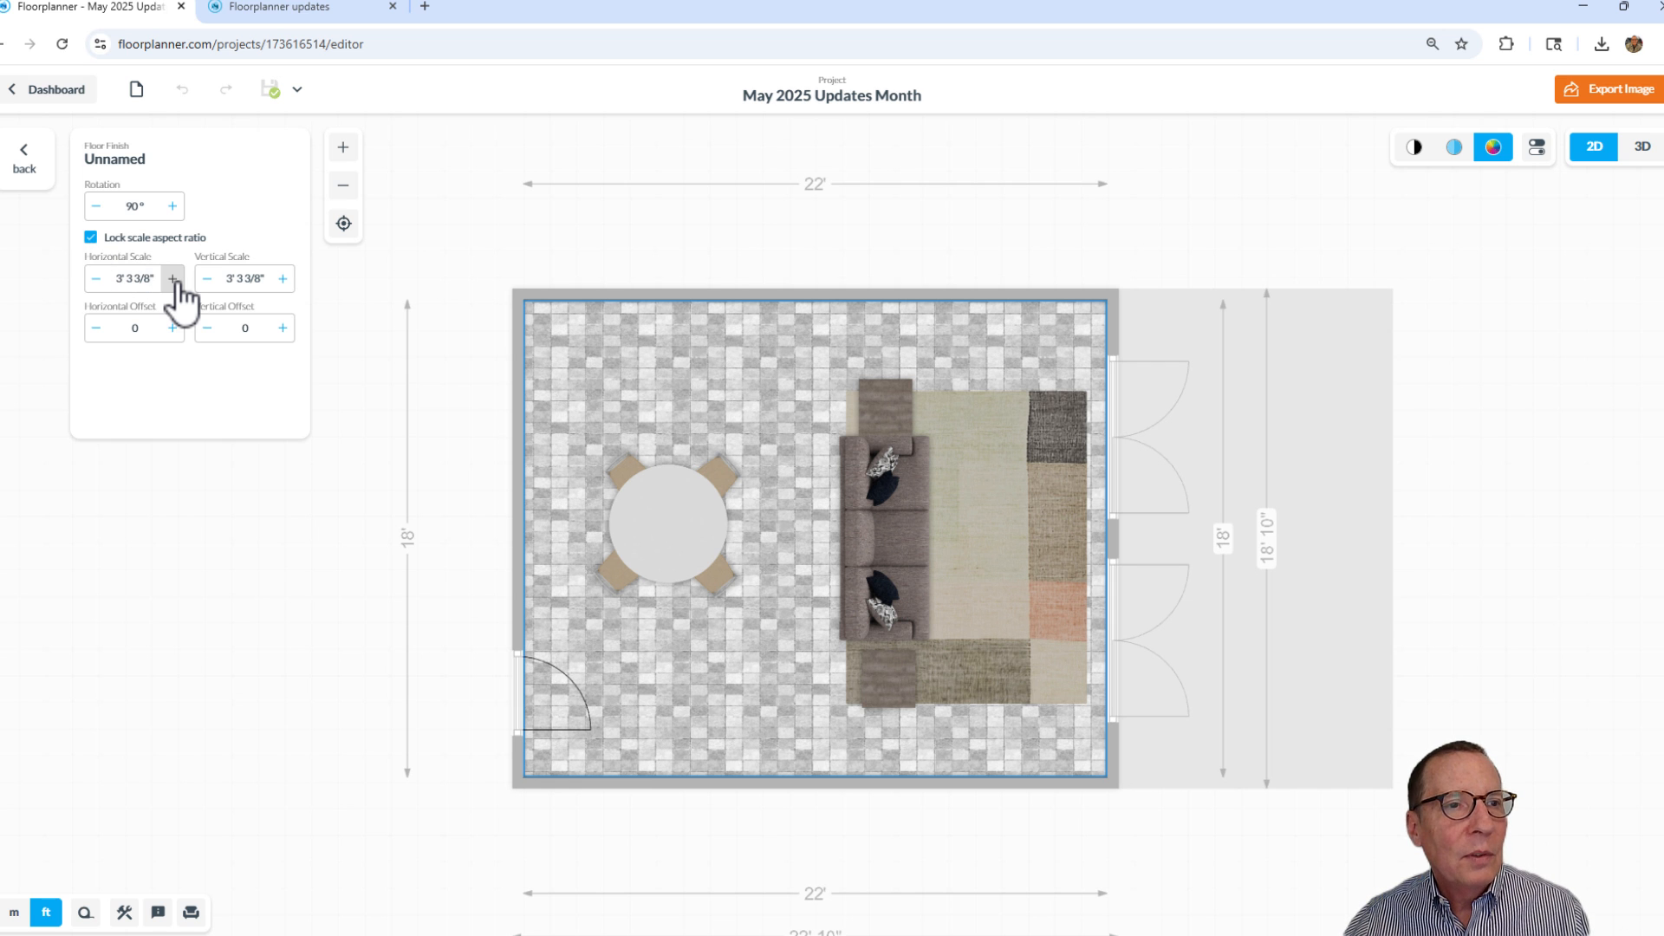
{"action": "left_click", "coordinate": [173, 278]}
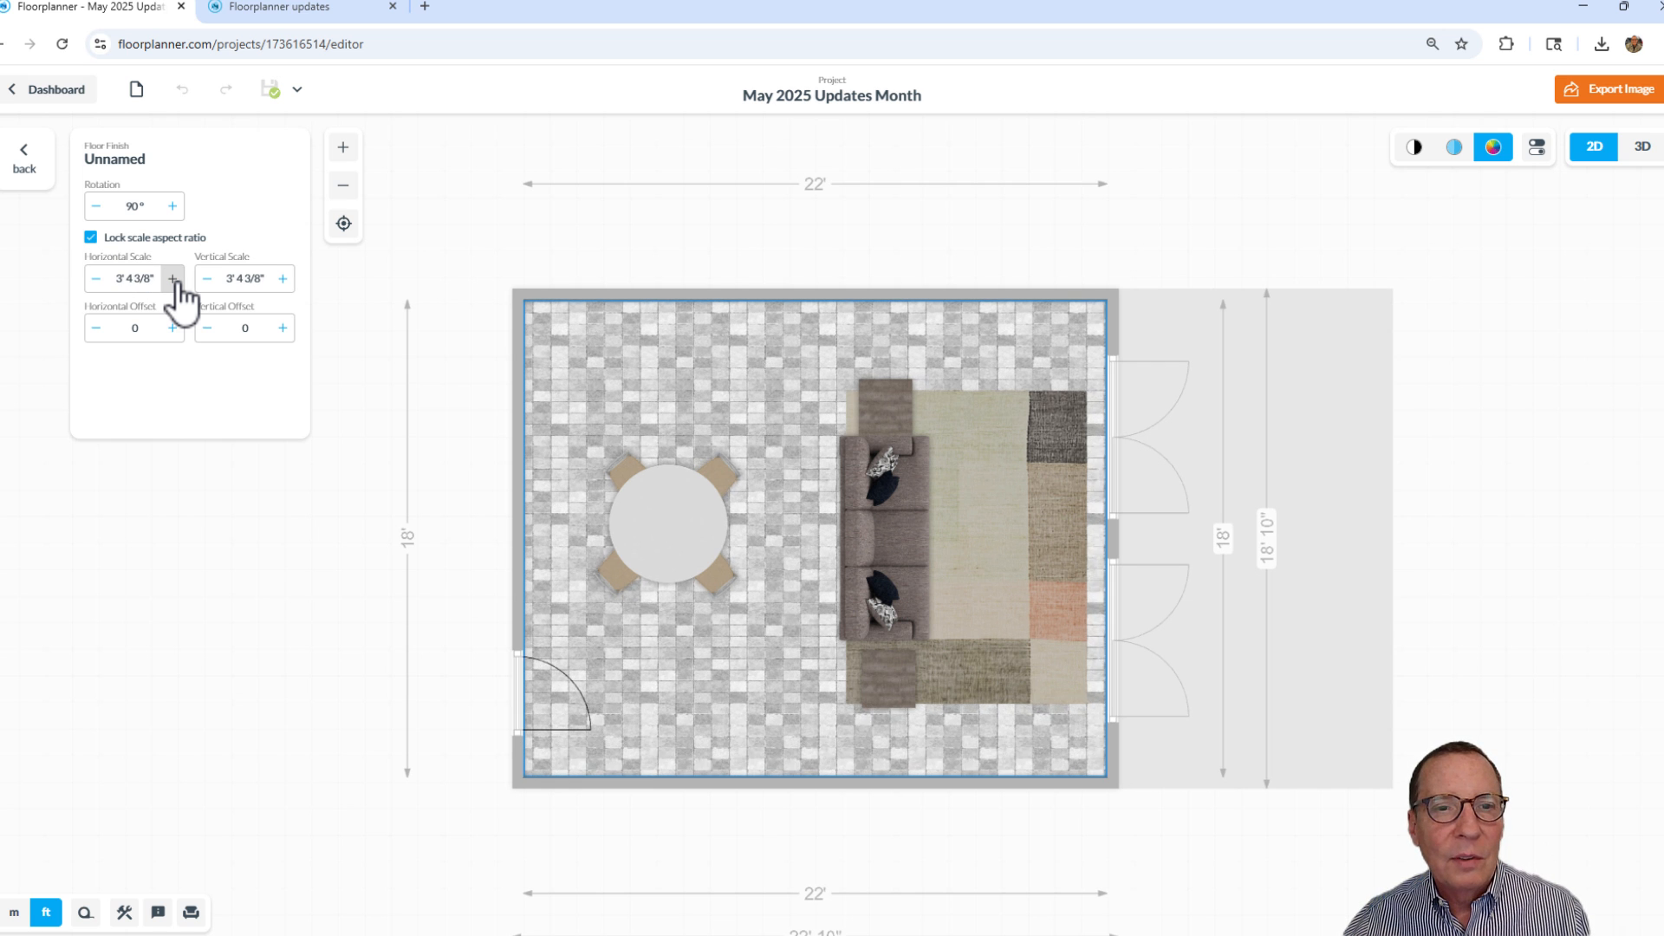
{"action": "left_click", "coordinate": [171, 278]}
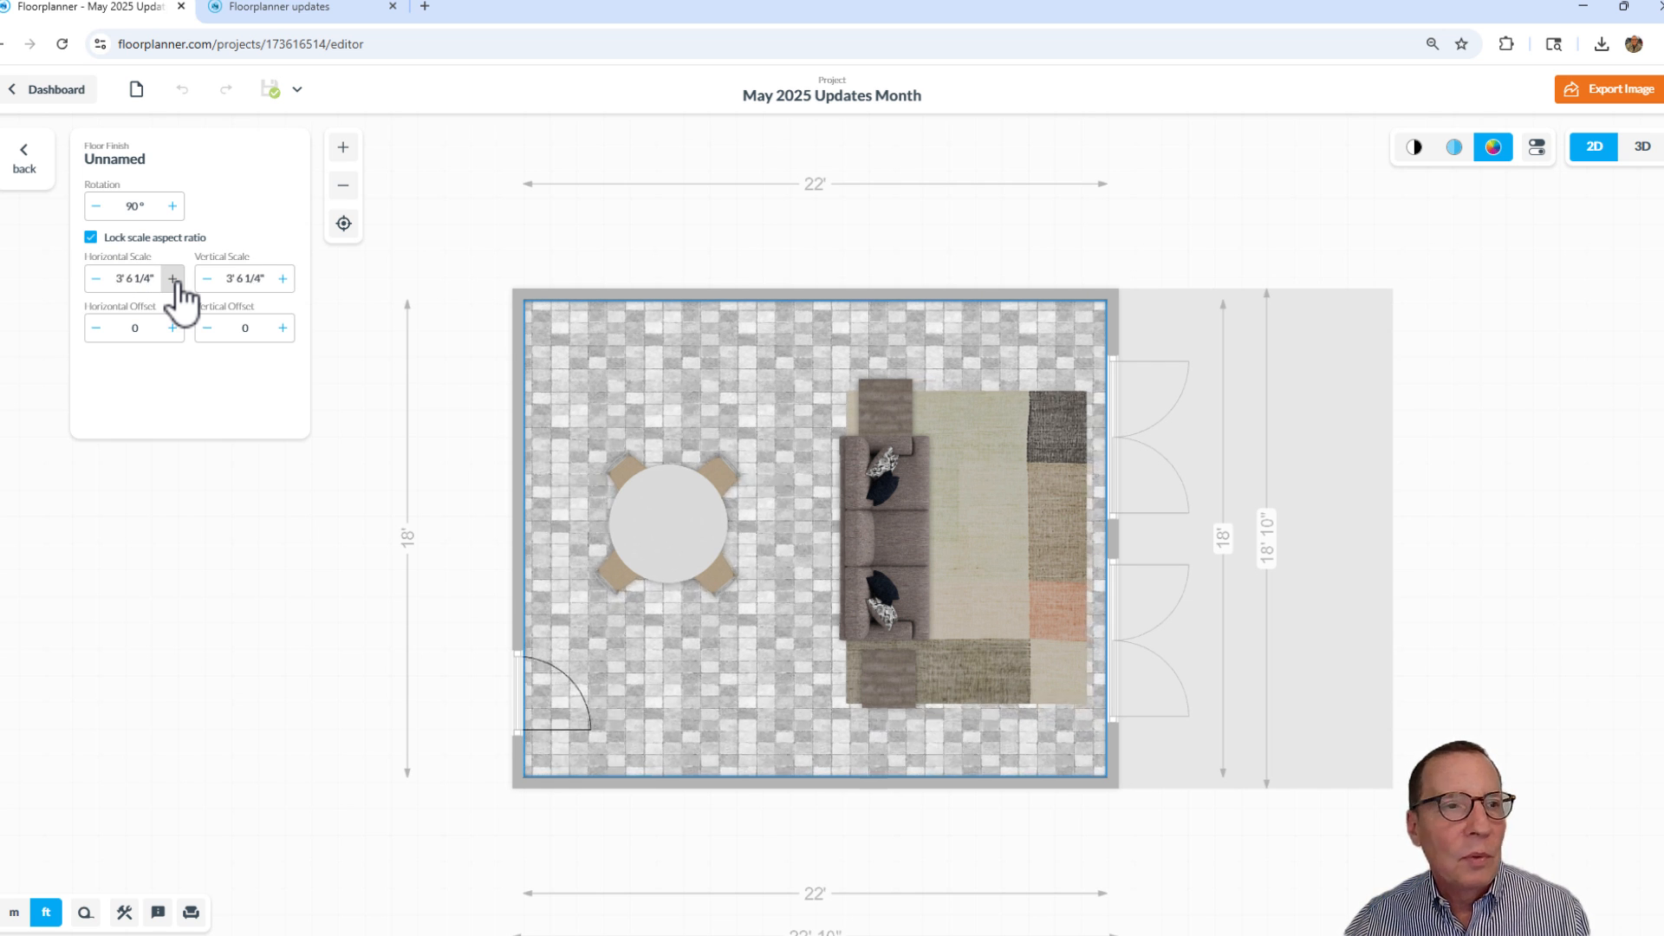
{"action": "left_click", "coordinate": [172, 278]}
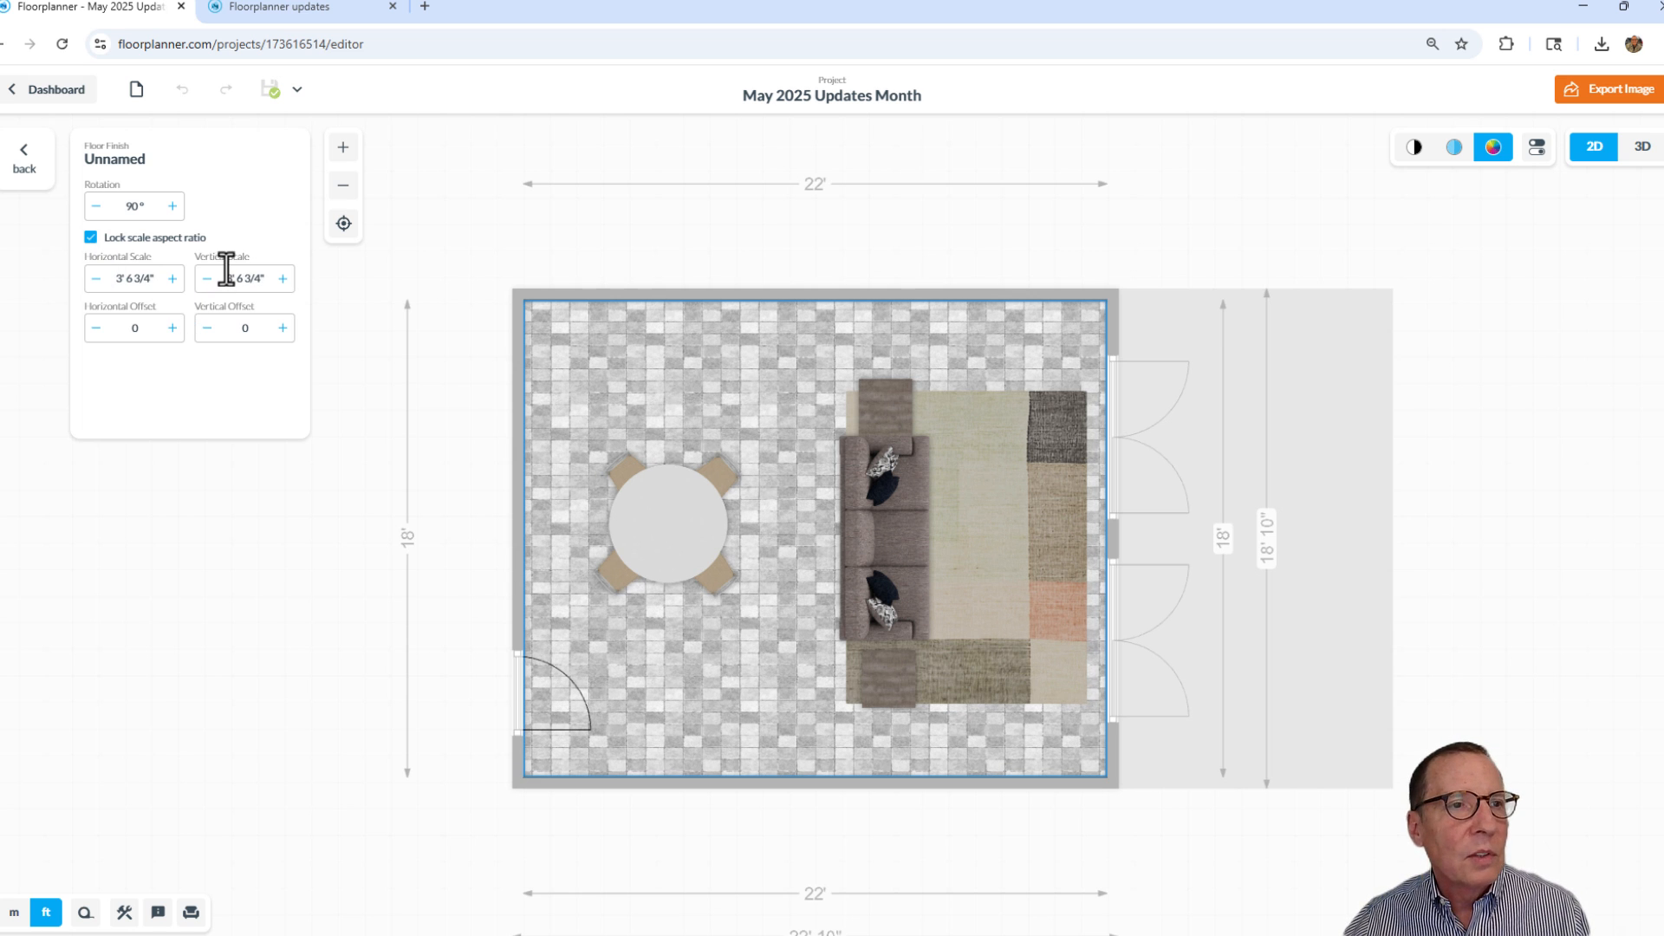
{"action": "left_click", "coordinate": [133, 206]}
{"action": "type", "text": "0"}
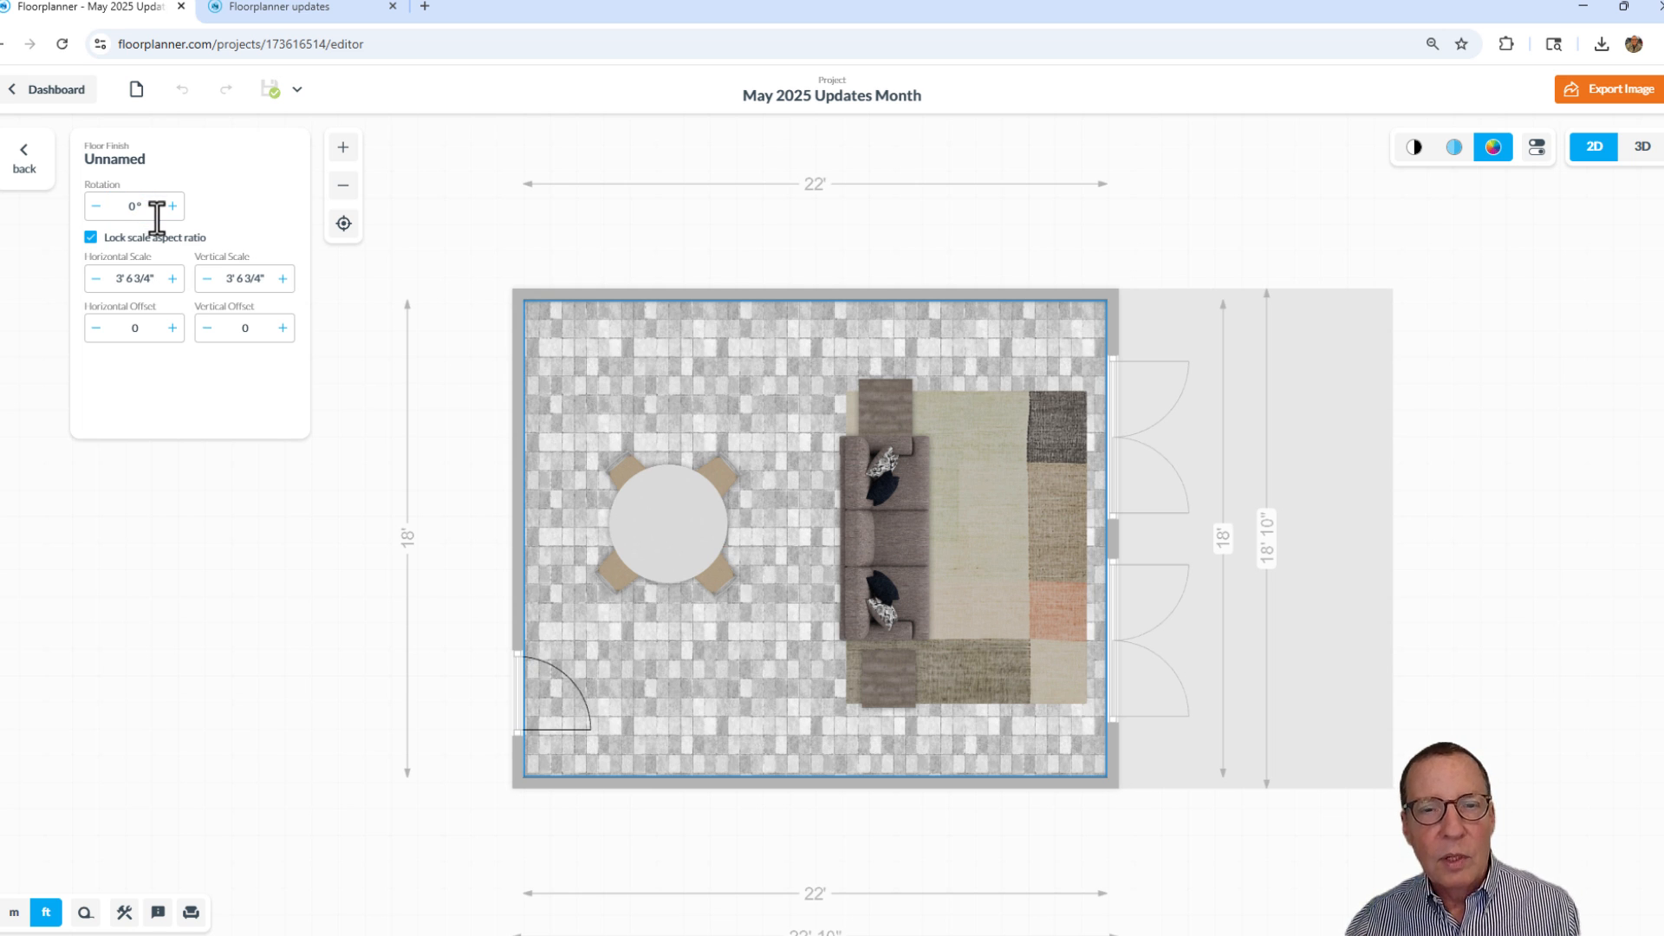
{"action": "mouse_move", "coordinate": [217, 222]}
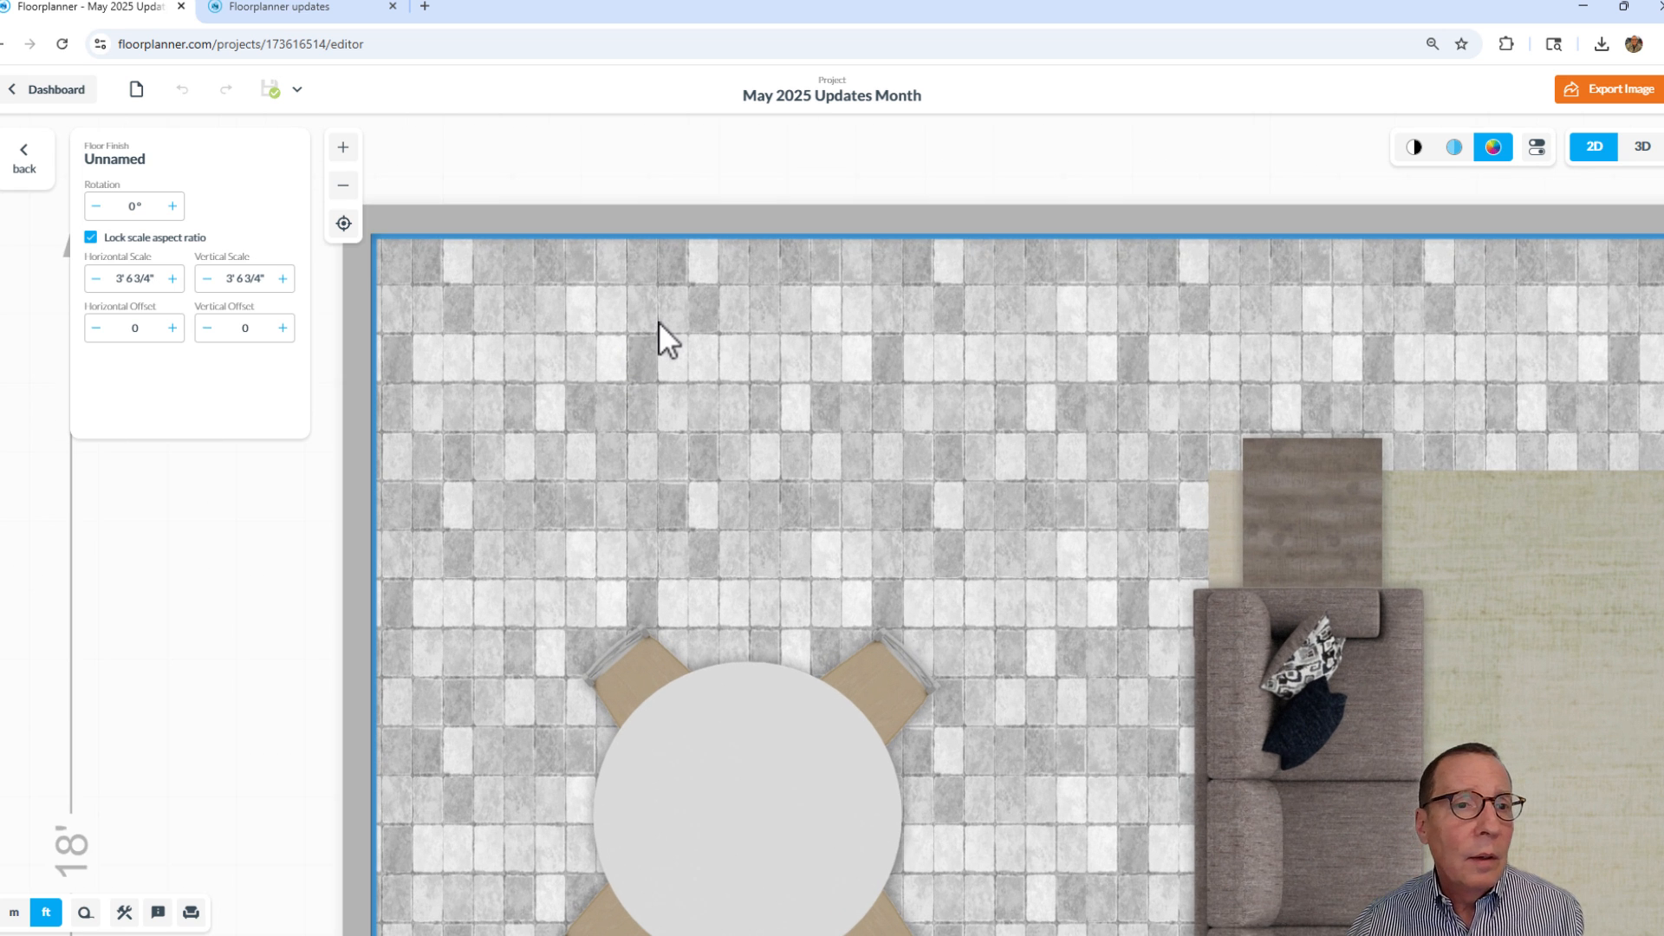
{"action": "mouse_move", "coordinate": [724, 327]}
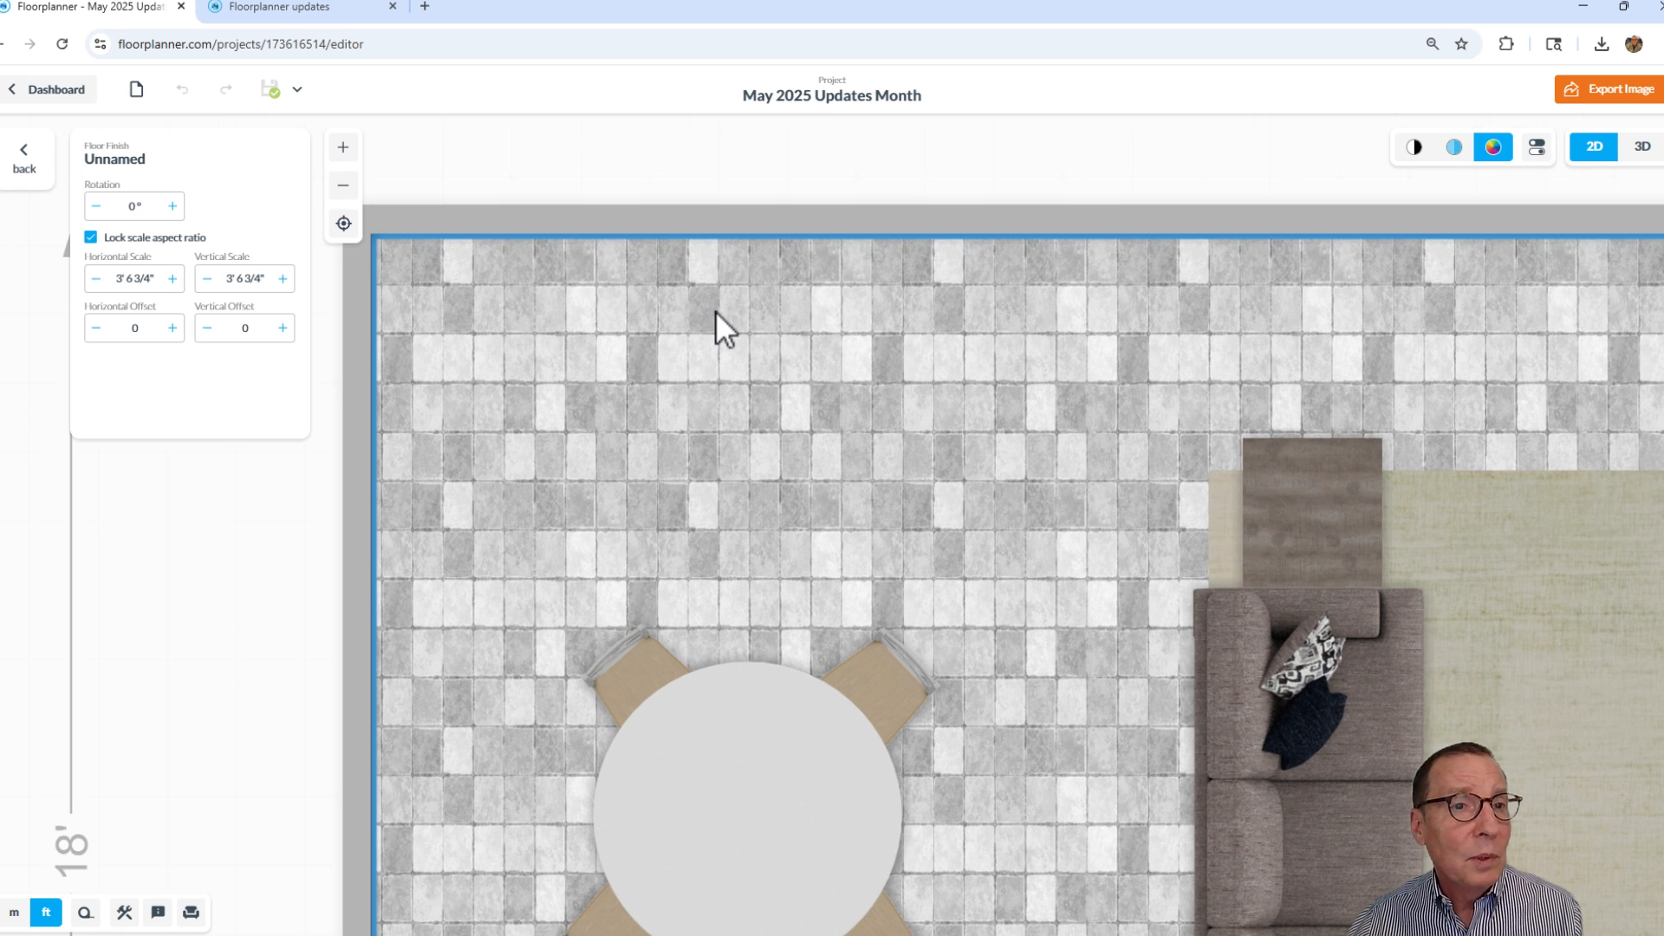
{"action": "mouse_move", "coordinate": [120, 374]}
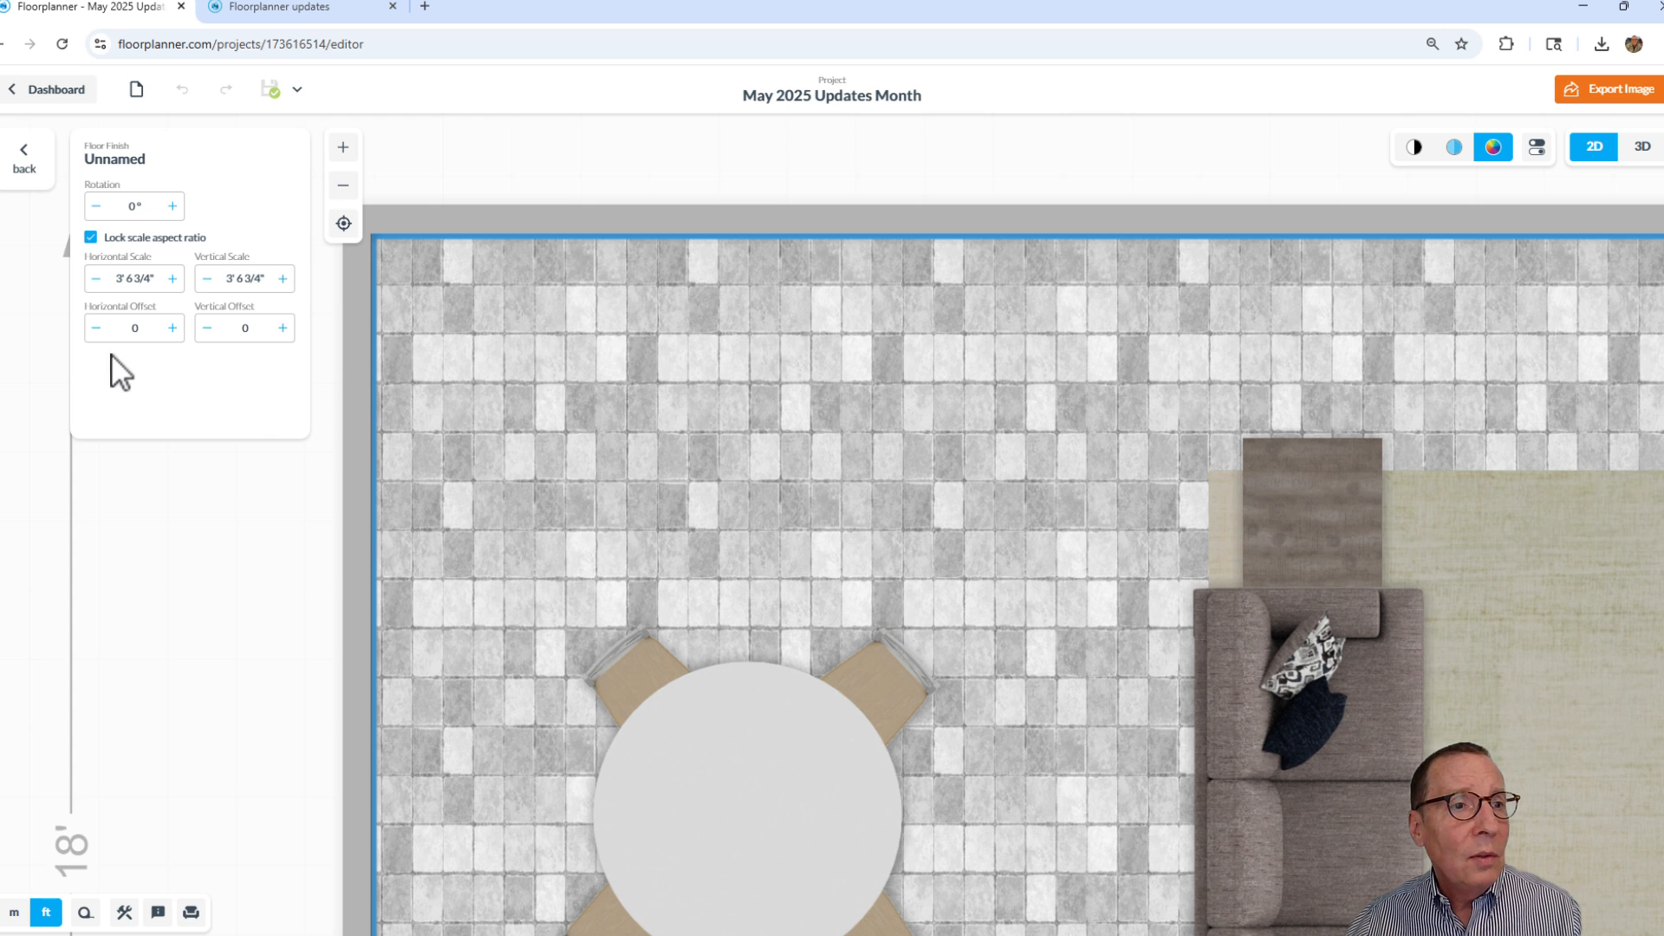
Offset the stone texture 4 1/8" horizontally and 1/8" vertically
{"action": "left_click", "coordinate": [172, 328]}
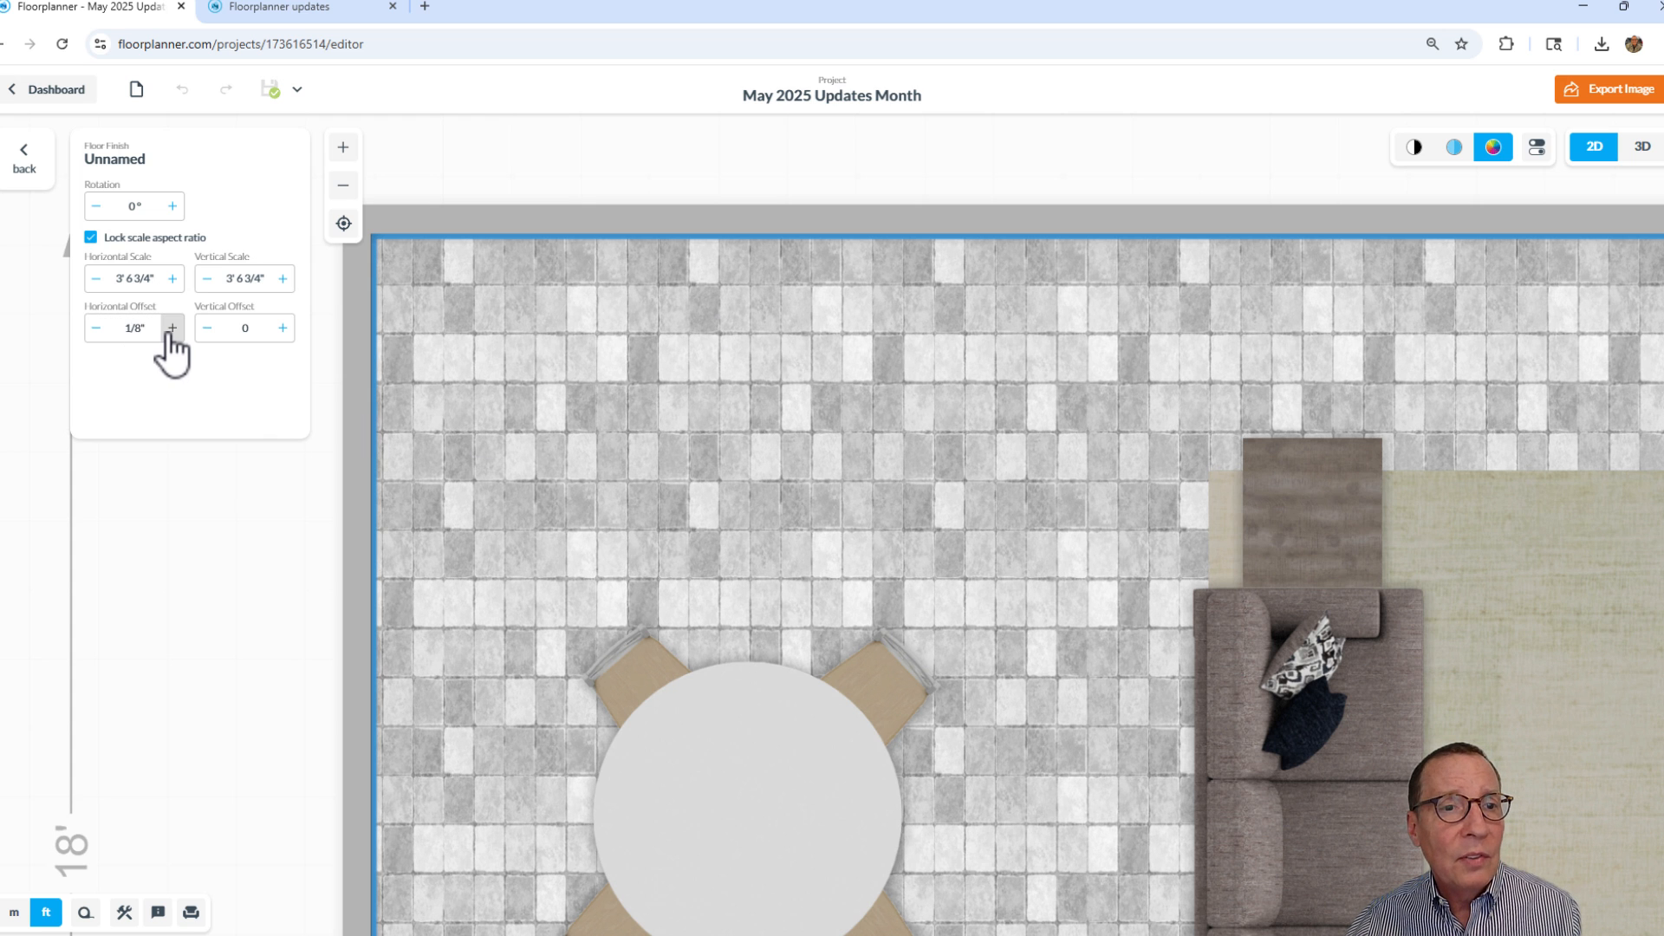
{"action": "left_click", "coordinate": [174, 327]}
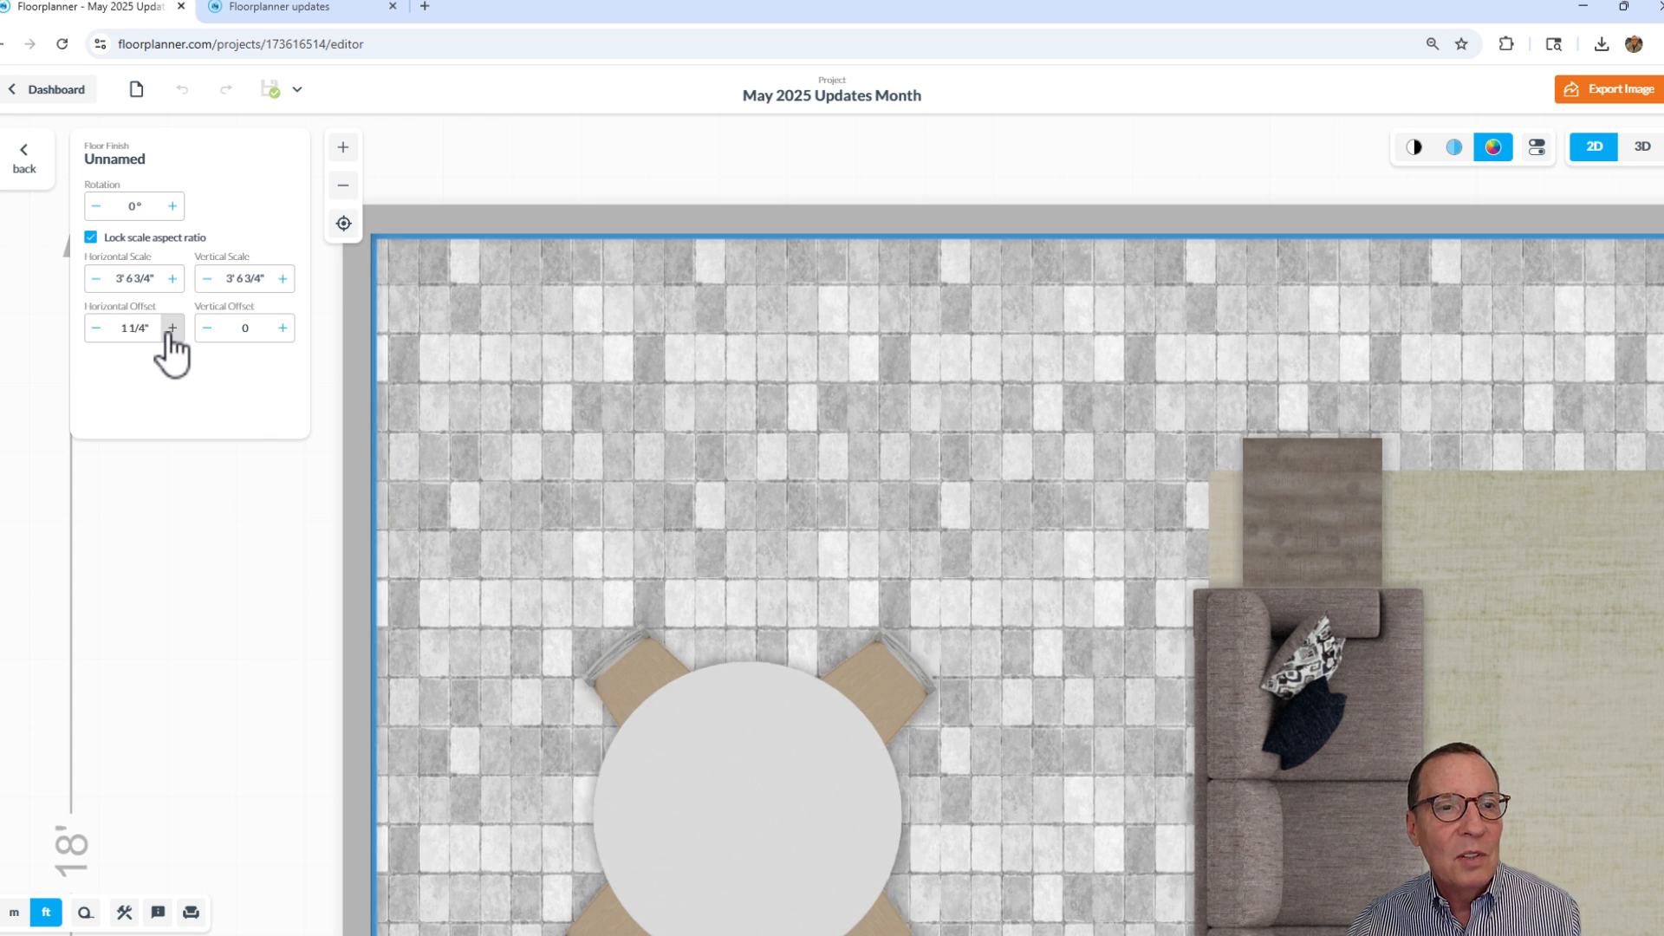
{"action": "left_click", "coordinate": [173, 327]}
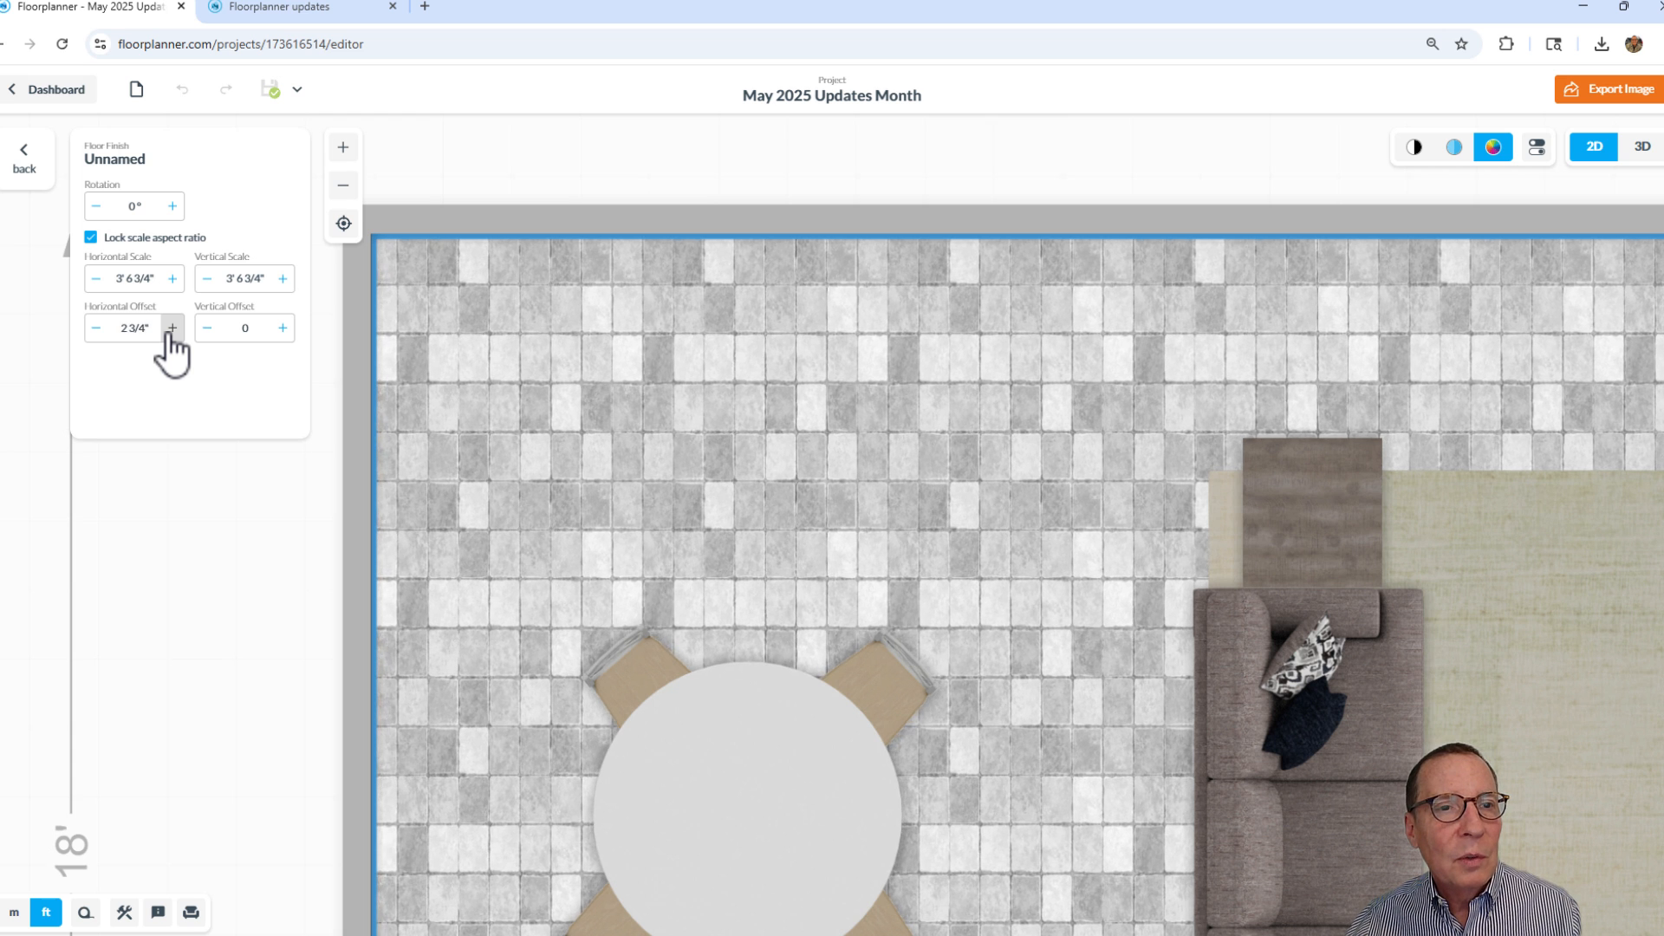
{"action": "left_click", "coordinate": [173, 327]}
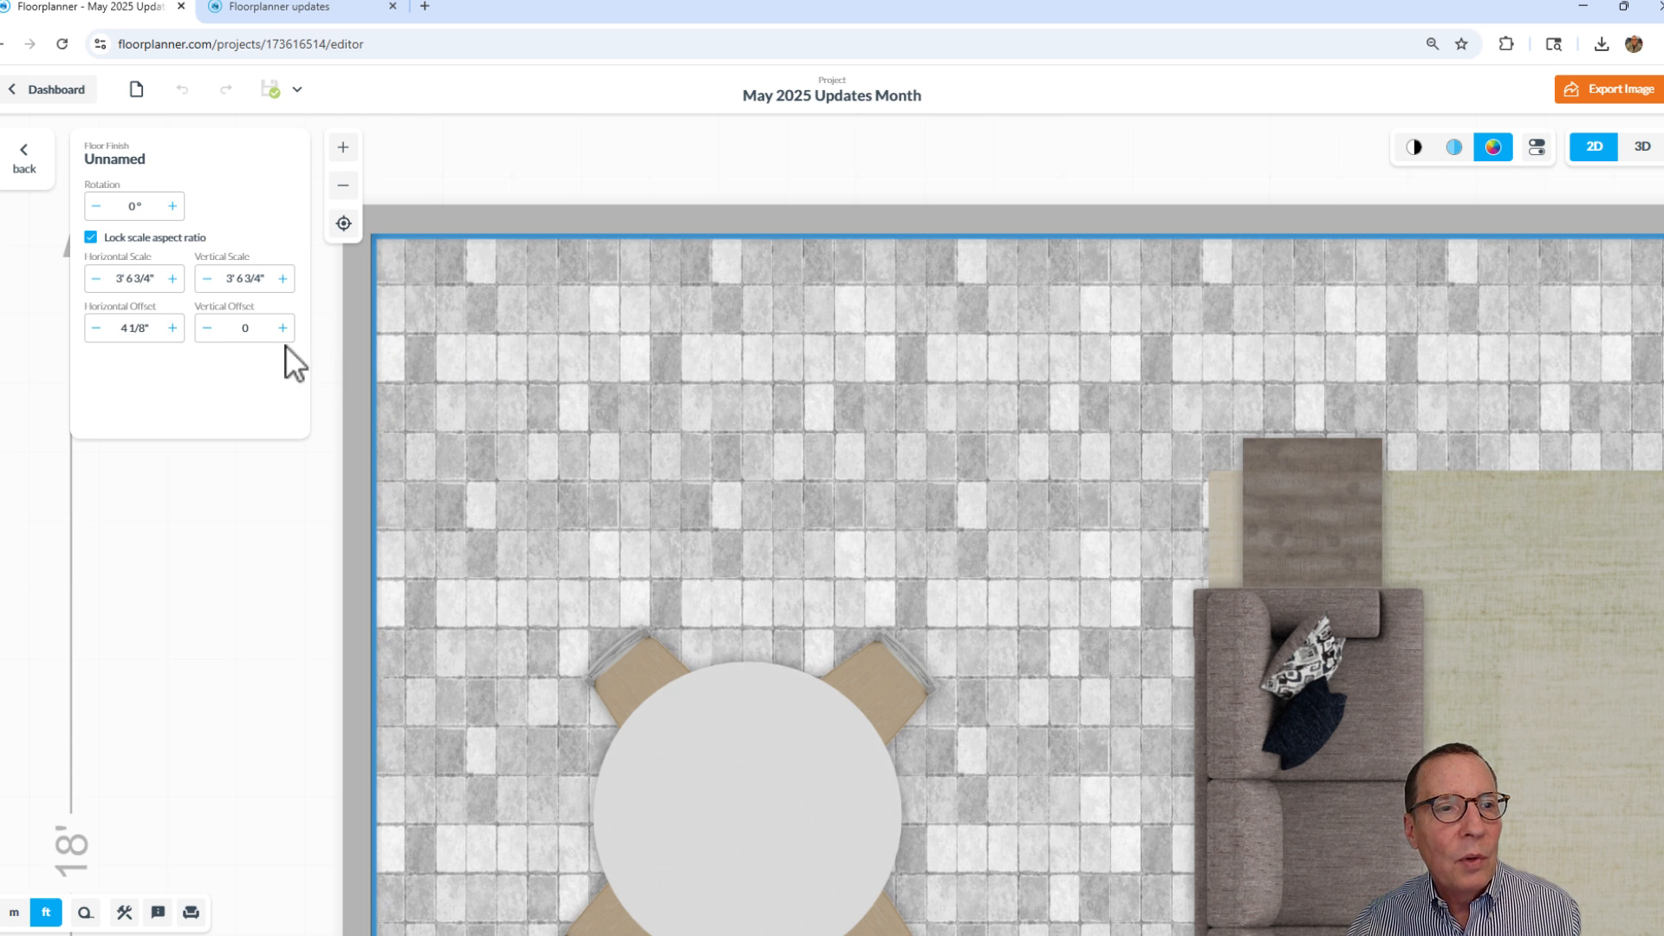
{"action": "left_click", "coordinate": [283, 328]}
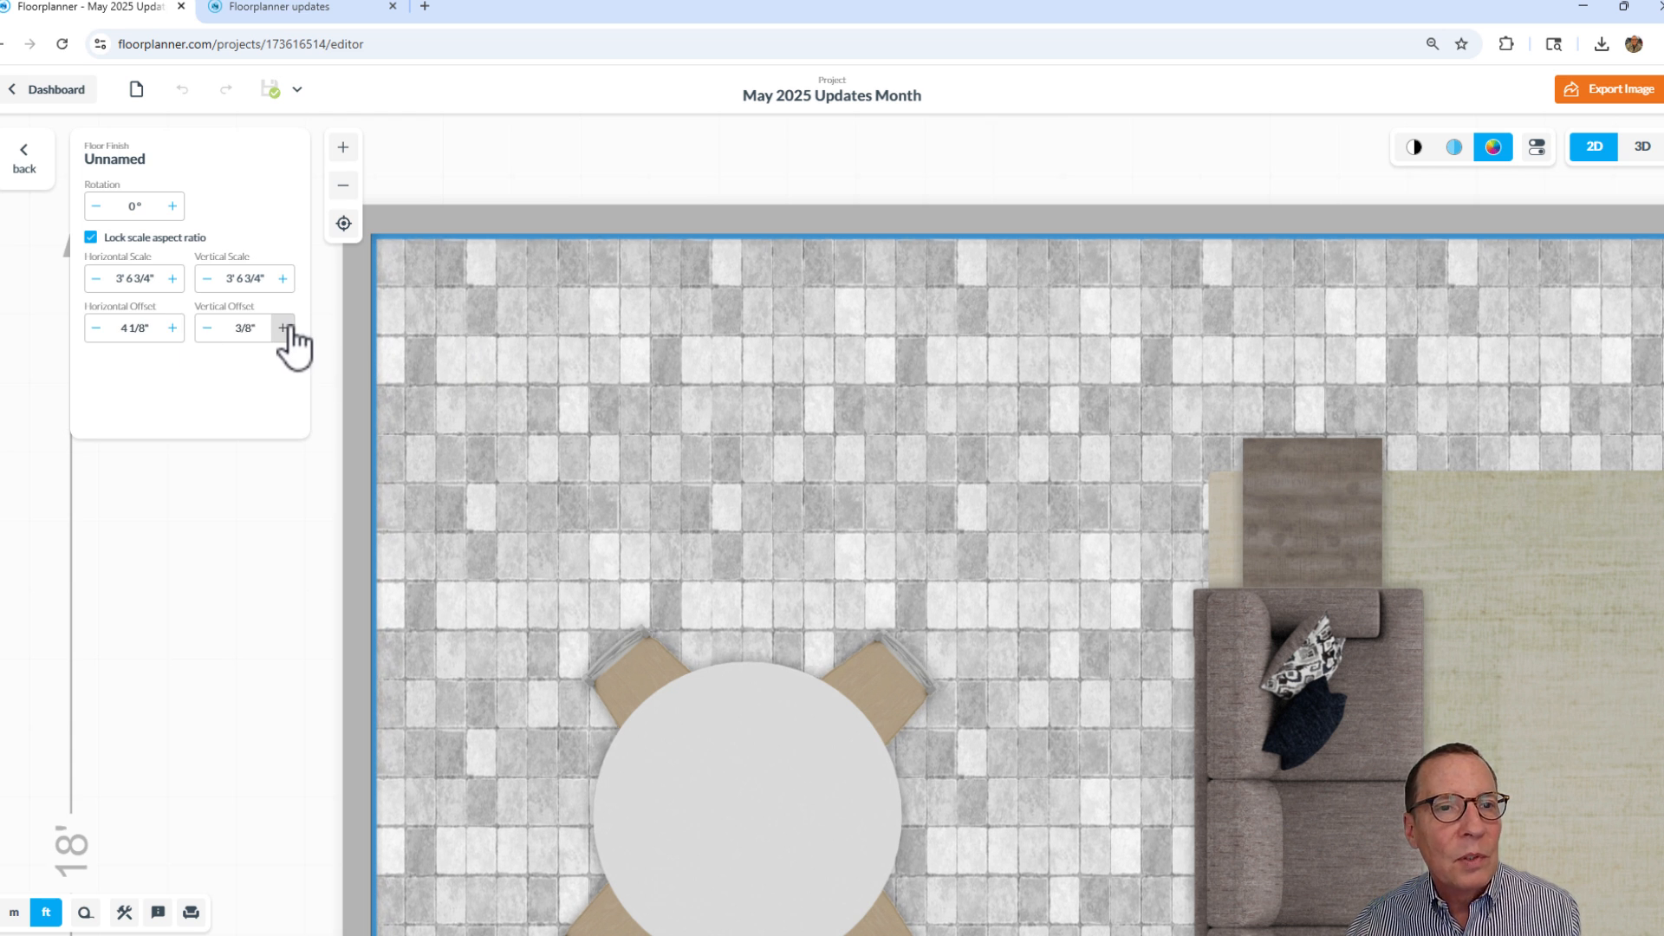
{"action": "left_click", "coordinate": [206, 328]}
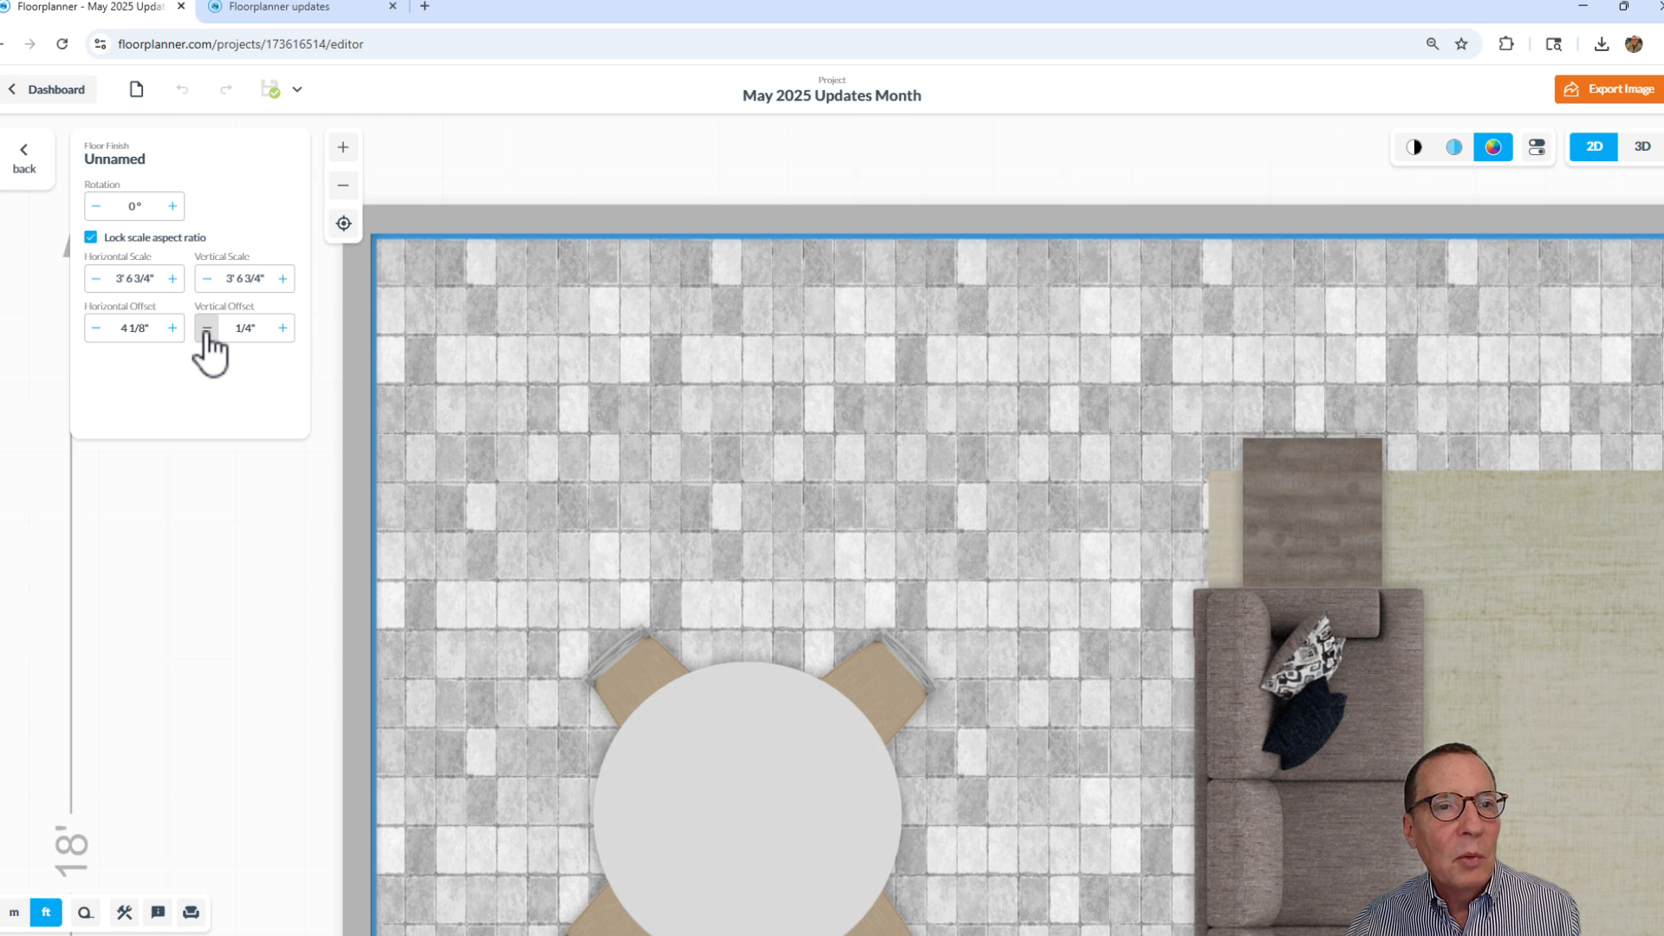
{"action": "left_click", "coordinate": [206, 326]}
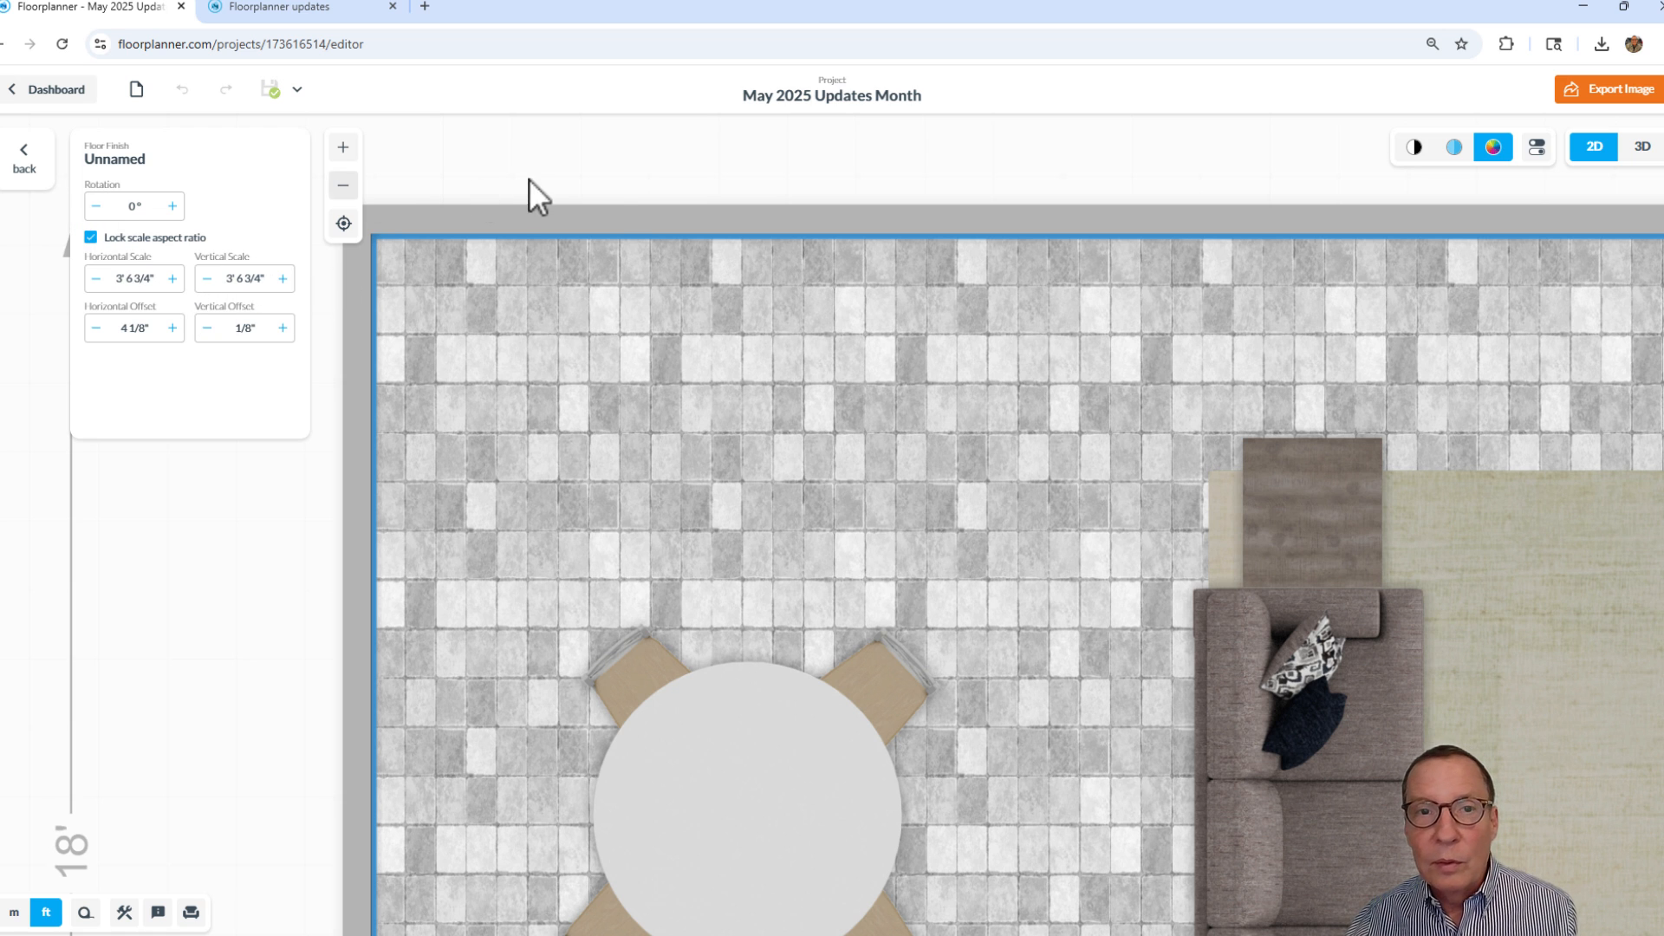
{"action": "mouse_move", "coordinate": [724, 369]}
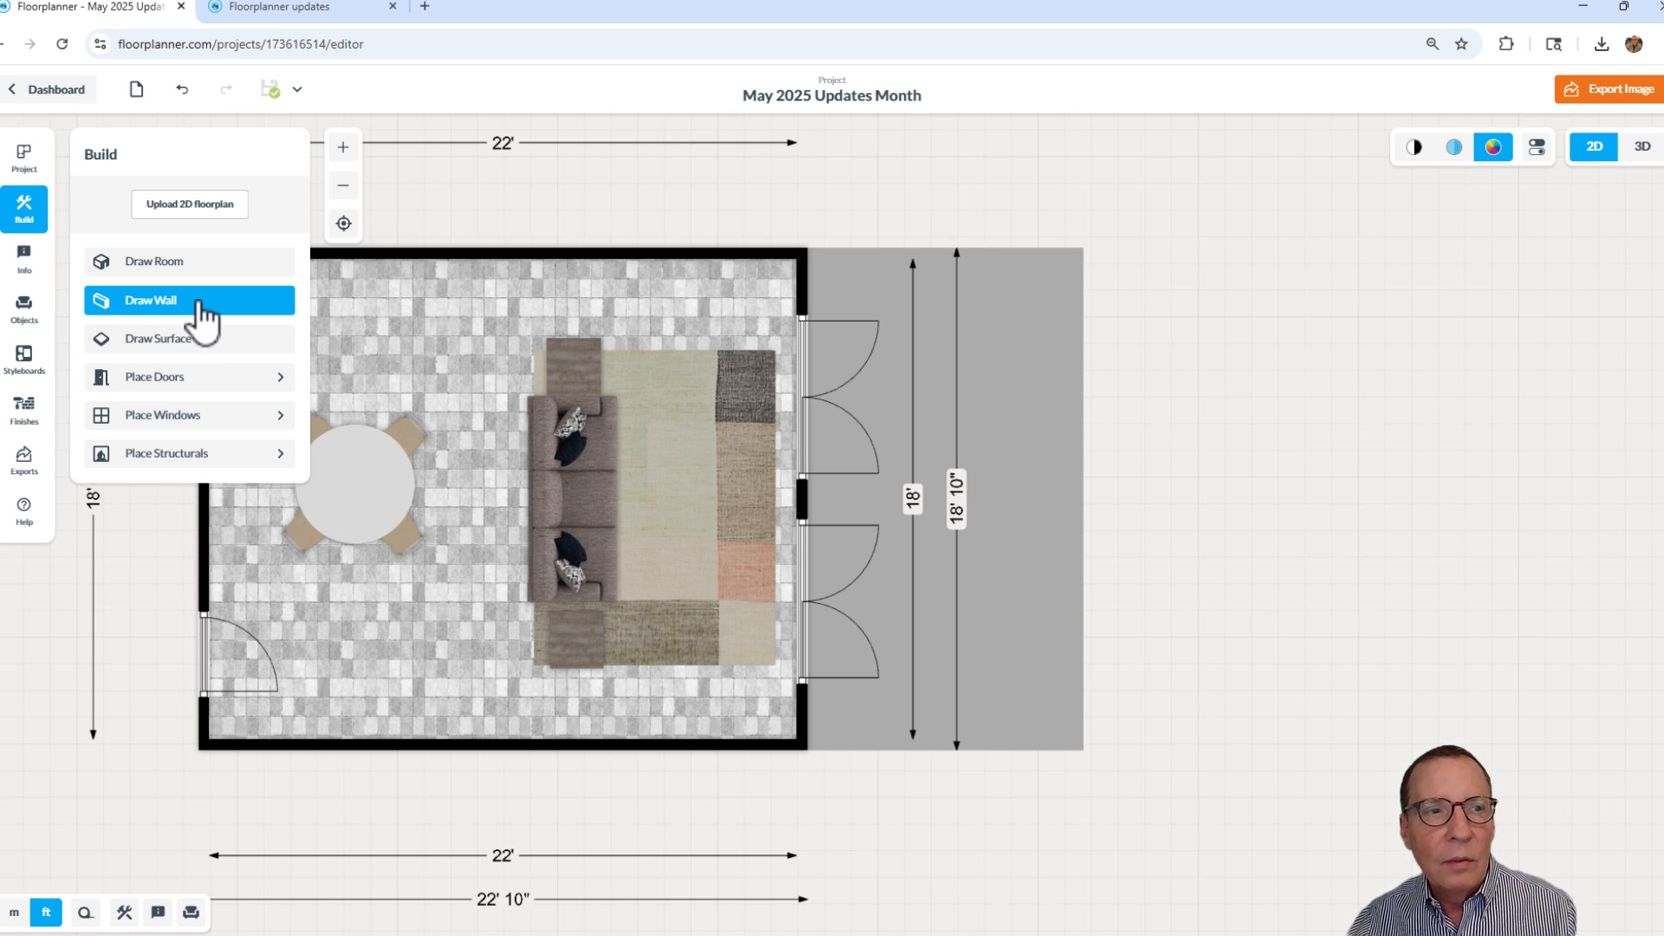
Try drawing a 6' 4" rectangular surface beside the room, then return to Build options
{"action": "left_click", "coordinate": [160, 349]}
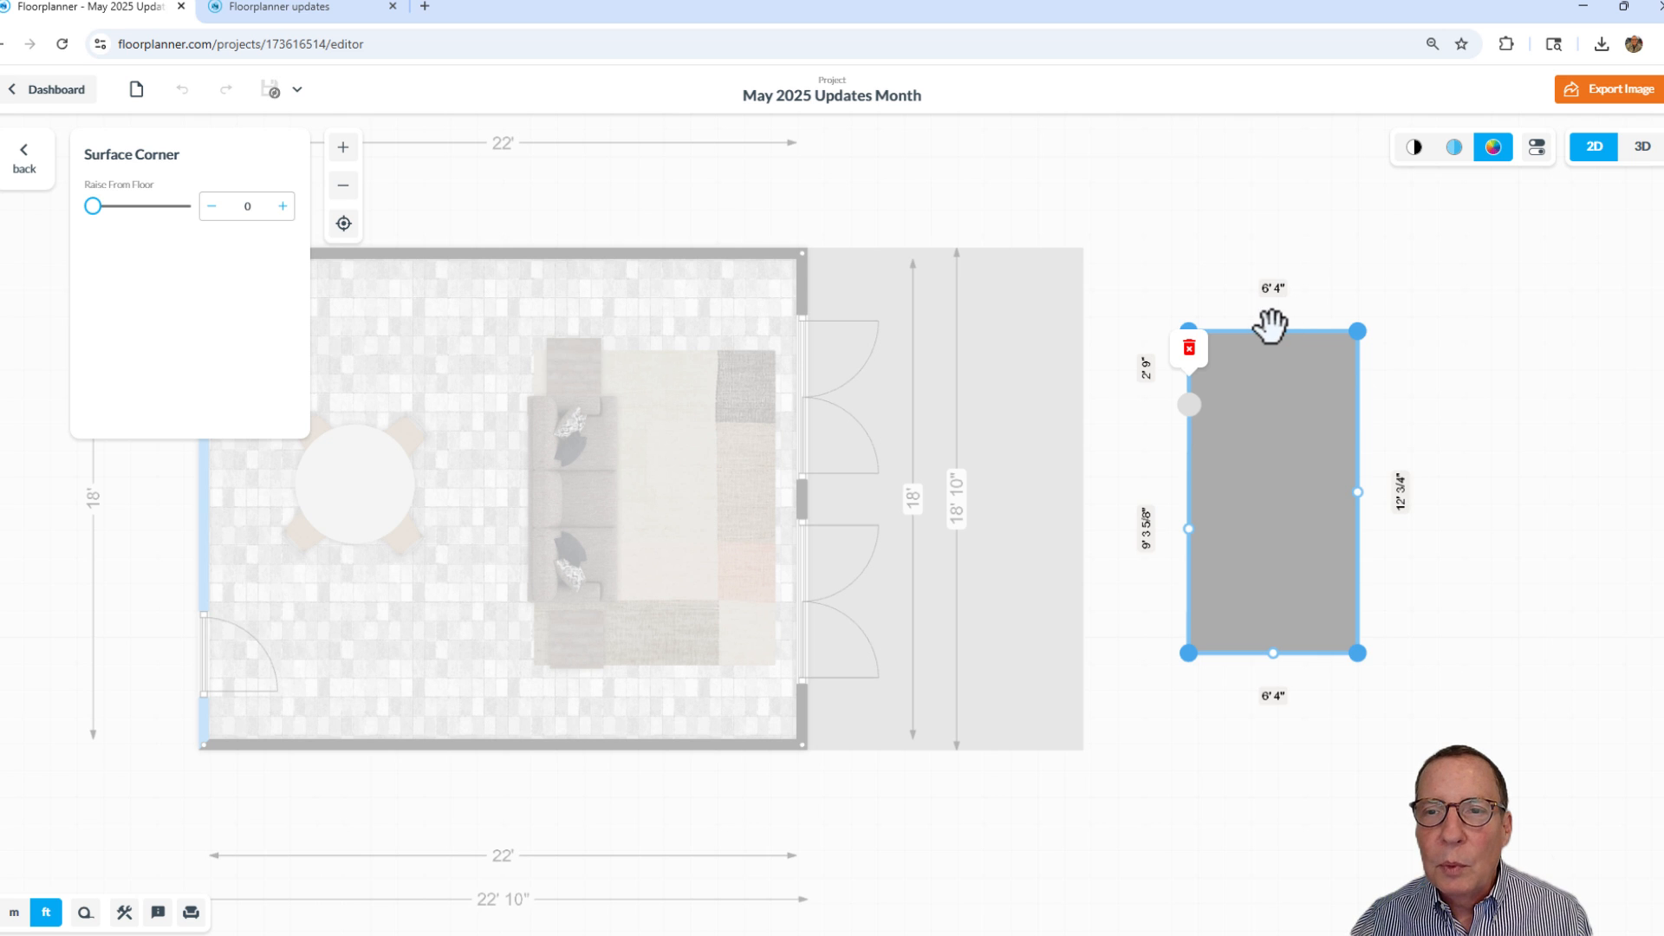
{"action": "left_click_drag", "start_coordinate": [1271, 330], "coordinate": [1273, 302]}
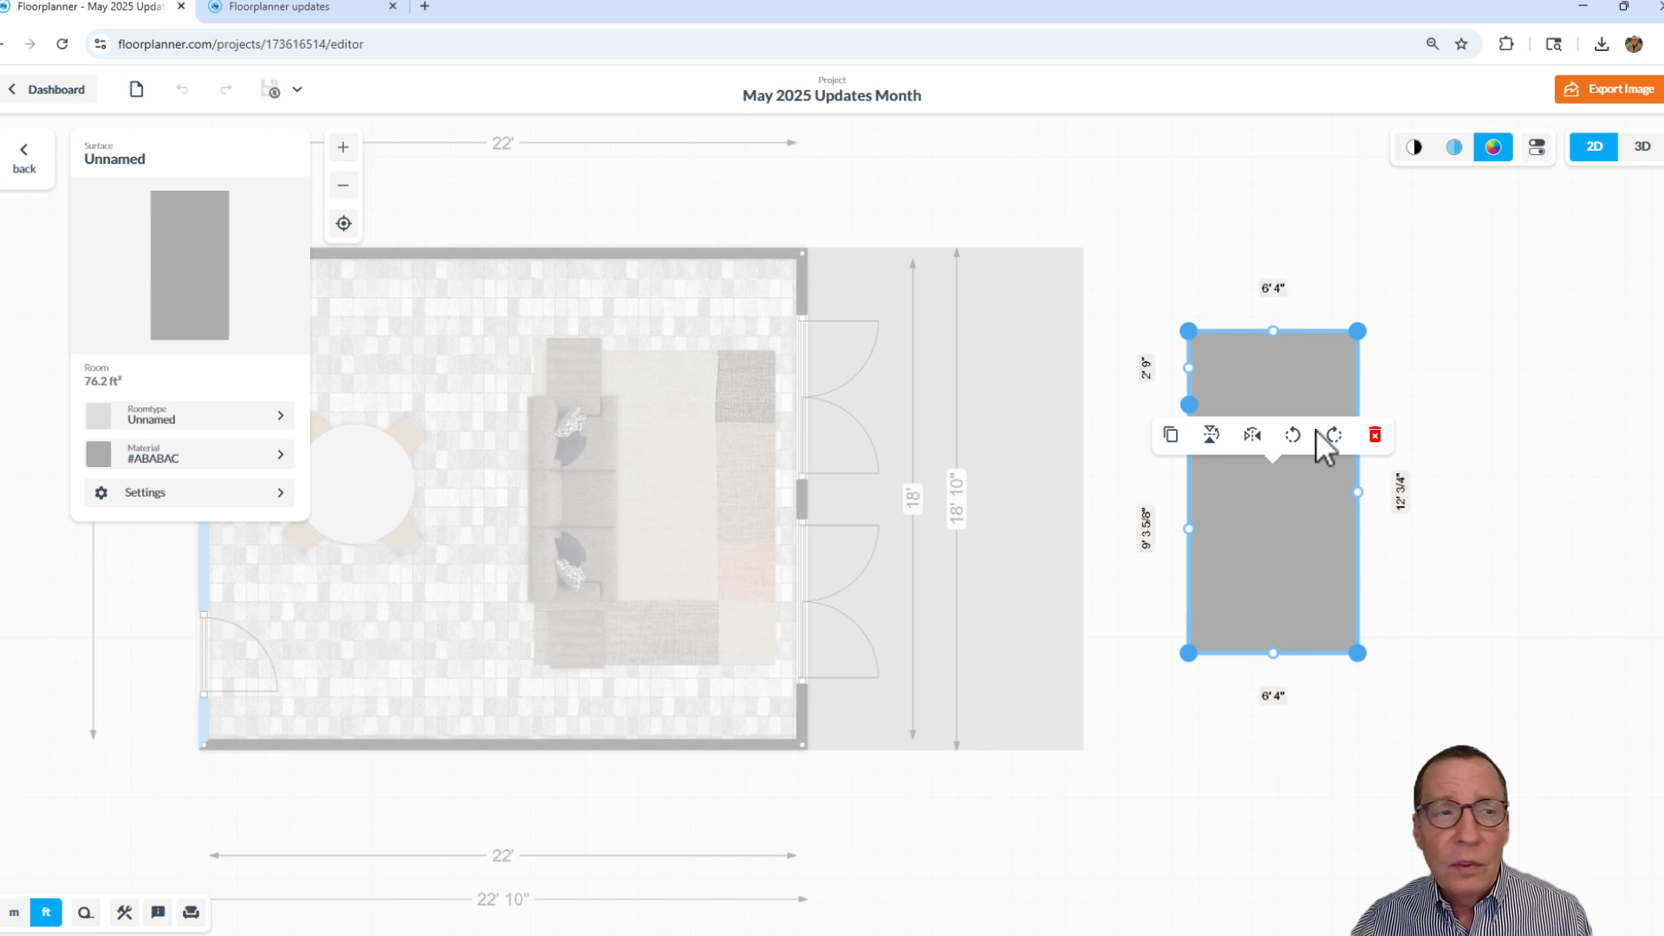
{"action": "left_click", "coordinate": [146, 491]}
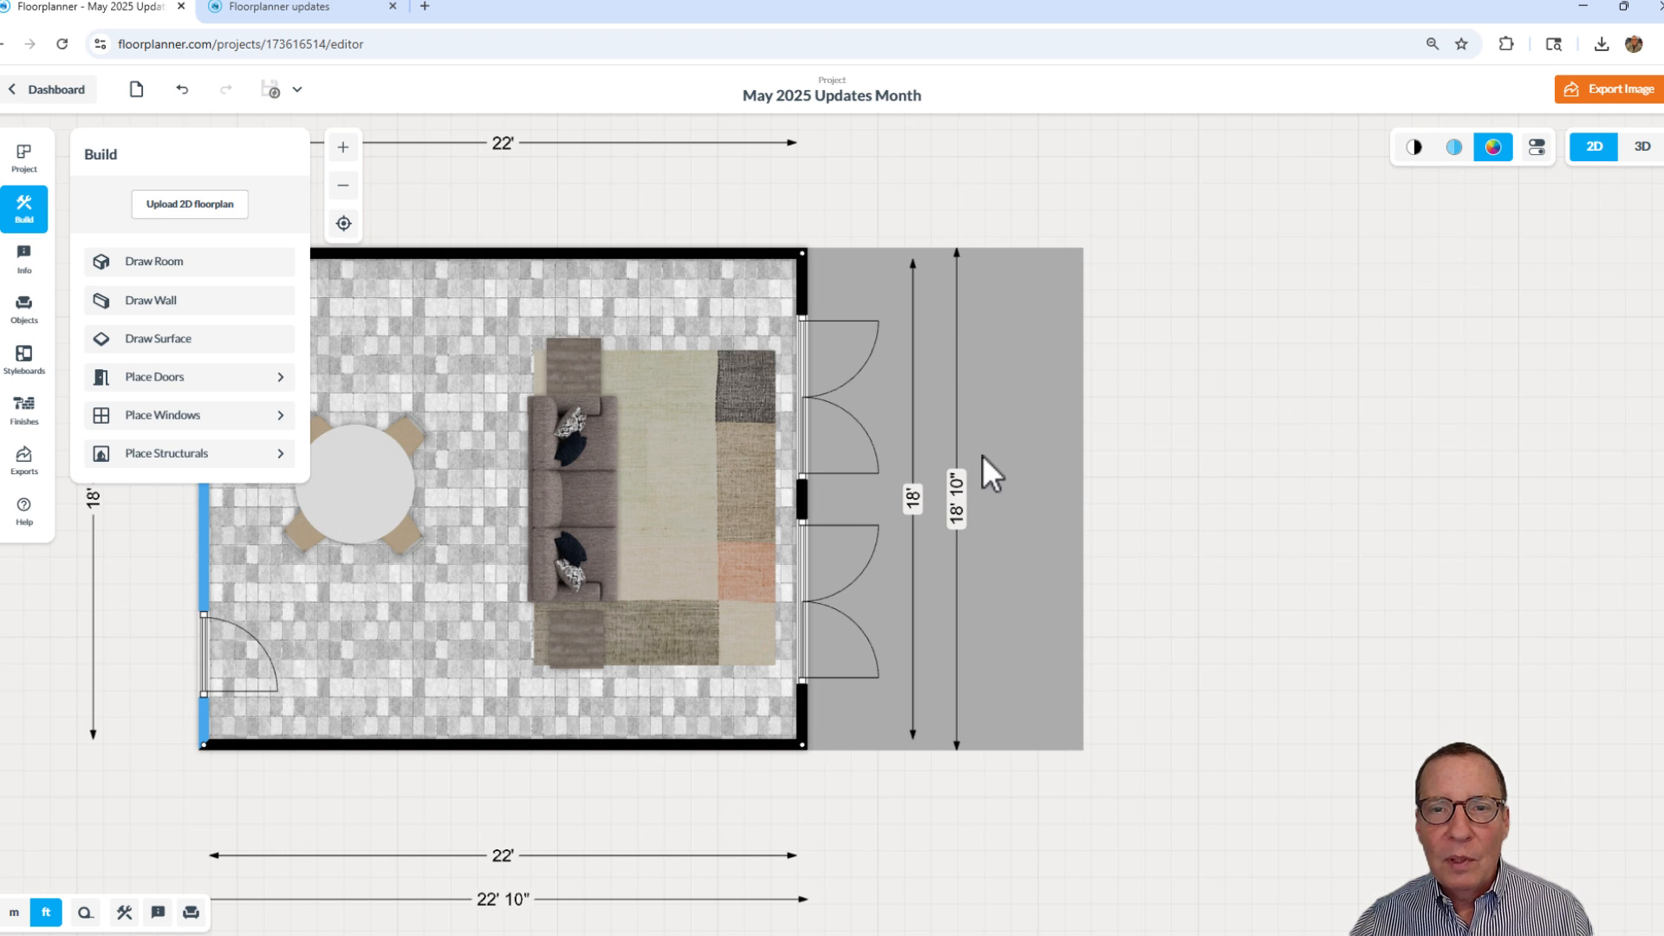
Select the grey 10' 4" by 18' 10" surface and open its custom materials library
{"action": "left_click", "coordinate": [987, 467]}
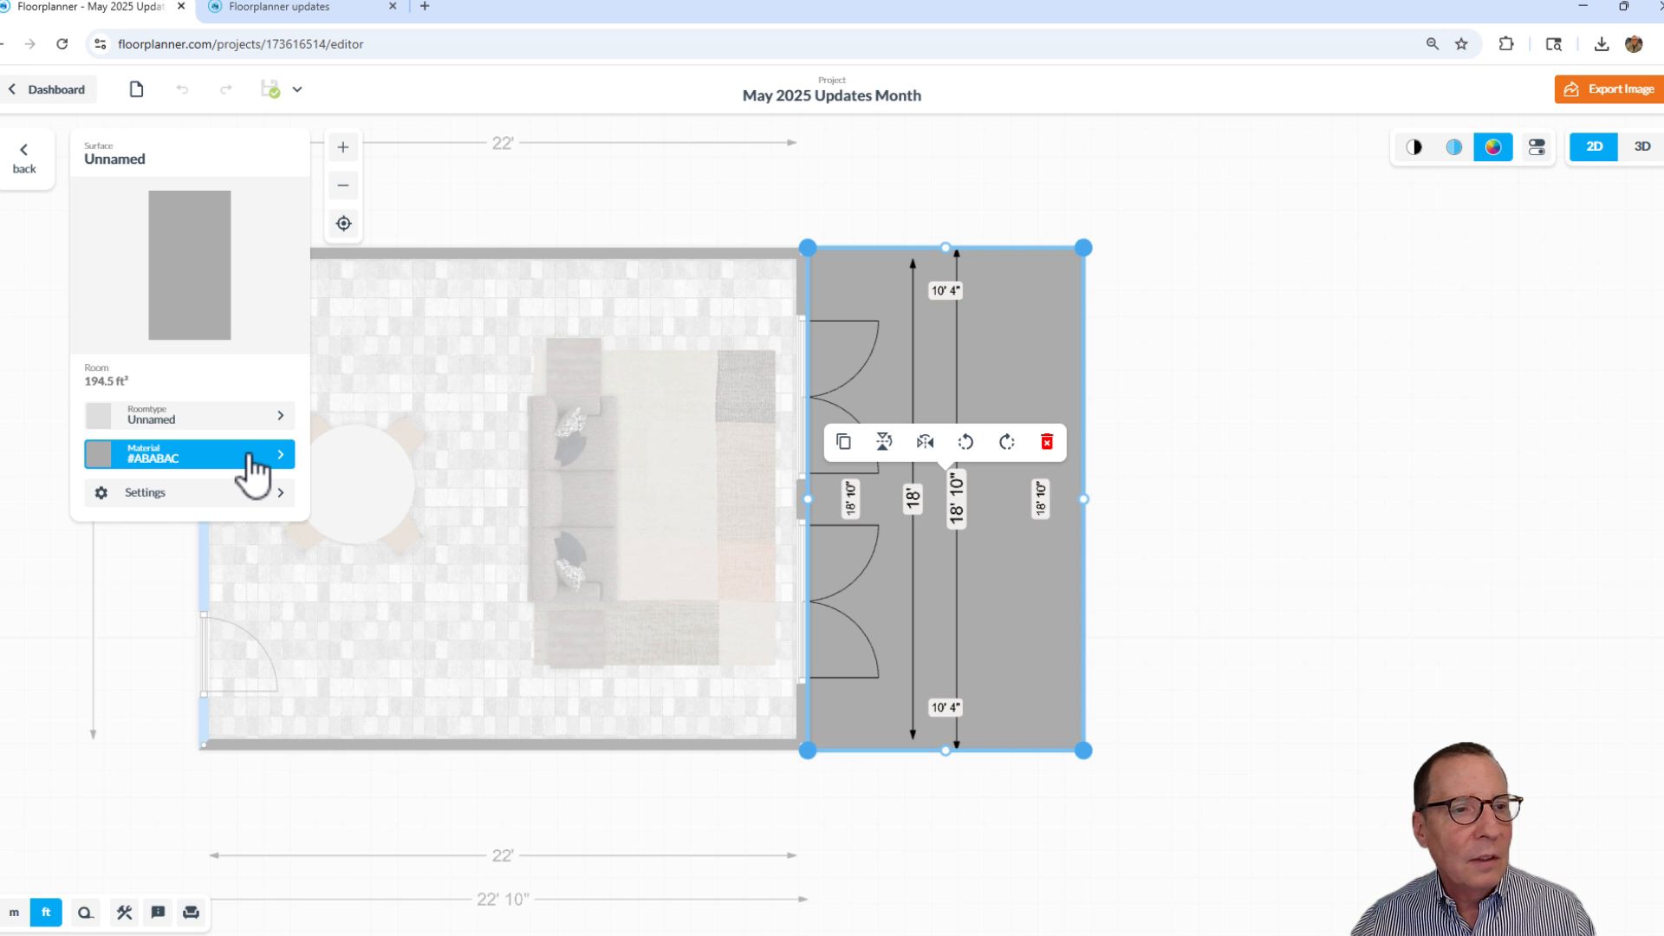
{"action": "left_click", "coordinate": [160, 455]}
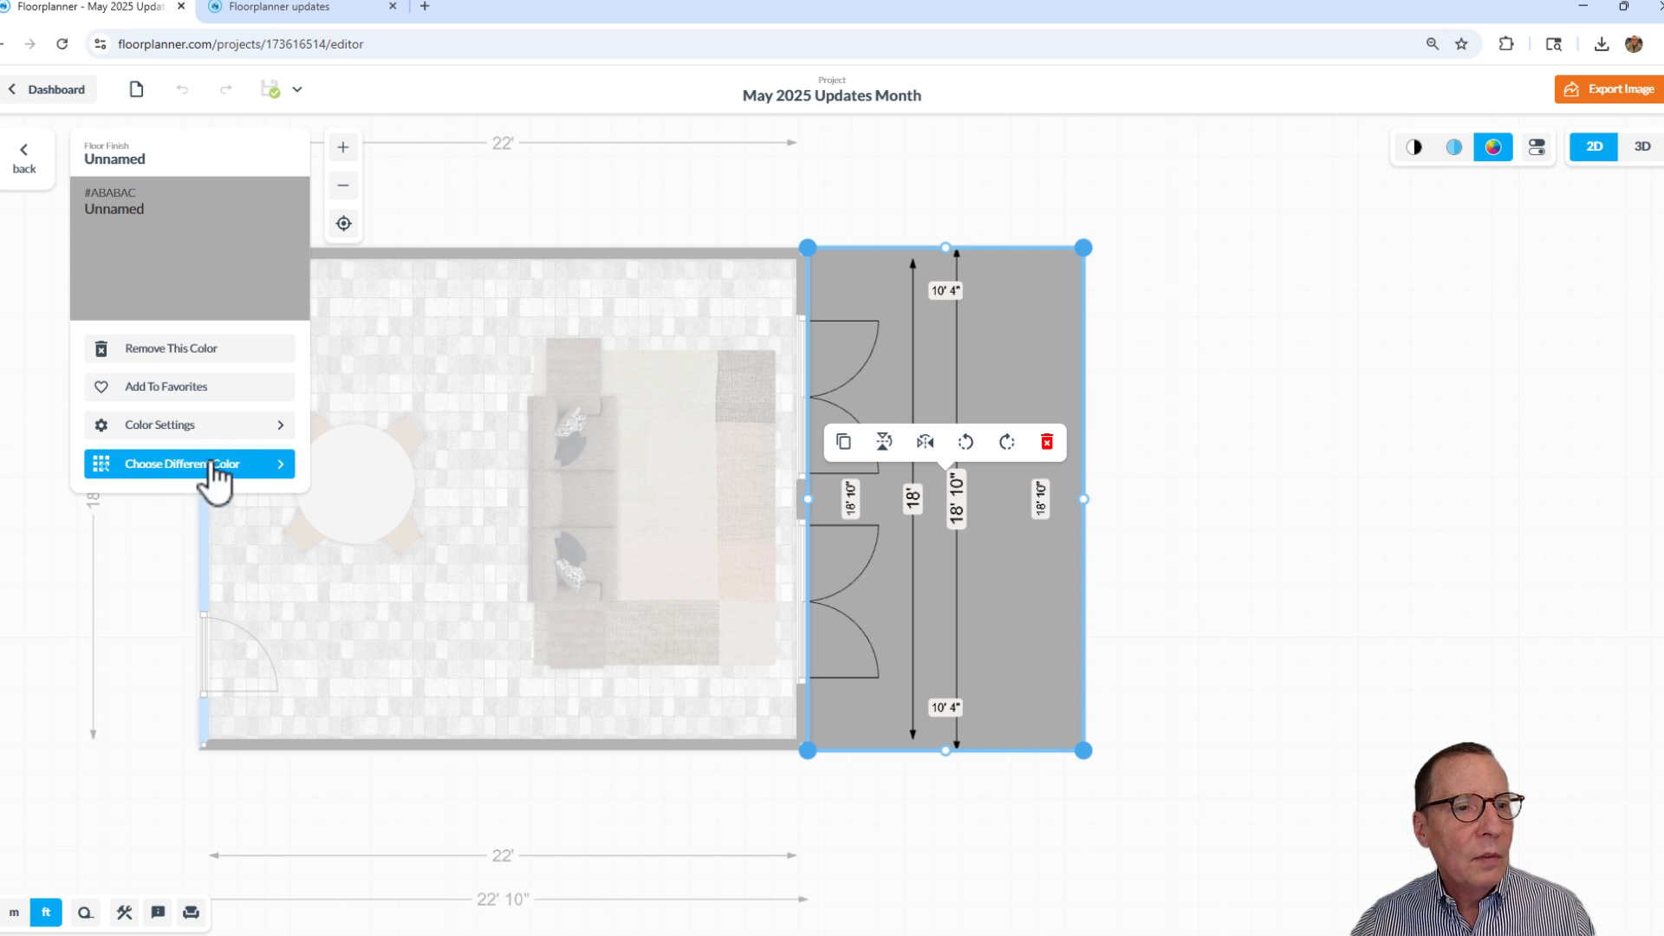
{"action": "left_click", "coordinate": [189, 463]}
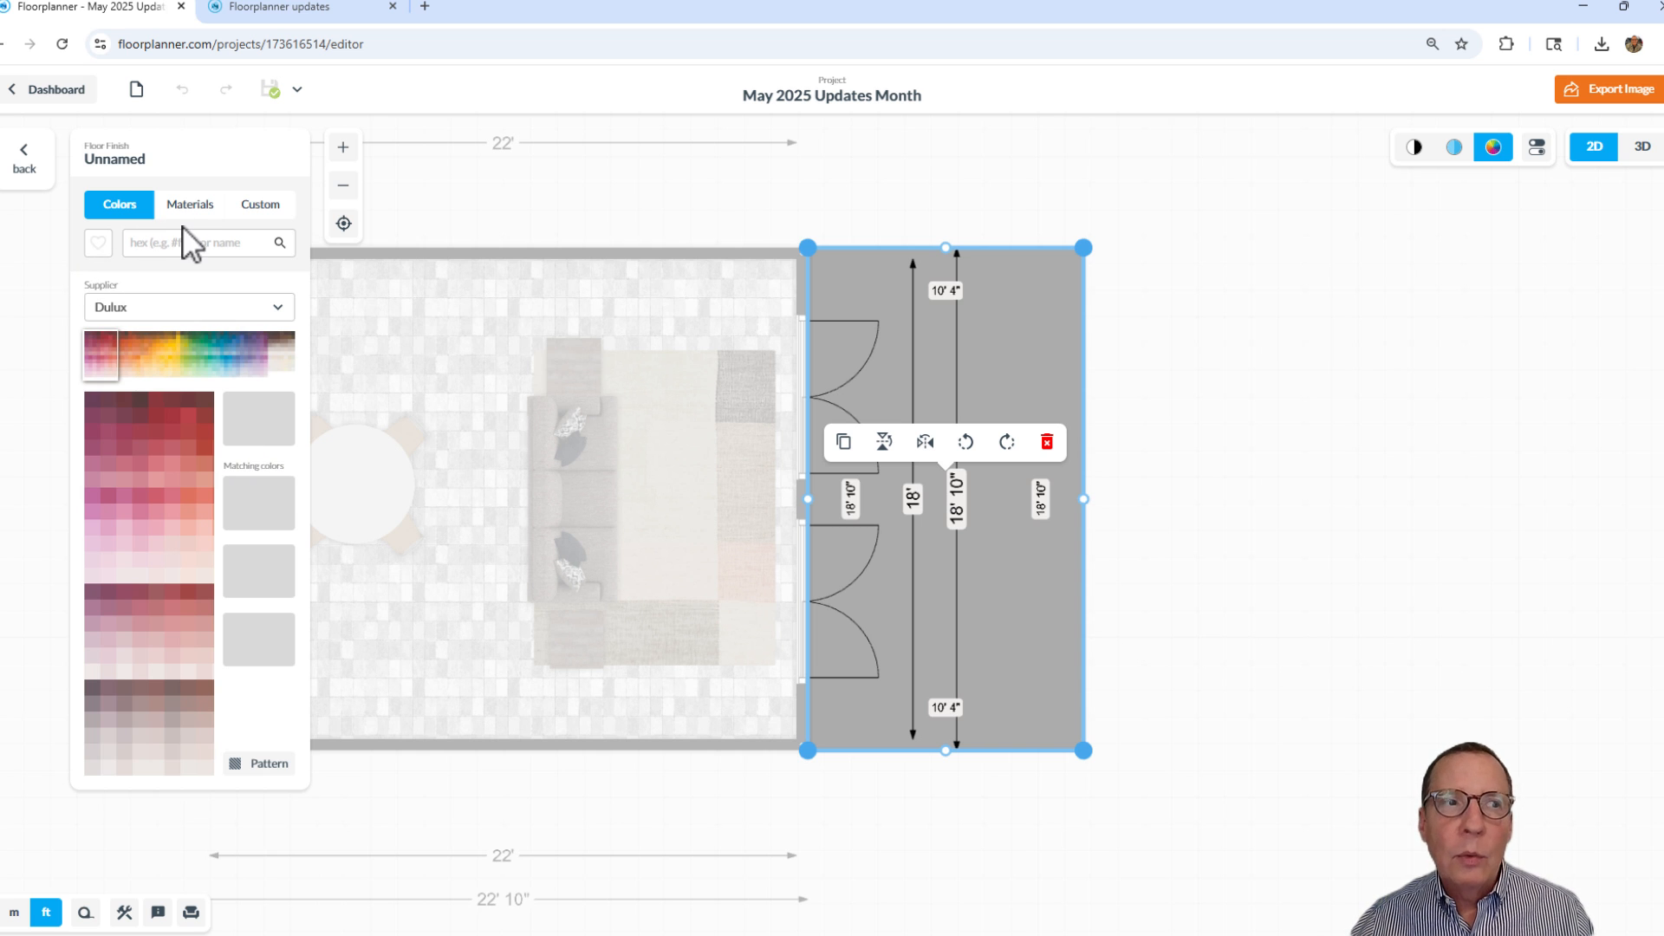
{"action": "left_click", "coordinate": [190, 204]}
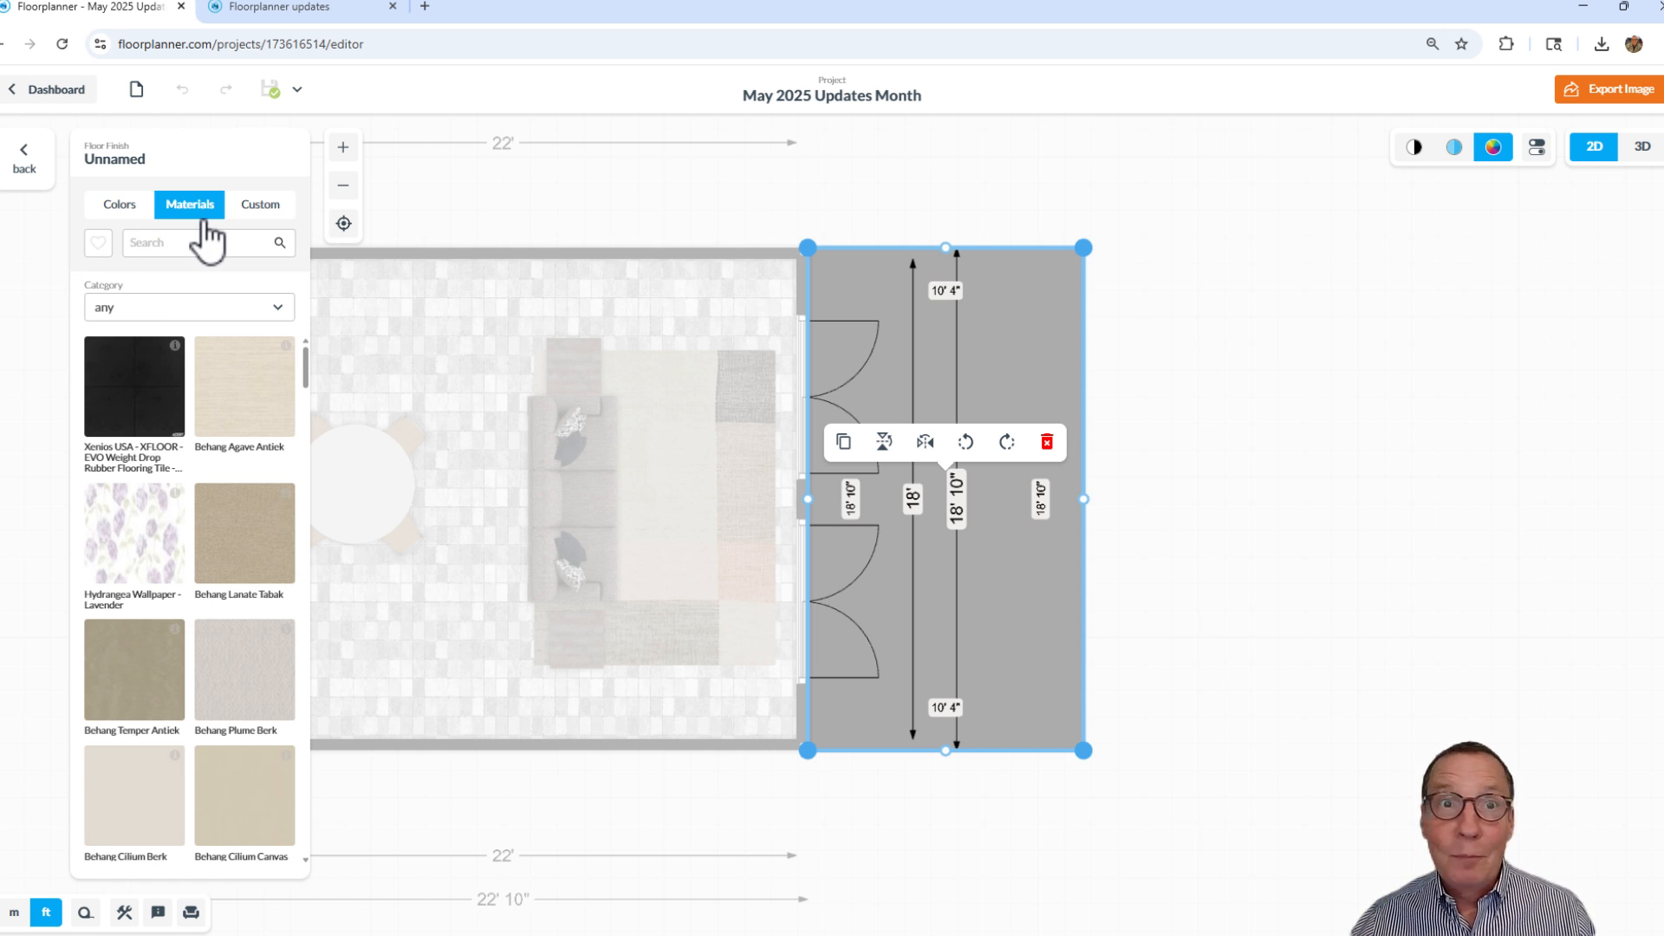
{"action": "left_click", "coordinate": [260, 204]}
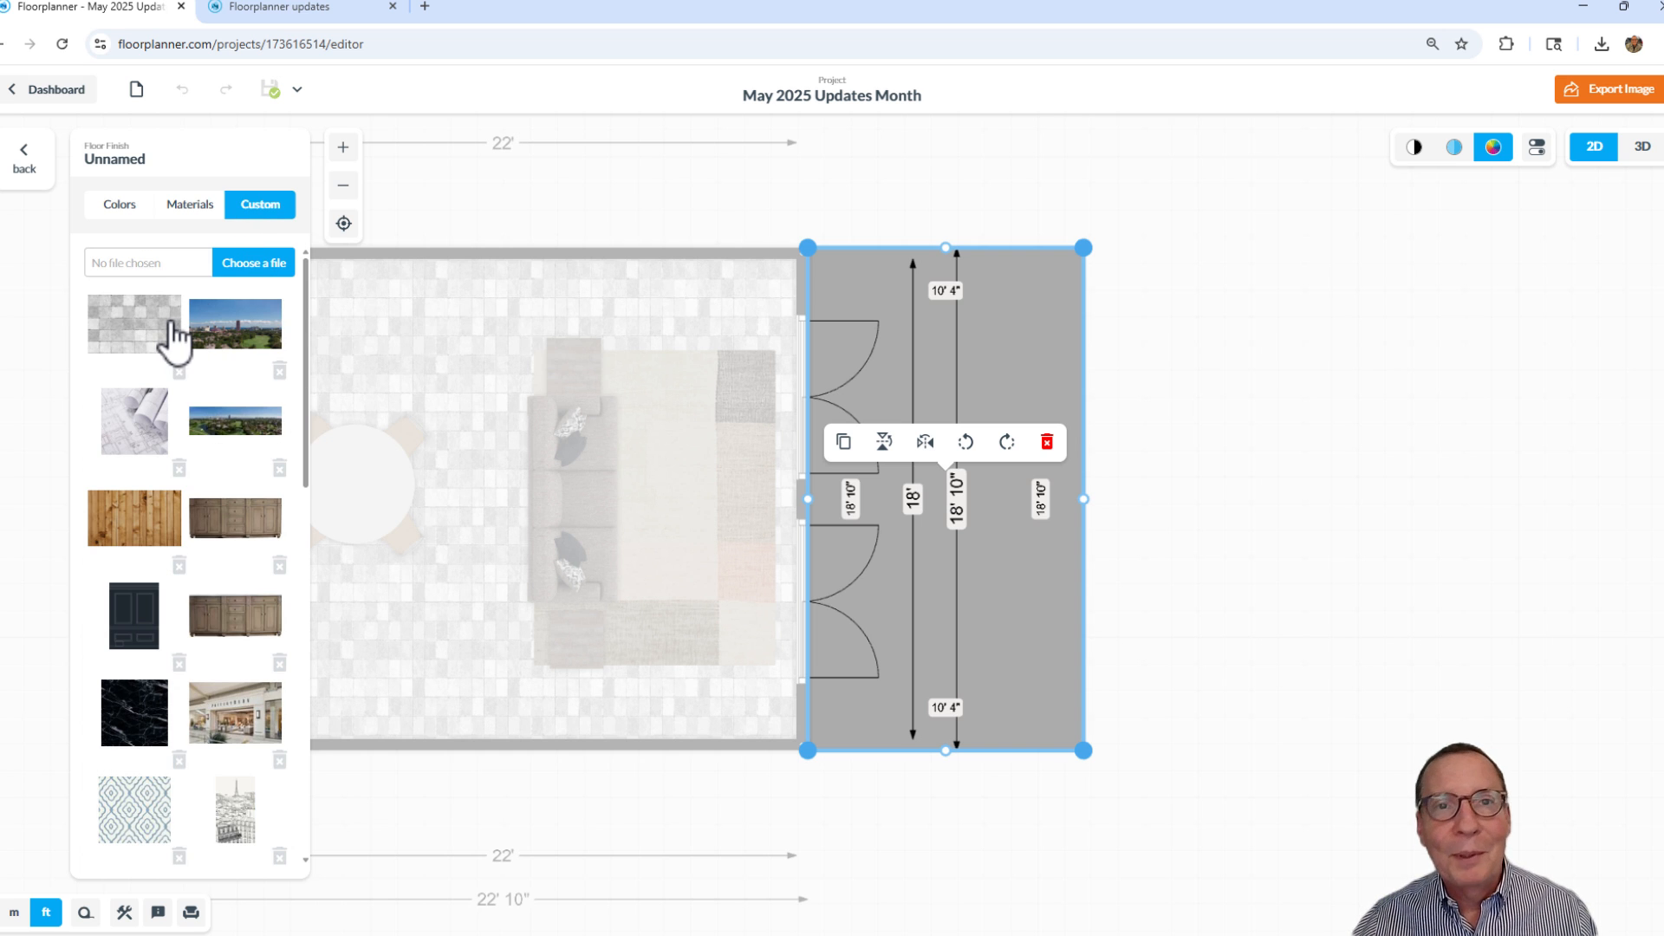
{"action": "mouse_move", "coordinate": [467, 393]}
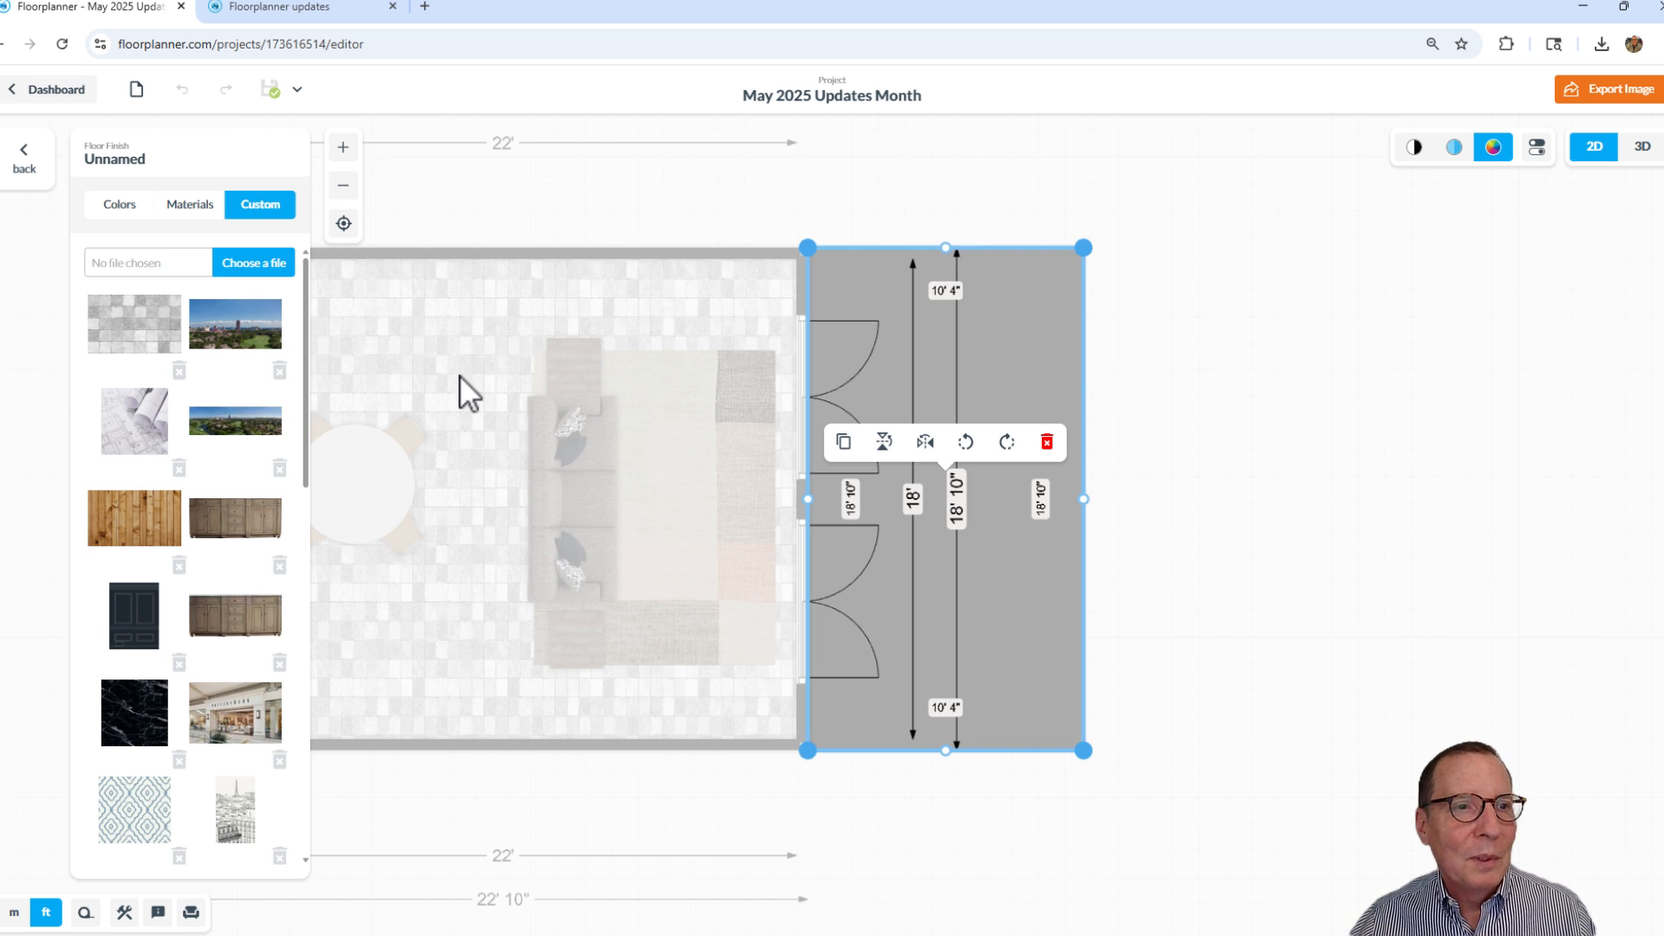
{"action": "mouse_move", "coordinate": [279, 284]}
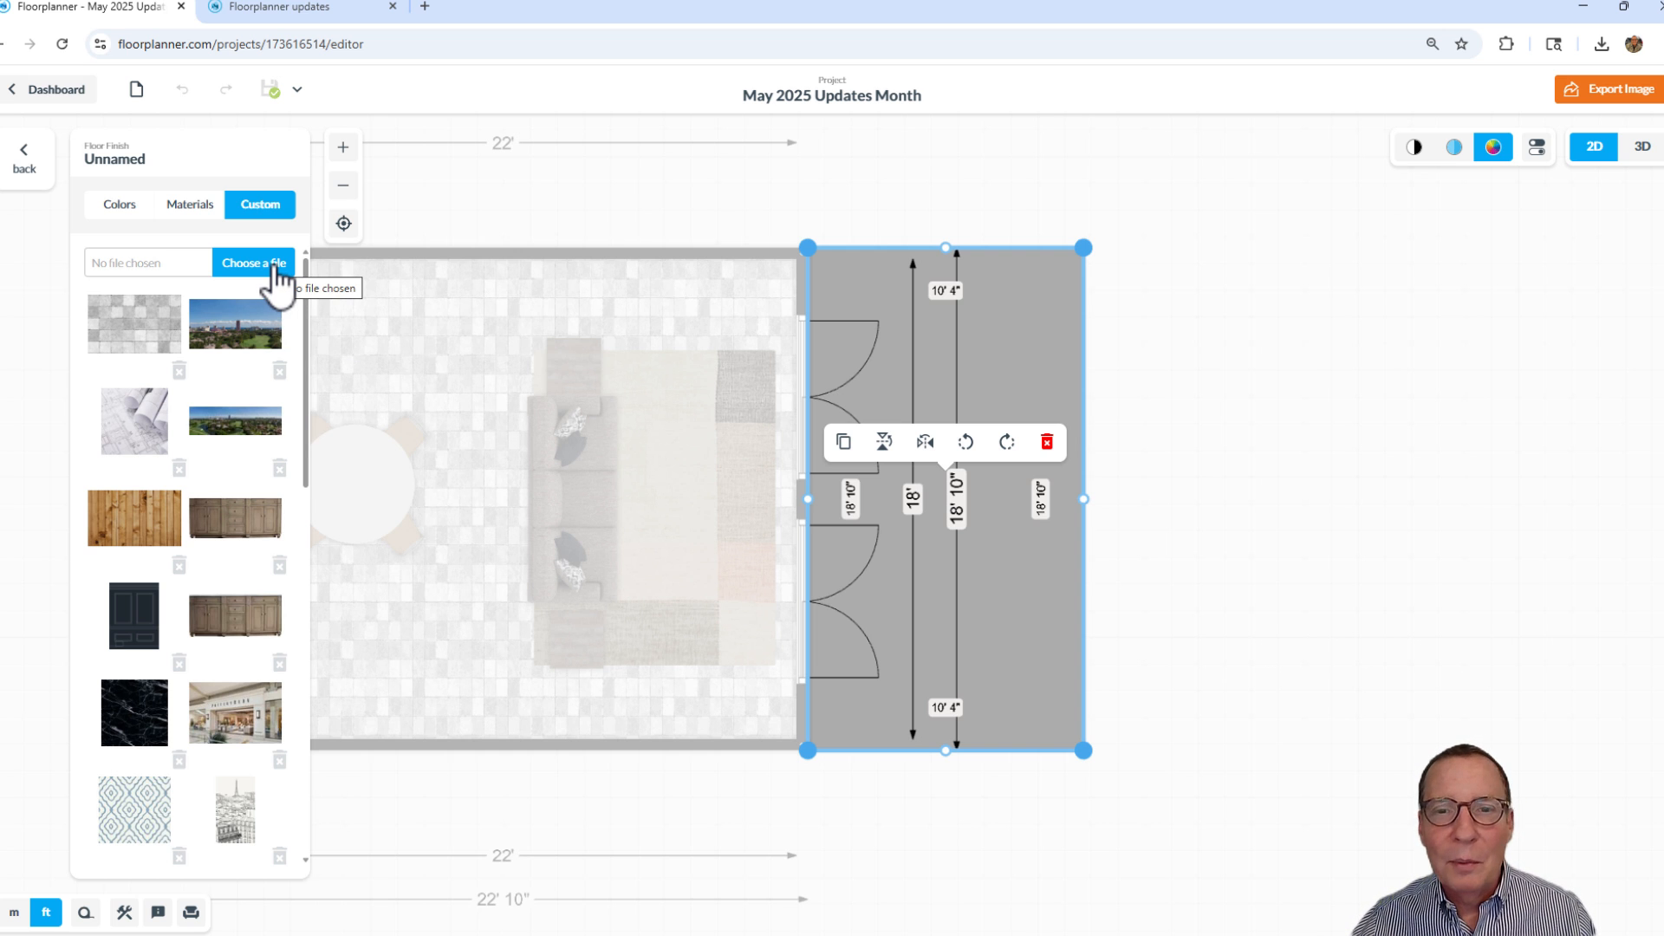
Upload Patio Custom Seamless.png as a new custom floor texture
{"action": "left_click", "coordinate": [254, 262]}
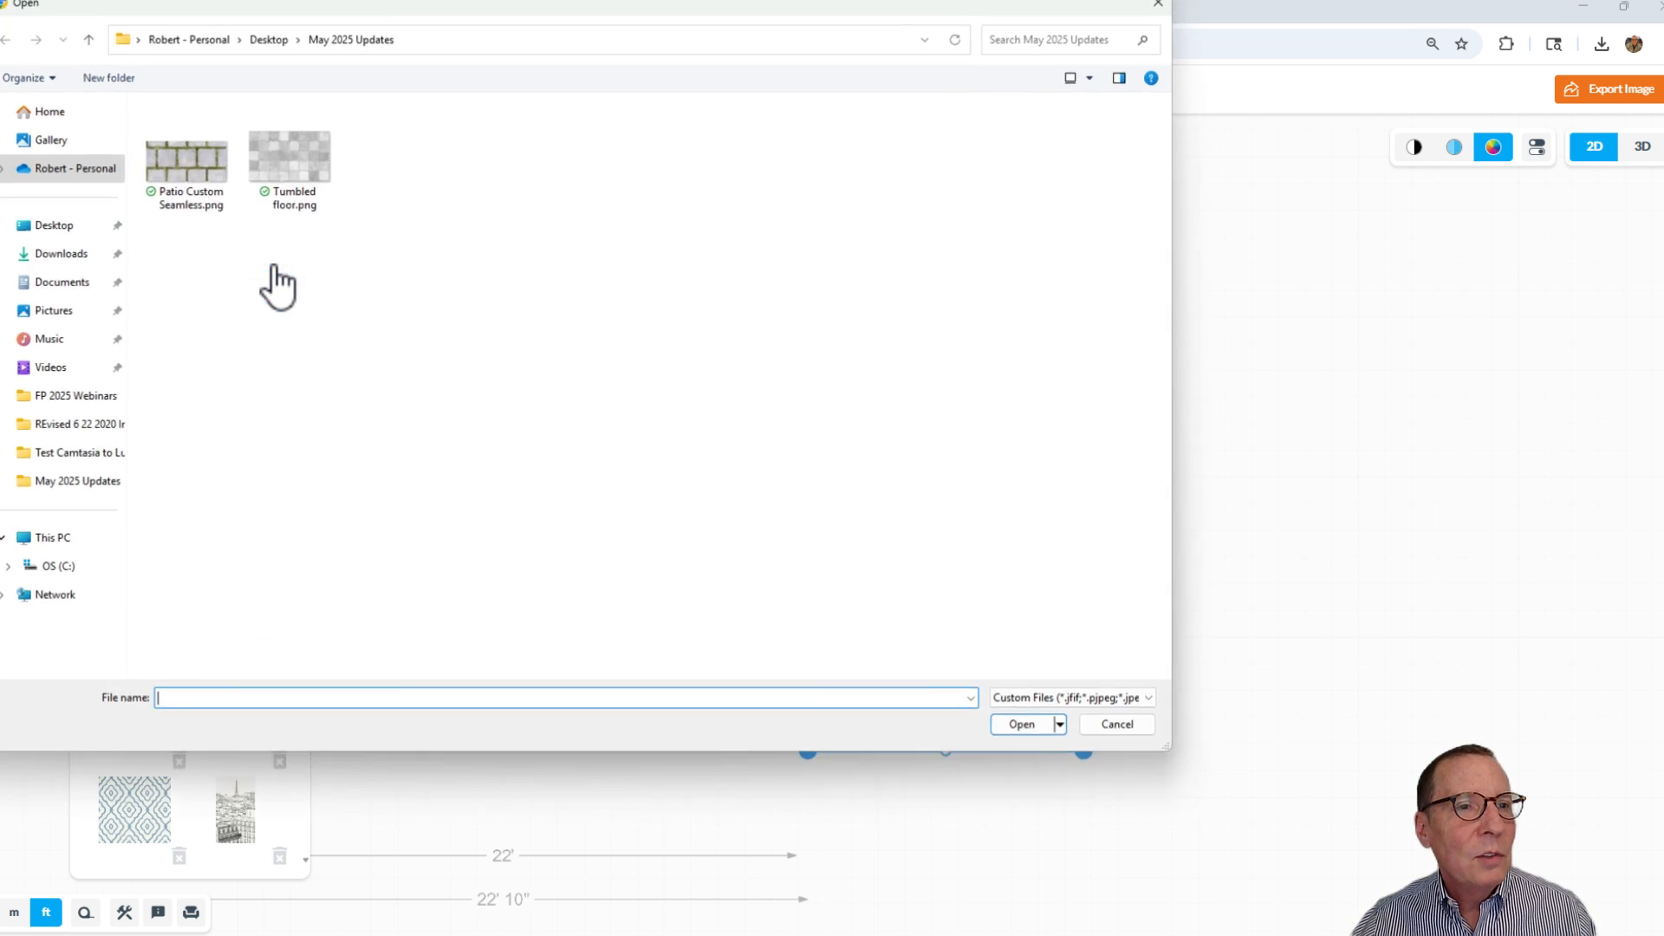
{"action": "left_click", "coordinate": [186, 160]}
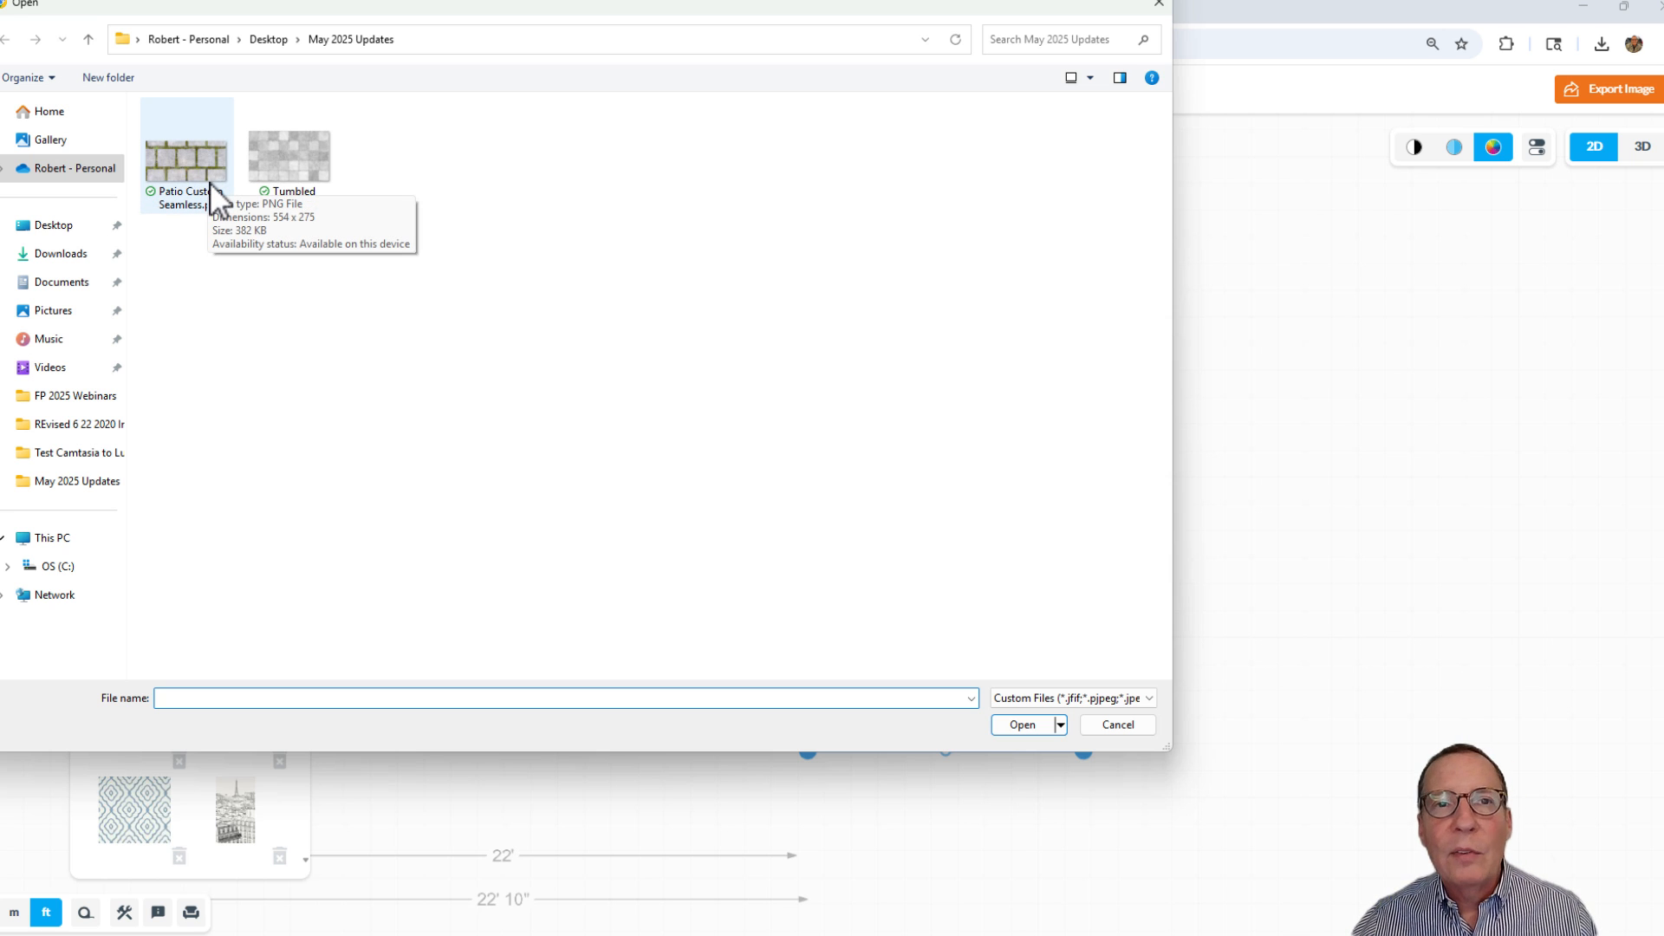
{"action": "left_click", "coordinate": [185, 154]}
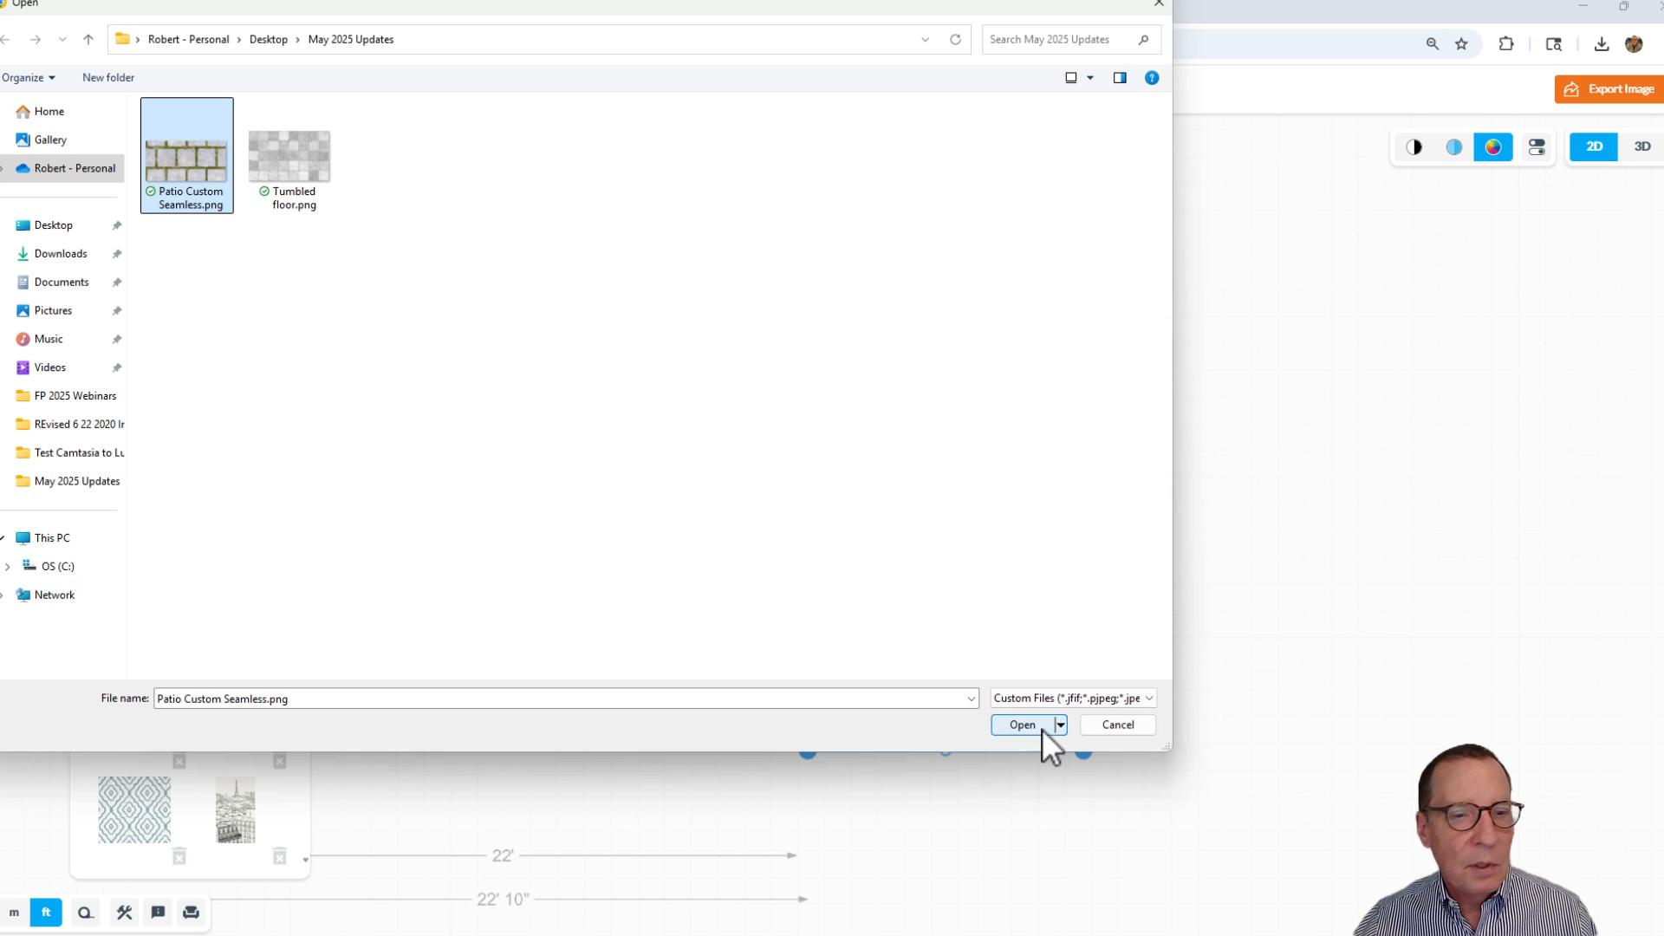
{"action": "left_click", "coordinate": [1020, 723]}
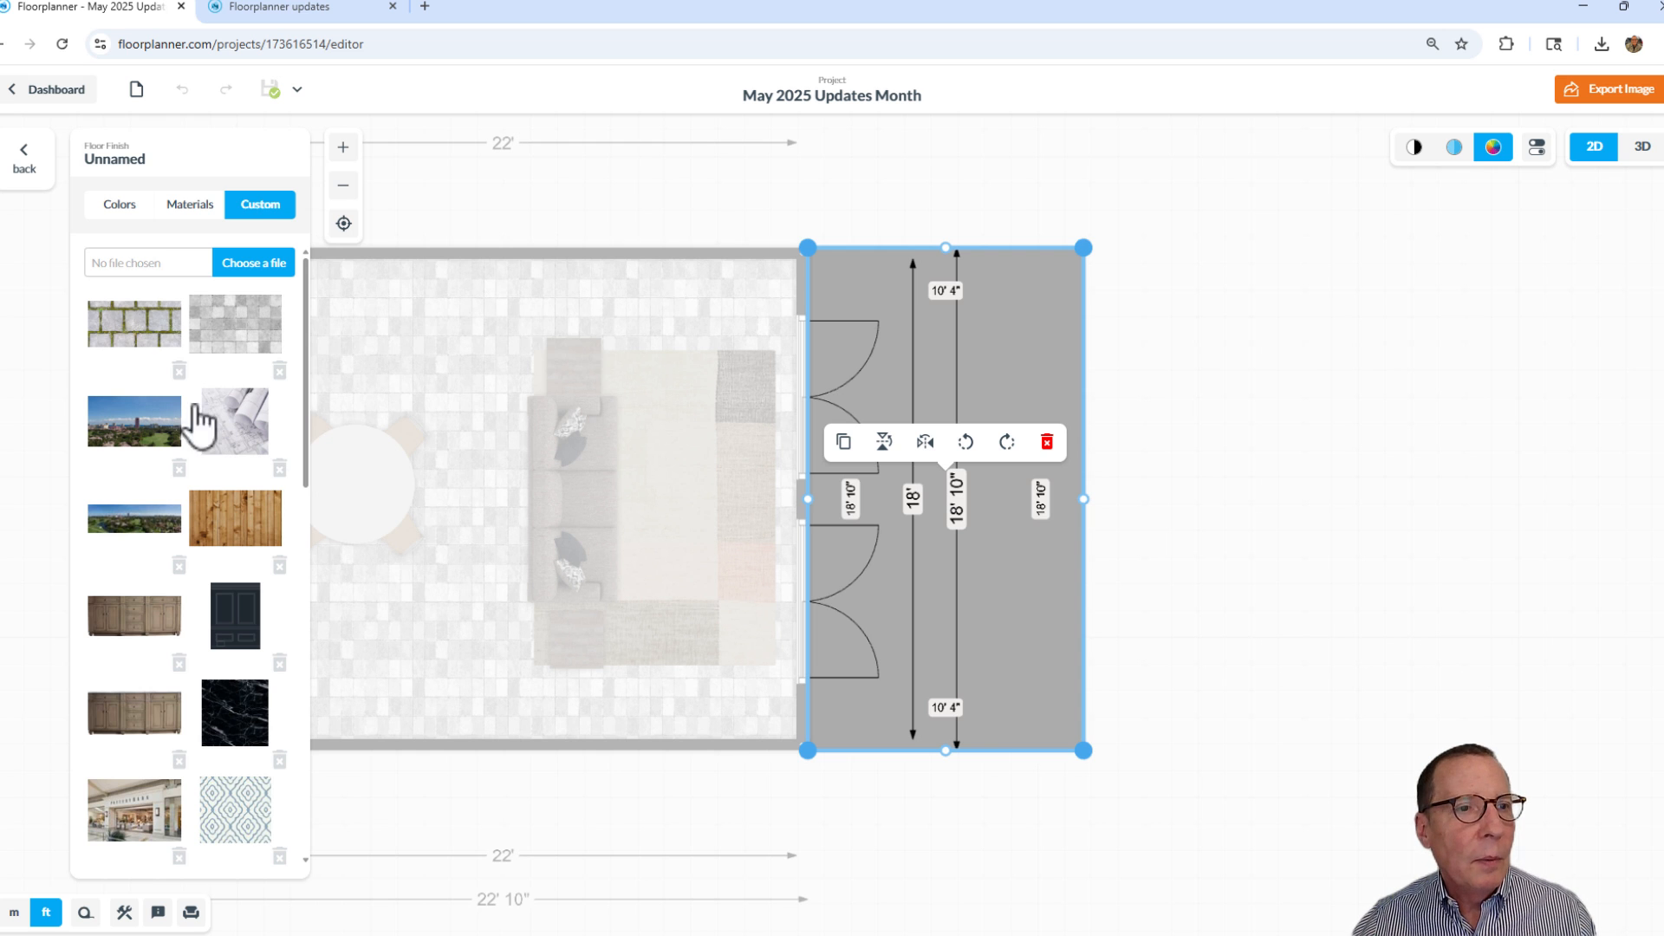
{"action": "mouse_move", "coordinate": [235, 369]}
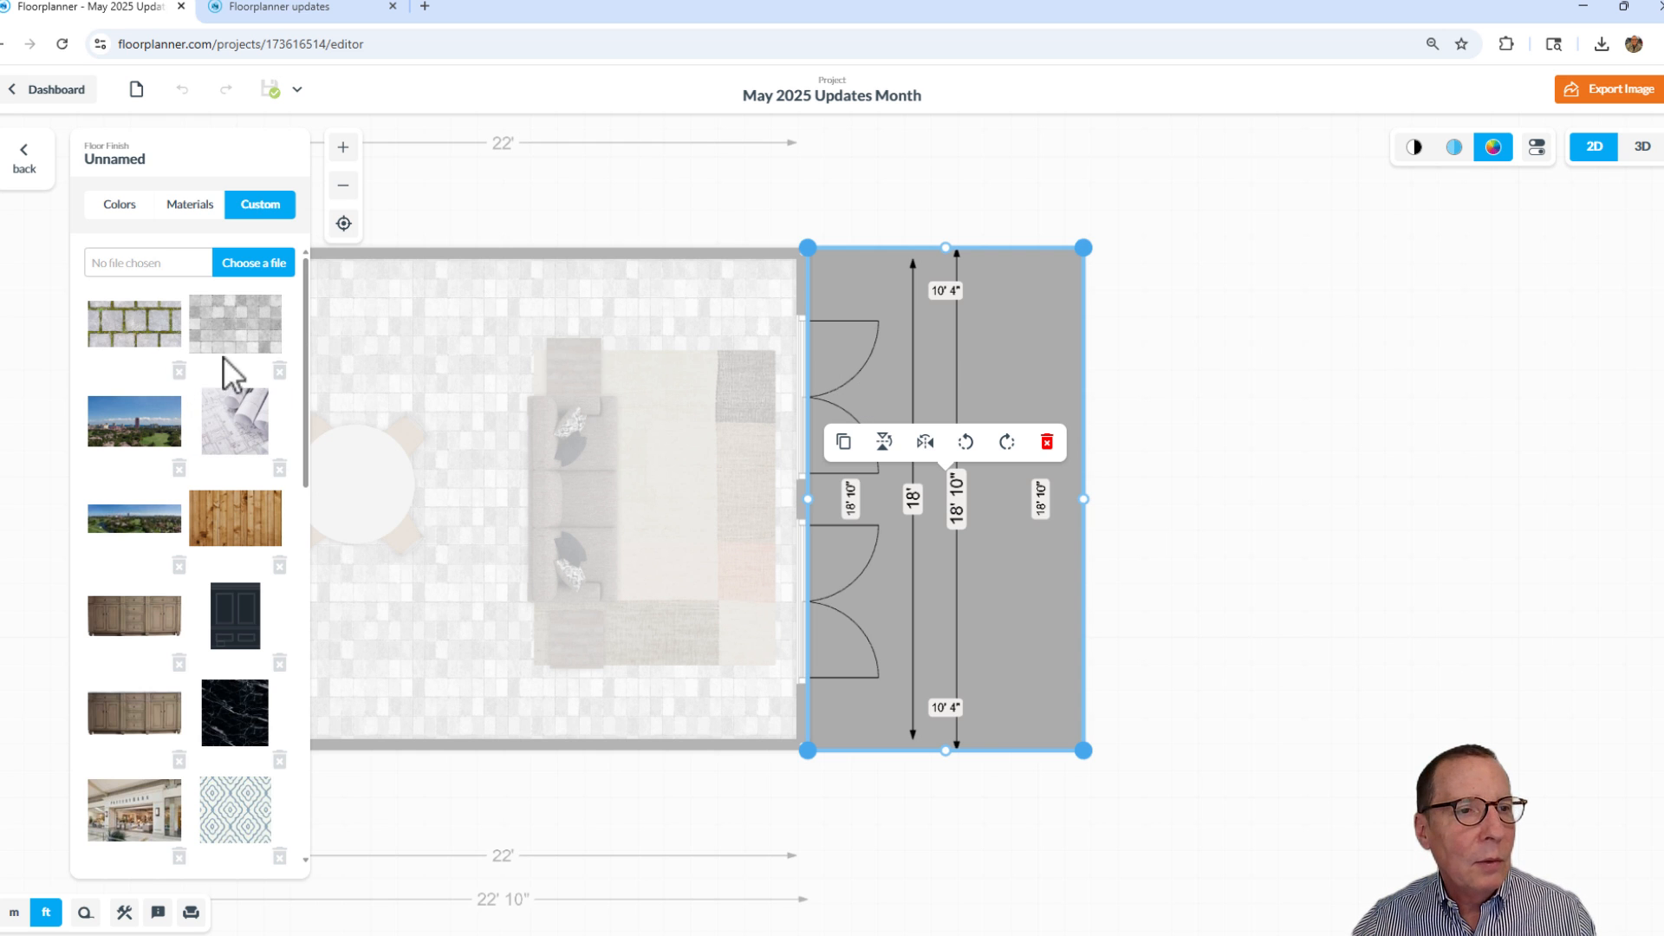
Apply the Patio Custom Seamless grass-paver texture to the surface beside the room
{"action": "left_click", "coordinate": [134, 323]}
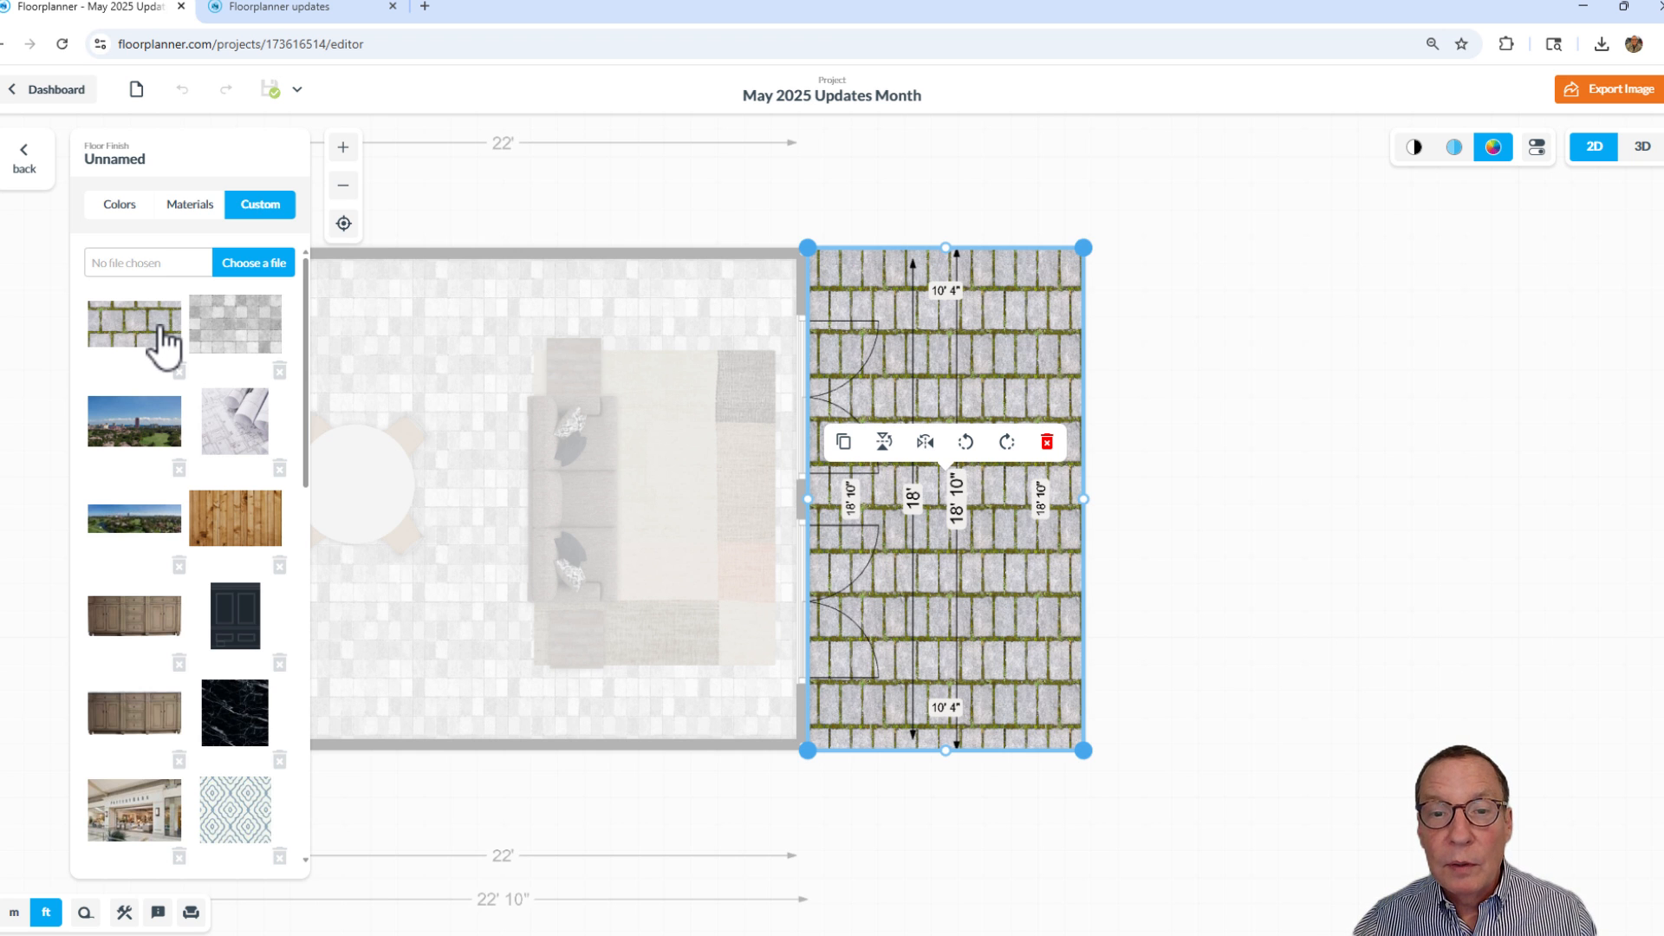
{"action": "mouse_move", "coordinate": [1279, 336]}
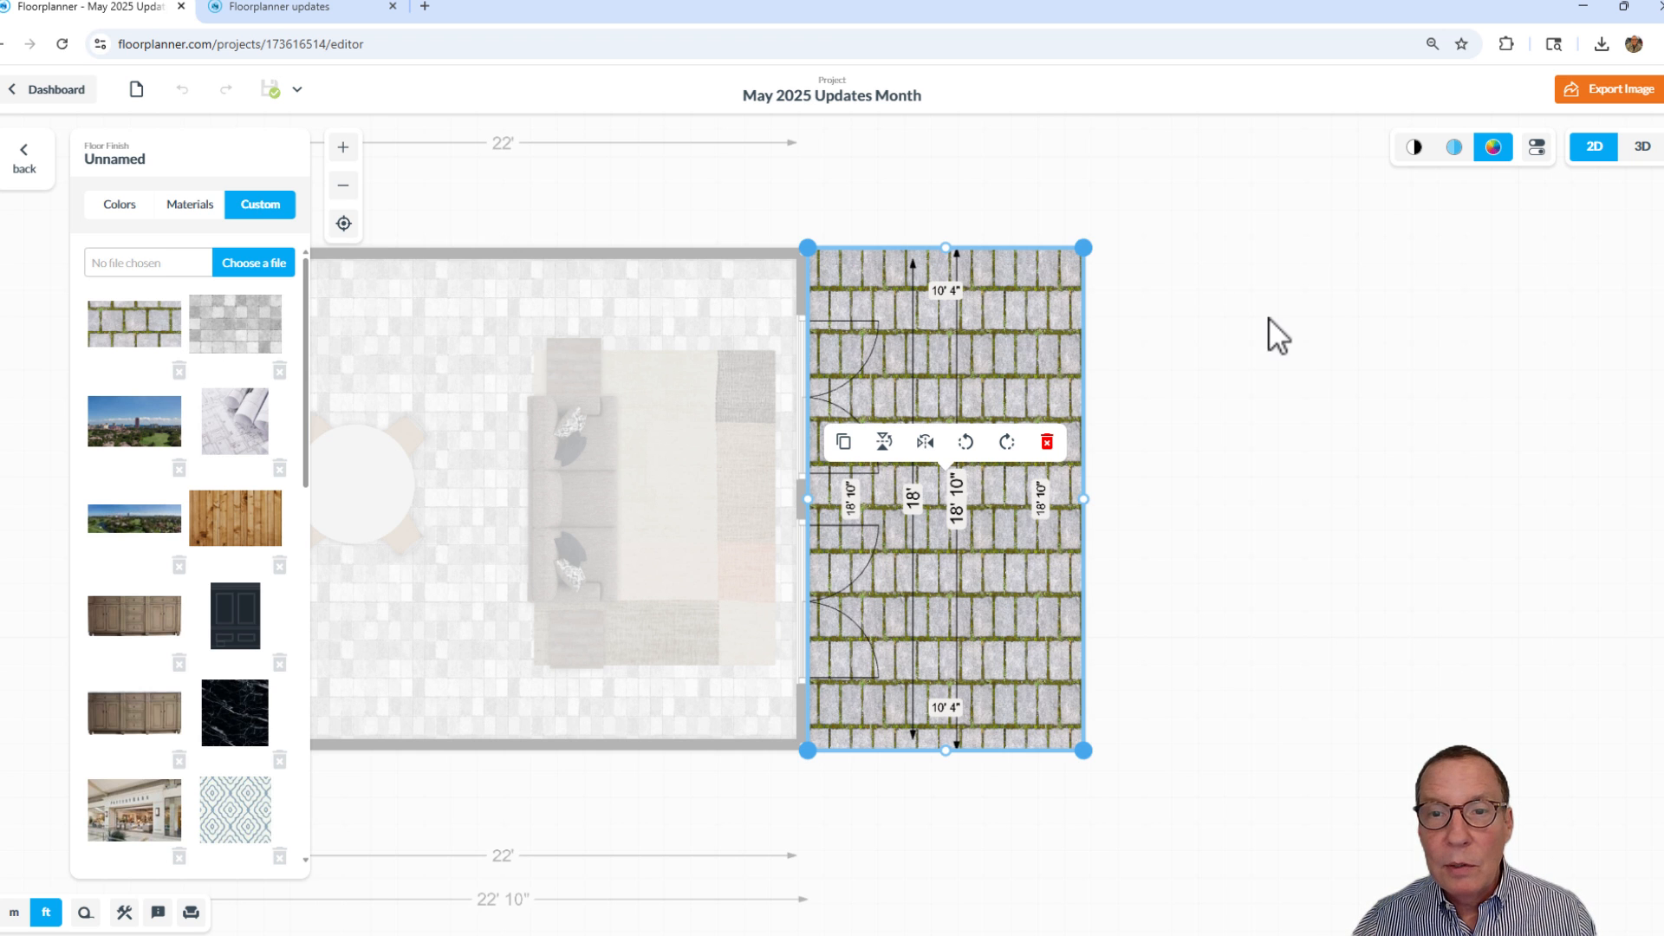
{"action": "left_click", "coordinate": [23, 209]}
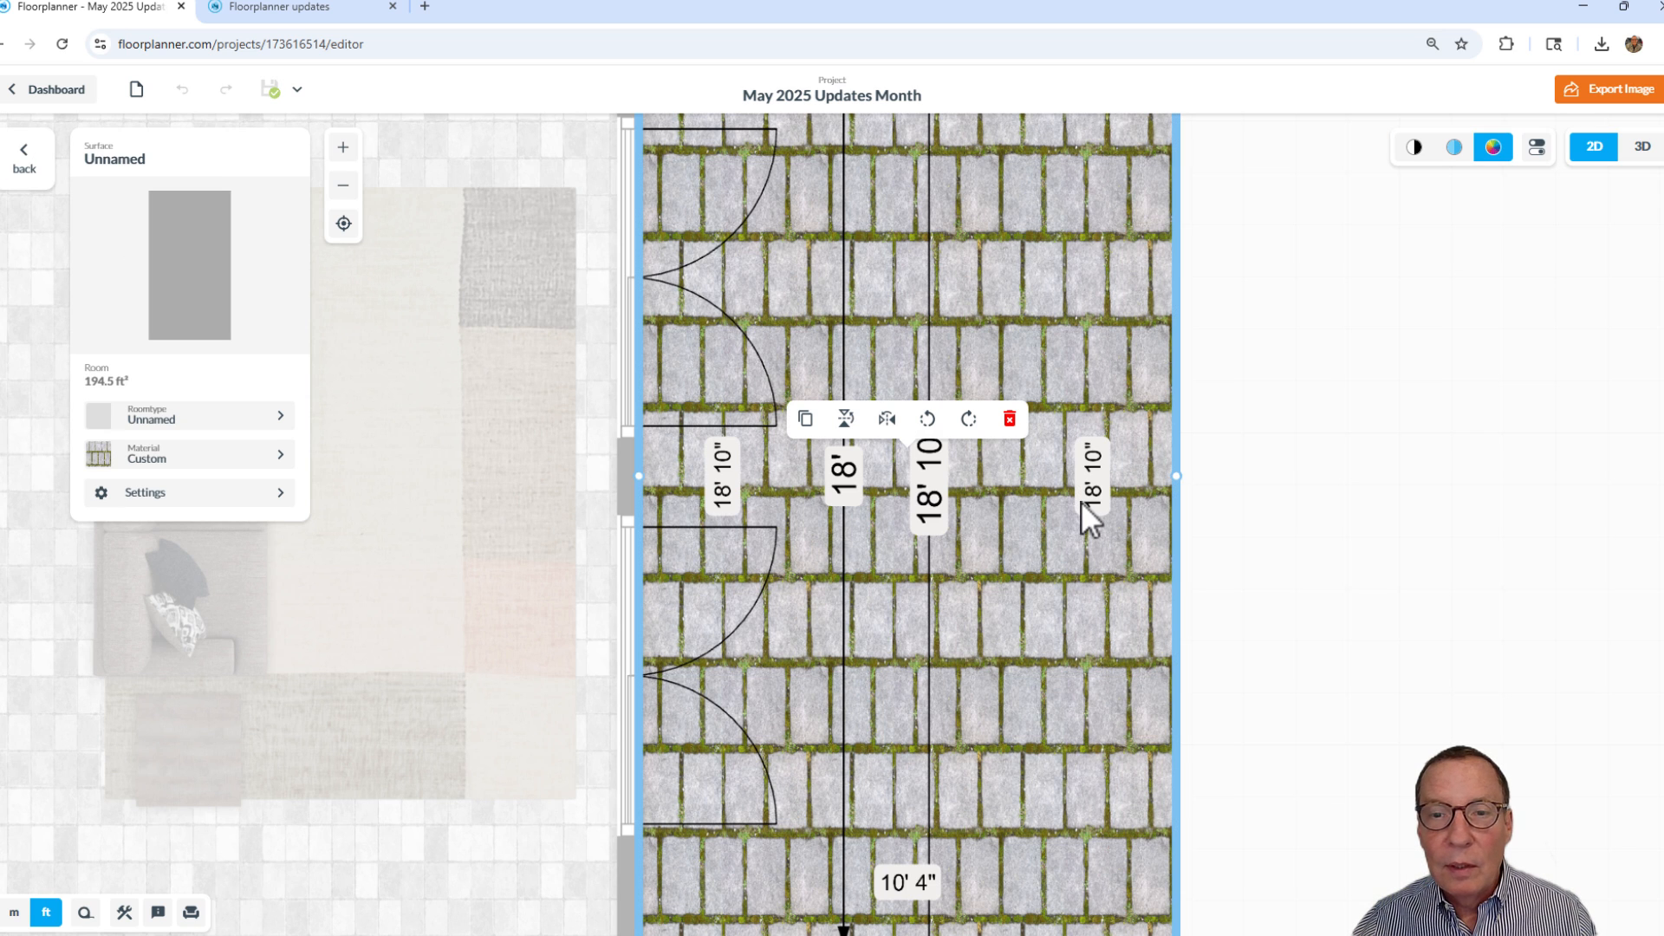
{"action": "mouse_move", "coordinate": [1072, 302]}
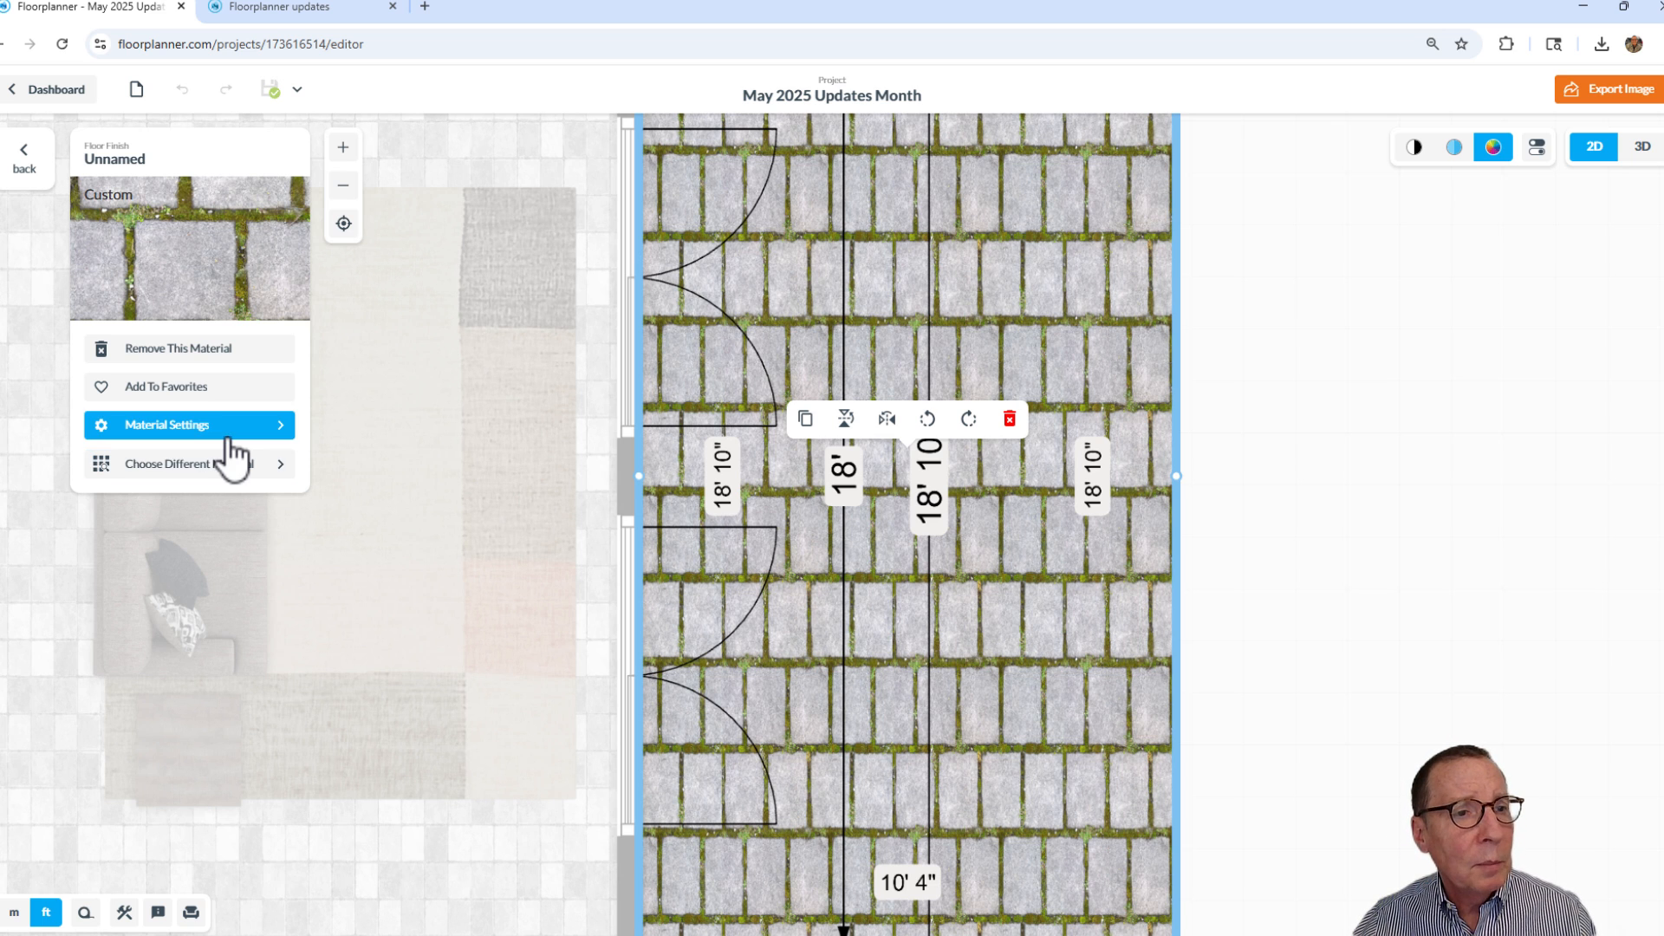
Raise the paver texture's horizontal scale with eight increments in Material Settings
{"action": "left_click", "coordinate": [166, 425]}
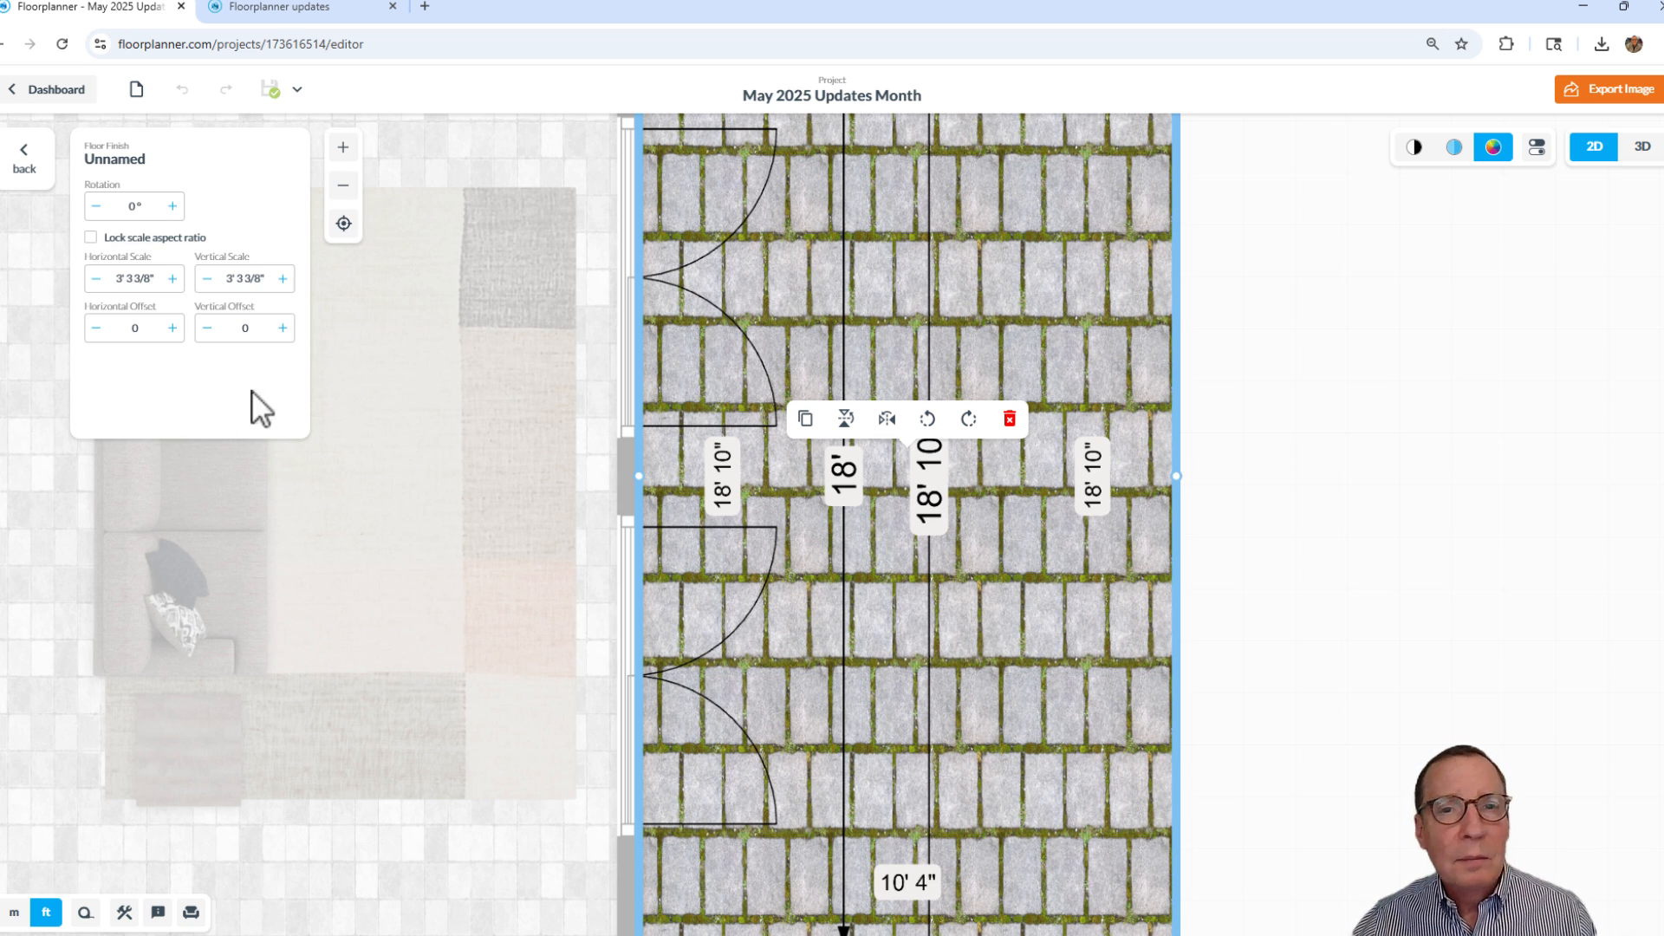
{"action": "mouse_move", "coordinate": [190, 313]}
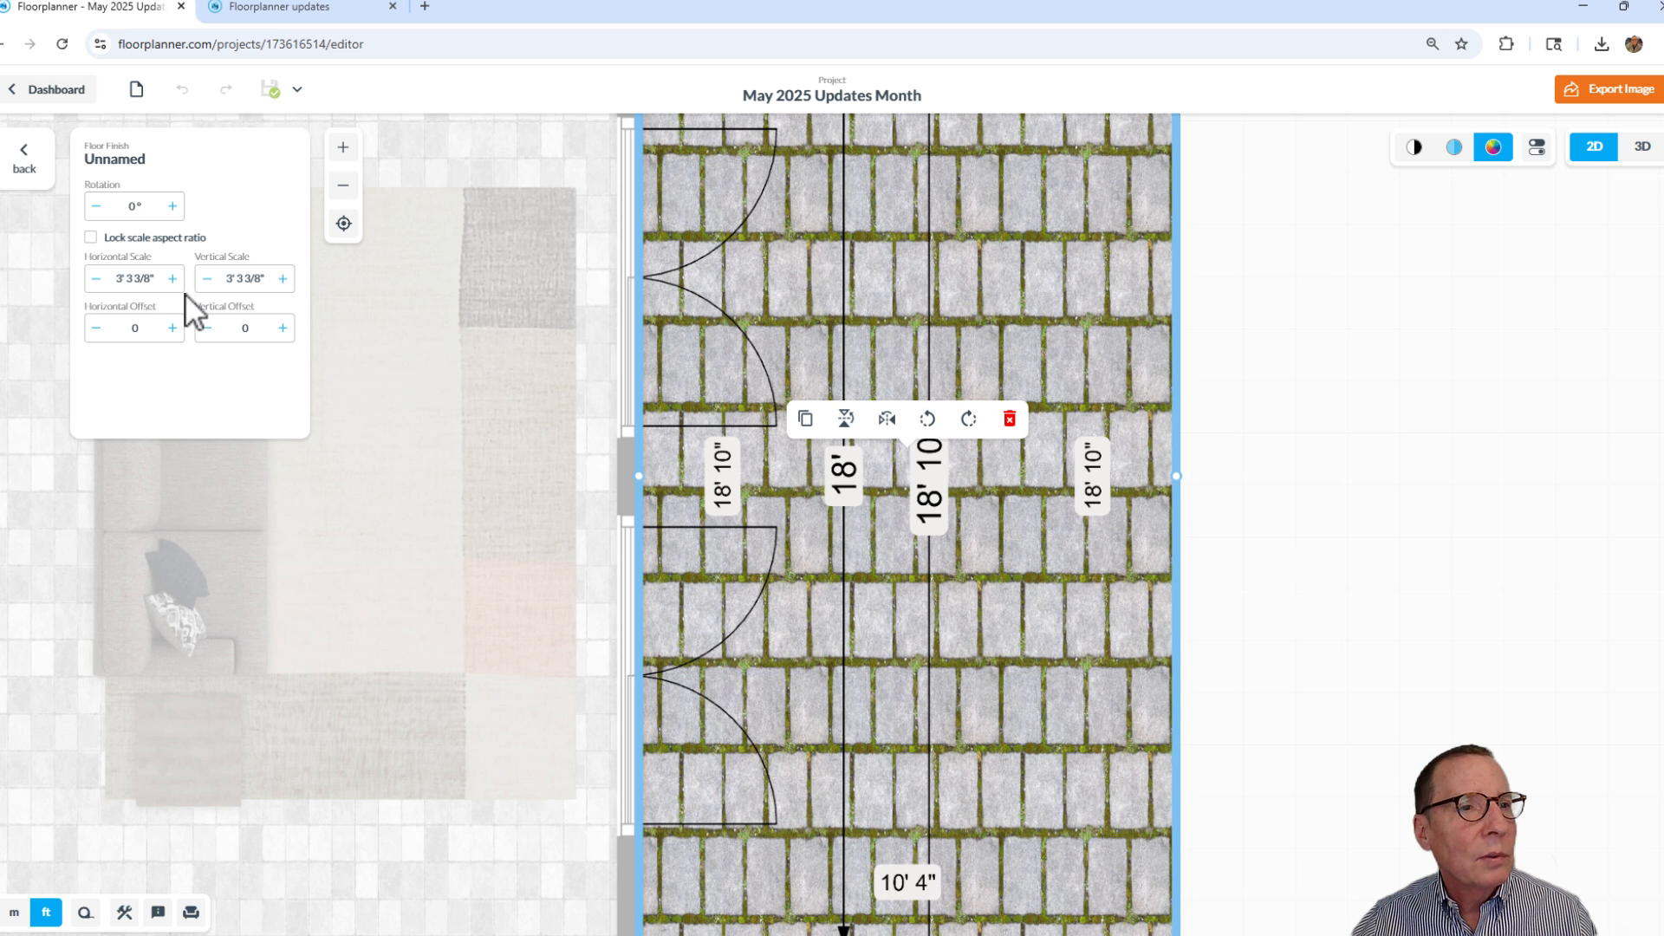
{"action": "left_click", "coordinate": [172, 280]}
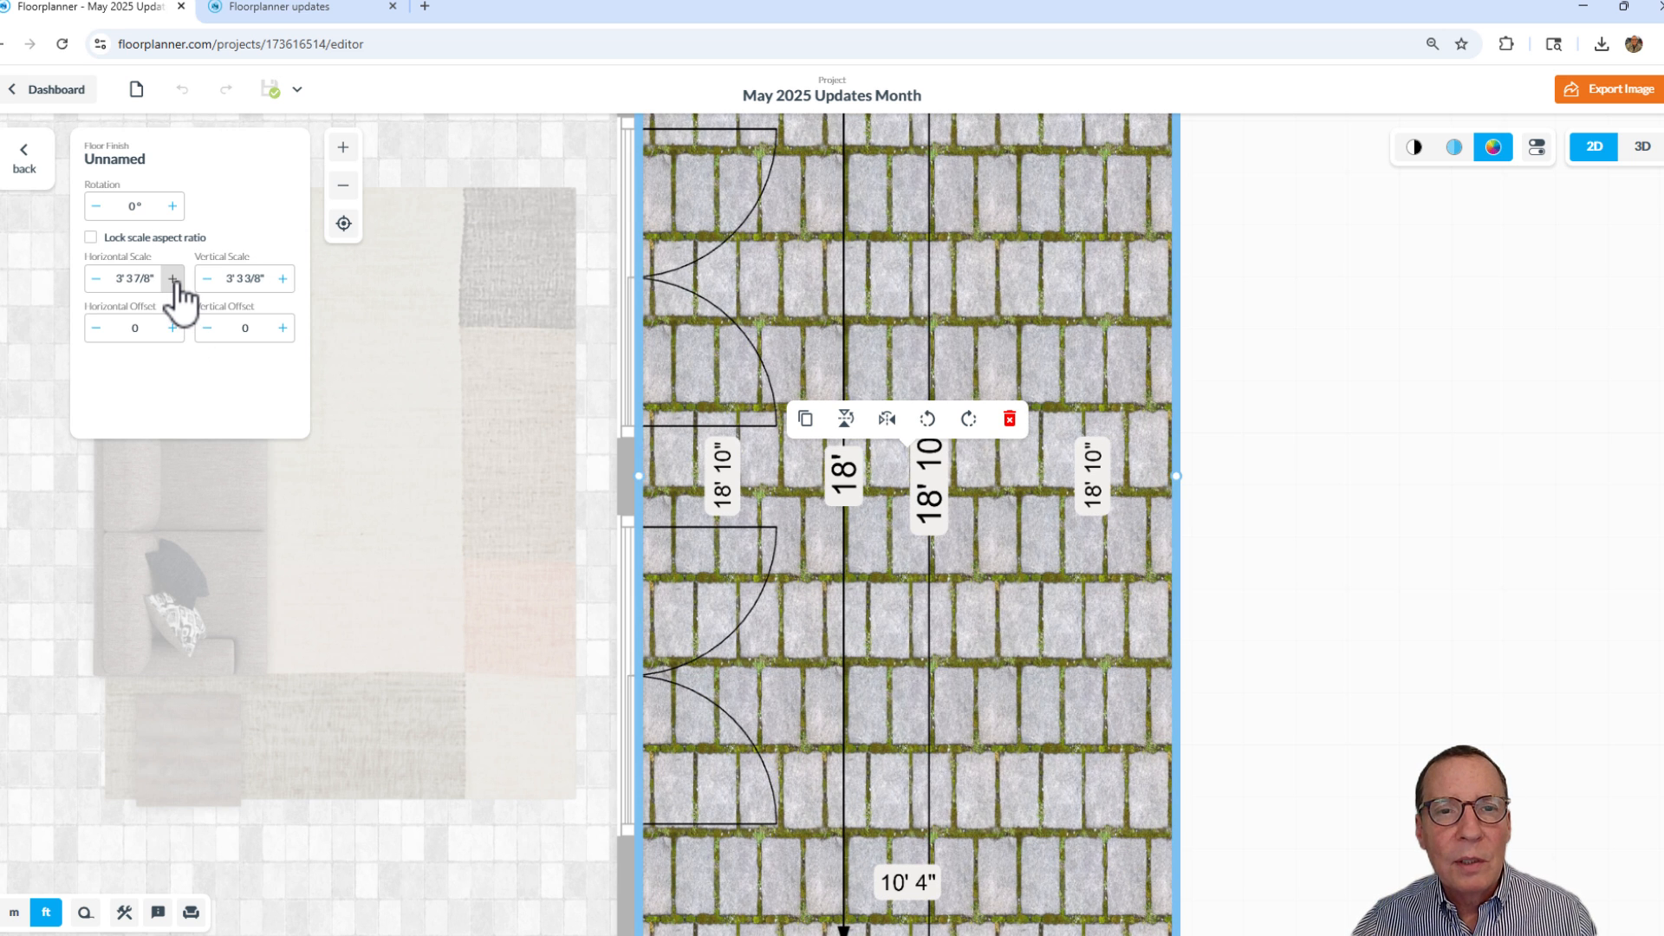
{"action": "left_click", "coordinate": [174, 279]}
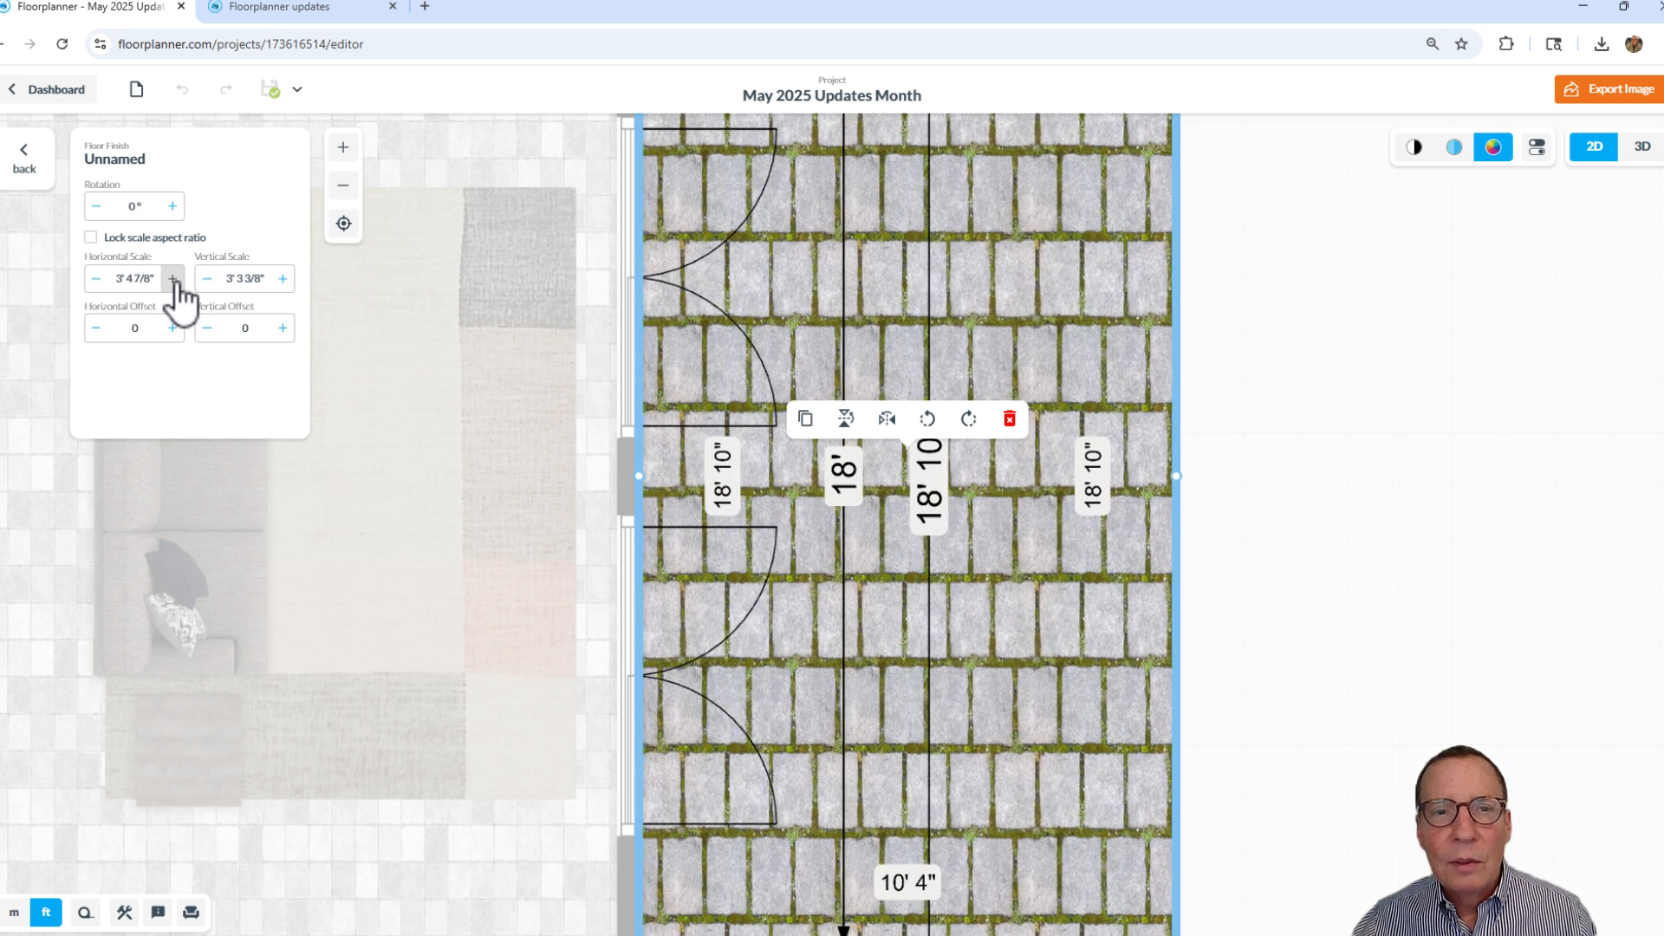
{"action": "left_click", "coordinate": [173, 279]}
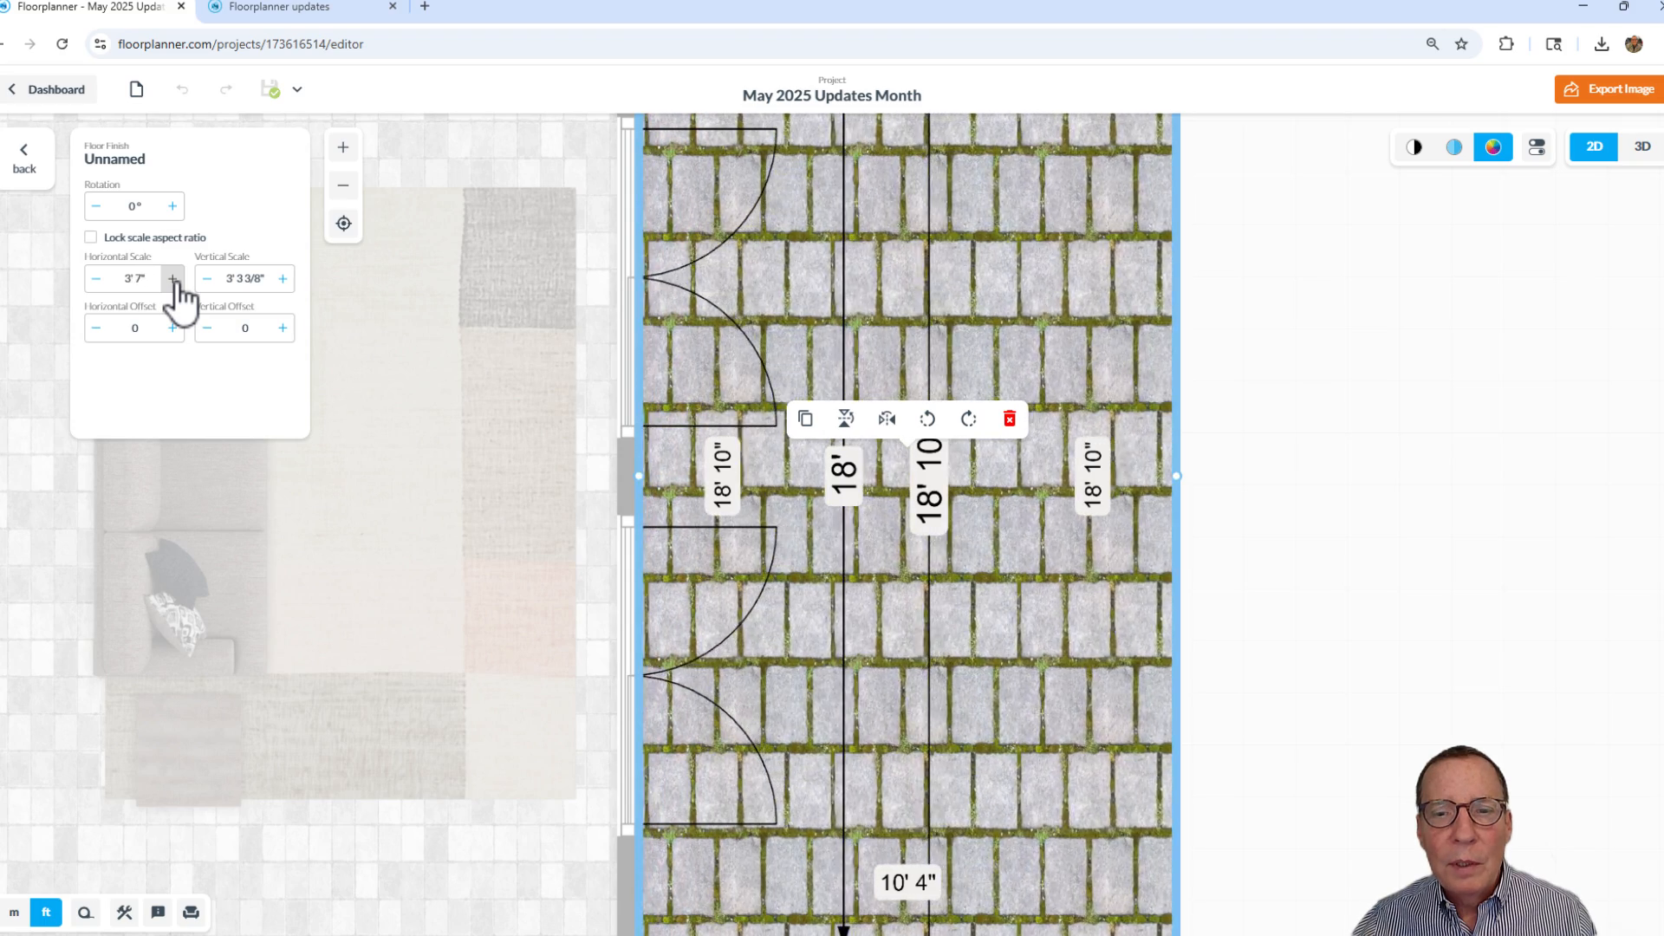
{"action": "left_click", "coordinate": [174, 278]}
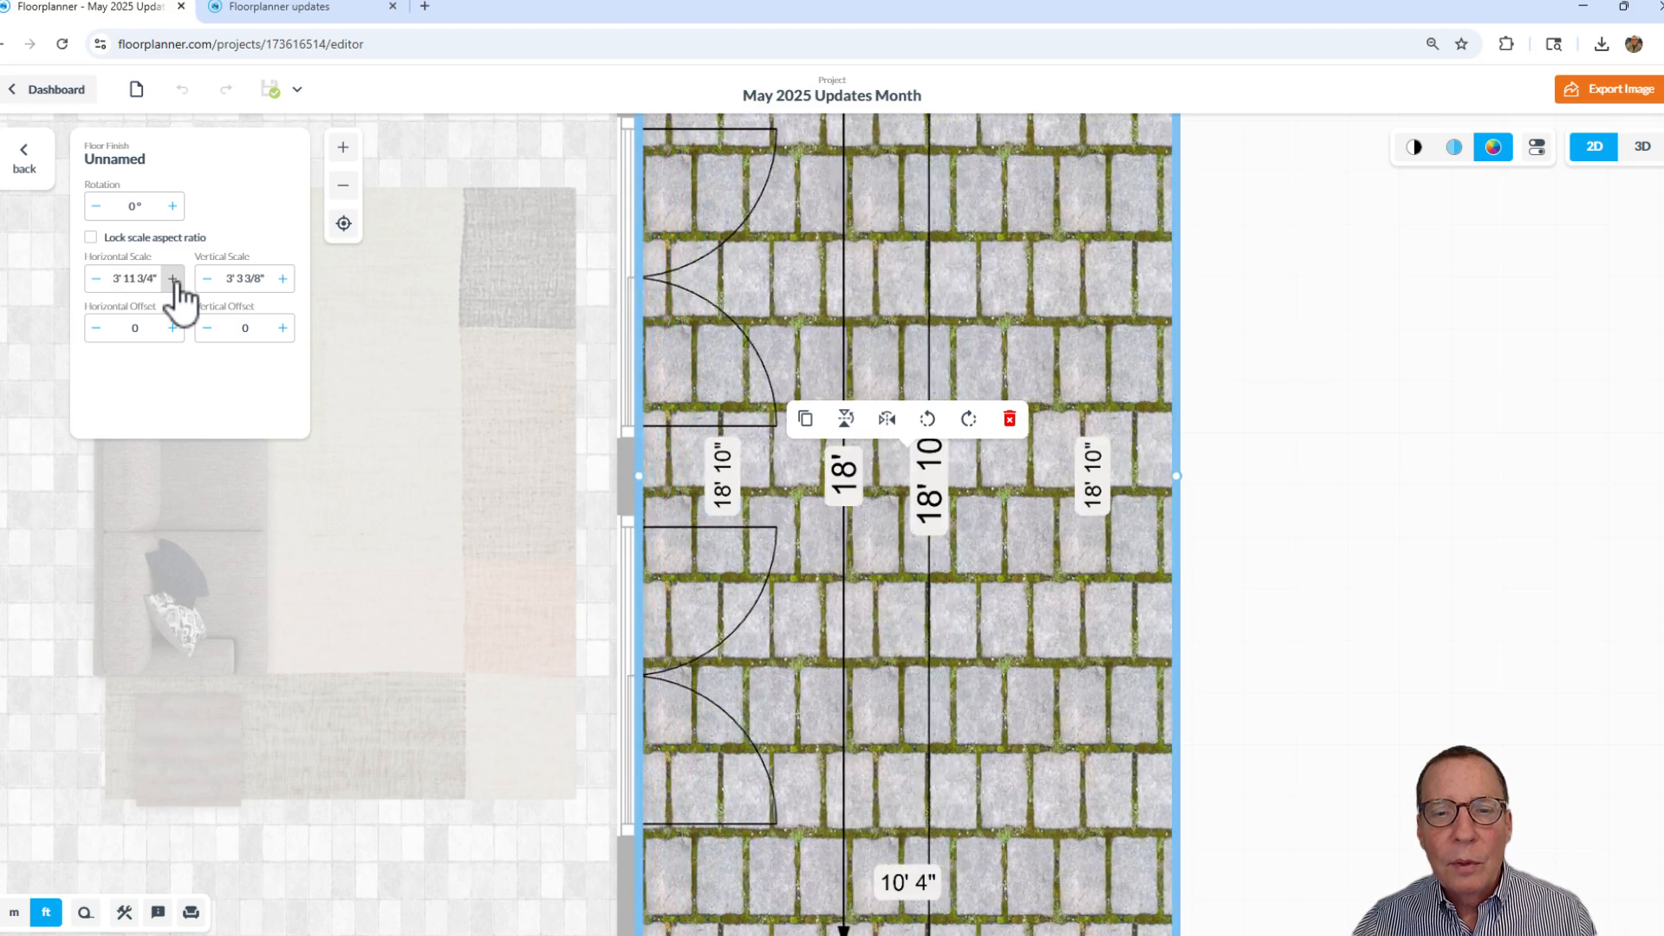
{"action": "left_click", "coordinate": [170, 279]}
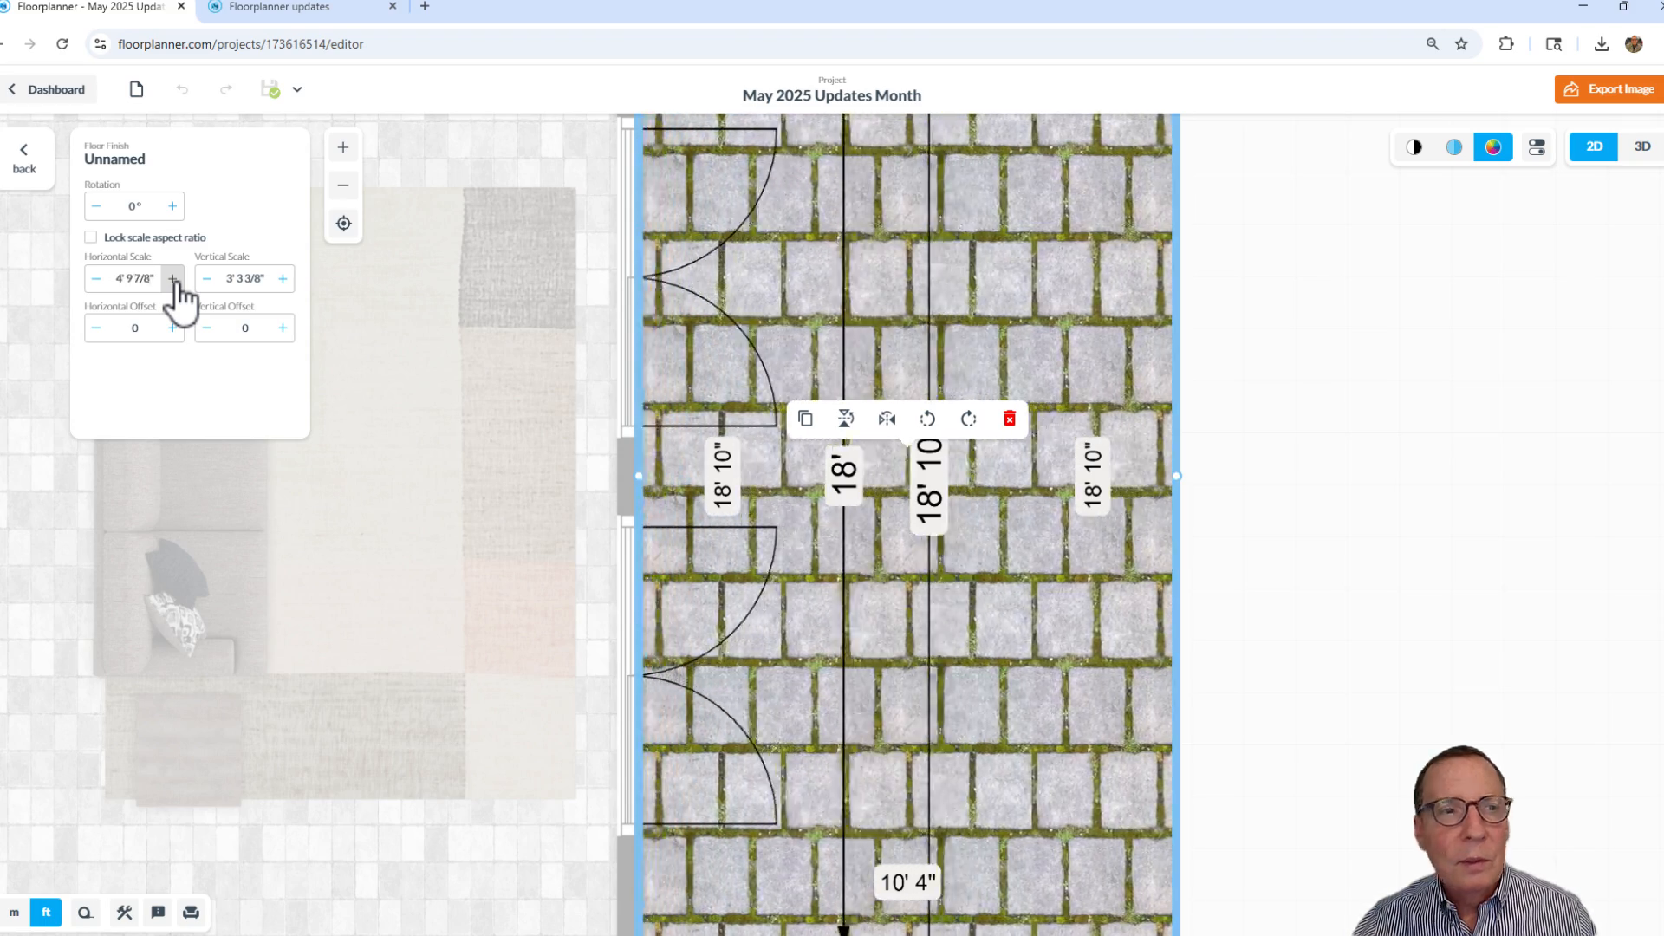
{"action": "left_click", "coordinate": [173, 279]}
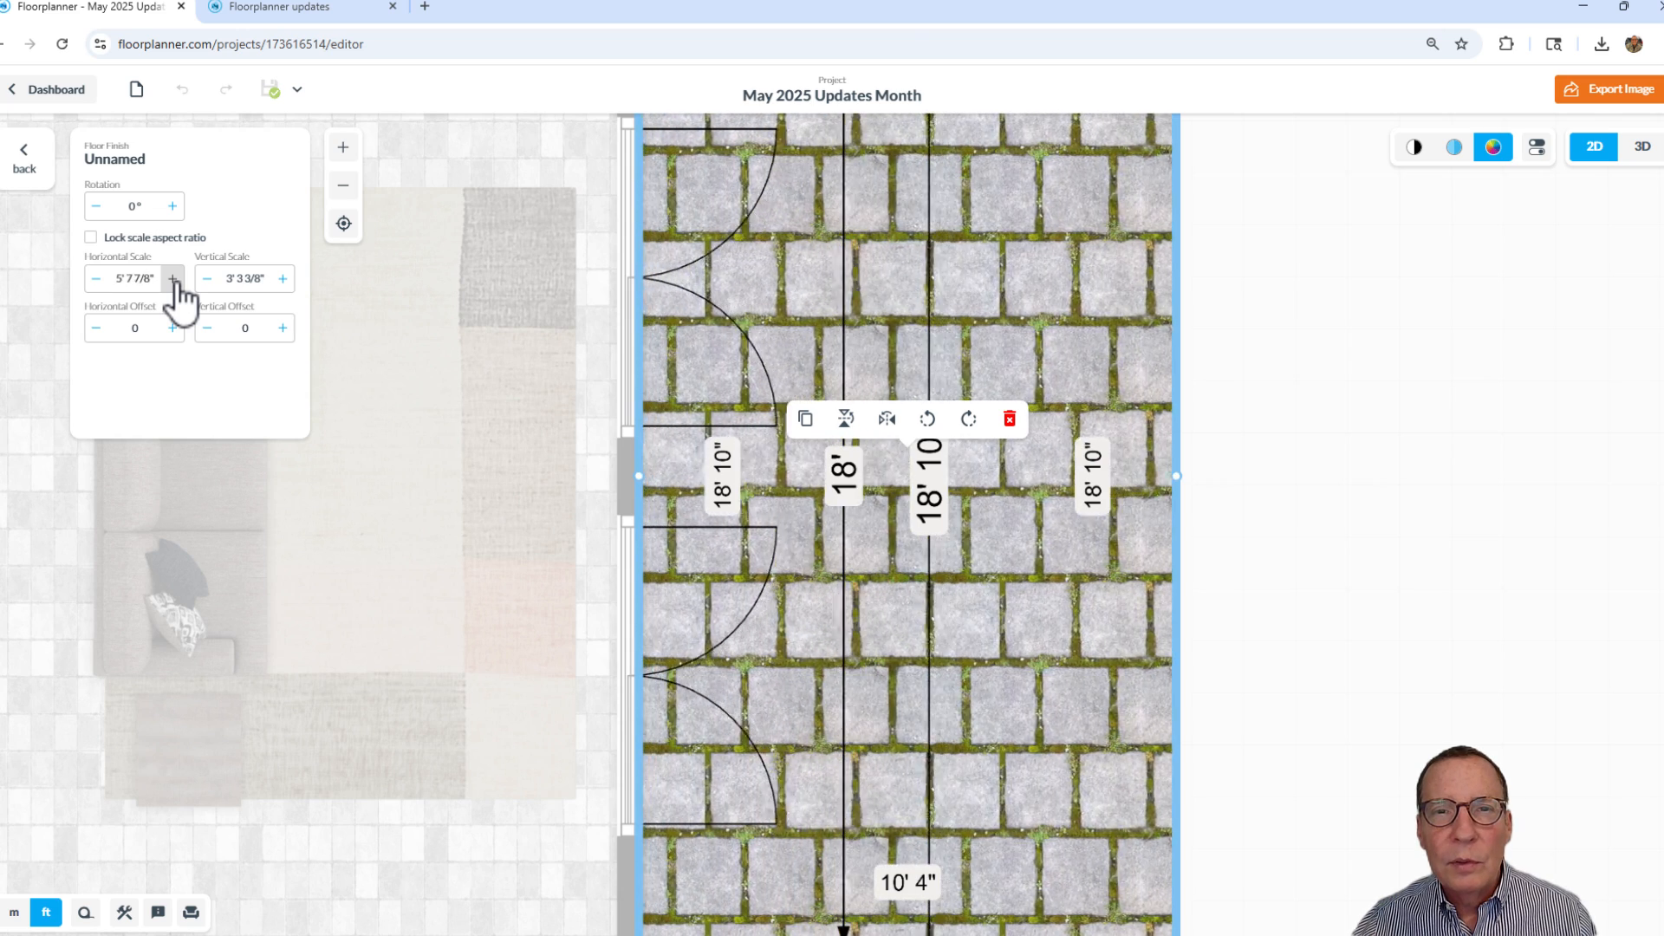
{"action": "left_click", "coordinate": [175, 278]}
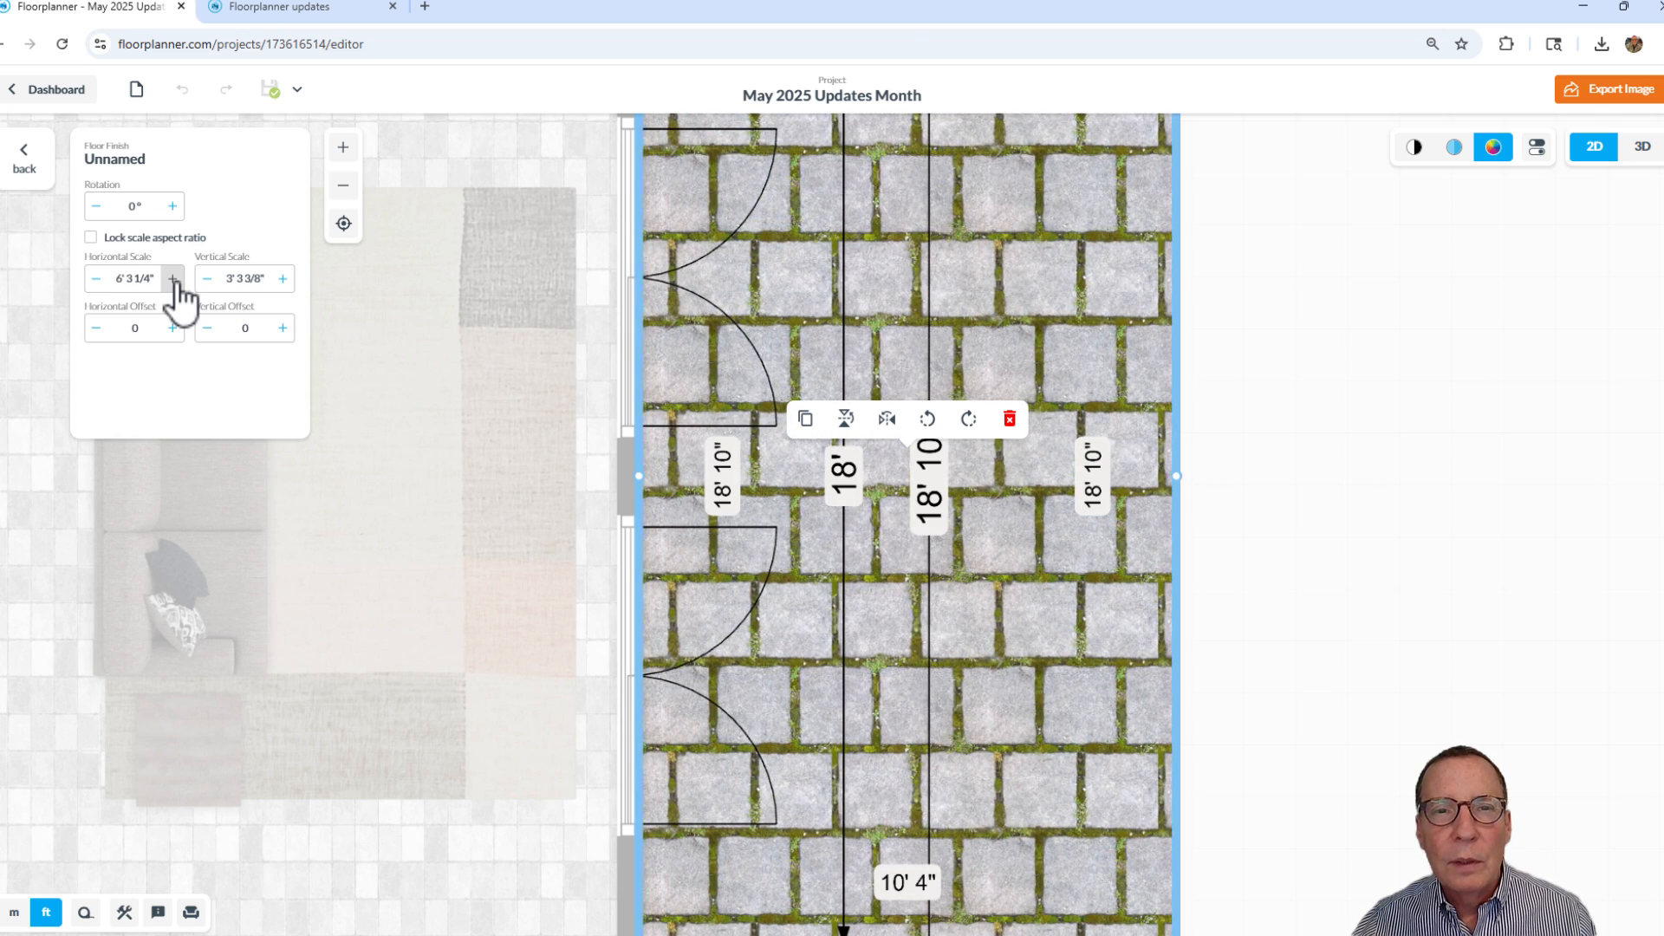
{"action": "left_click", "coordinate": [174, 278]}
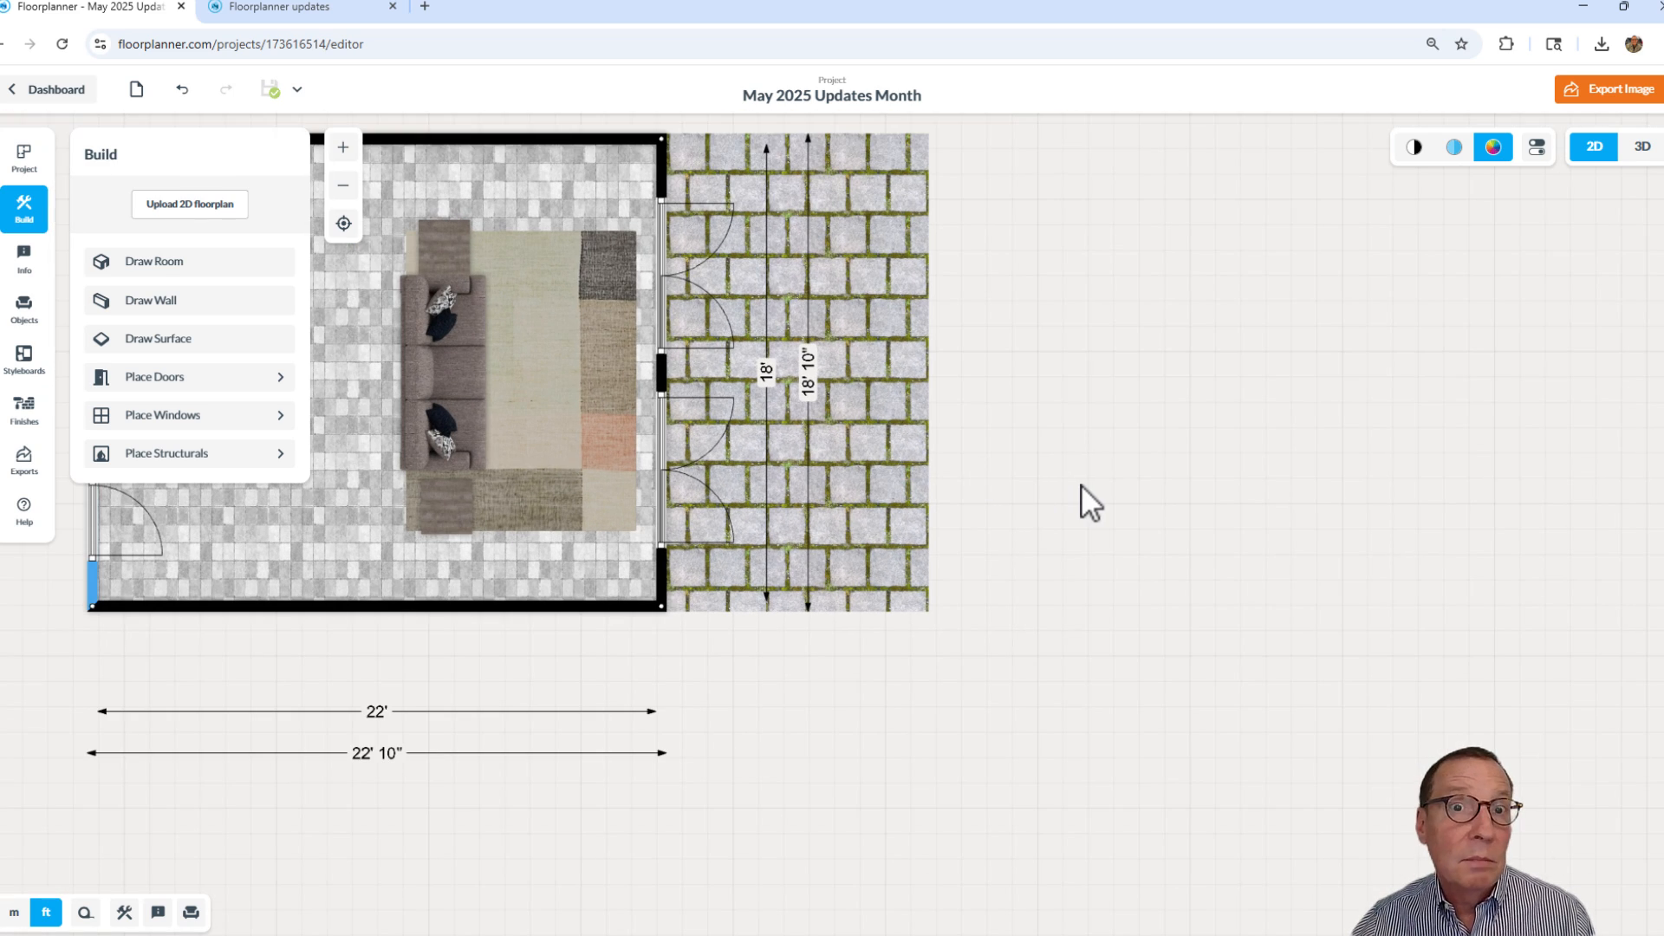
Preview the stone-floored room and paver patio in 3D, then return to 2D
{"action": "left_click", "coordinate": [1641, 147]}
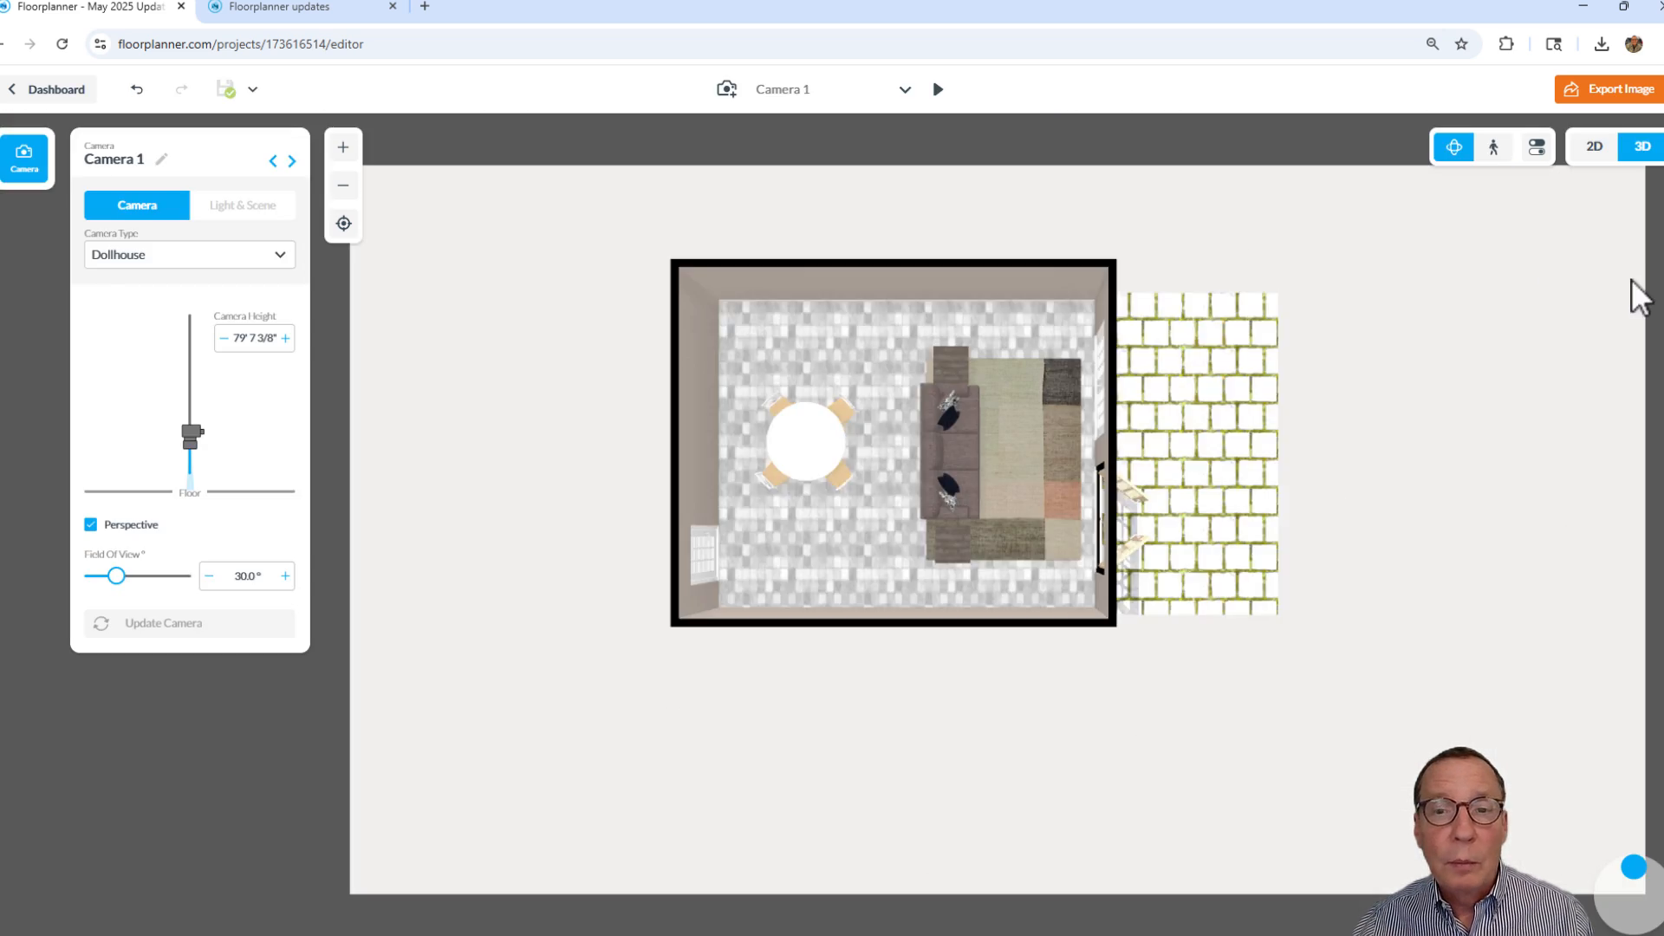
{"action": "left_click_drag", "start_coordinate": [192, 435], "coordinate": [187, 463]}
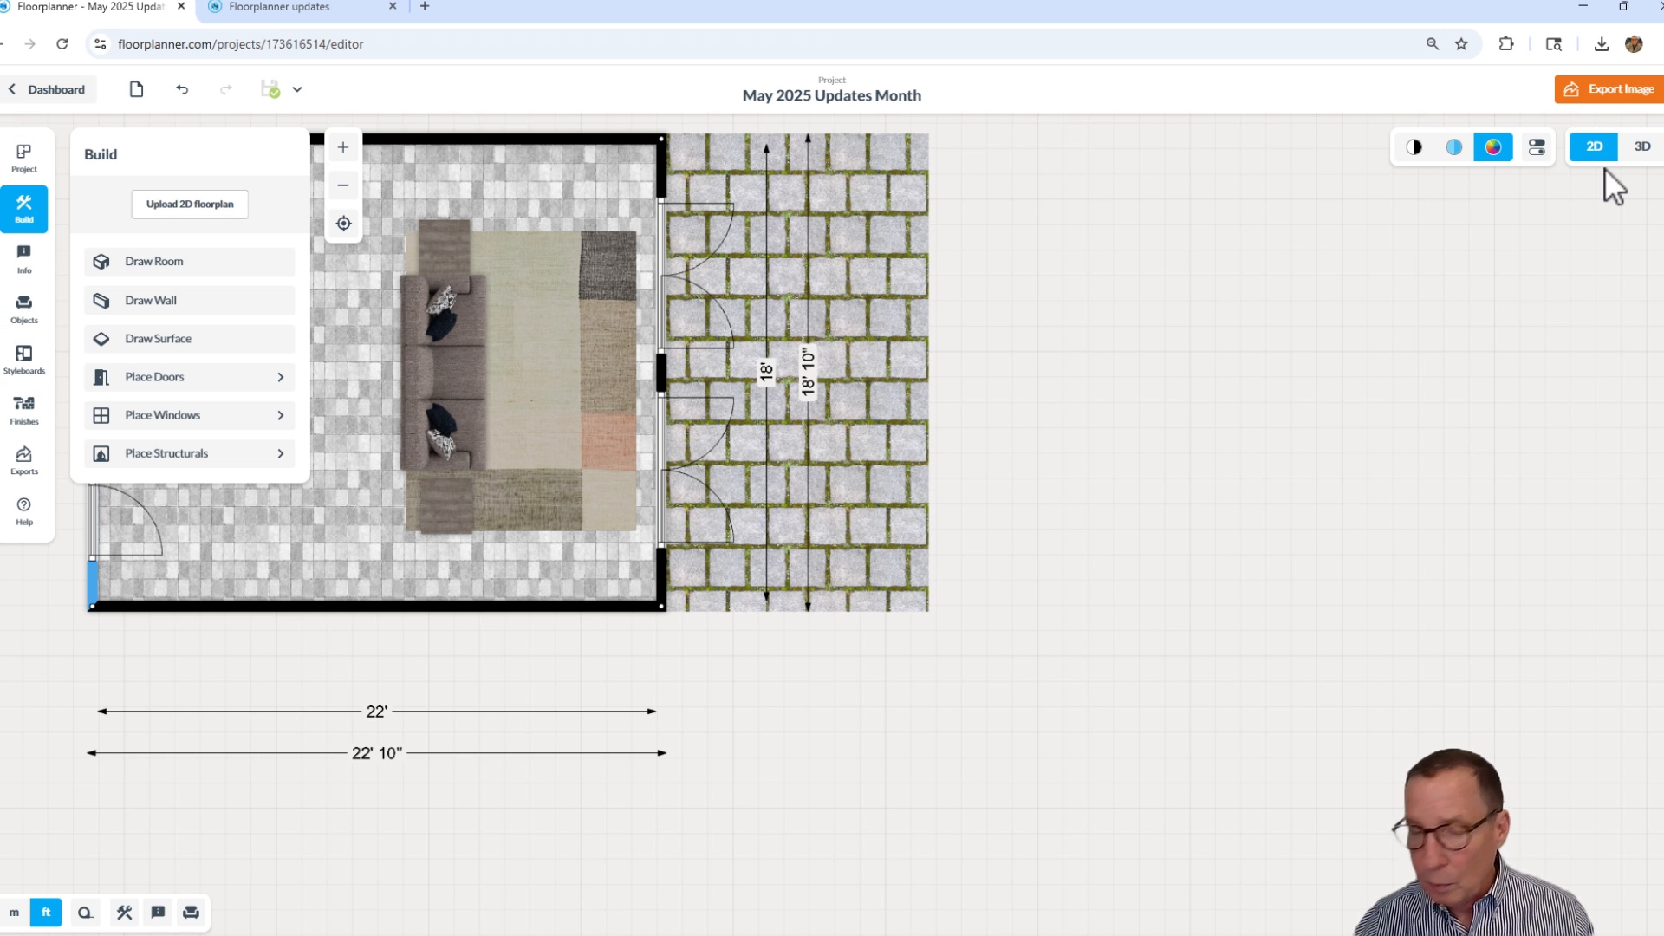
{"action": "mouse_move", "coordinate": [911, 350]}
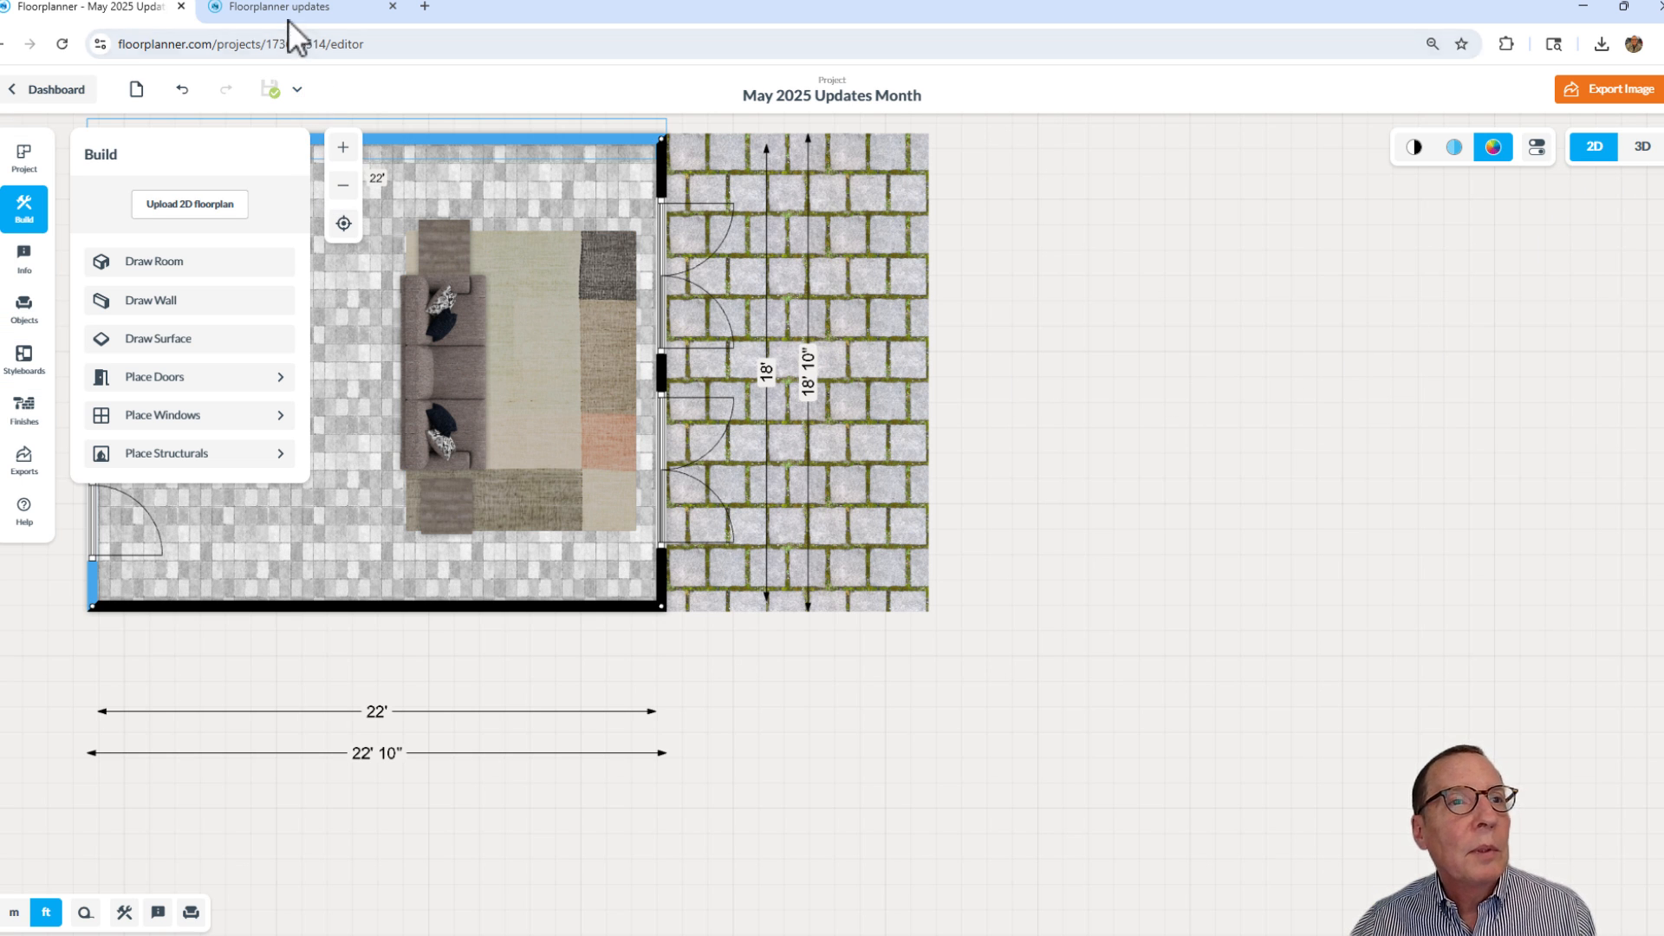
{"action": "left_click", "coordinate": [300, 7]}
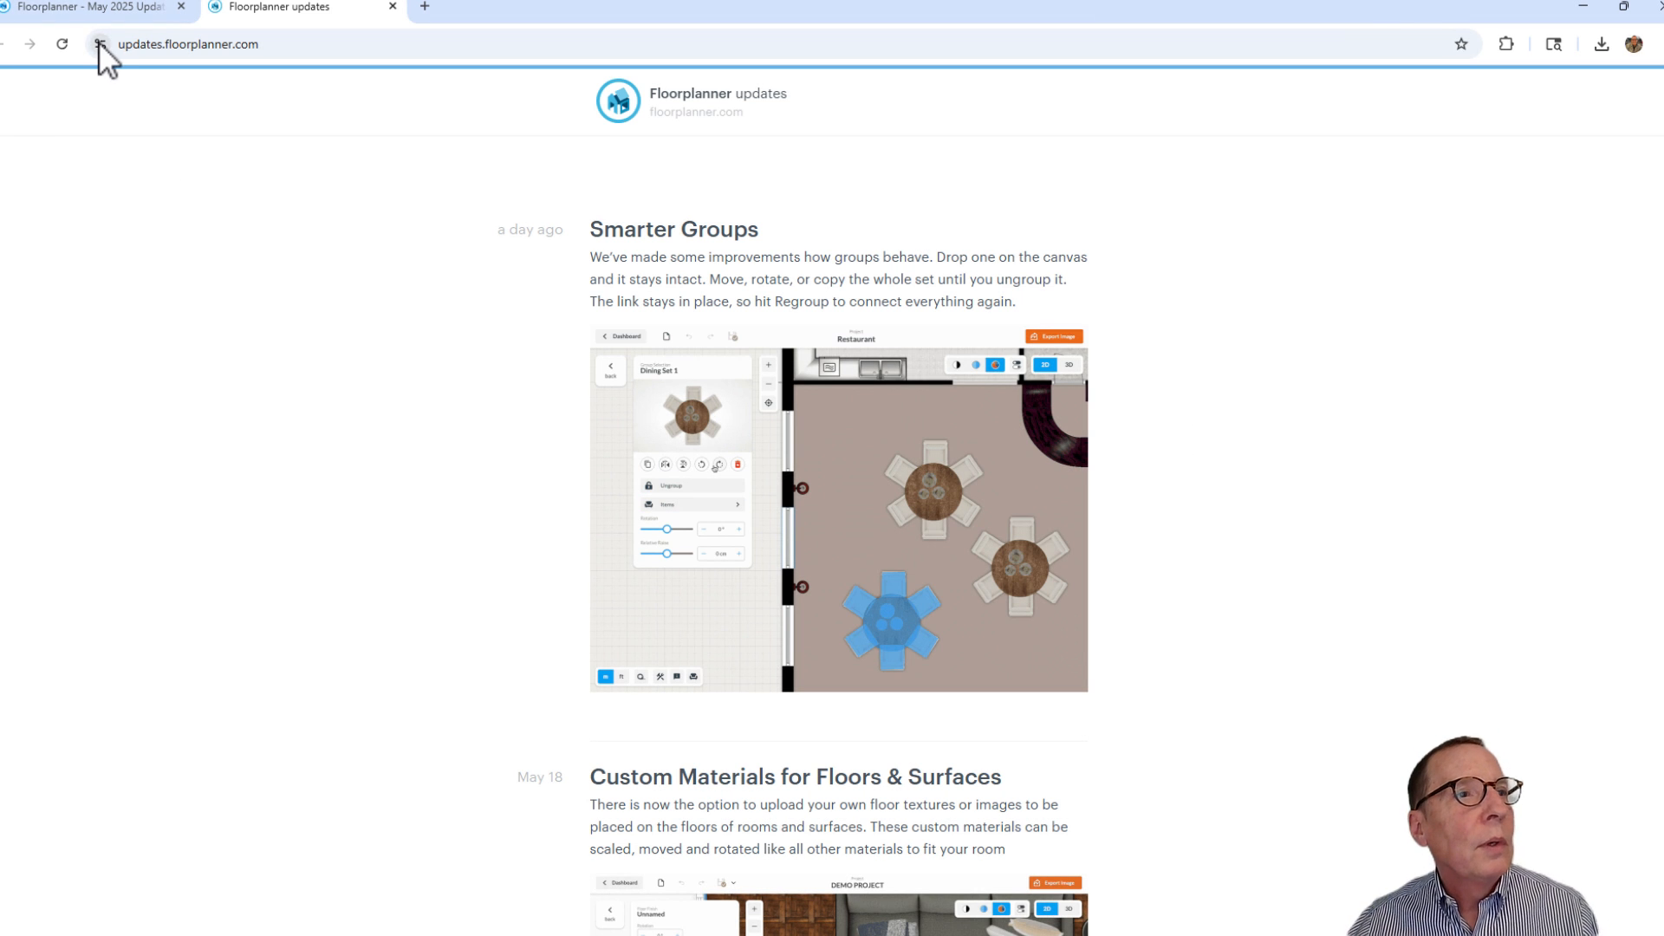
{"action": "left_click", "coordinate": [90, 8]}
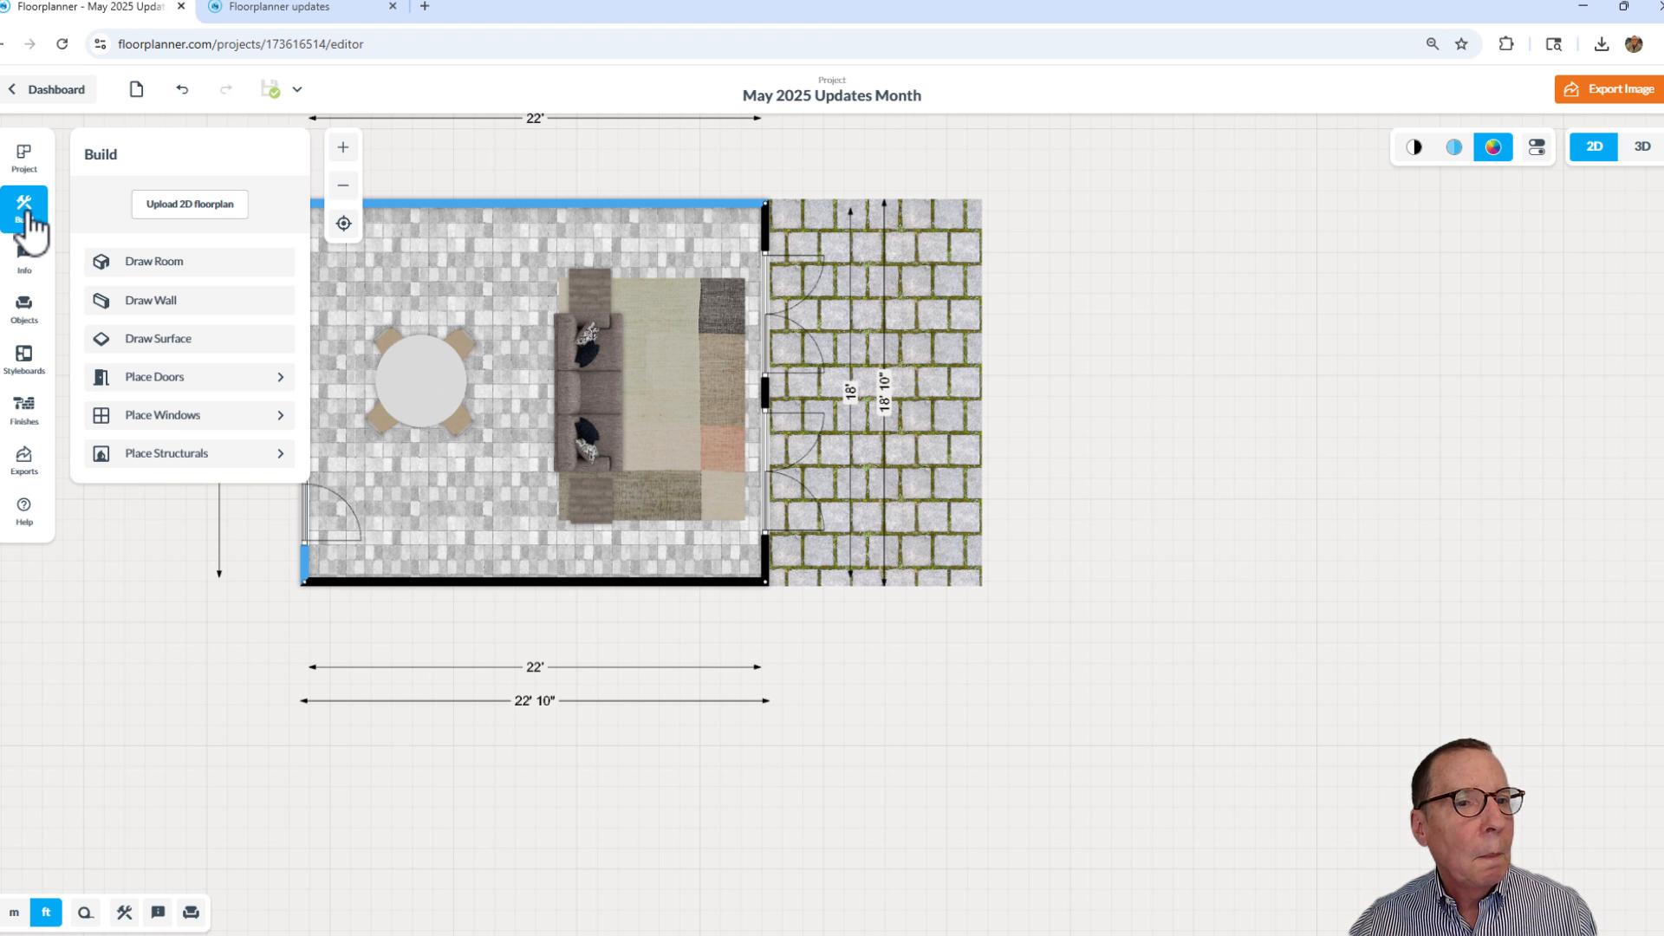
Hide the build panel and select the round dining table with its four chairs
{"action": "left_click", "coordinate": [24, 208]}
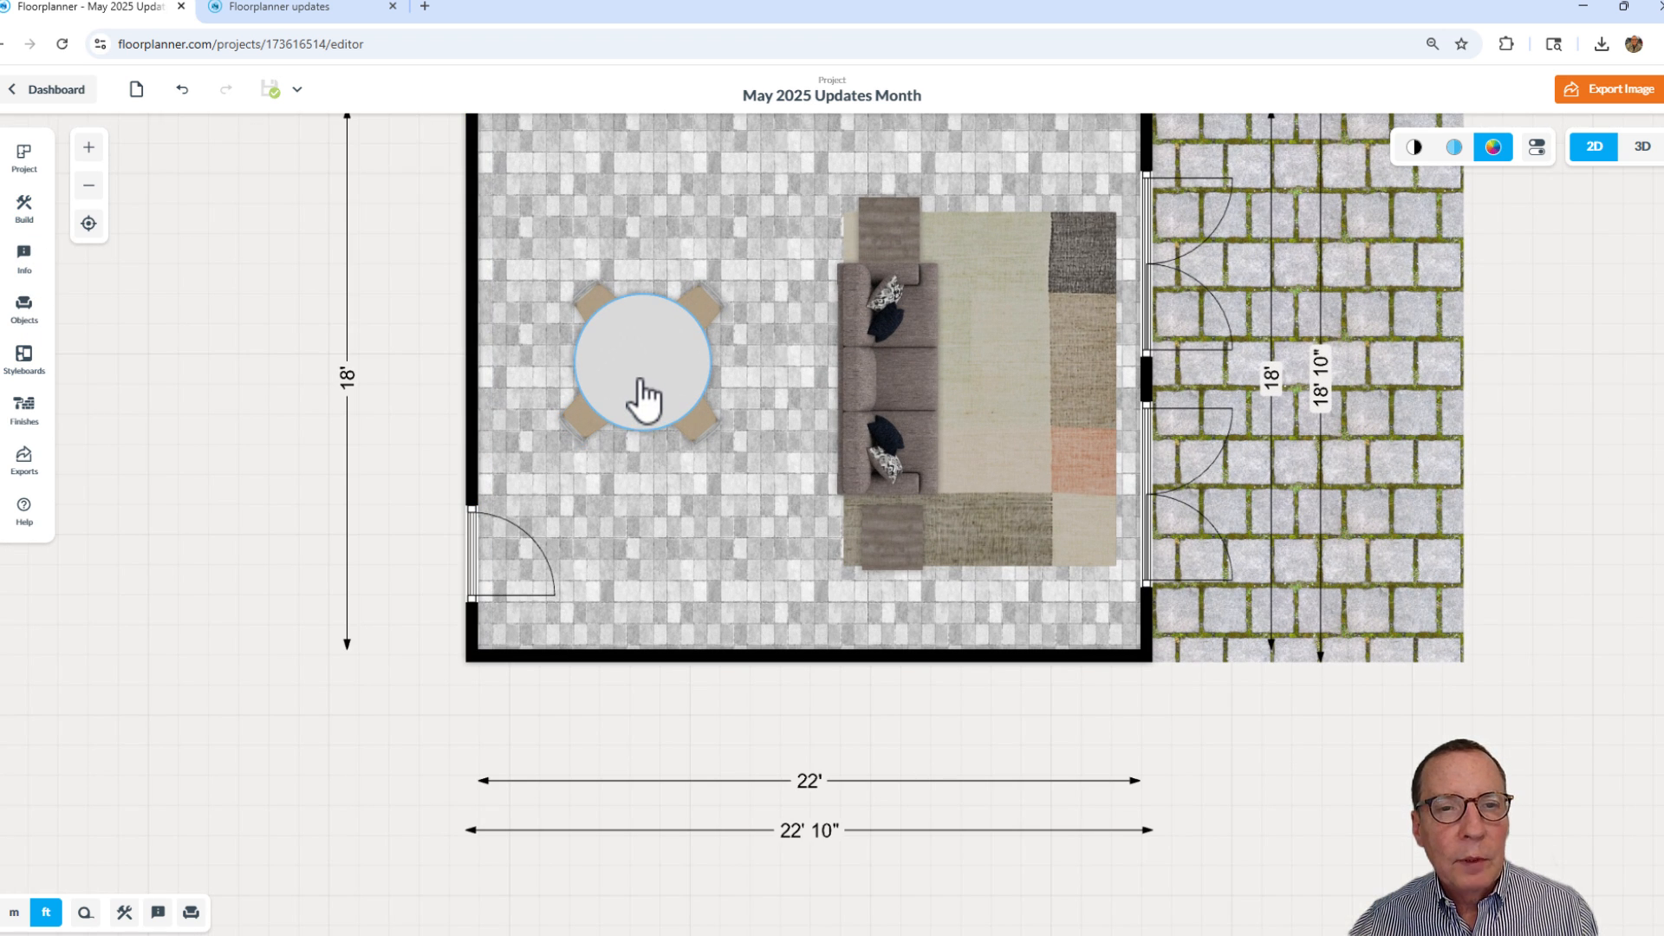
{"action": "left_click", "coordinate": [641, 361]}
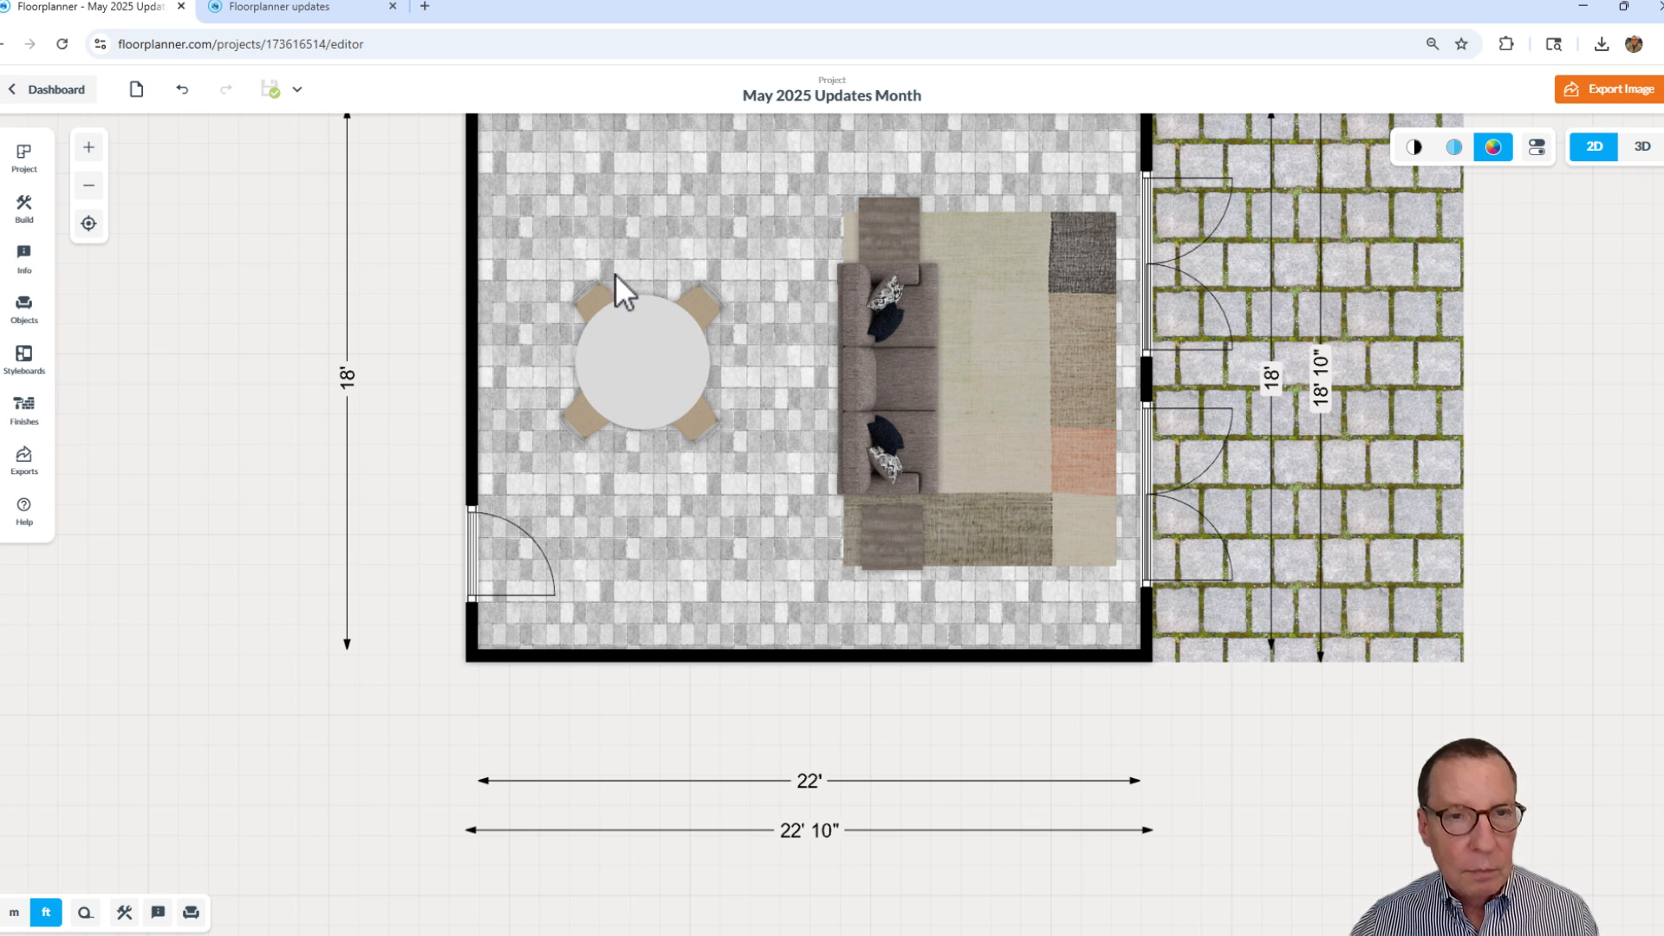
{"action": "left_click", "coordinate": [597, 308]}
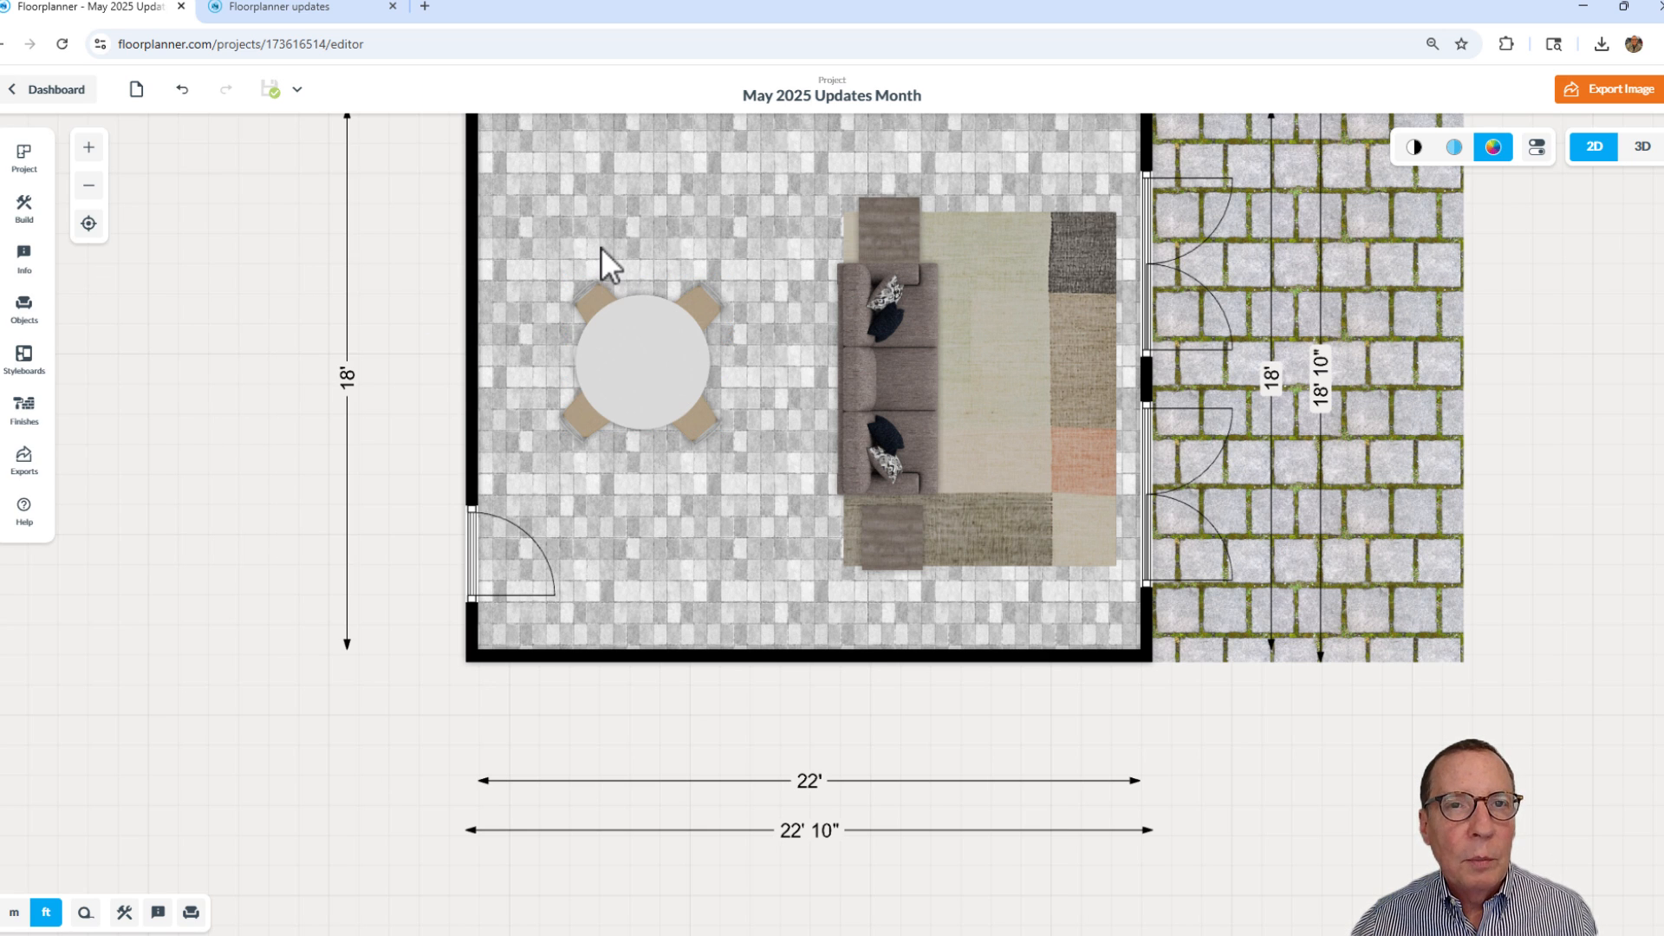
{"action": "mouse_move", "coordinate": [562, 264]}
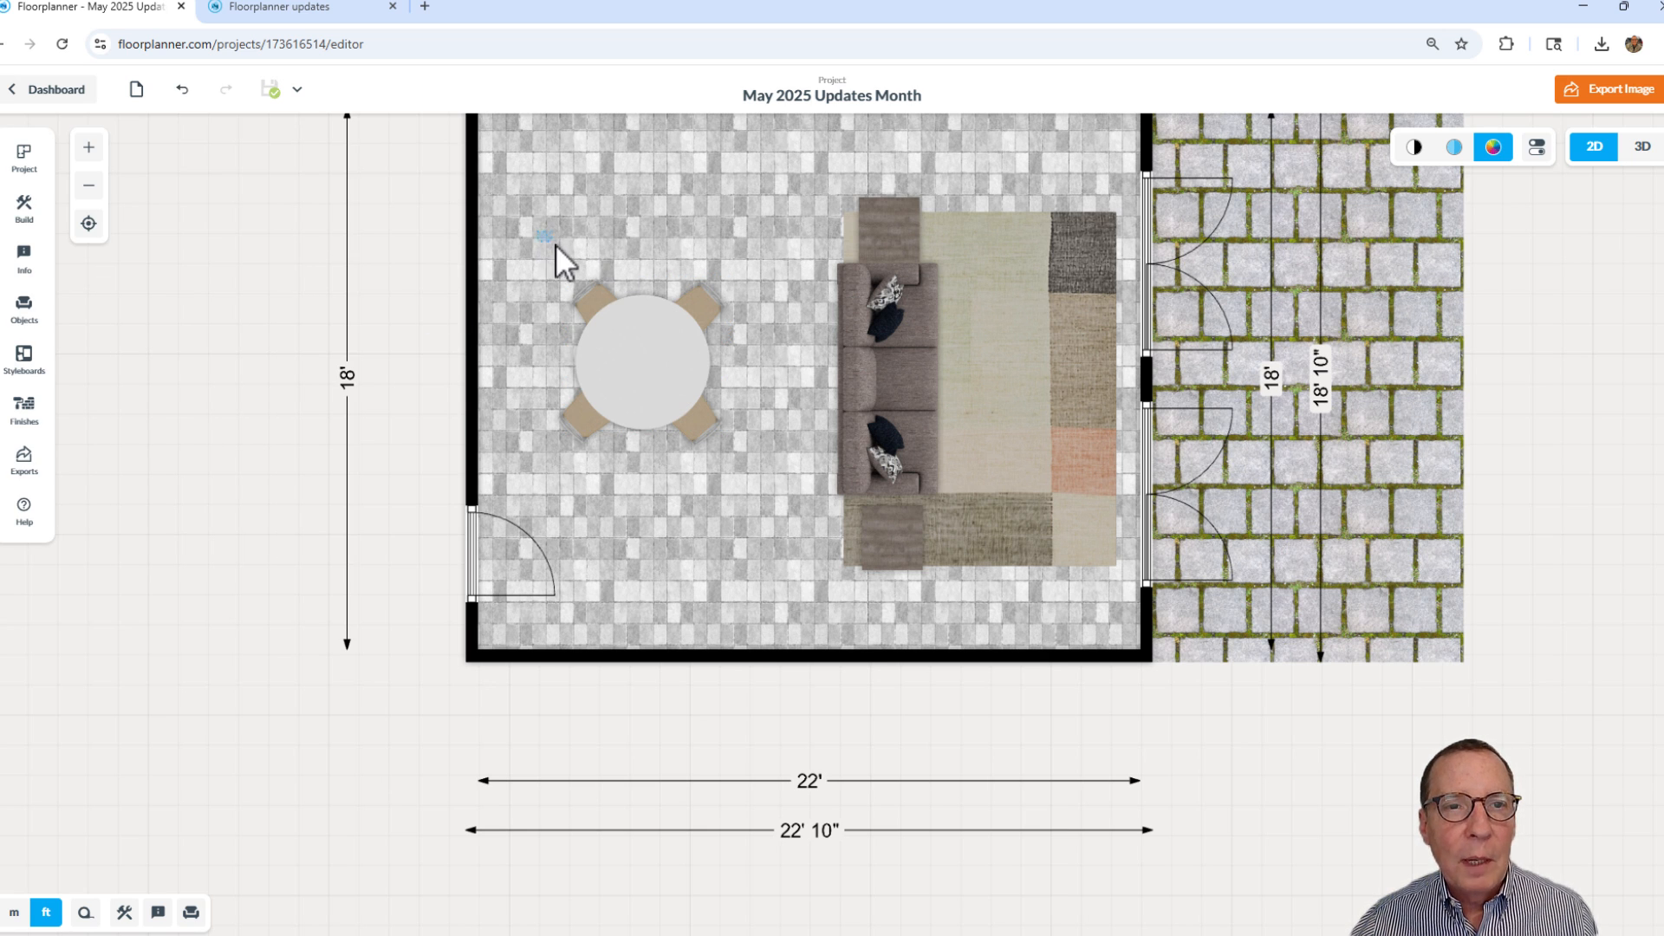
{"action": "left_click", "coordinate": [637, 361]}
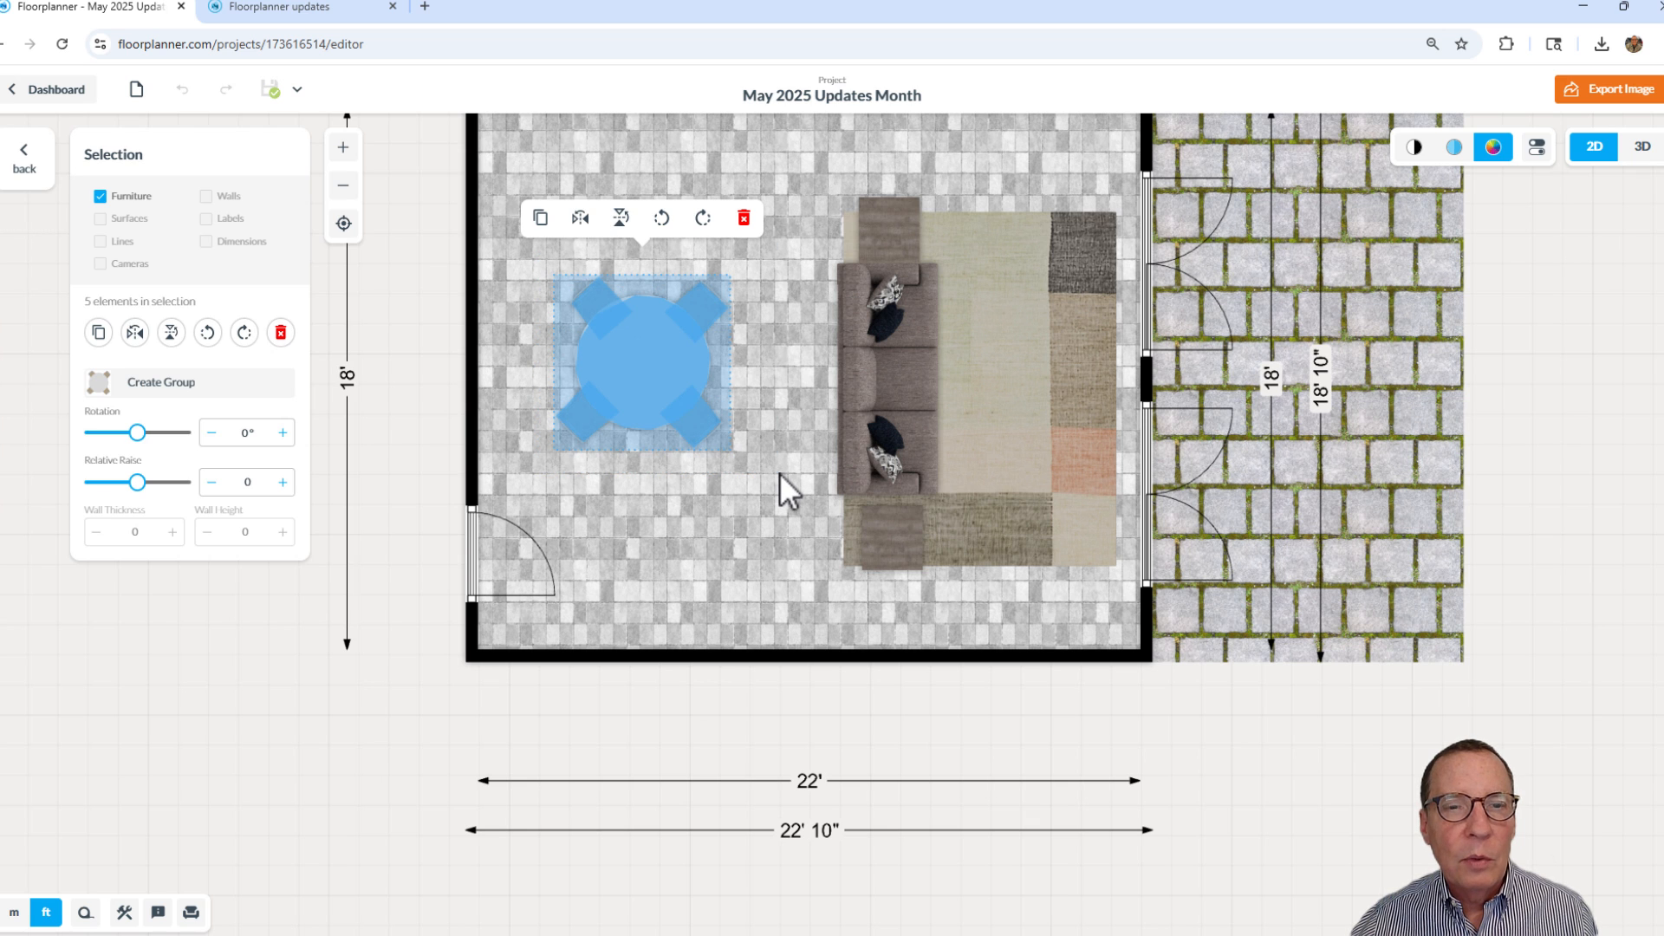
{"action": "mouse_move", "coordinate": [803, 511]}
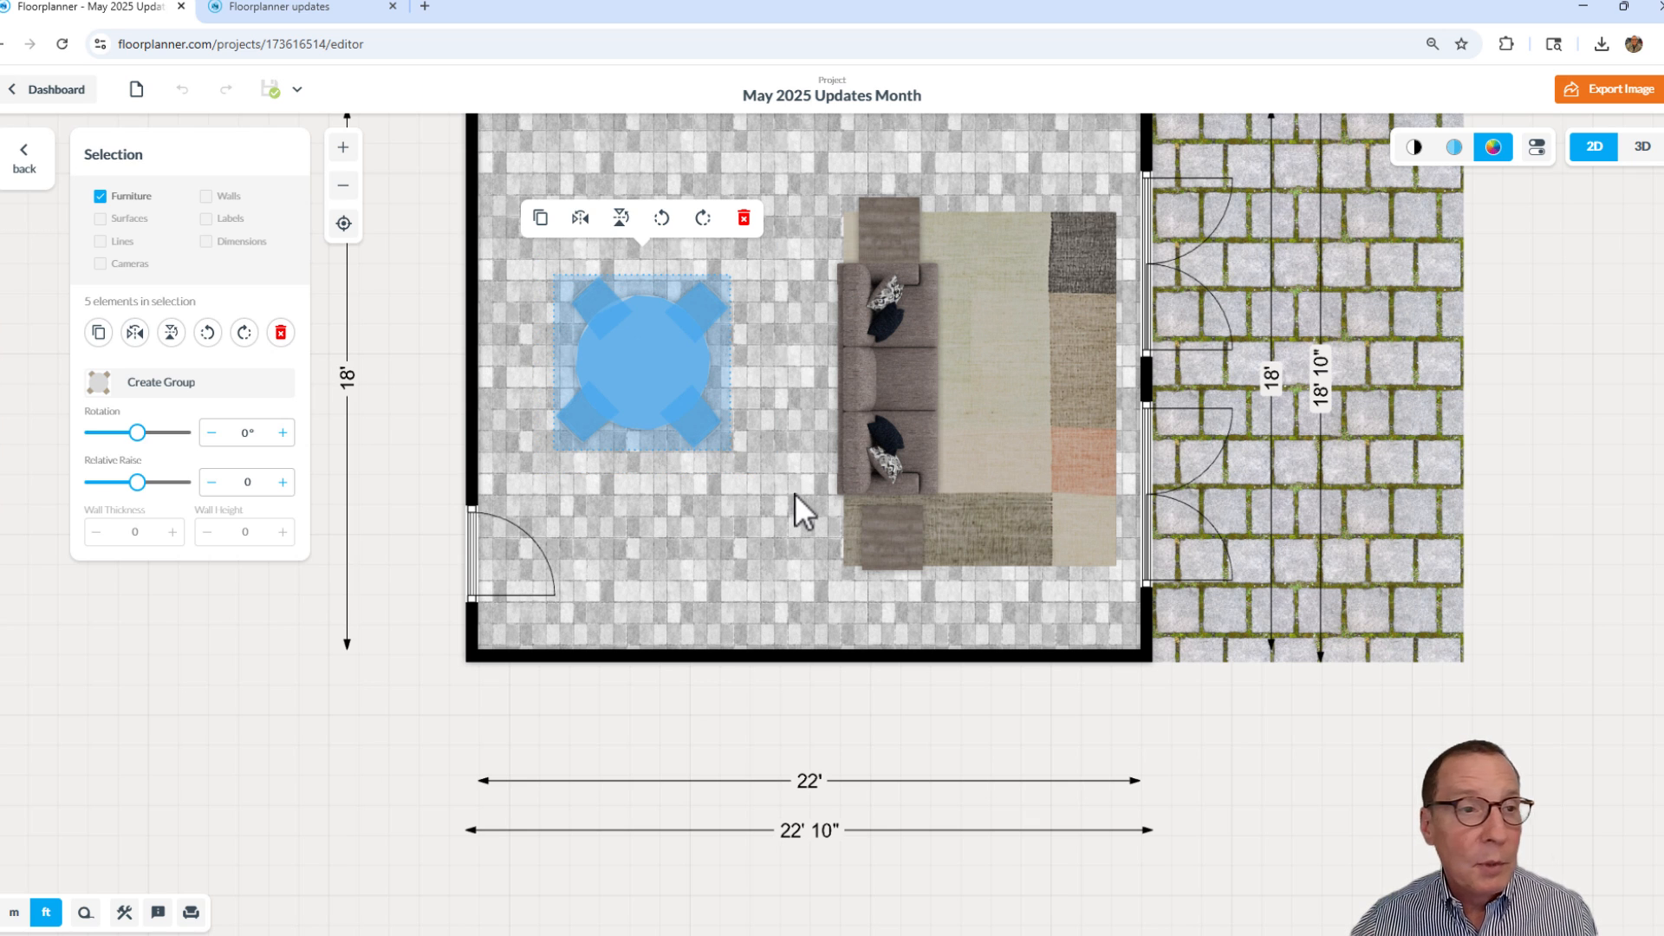
{"action": "mouse_move", "coordinate": [103, 265]}
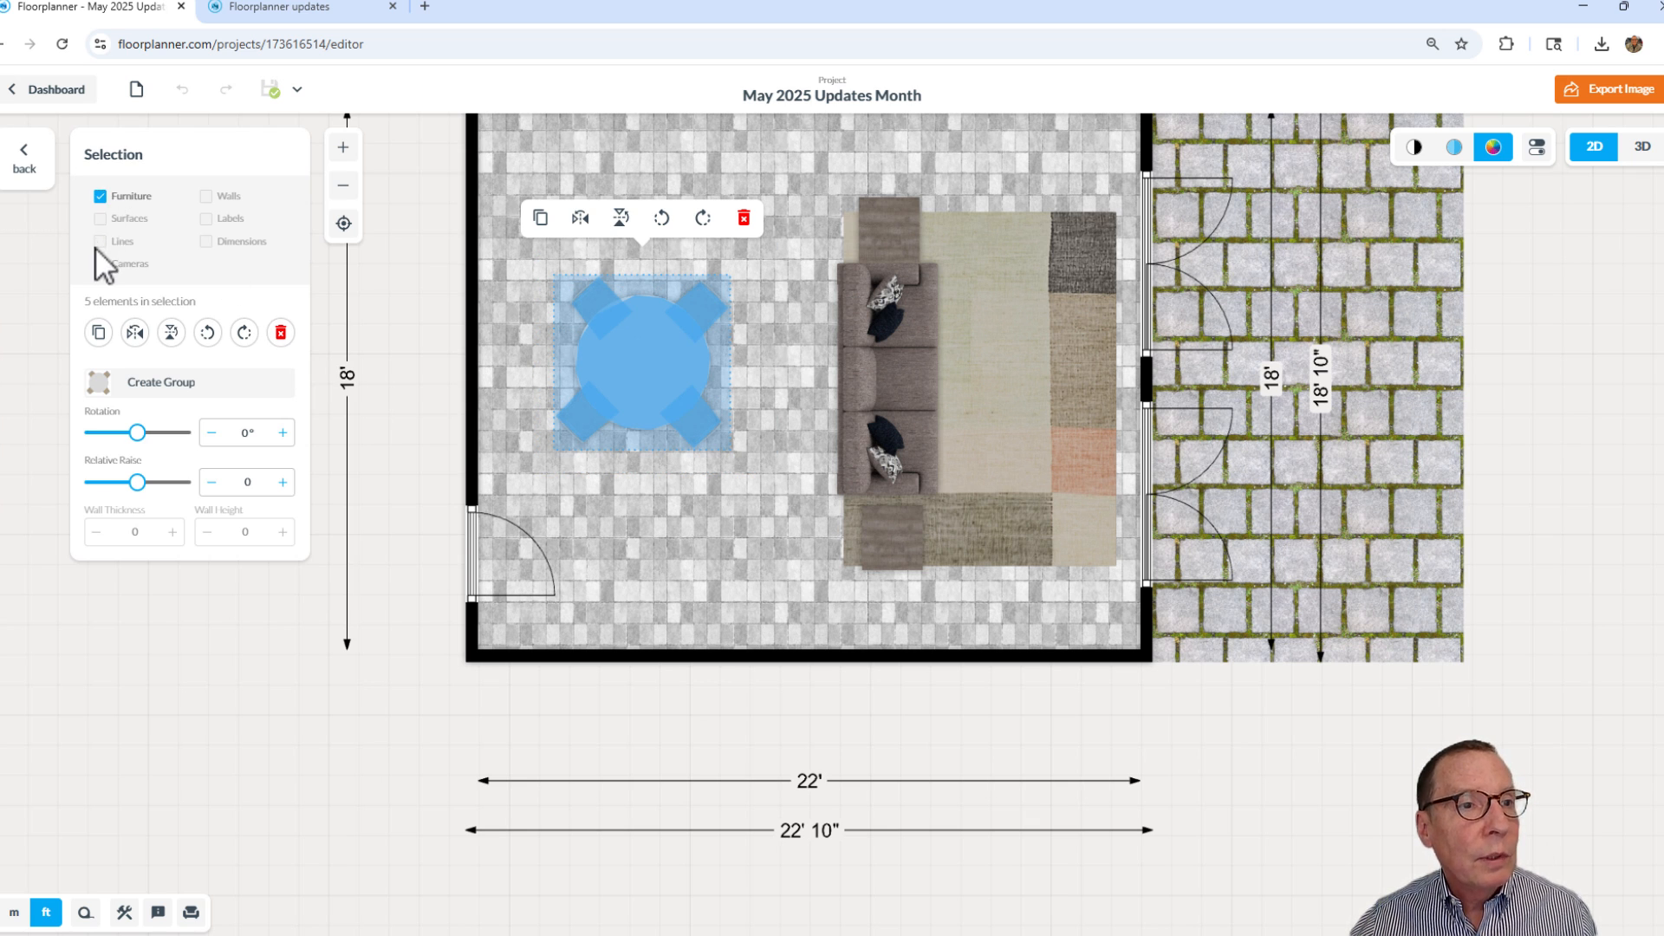
{"action": "mouse_move", "coordinate": [215, 233]}
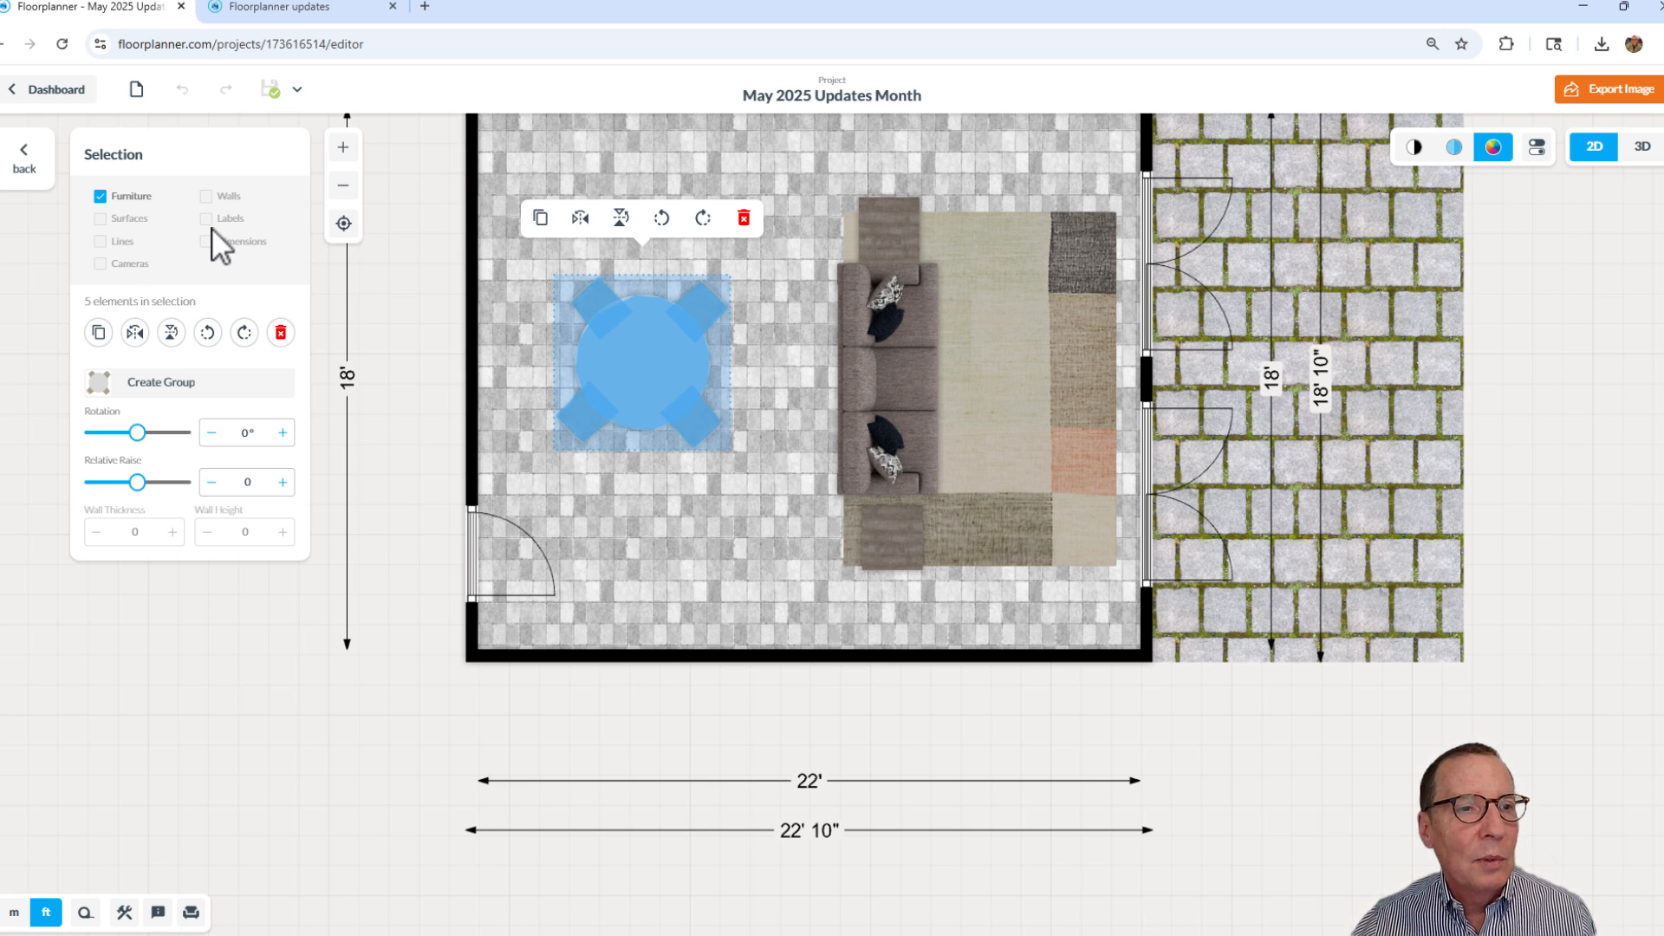
{"action": "mouse_move", "coordinate": [135, 218]}
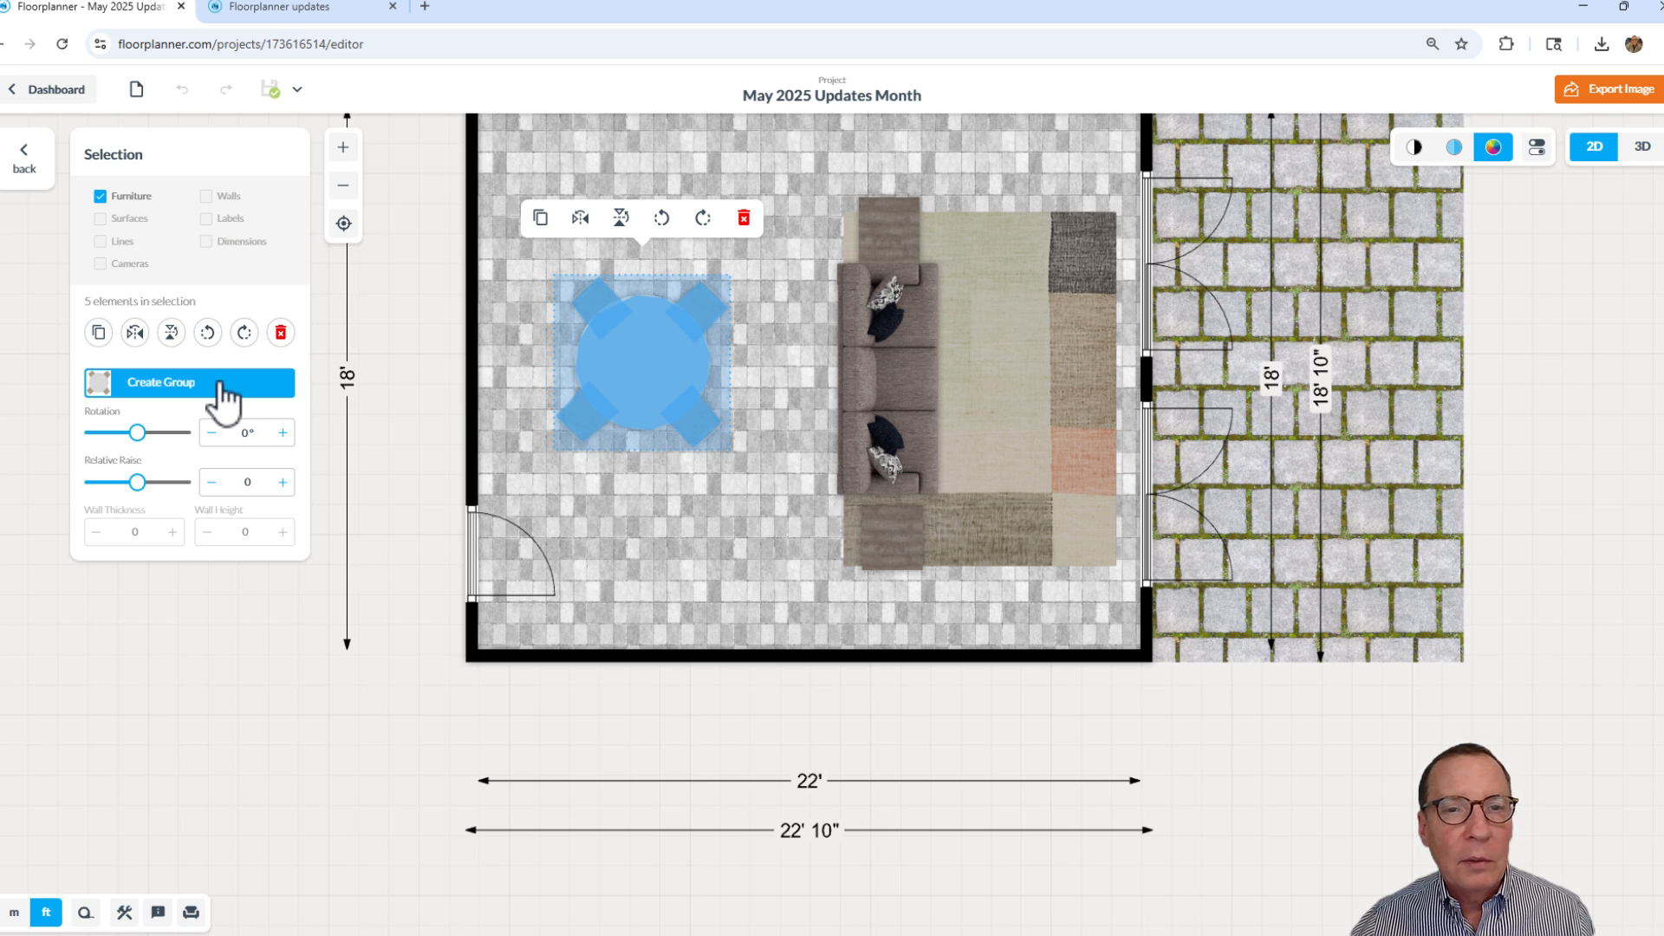
Group the table and four chairs as 'Bob Dining 4 chair', then deselect the group
{"action": "left_click", "coordinate": [189, 382]}
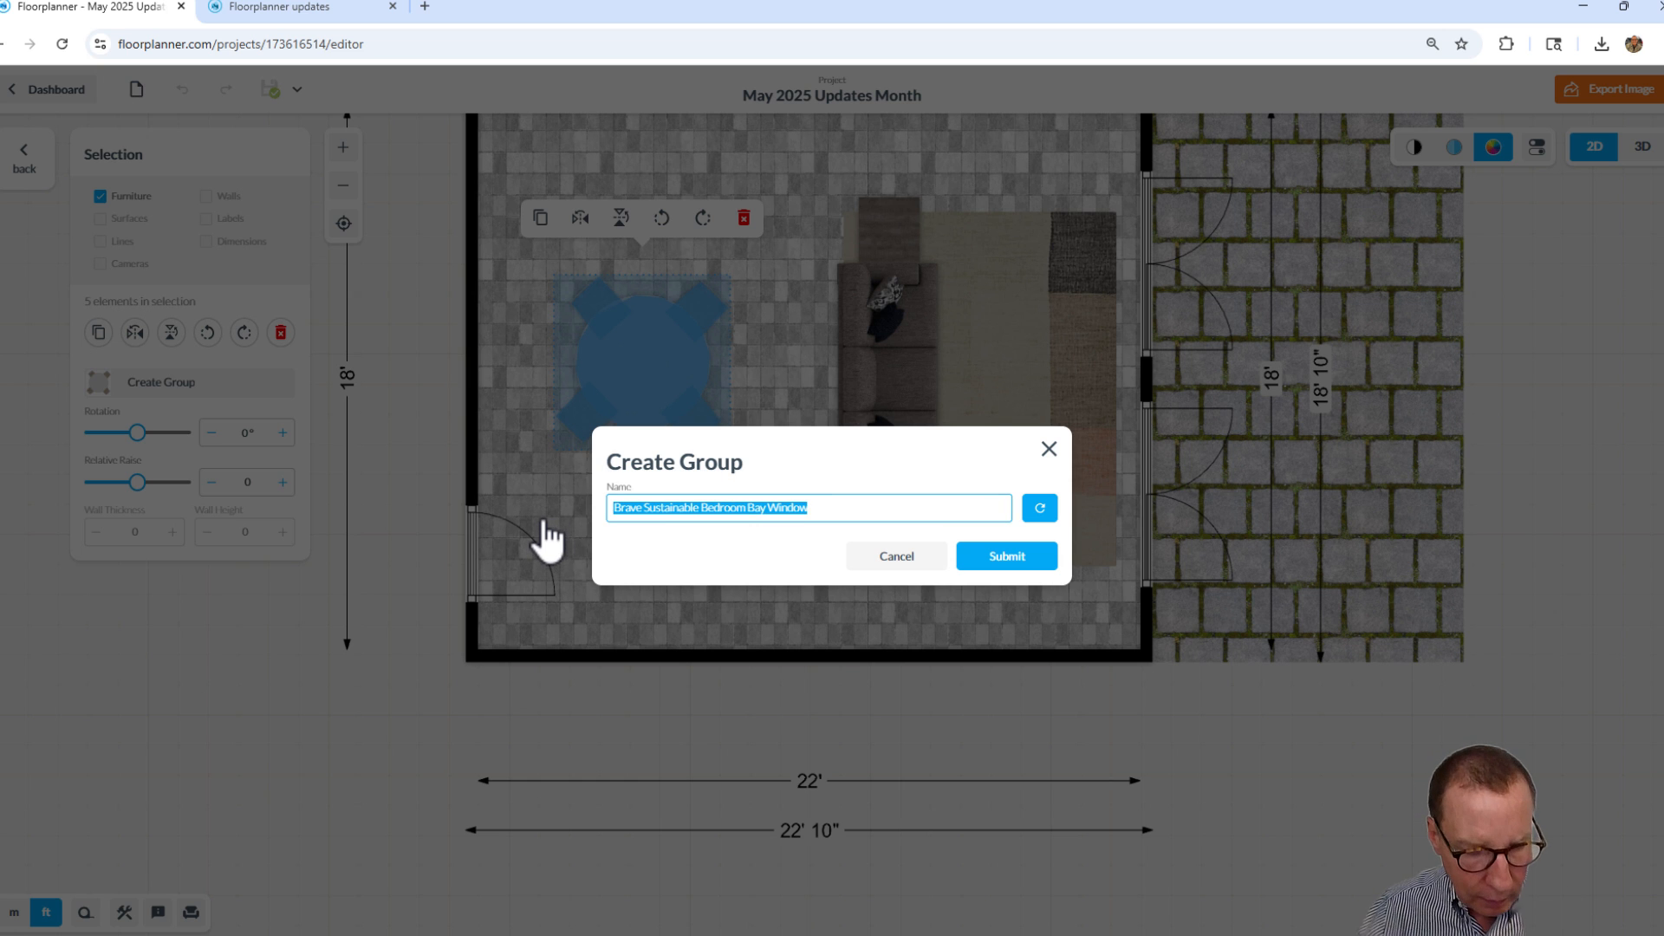
{"action": "type", "text": "Bob Dinir"}
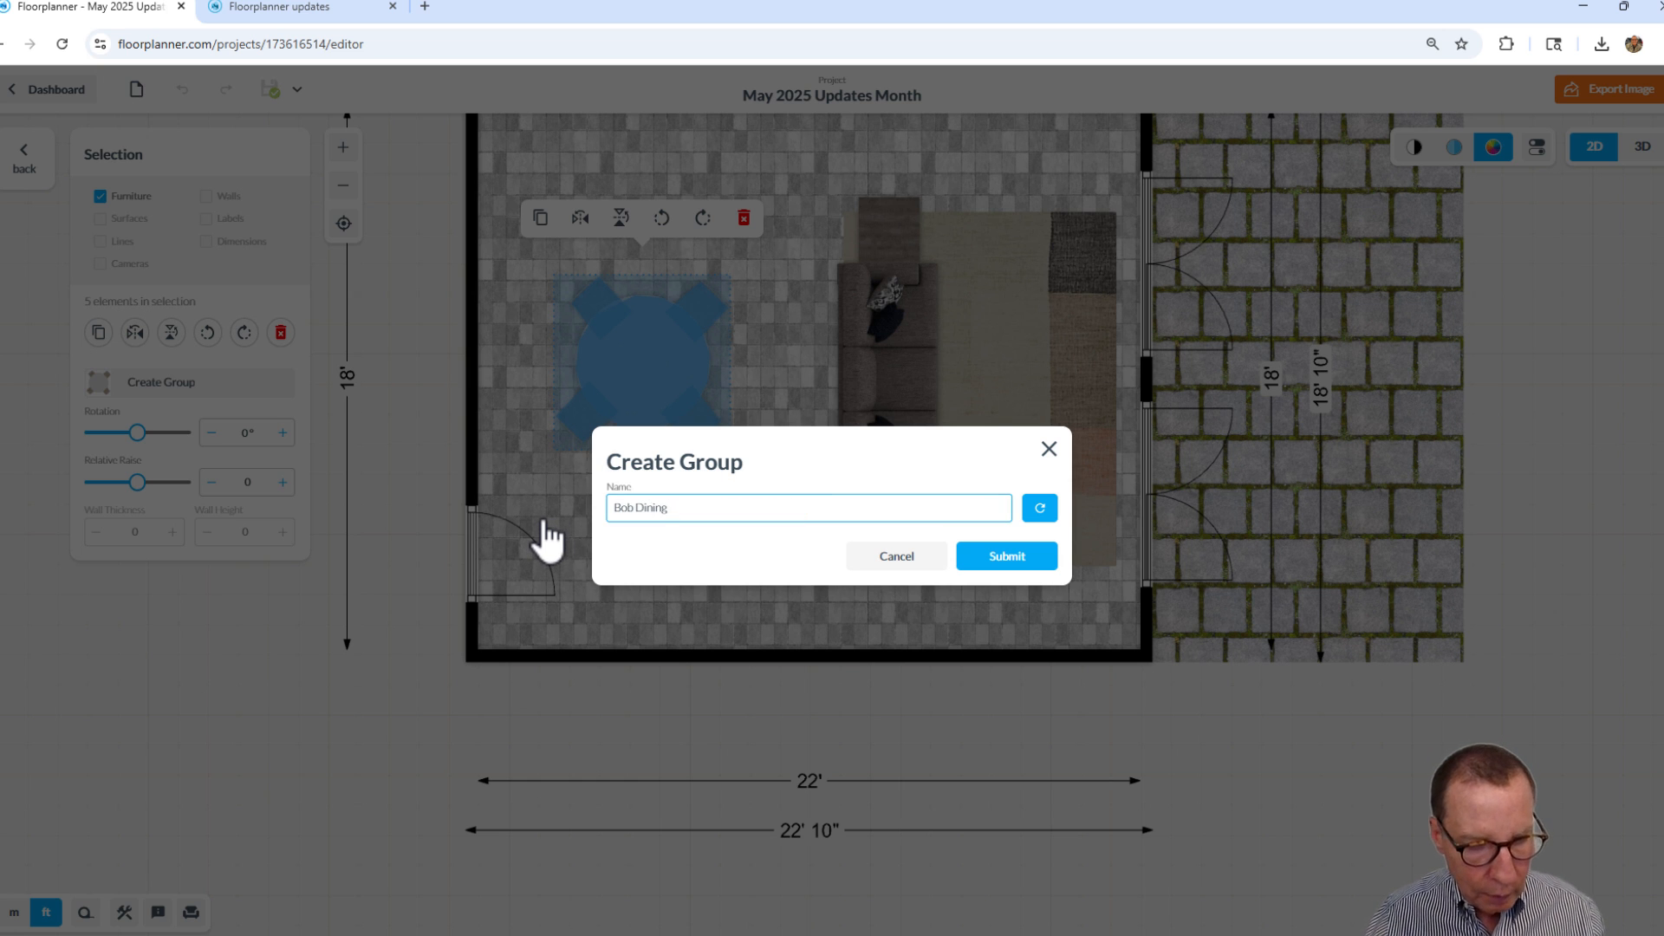
{"action": "type", "text": "4 chair"}
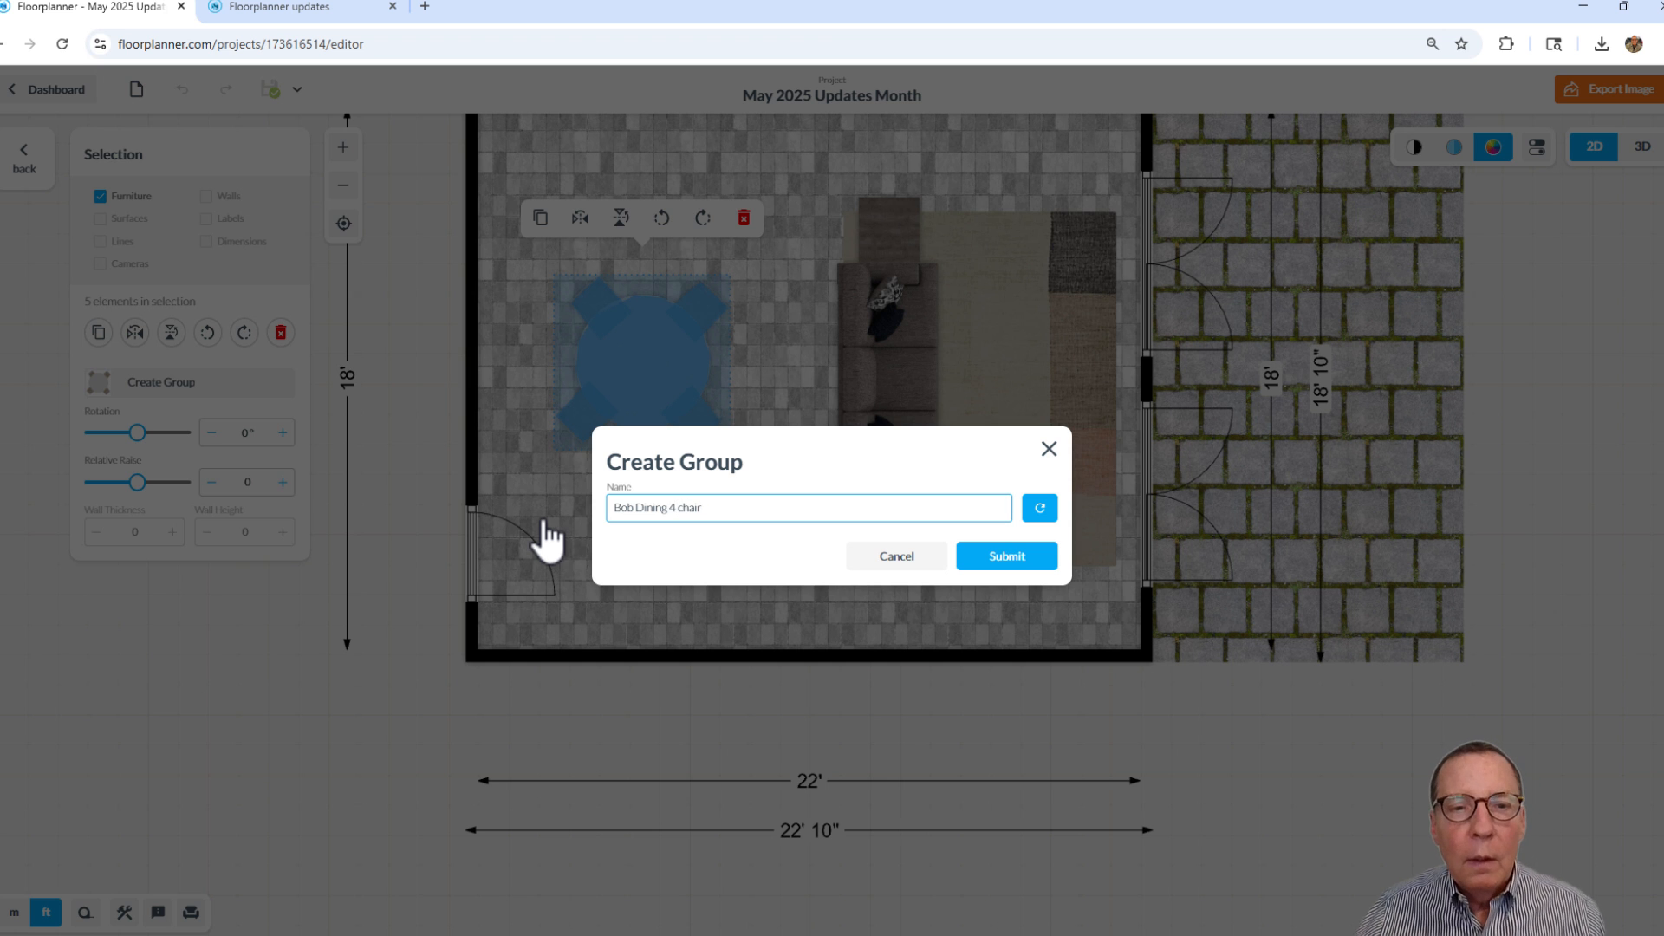
{"action": "left_click", "coordinate": [1003, 556]}
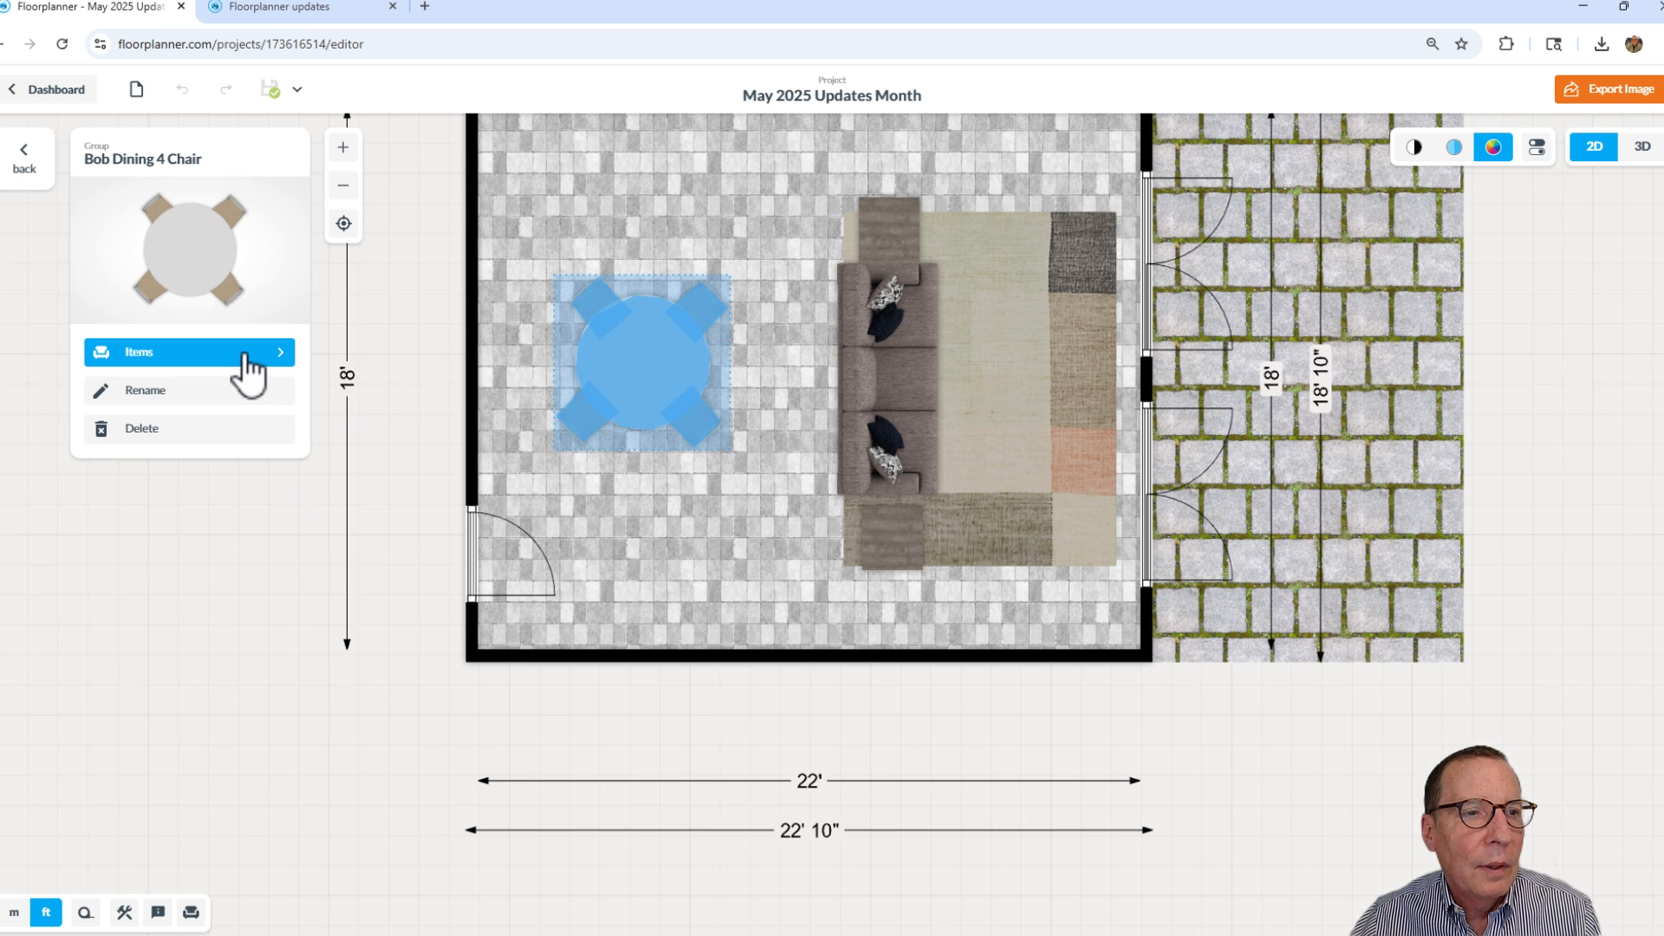
{"action": "left_click", "coordinate": [139, 351]}
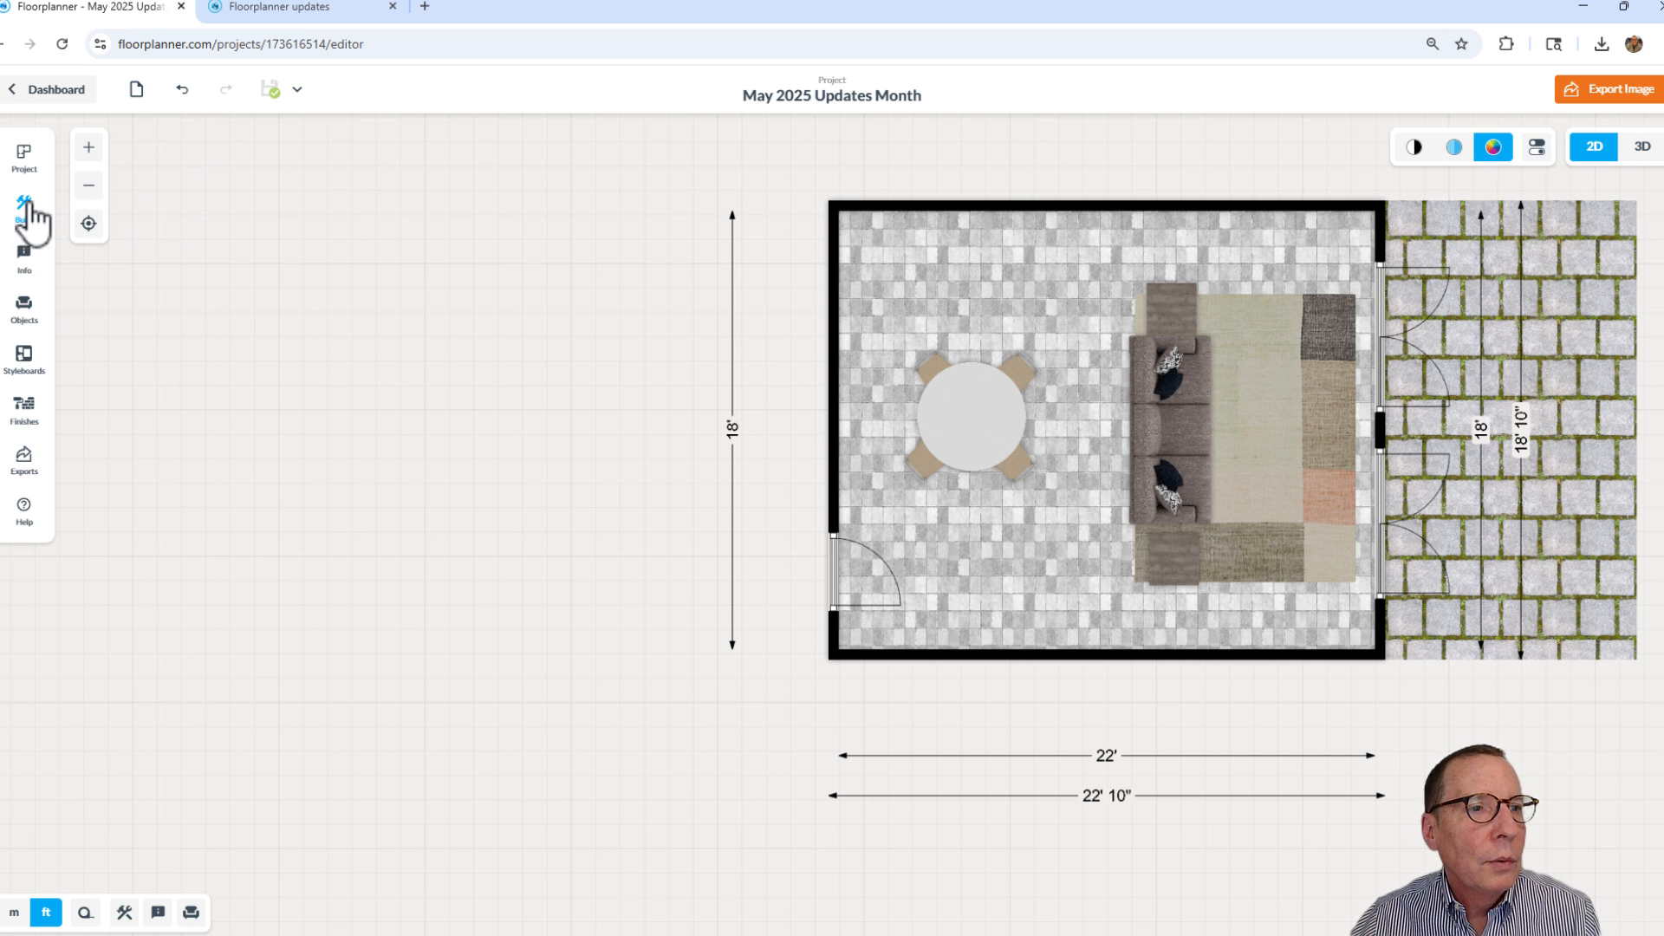
Place a copy of 'Bob Dining 4 chair' from the Groups library, left of the room
{"action": "left_click", "coordinate": [24, 308]}
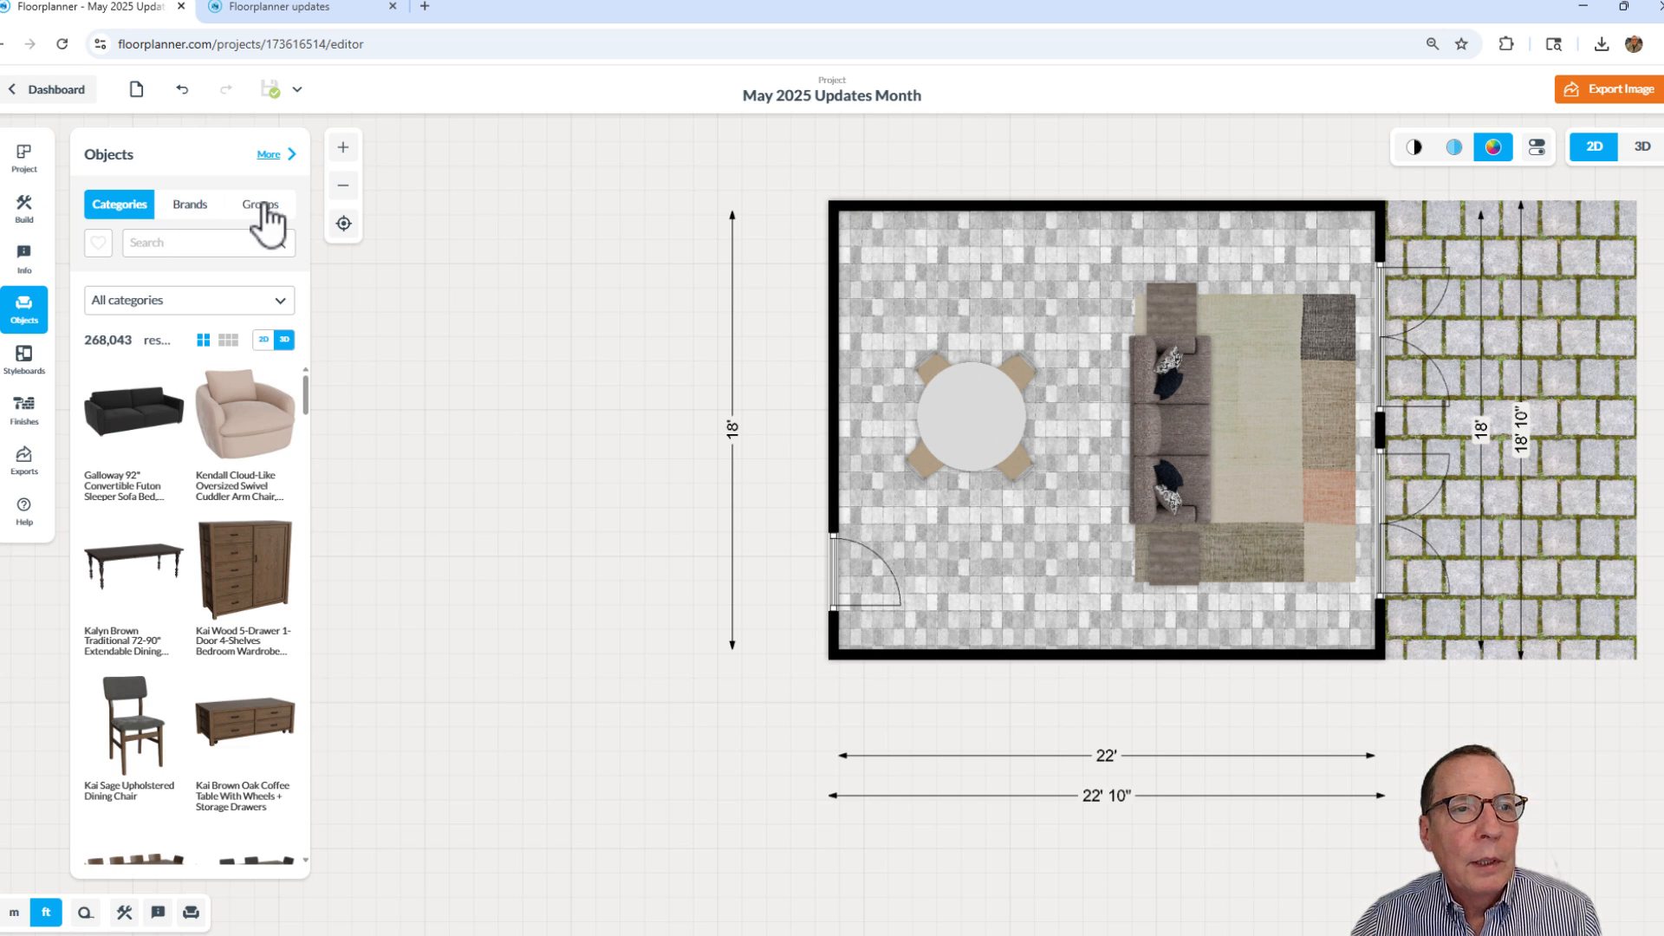
{"action": "left_click", "coordinate": [259, 203]}
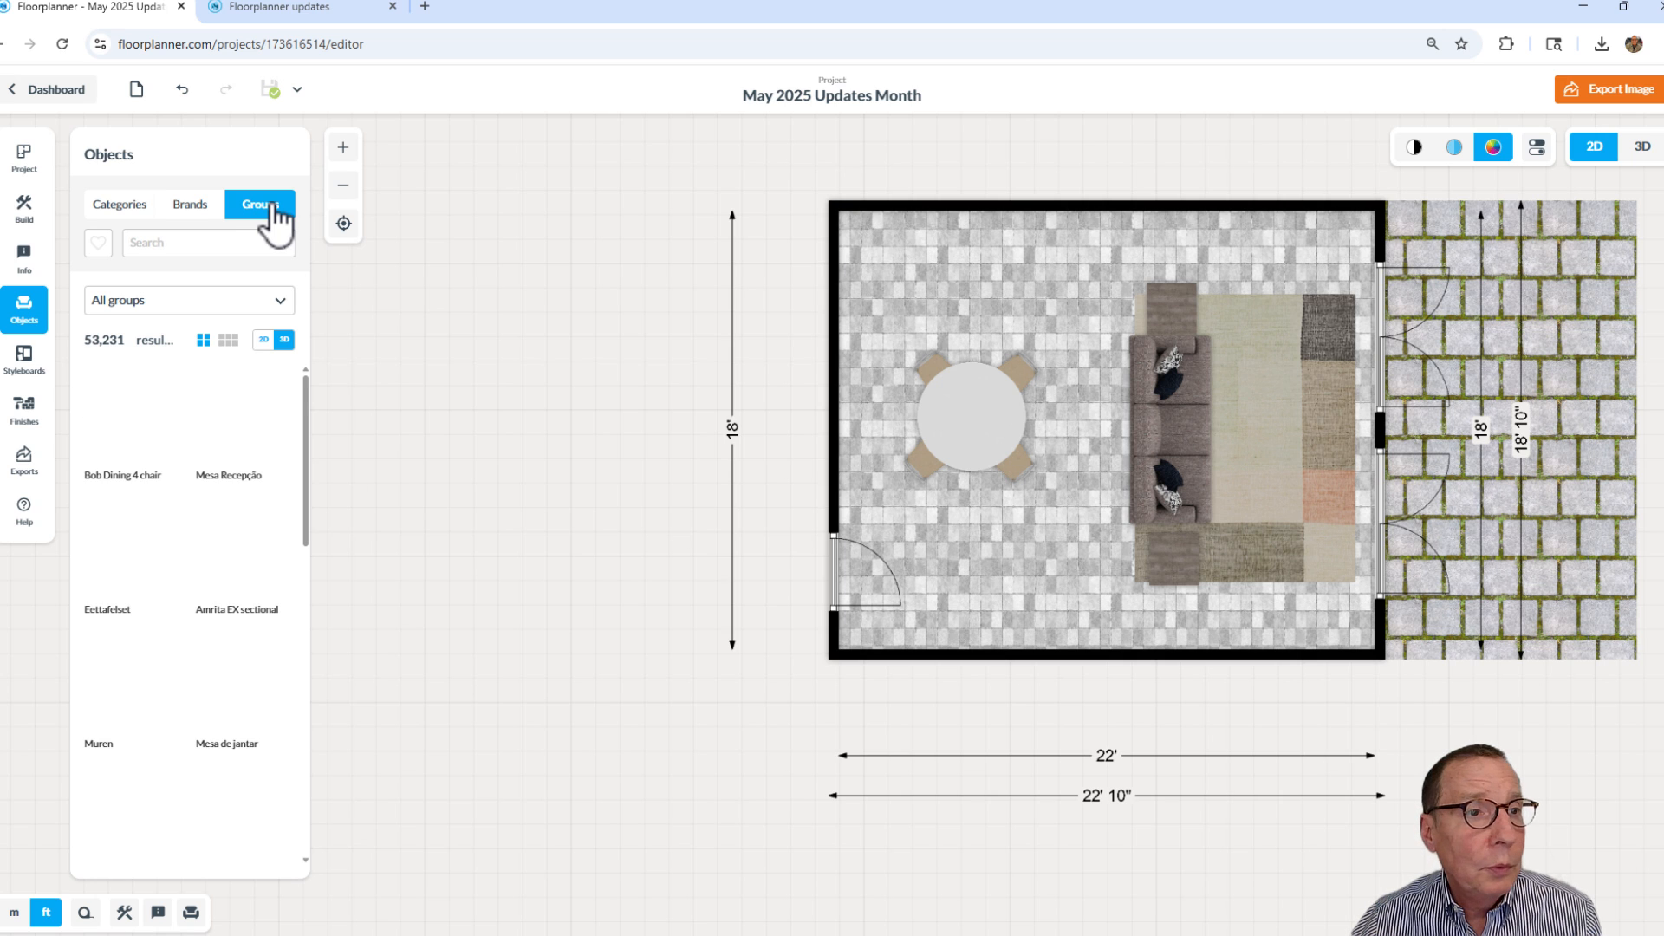
{"action": "left_click", "coordinate": [260, 204]}
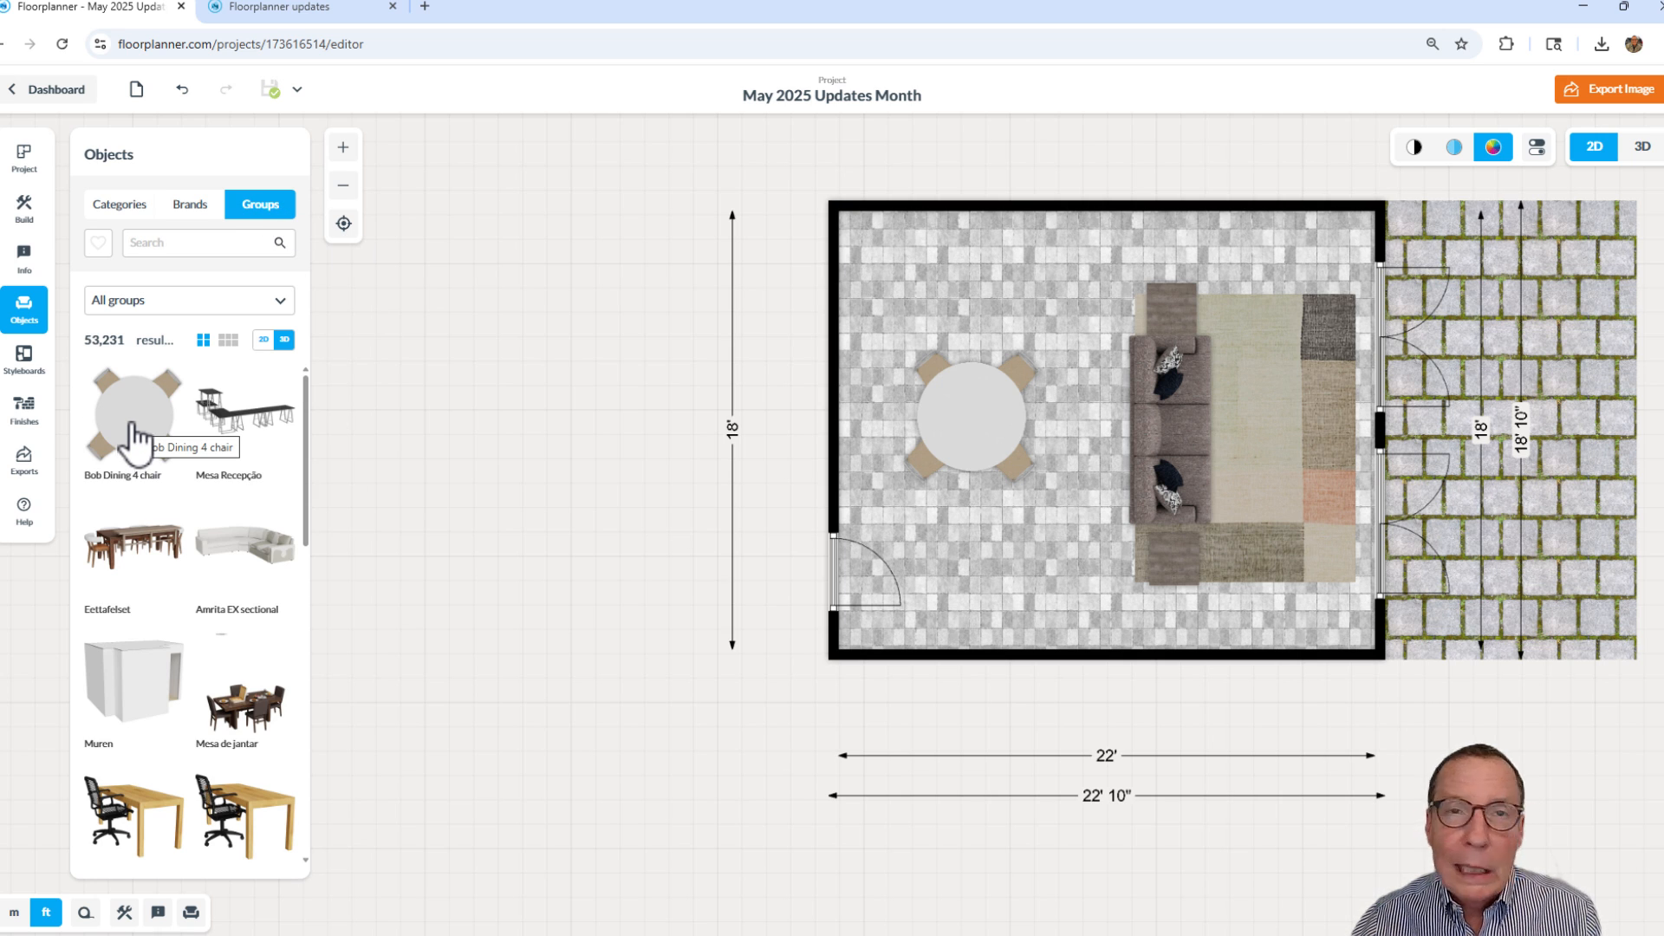
{"action": "left_click_drag", "start_coordinate": [132, 415], "coordinate": [440, 421]}
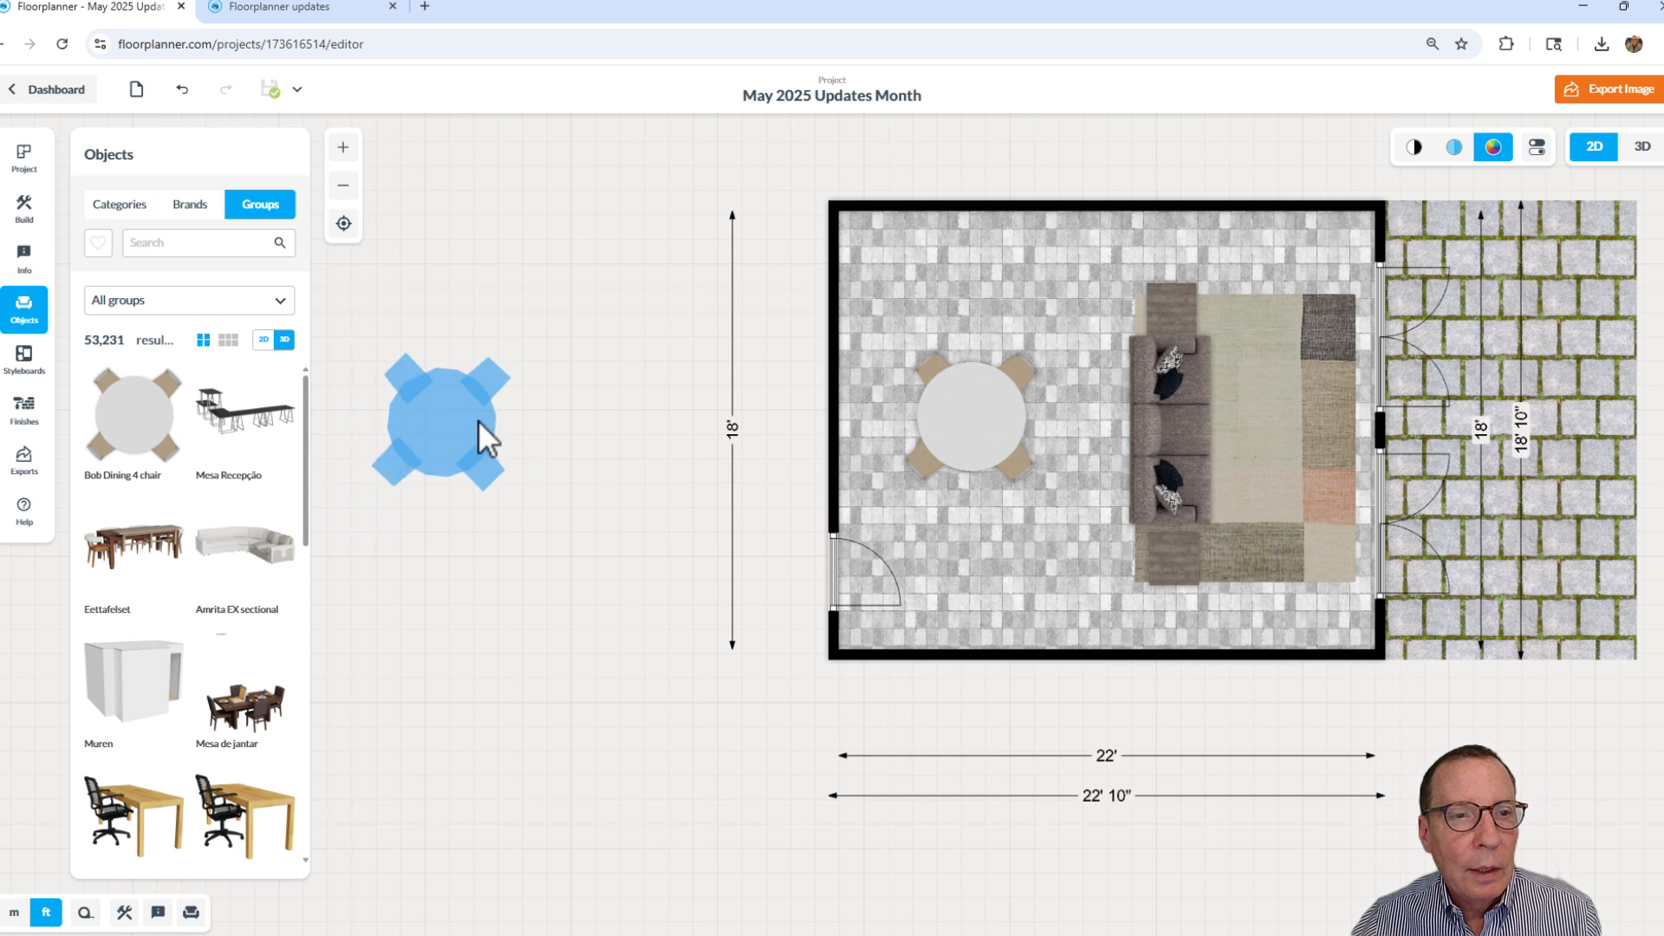
{"action": "left_click_drag", "start_coordinate": [440, 421], "coordinate": [599, 401]}
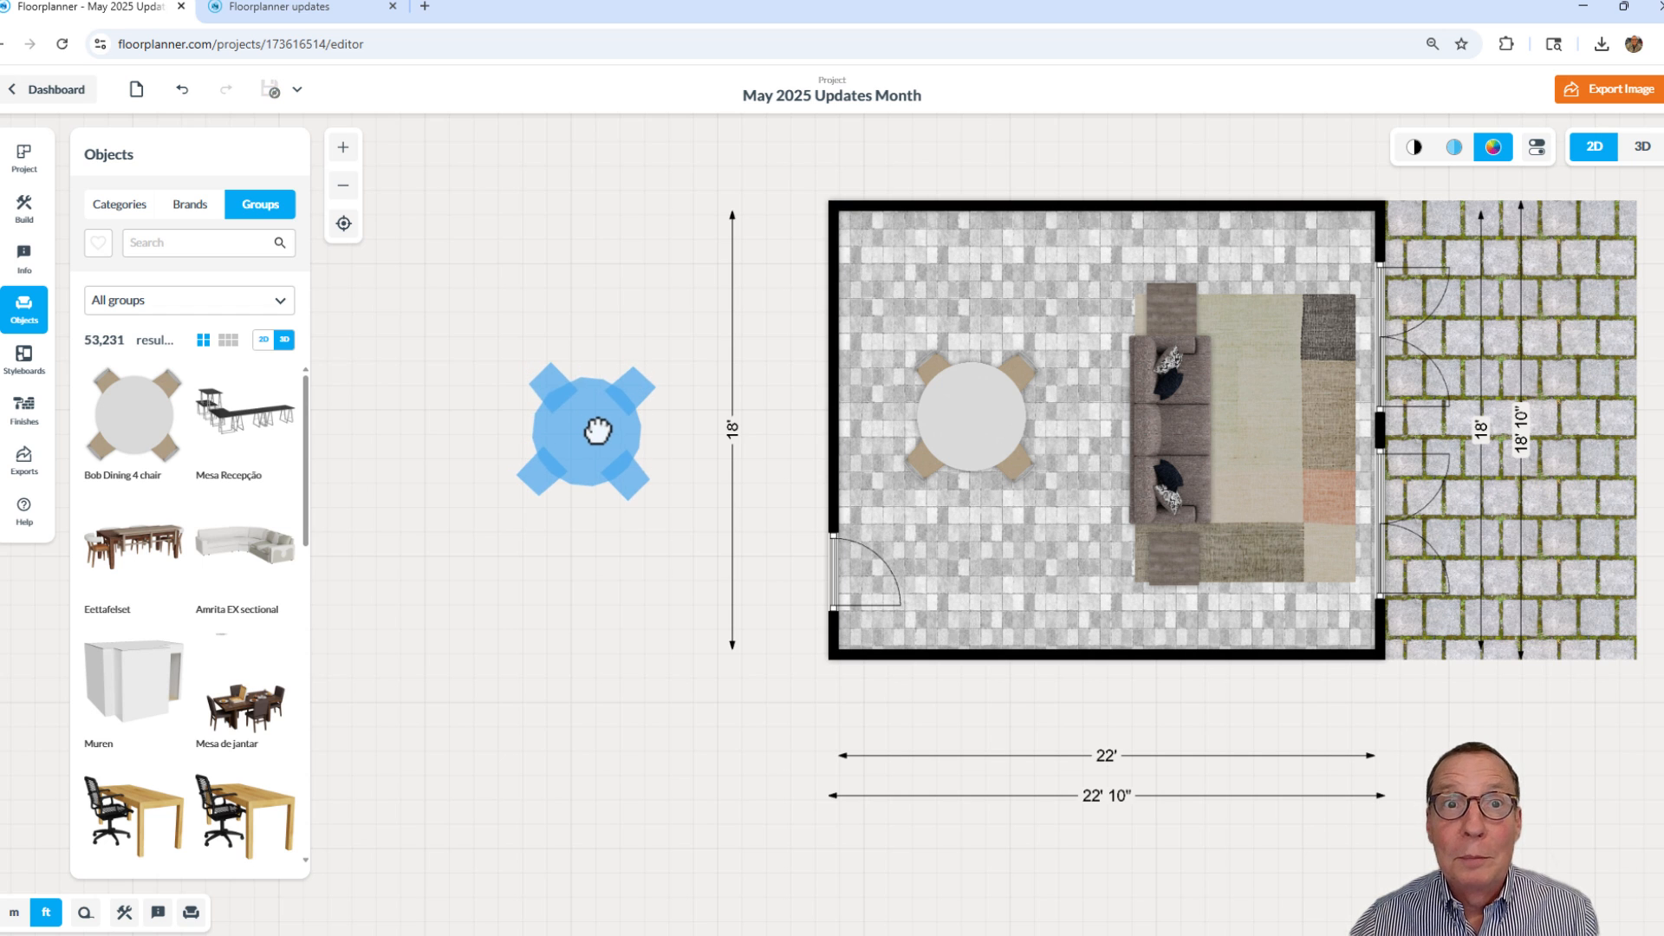
{"action": "left_click_drag", "start_coordinate": [583, 430], "coordinate": [624, 377]}
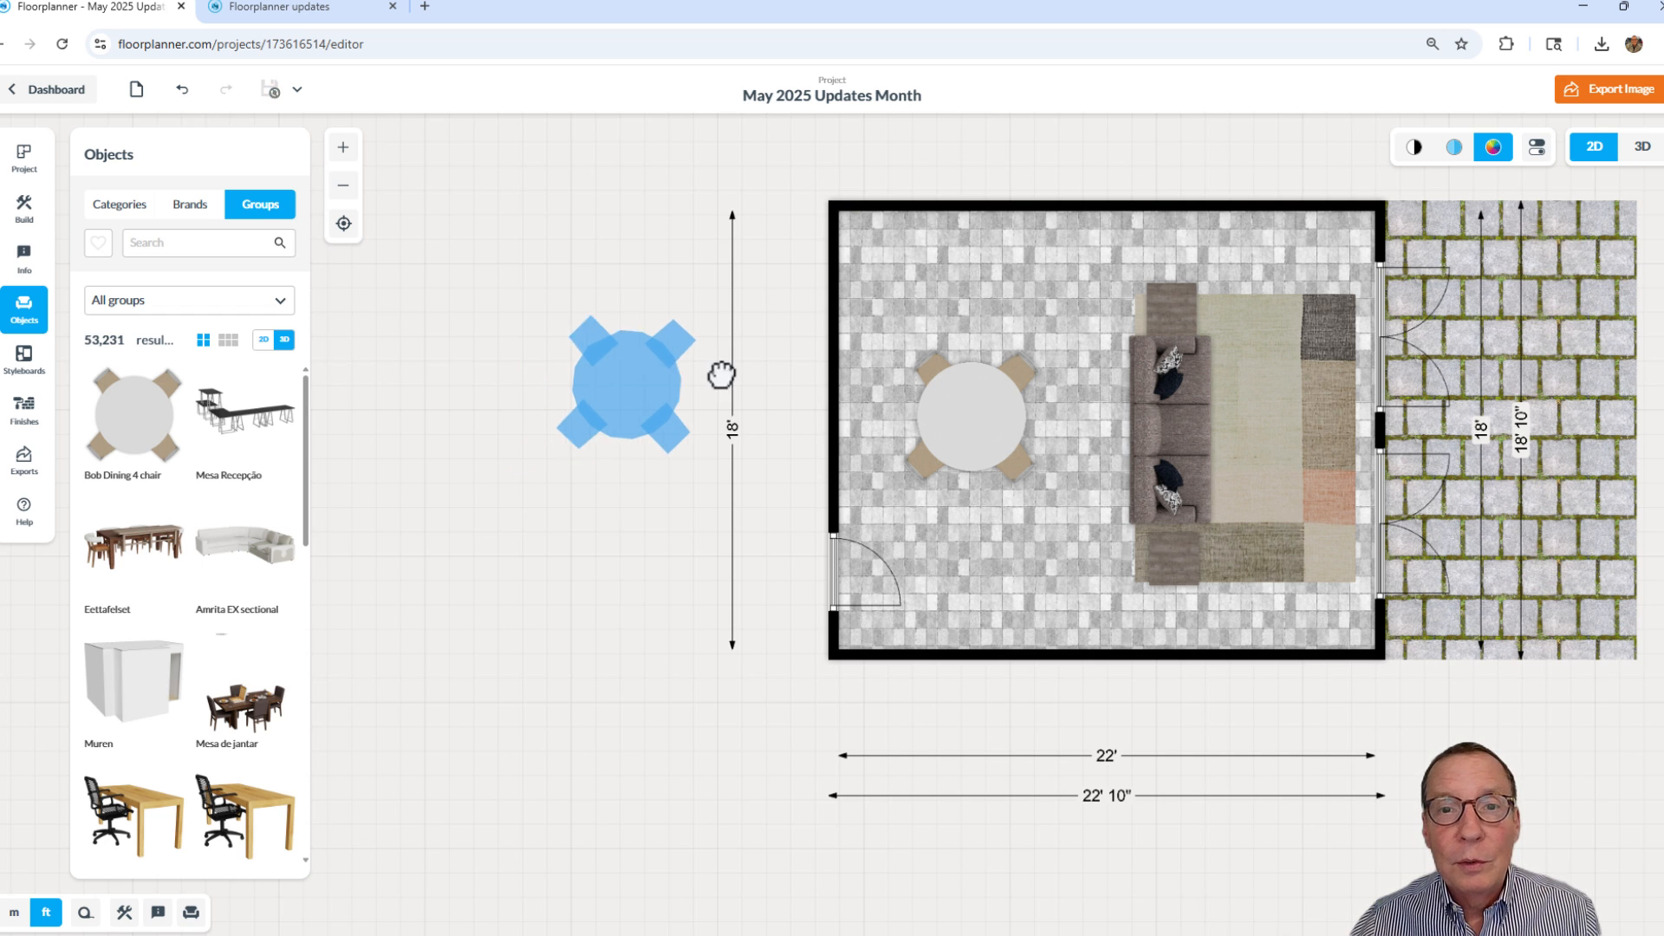
{"action": "left_click_drag", "start_coordinate": [623, 382], "coordinate": [735, 385]}
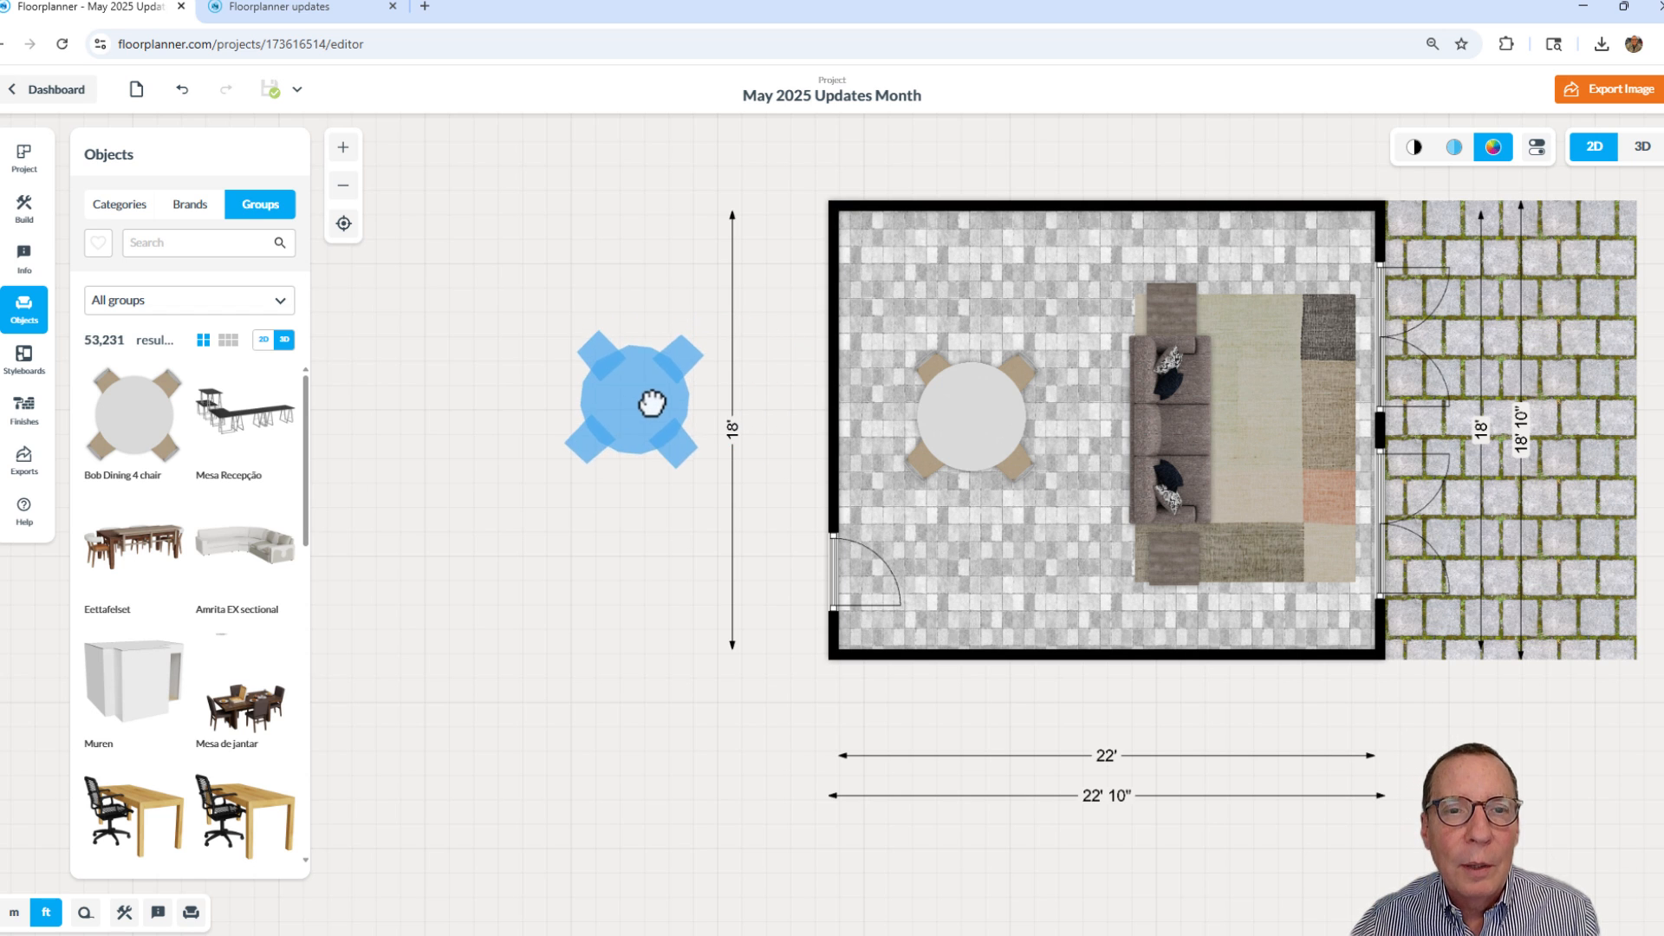
{"action": "left_click_drag", "start_coordinate": [634, 401], "coordinate": [655, 380]}
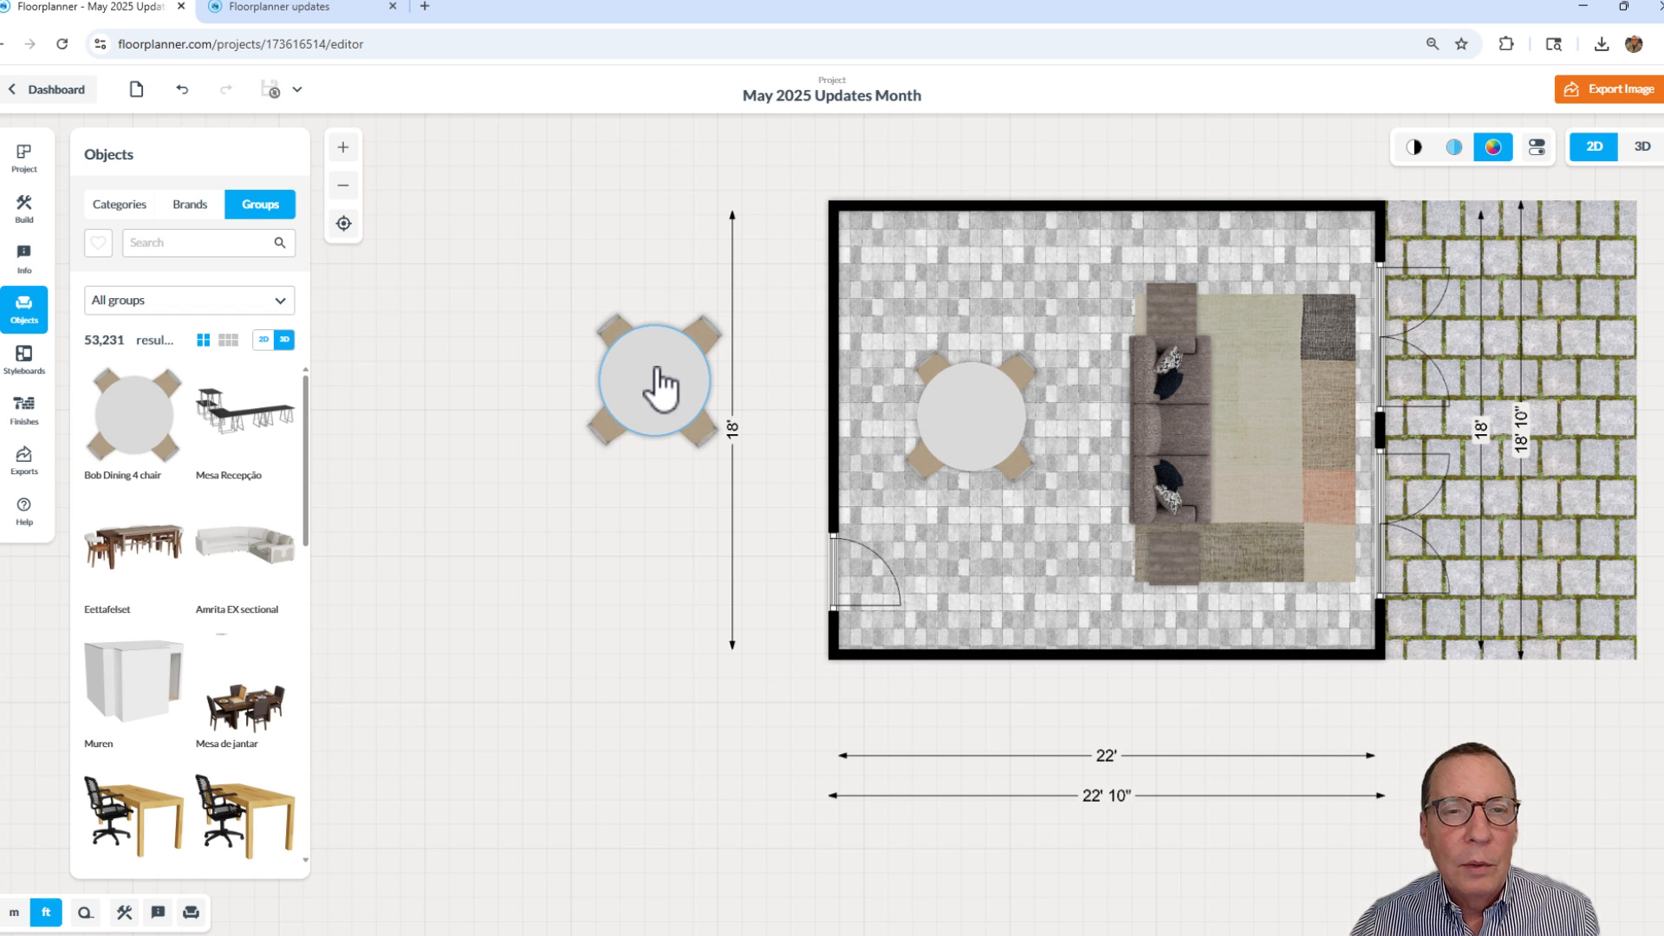
Ungroup the placed dining set and pull its top-left chair away from the table
{"action": "left_click", "coordinate": [653, 379]}
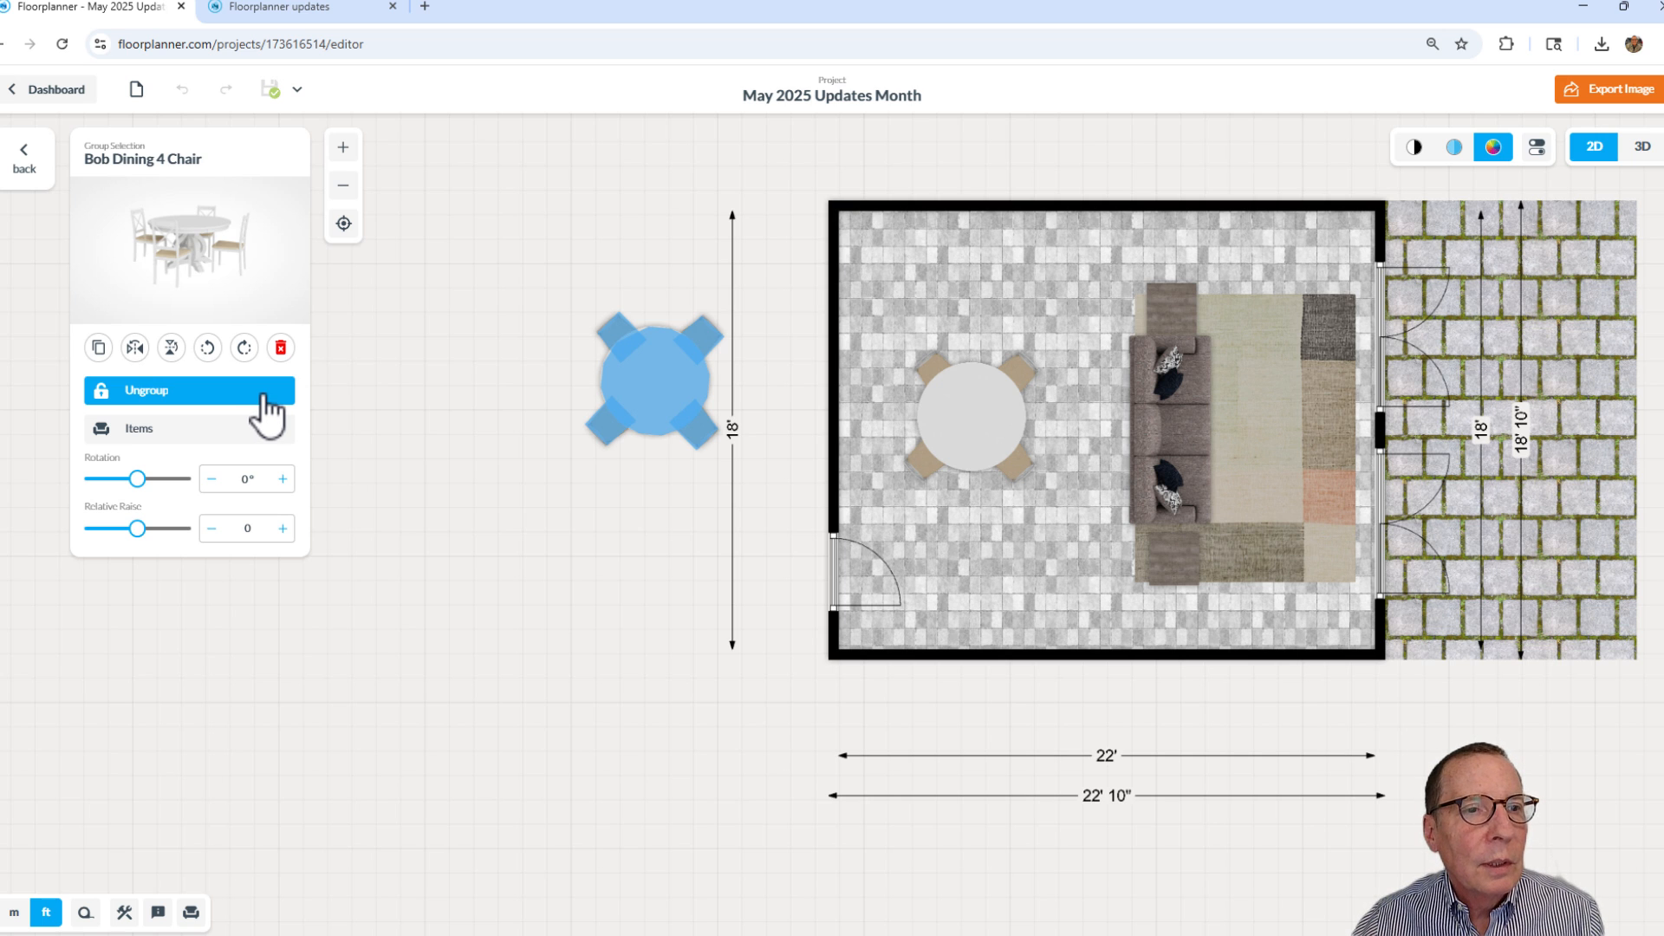
{"action": "left_click", "coordinate": [23, 309]}
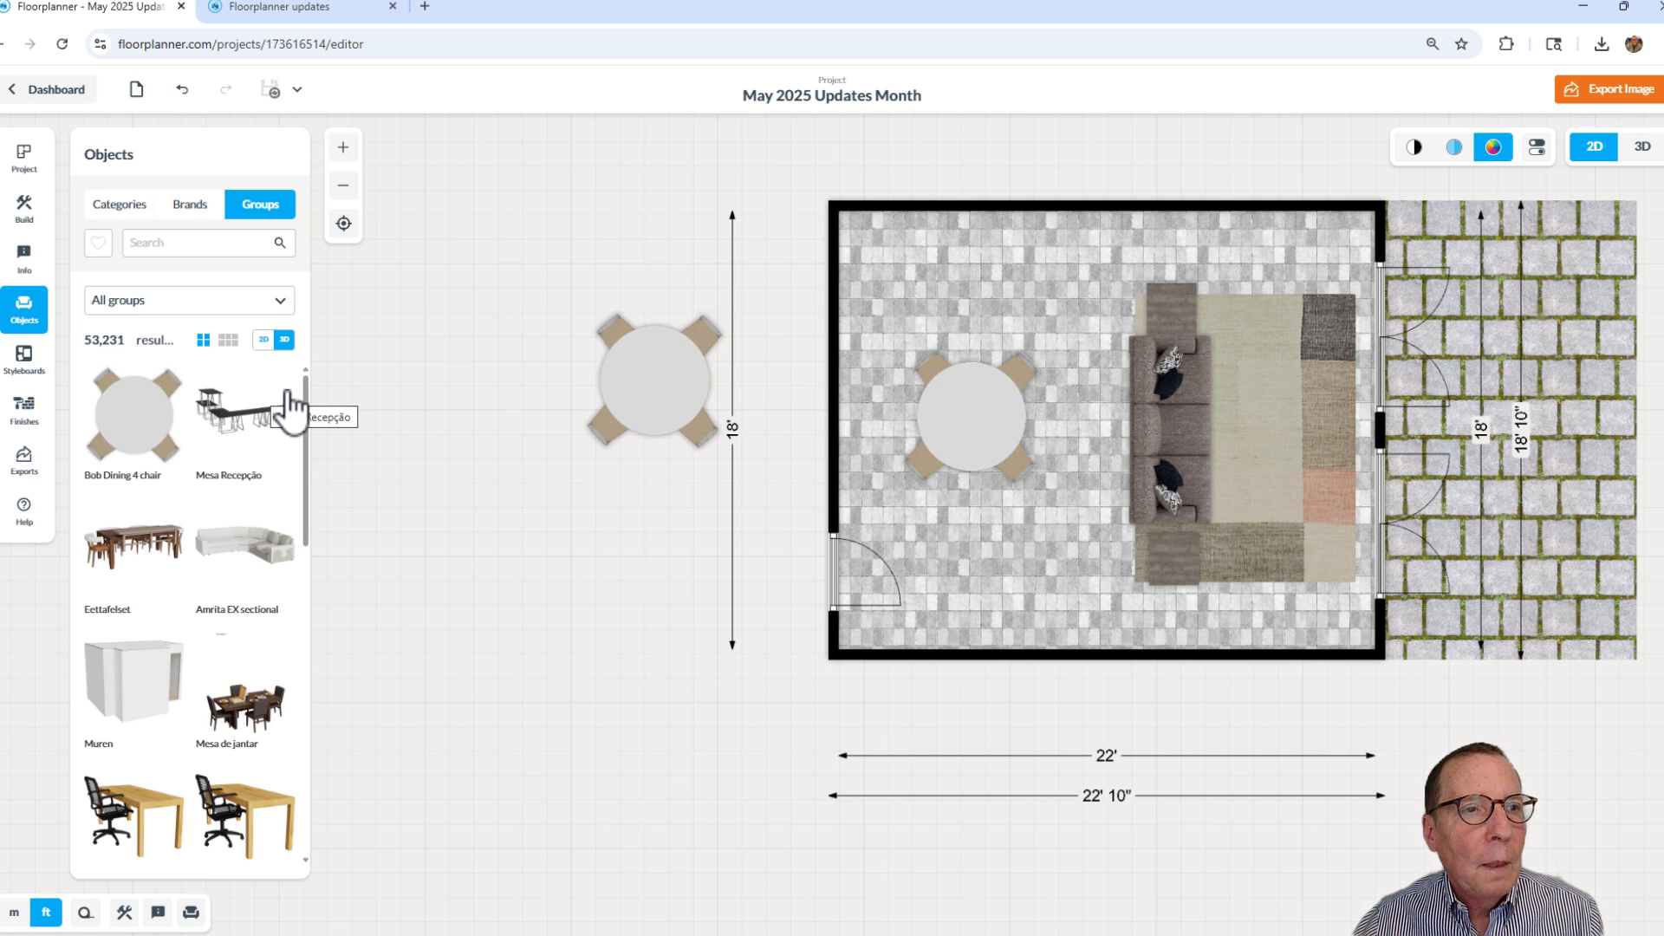
{"action": "left_click", "coordinate": [652, 379]}
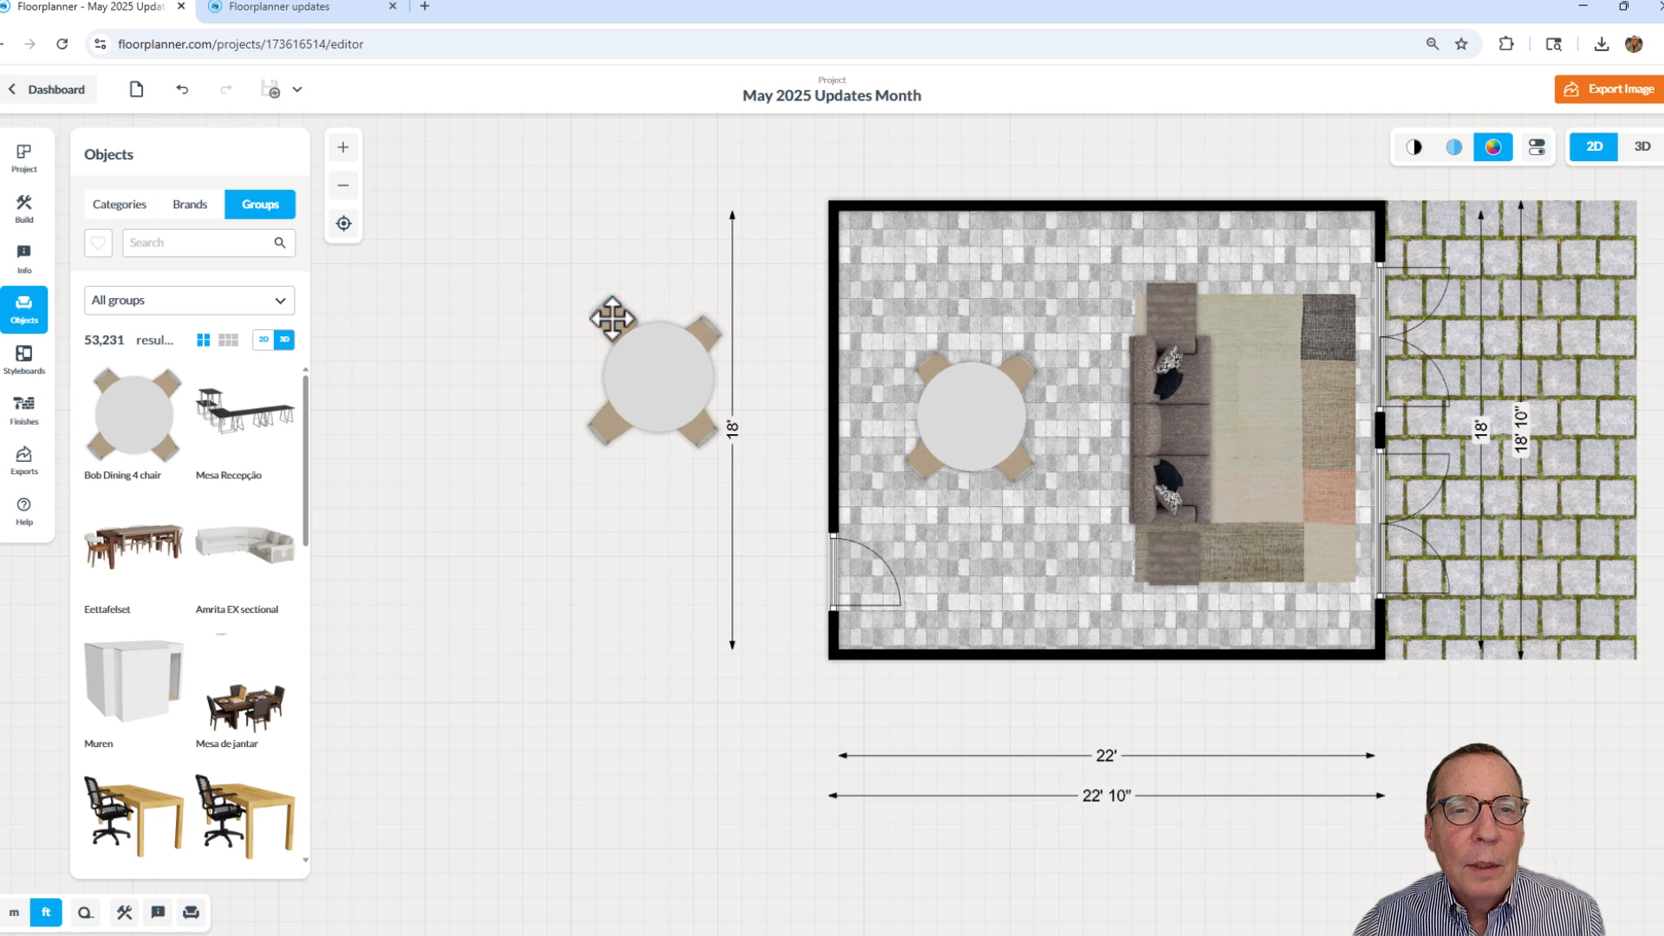
{"action": "left_click", "coordinate": [655, 377]}
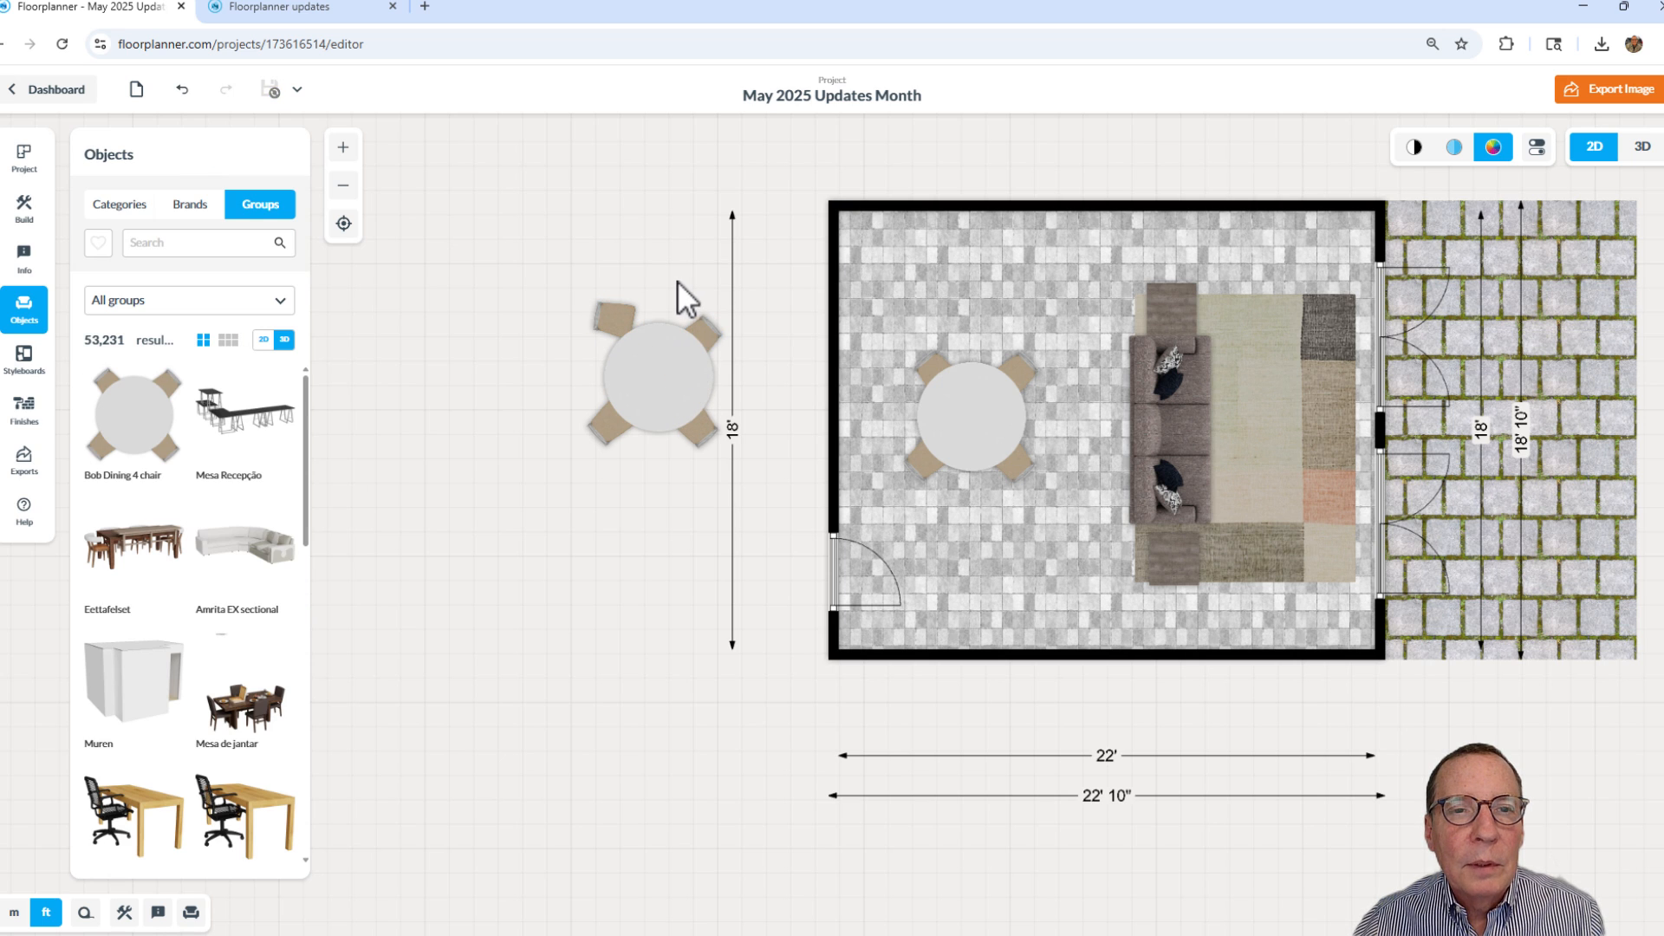
{"action": "left_click", "coordinate": [655, 377]}
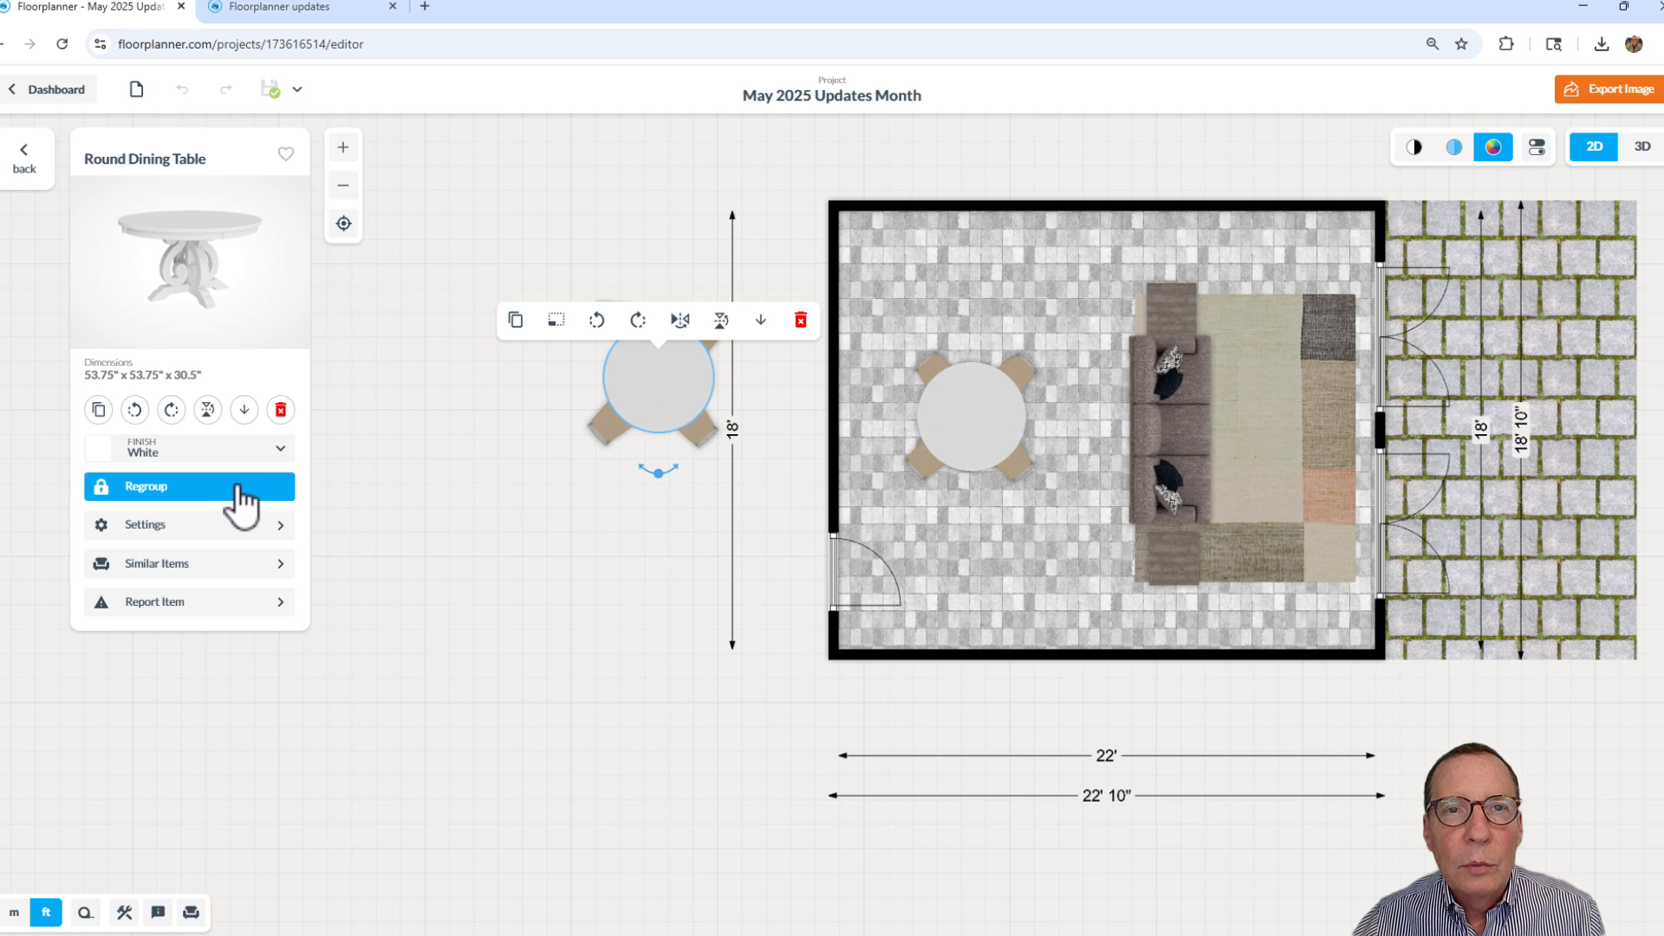
Regroup the dining set, move it lower, and return to the Floorplanner updates page
{"action": "left_click", "coordinate": [147, 487]}
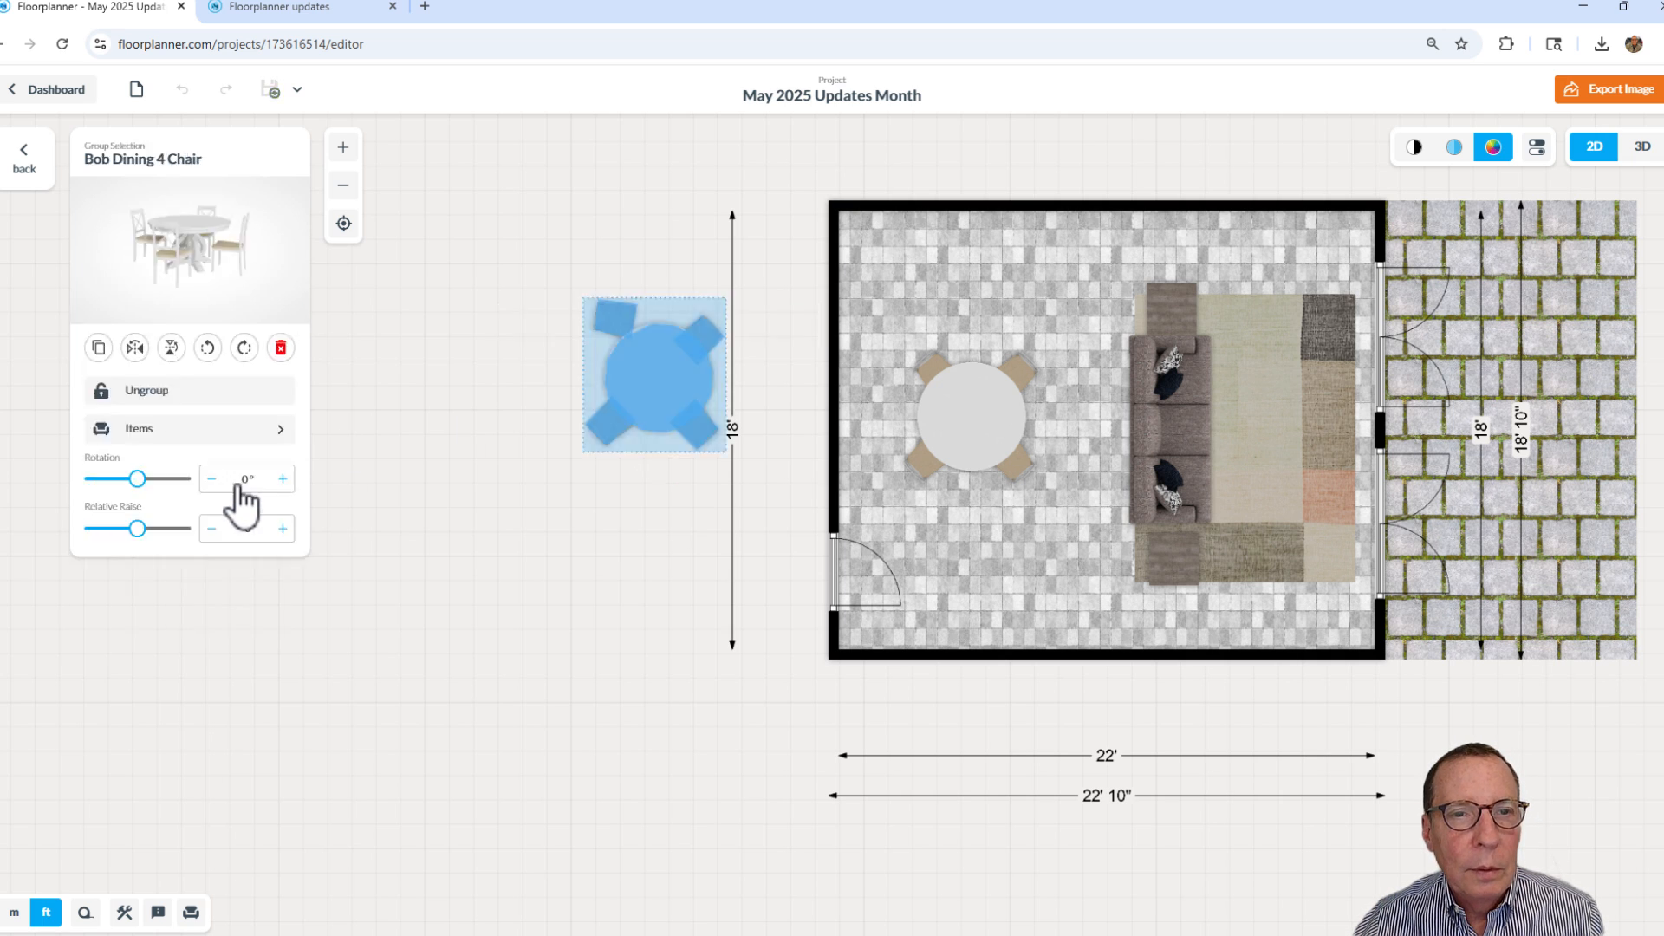
{"action": "left_click_drag", "start_coordinate": [653, 372], "coordinate": [546, 435]}
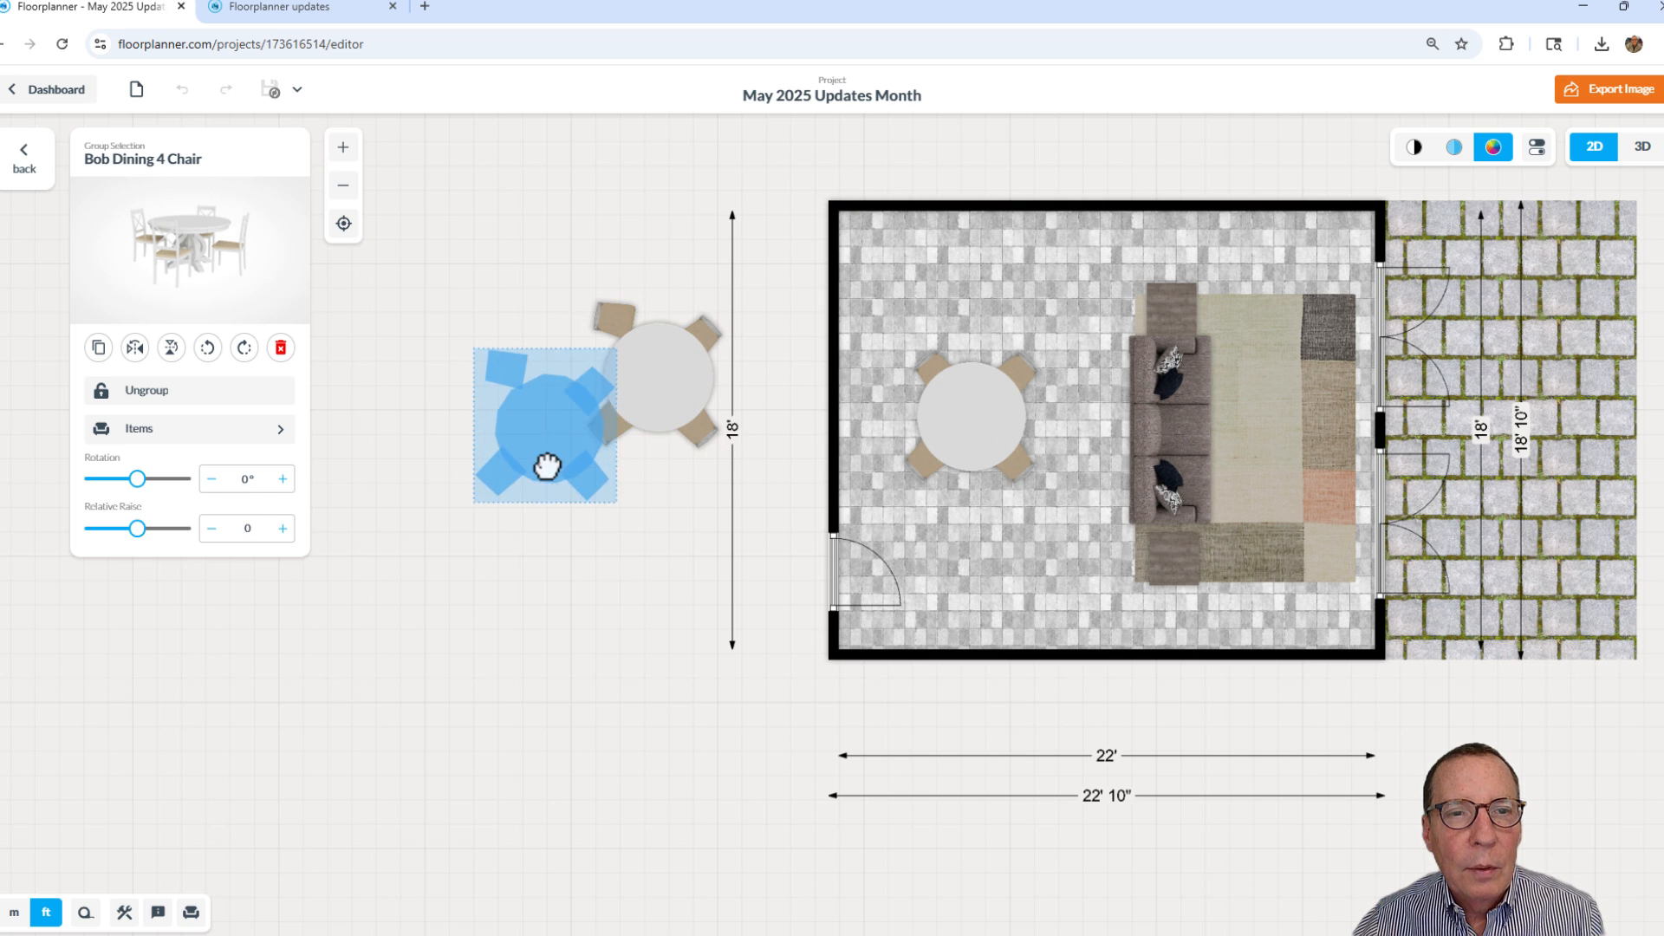
{"action": "left_click", "coordinate": [23, 308]}
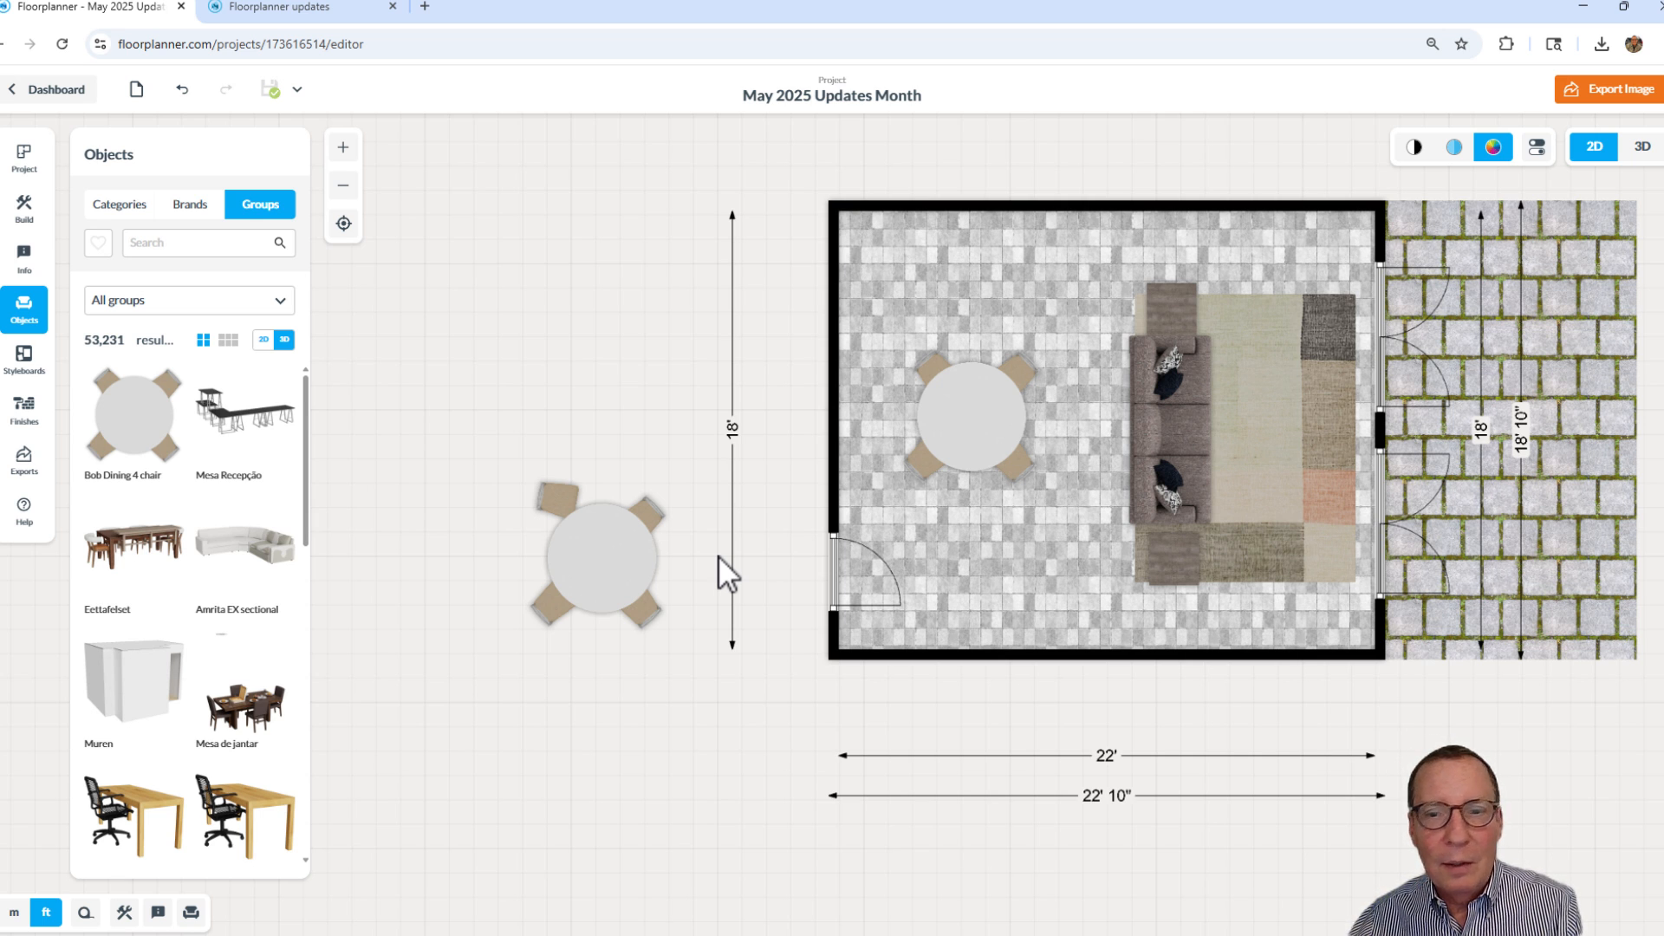
{"action": "mouse_move", "coordinate": [722, 467]}
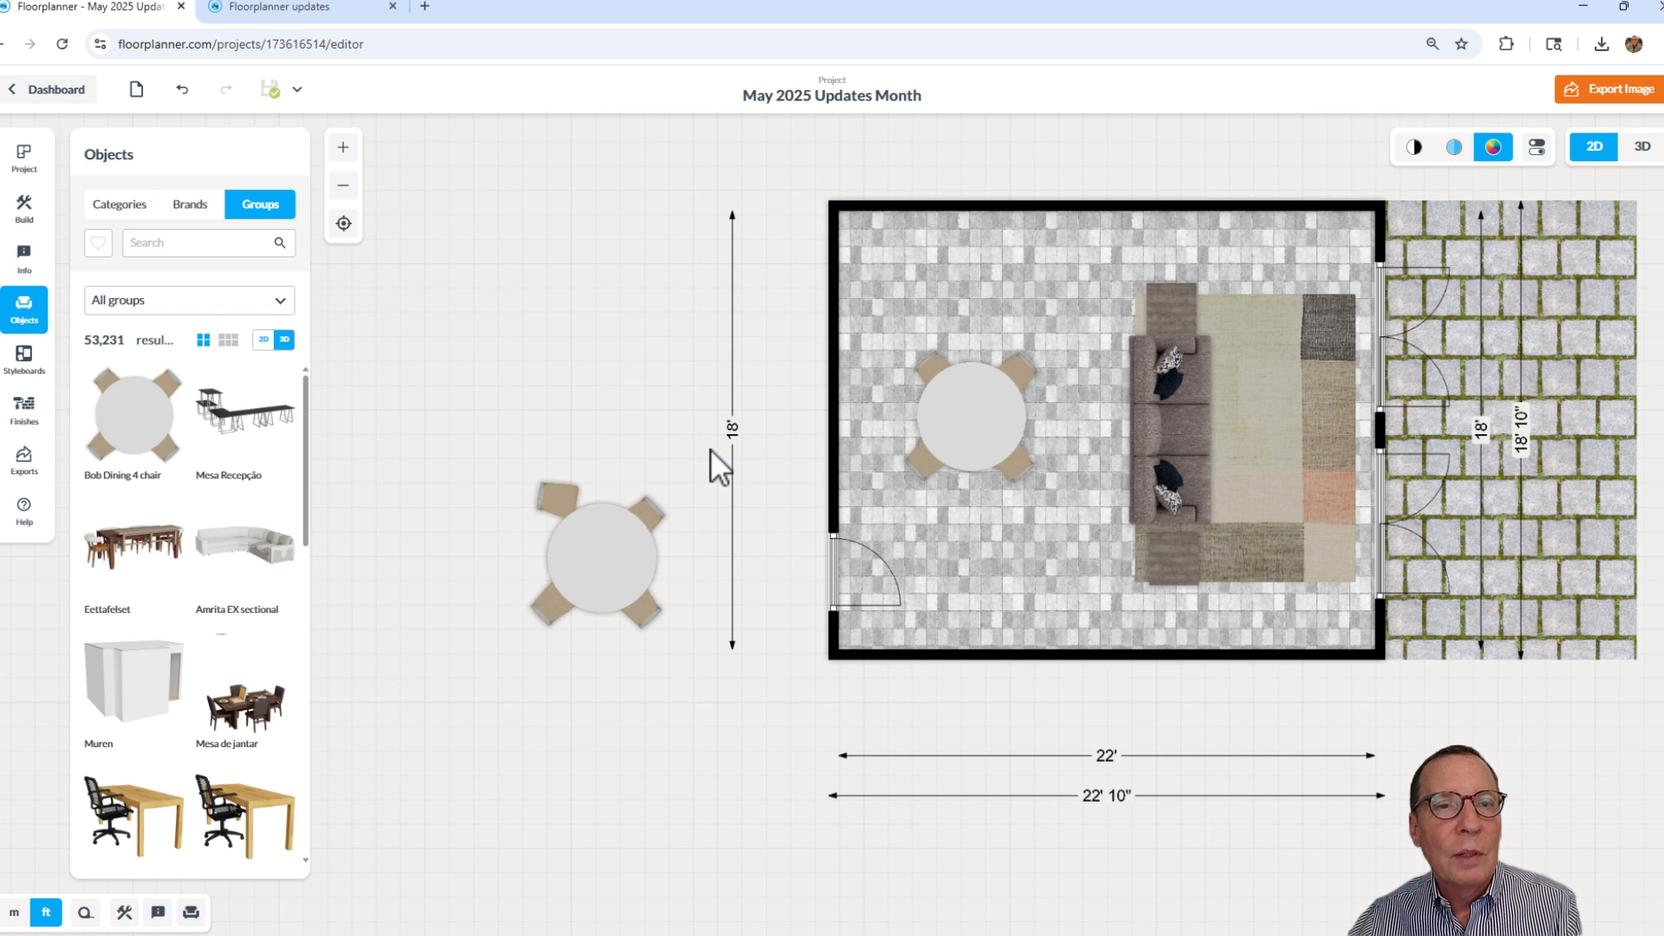
{"action": "left_click", "coordinate": [300, 8]}
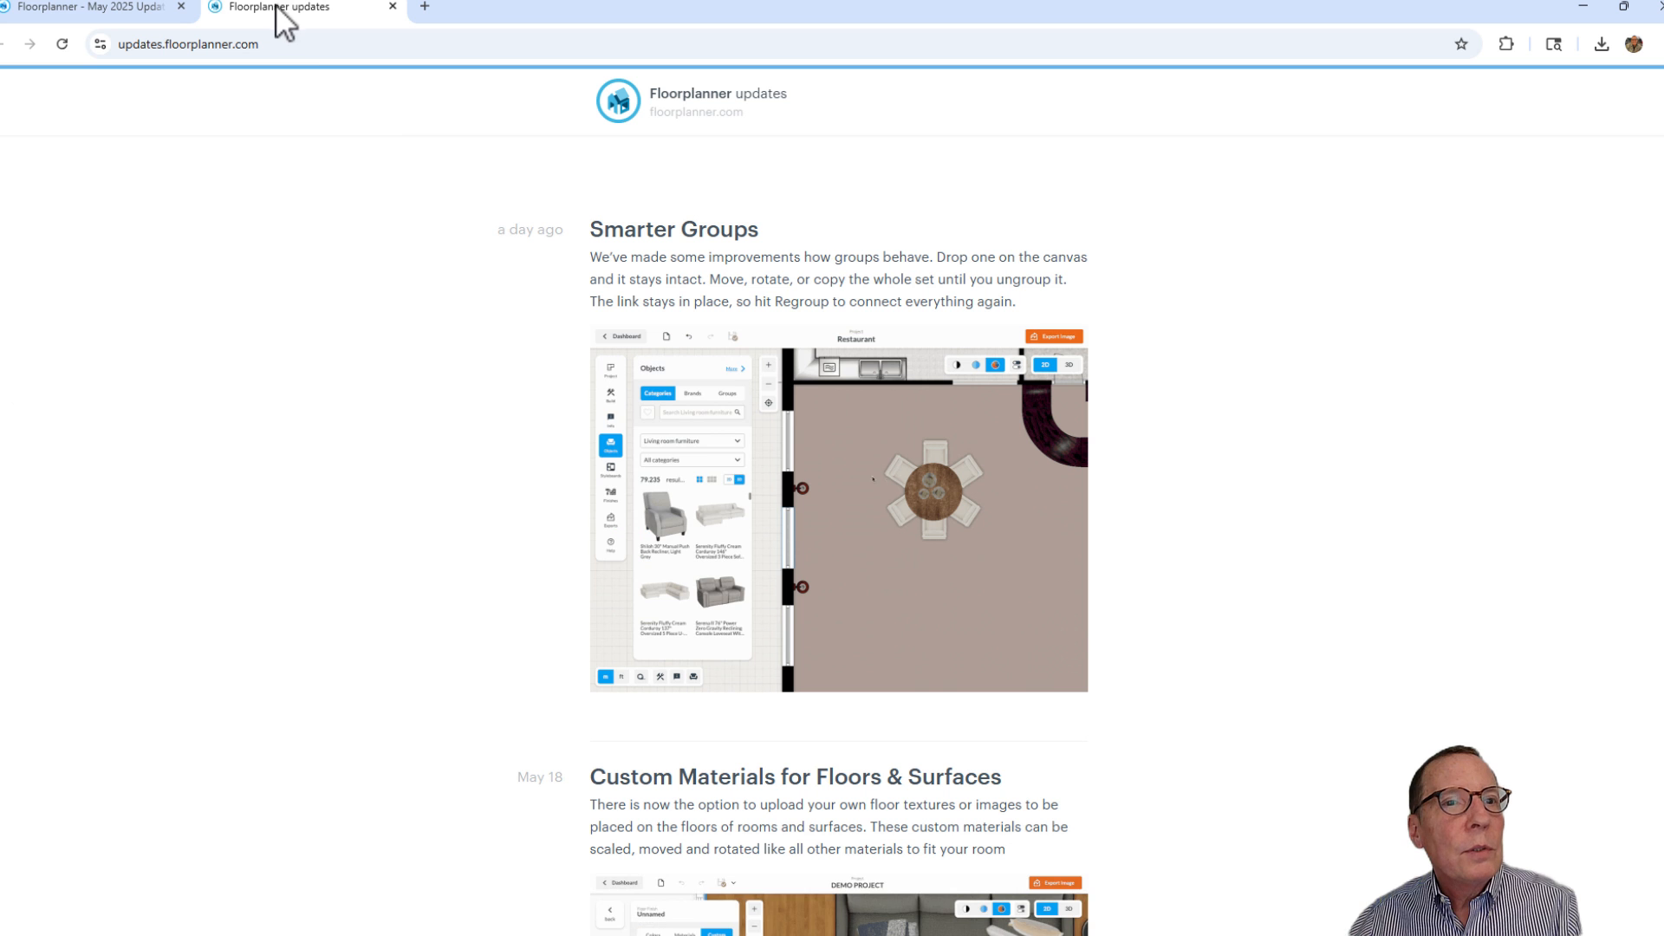
{"action": "mouse_move", "coordinate": [489, 333]}
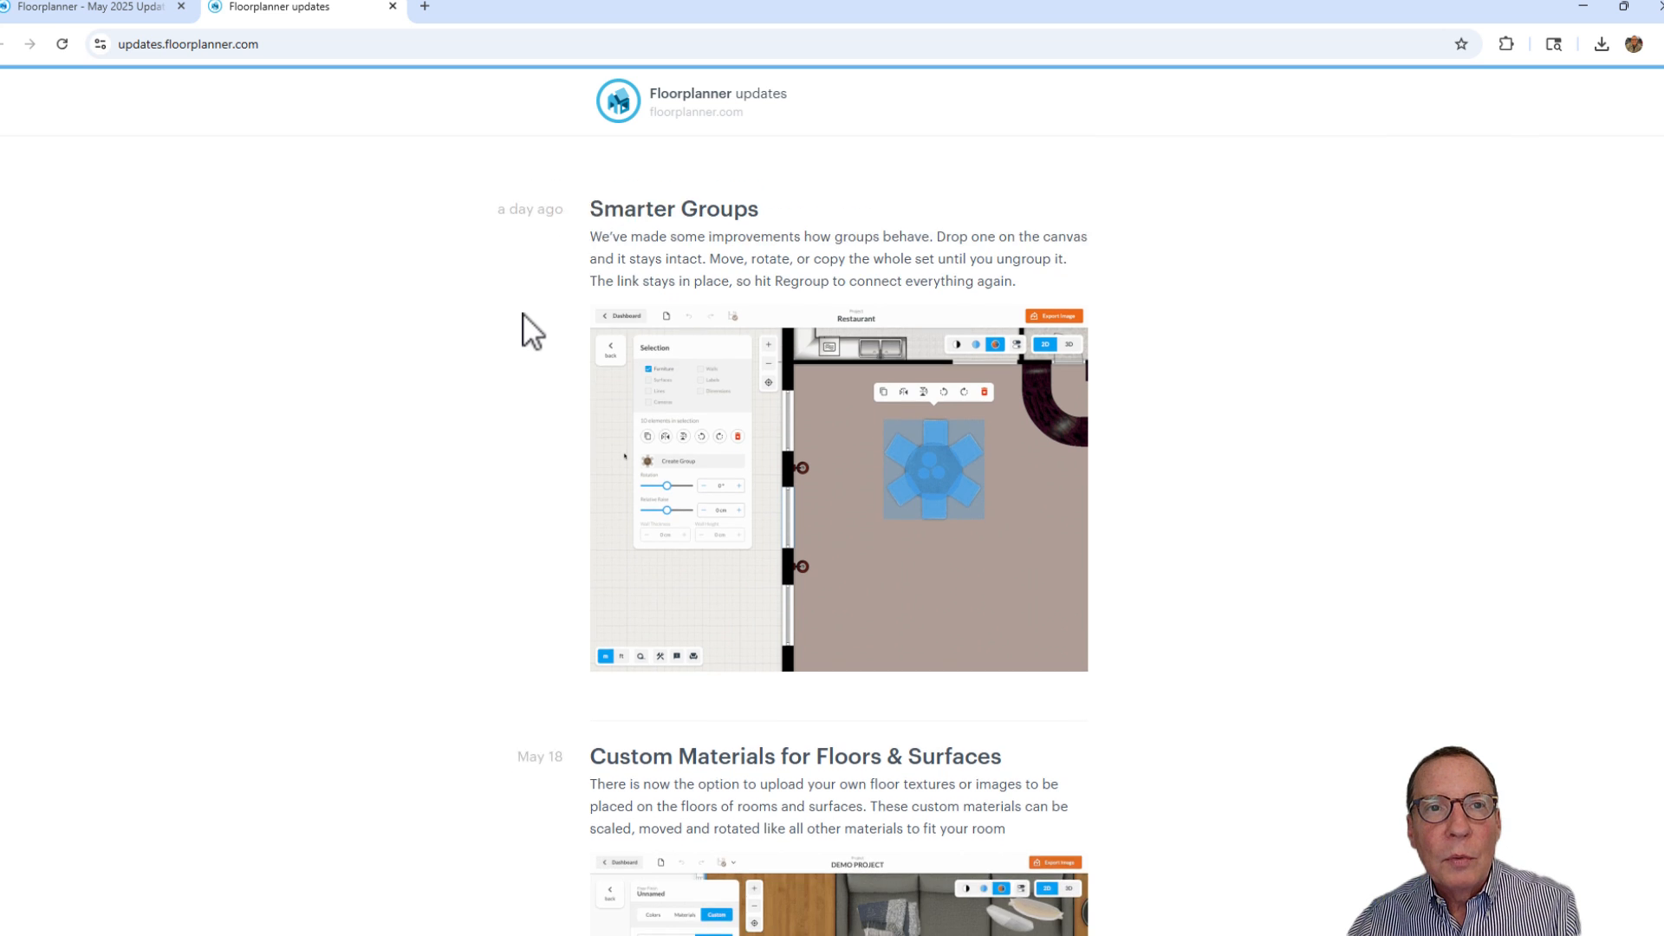
Scroll past Smarter Groups and SVG Export to the Edit Doors & Windows in 3D post
{"action": "scroll", "scroll_direction": "down", "scroll_amount": 3}
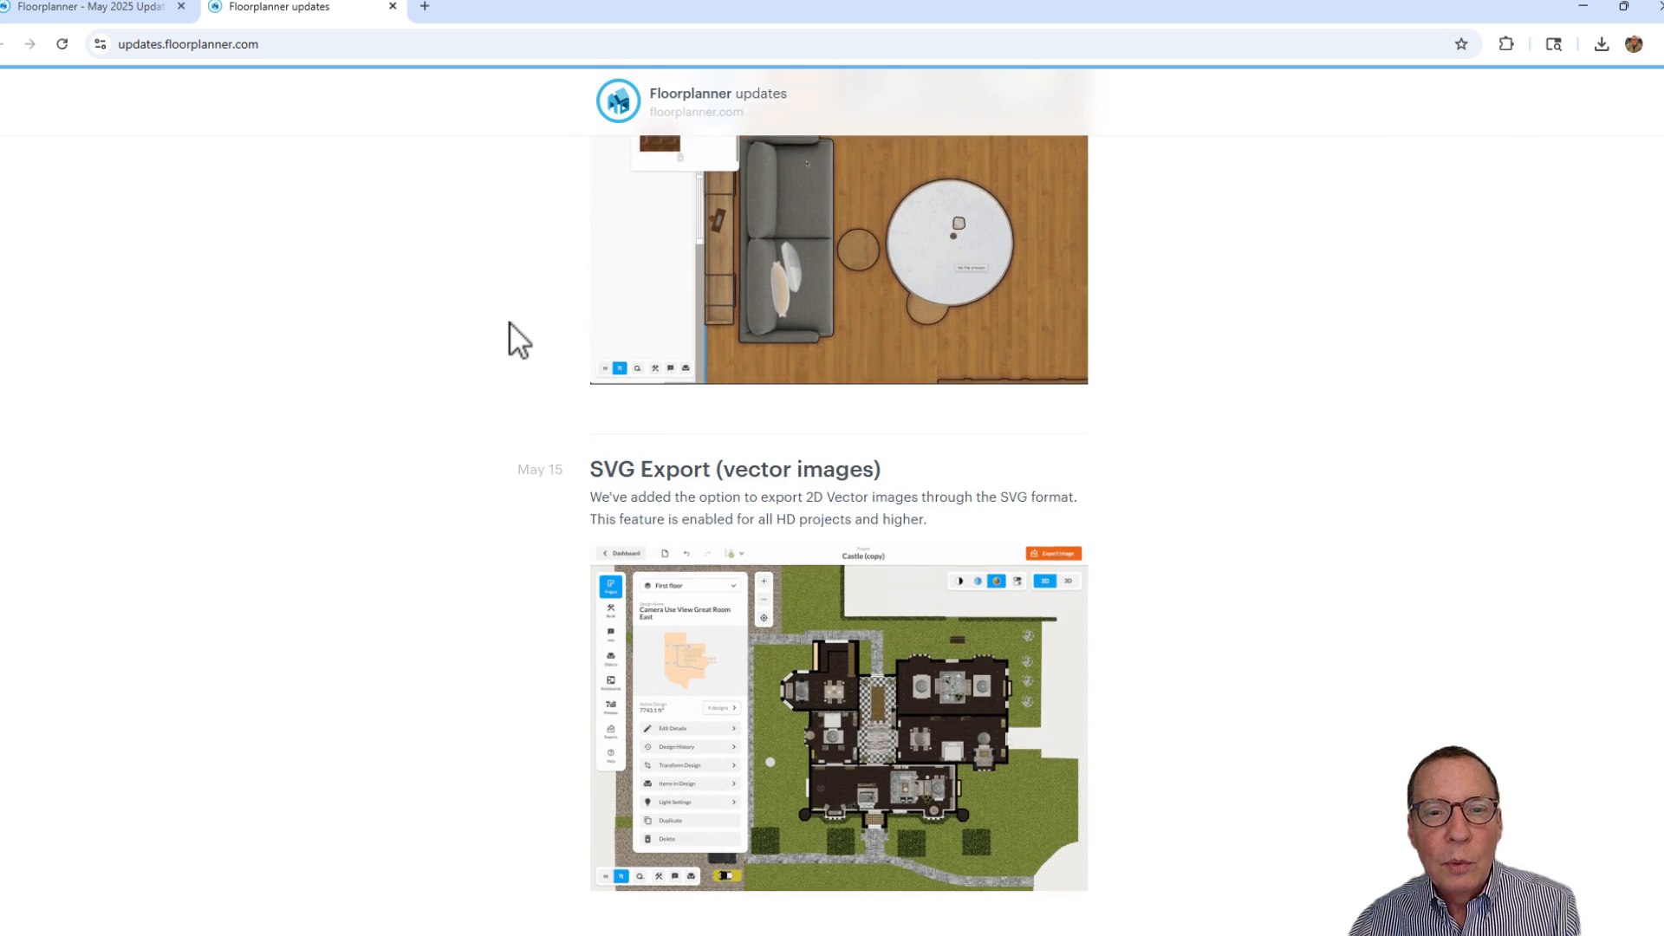
{"action": "scroll", "scroll_direction": "down", "scroll_amount": 3}
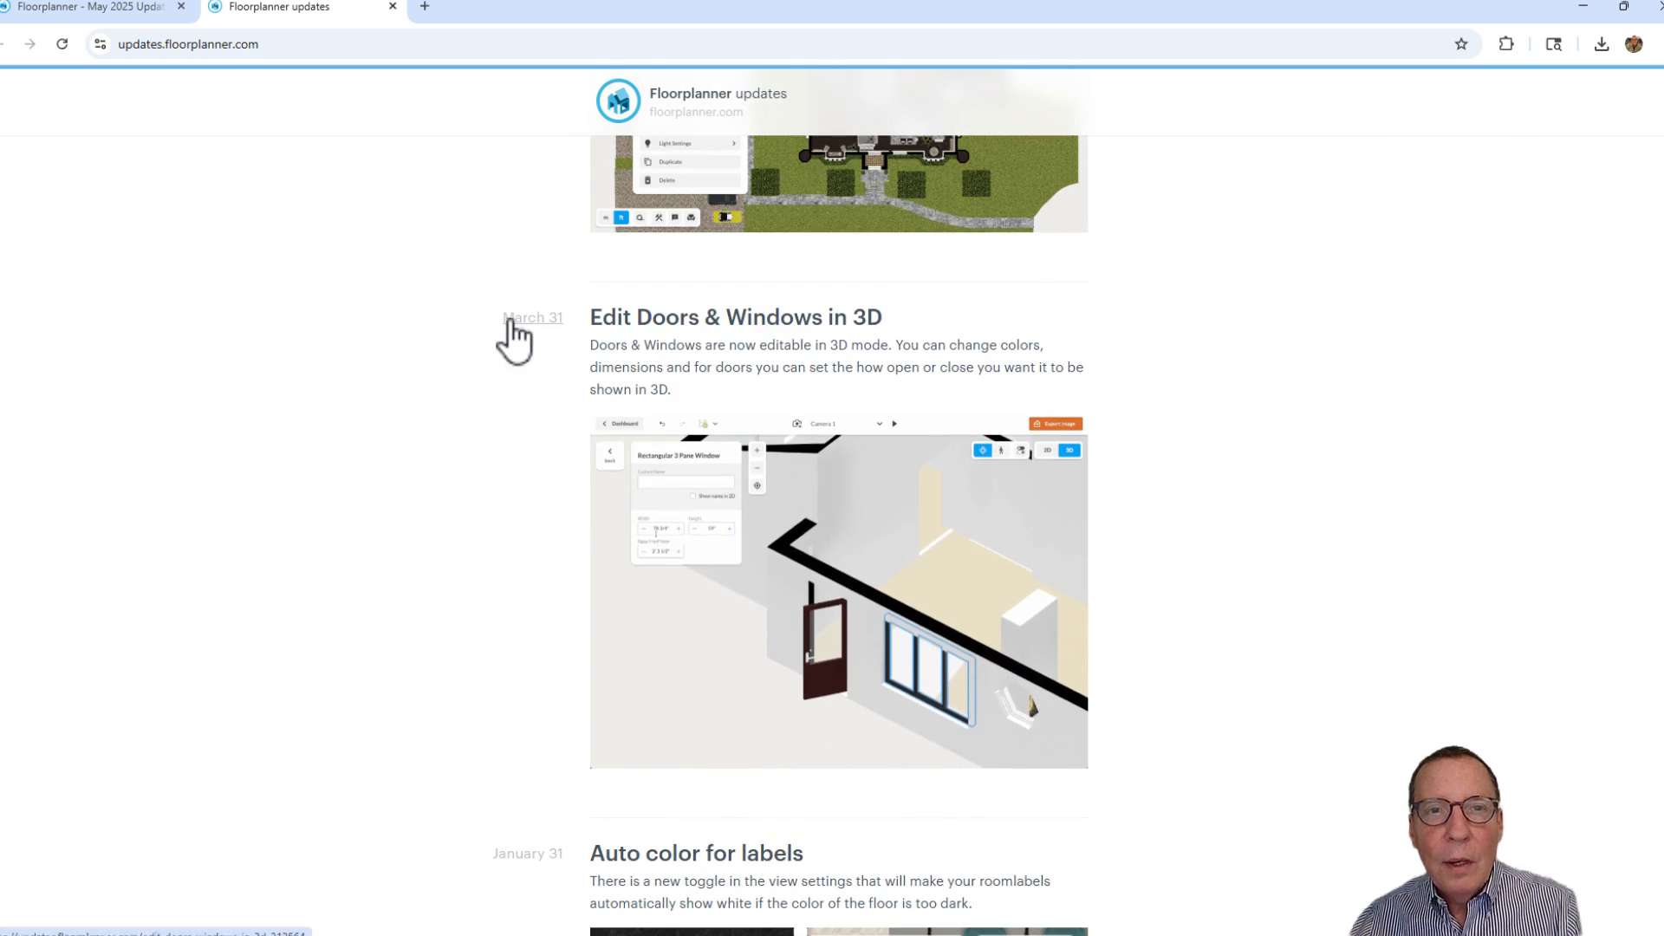
{"action": "mouse_move", "coordinate": [530, 317]}
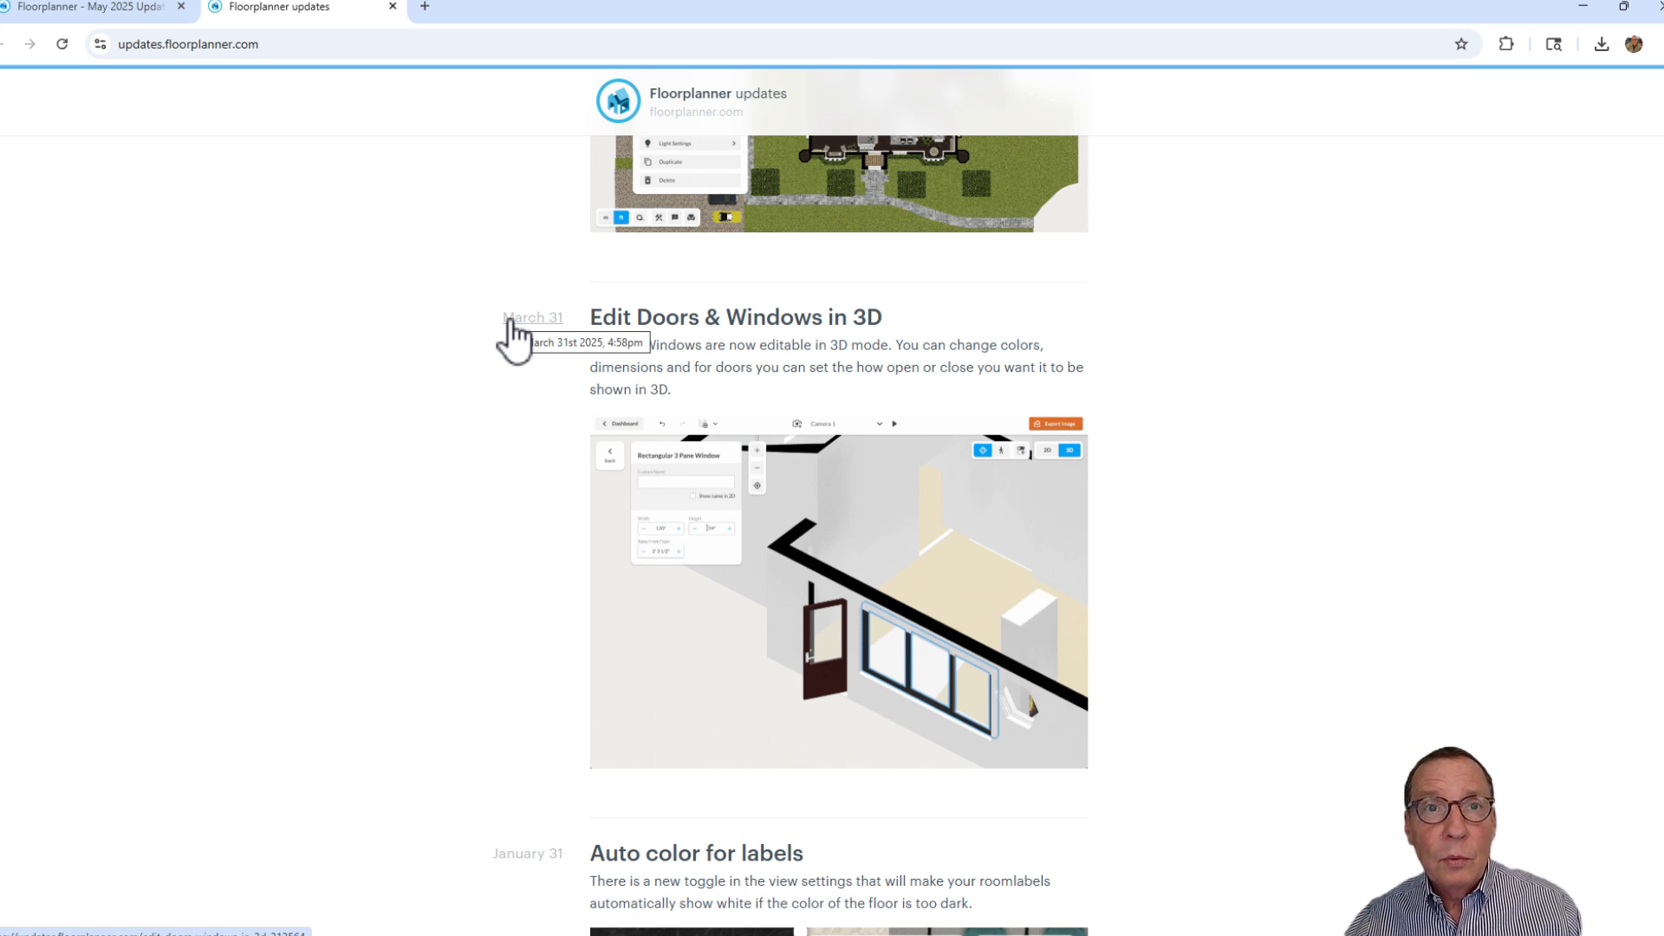
{"action": "scroll", "scroll_direction": "down", "scroll_amount": 3}
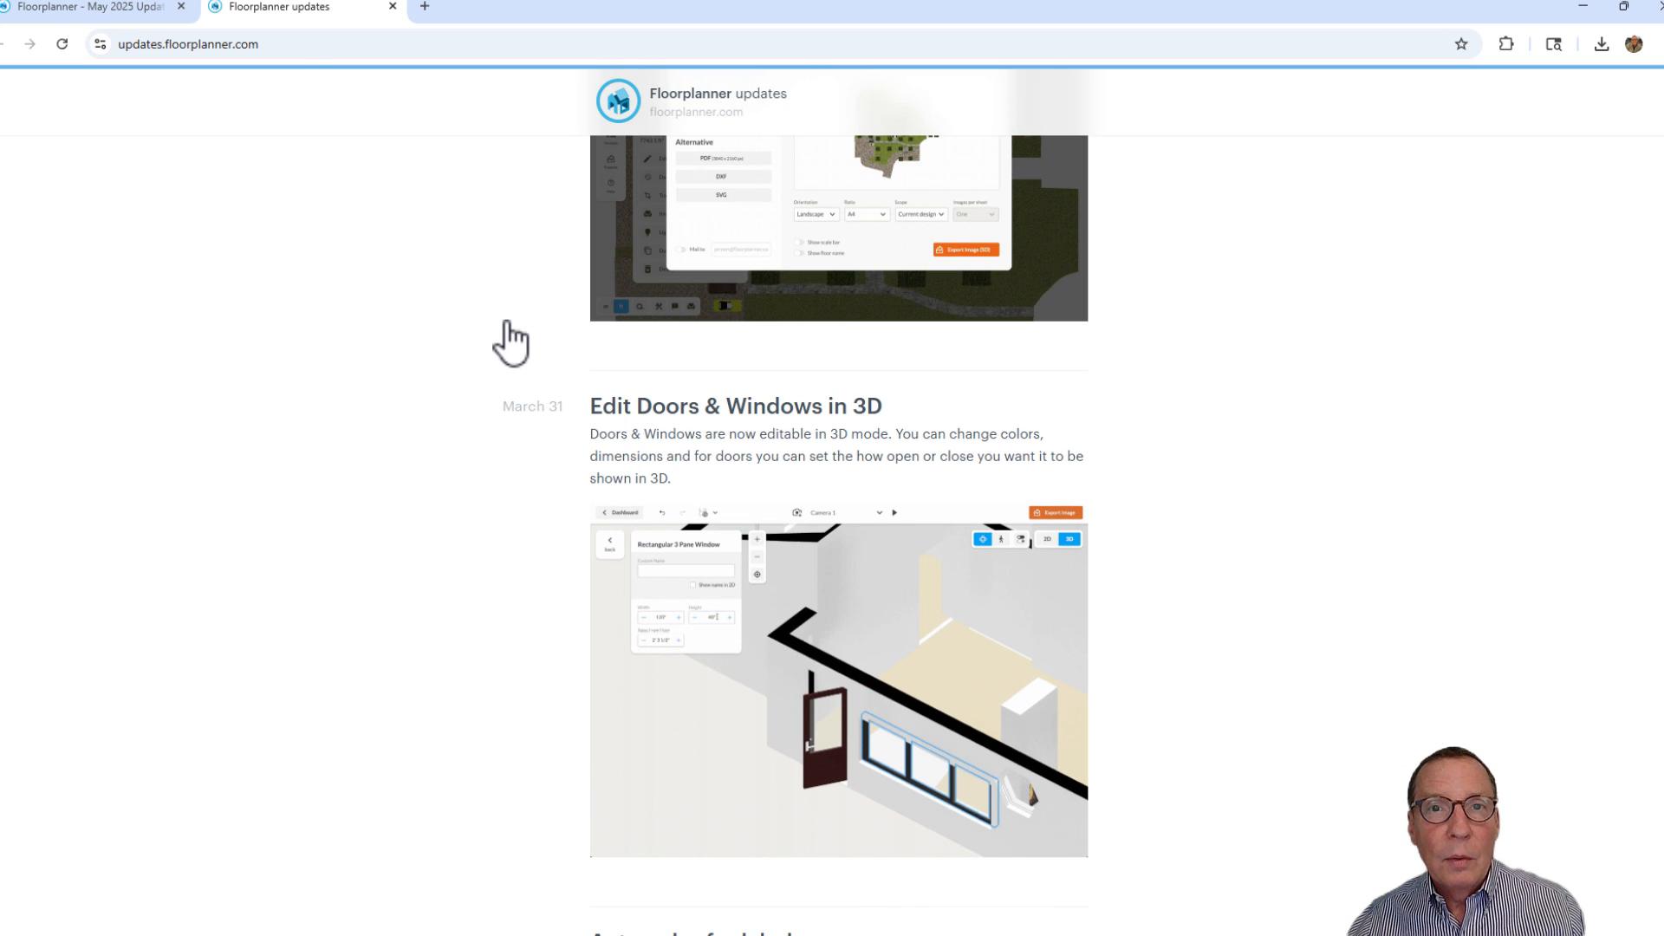
{"action": "left_click", "coordinate": [722, 194]}
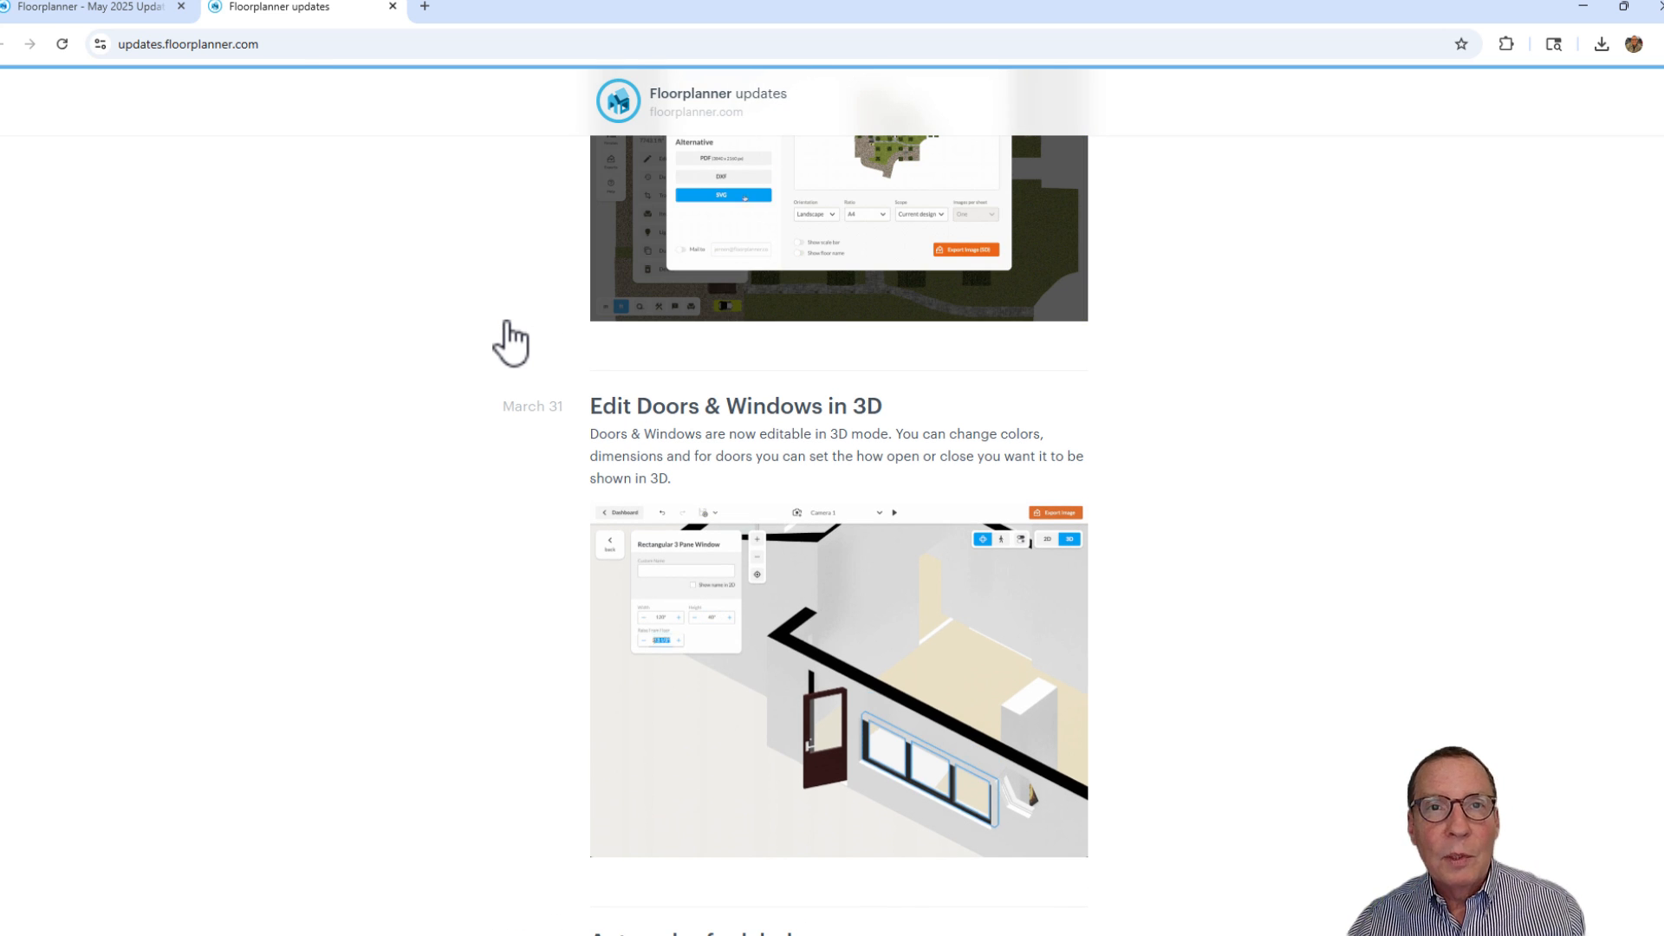